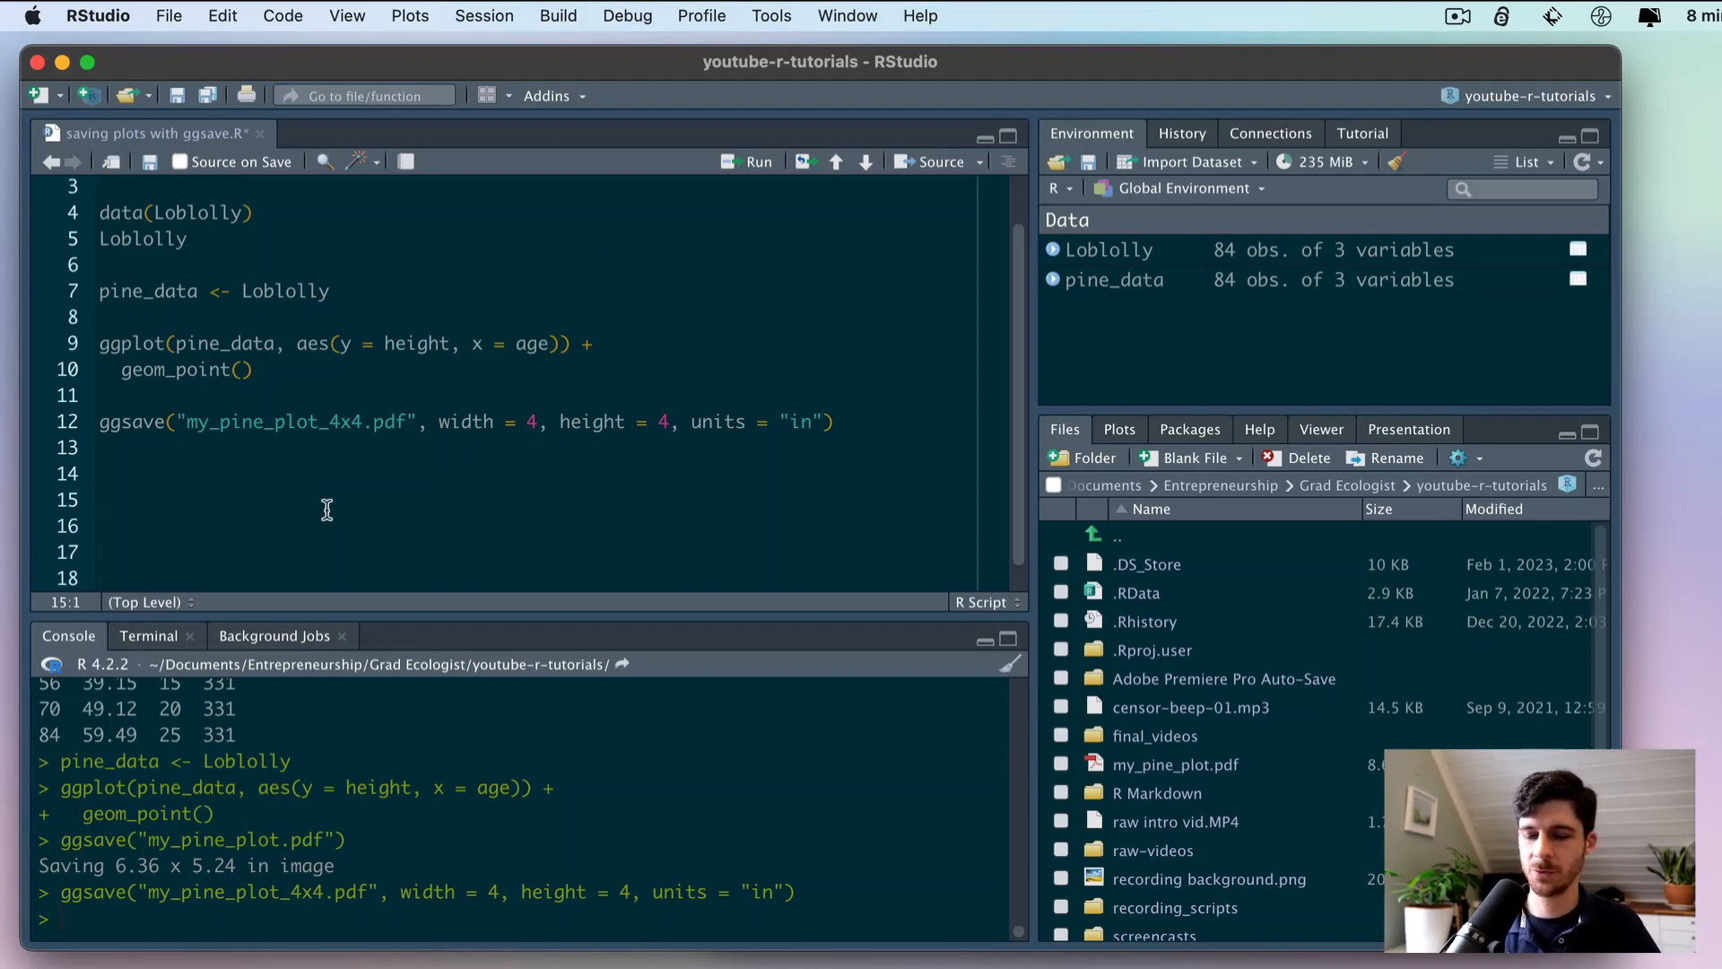
- Add a ######## divider and a library(dplyr) line on lines 15–16, then run them
text(########)
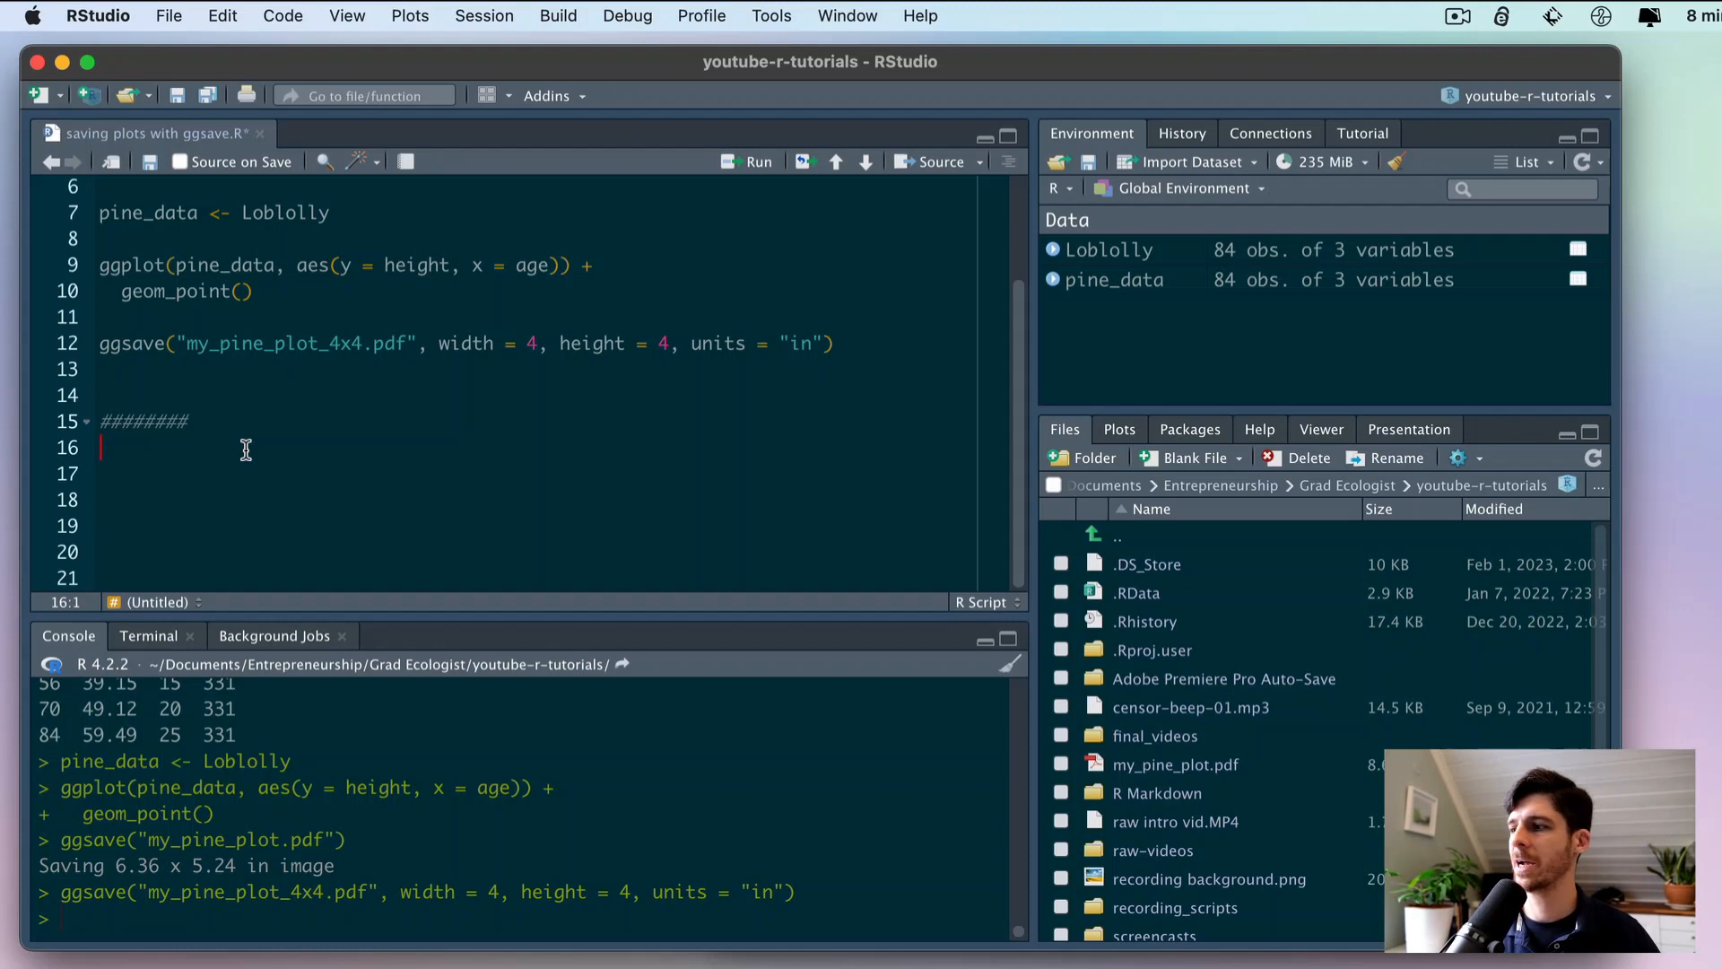
text(l)
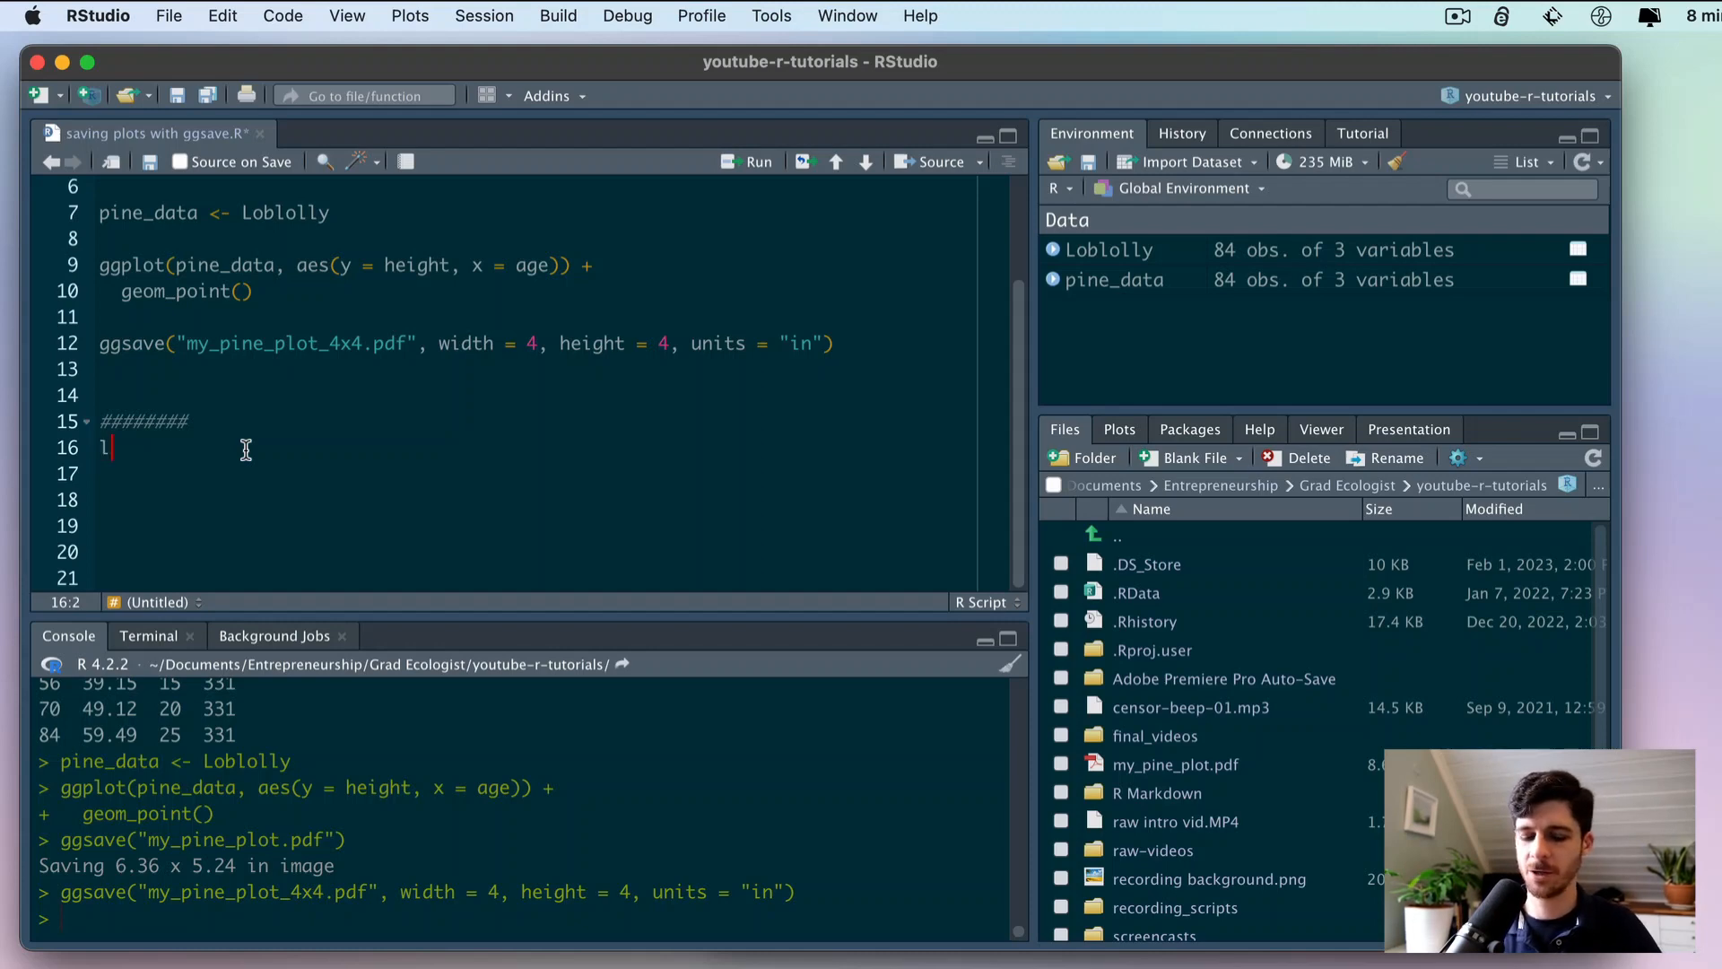
text(ibrary()
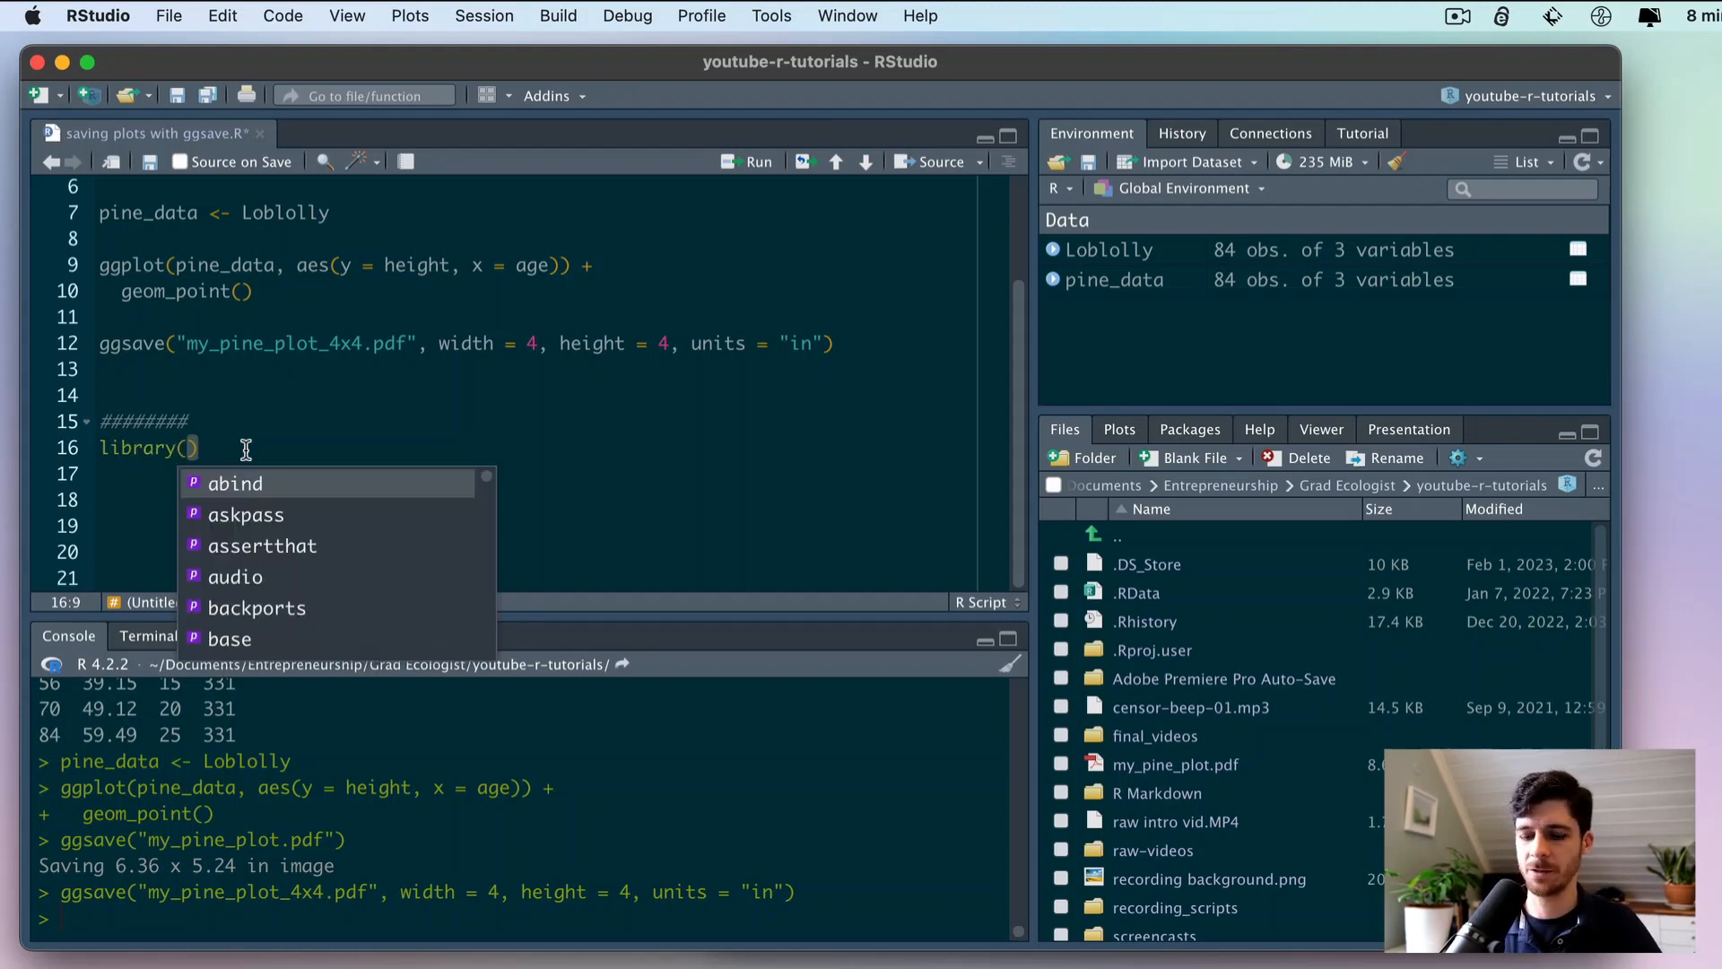
text(dplyr)
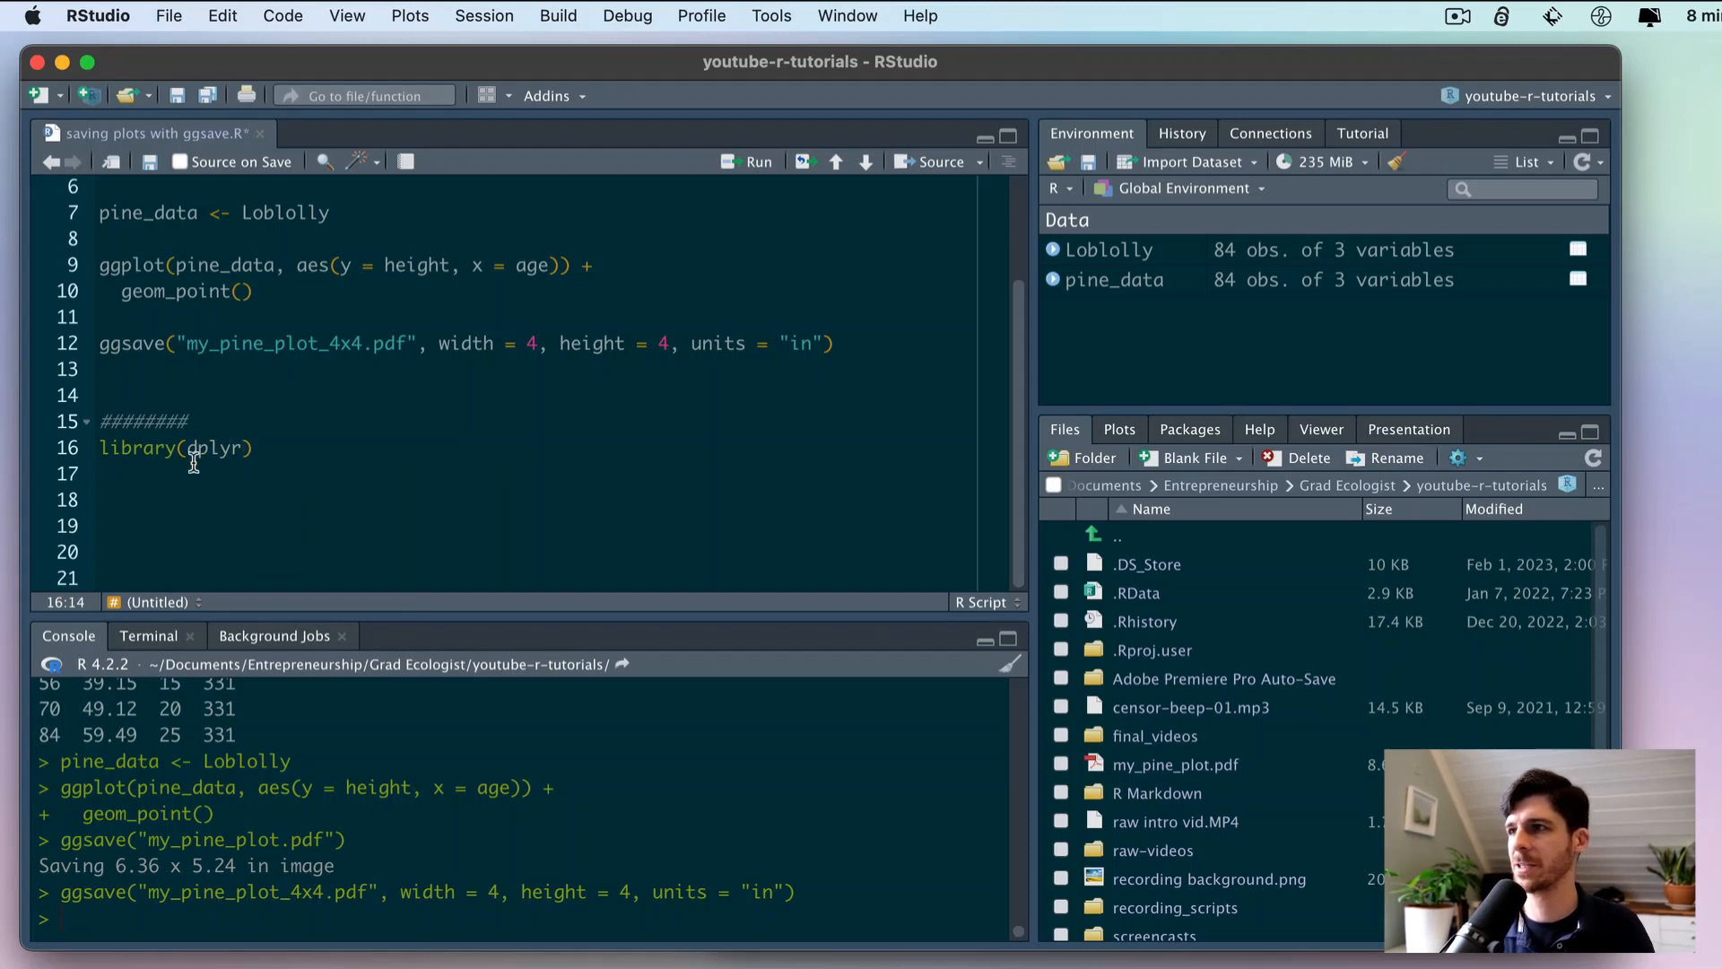
click(323, 449)
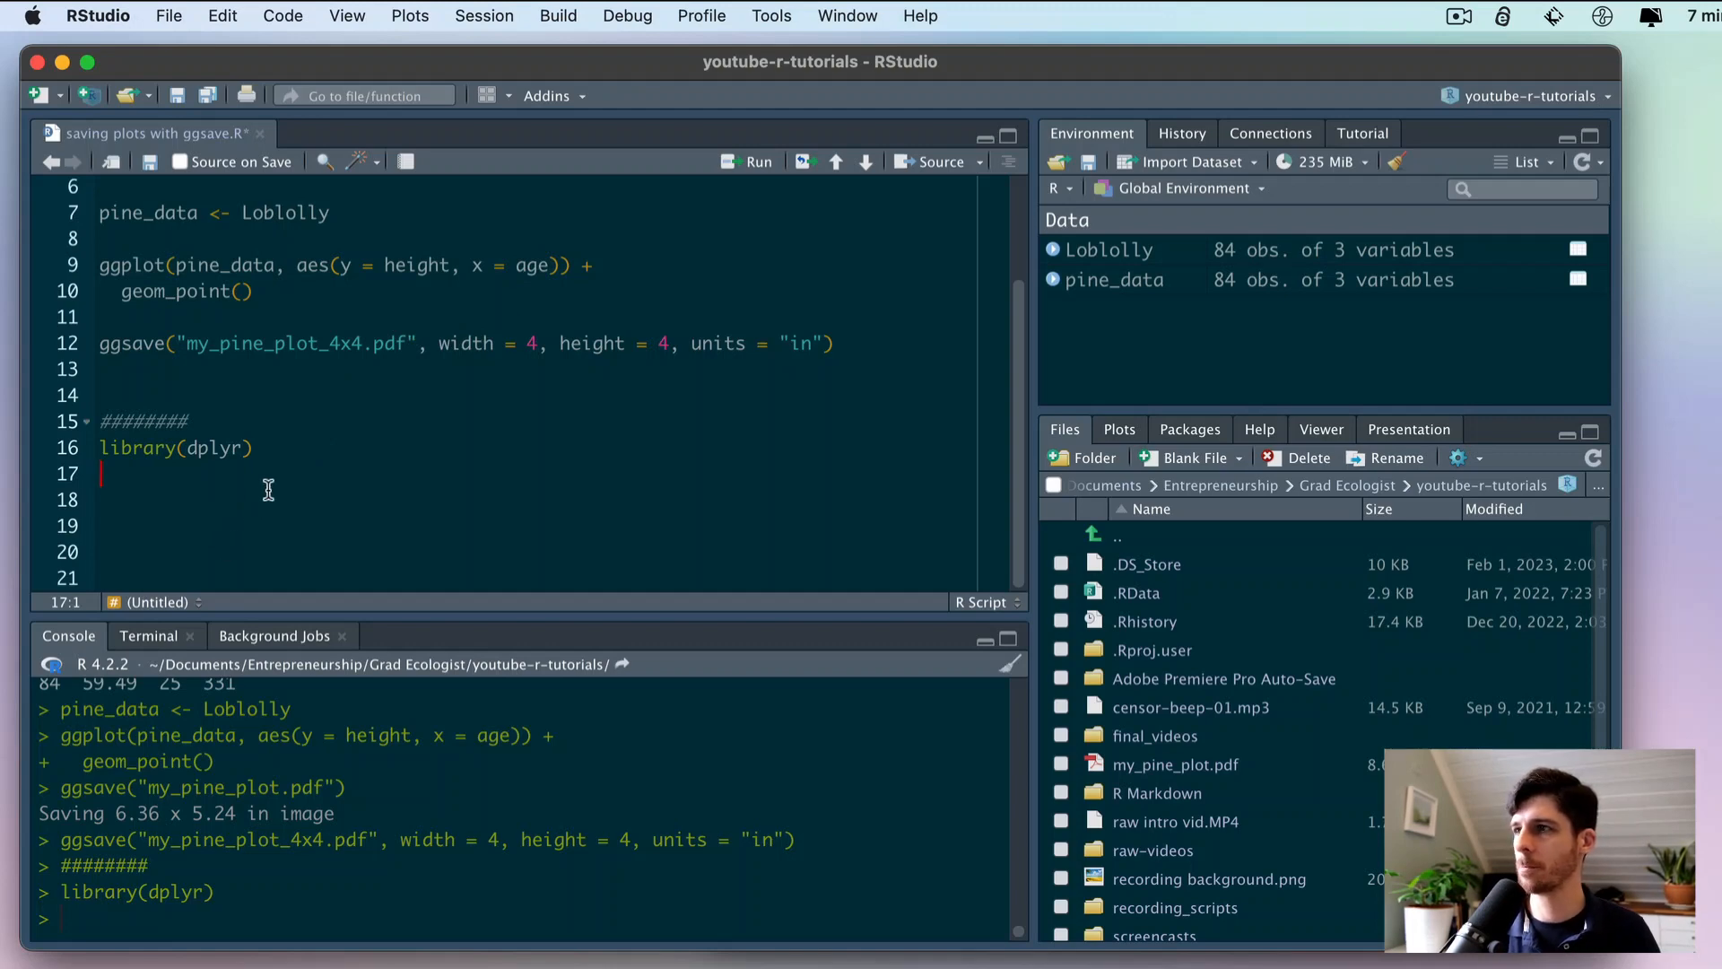
- Start a ggplot() call below library(dplyr) and view the height-by-age plot
key(Return)
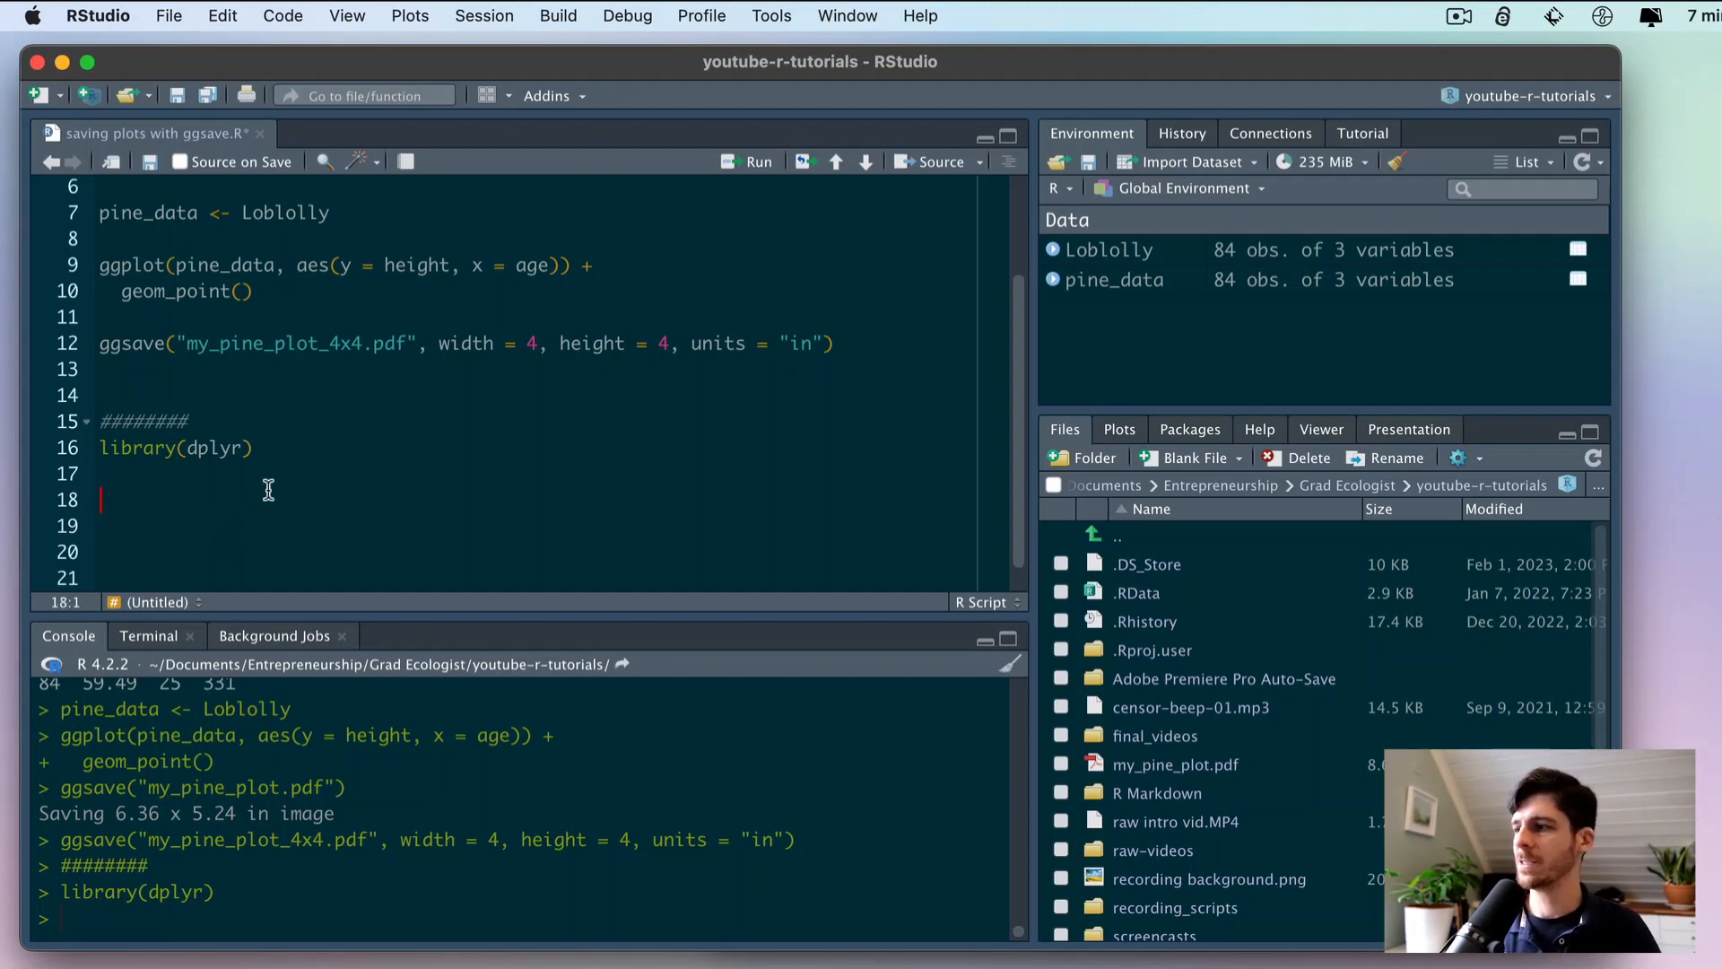
mouse_move(364, 369)
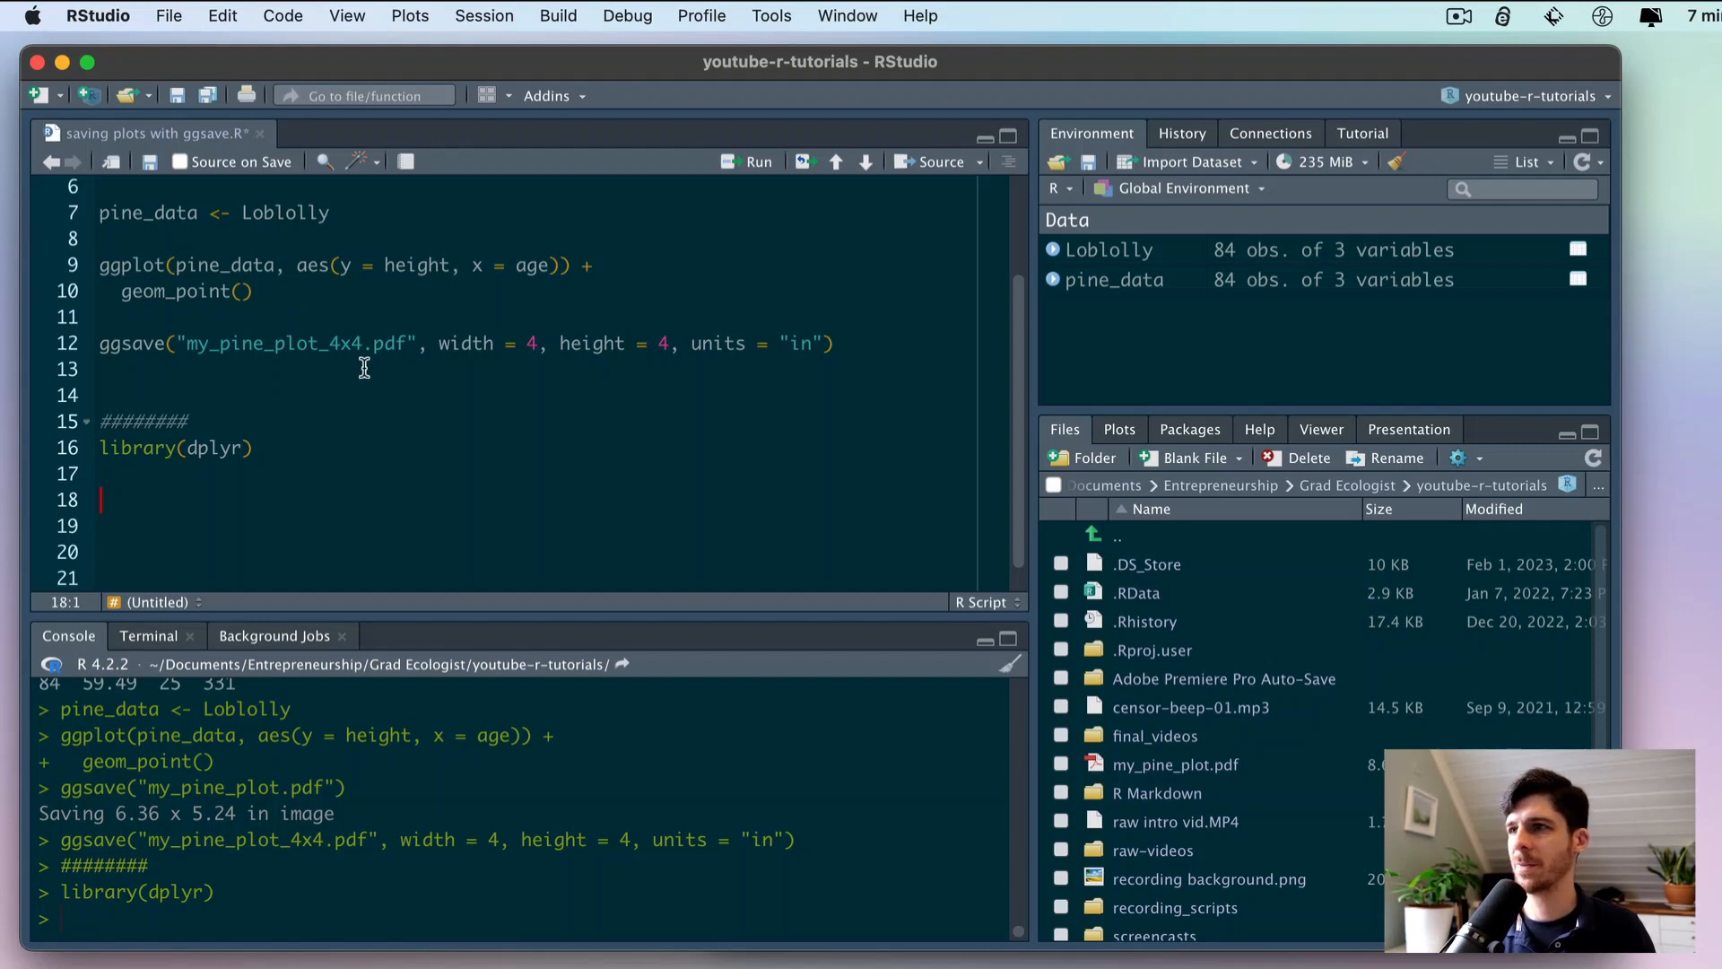
mouse_move(197, 541)
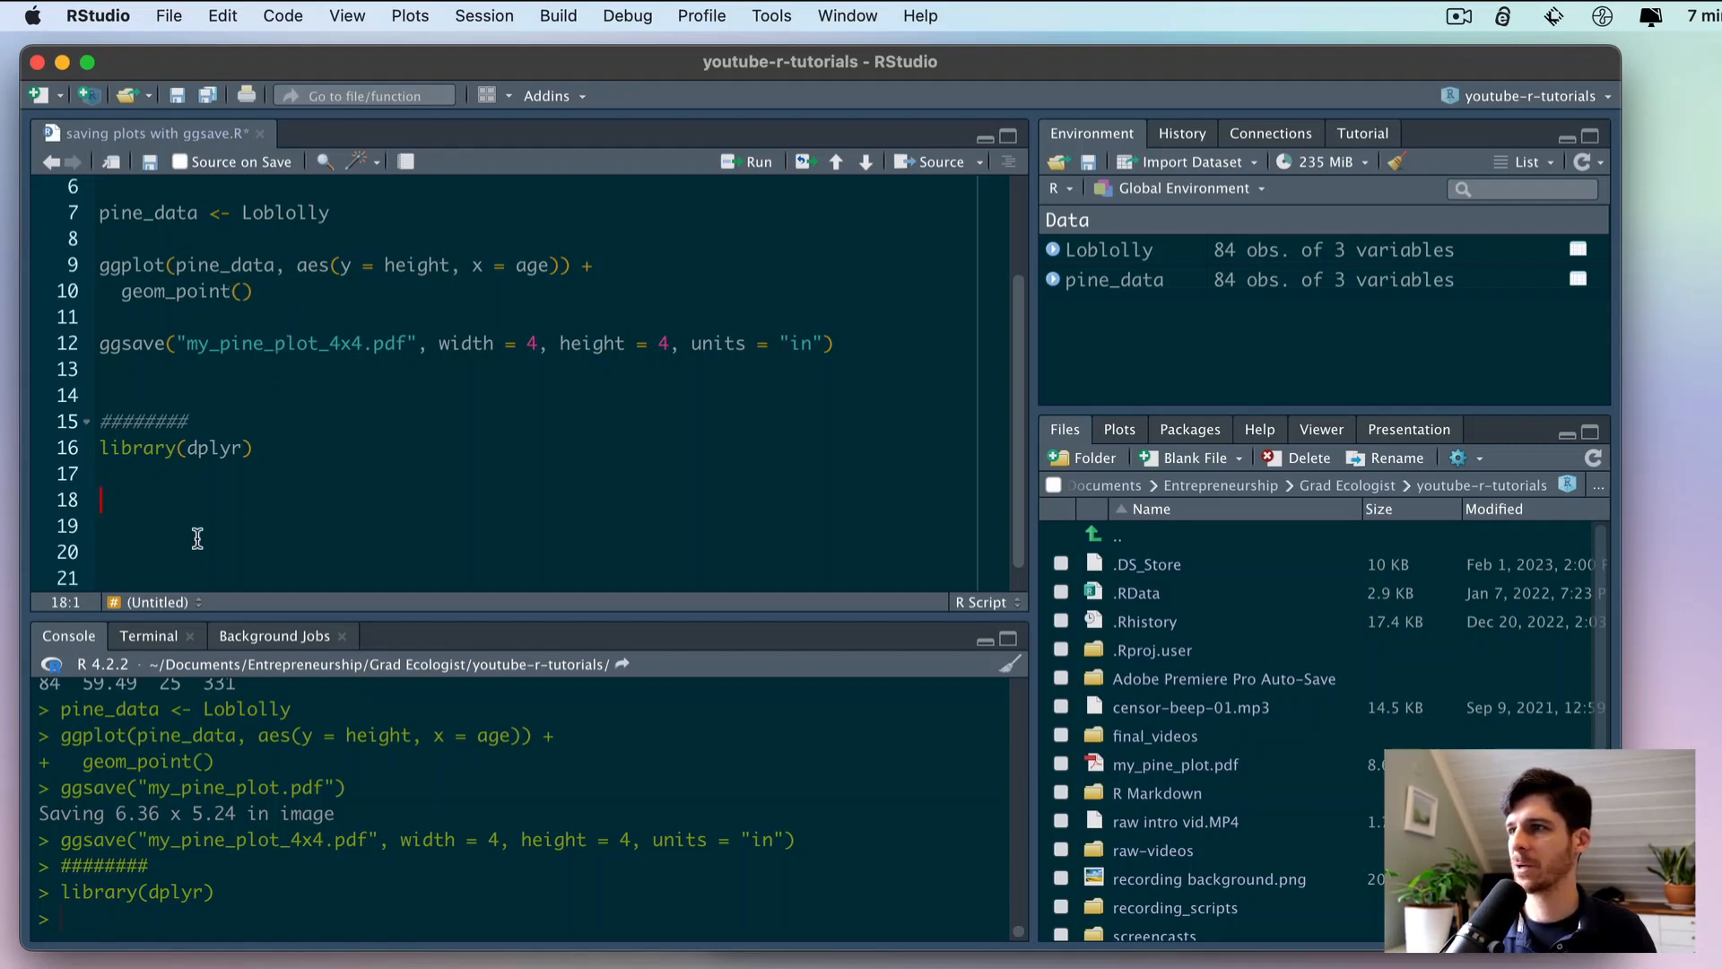
text(ggpl)
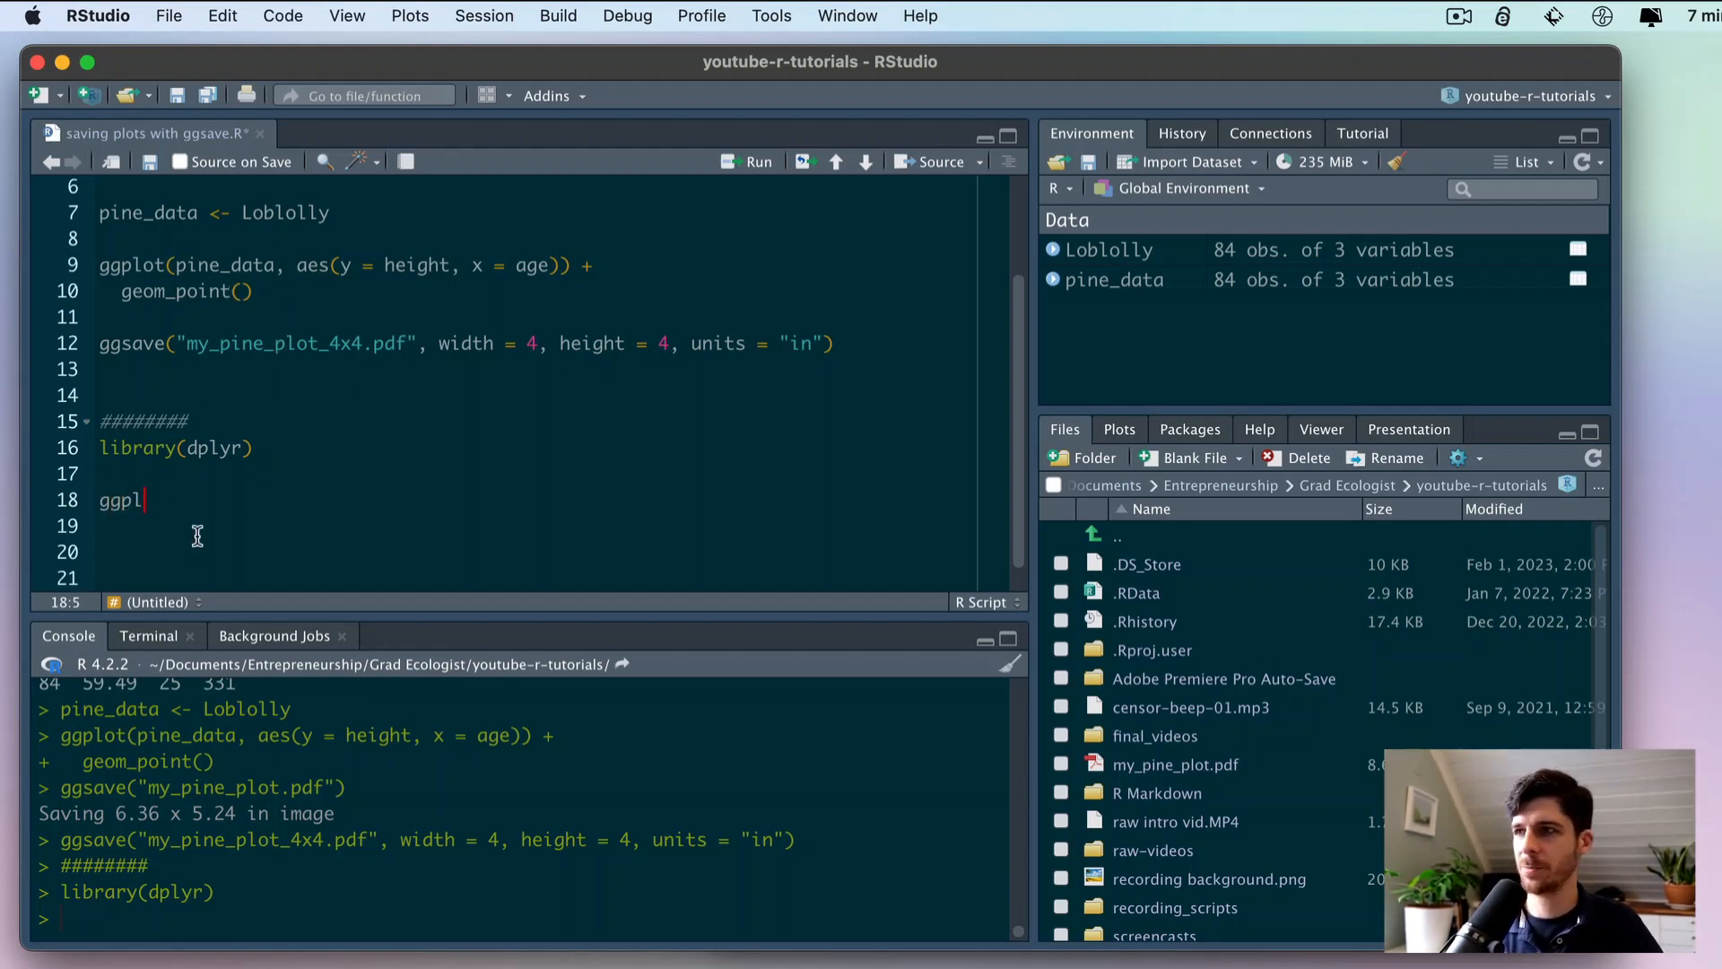
text(ot())
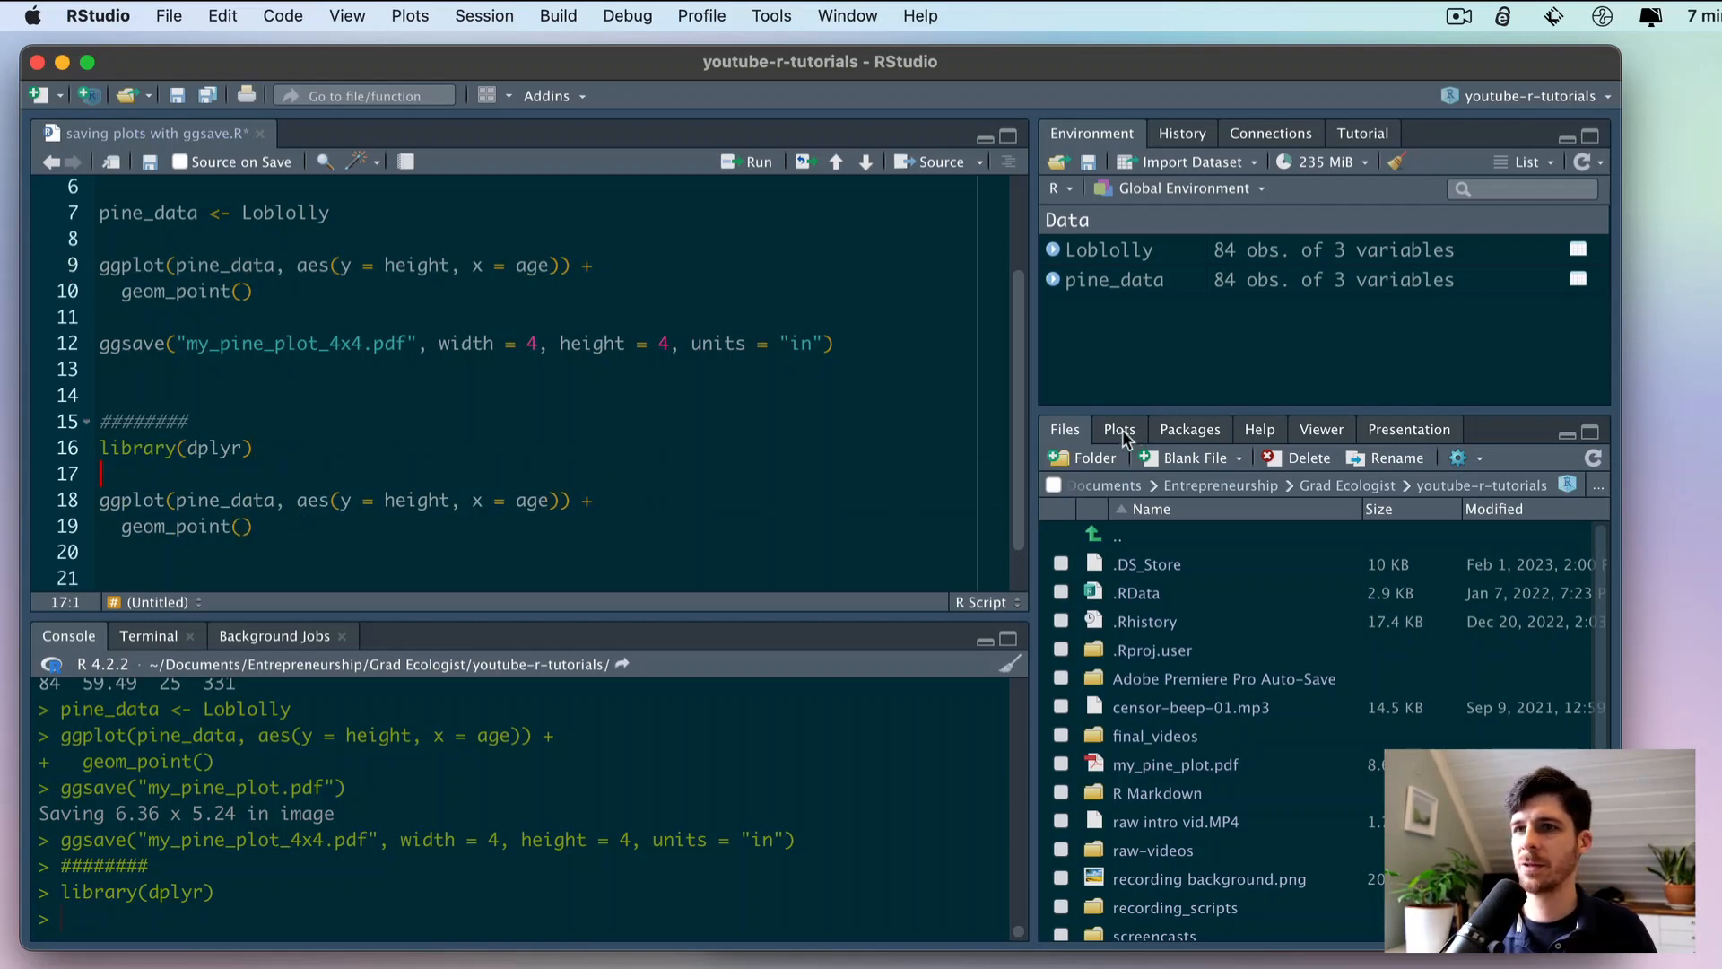
click(1119, 429)
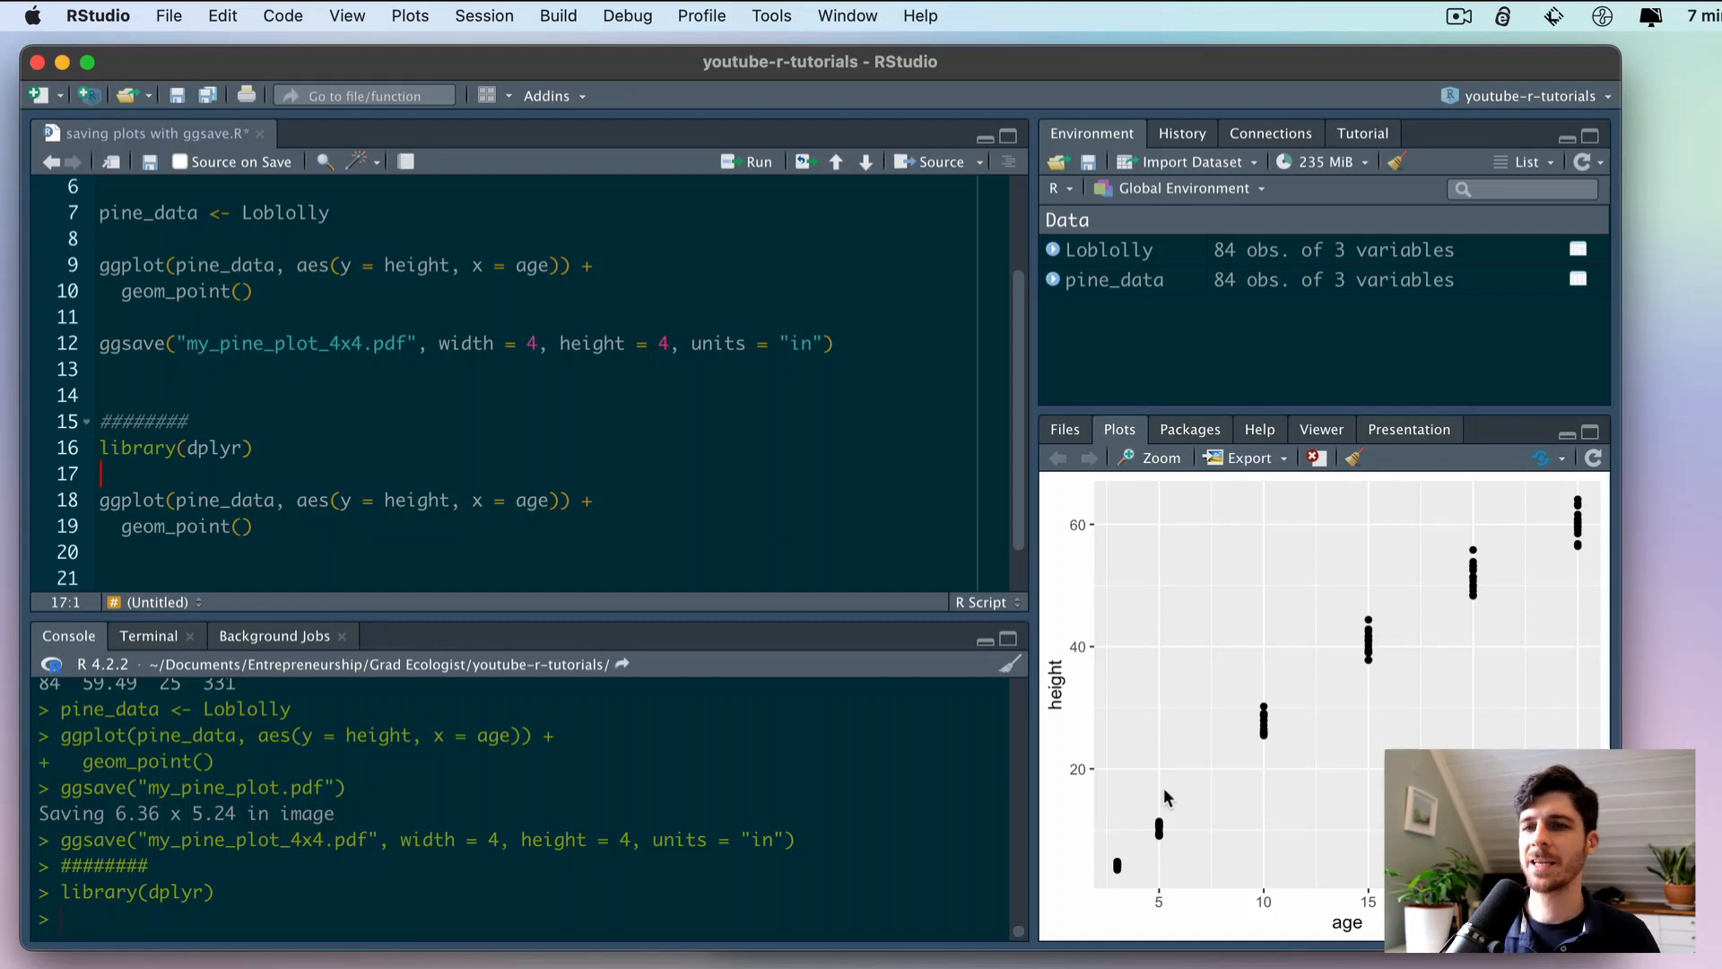
mouse_move(1369, 660)
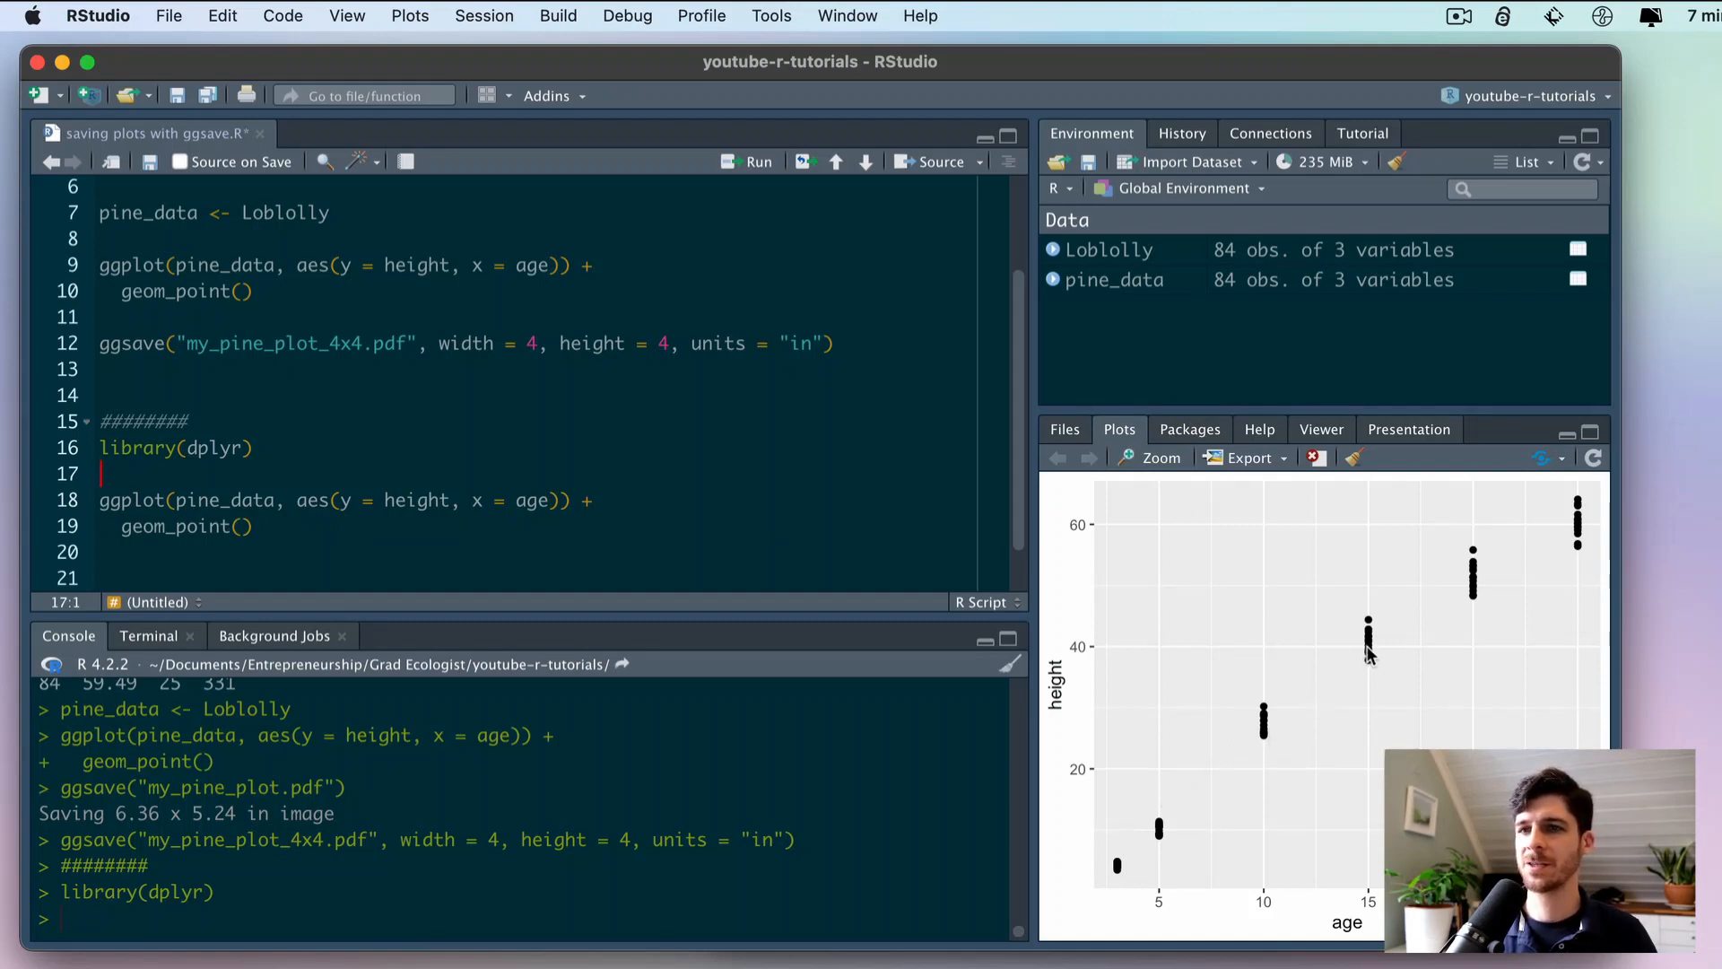
mouse_move(1313, 875)
text(boxpl)
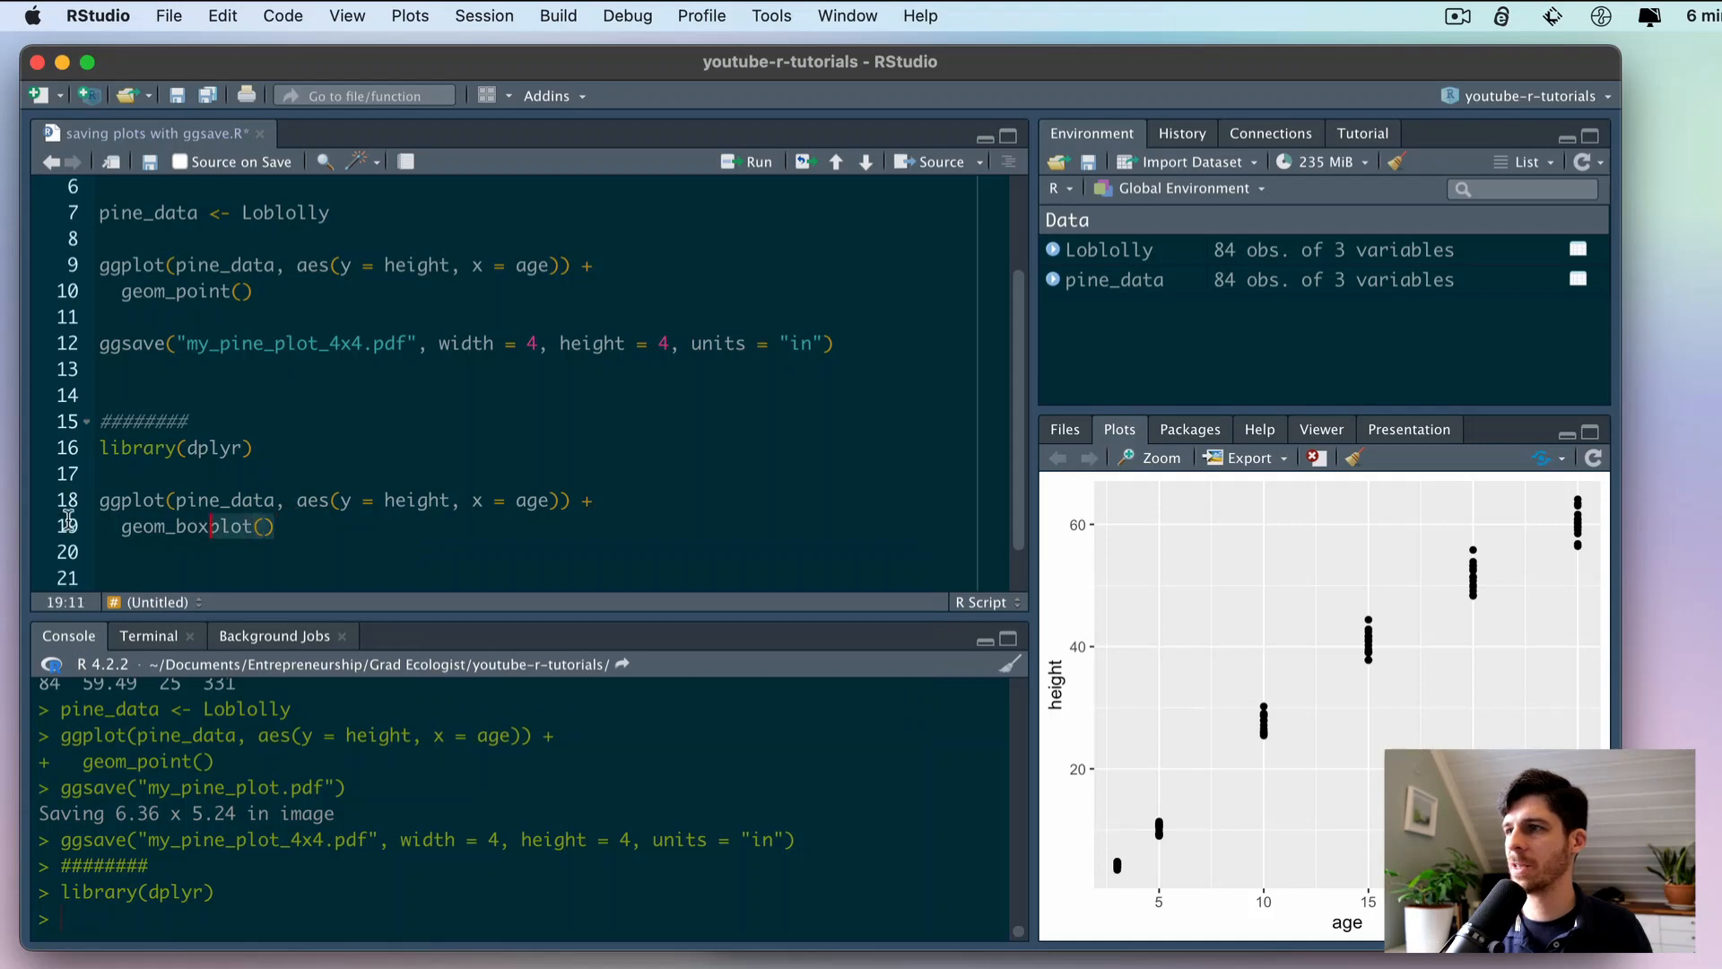
- Run the copied height-versus-age ggplot code as a box plot
click(747, 162)
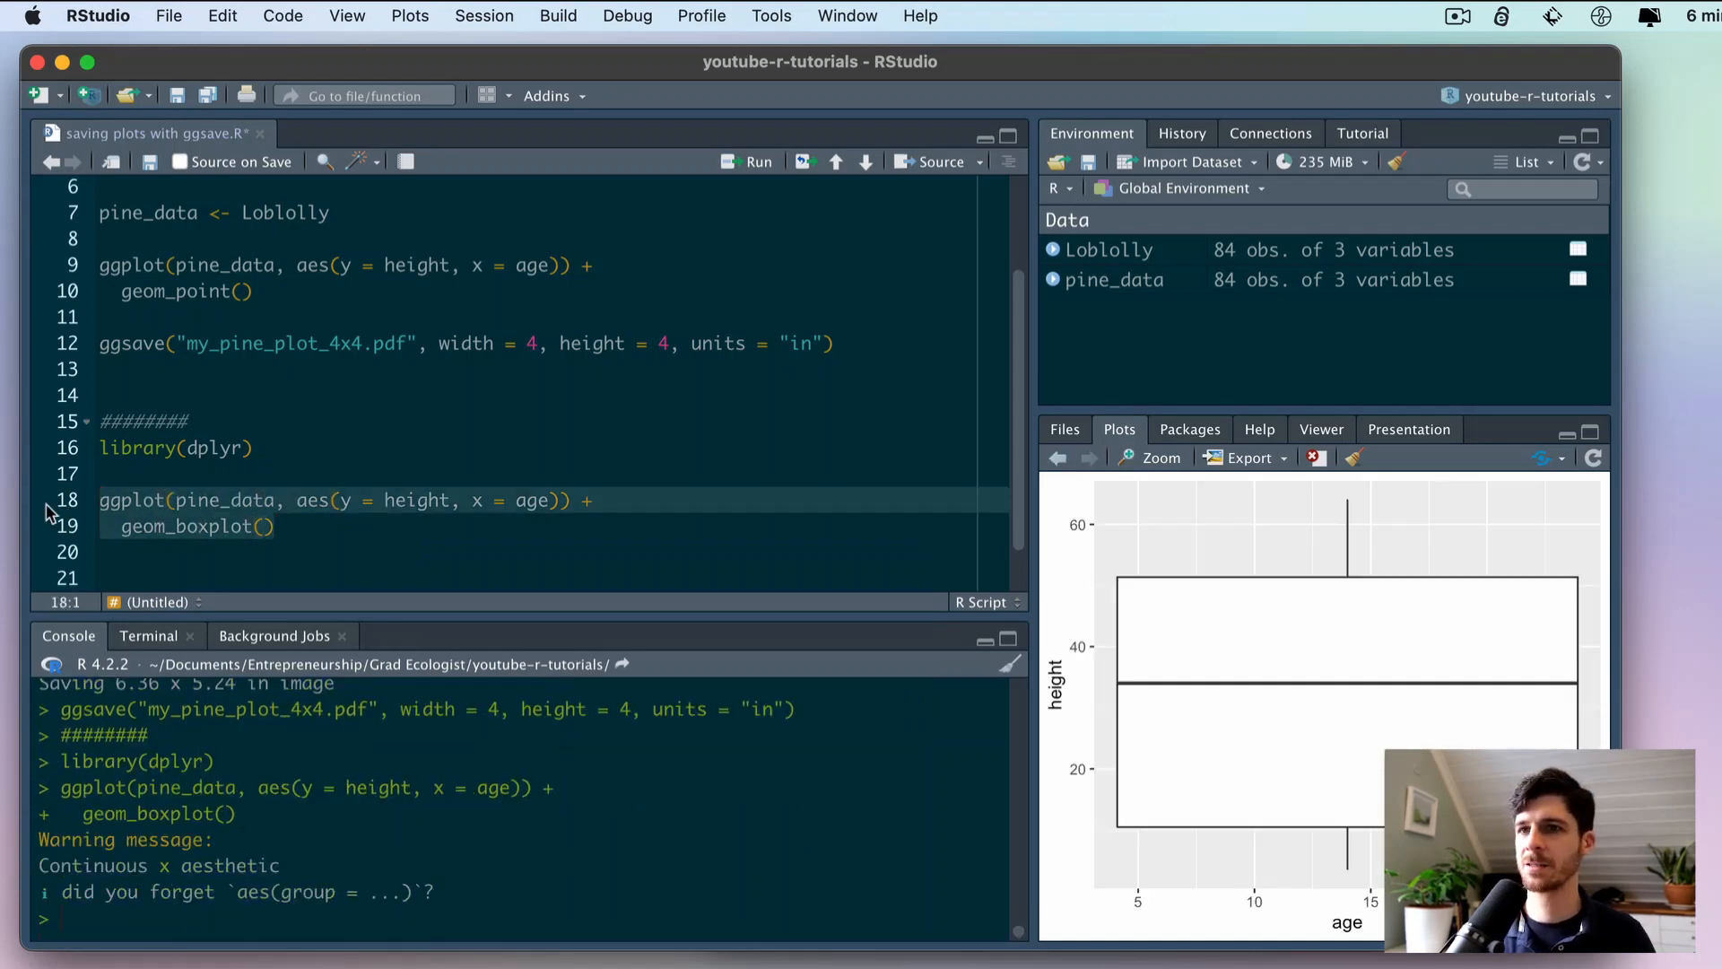
mouse_move(1218, 601)
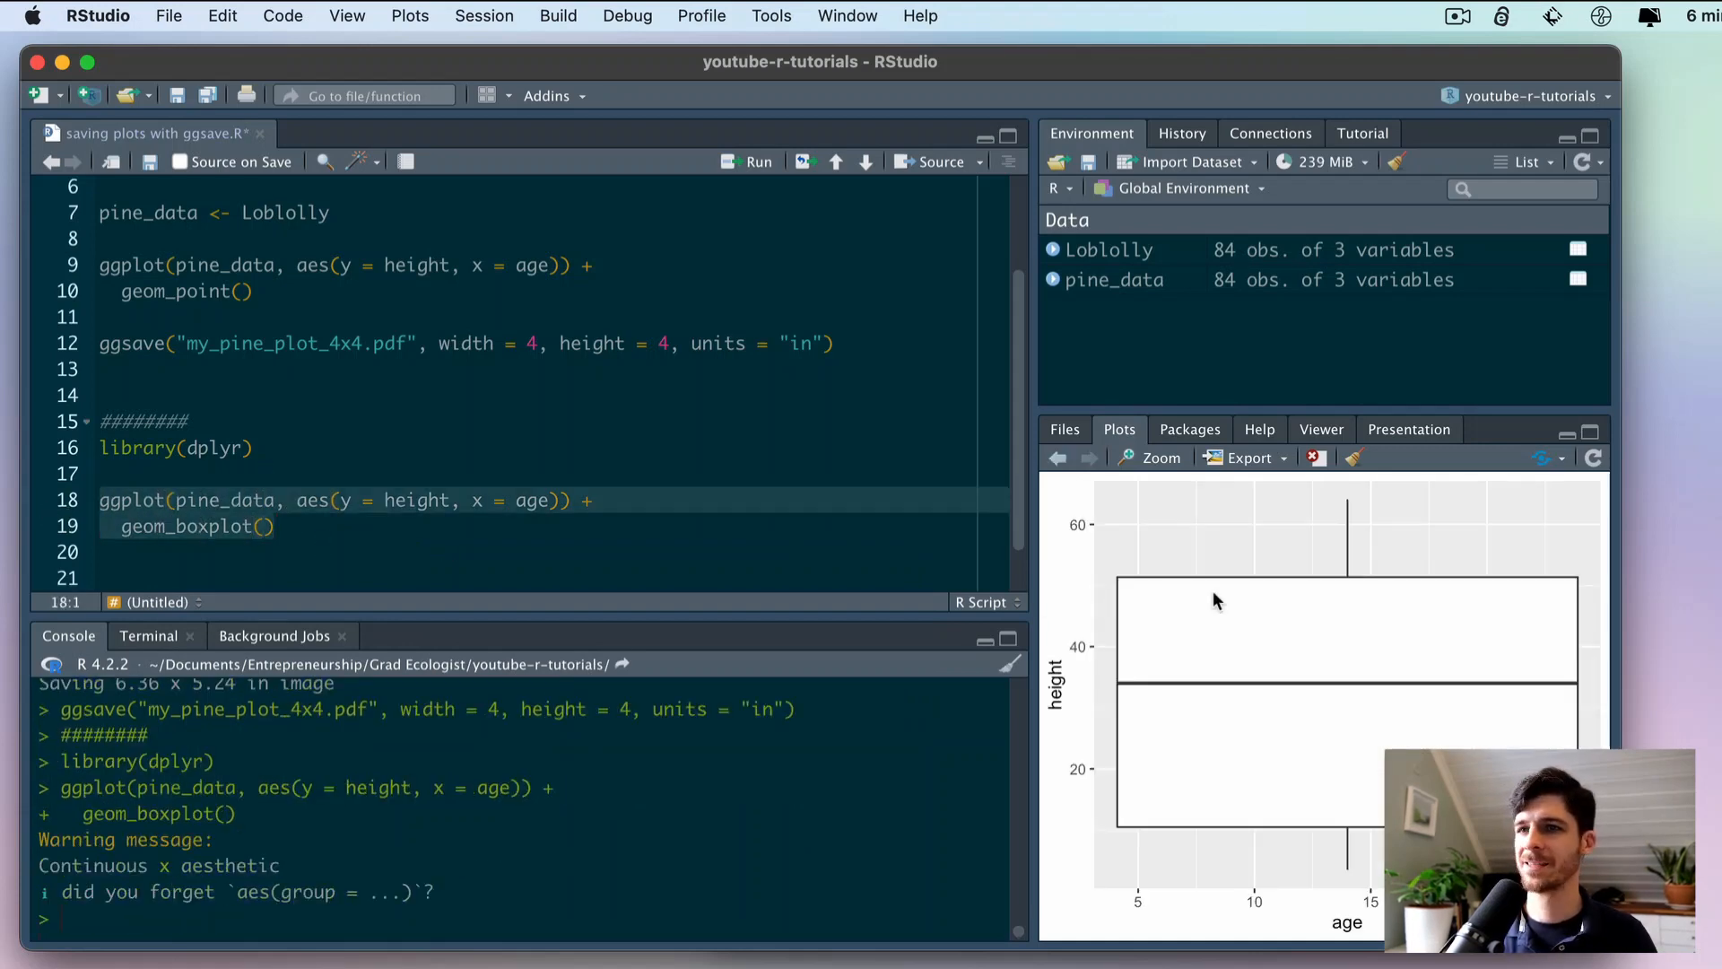
mouse_move(1339, 879)
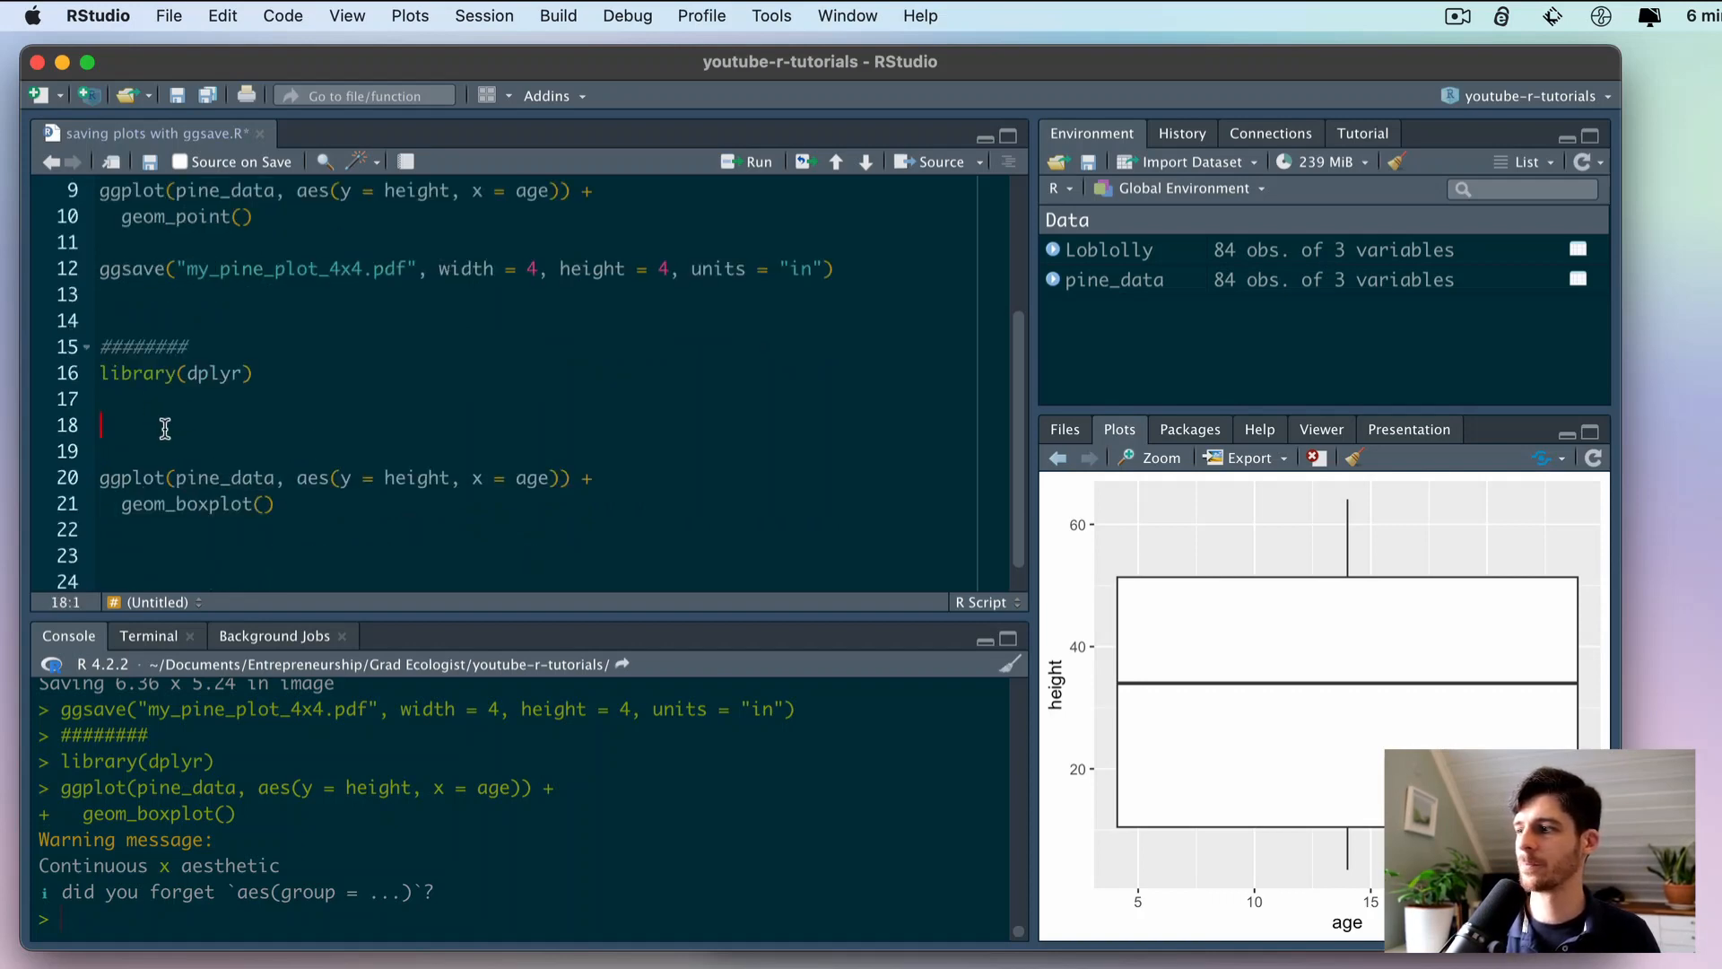
- Type pine_data <- Loblolly %>% on line 18 above the box plot code
text(pine_data <- Lob)
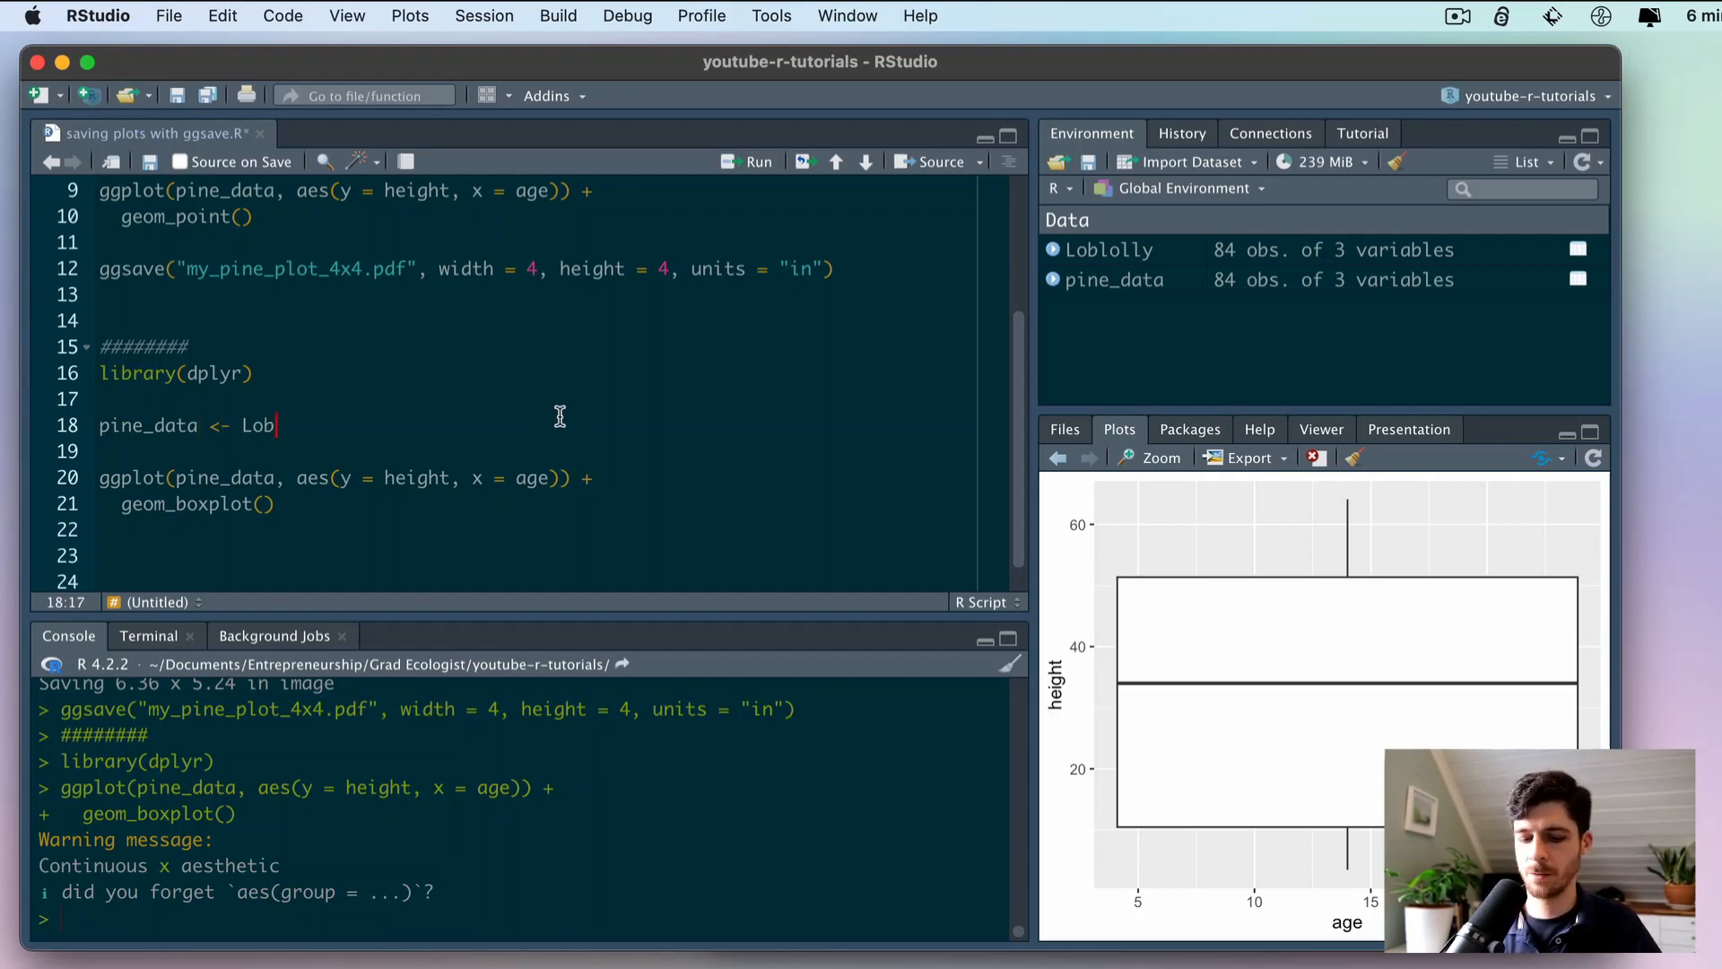
text(lolly)
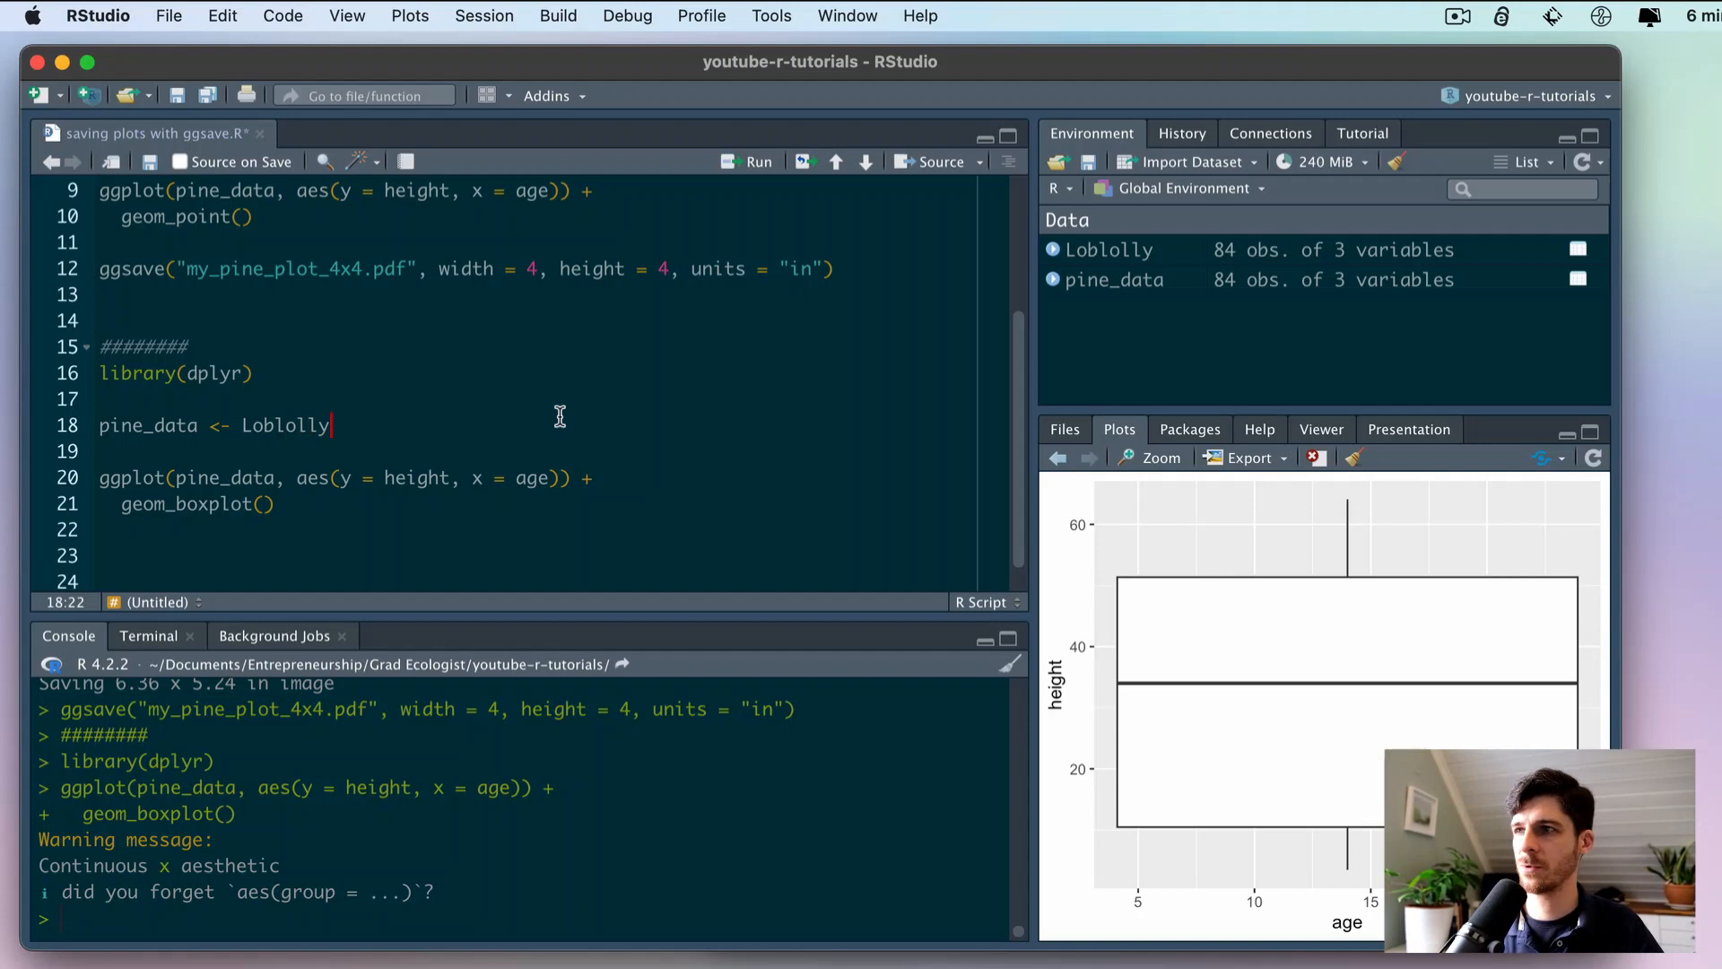
text(%>%)
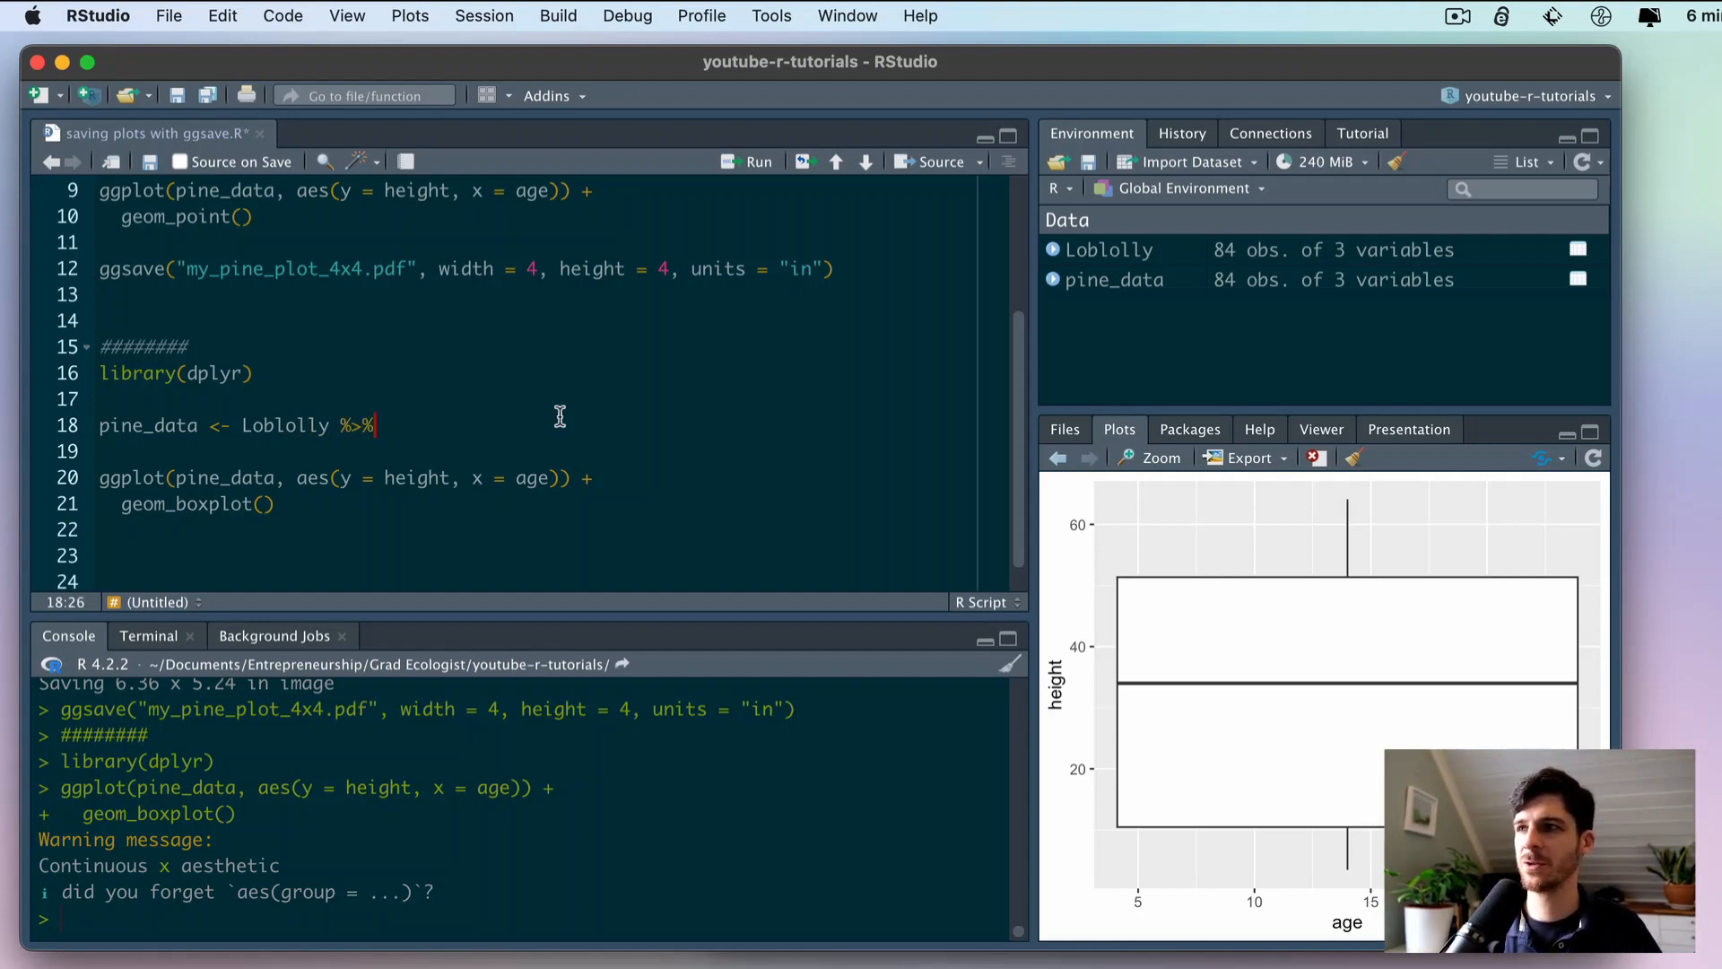
mouse_move(278, 373)
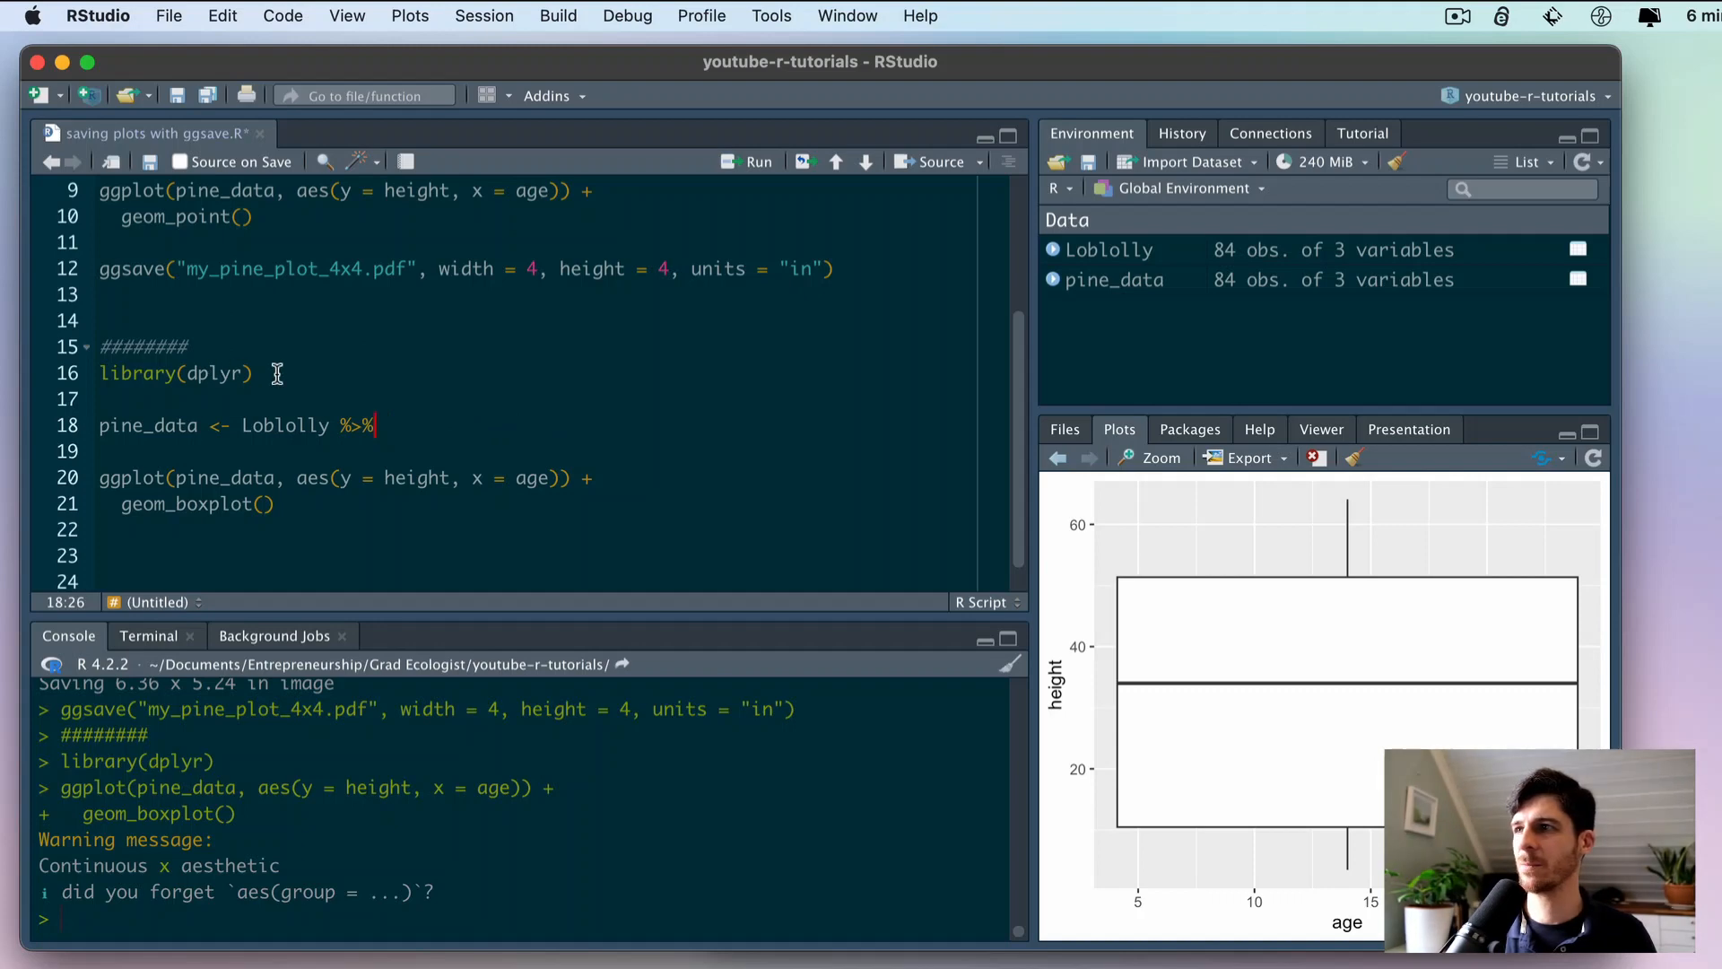
mouse_move(480, 424)
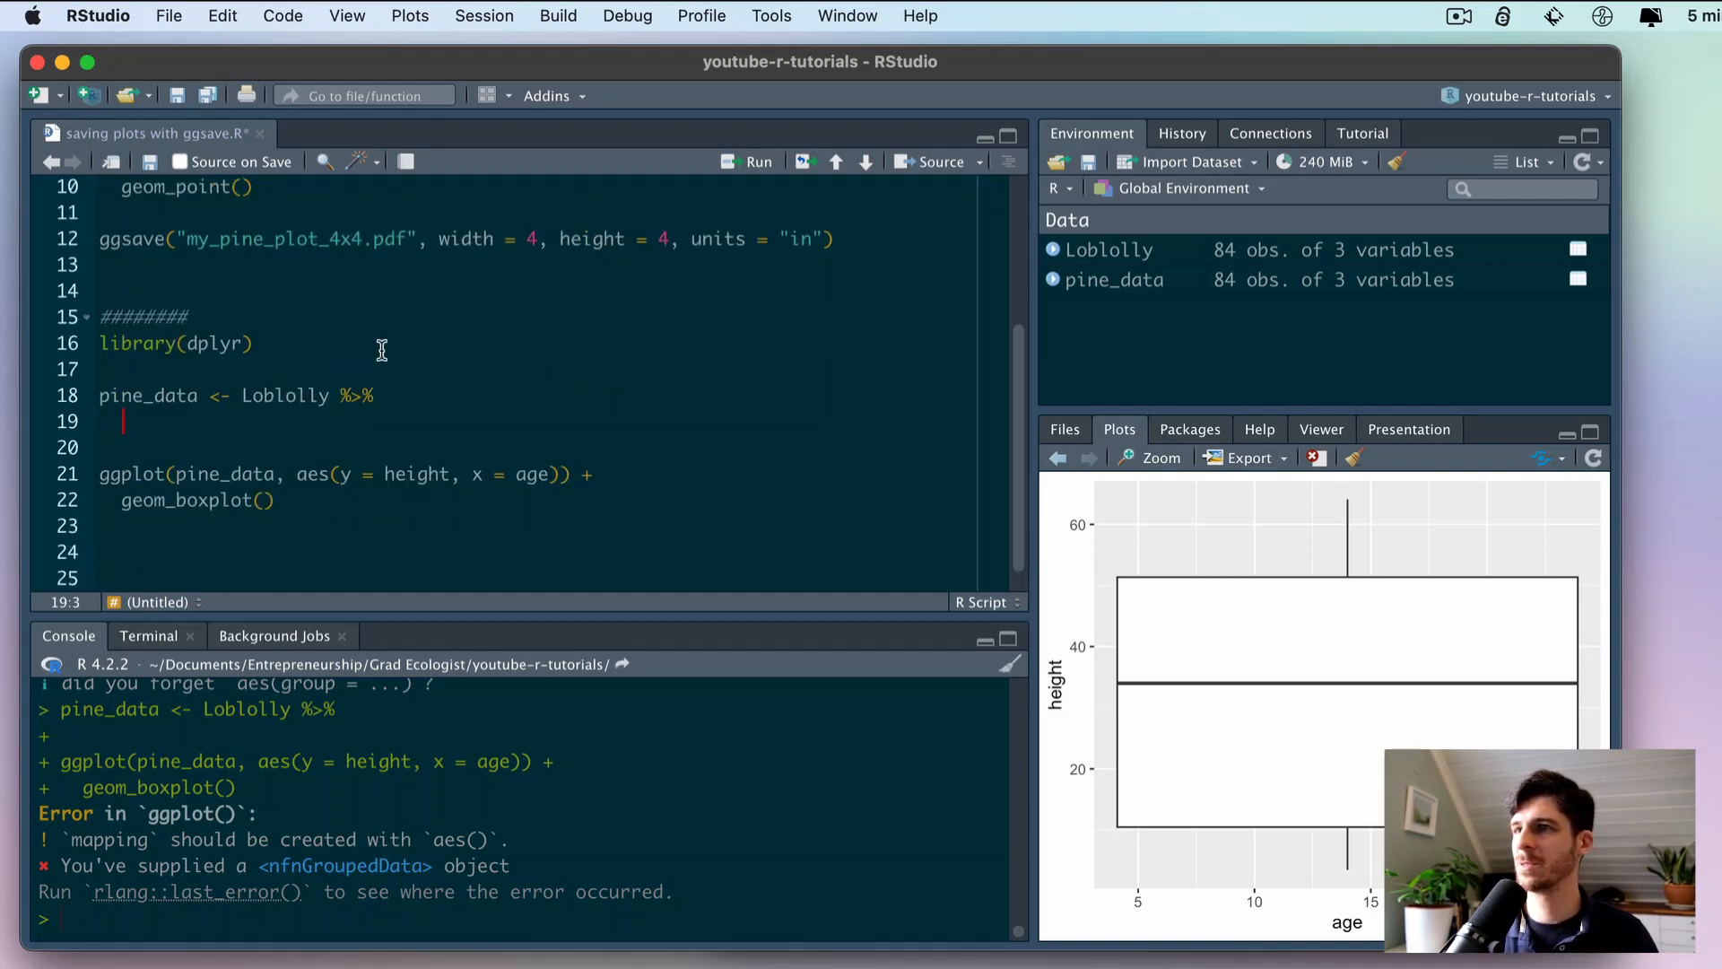
mouse_move(268, 344)
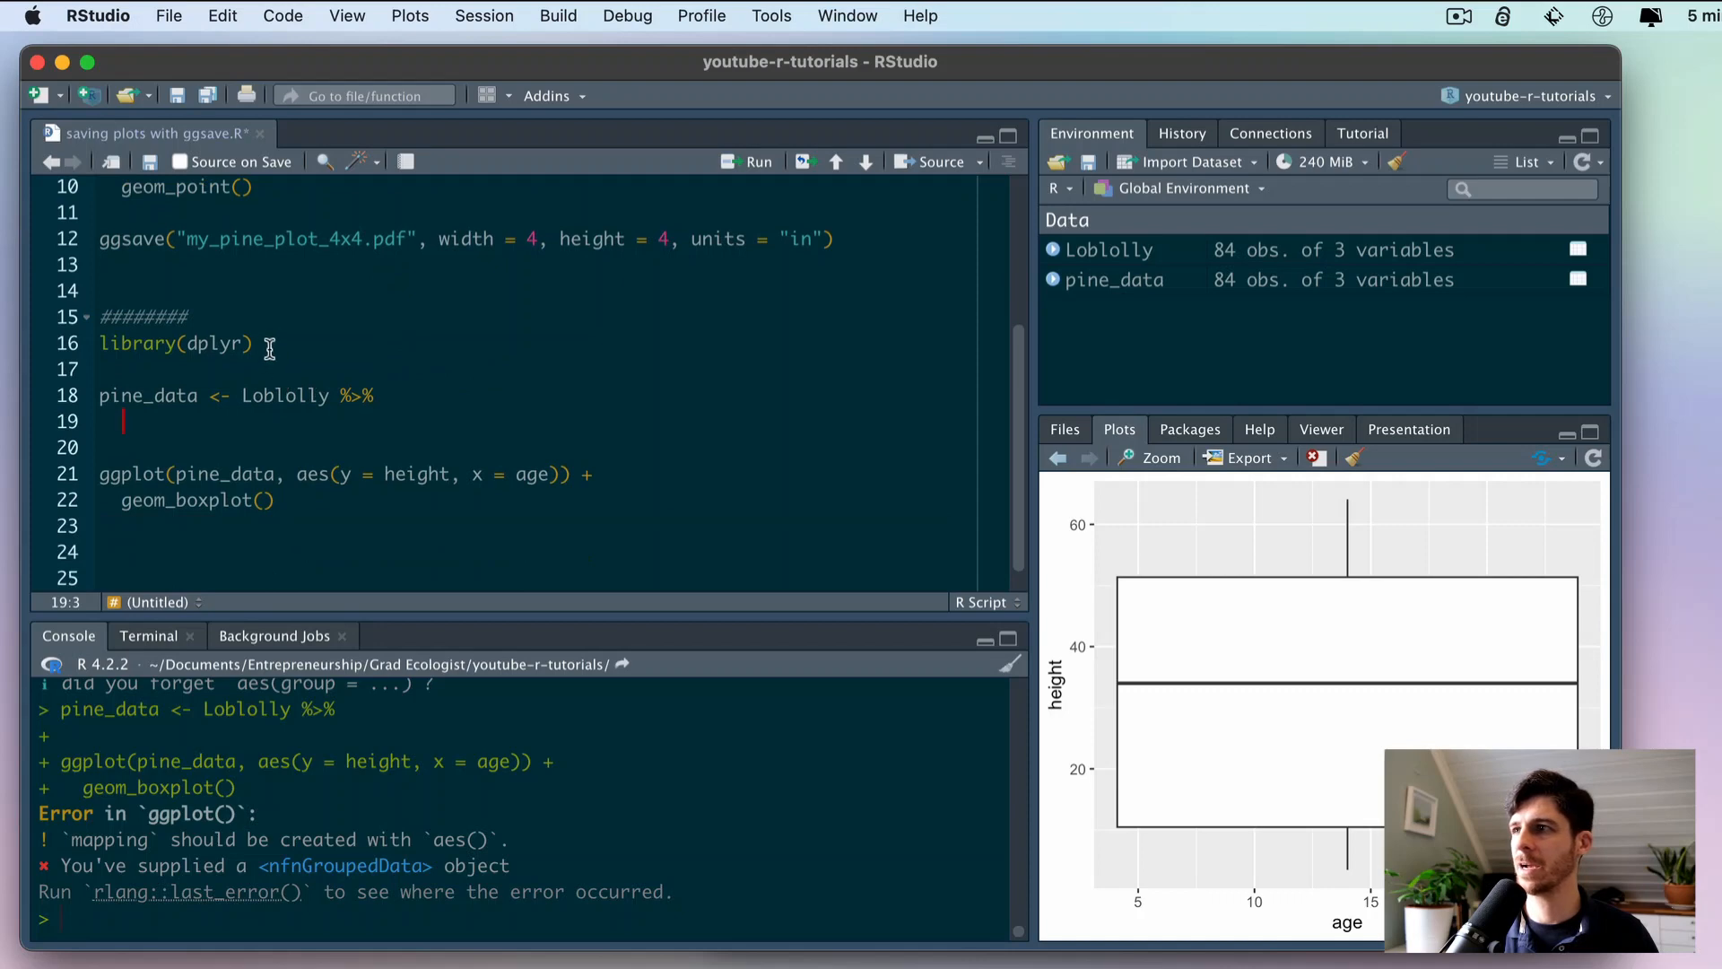
click(374, 395)
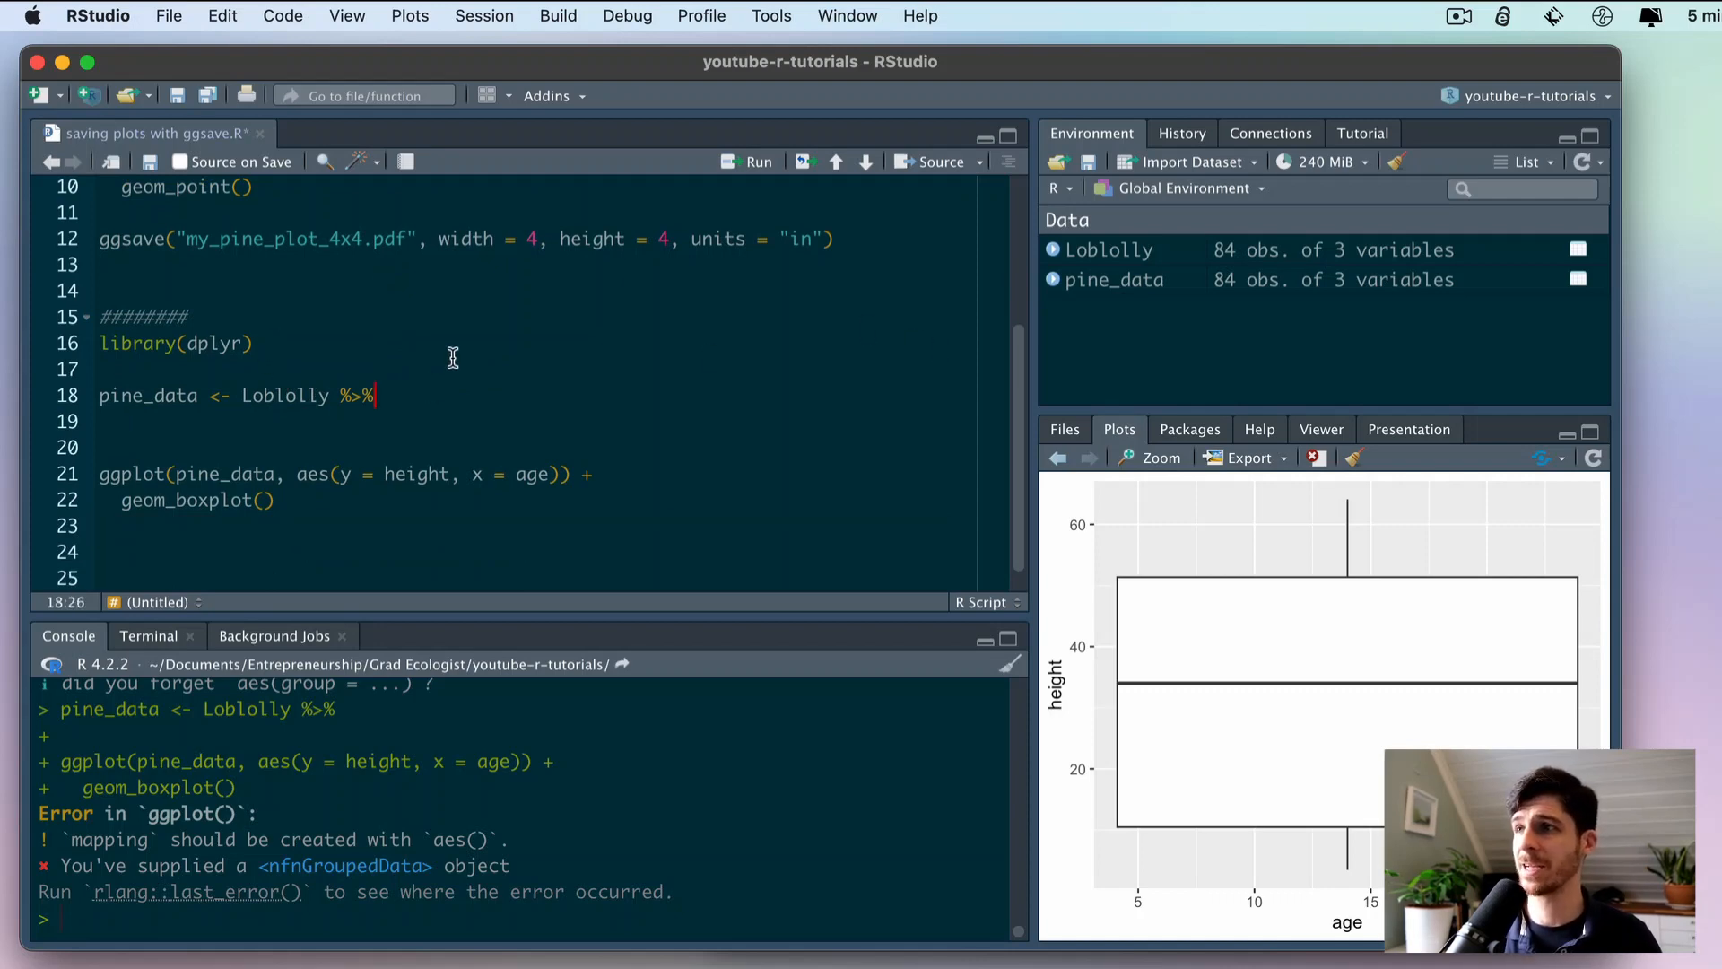
mouse_move(527, 363)
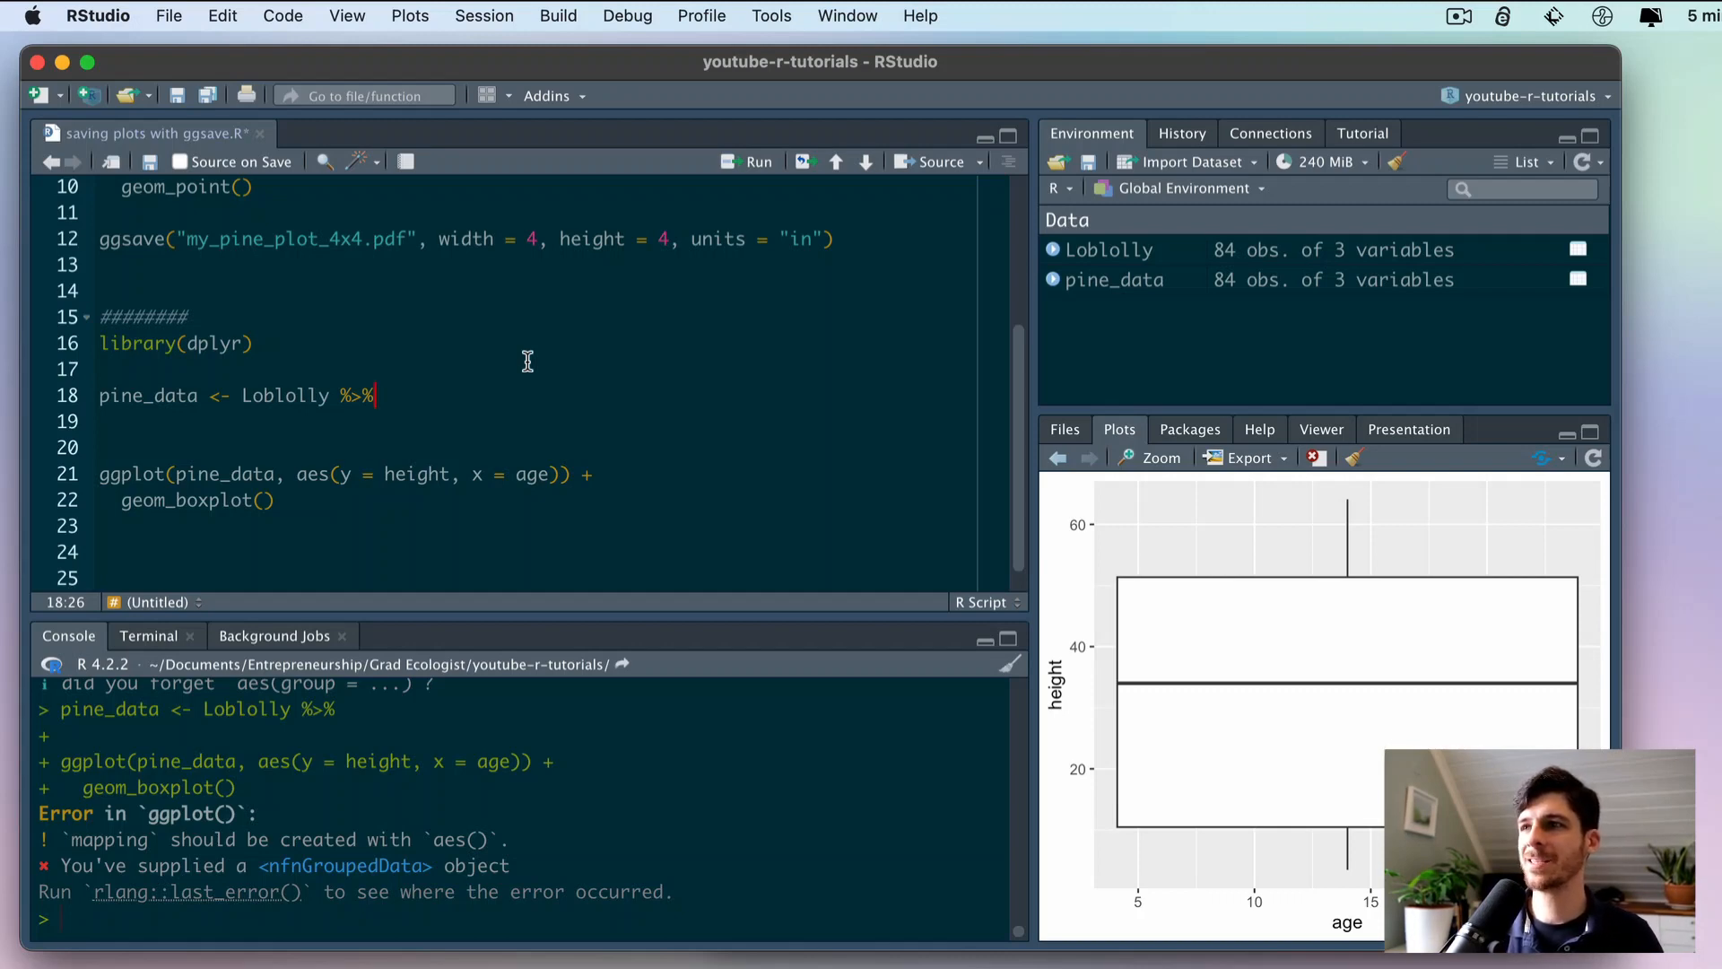
mouse_move(926, 293)
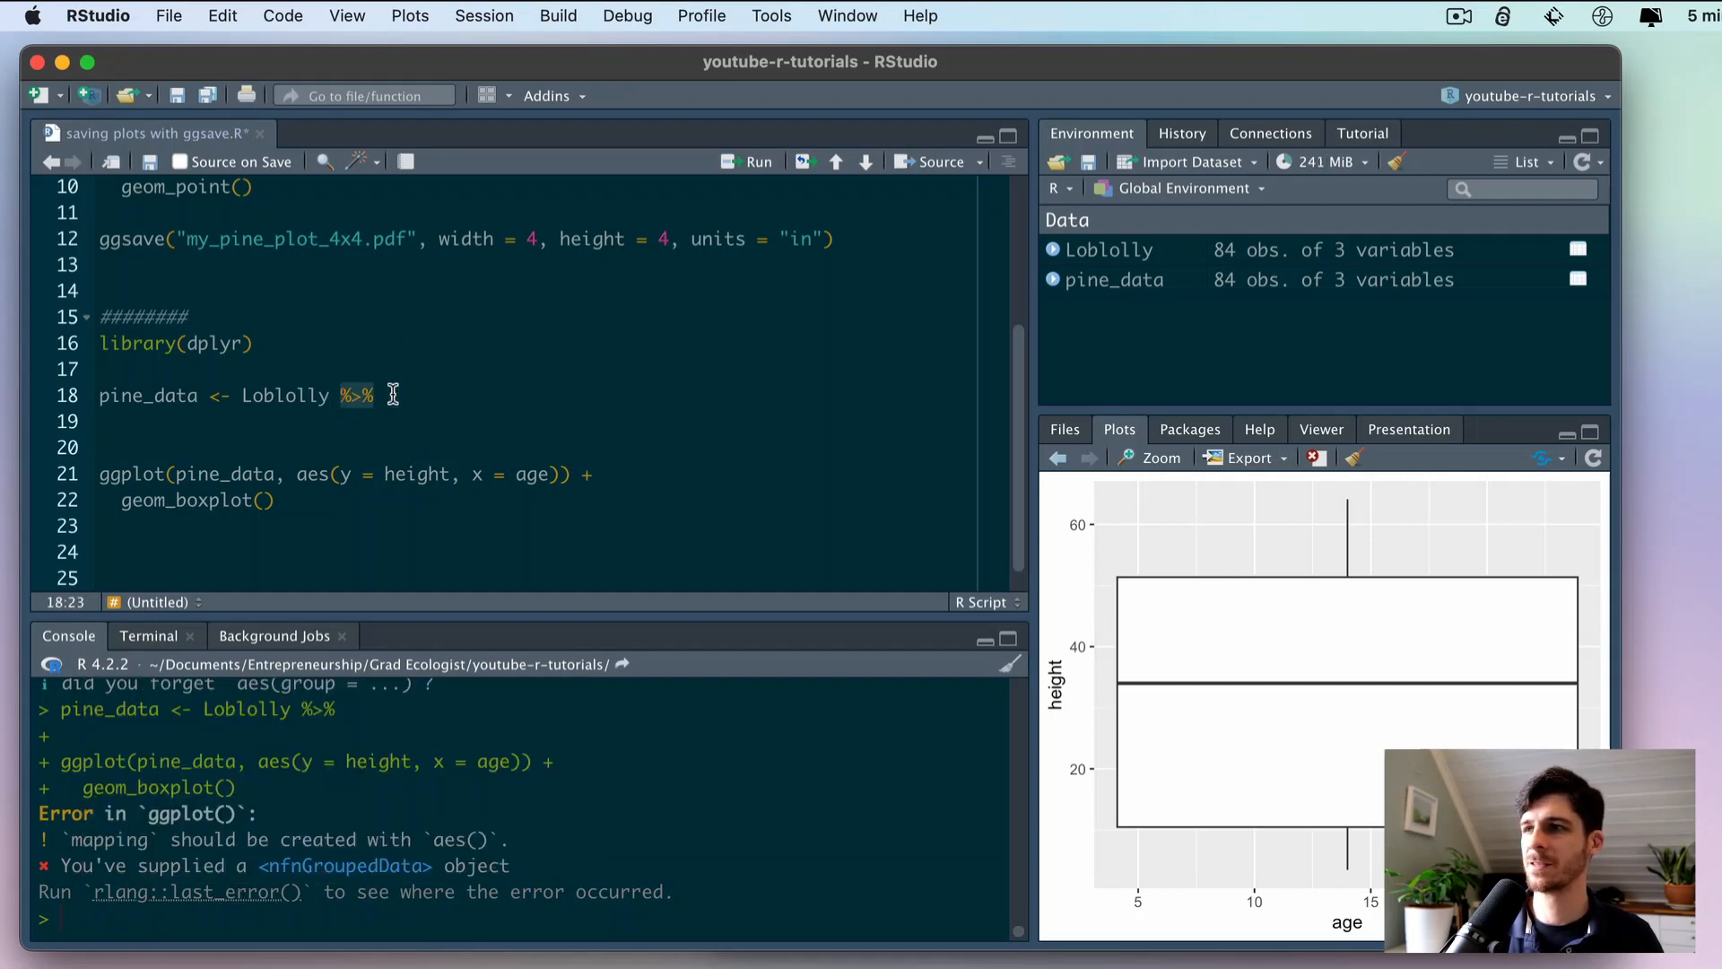
mouse_move(320, 355)
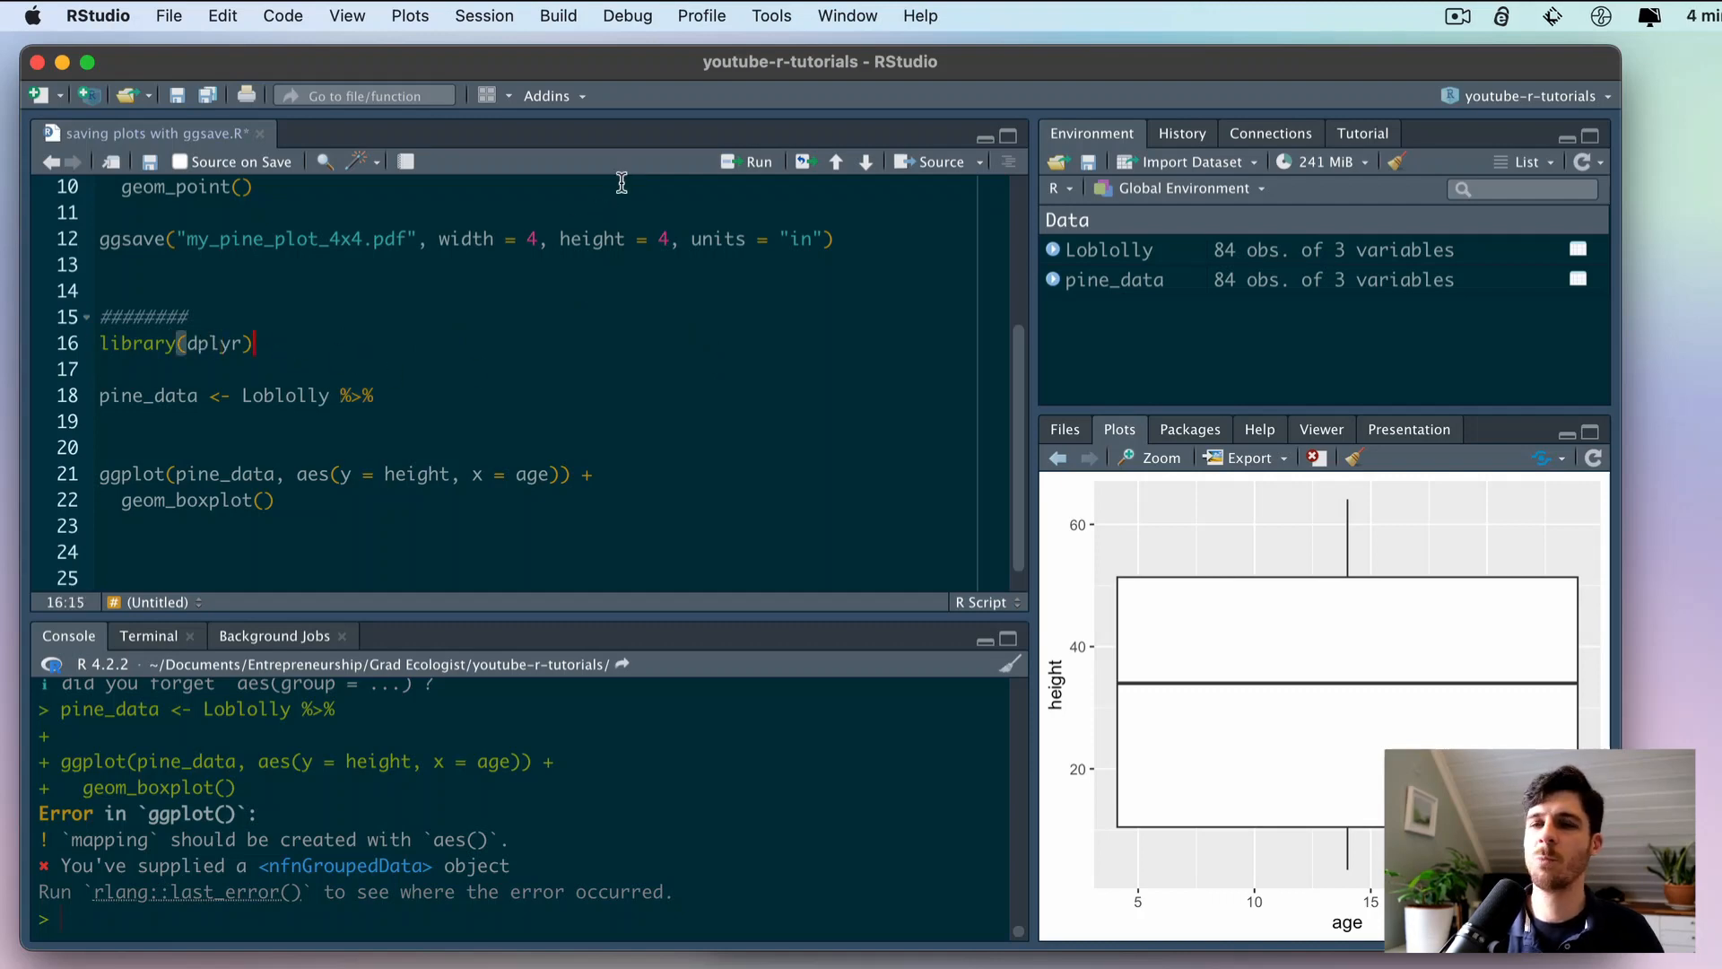
mouse_move(638, 338)
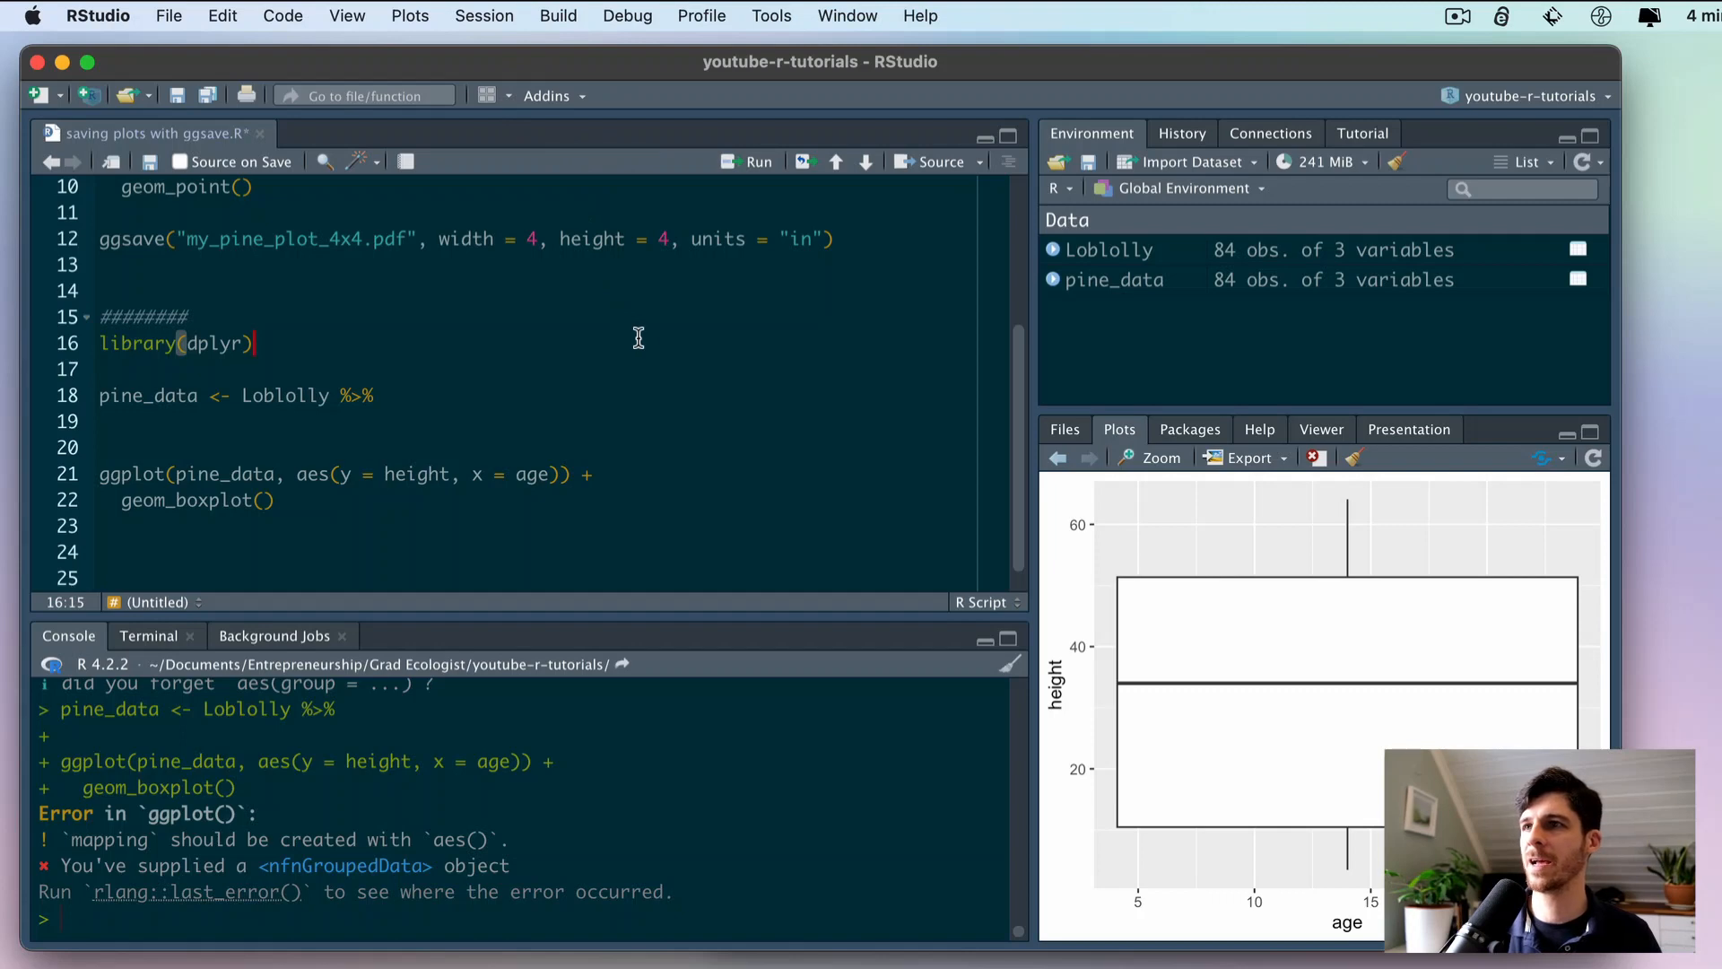
mouse_move(510, 27)
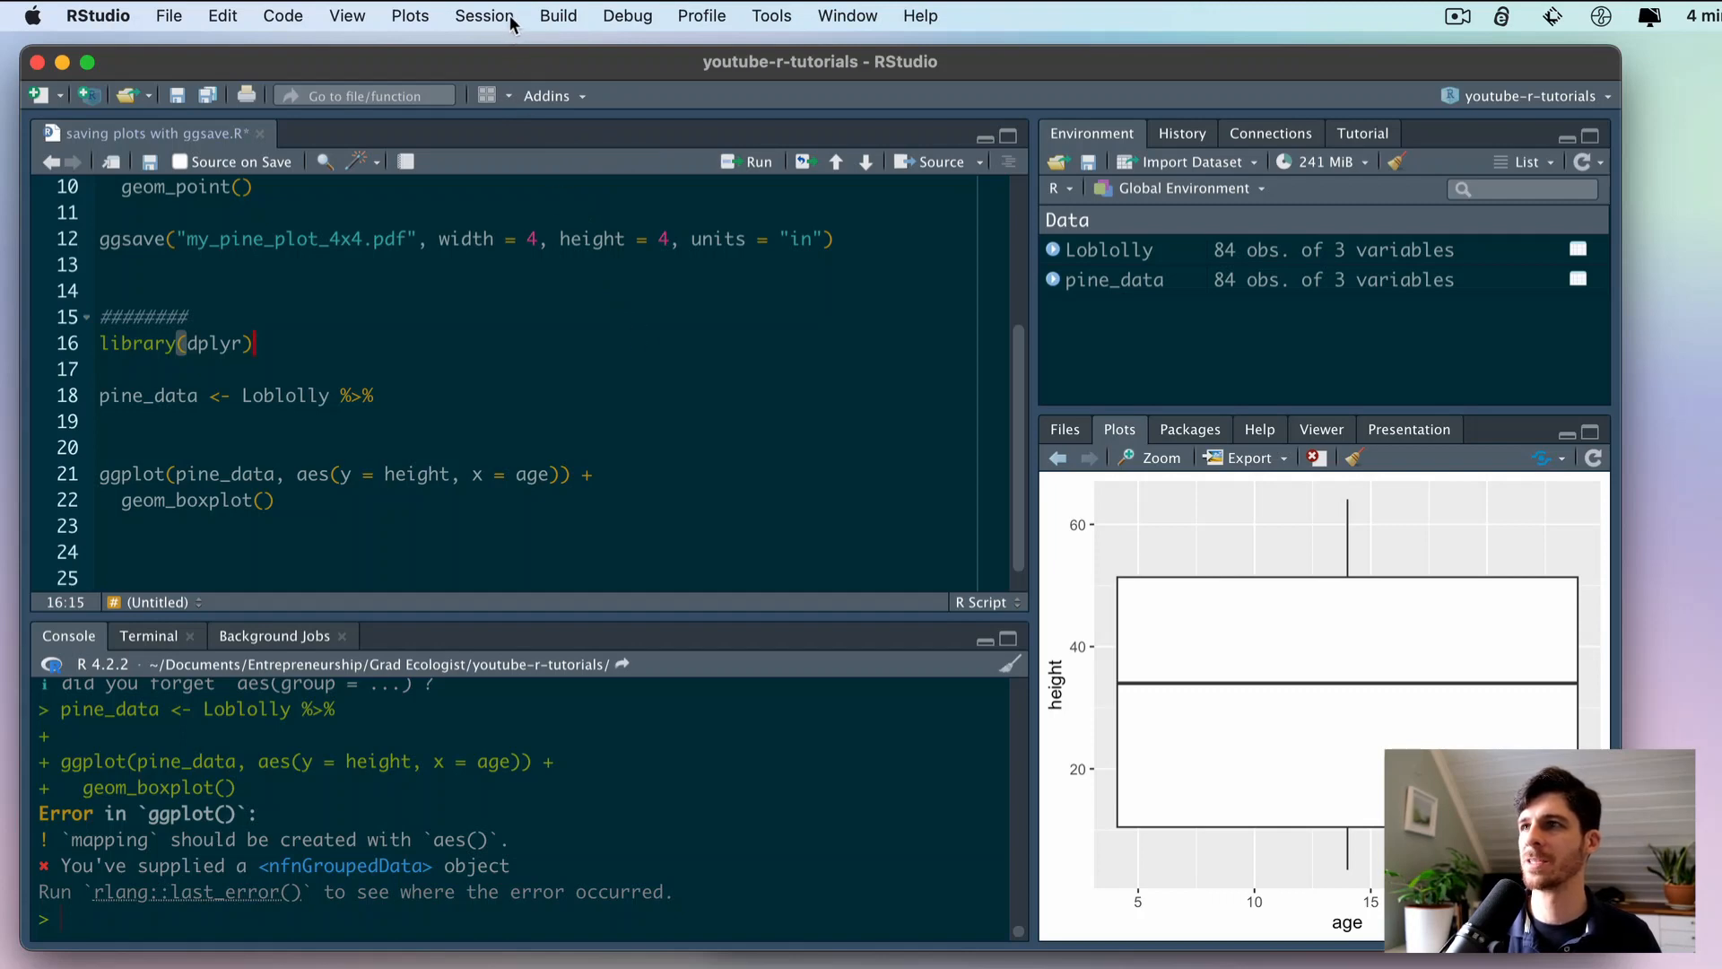
- Restart the R session from the Session menu
click(482, 15)
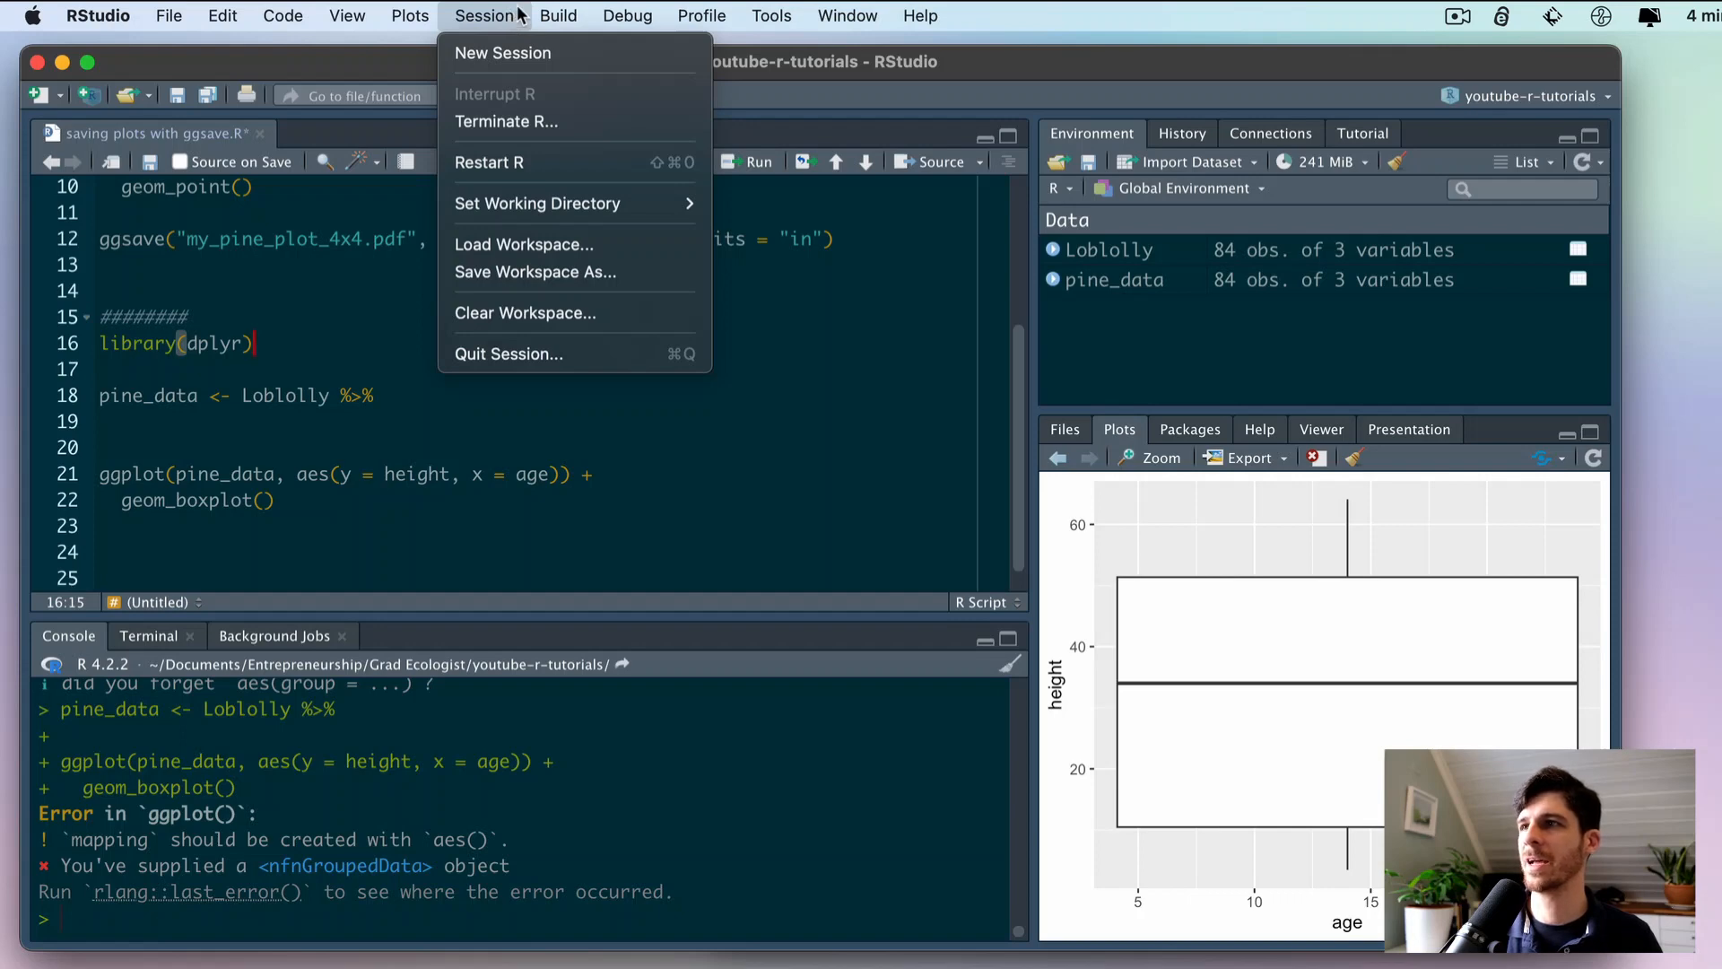
mouse_move(525, 162)
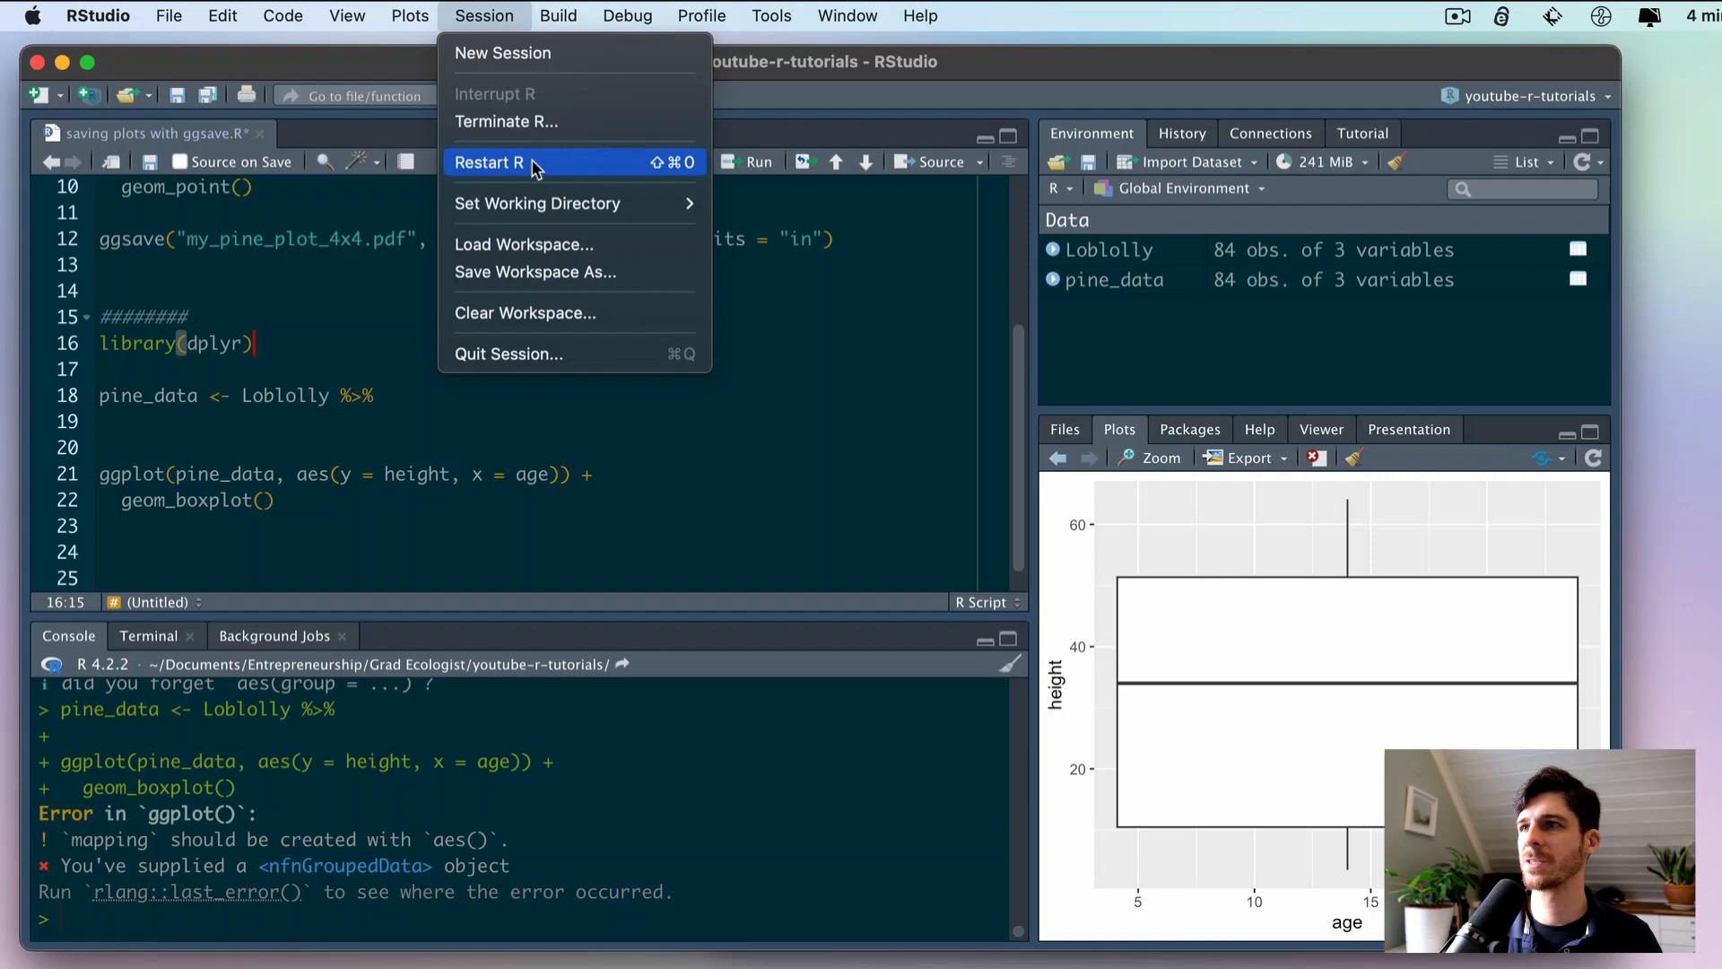
click(488, 163)
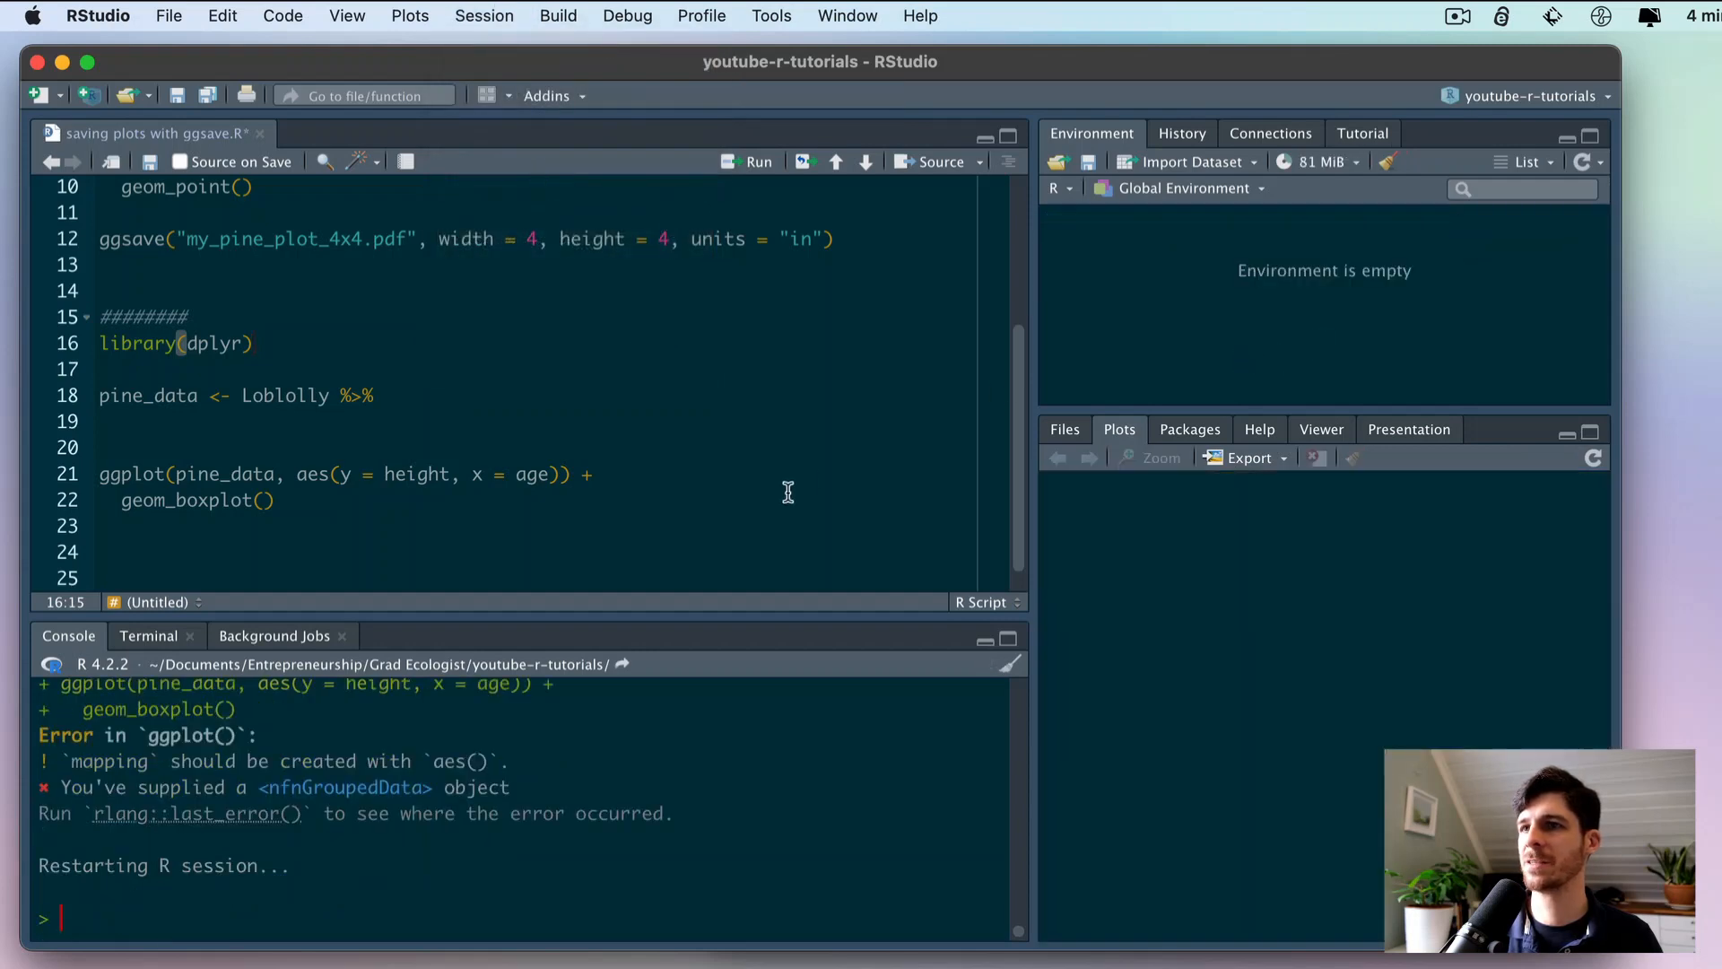
mouse_move(381, 867)
text(library(ggplot2)
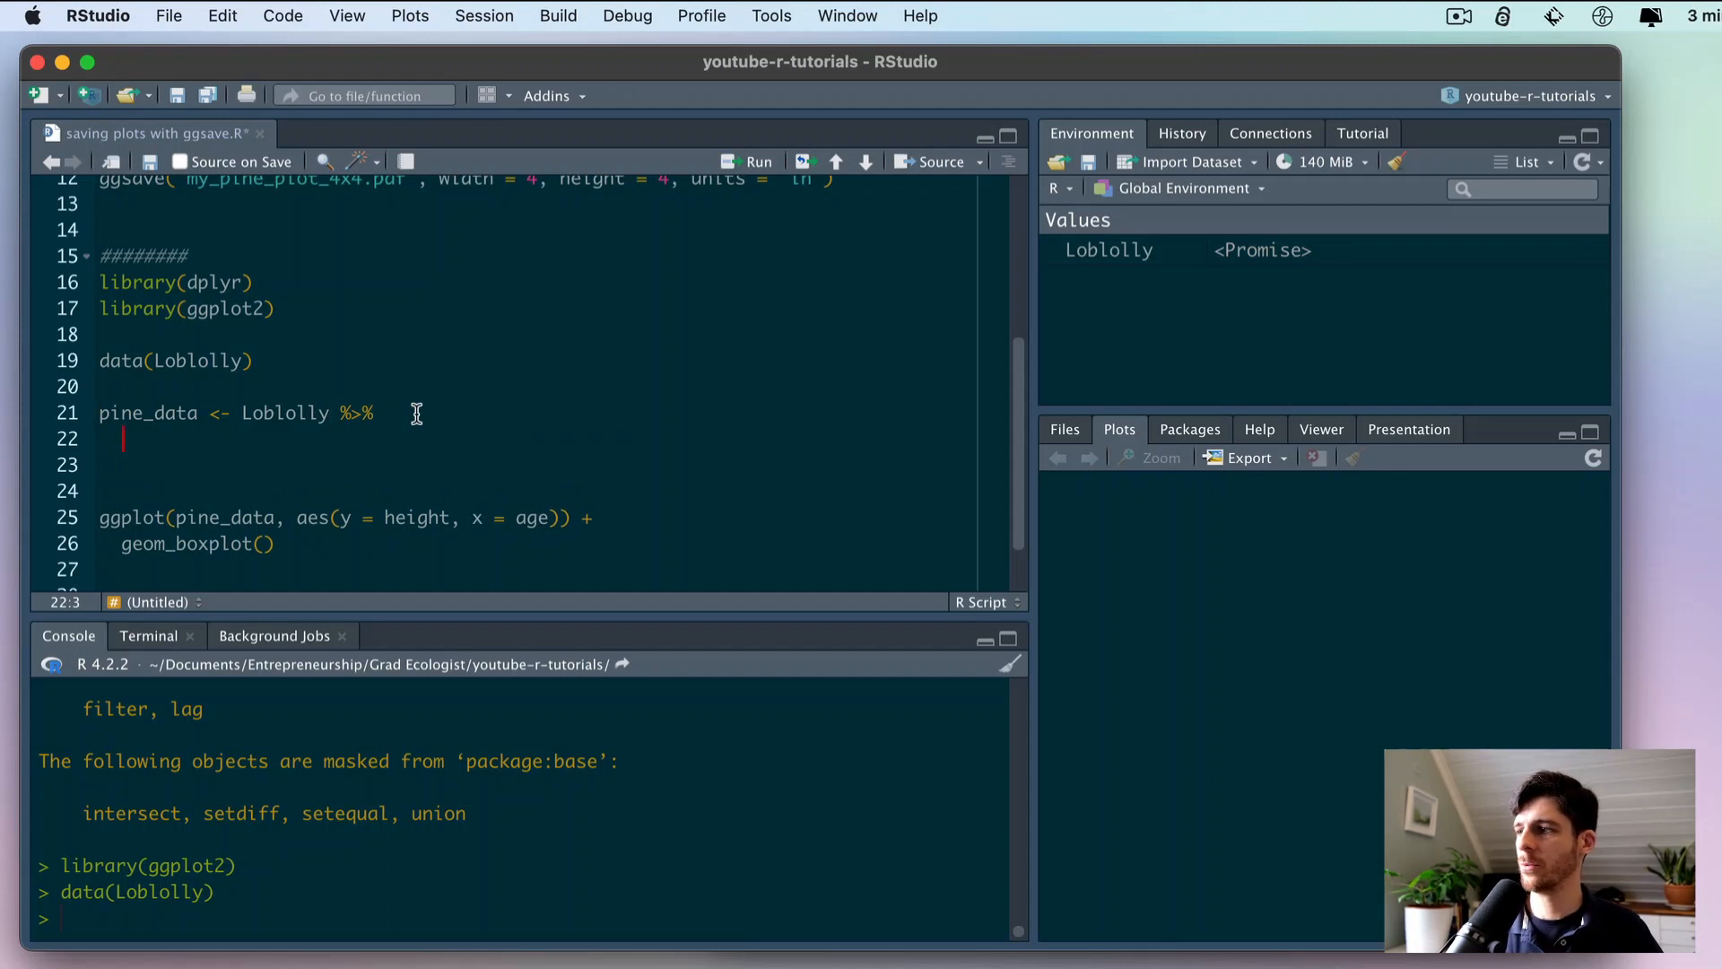
- Convert age to a factor with mutate(age = as.factor(age)) and rerun the pipeline
text(mutate()
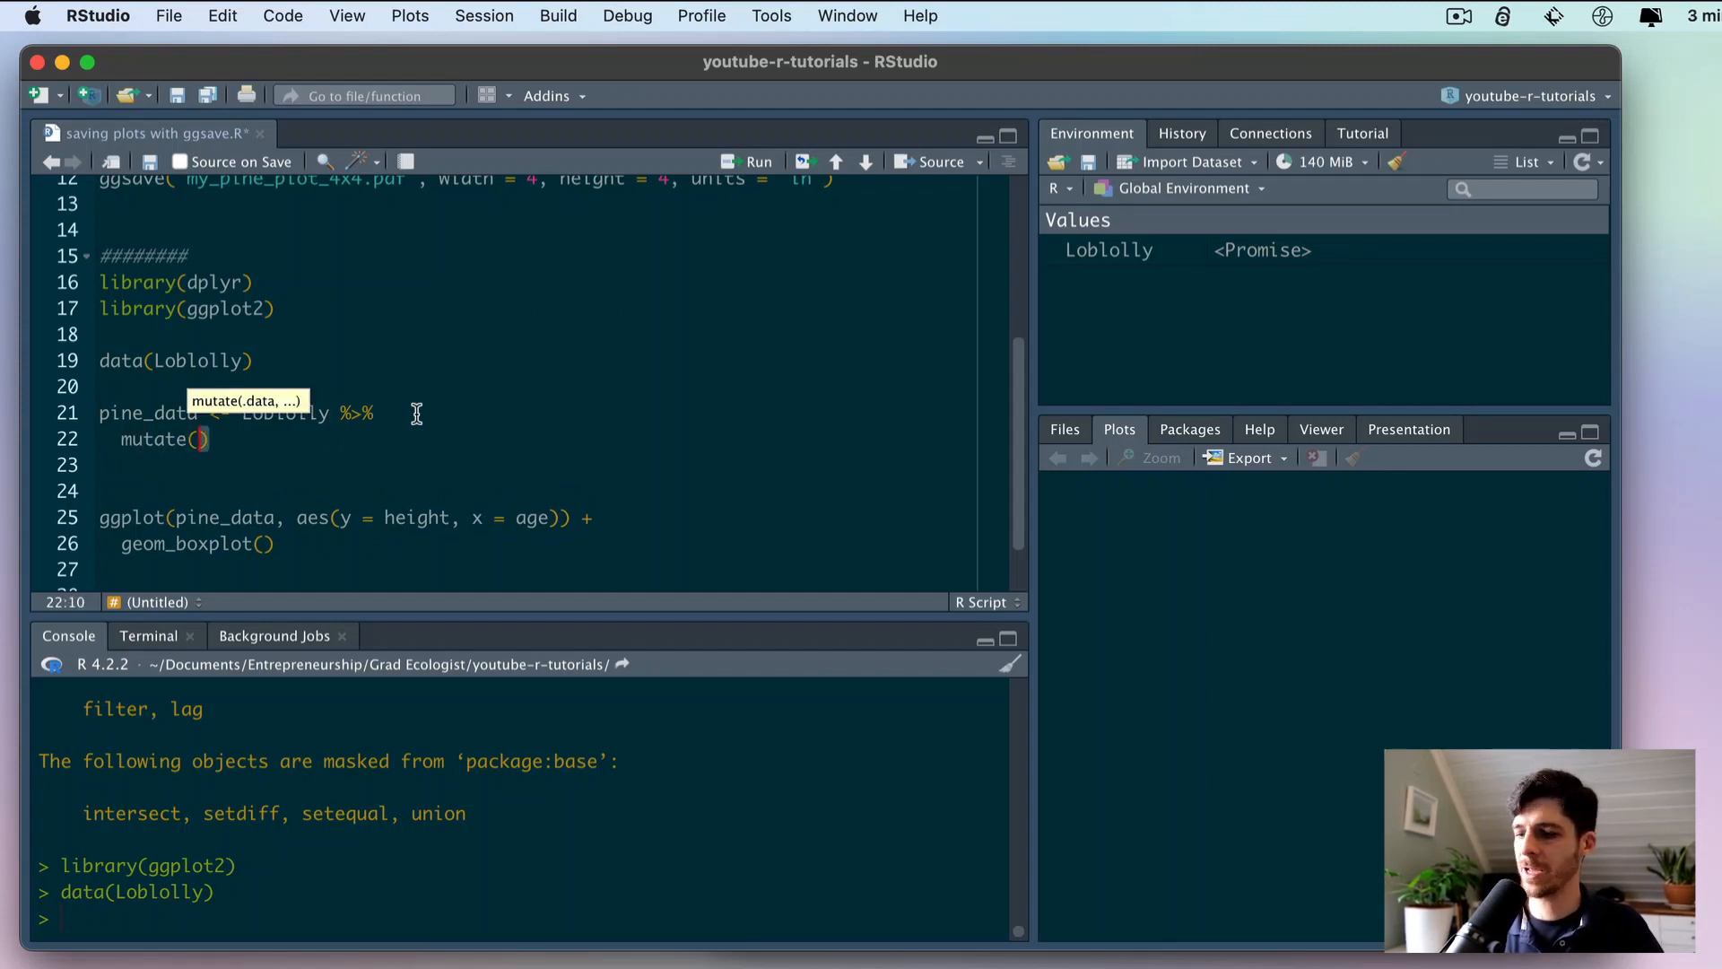
text(age =)
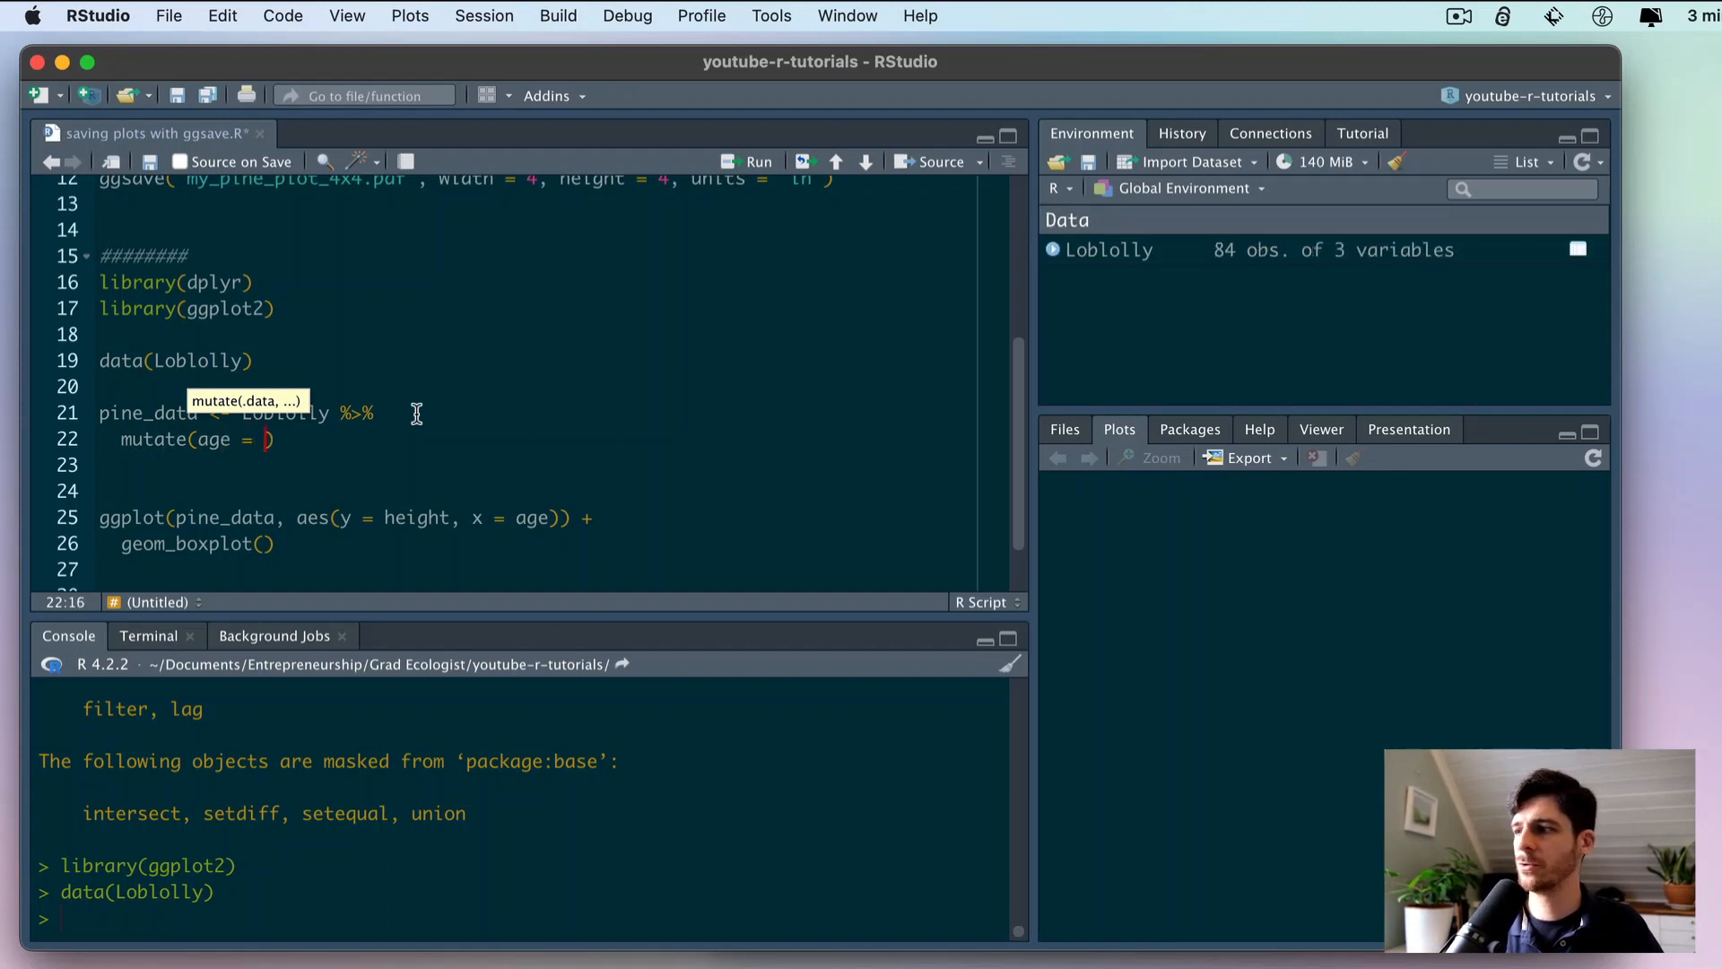
text(as.factor(age)
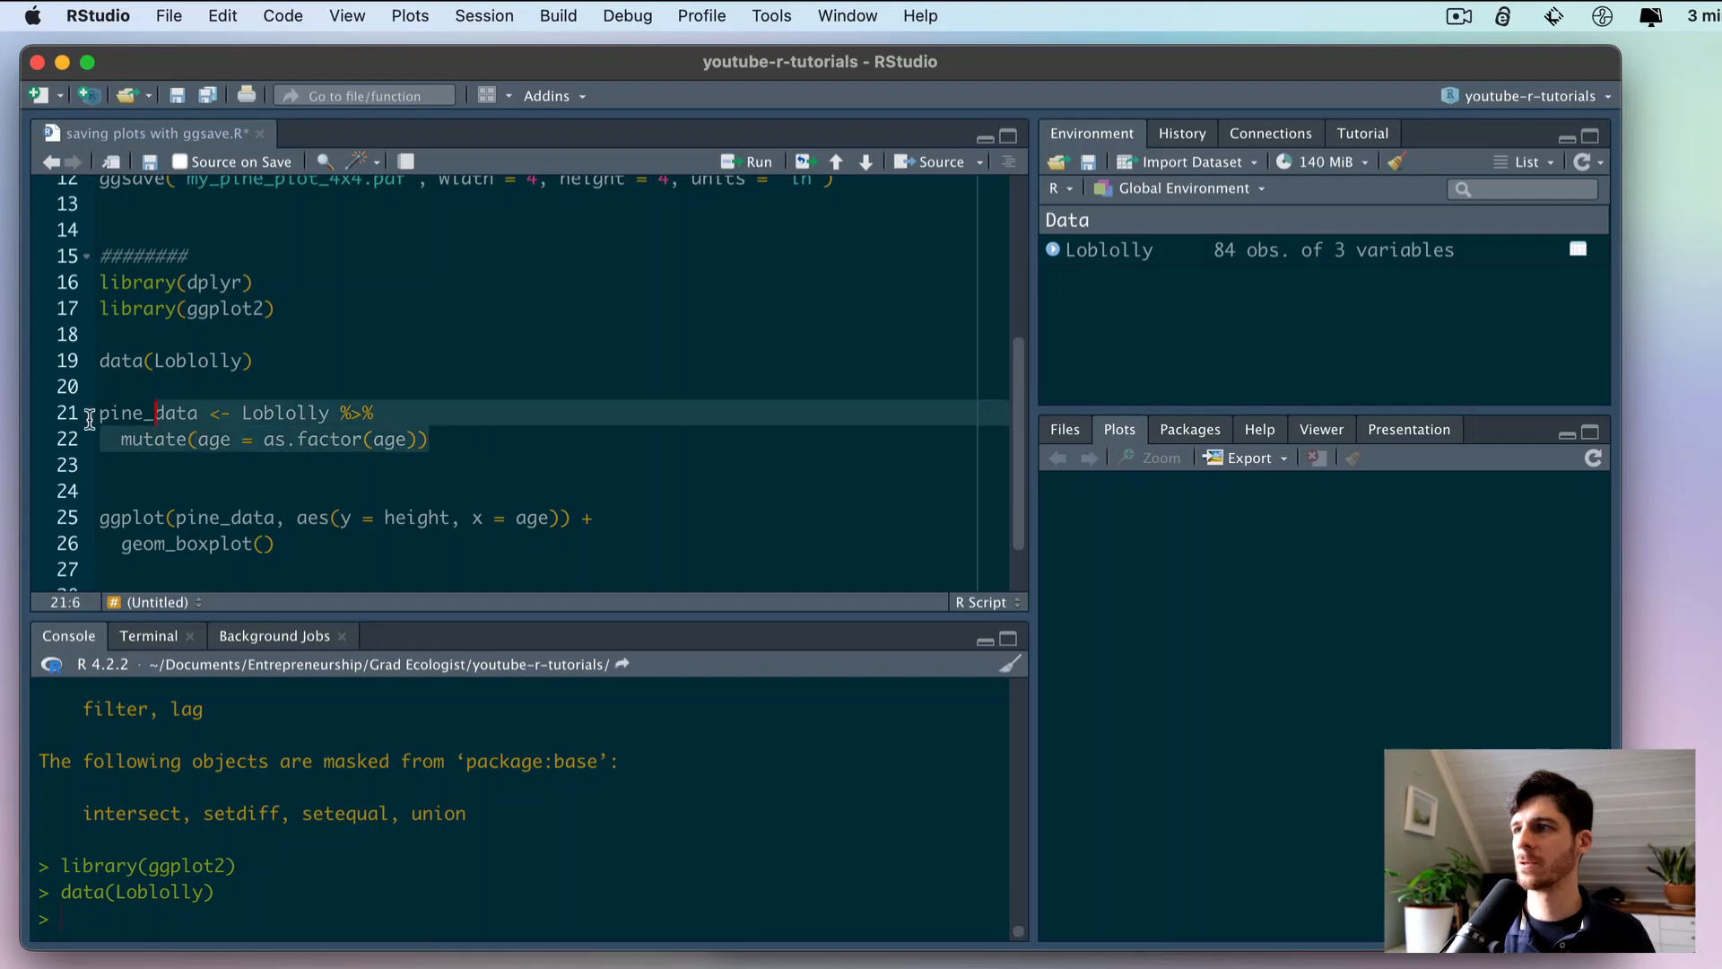
key(Cmd+Enter)
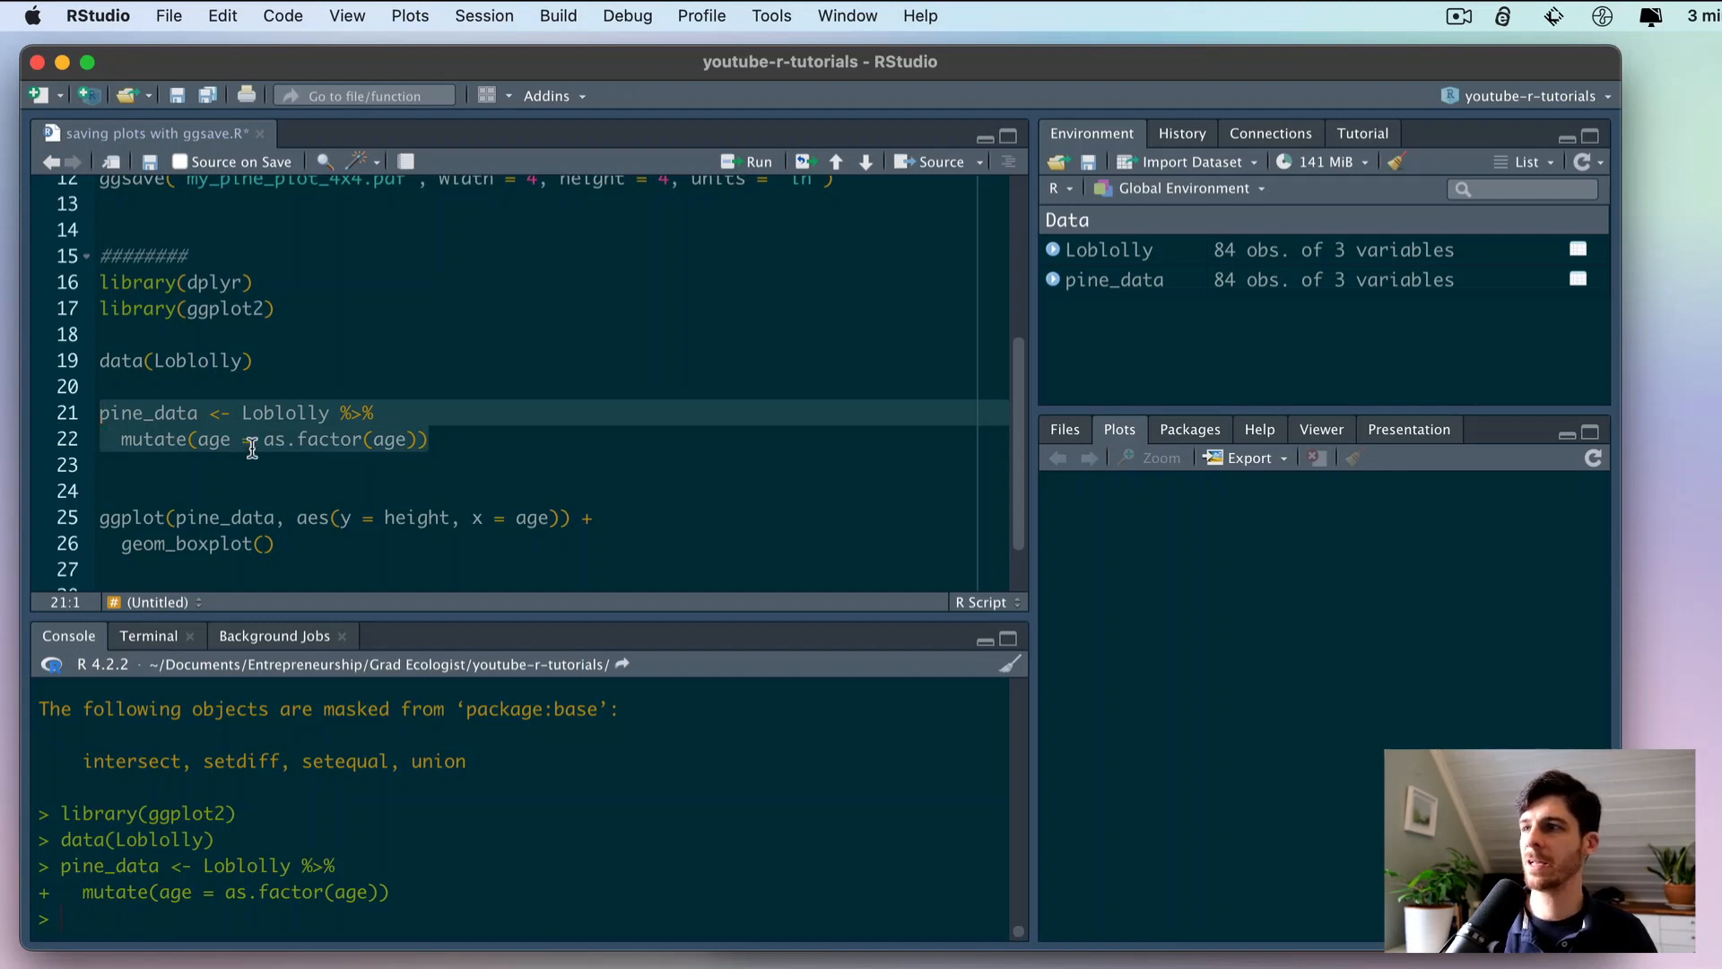
mouse_move(370, 305)
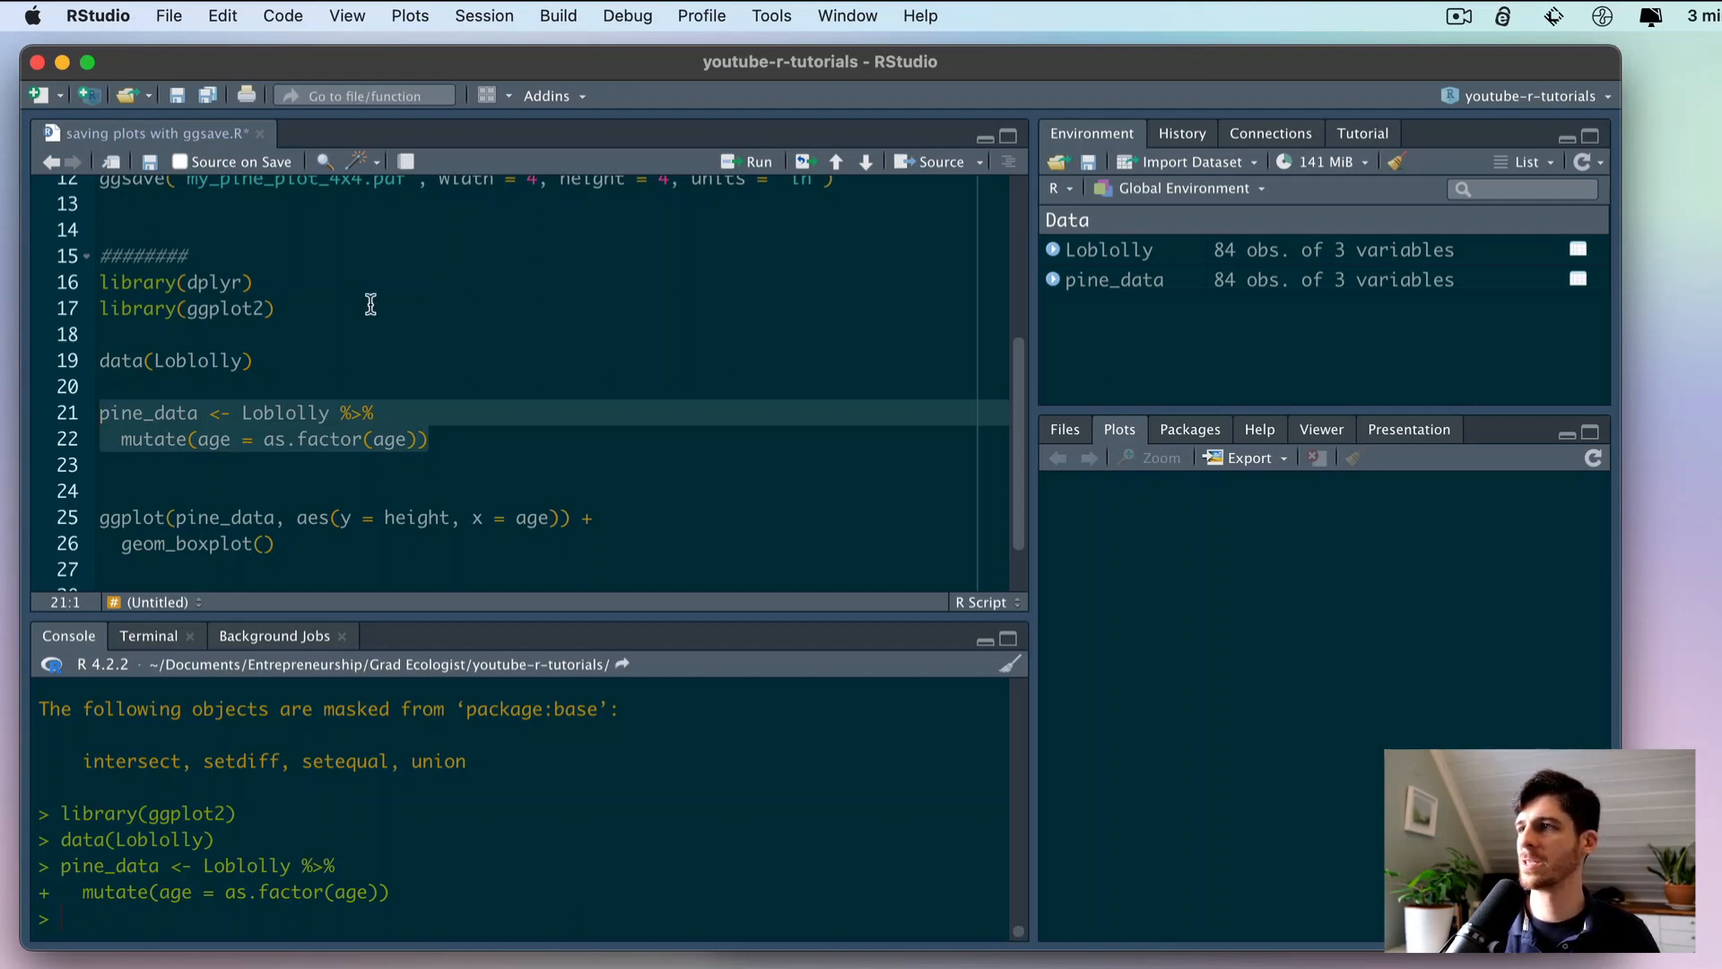
mouse_move(279, 281)
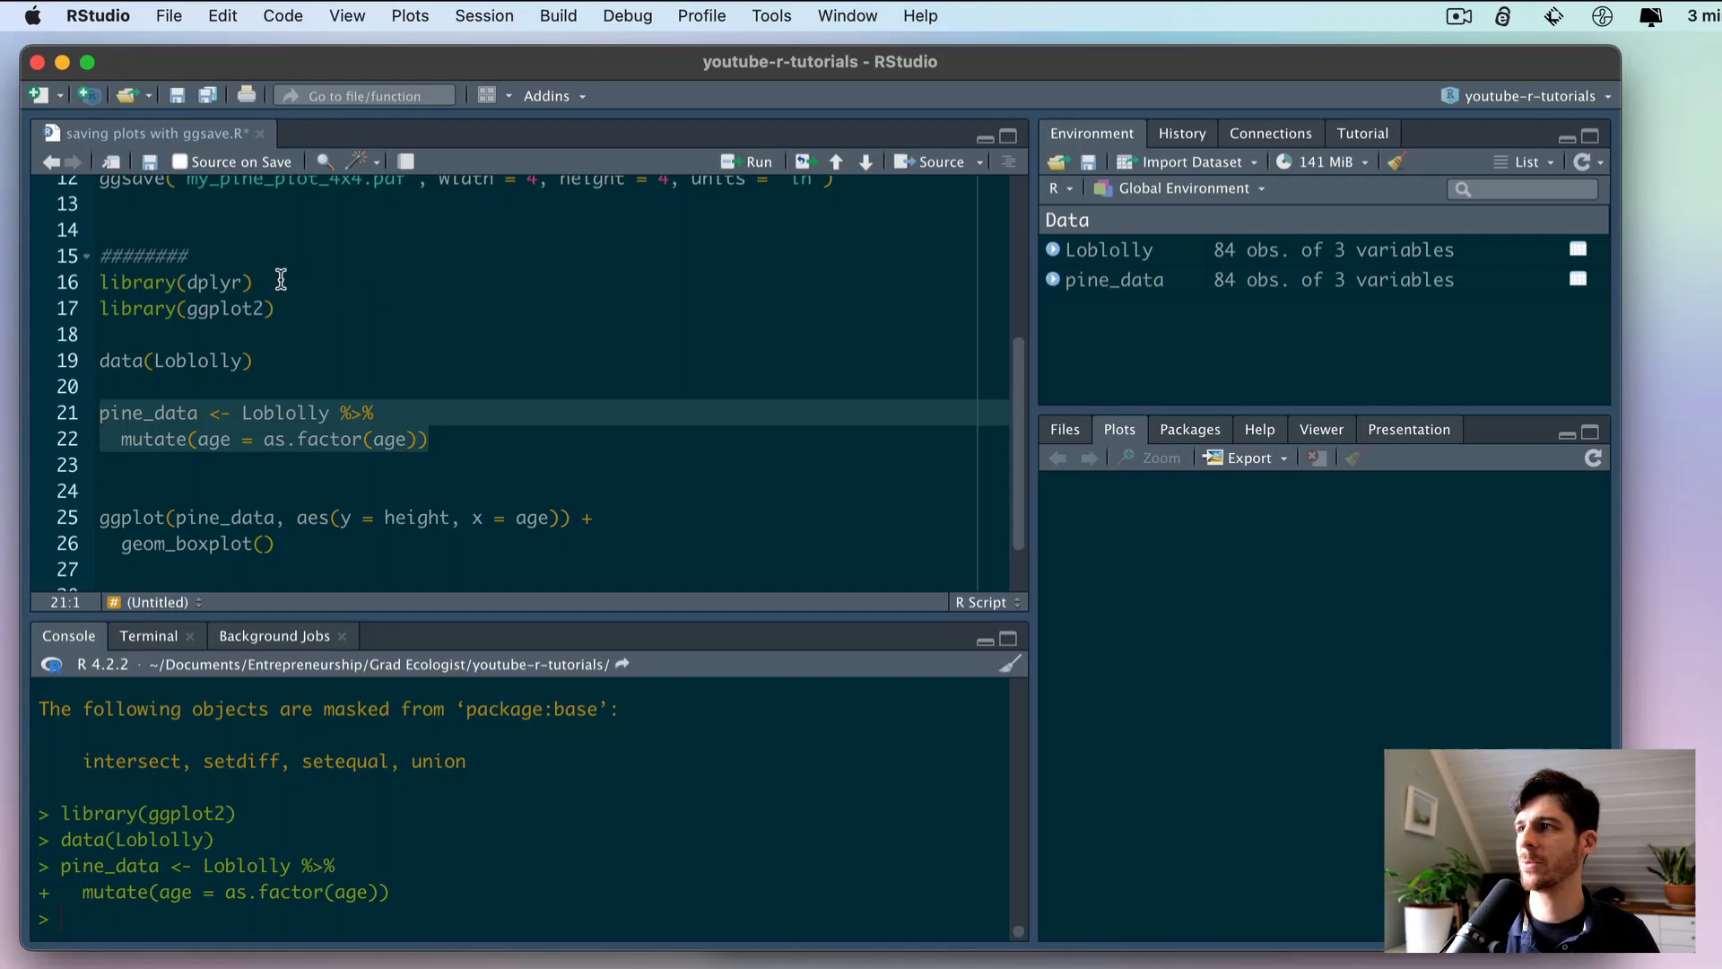
click(380, 413)
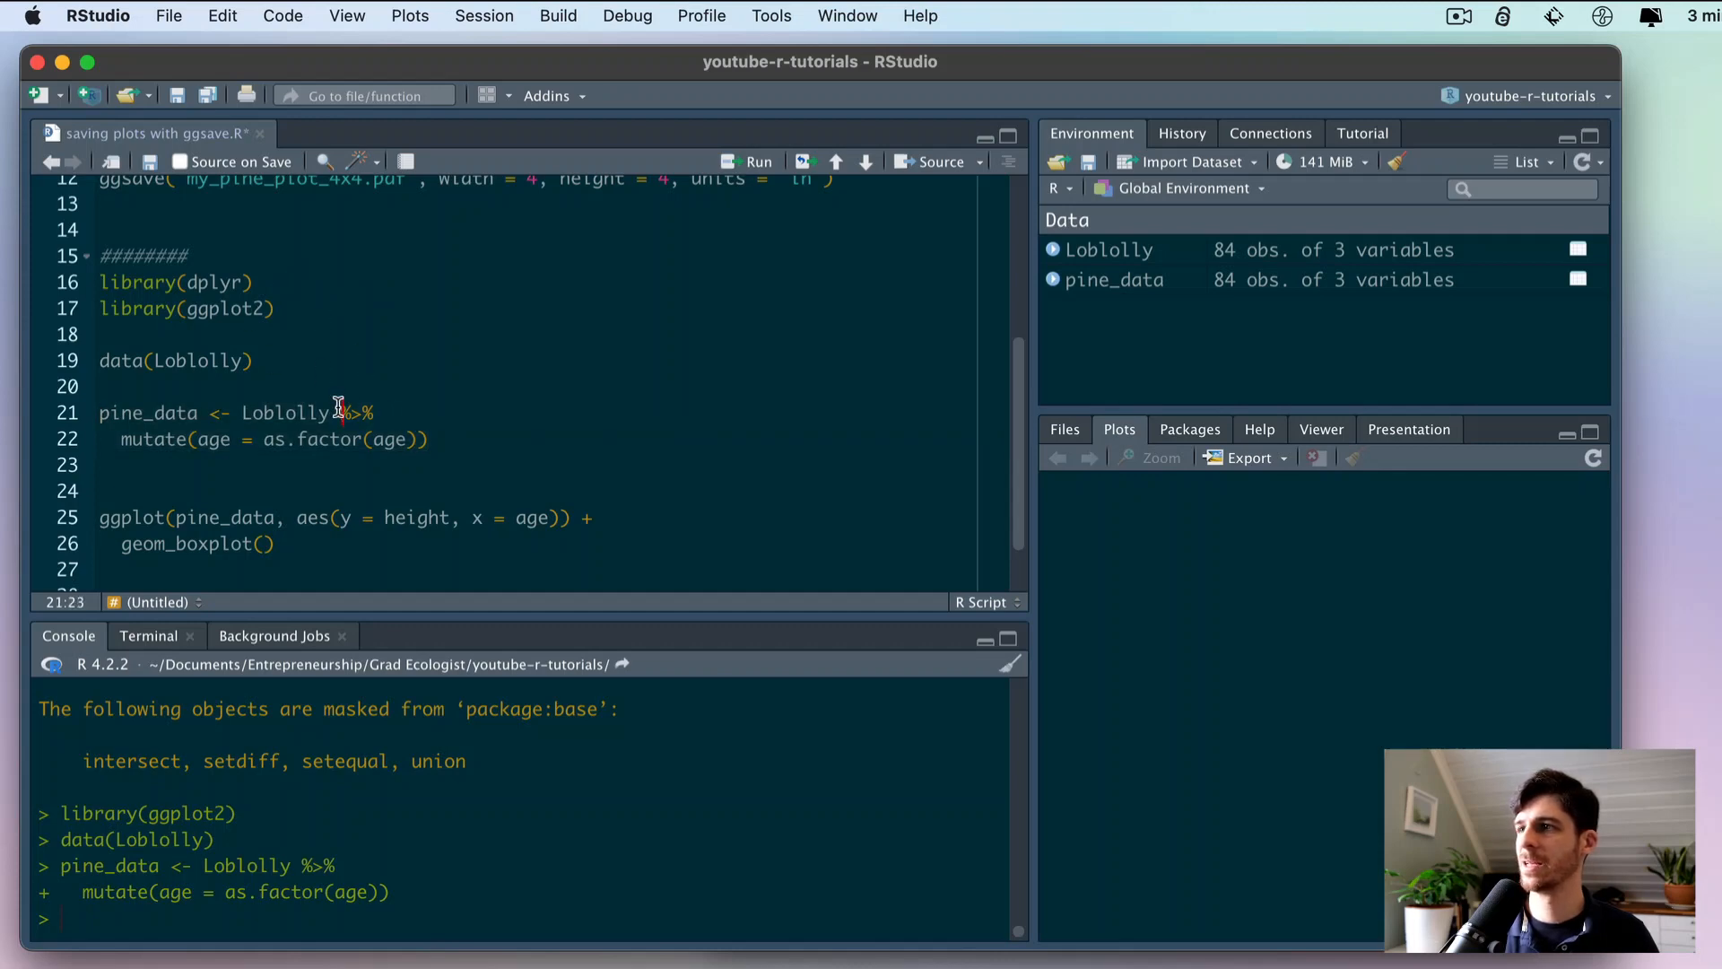
click(1189, 428)
text(m)
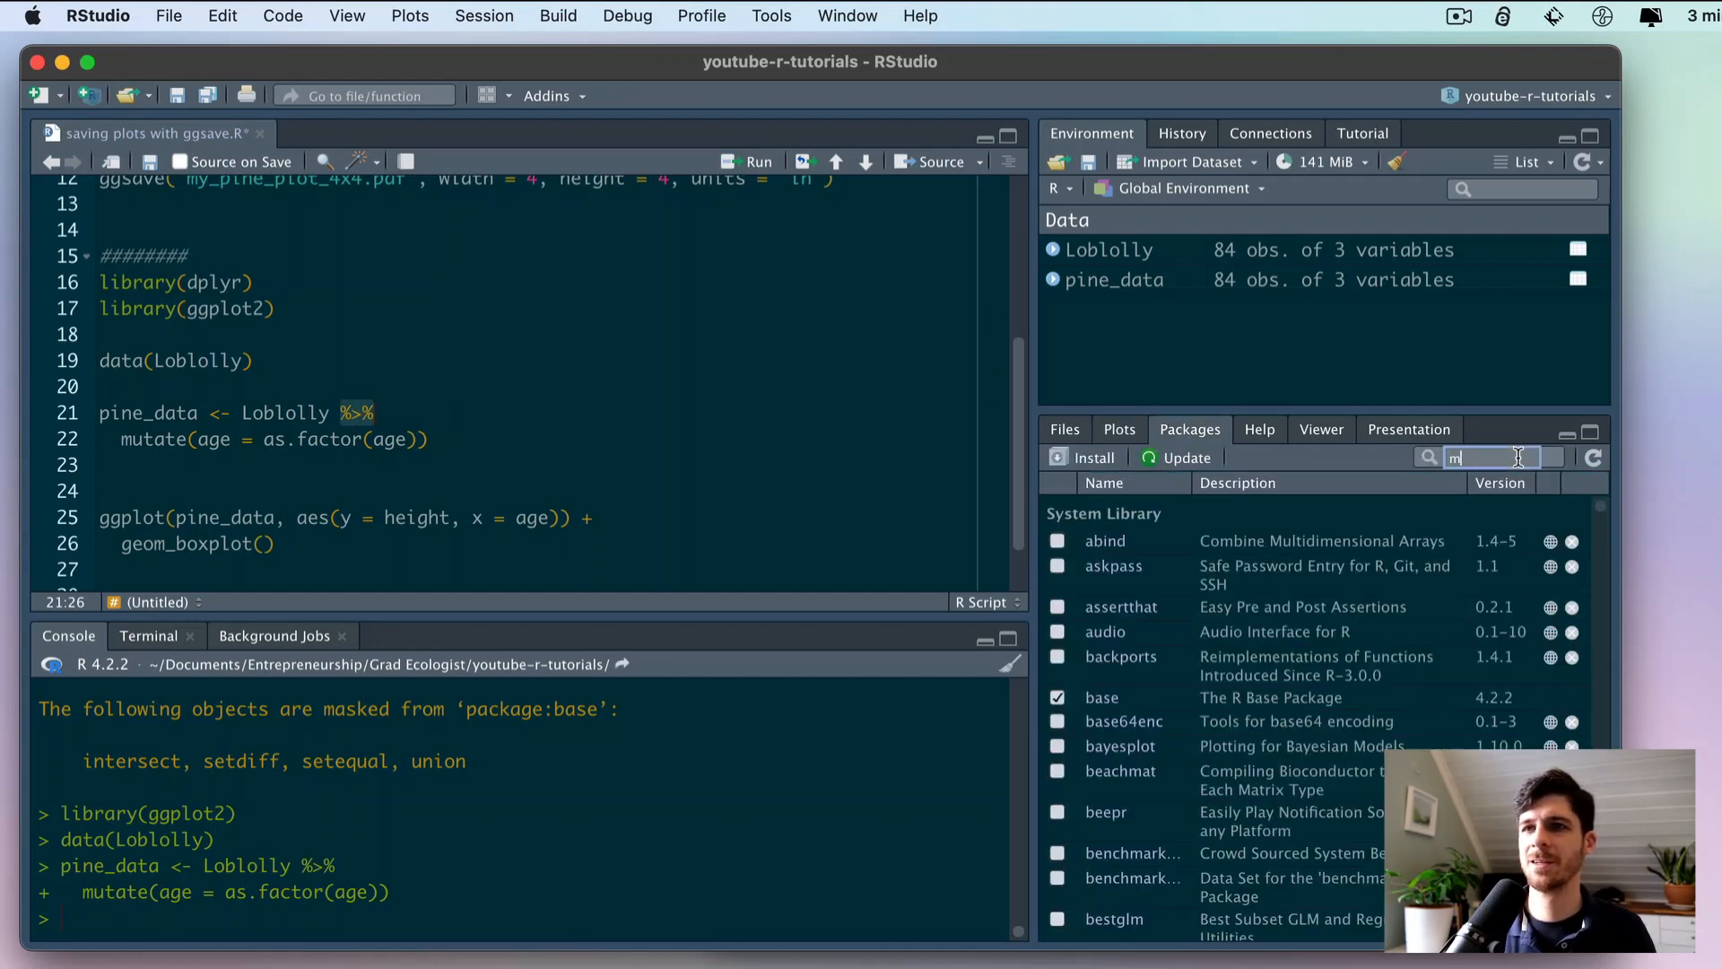
text(ag)
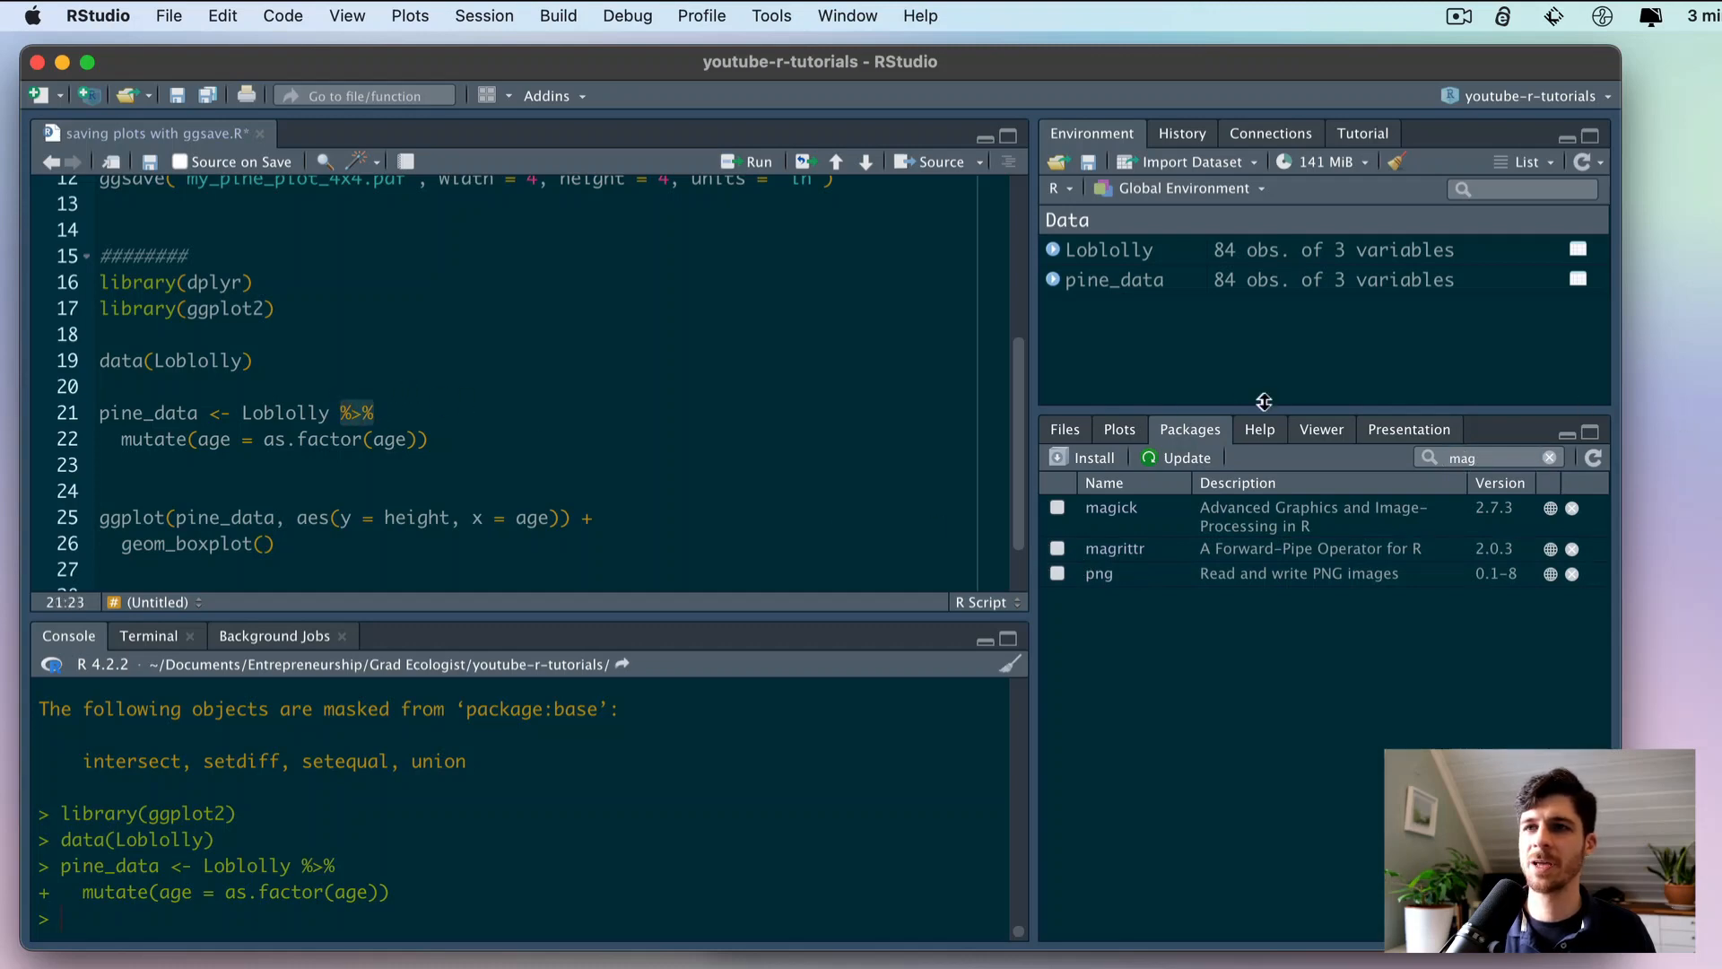
click(431, 440)
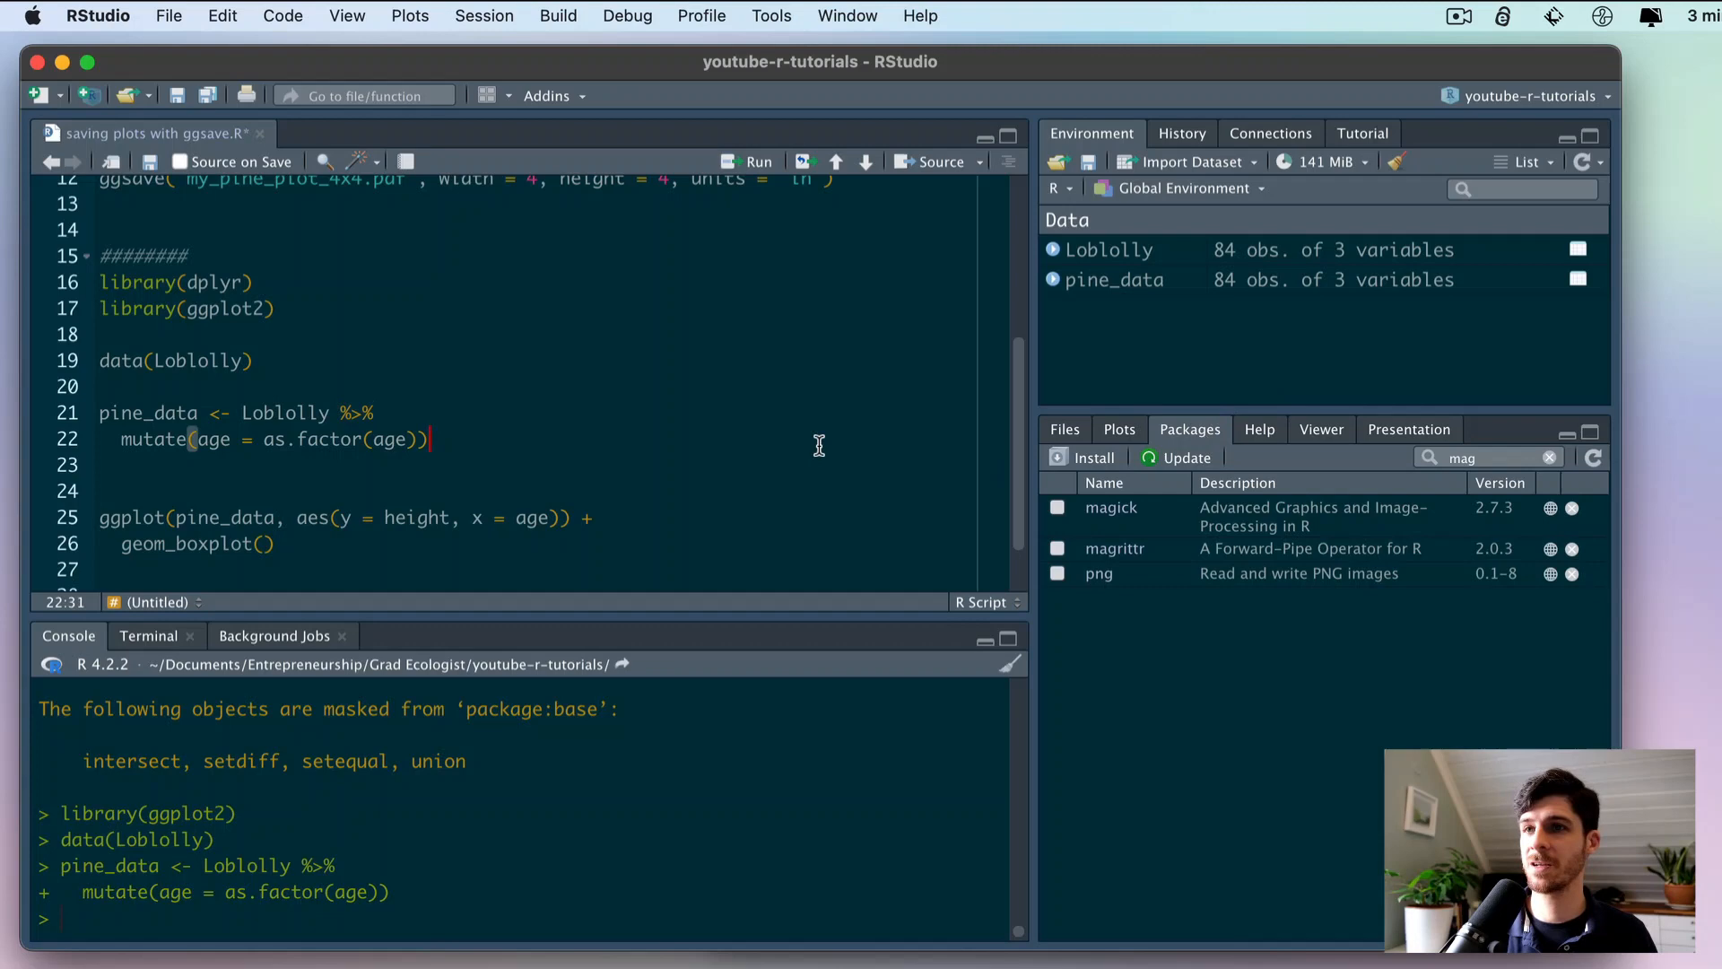
click(1120, 429)
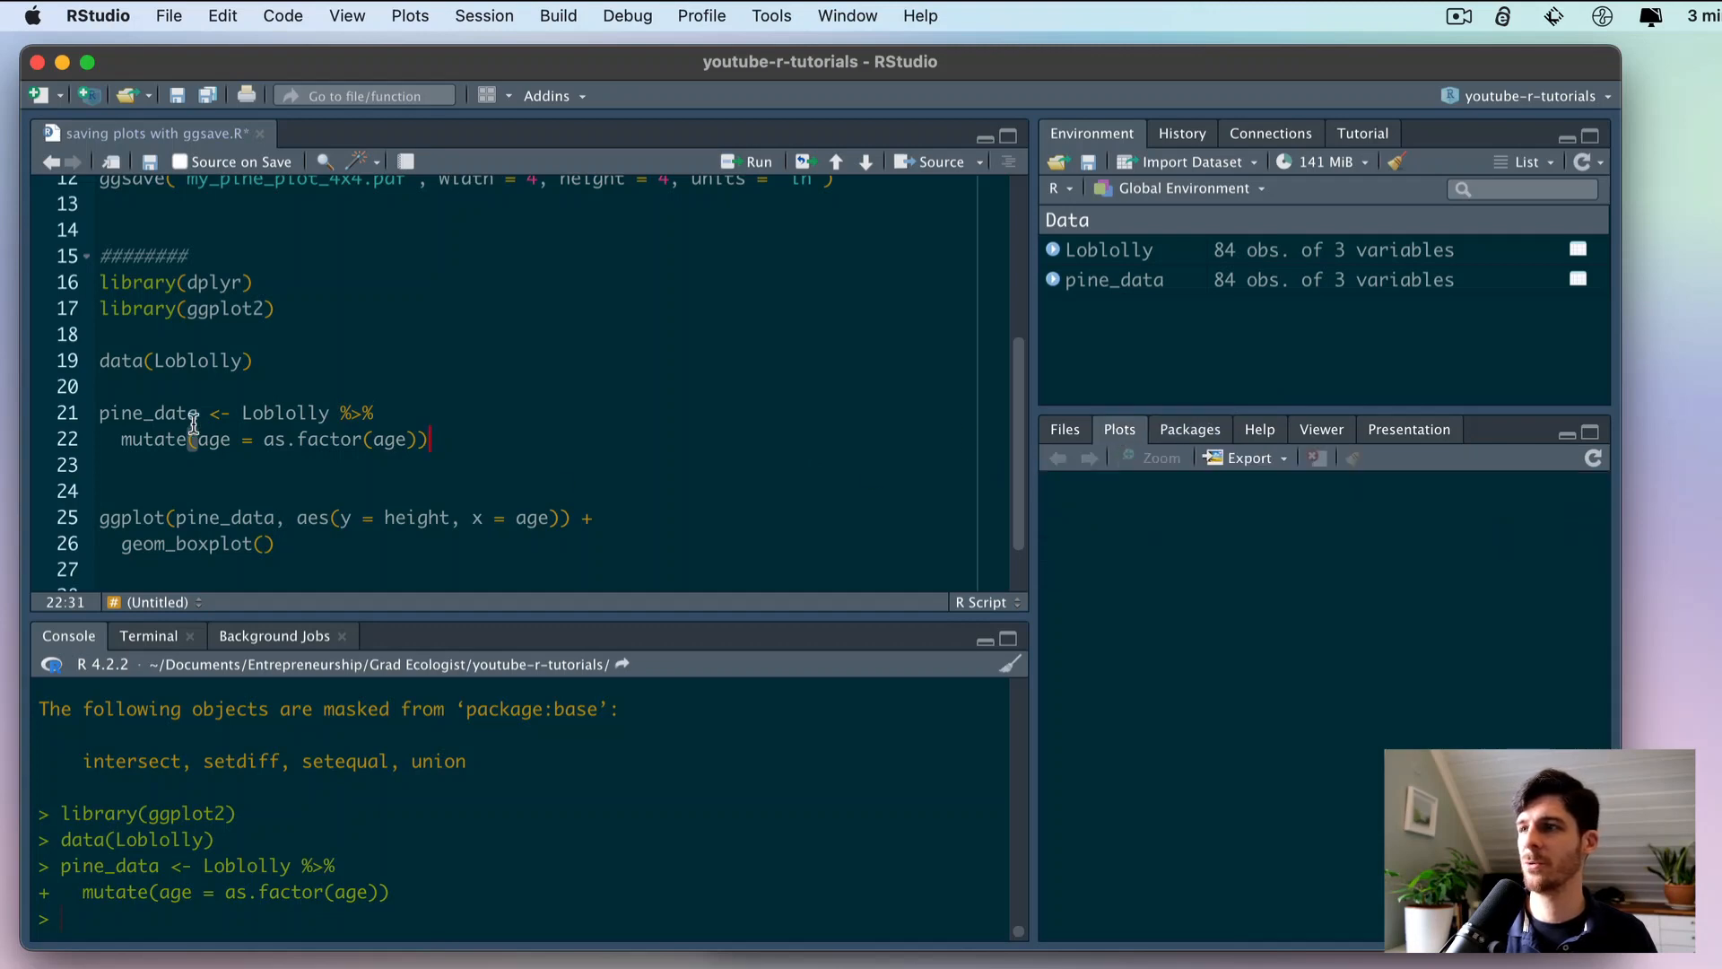
mouse_move(527, 410)
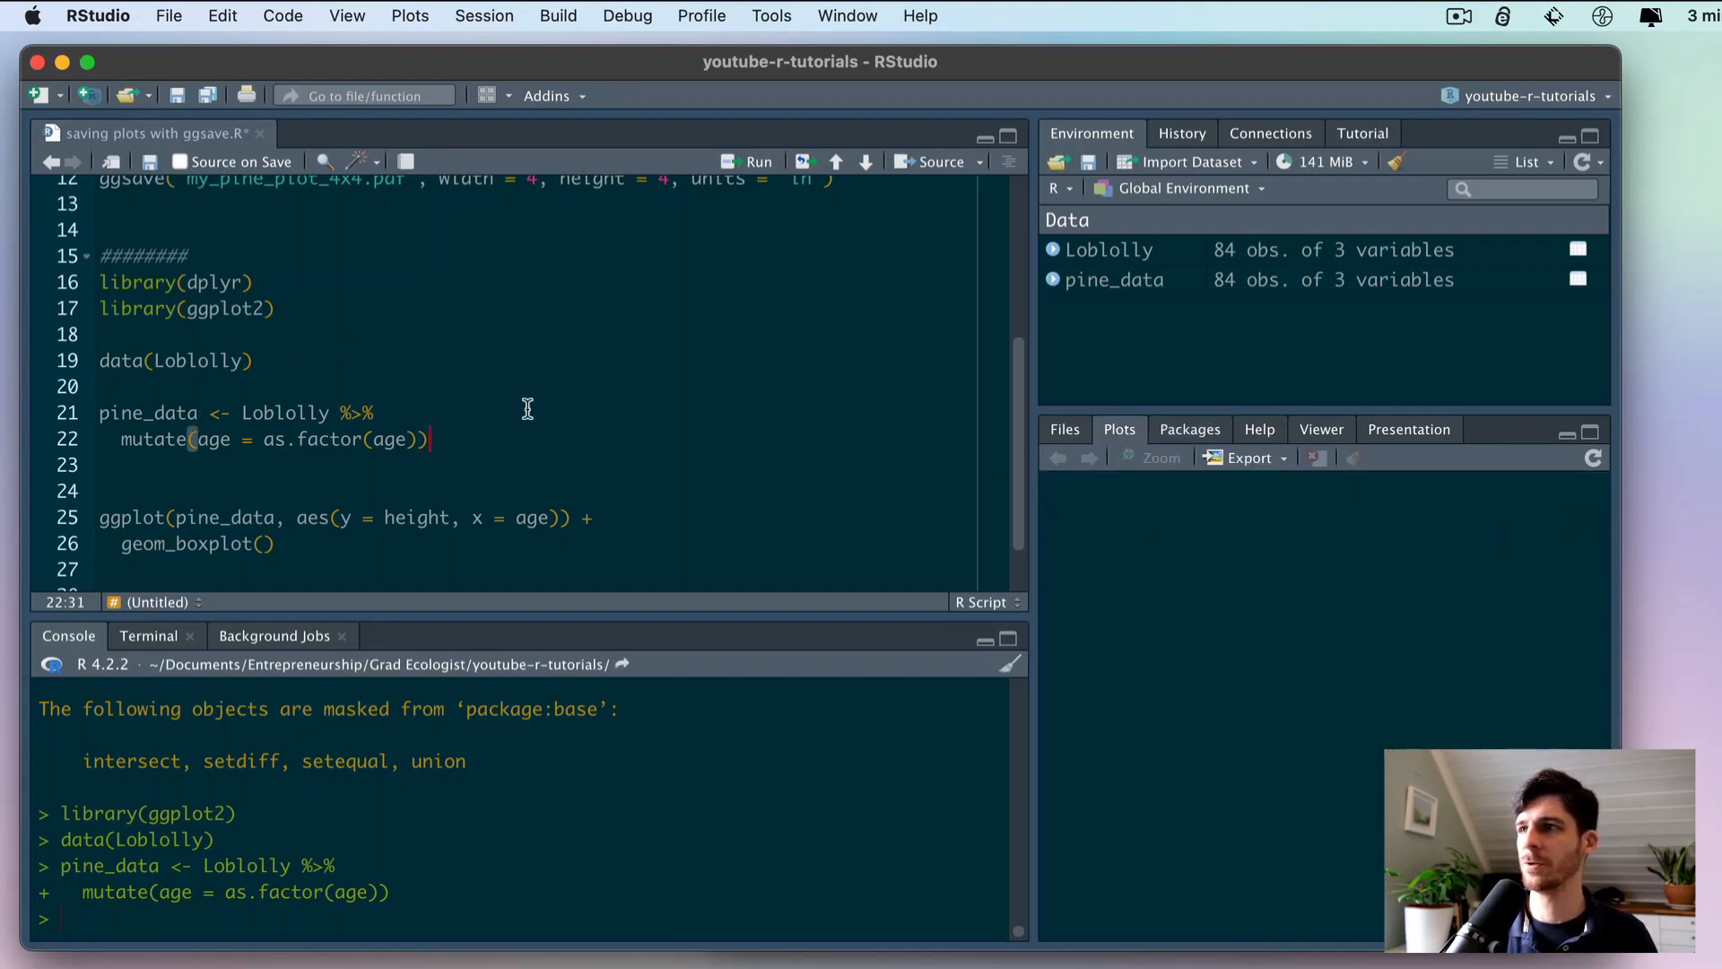
mouse_move(493, 478)
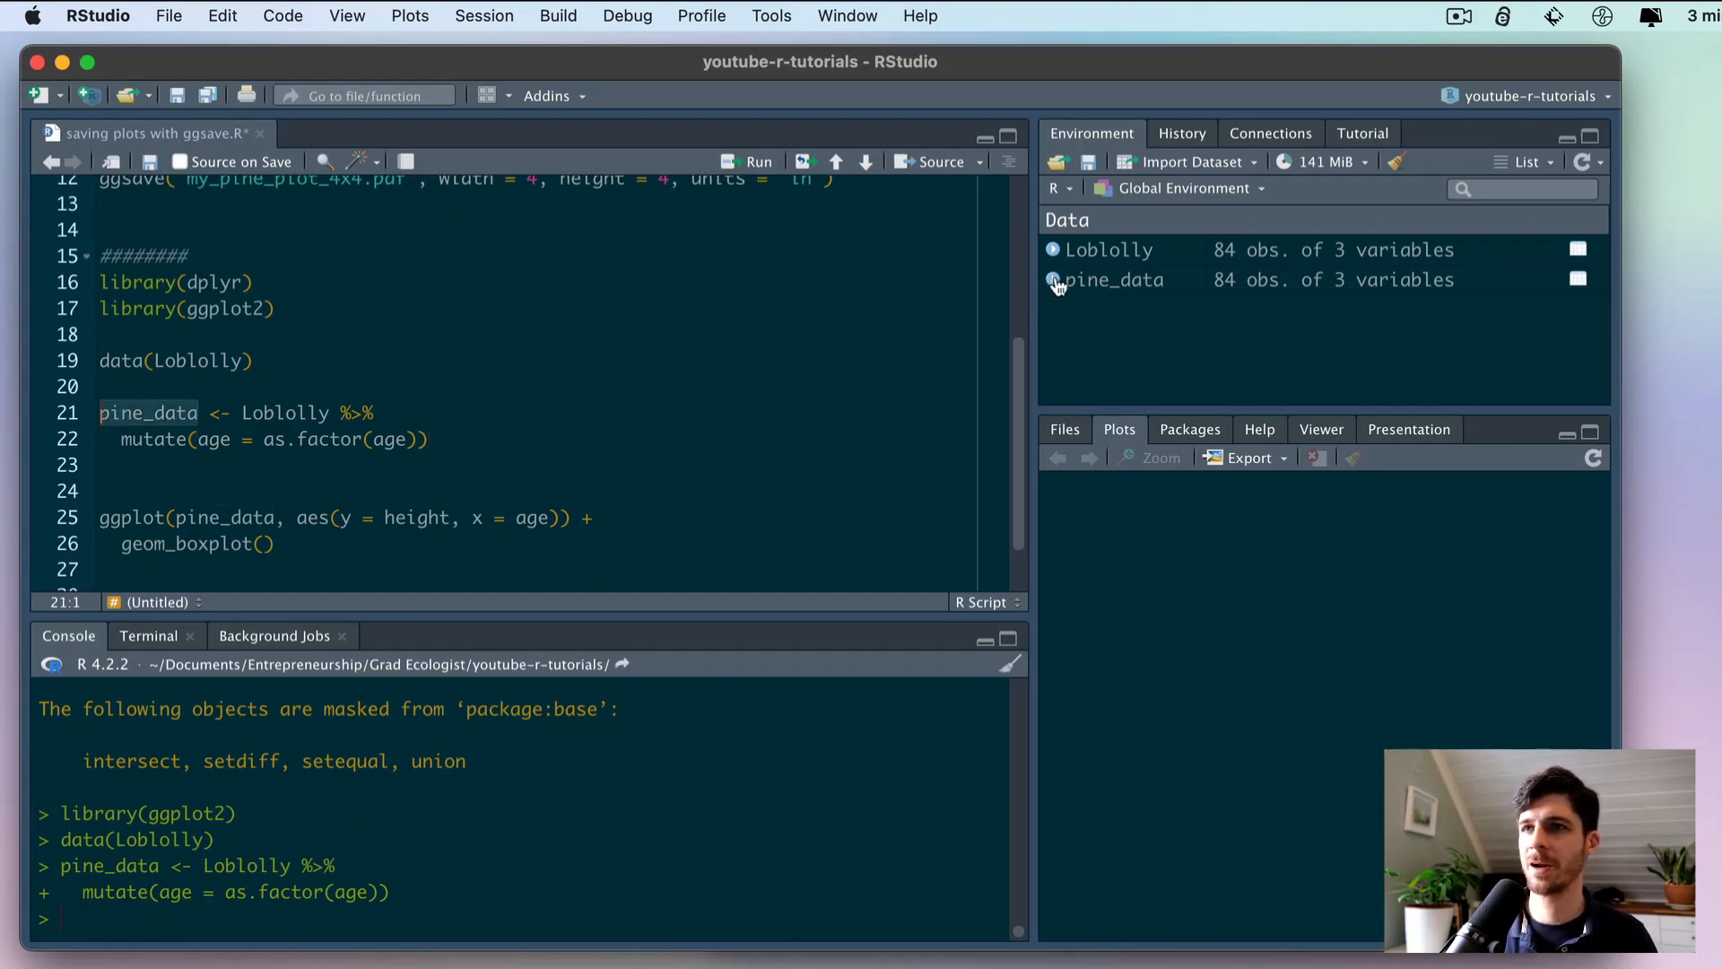
- Expand pine_data, add and run pine_data$age, and remove an extra blank line
click(1052, 279)
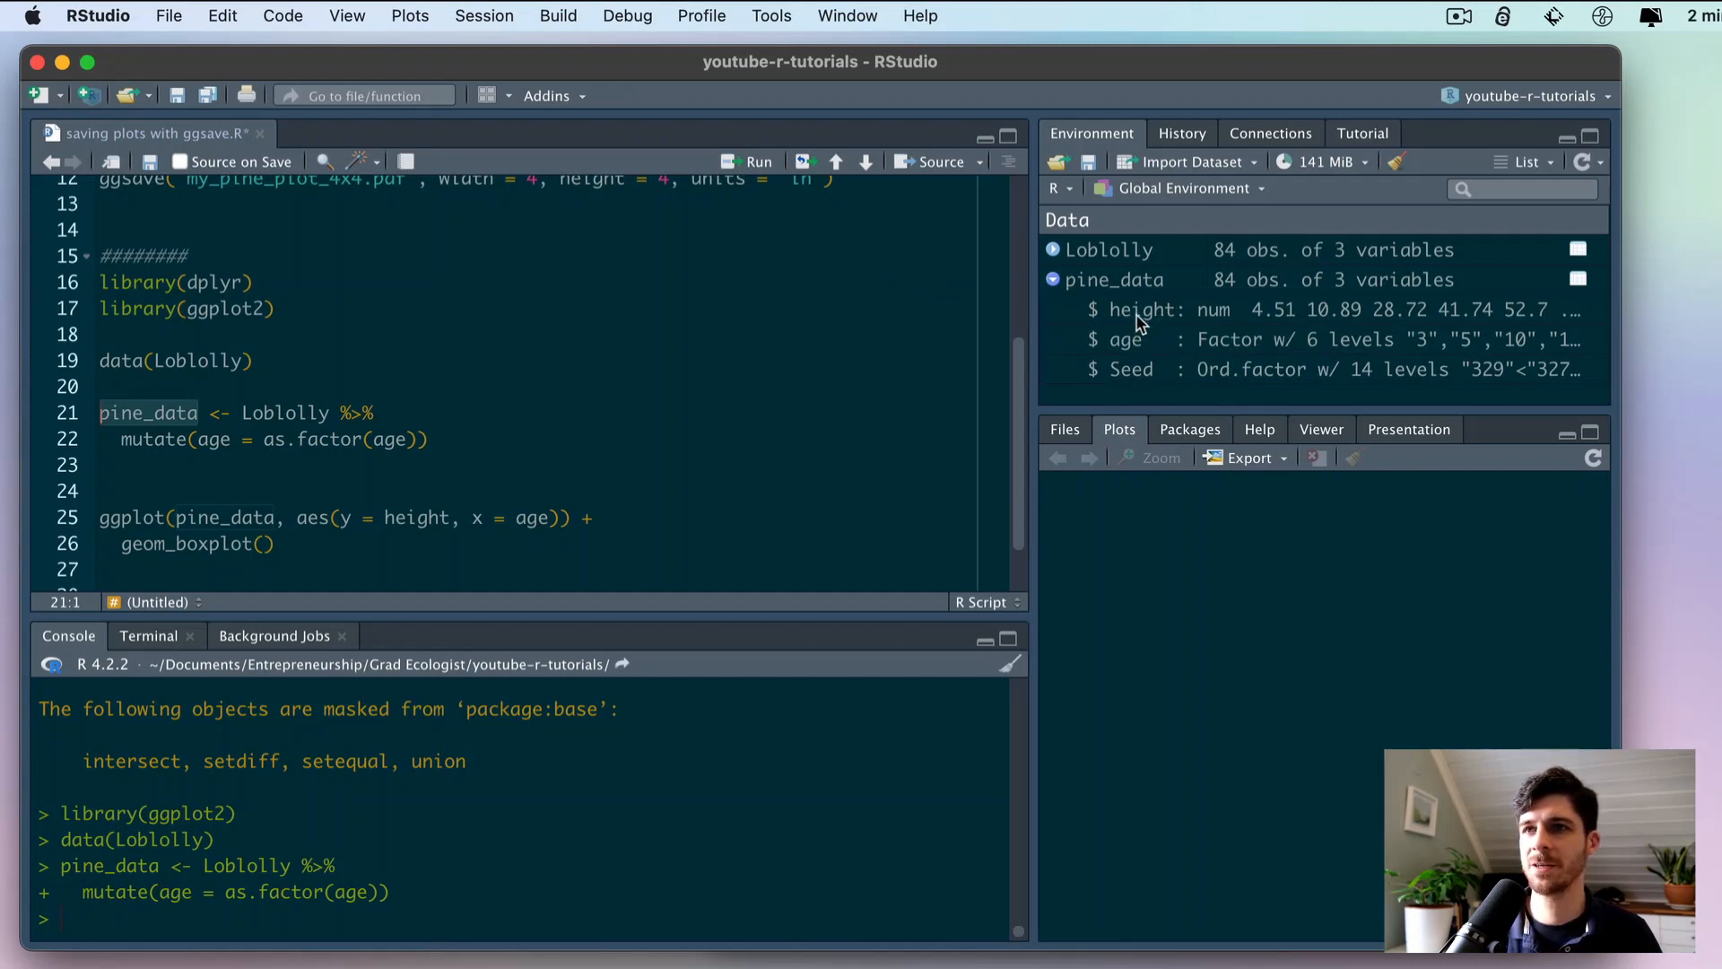
mouse_move(1110, 346)
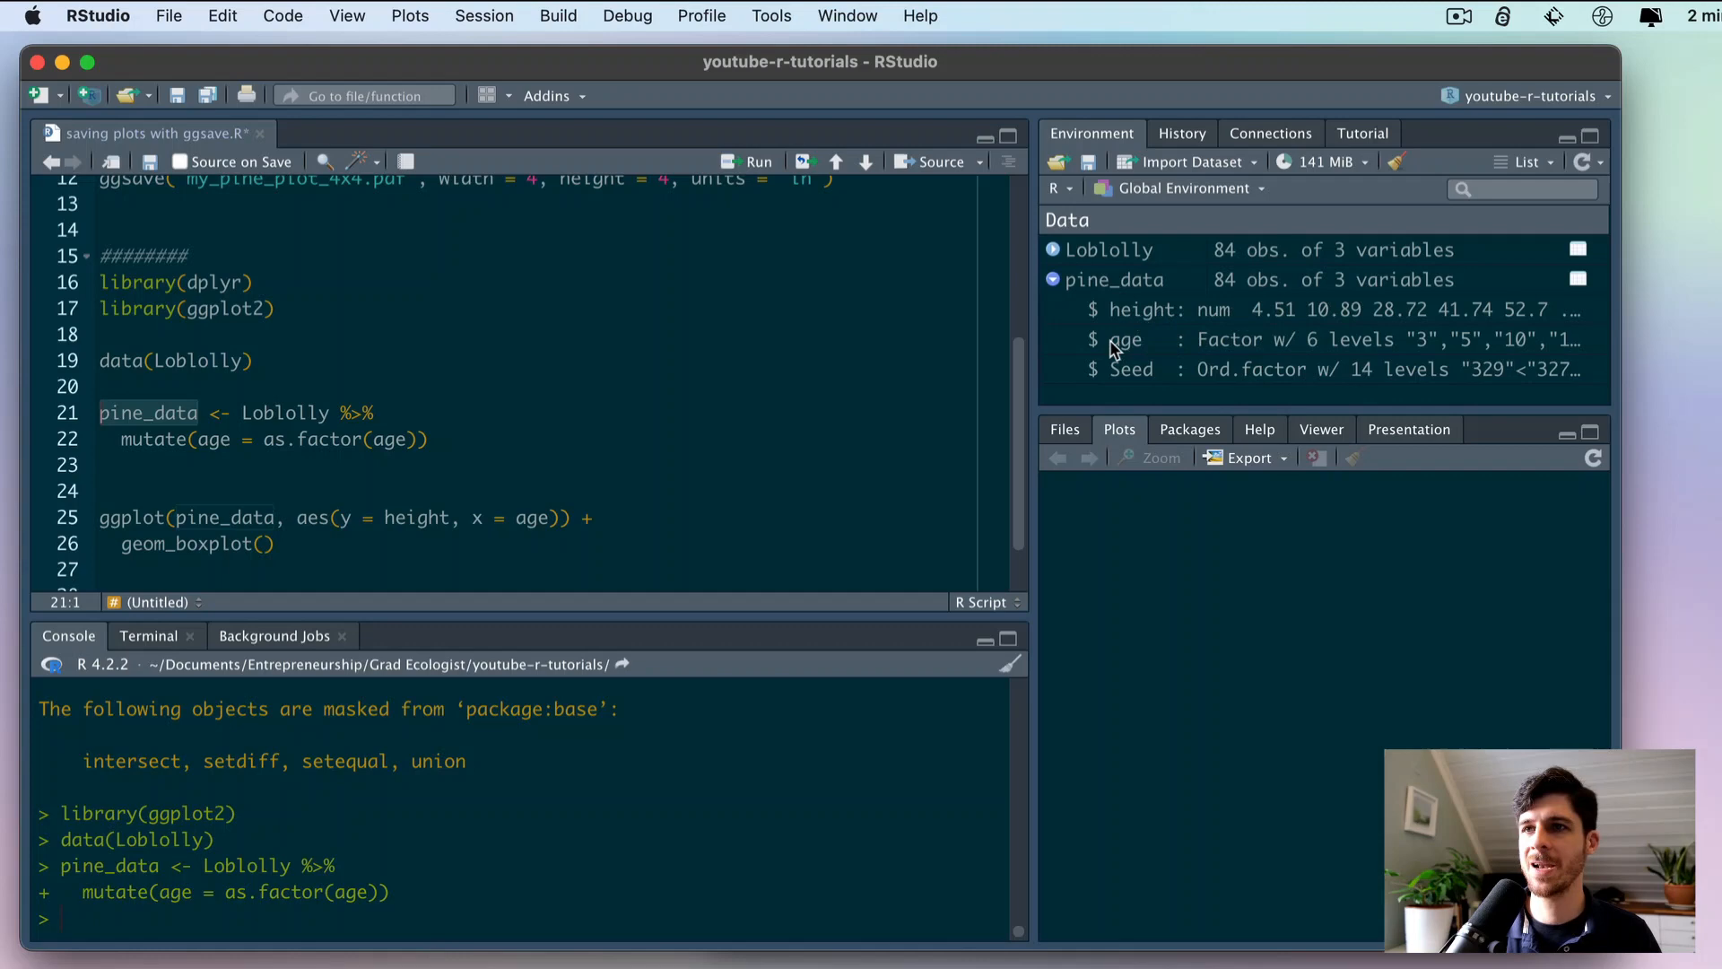
mouse_move(1344, 348)
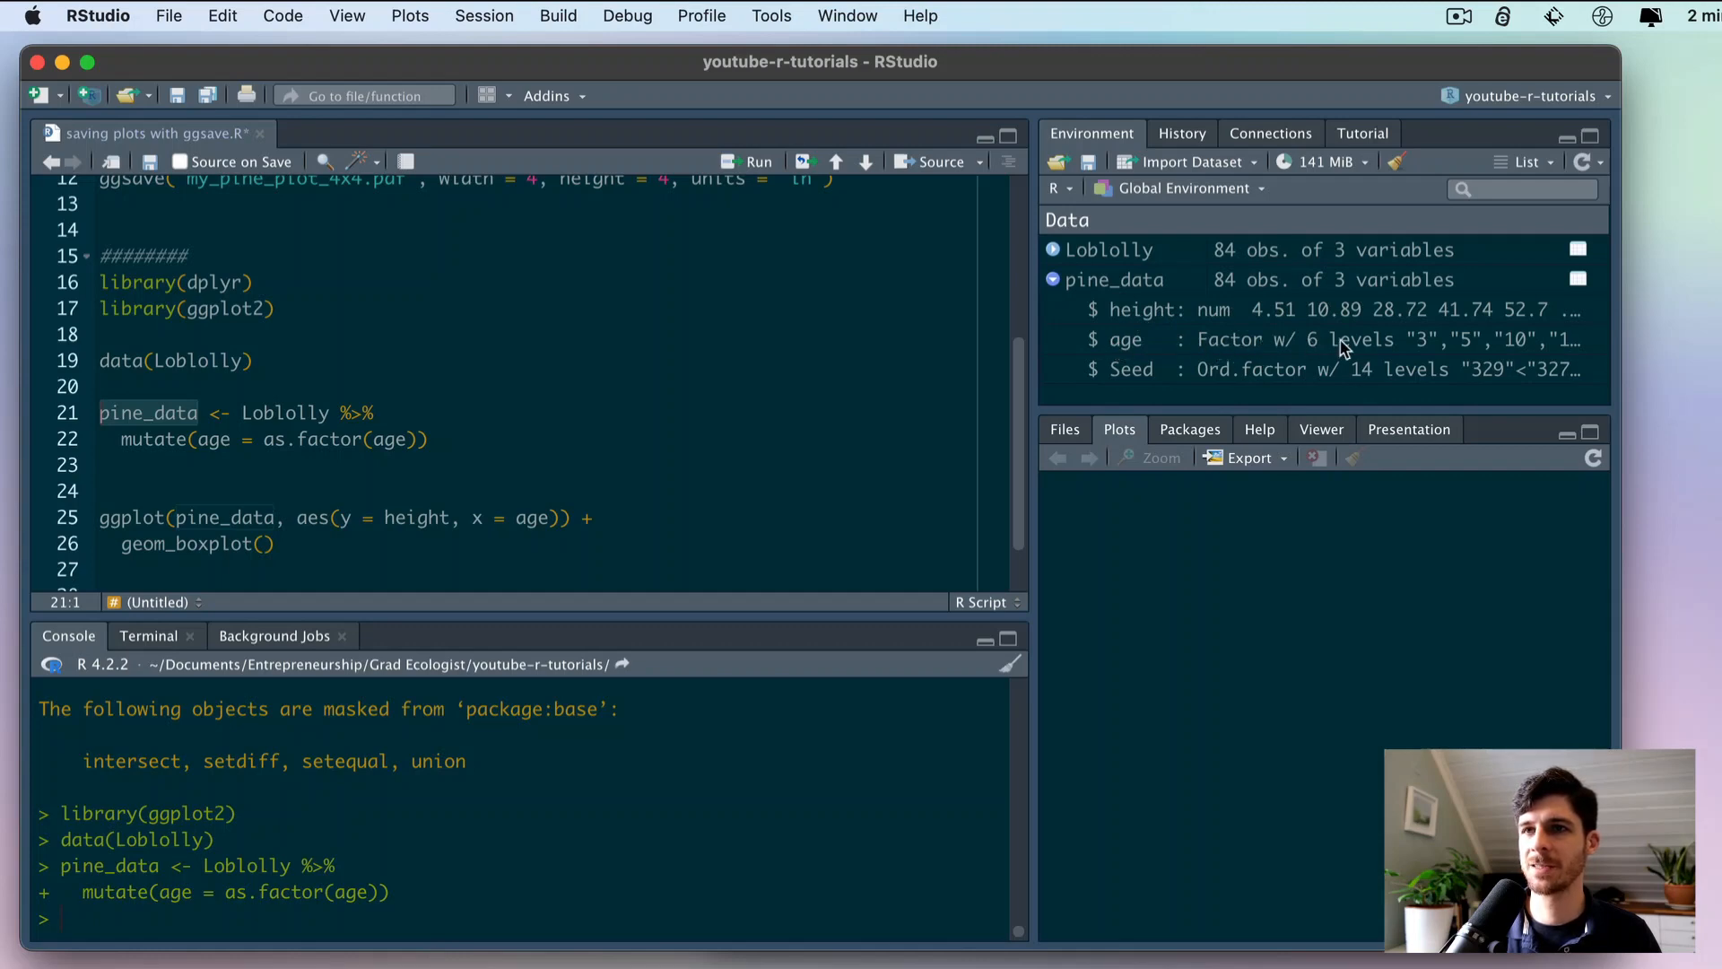
click(432, 440)
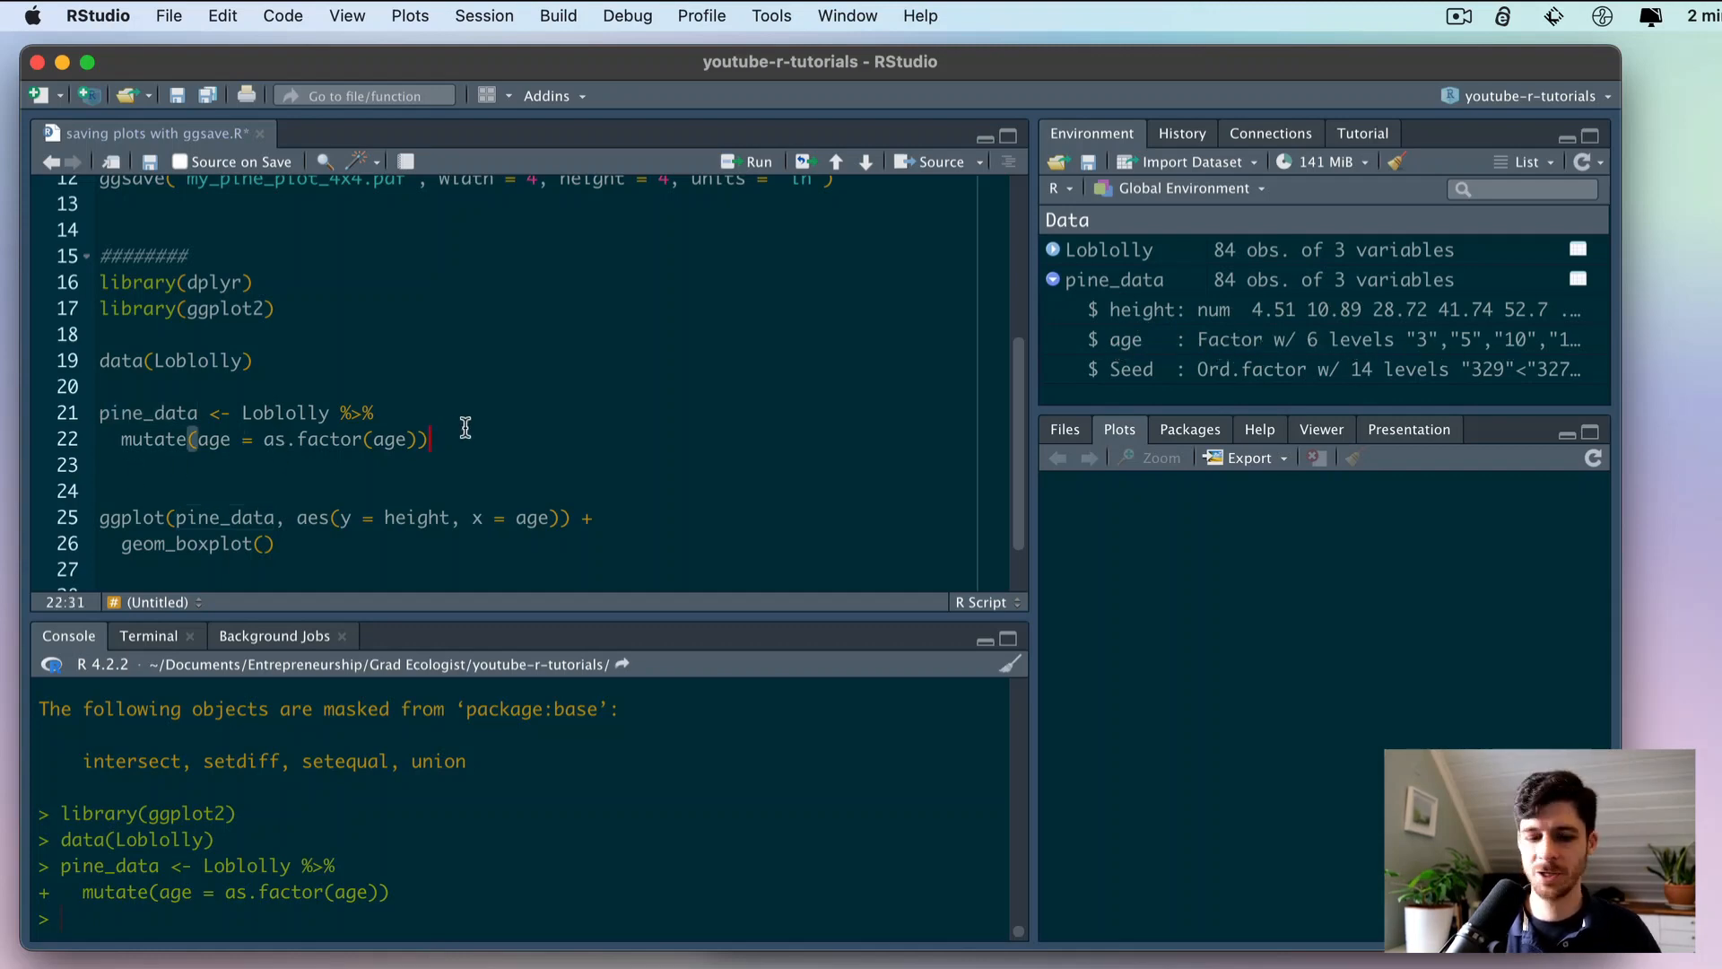
text(pine)
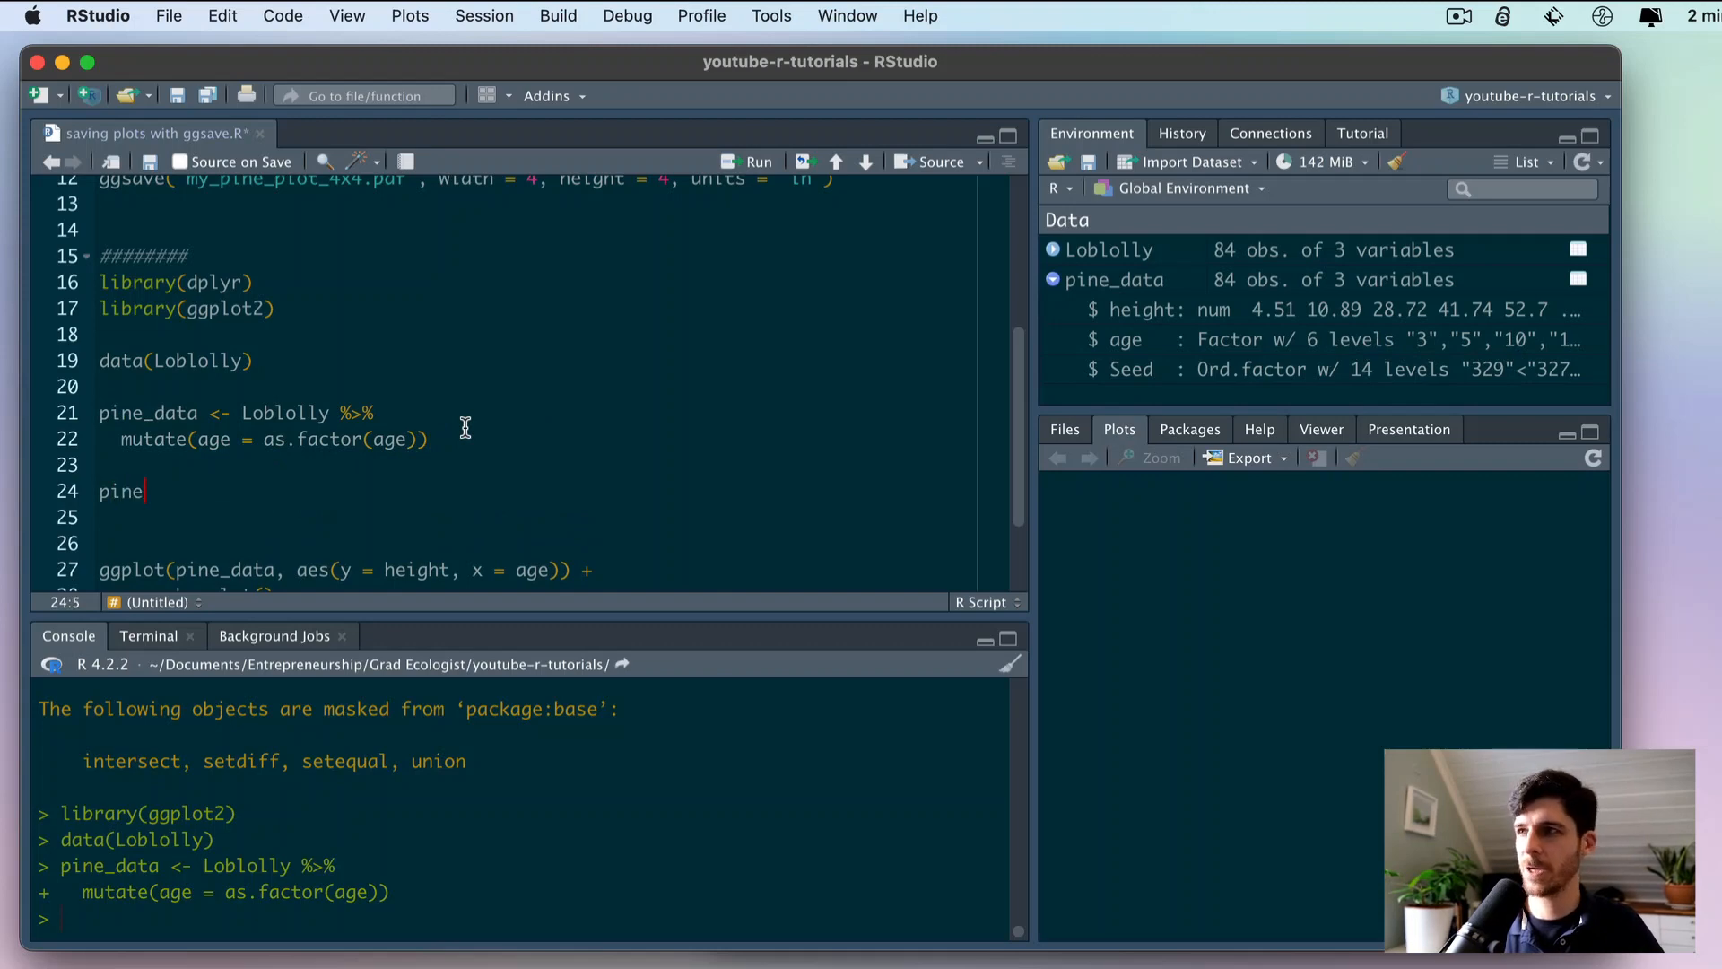
text(_data#)
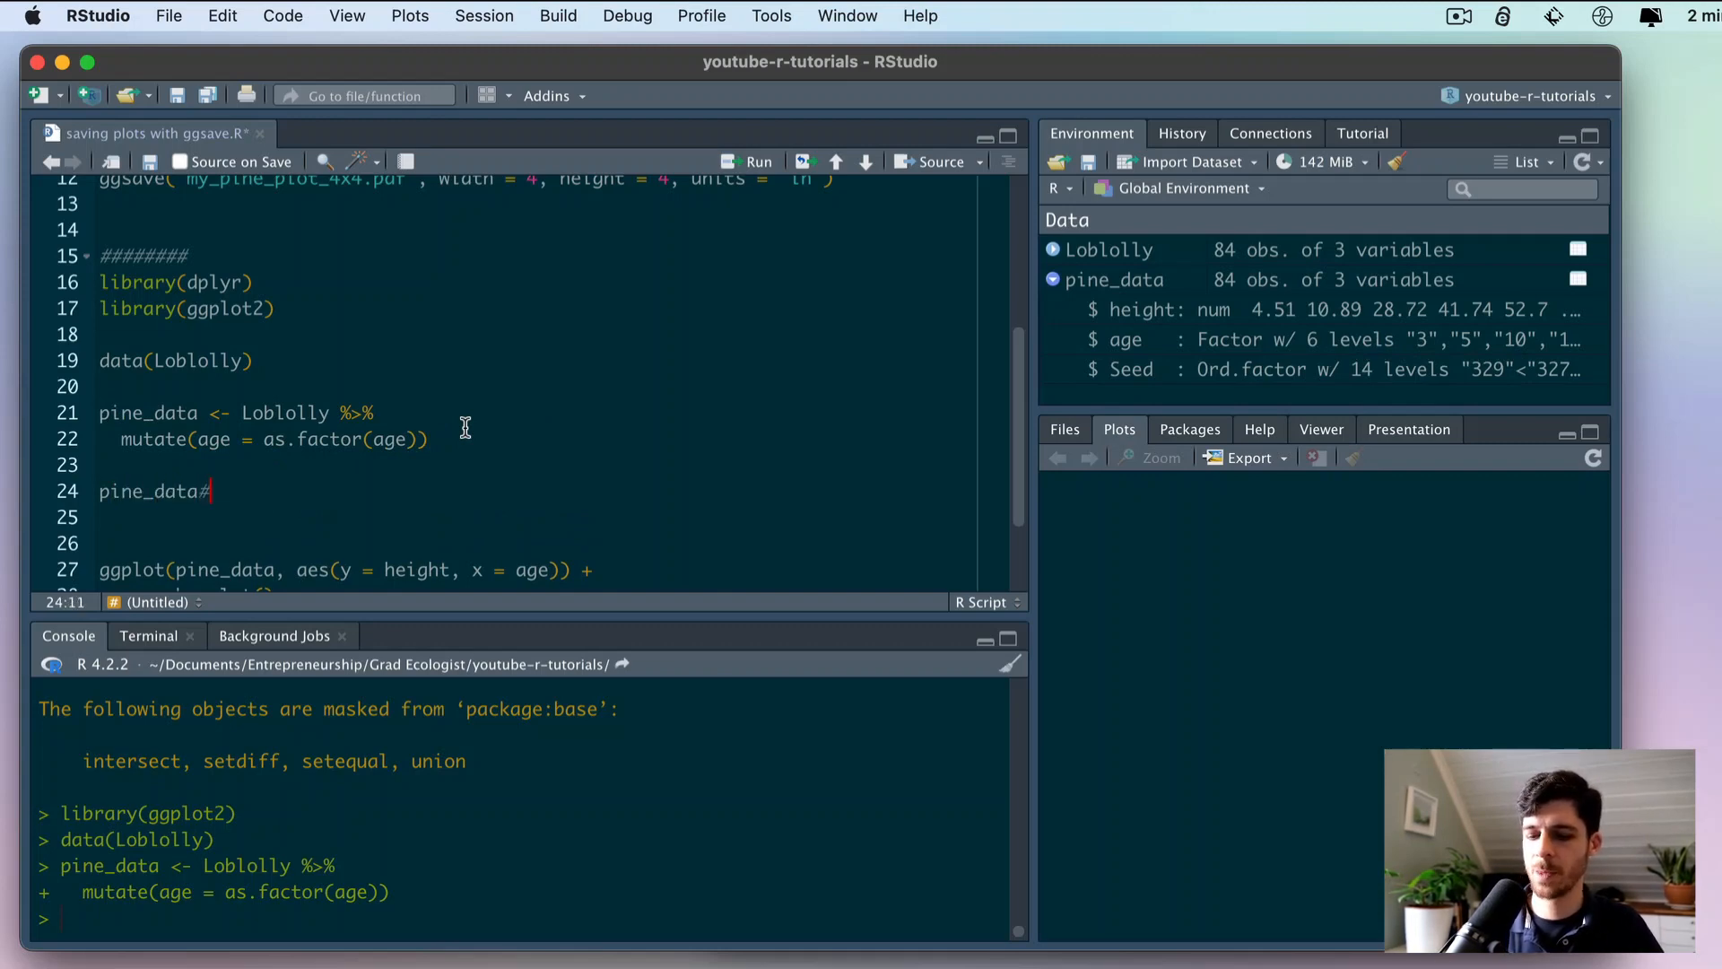
text($age)
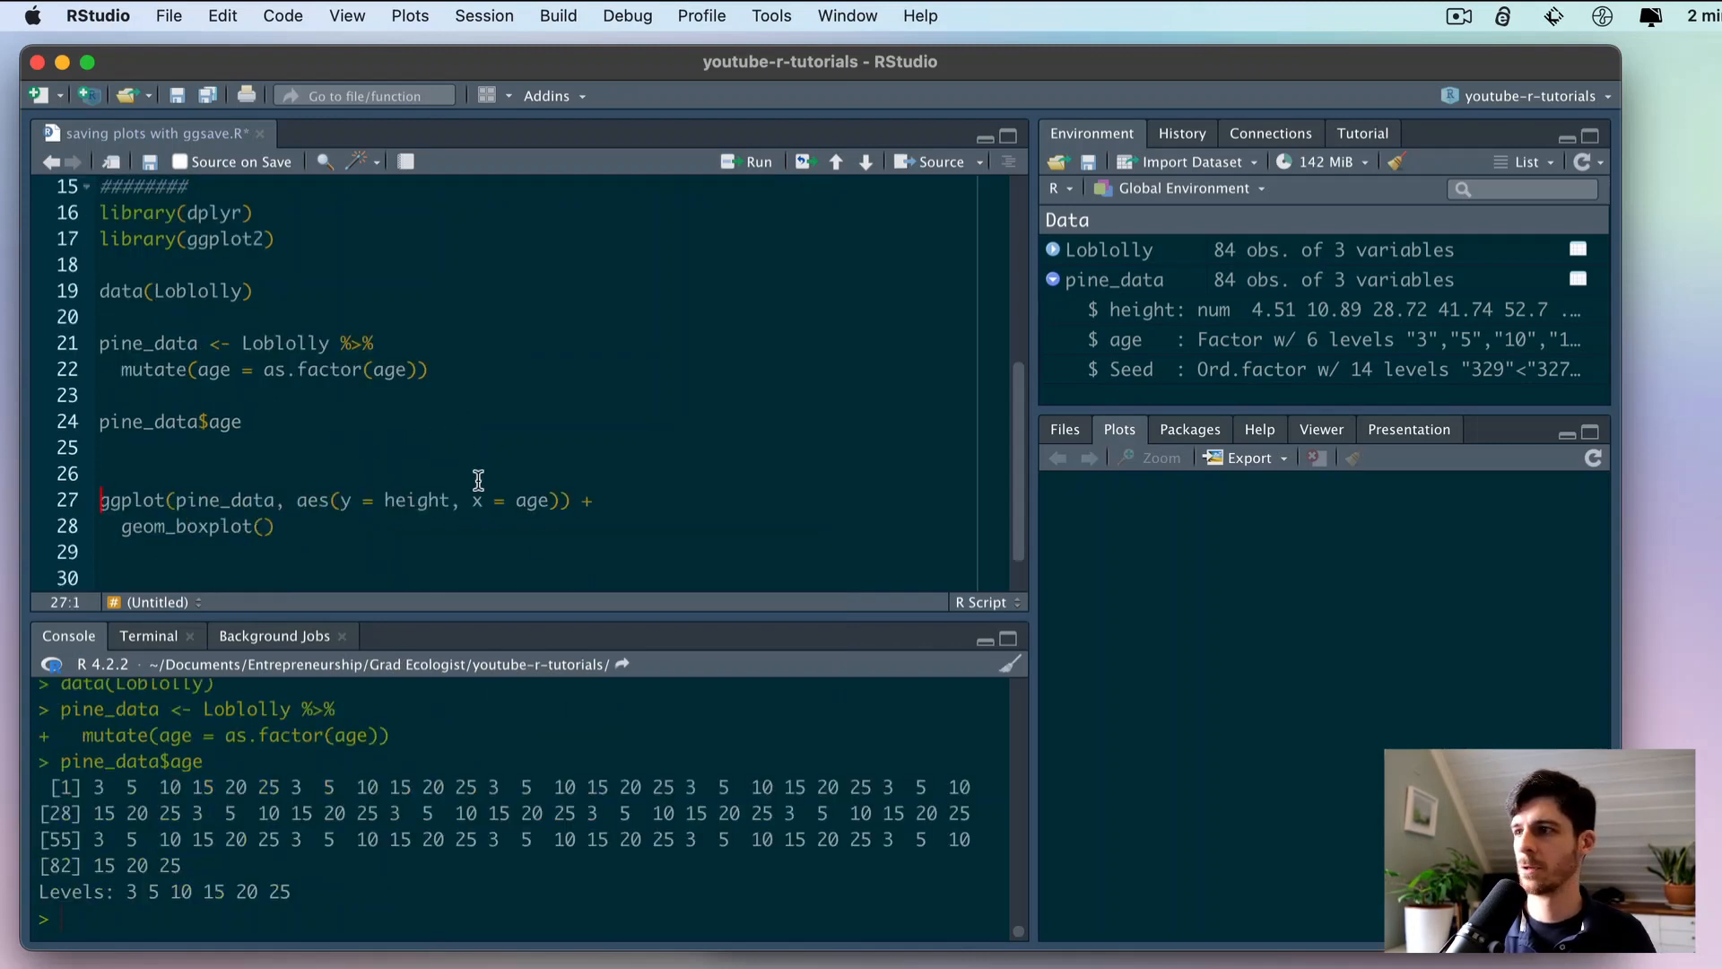
mouse_move(100, 916)
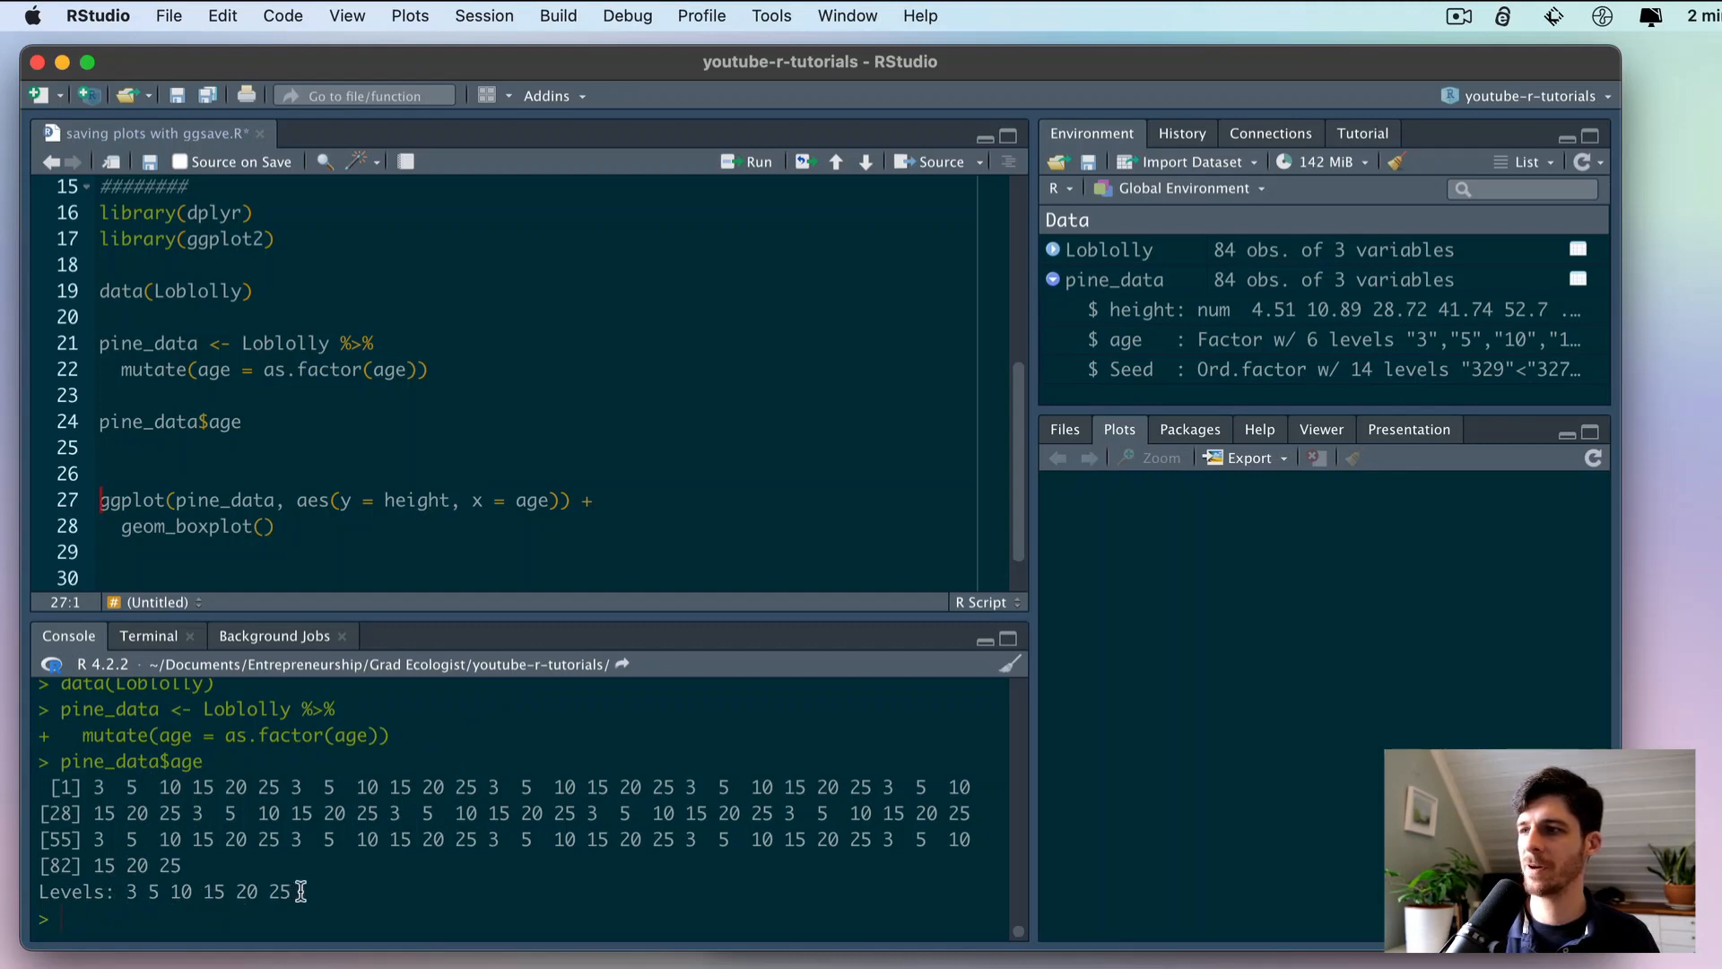
click(242, 421)
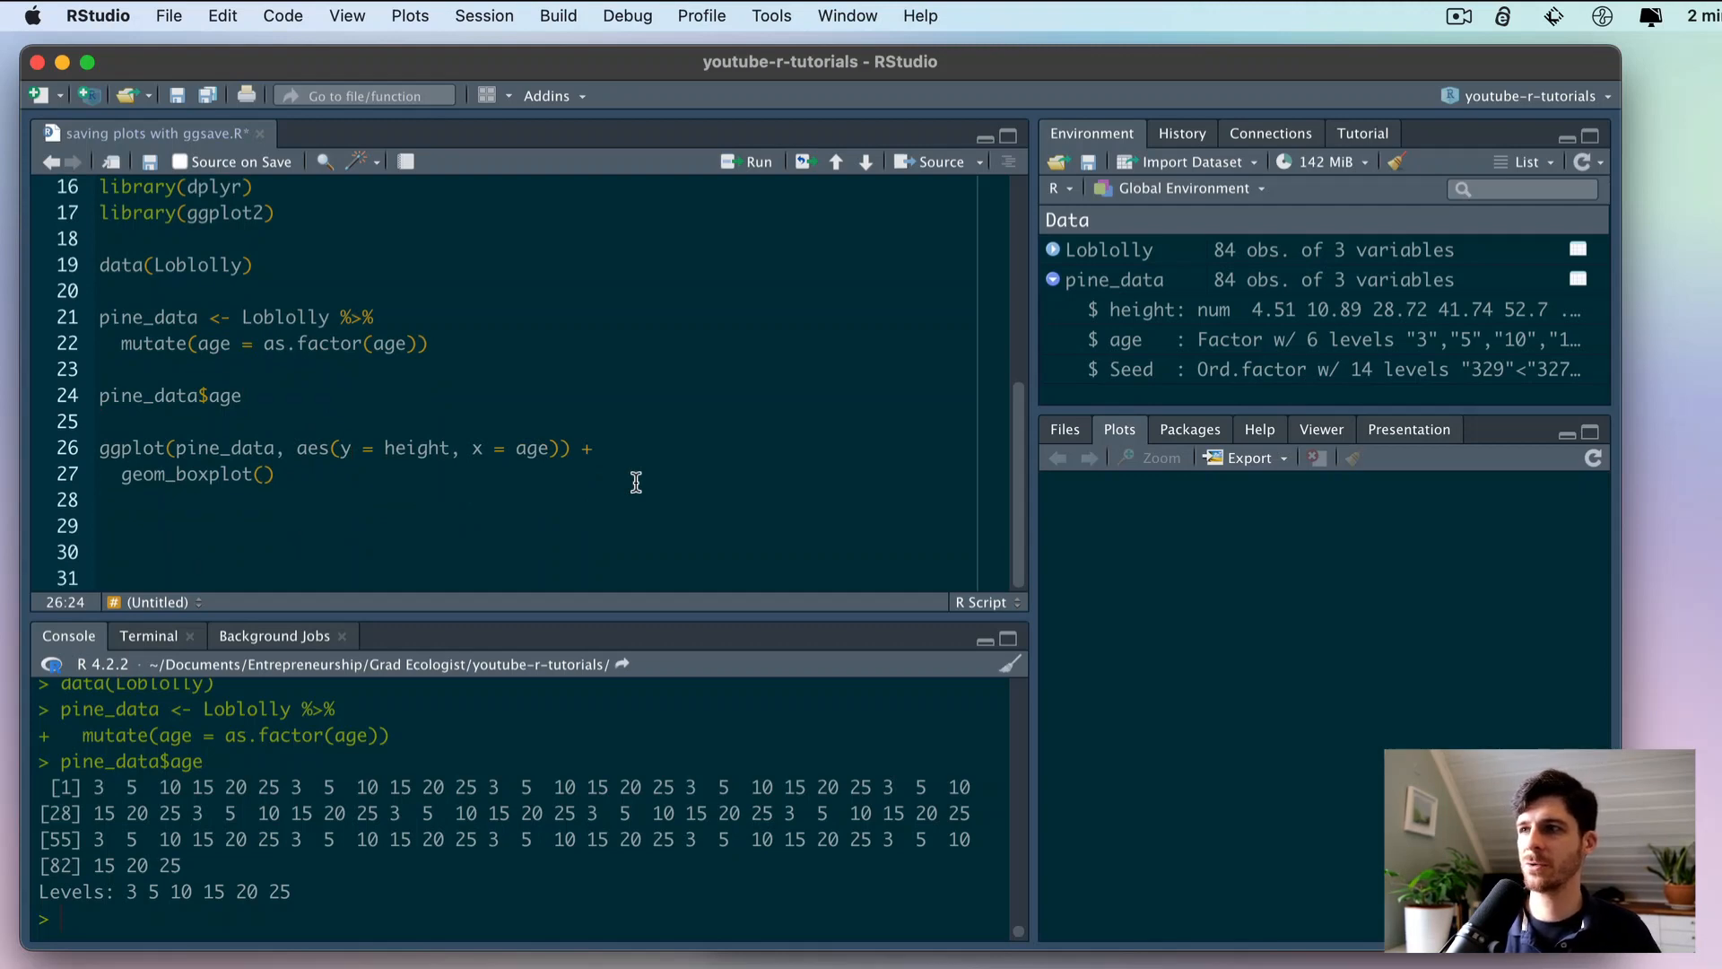
- Run ggplot(pine_data, aes(y = height, x = age)) + geom_boxplot() to draw per-age boxes
click(747, 162)
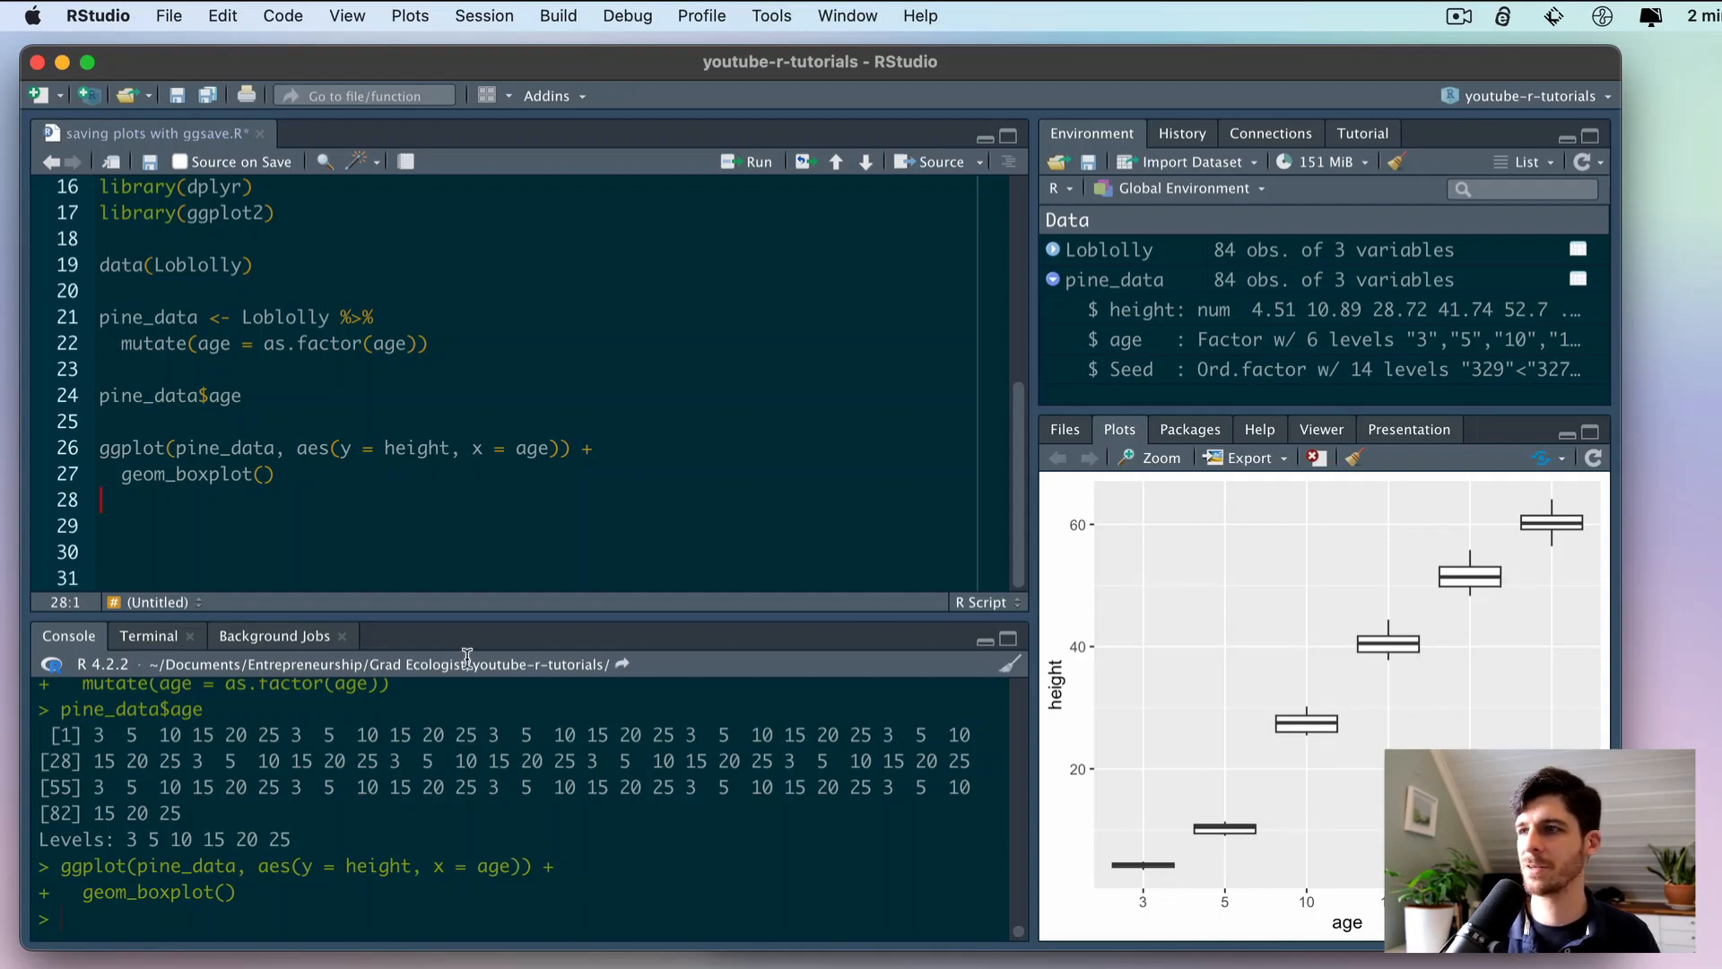
mouse_move(1100, 613)
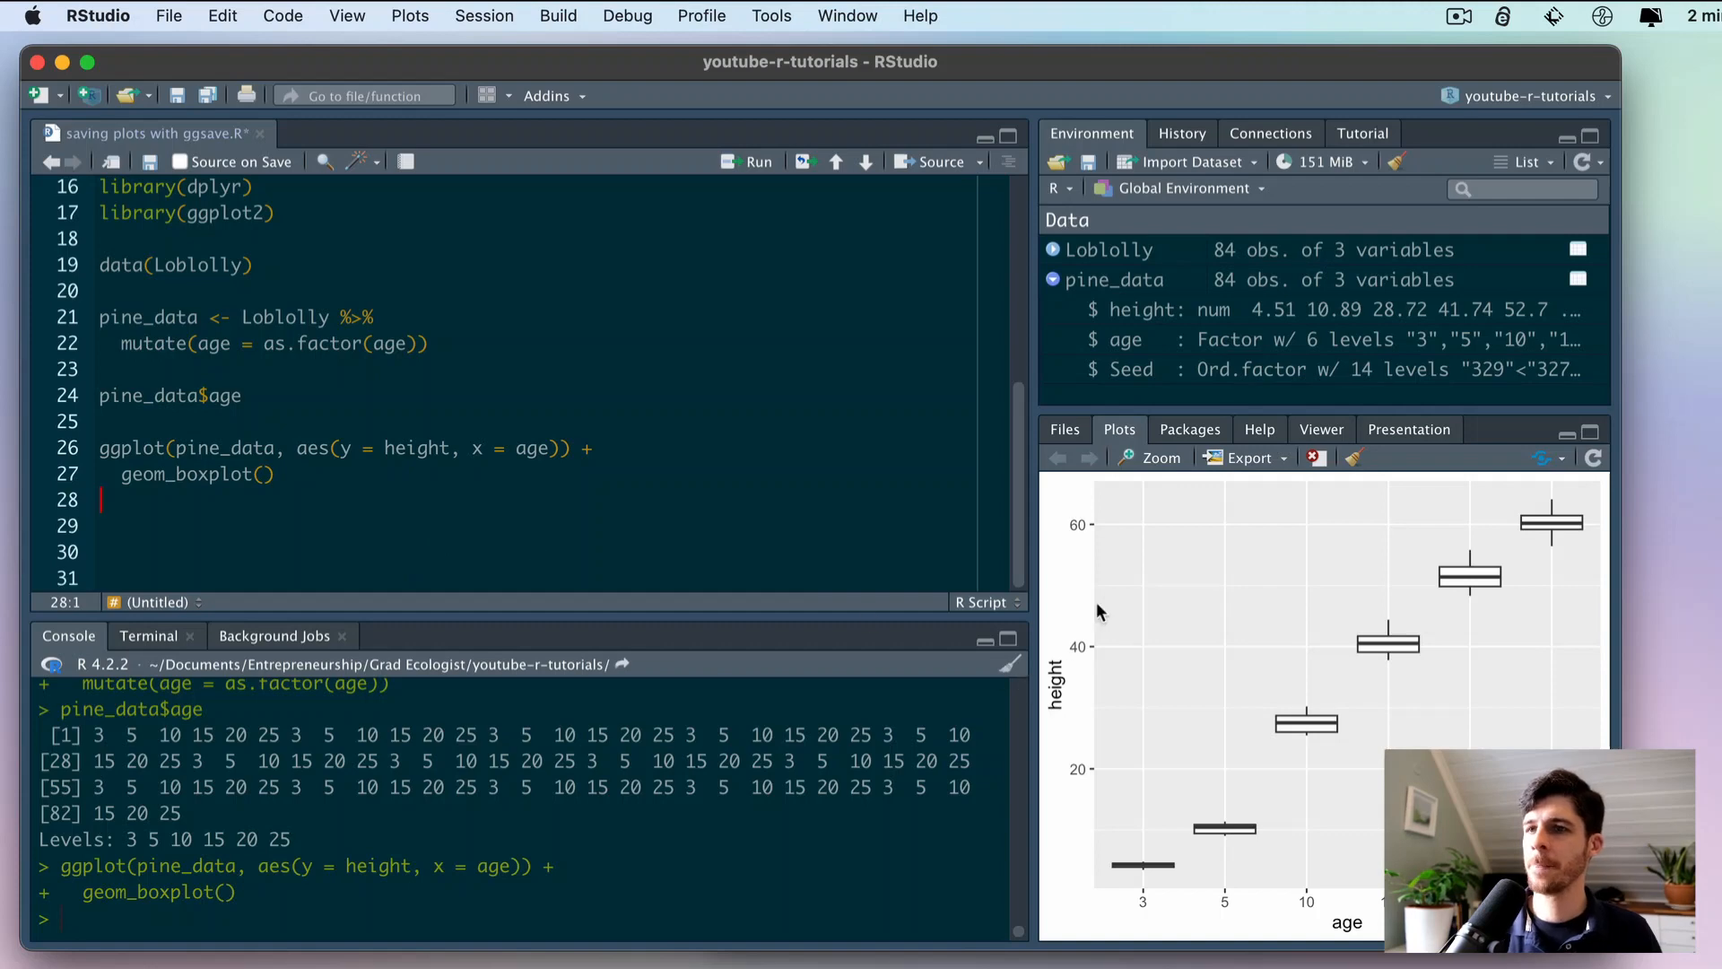
mouse_move(897, 546)
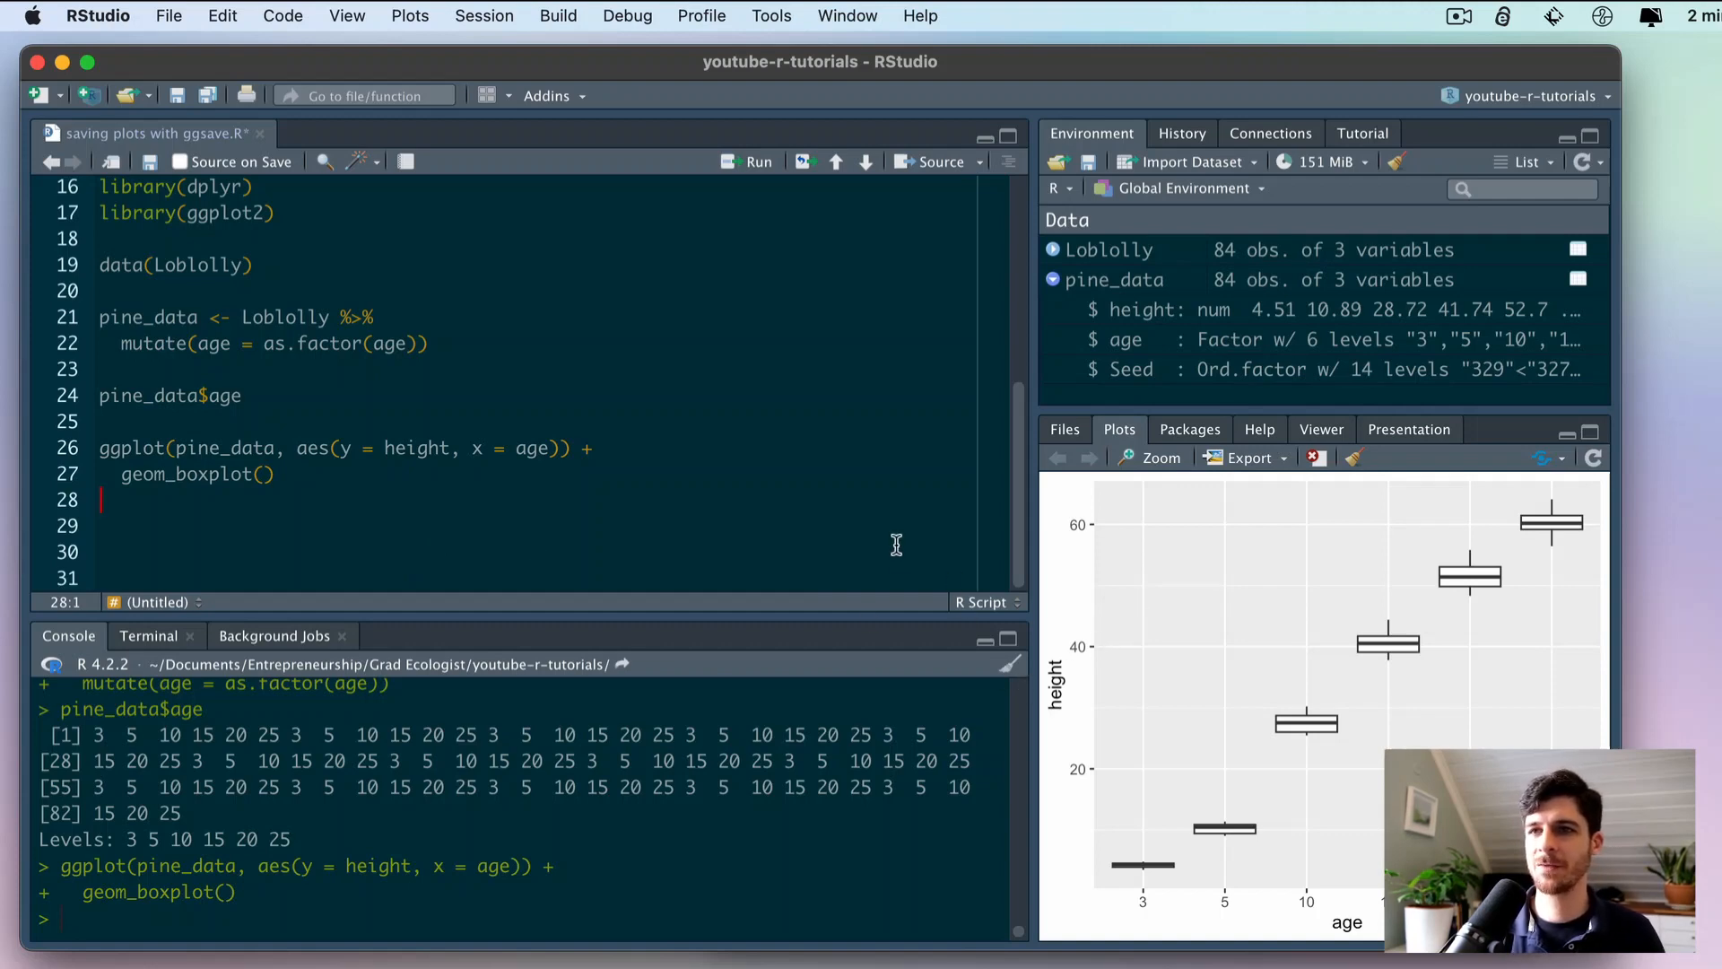
mouse_move(1180, 580)
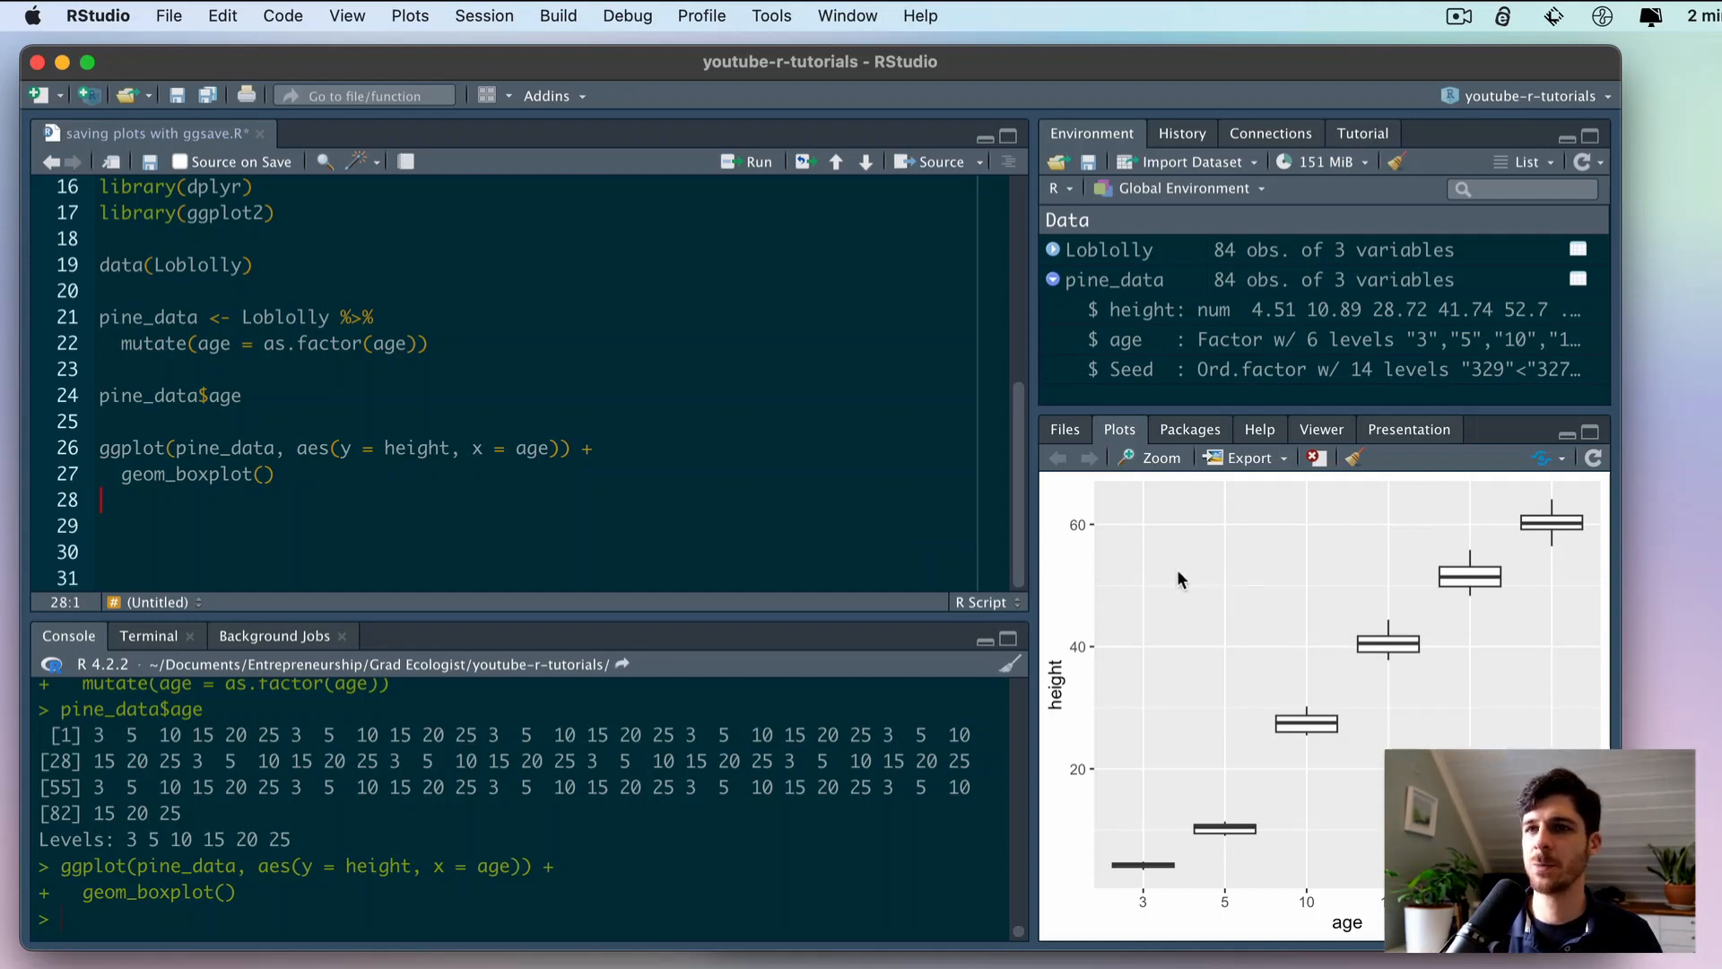
mouse_move(1047, 559)
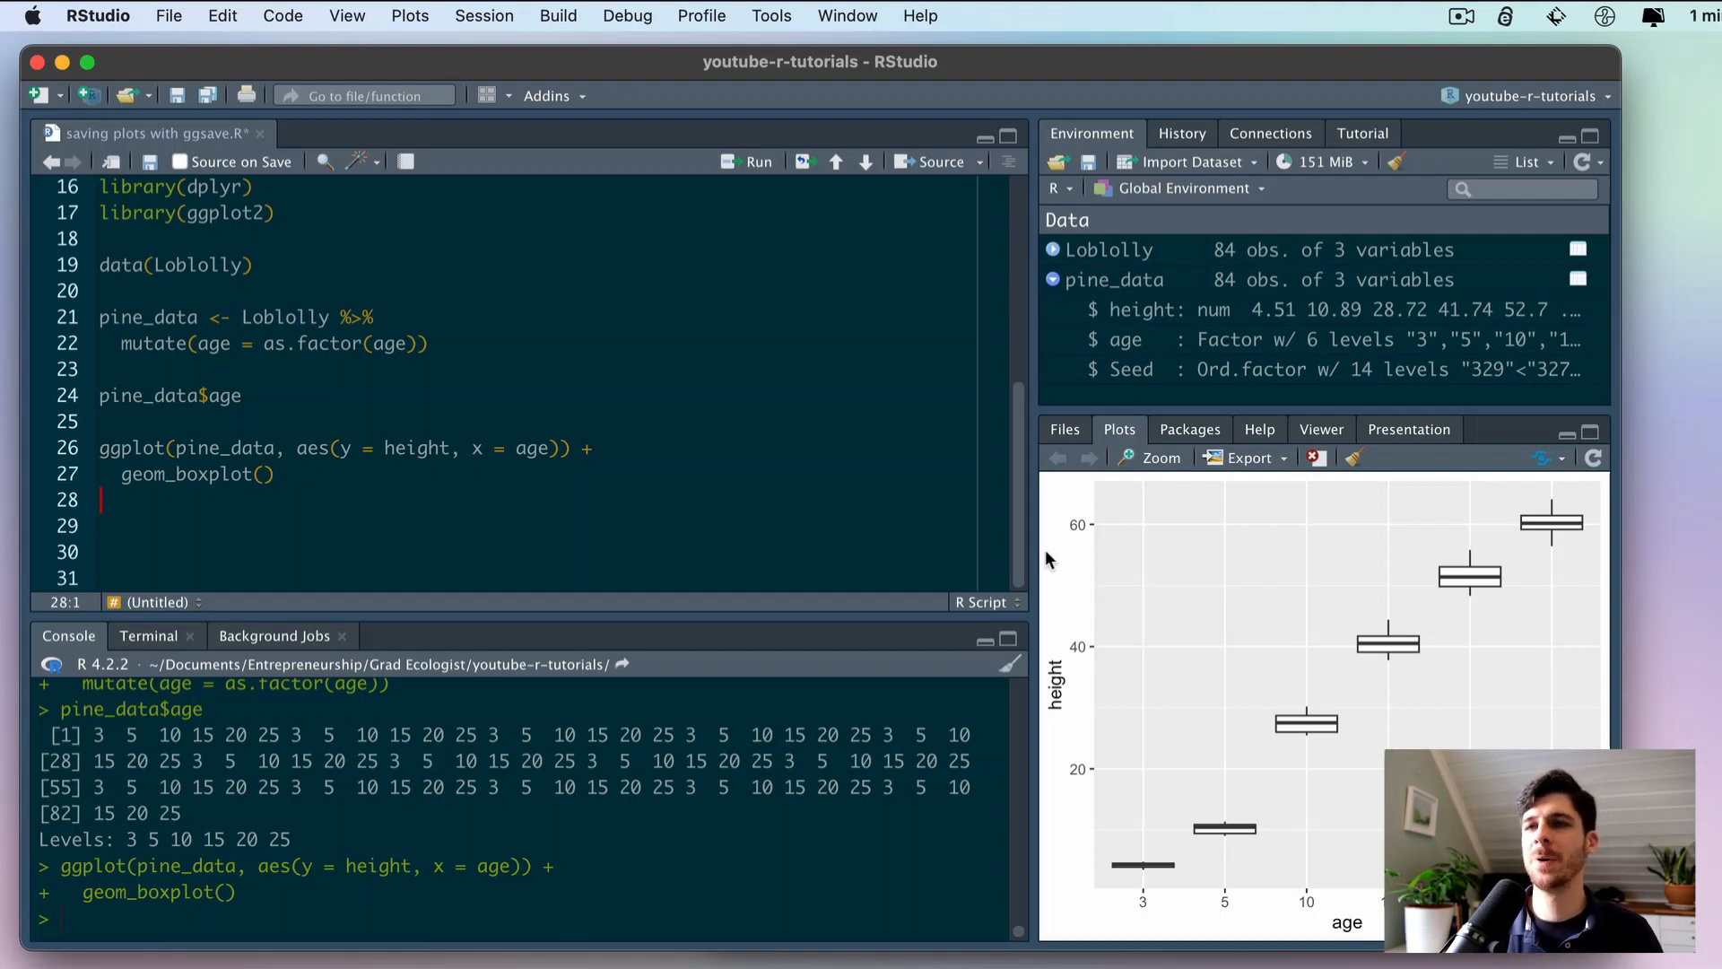
mouse_move(1072, 571)
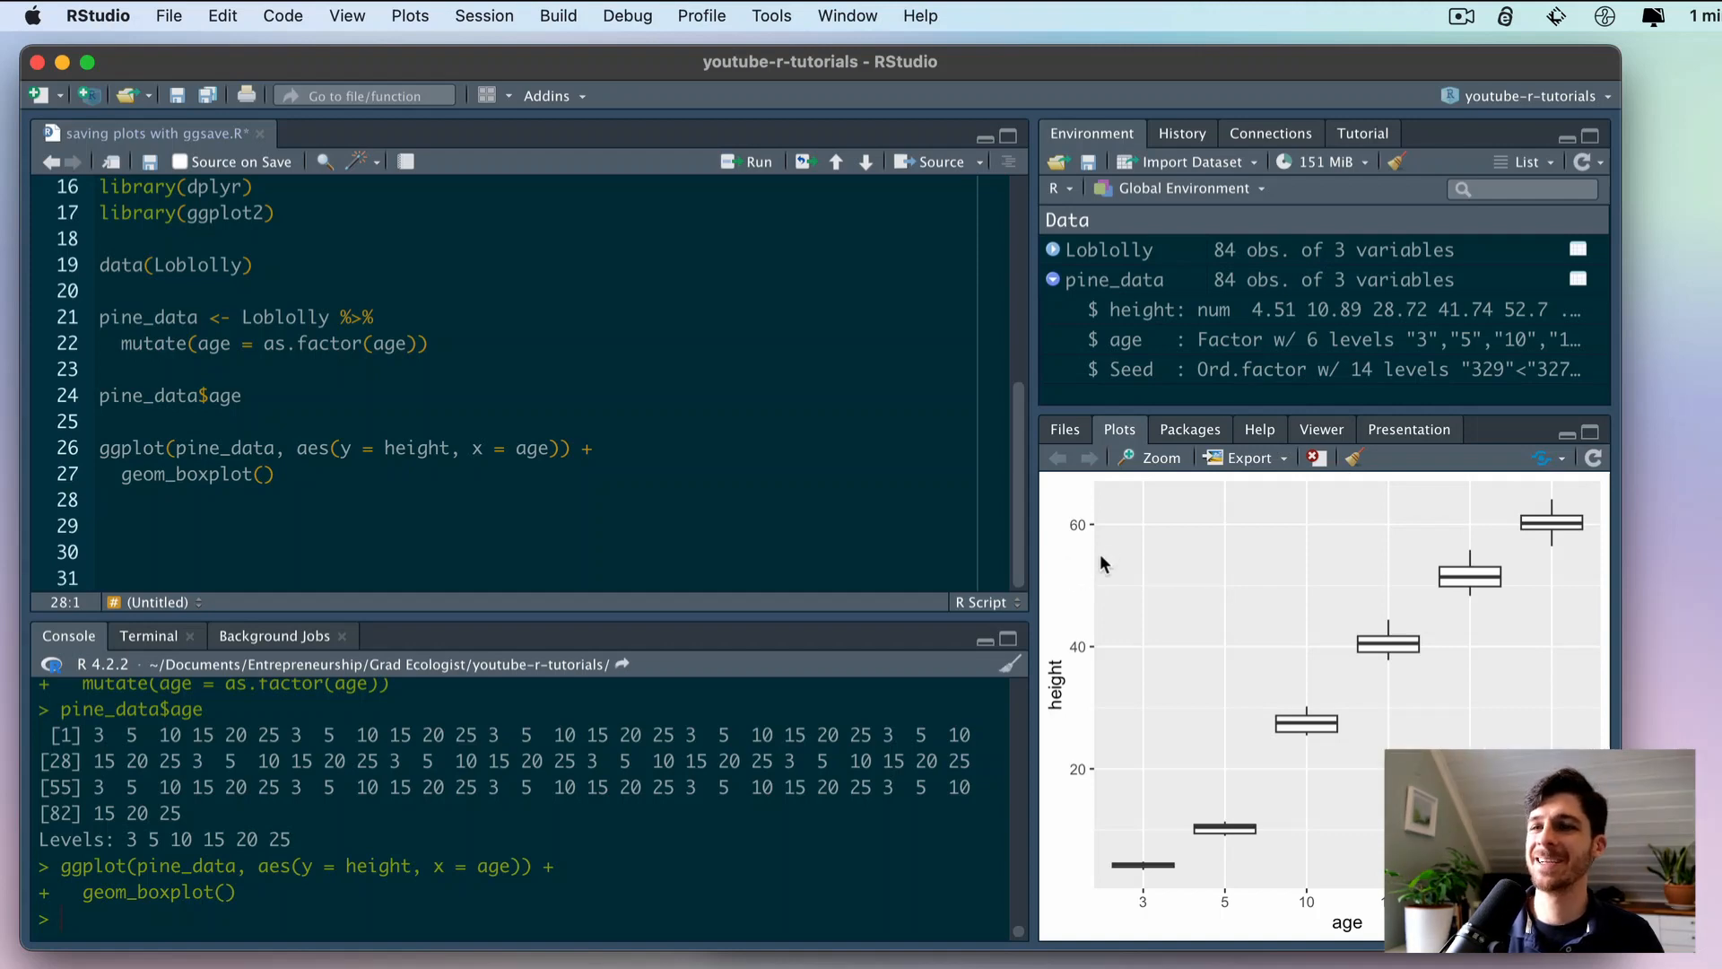
mouse_move(1044, 786)
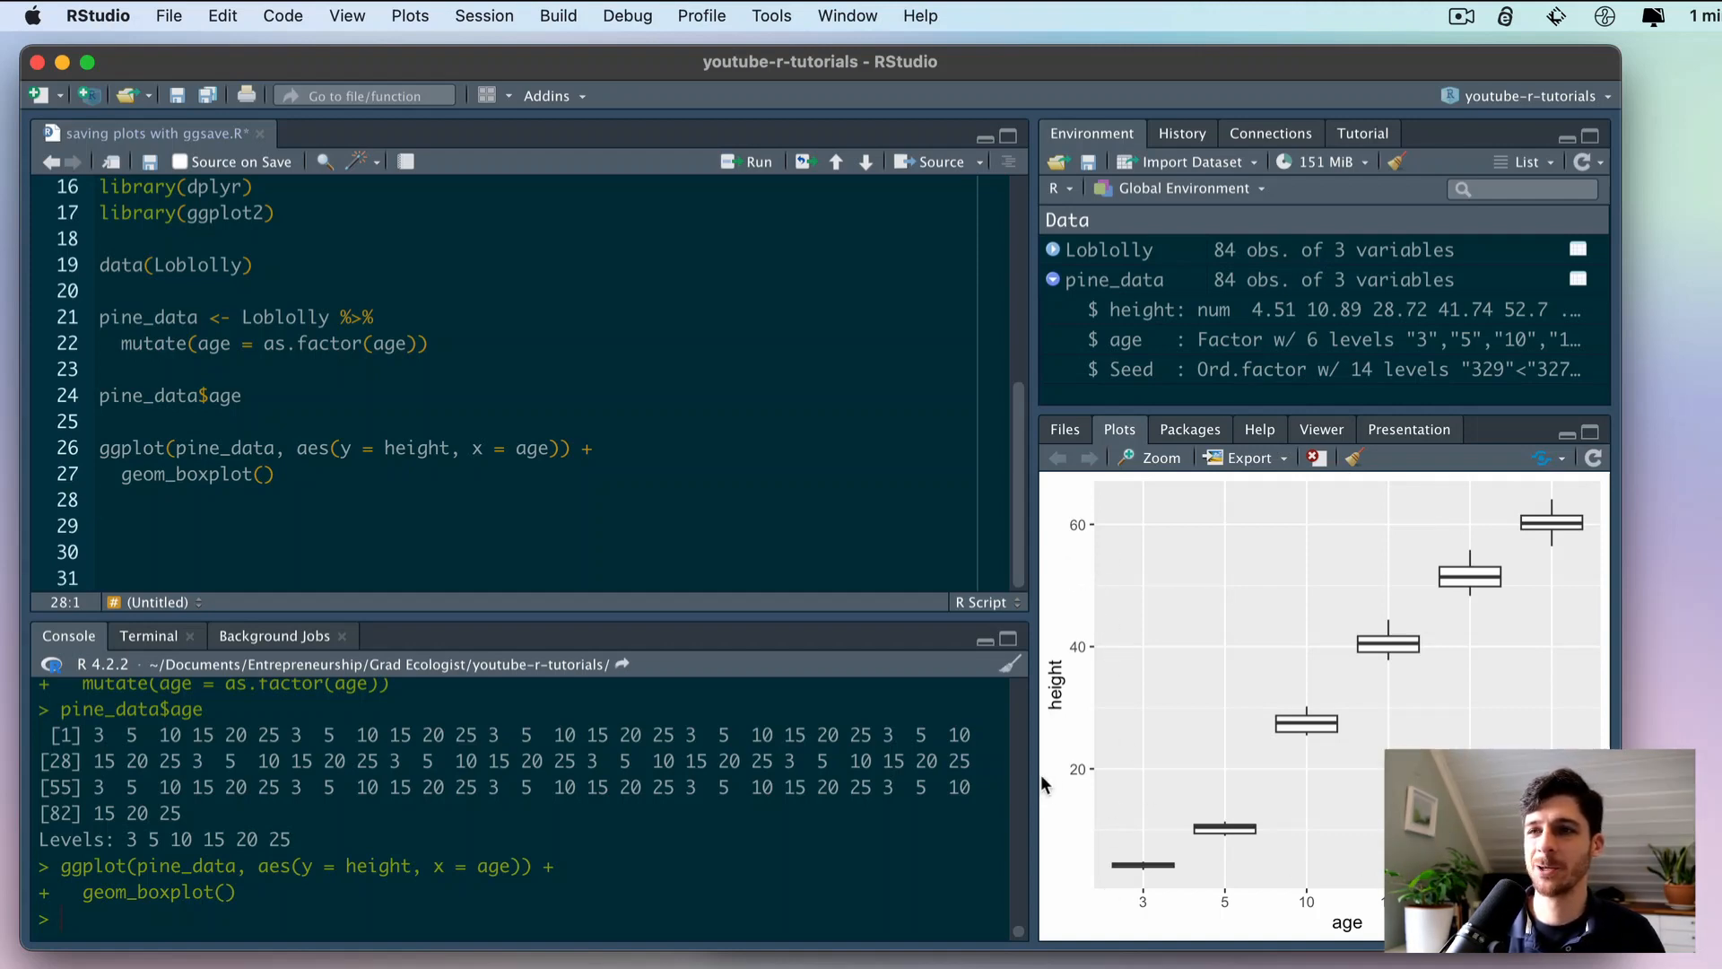
mouse_move(1114, 920)
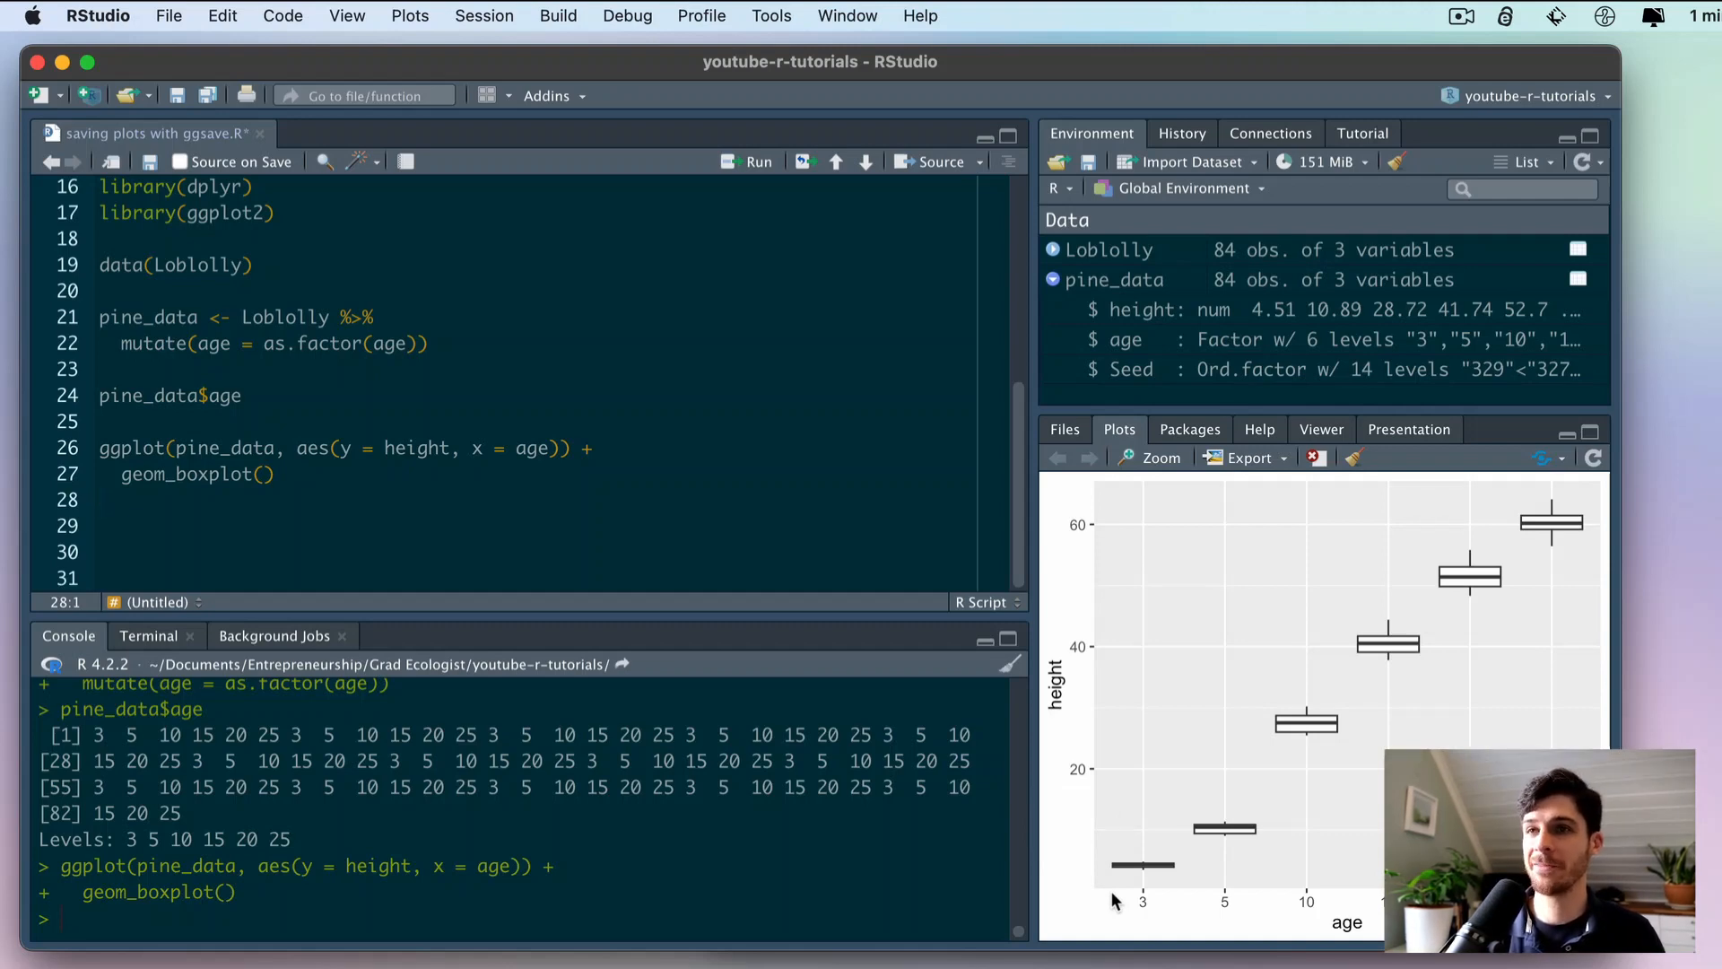
mouse_move(1195, 797)
text(t)
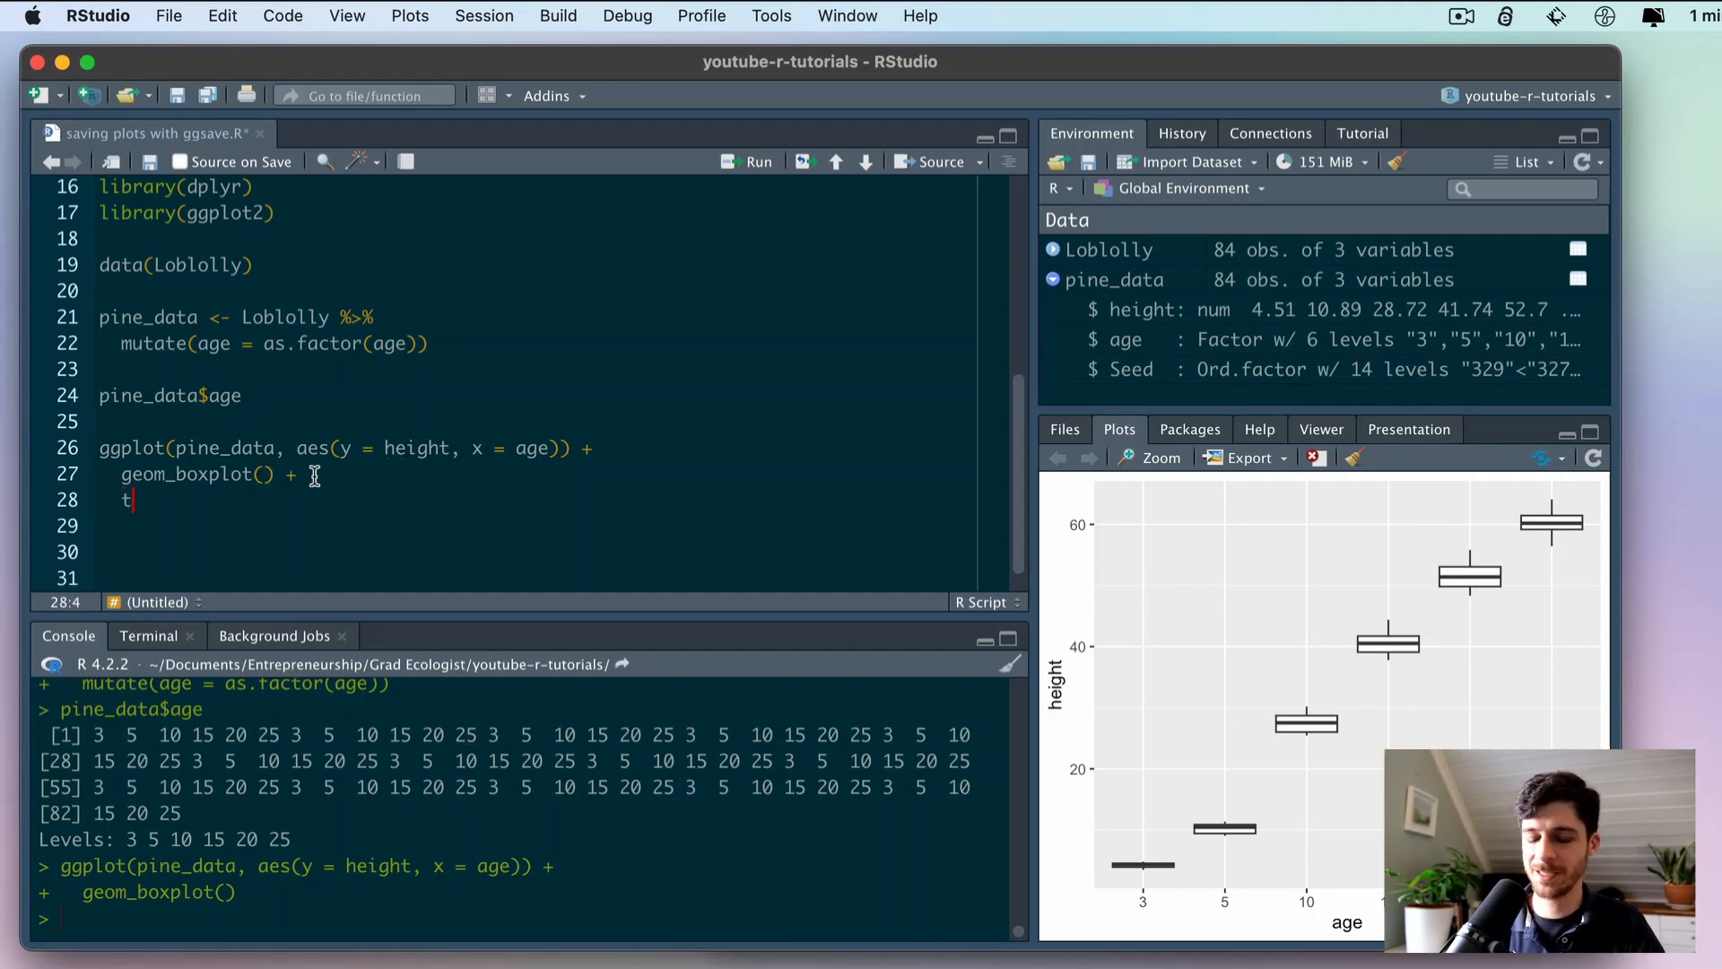
- Append theme_classic() to the box plot code using autocomplete
text(heme_clss)
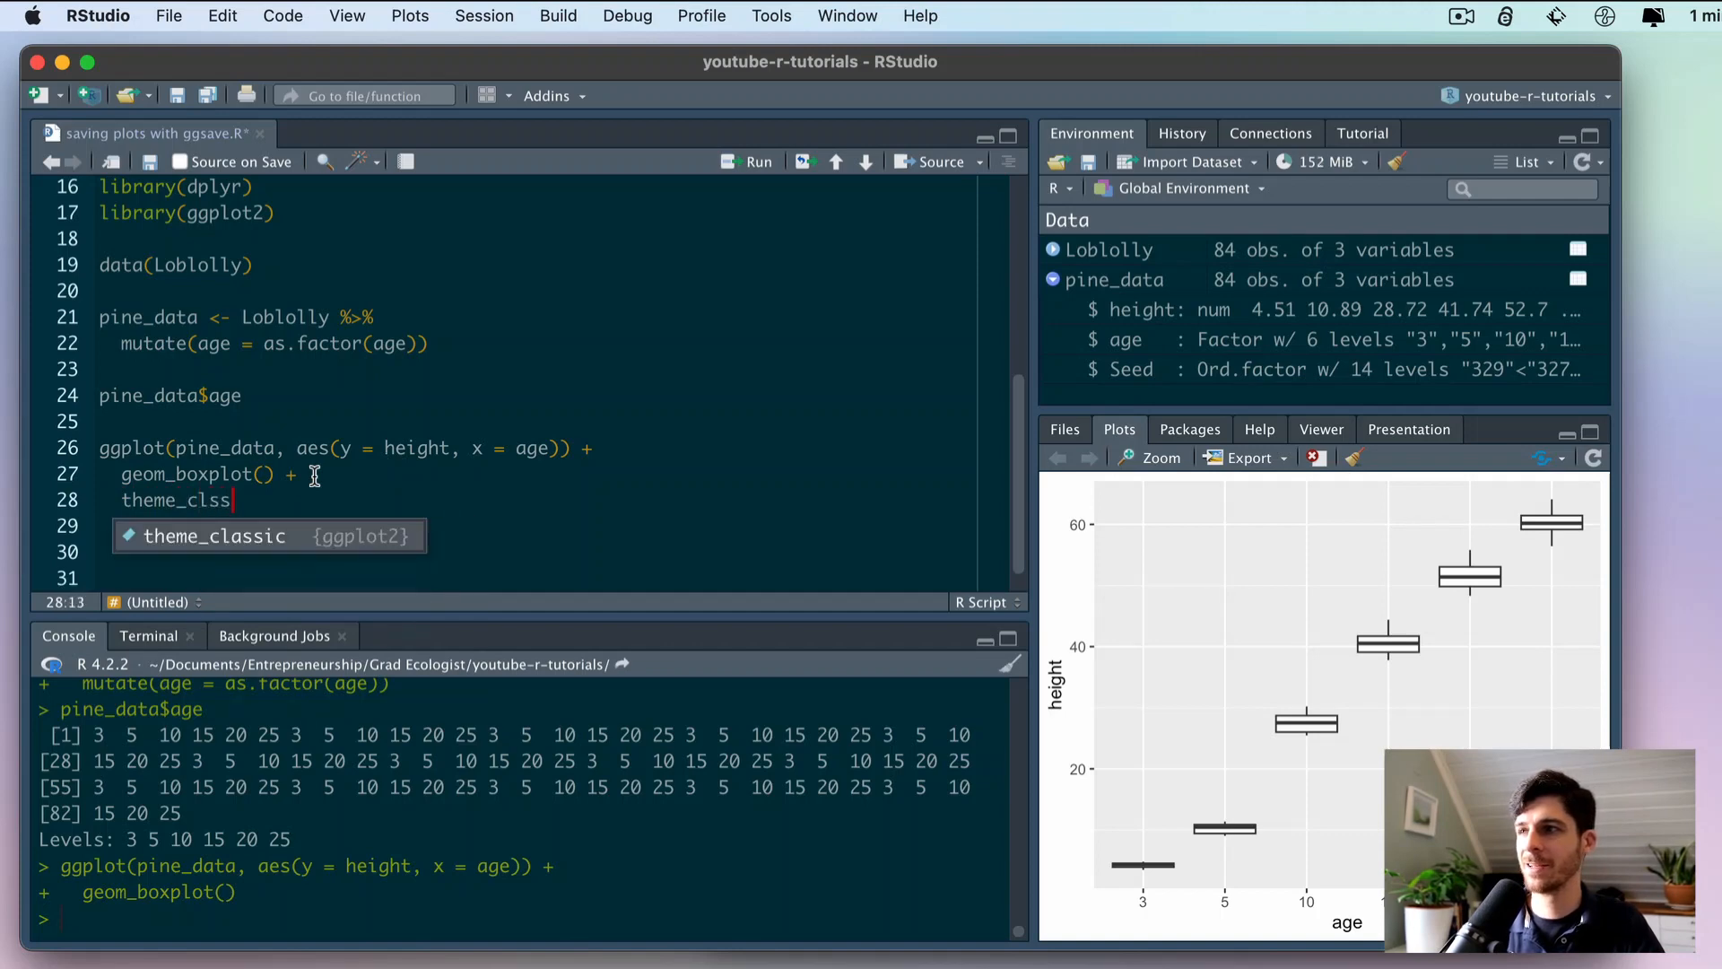
key(Tab)
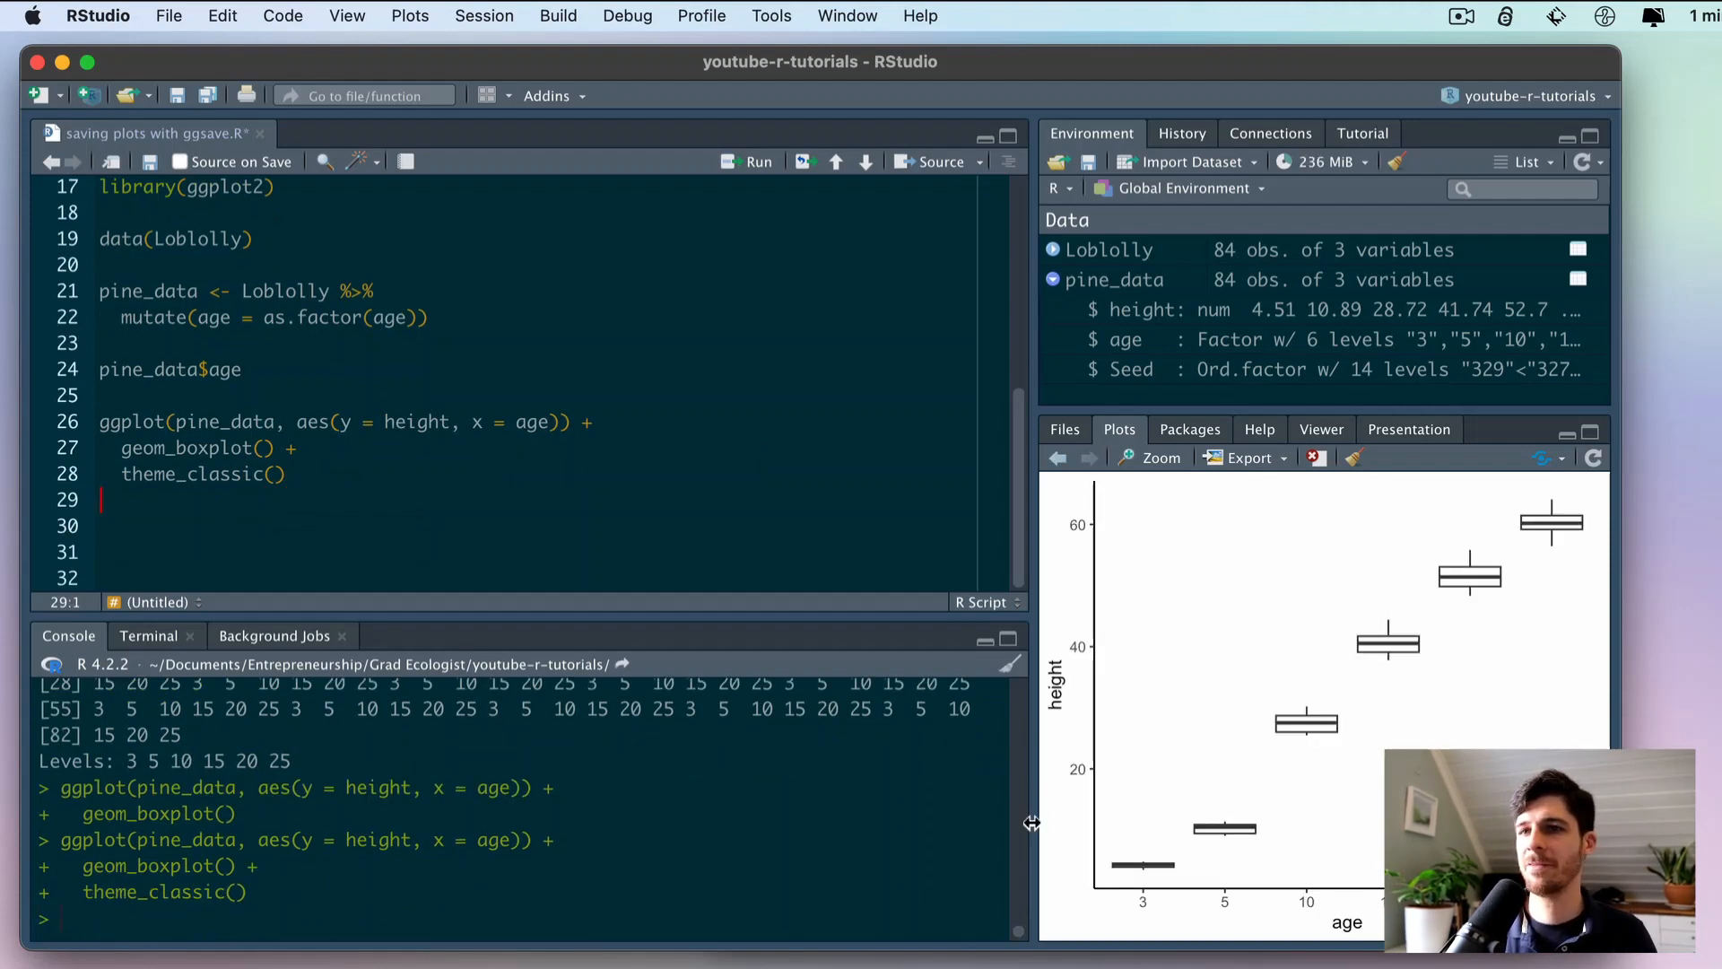
mouse_move(1070, 739)
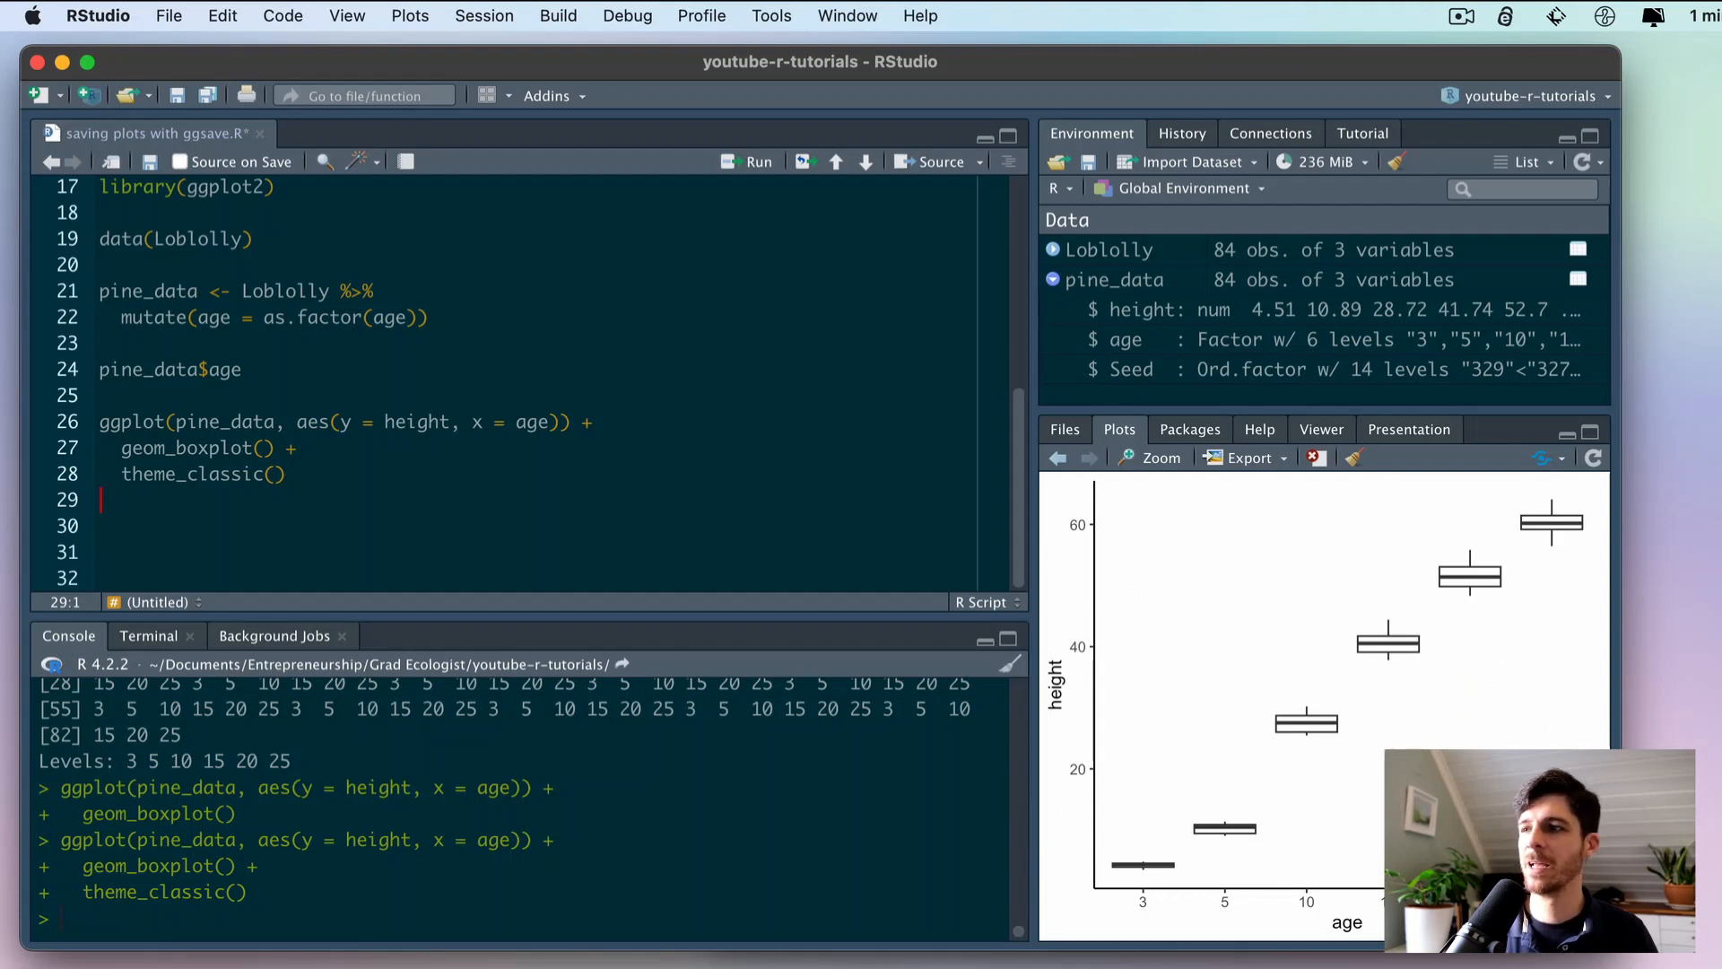
mouse_move(517, 476)
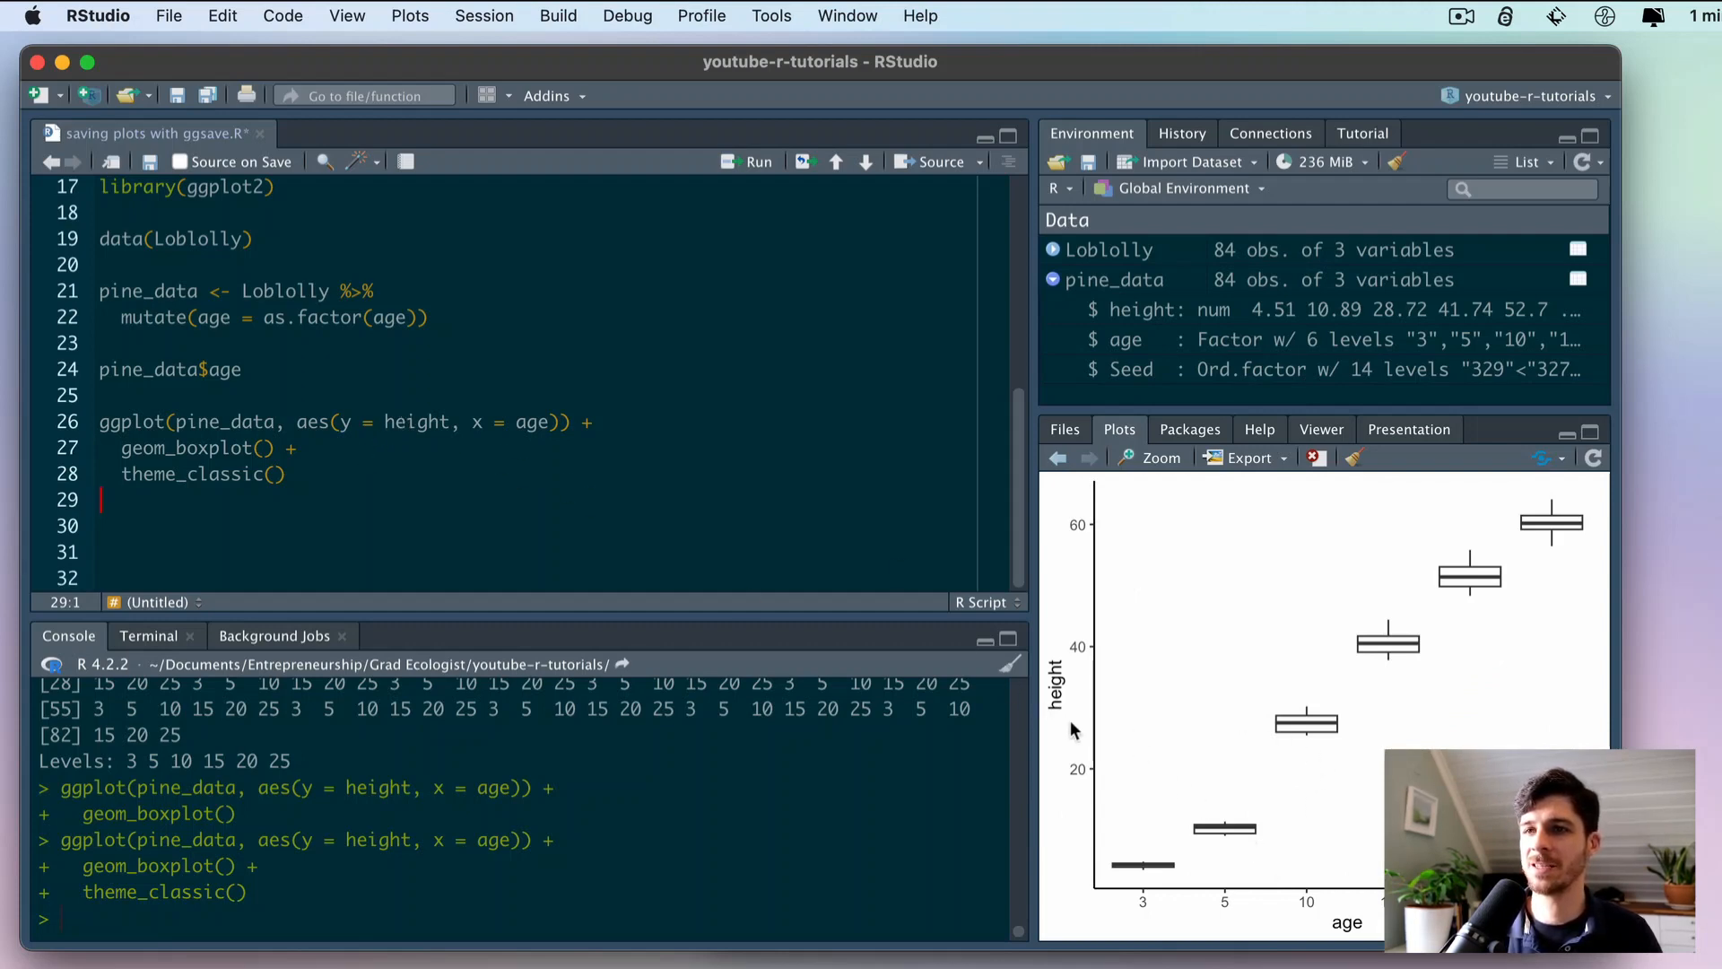
mouse_move(1138, 536)
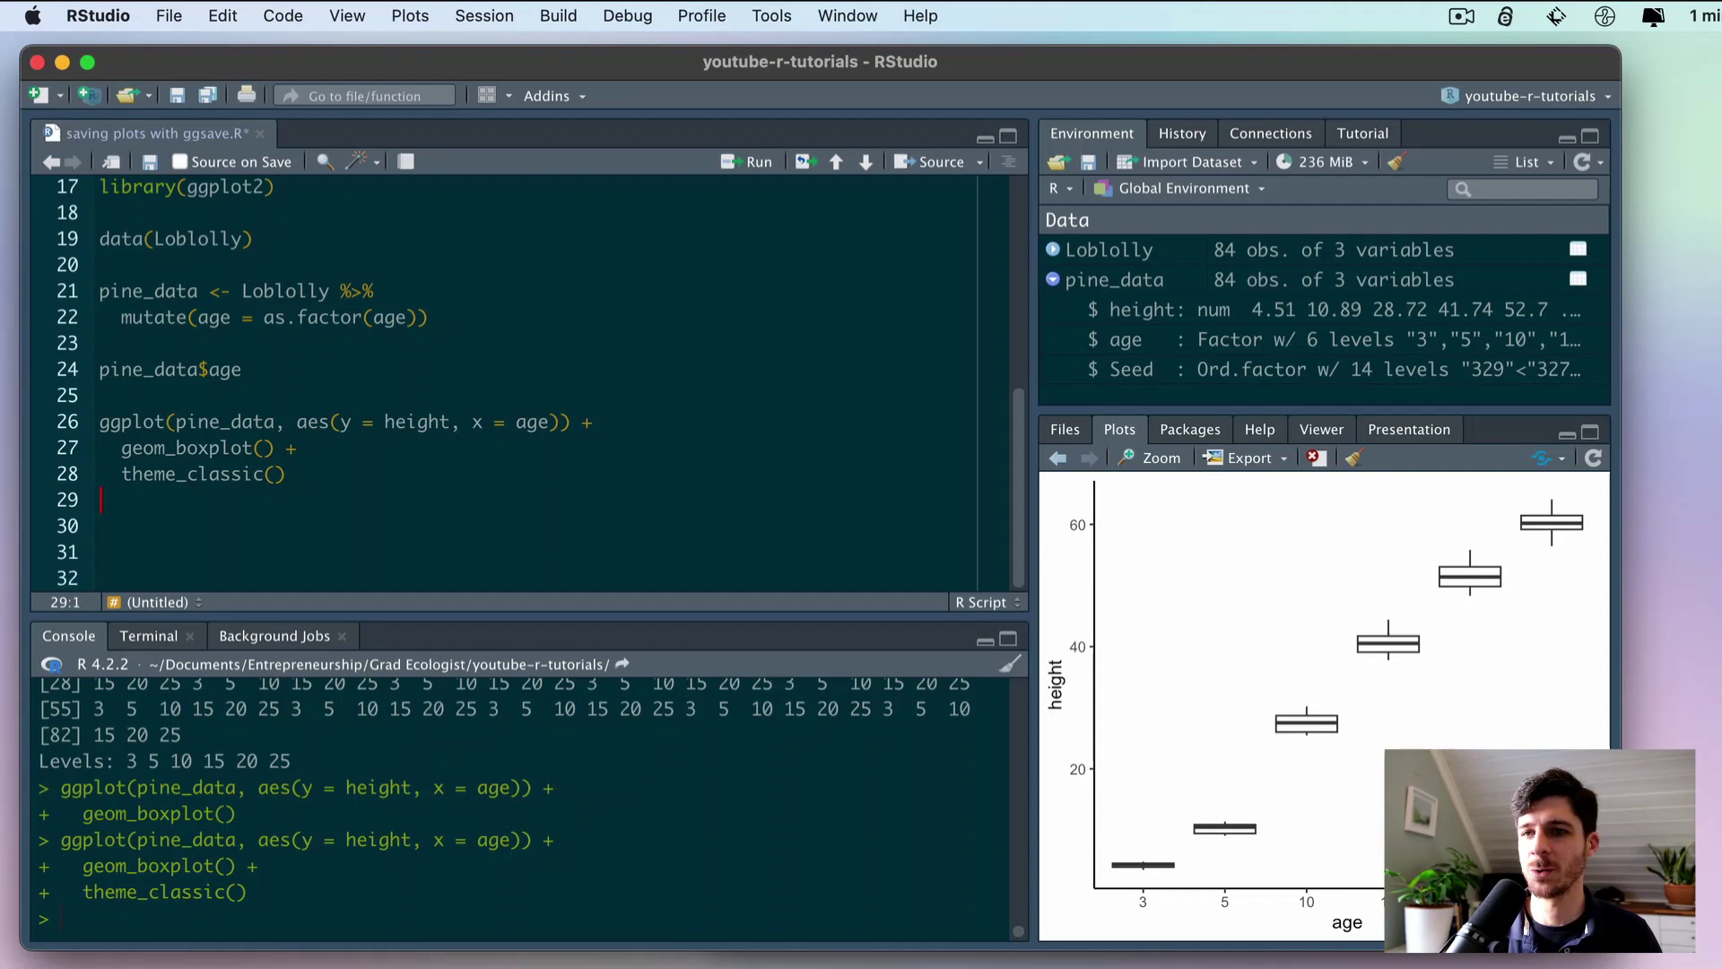
mouse_move(1191, 668)
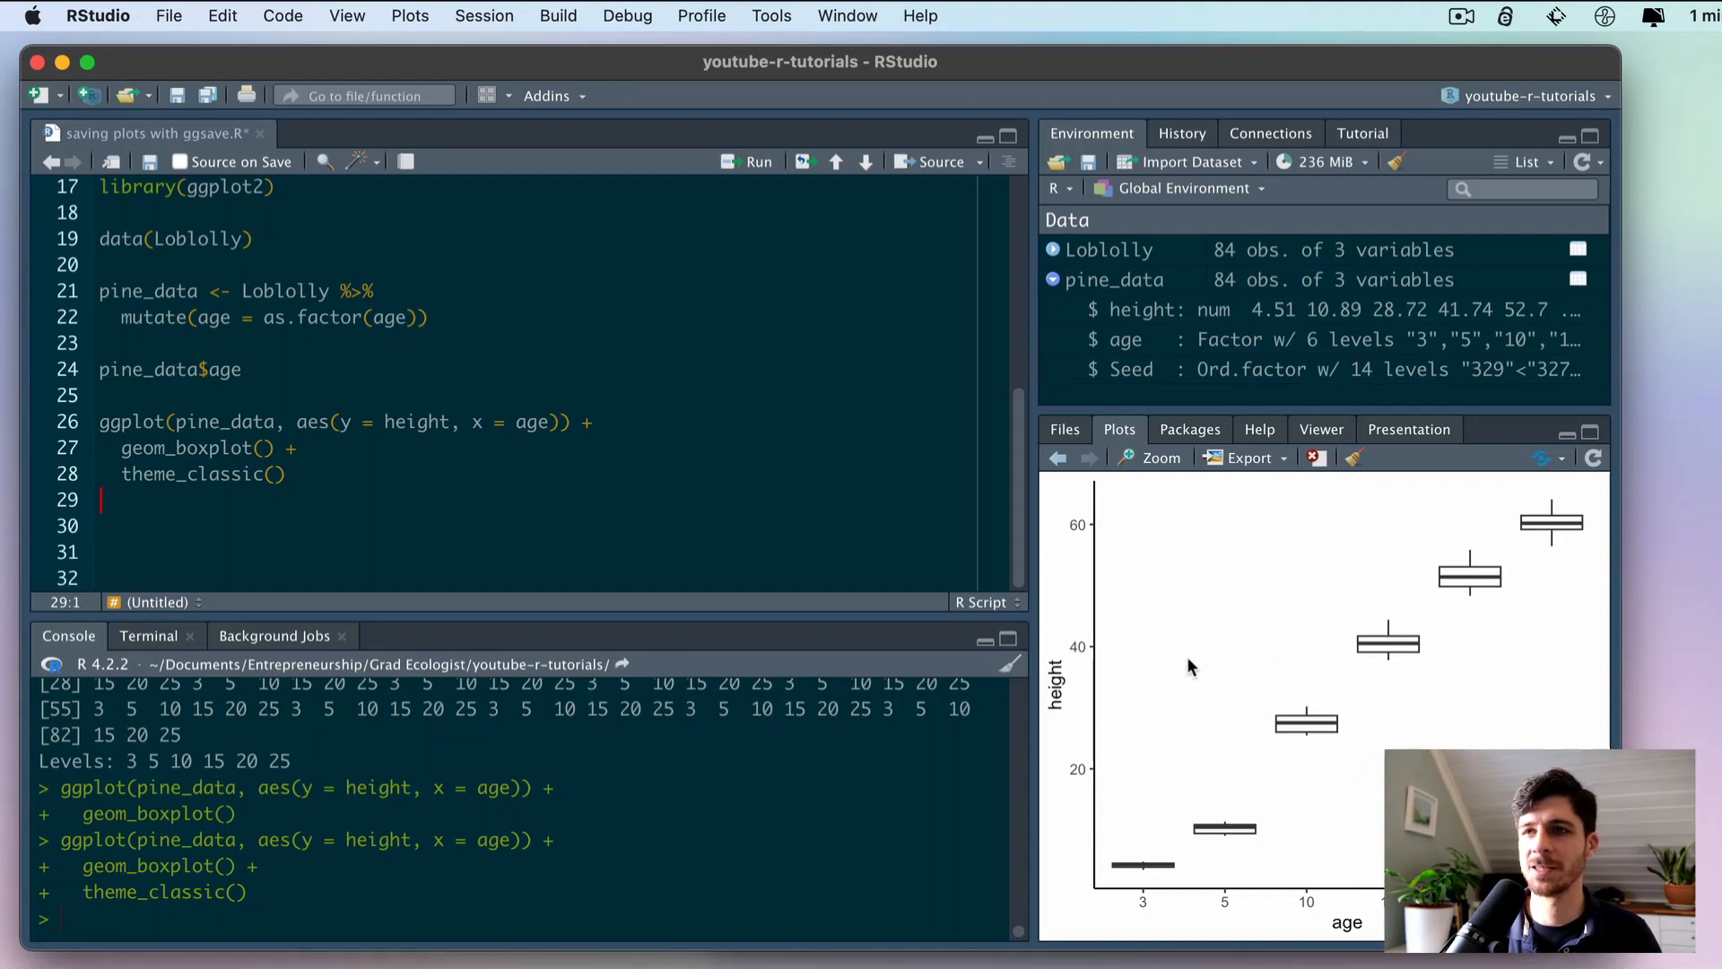
mouse_move(431, 405)
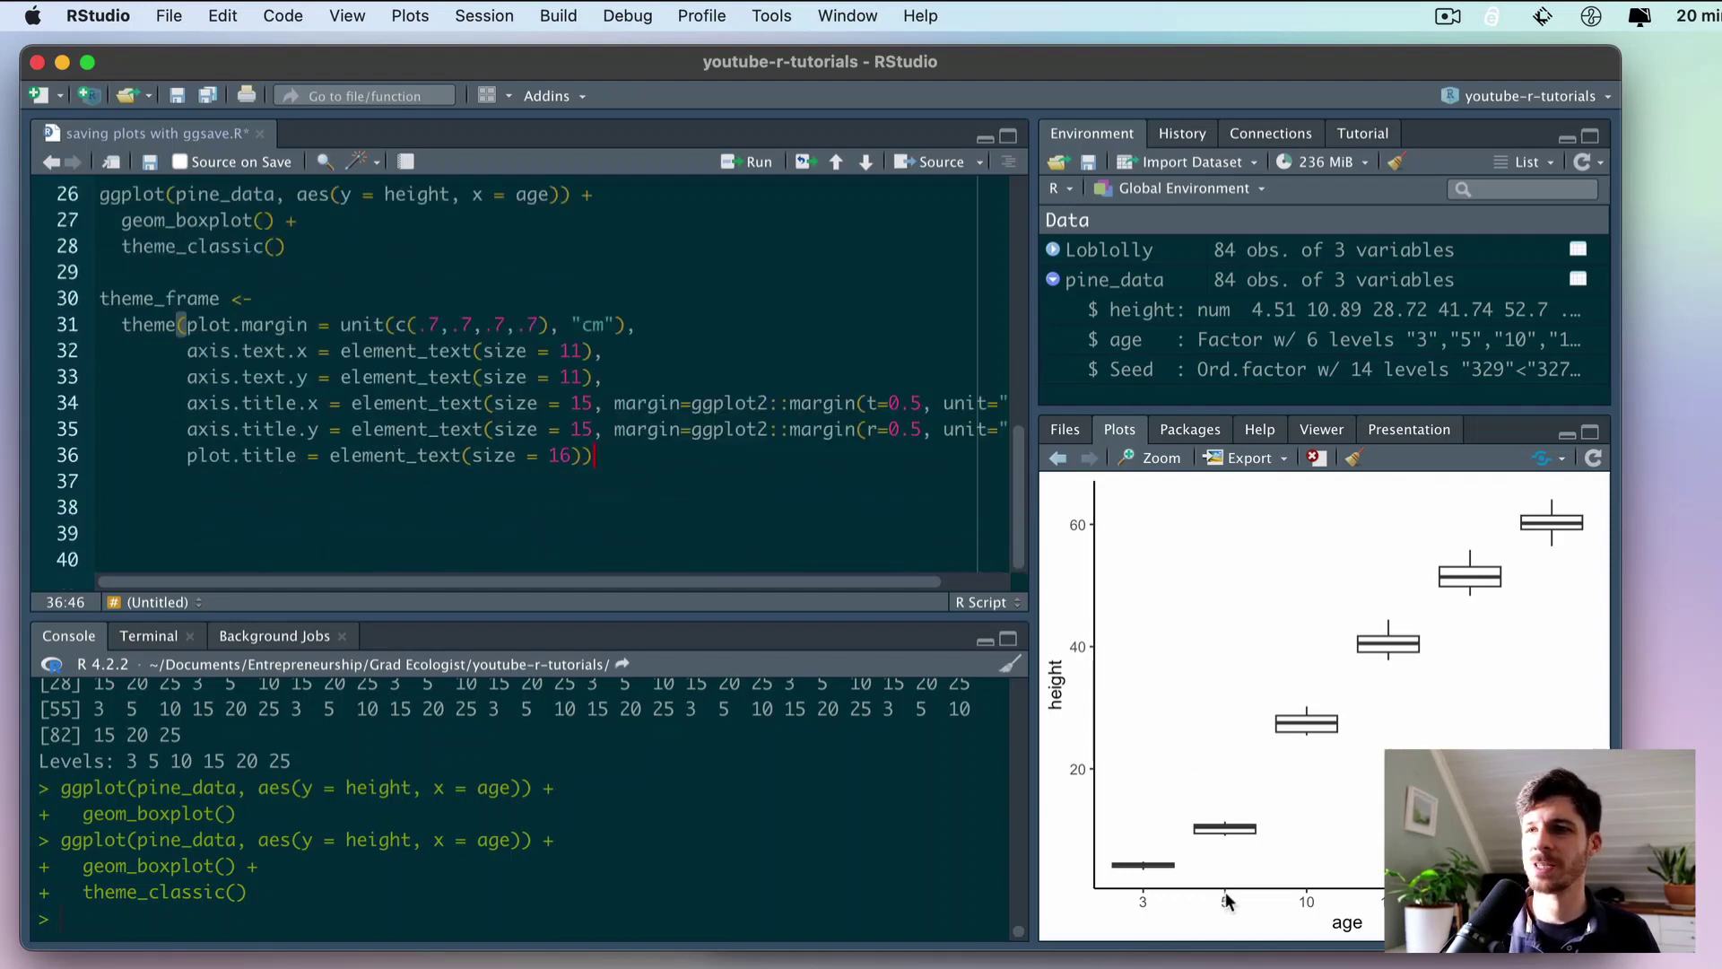
mouse_move(1276, 915)
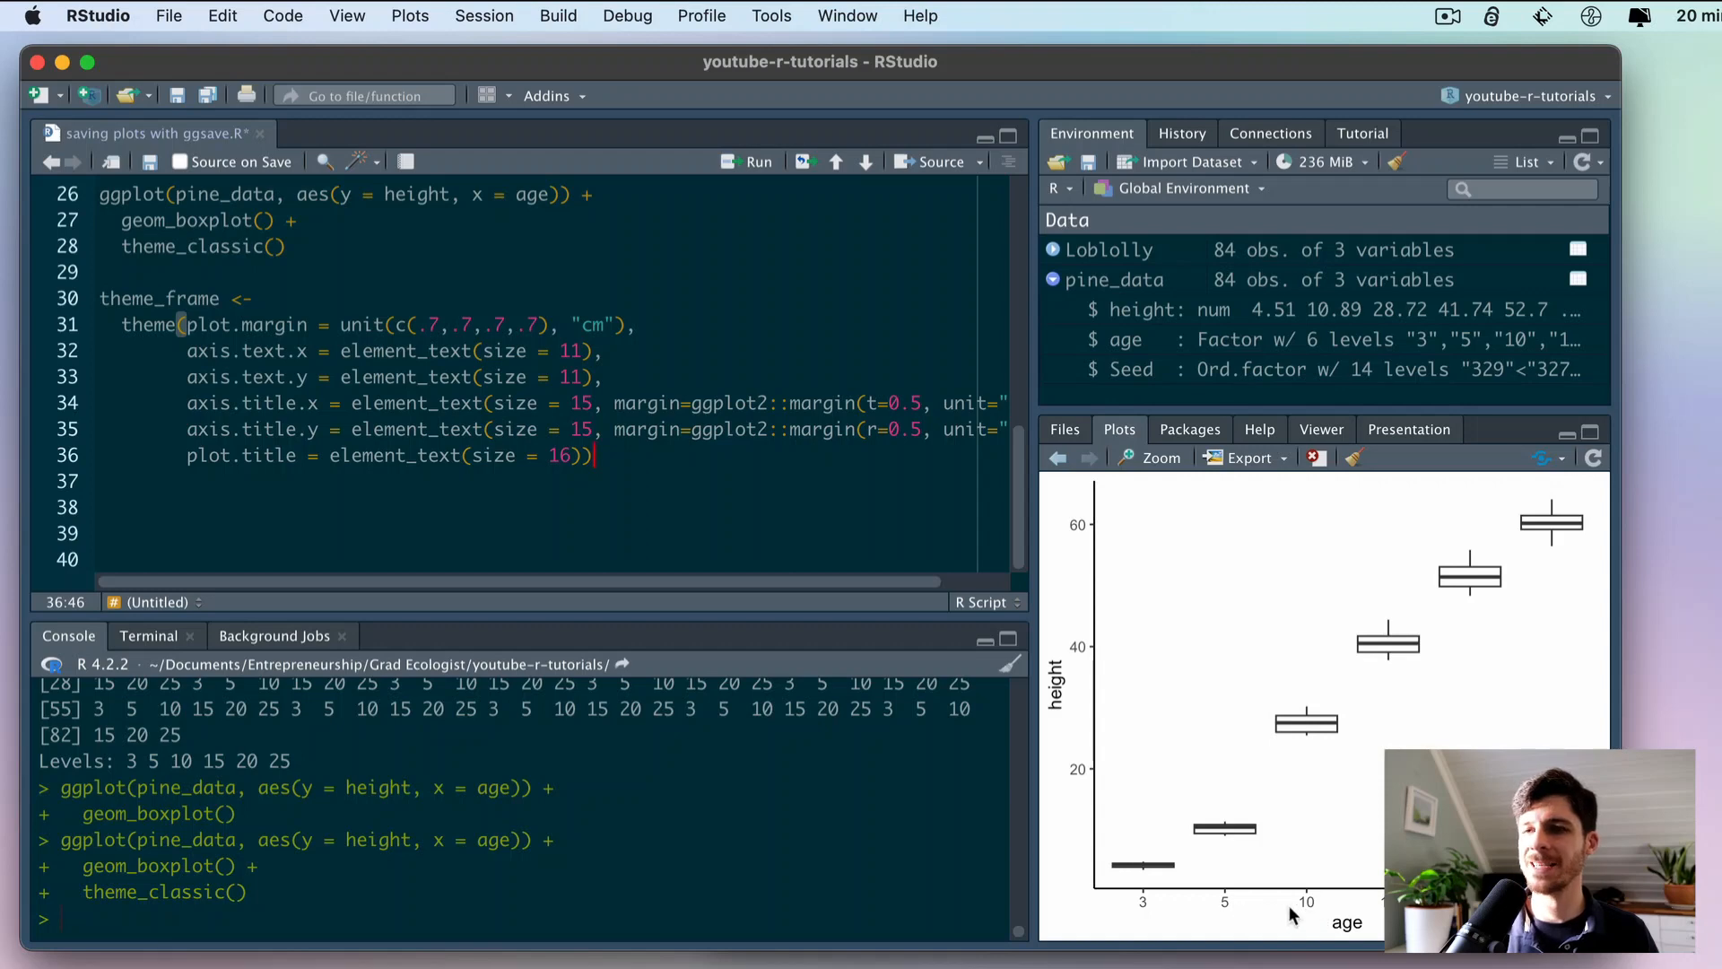
mouse_move(1102, 929)
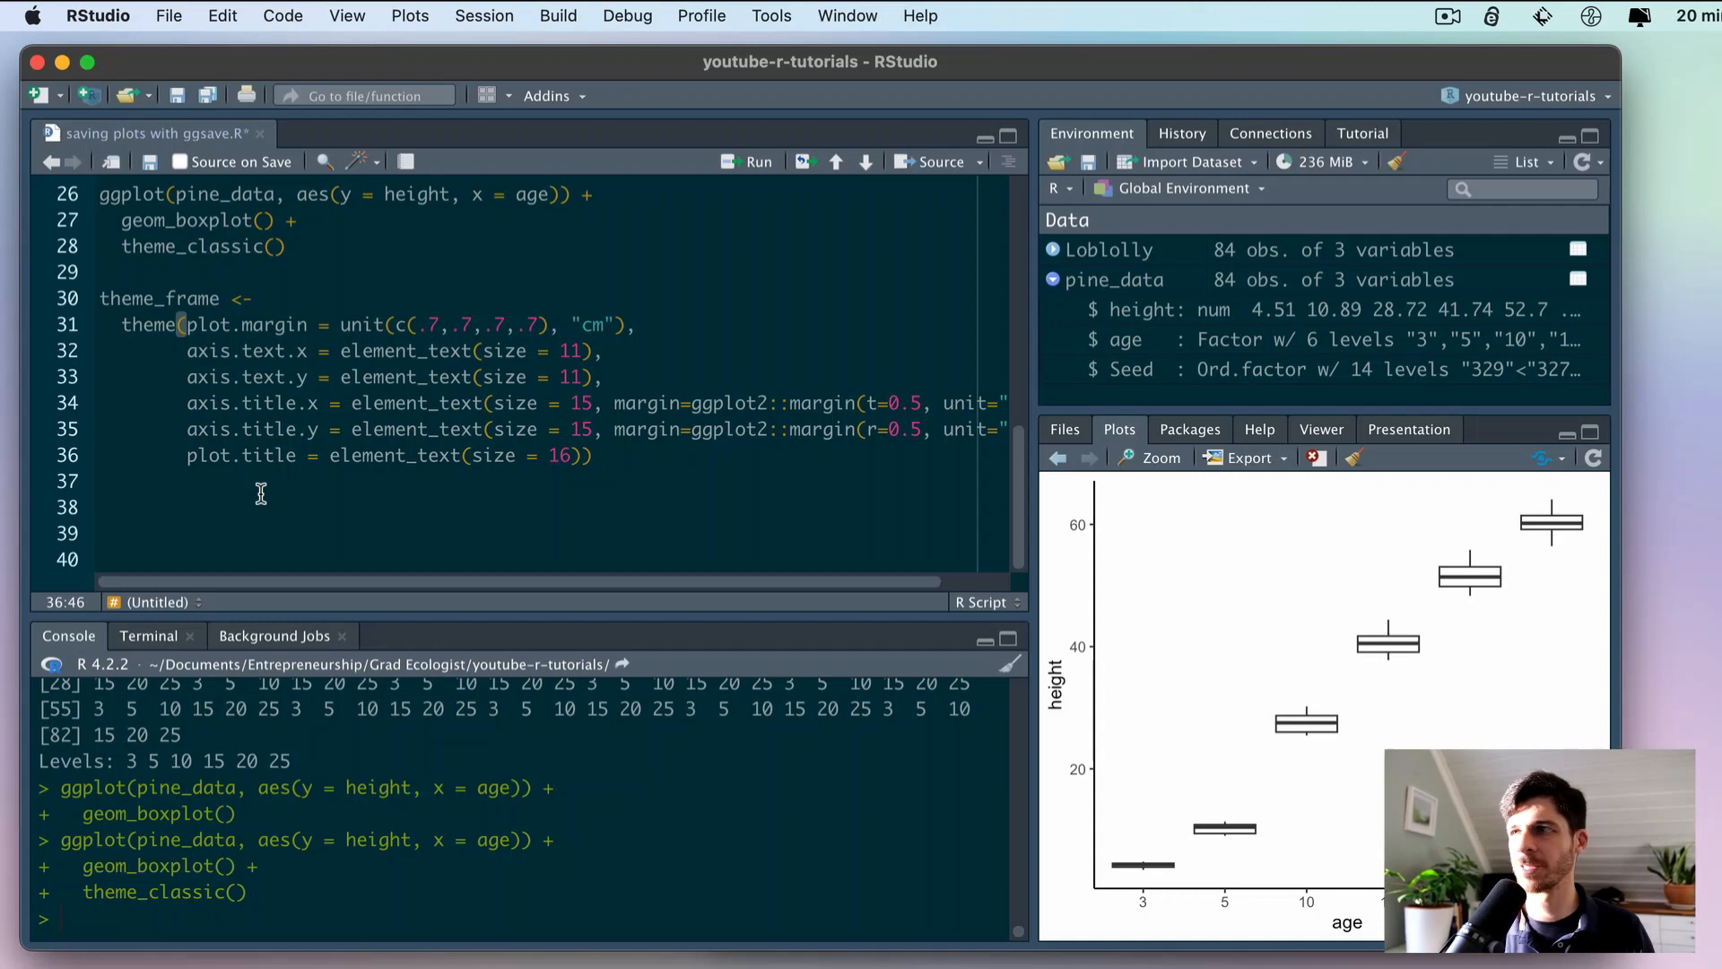
mouse_move(661, 501)
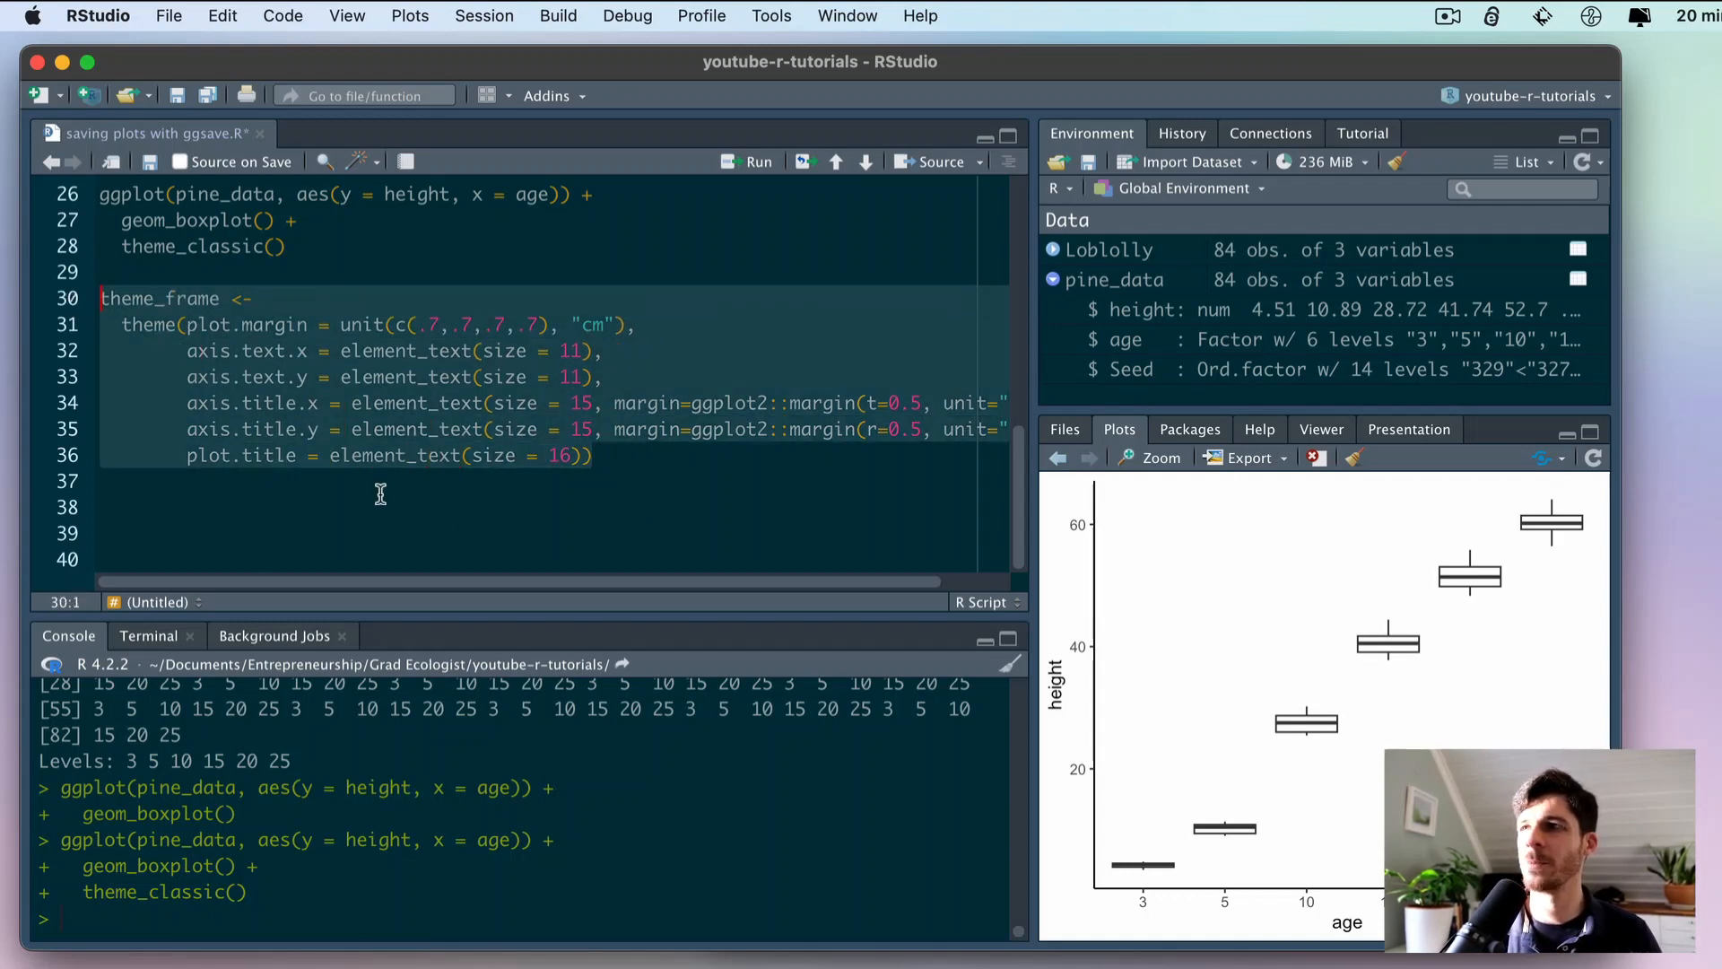
mouse_move(466, 514)
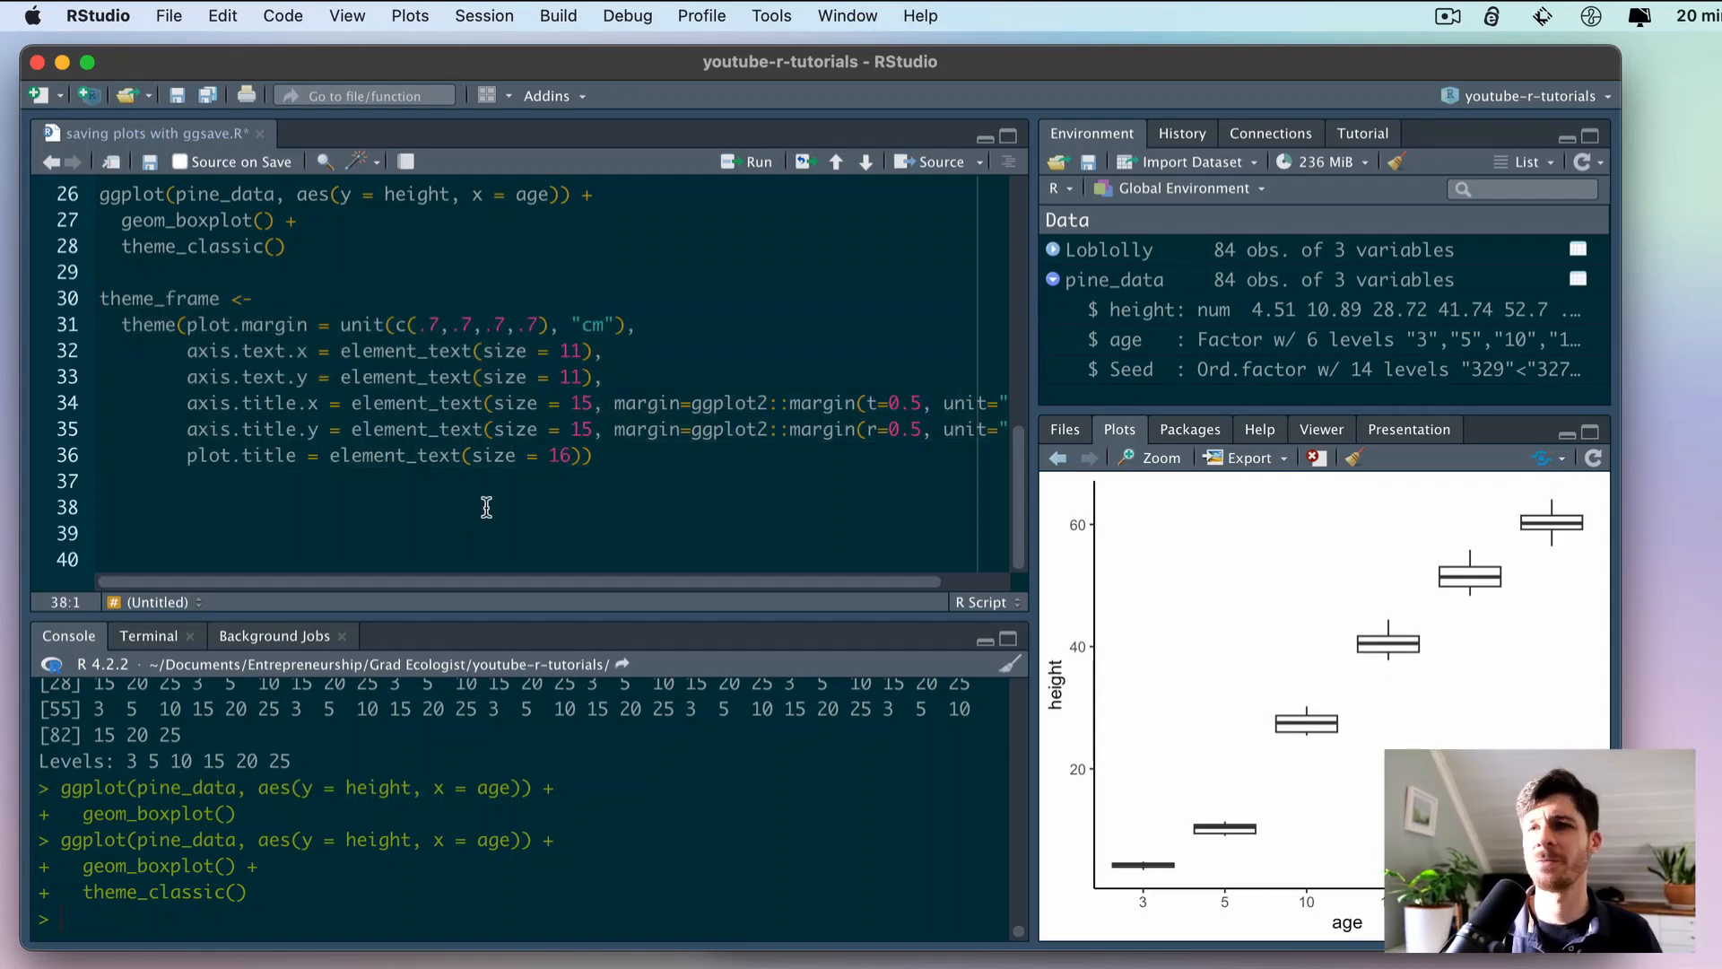
mouse_move(297, 294)
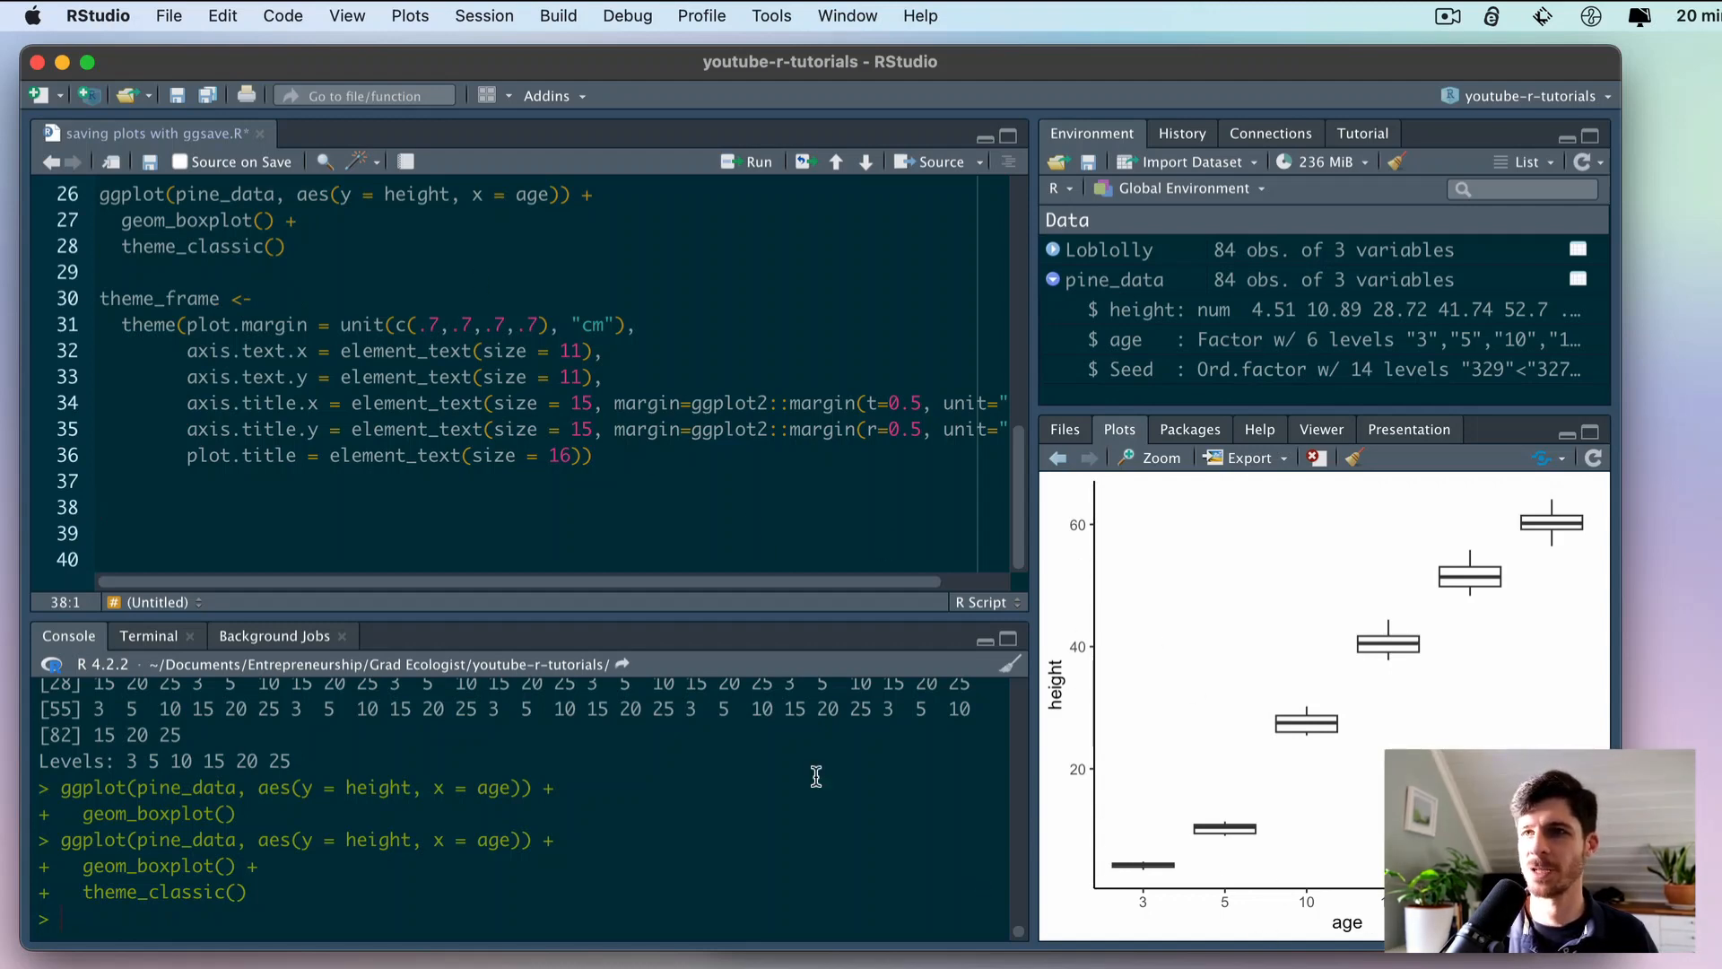
- Add the theme_frame block setting plot margins, axis text, axis title and title sizes
click(131, 299)
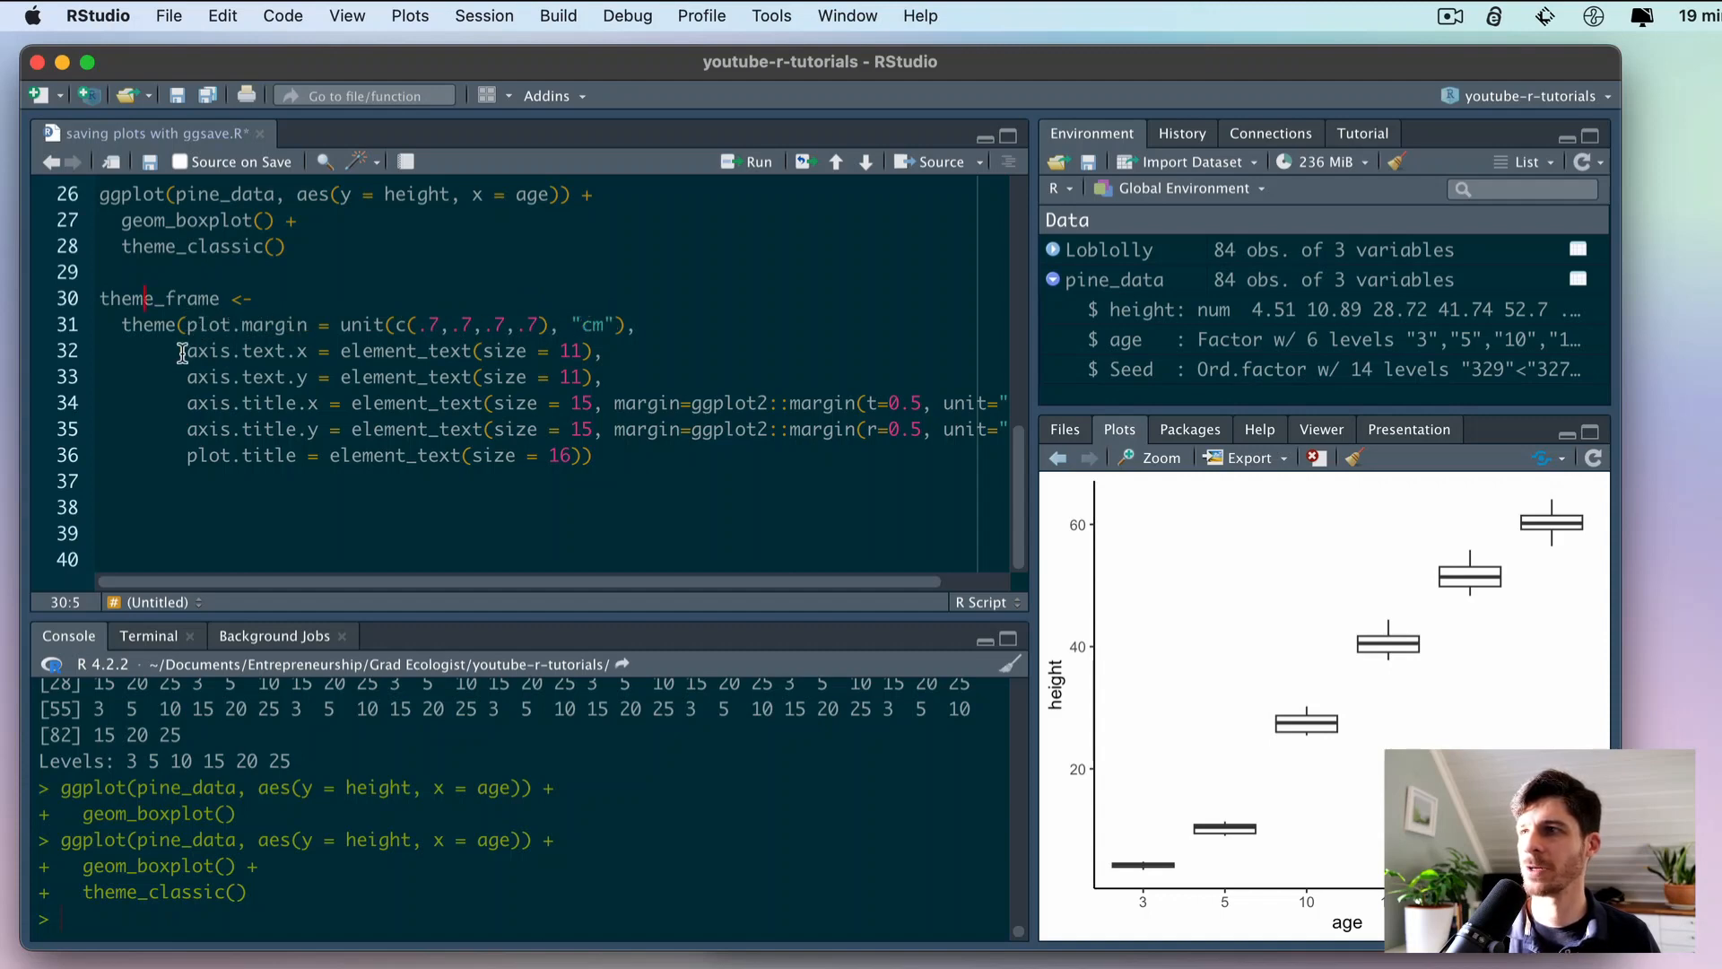
mouse_move(310, 351)
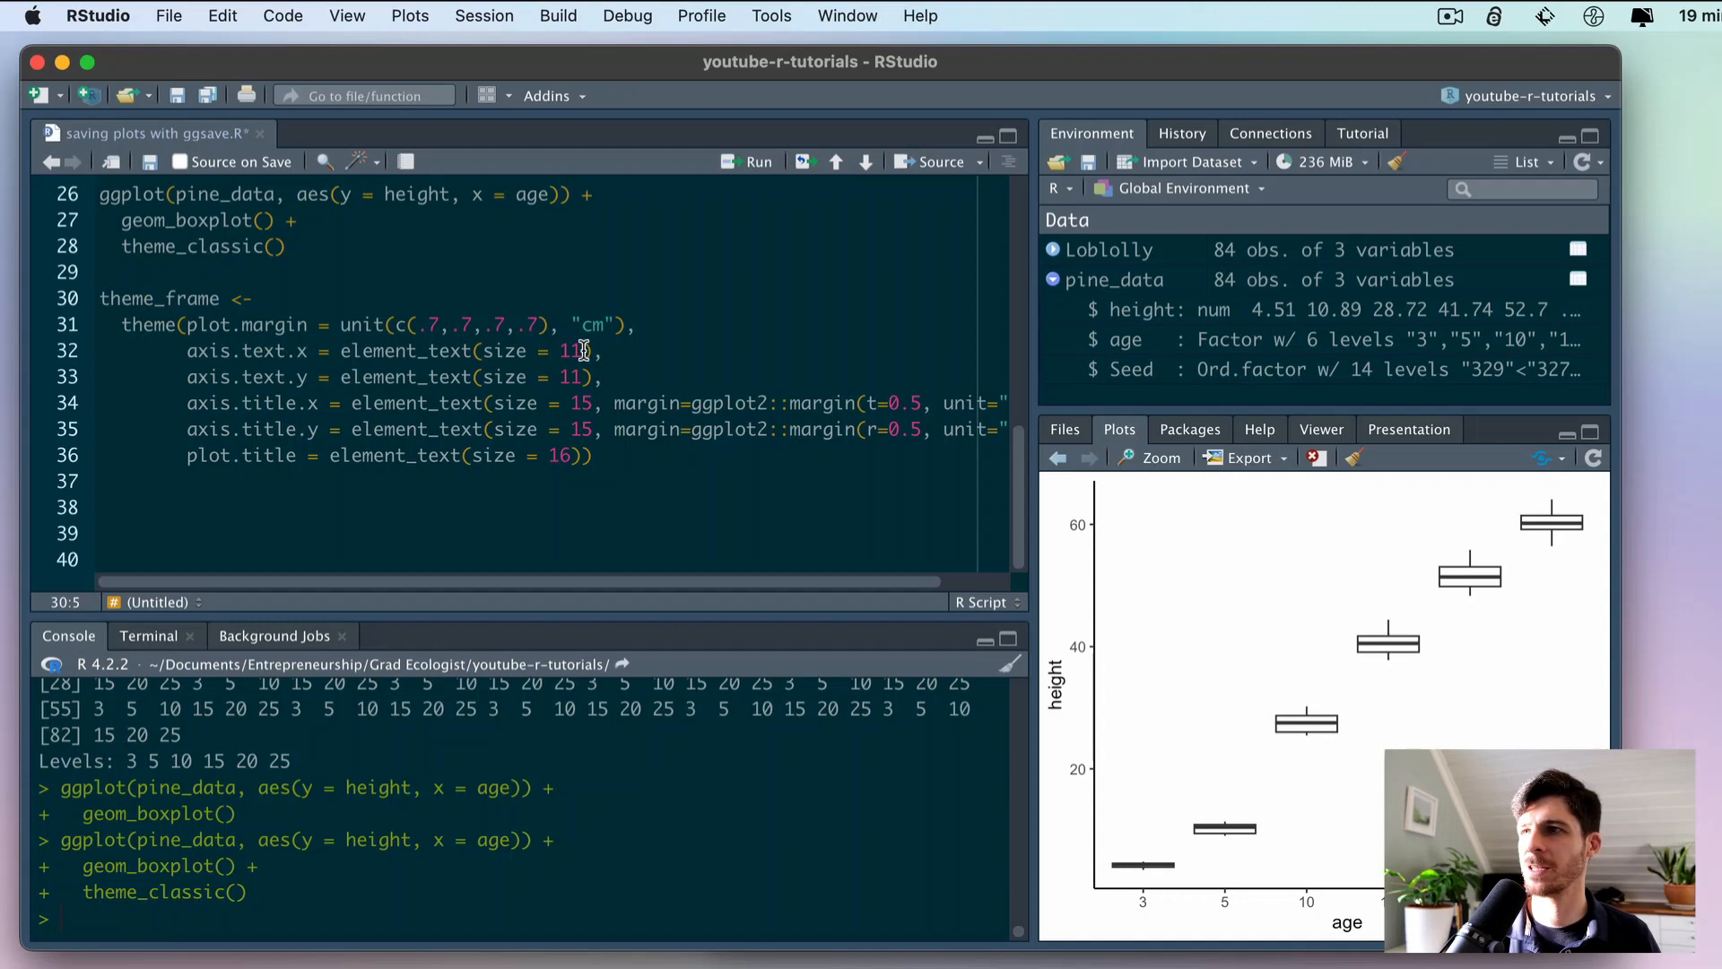
mouse_move(365, 377)
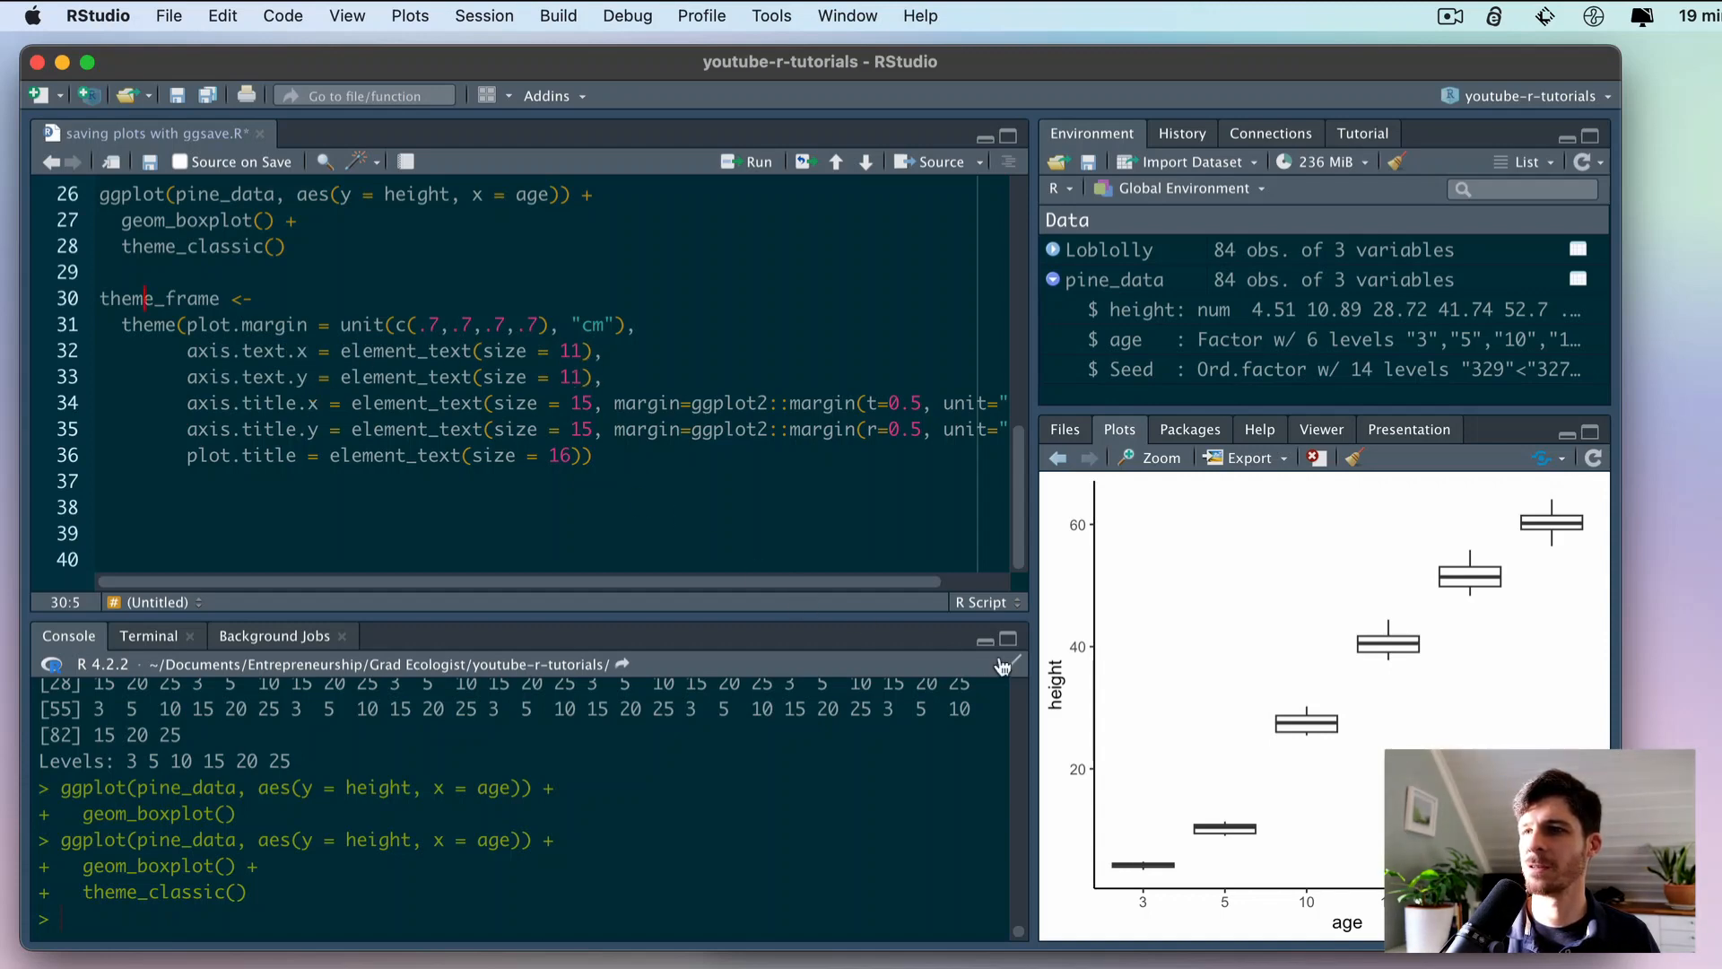
mouse_move(1355, 930)
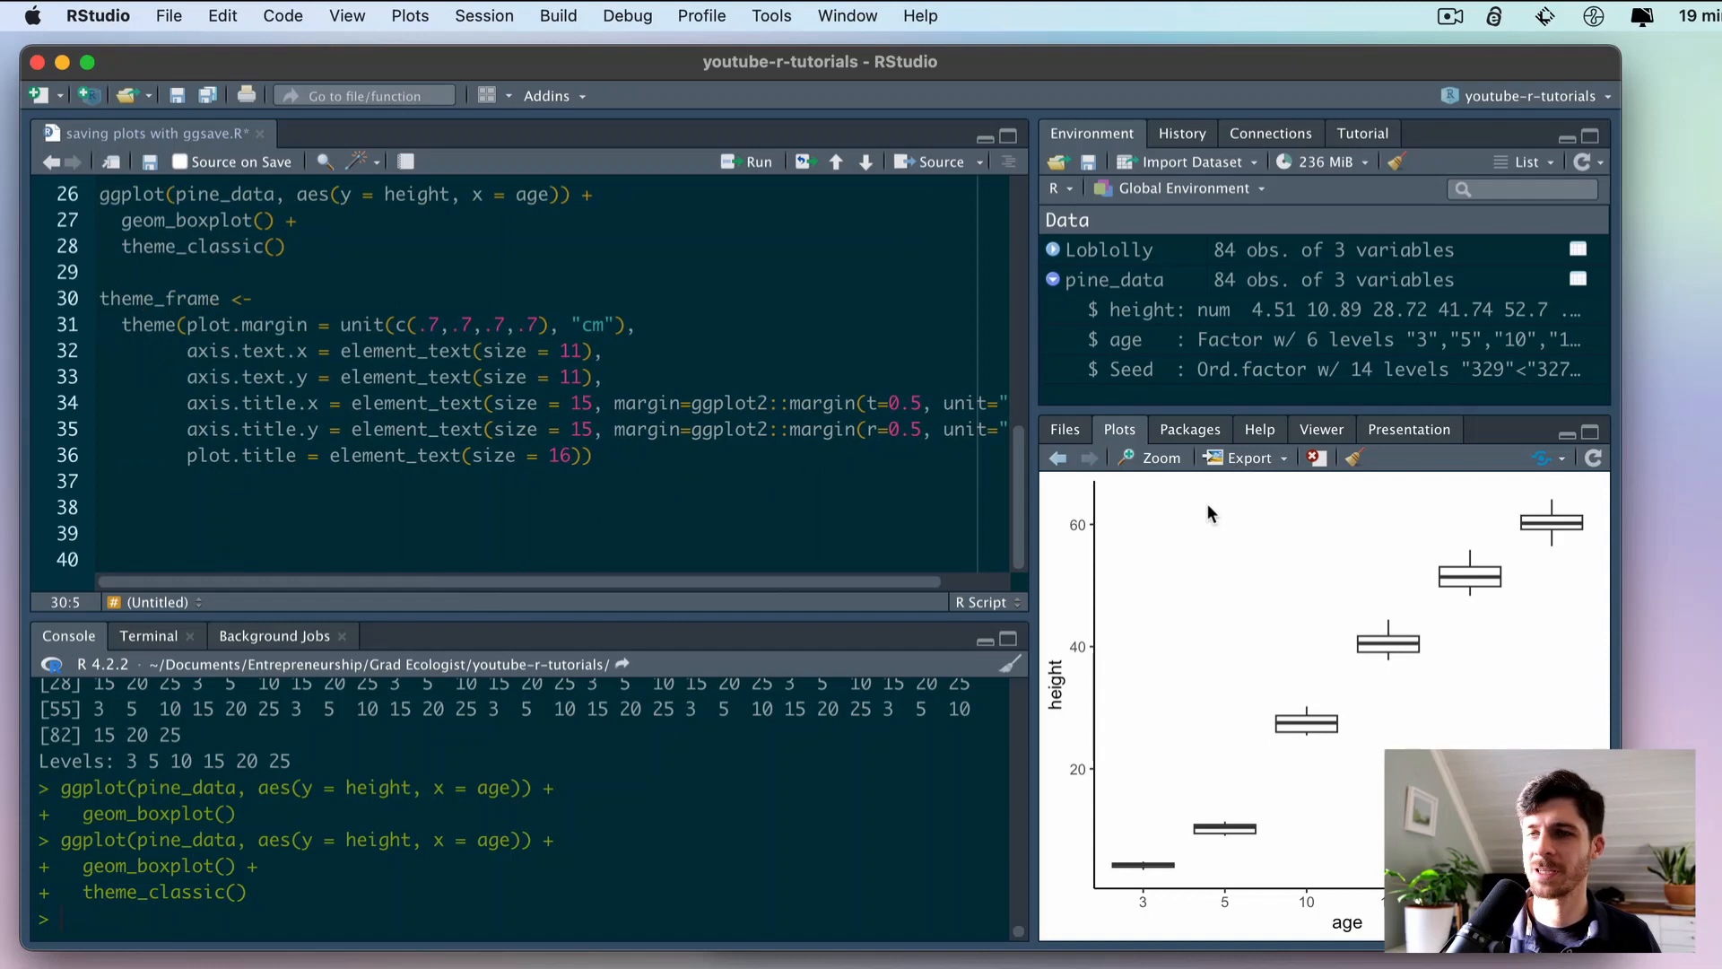
mouse_move(382, 457)
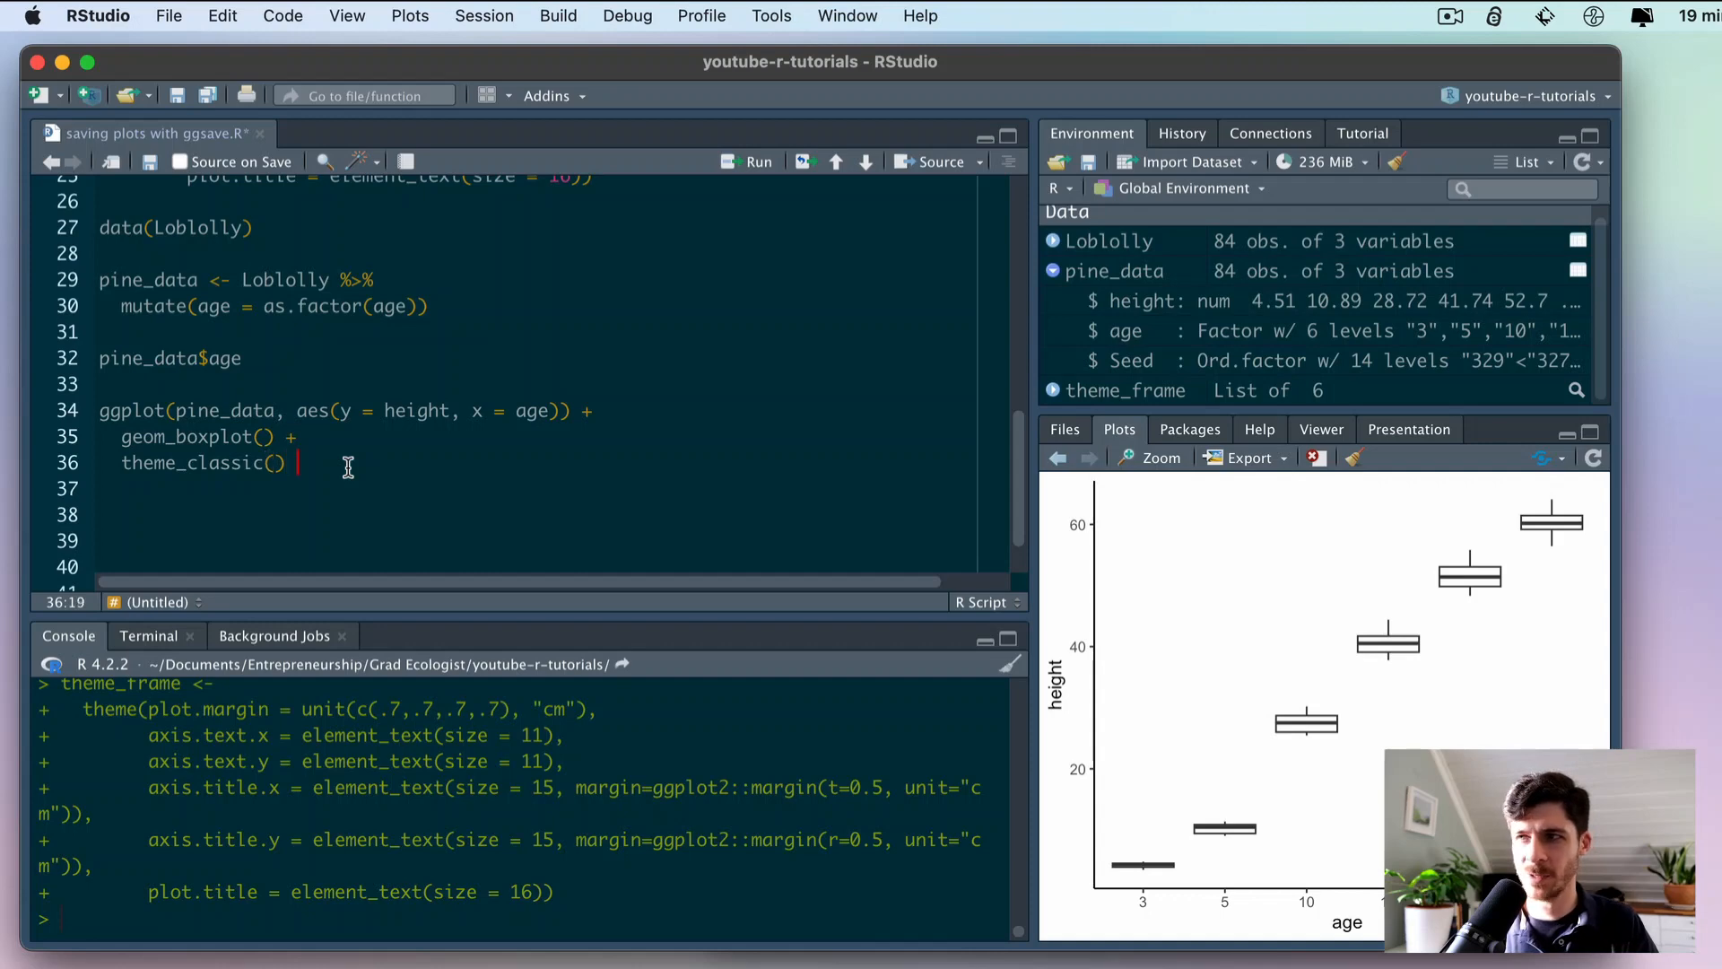
- Append theme_frame() to the ggplot code and redraw the box plot
text(+)
click(554, 489)
text(theme_frame)
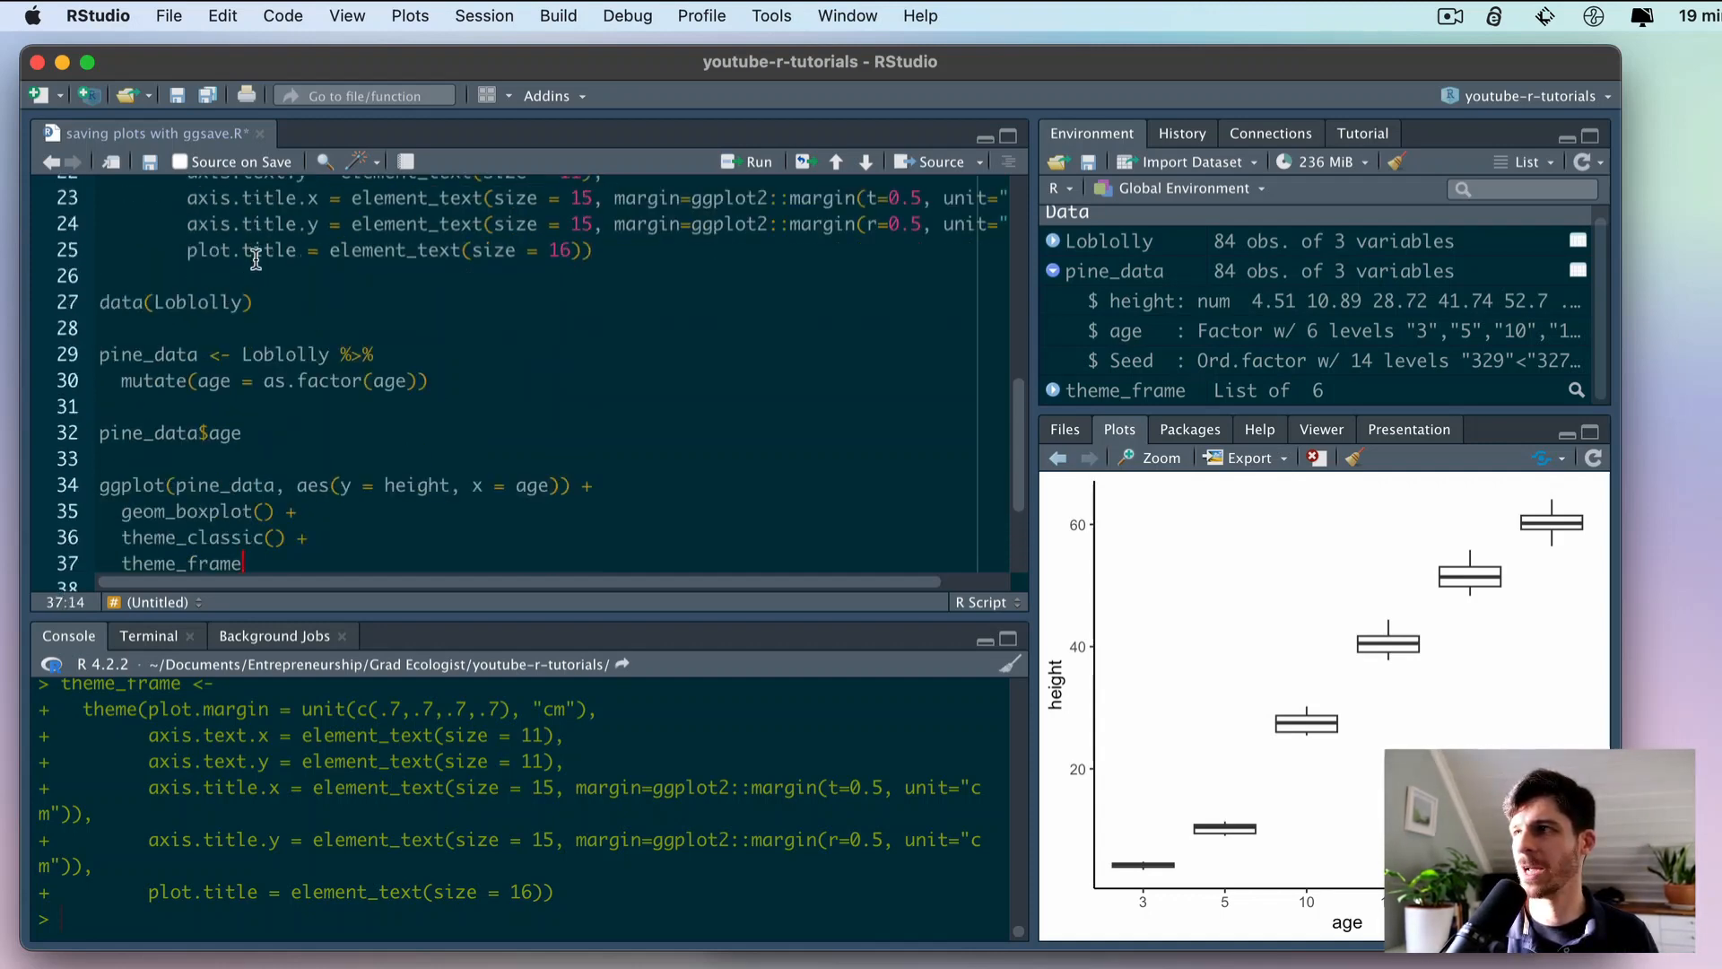
text(())
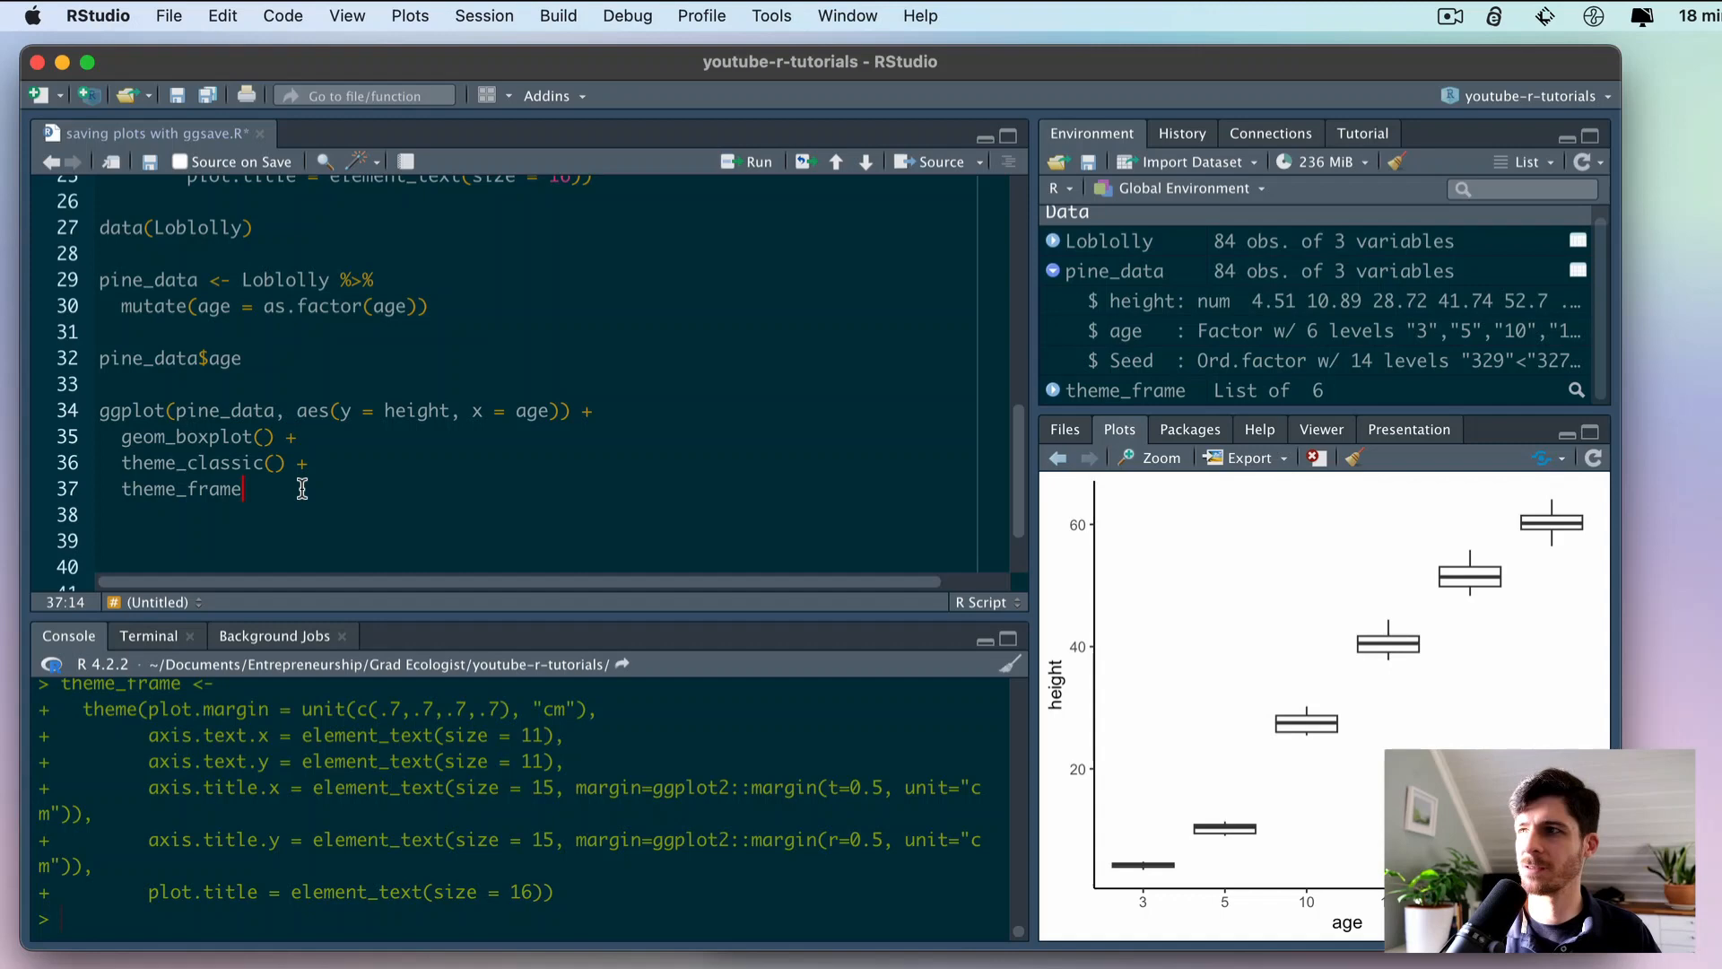
key(Enter)
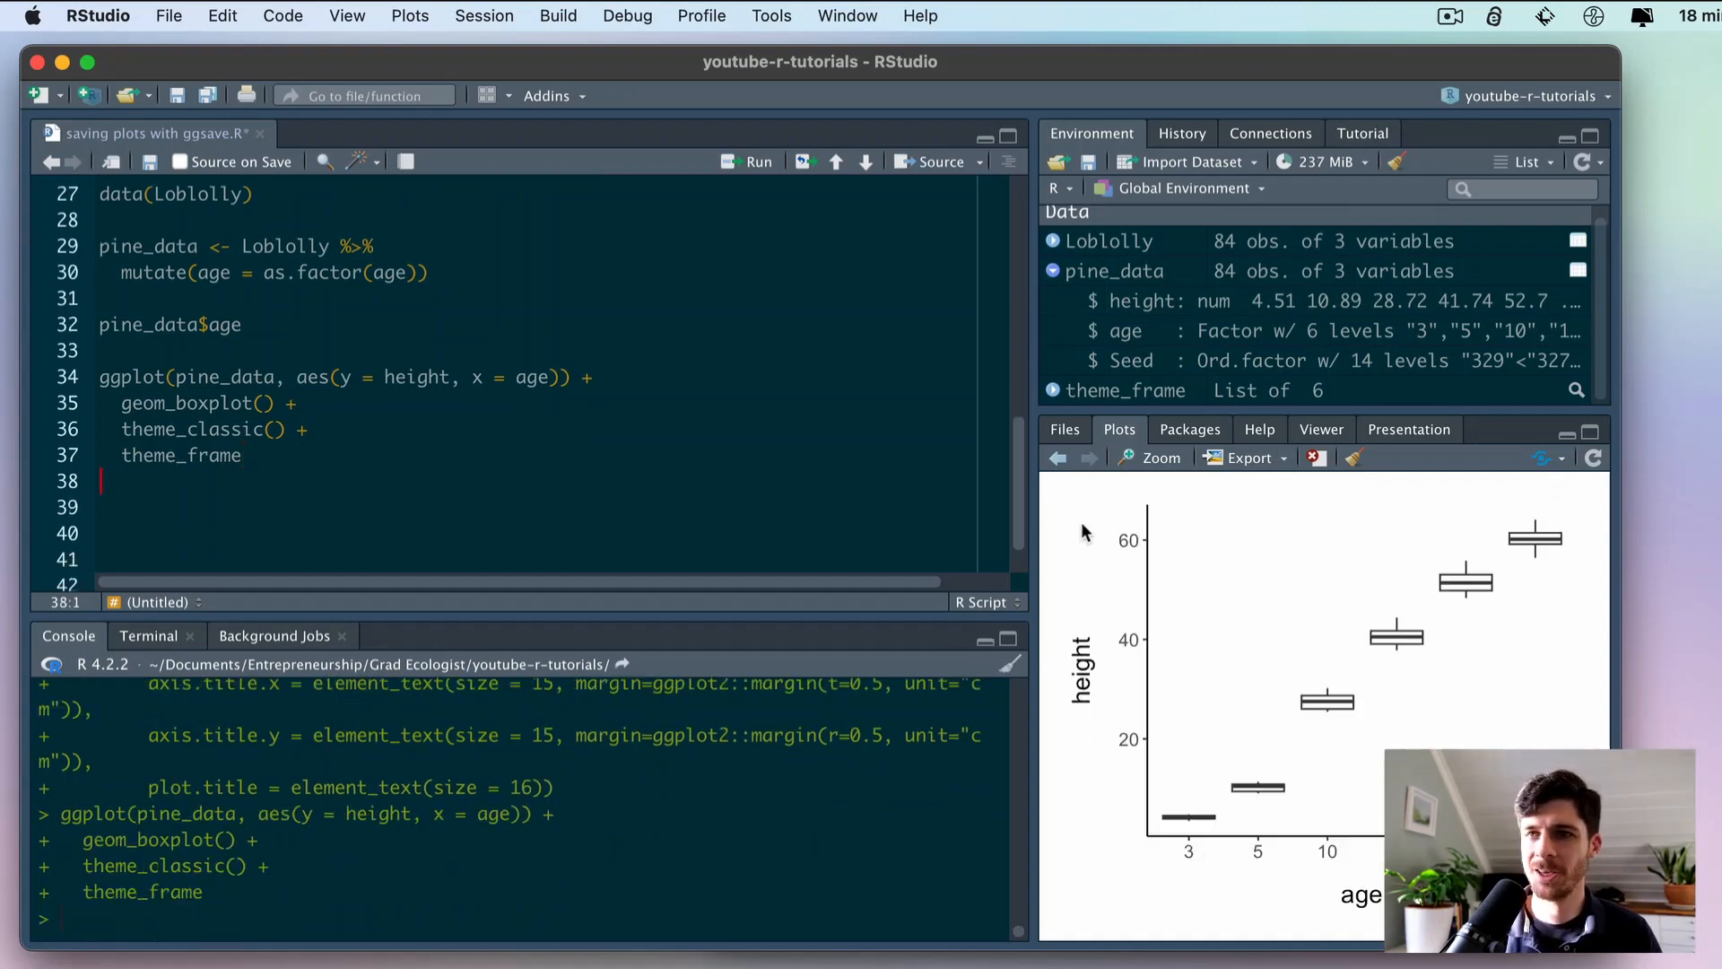
mouse_move(1122, 550)
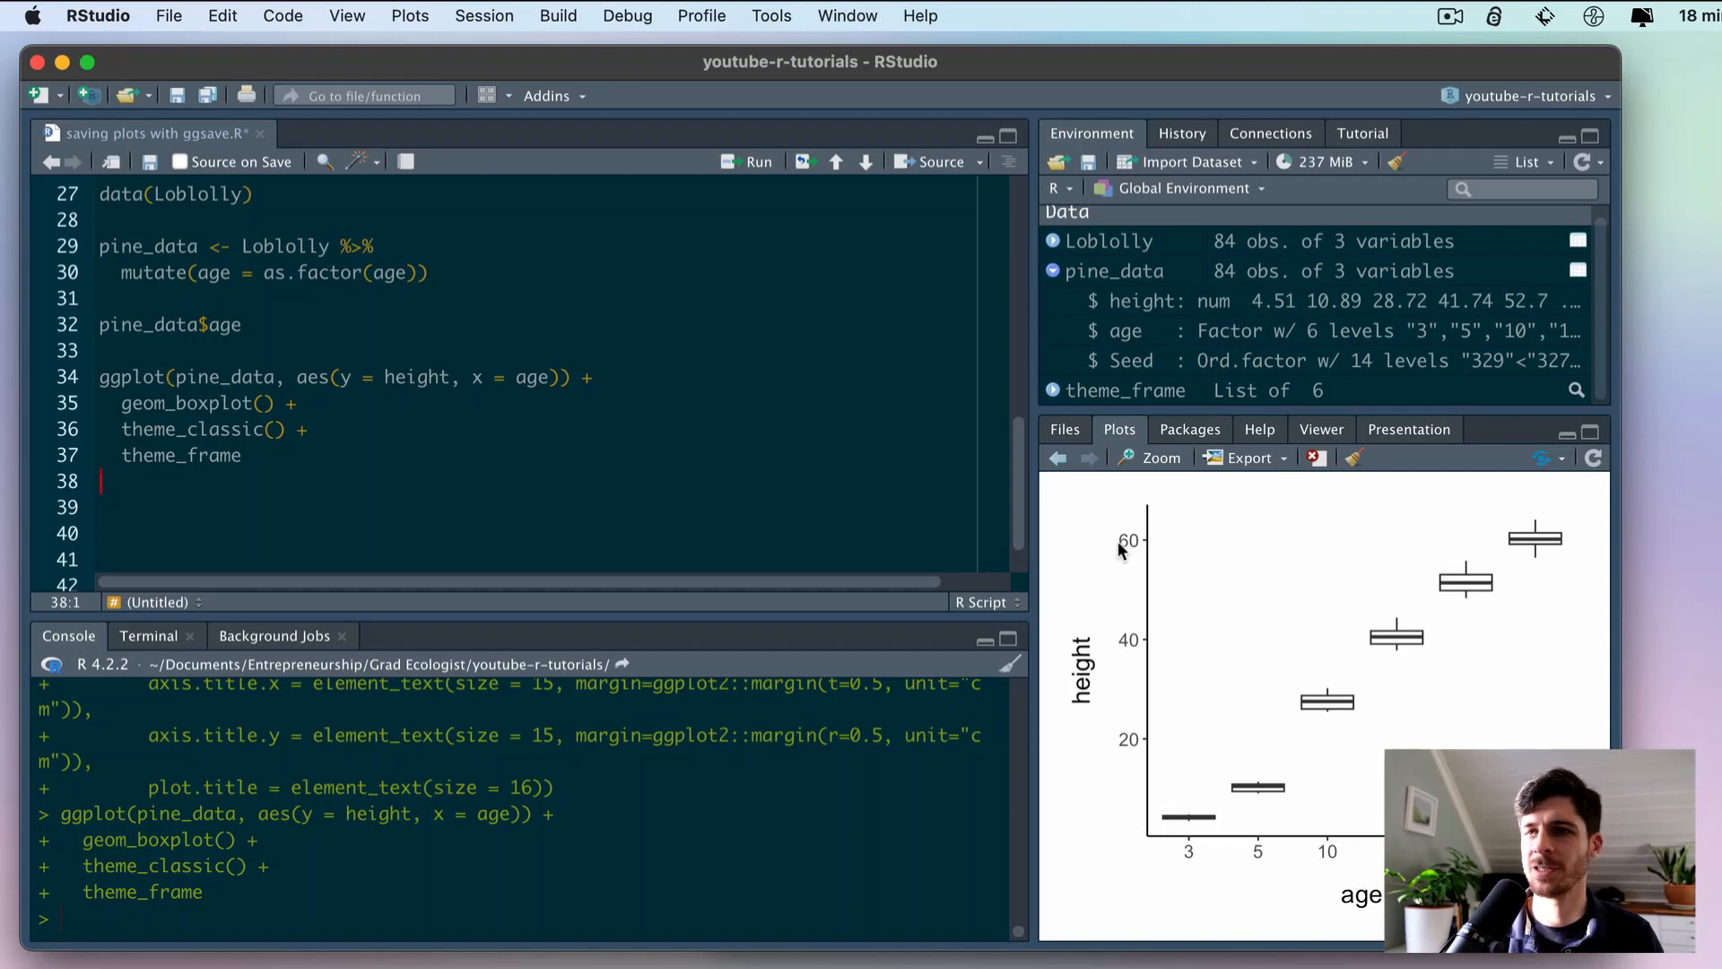
mouse_move(1359, 925)
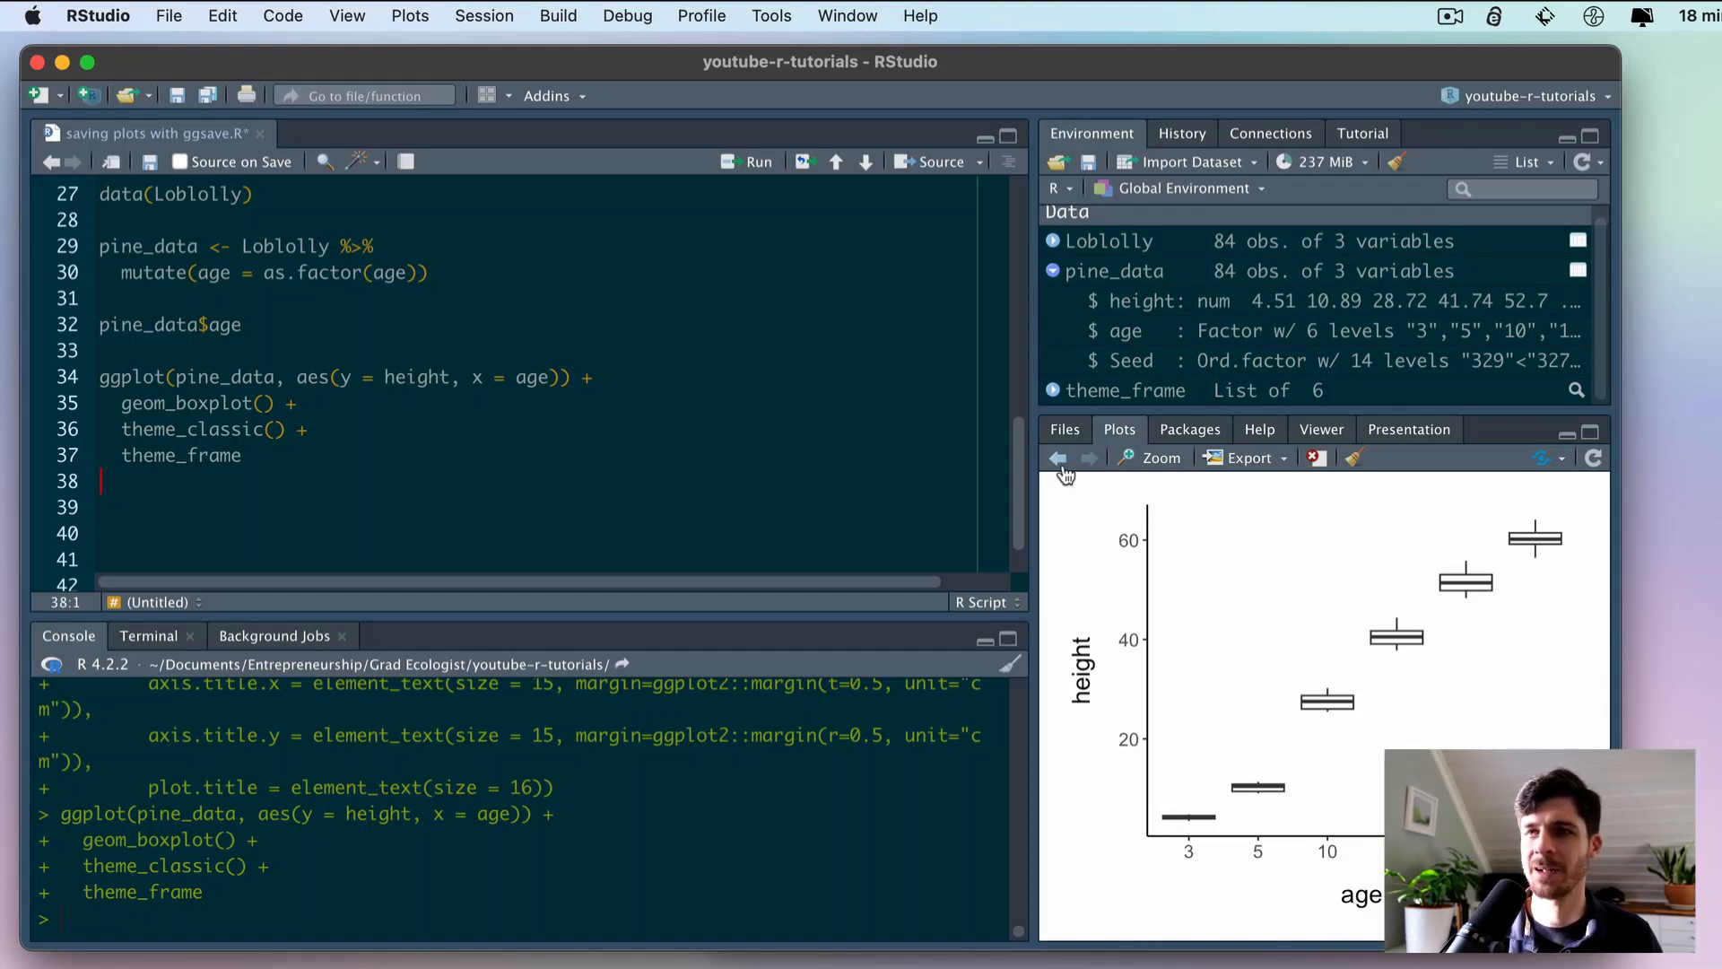
mouse_move(881, 858)
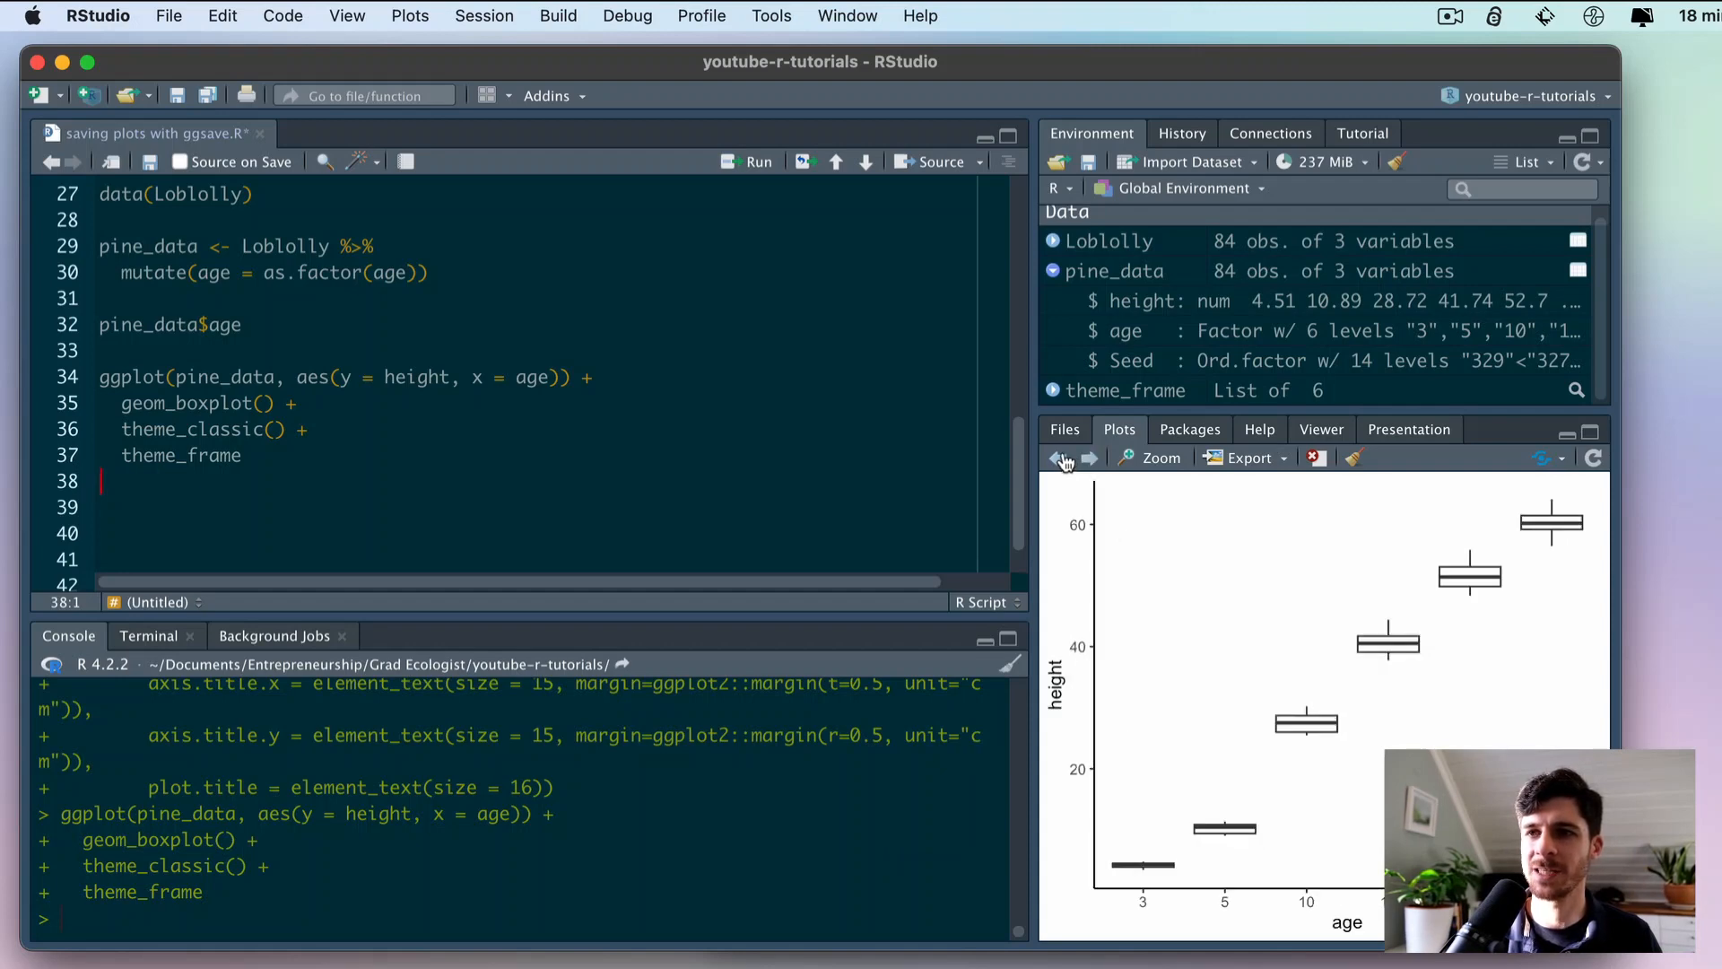
mouse_move(1325, 927)
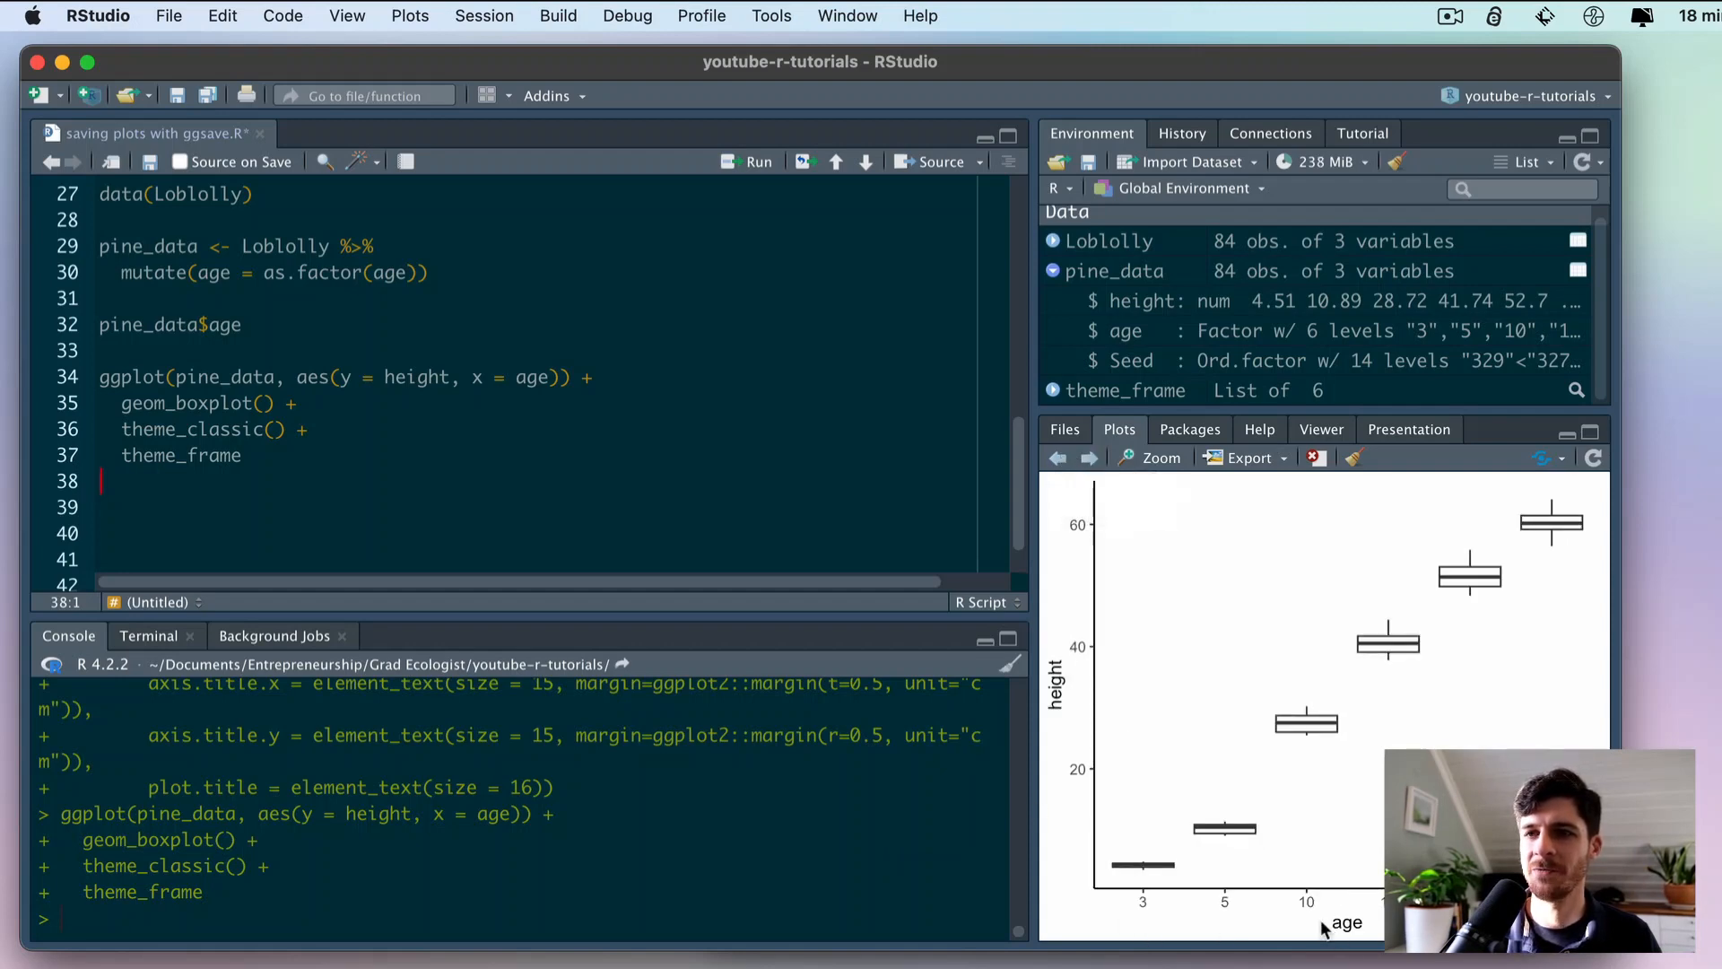
mouse_move(1055, 638)
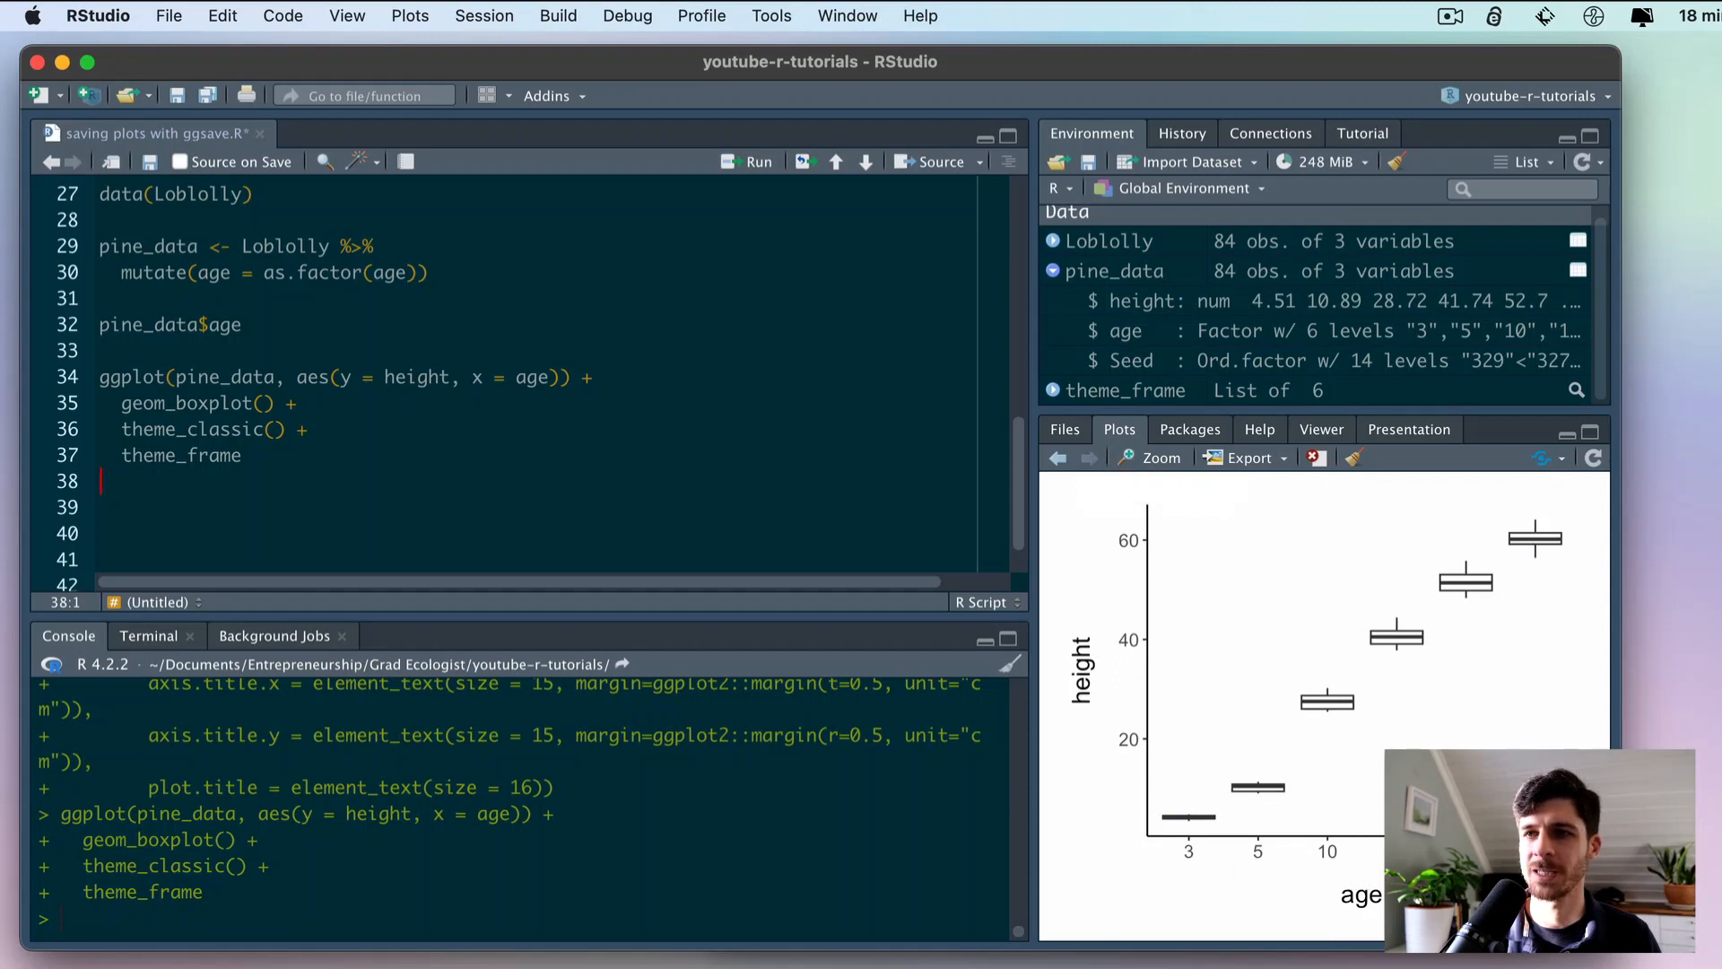
- Scroll up and place the cursor on the theme_classic line to remove it
scroll(up, 3)
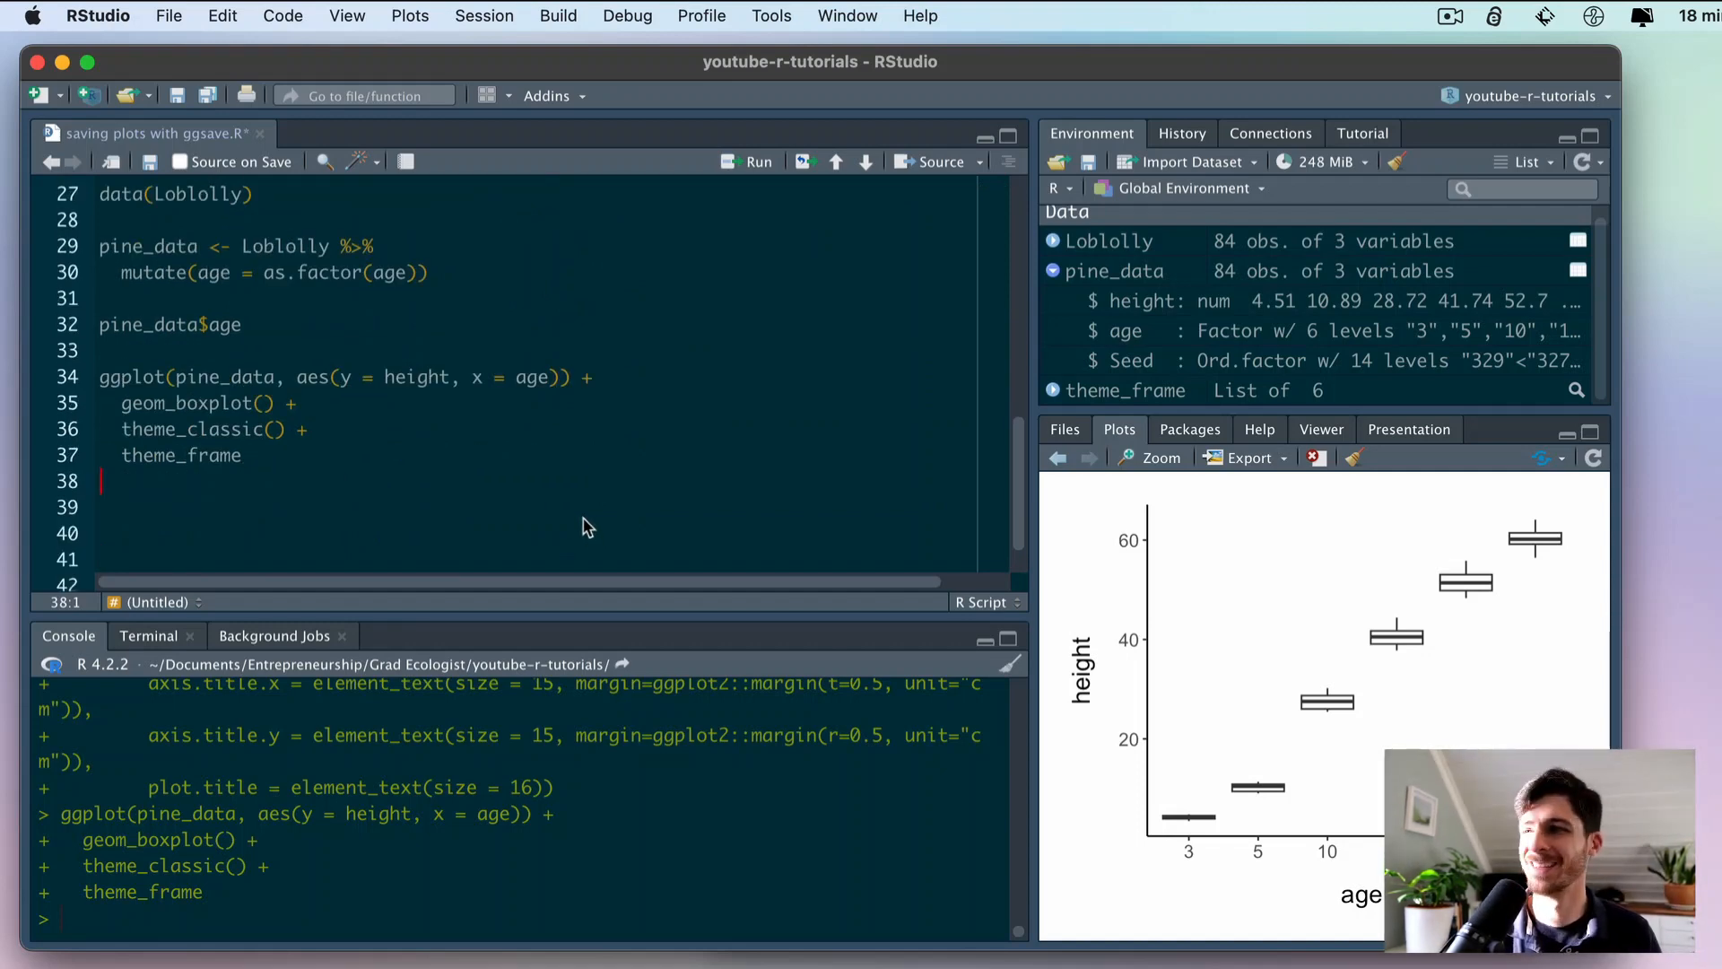
click(243, 455)
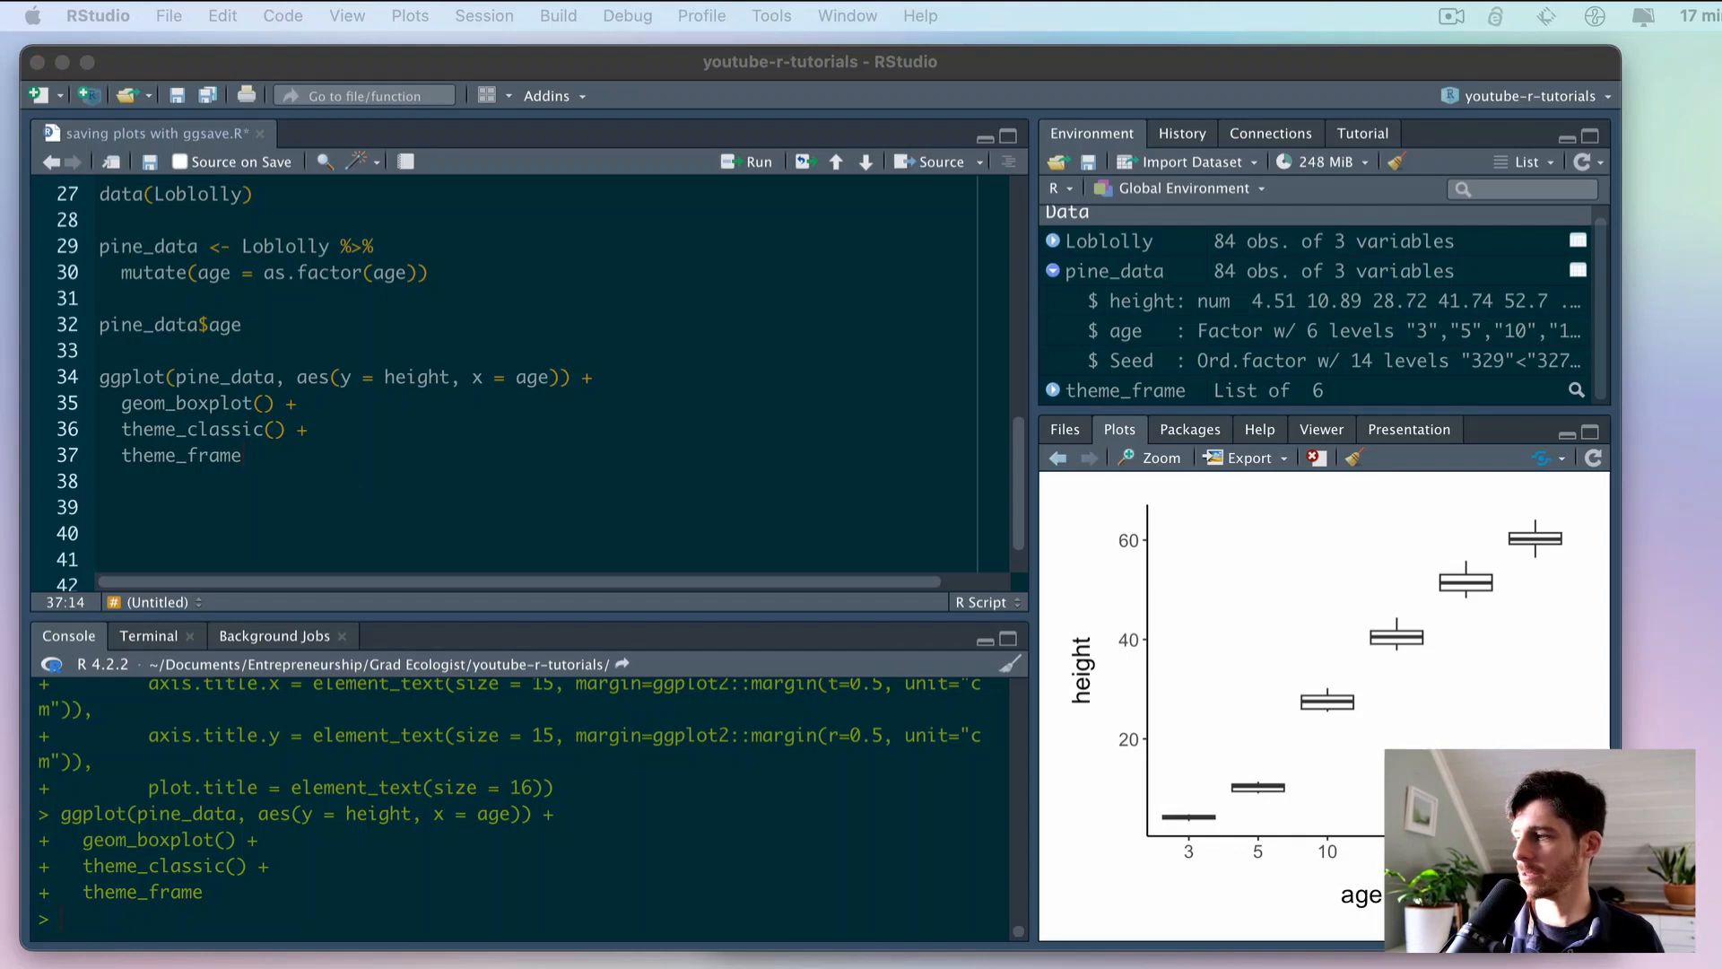
mouse_move(477, 263)
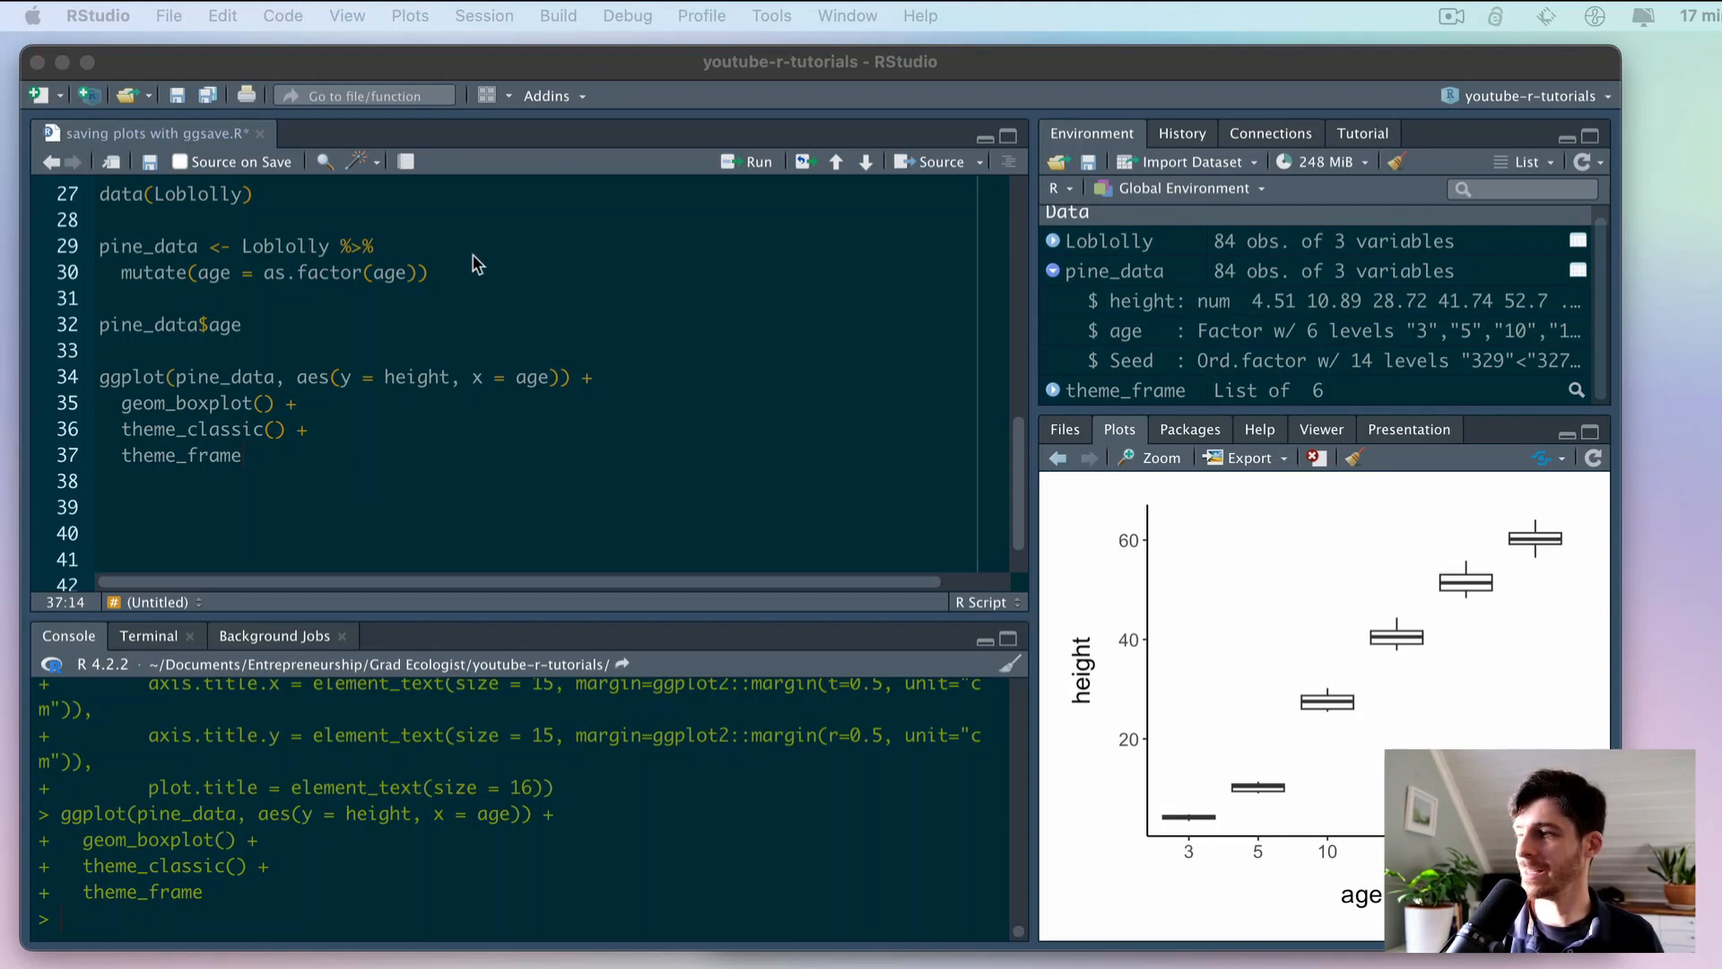
click(294, 463)
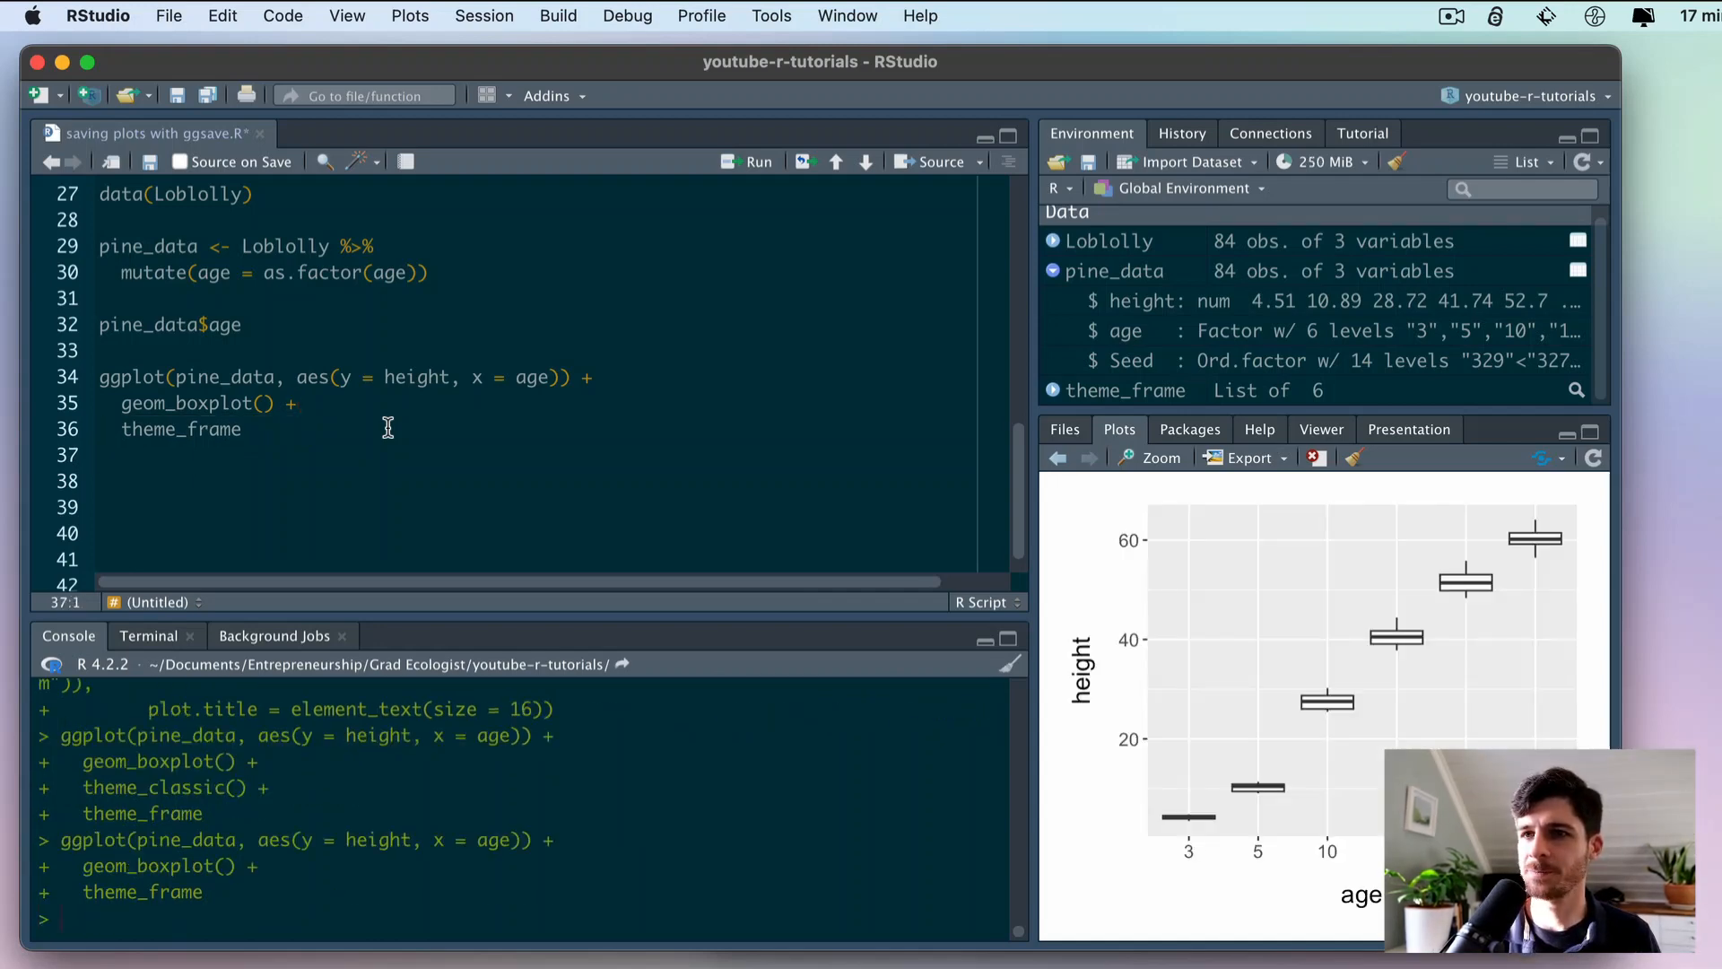
mouse_move(1146, 684)
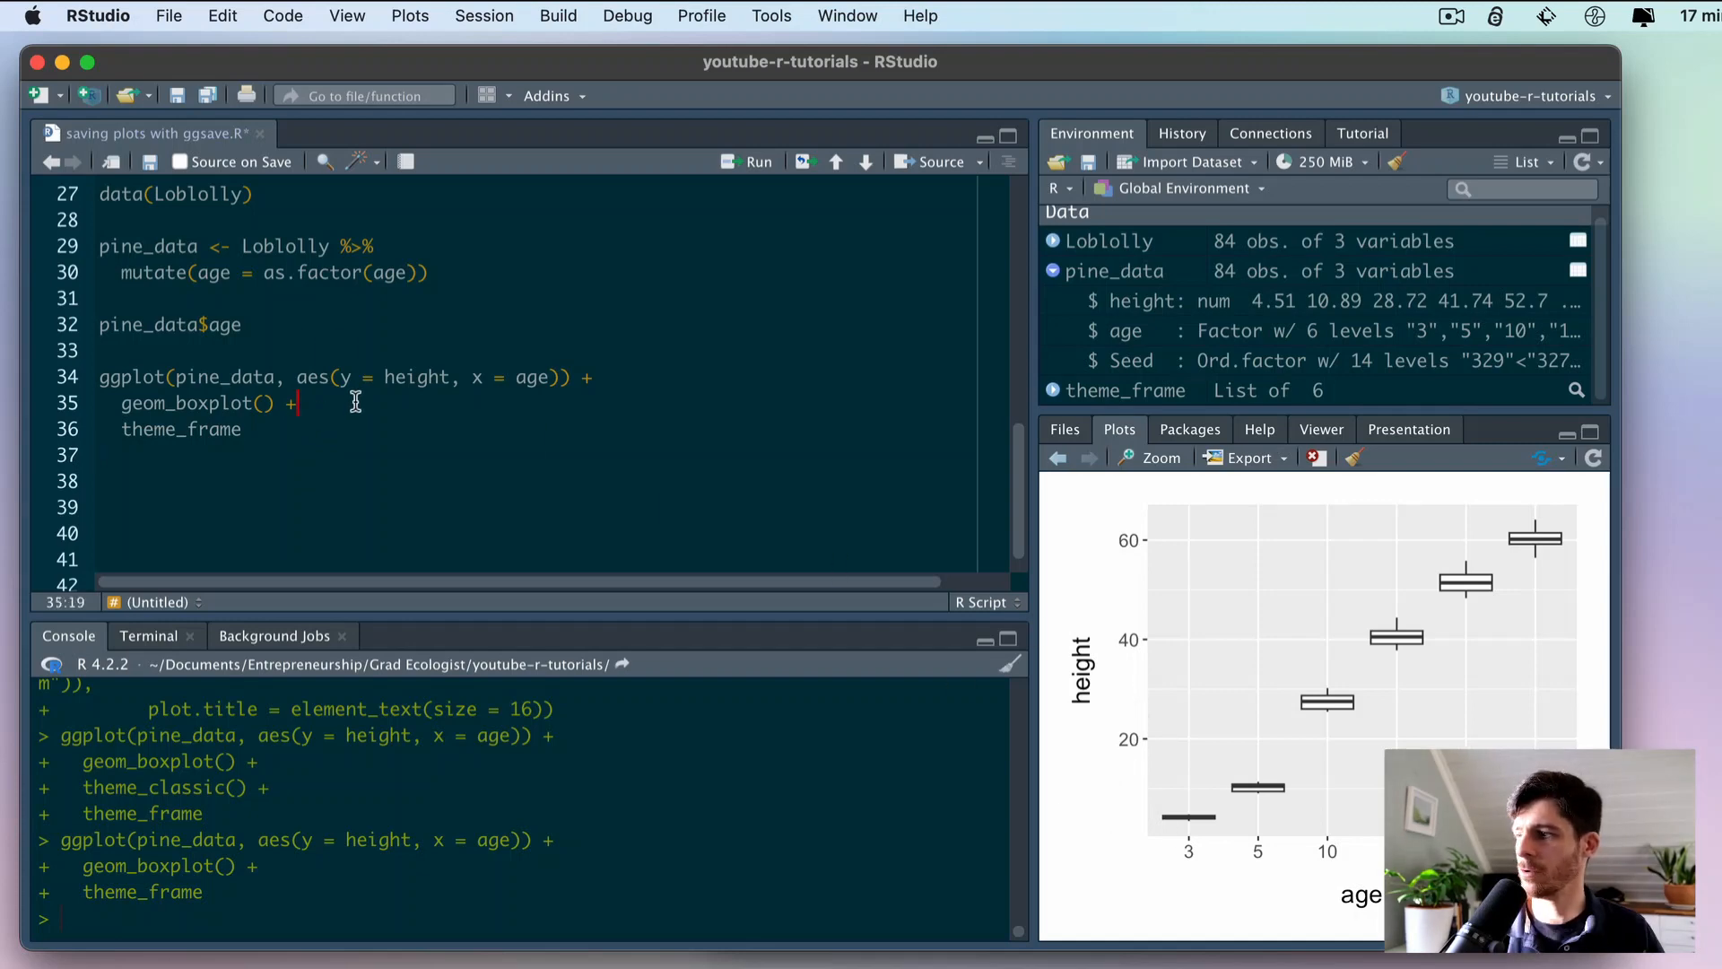
- Type scale_y_continuous(breaks = seq(0, 100, 10)) on line 36
text(sca)
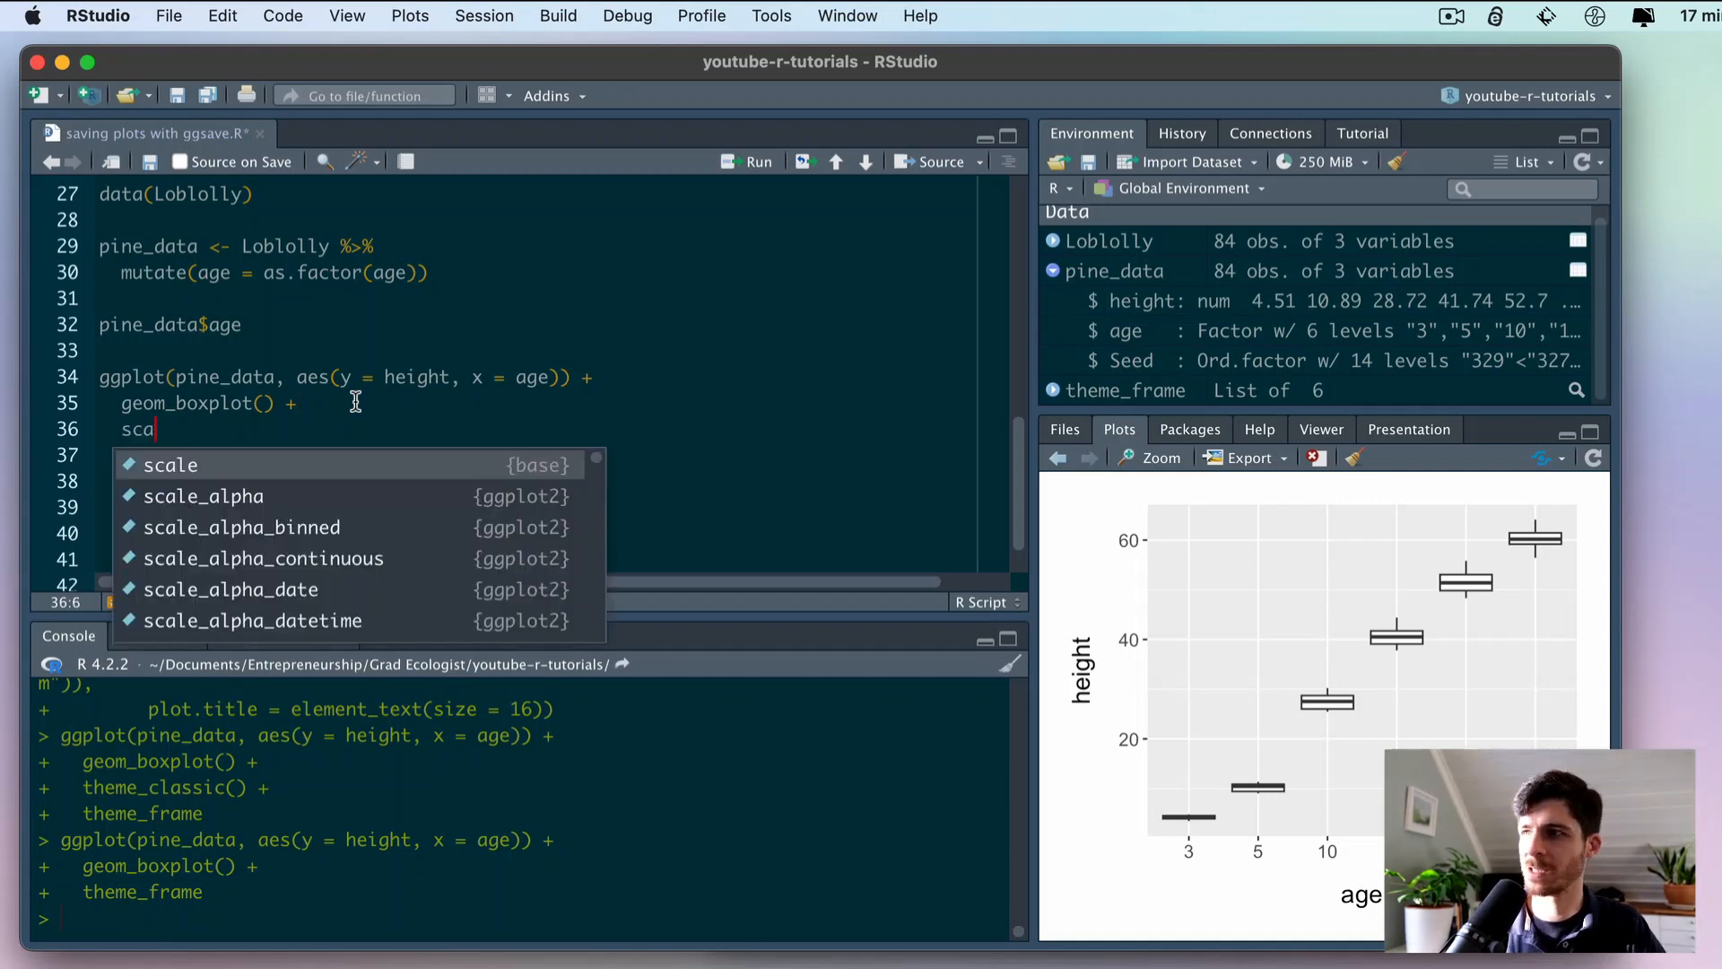
text(le_y)
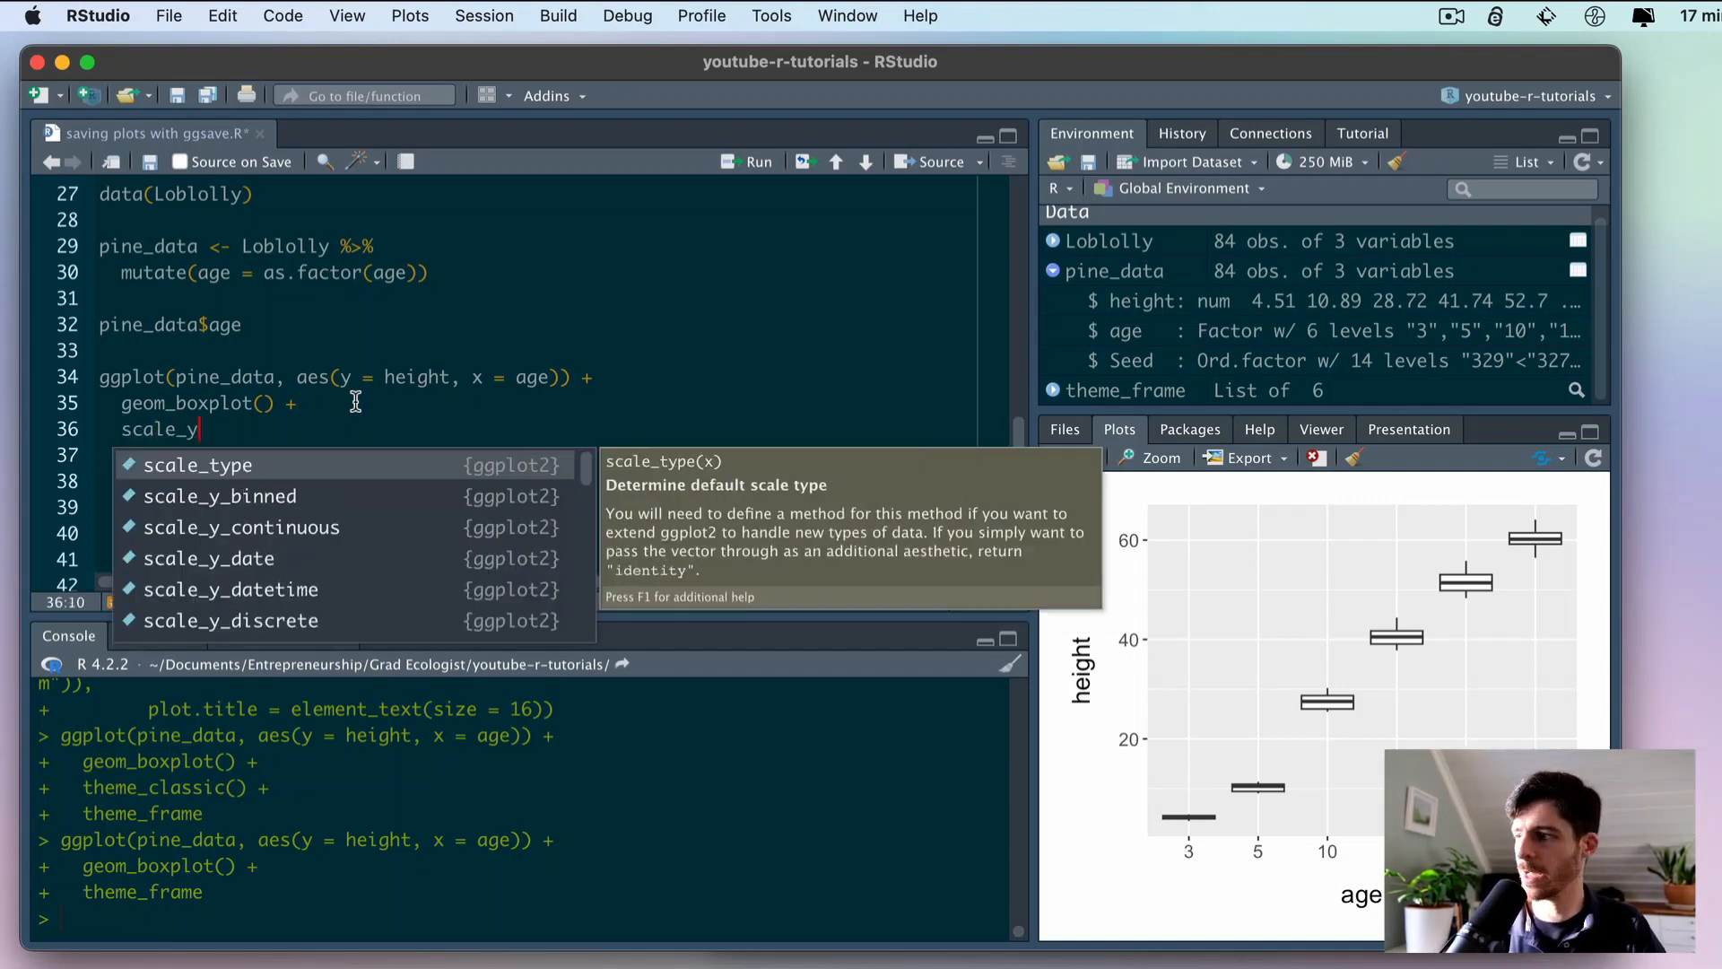
text(continuous)
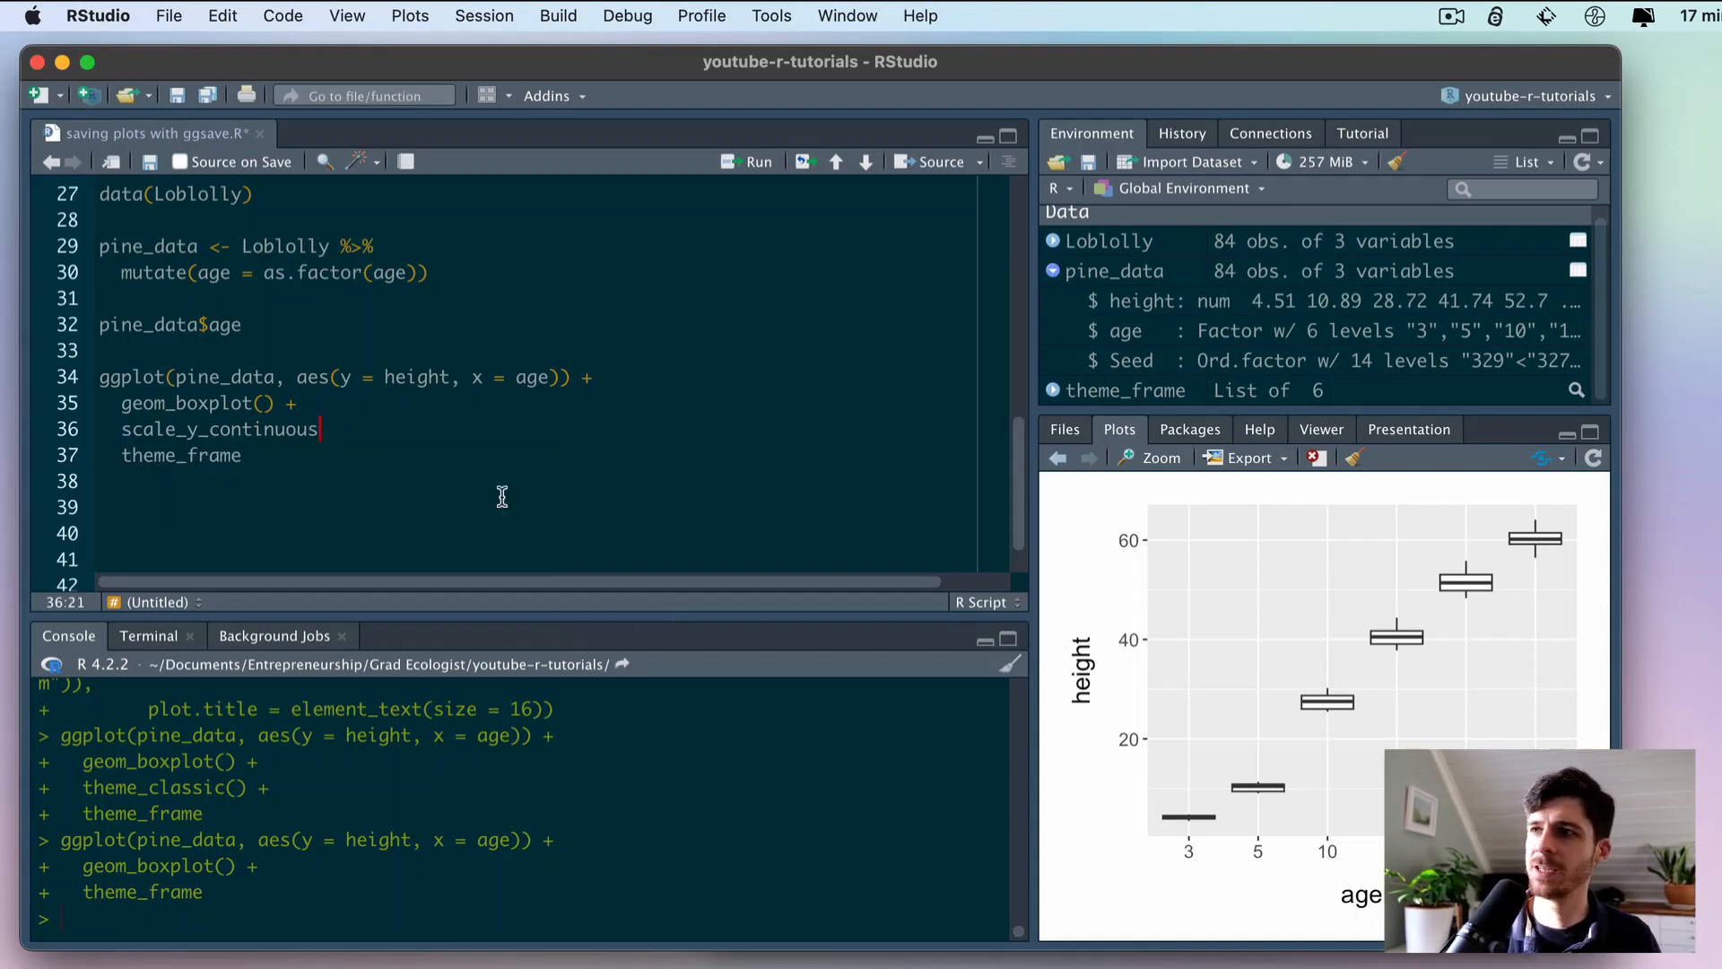
mouse_move(1106, 563)
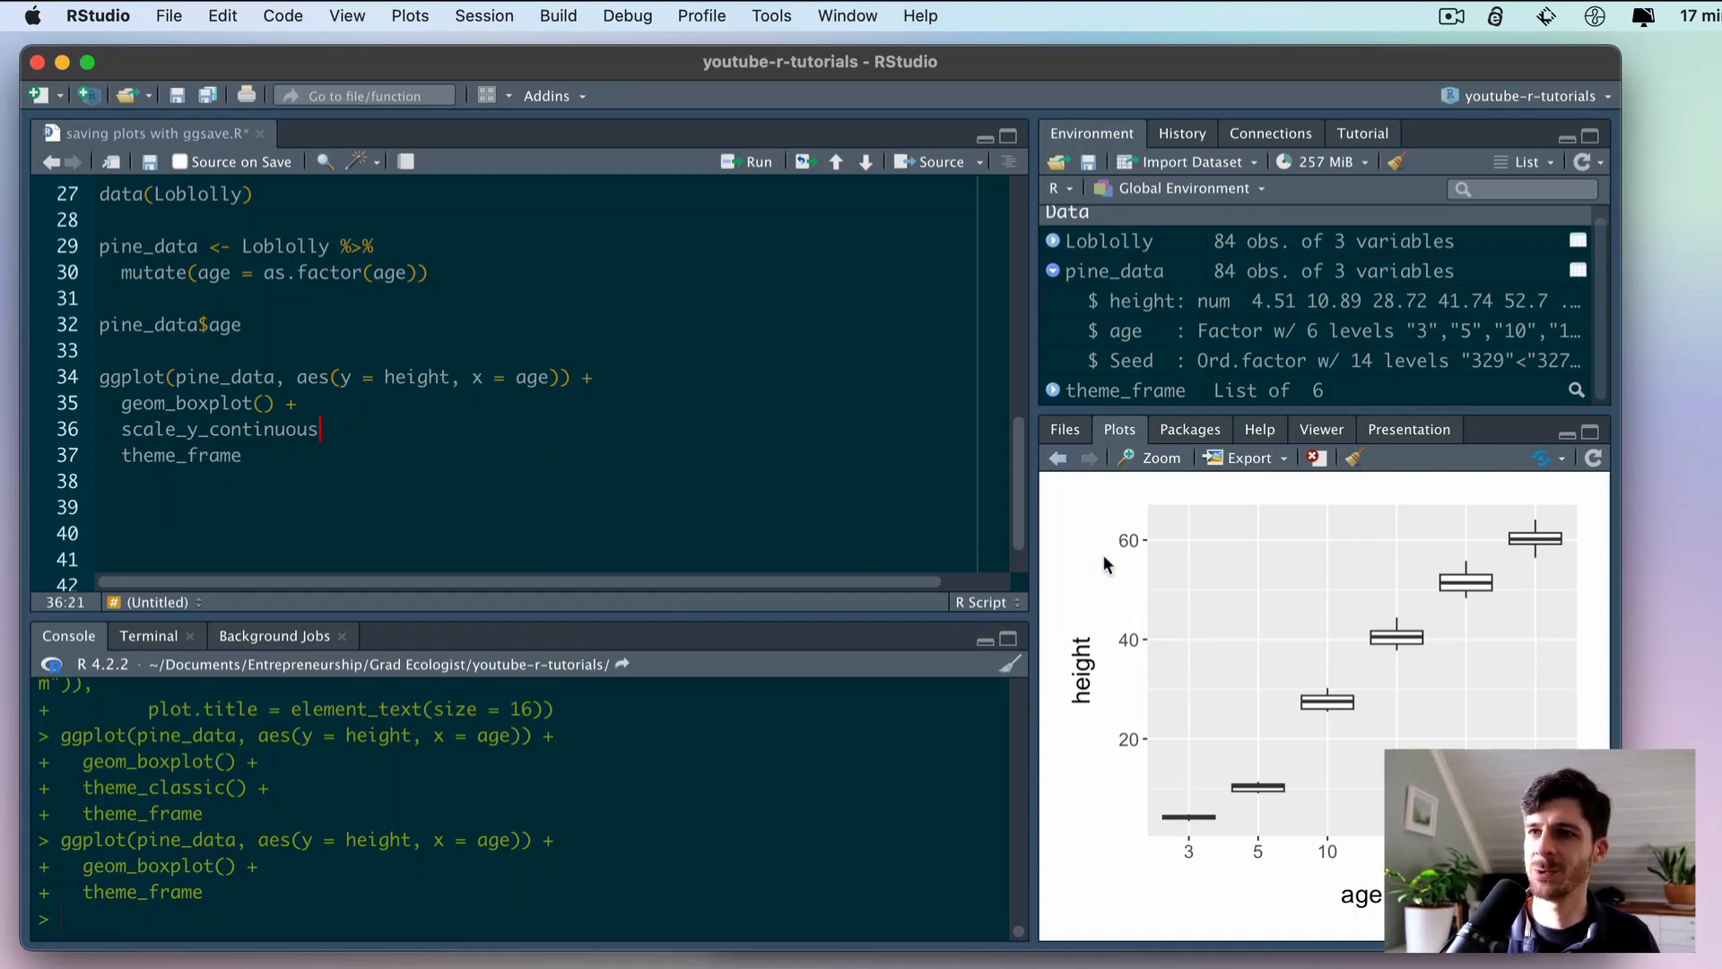
mouse_move(1137, 515)
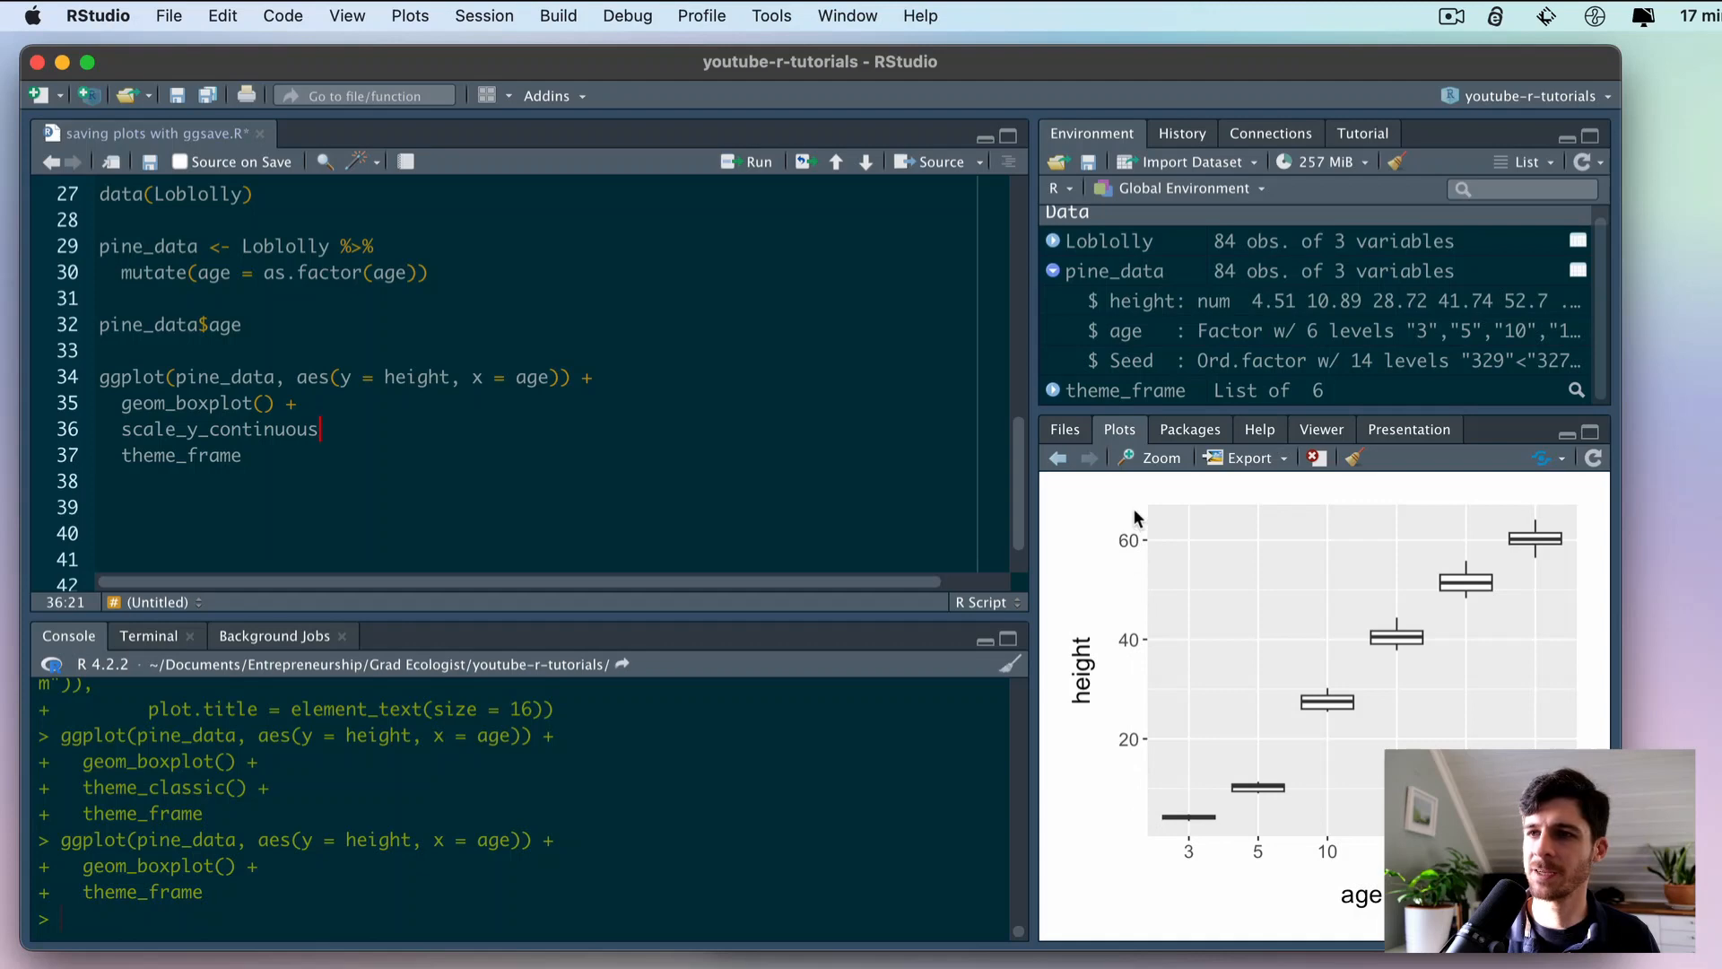
mouse_move(1134, 568)
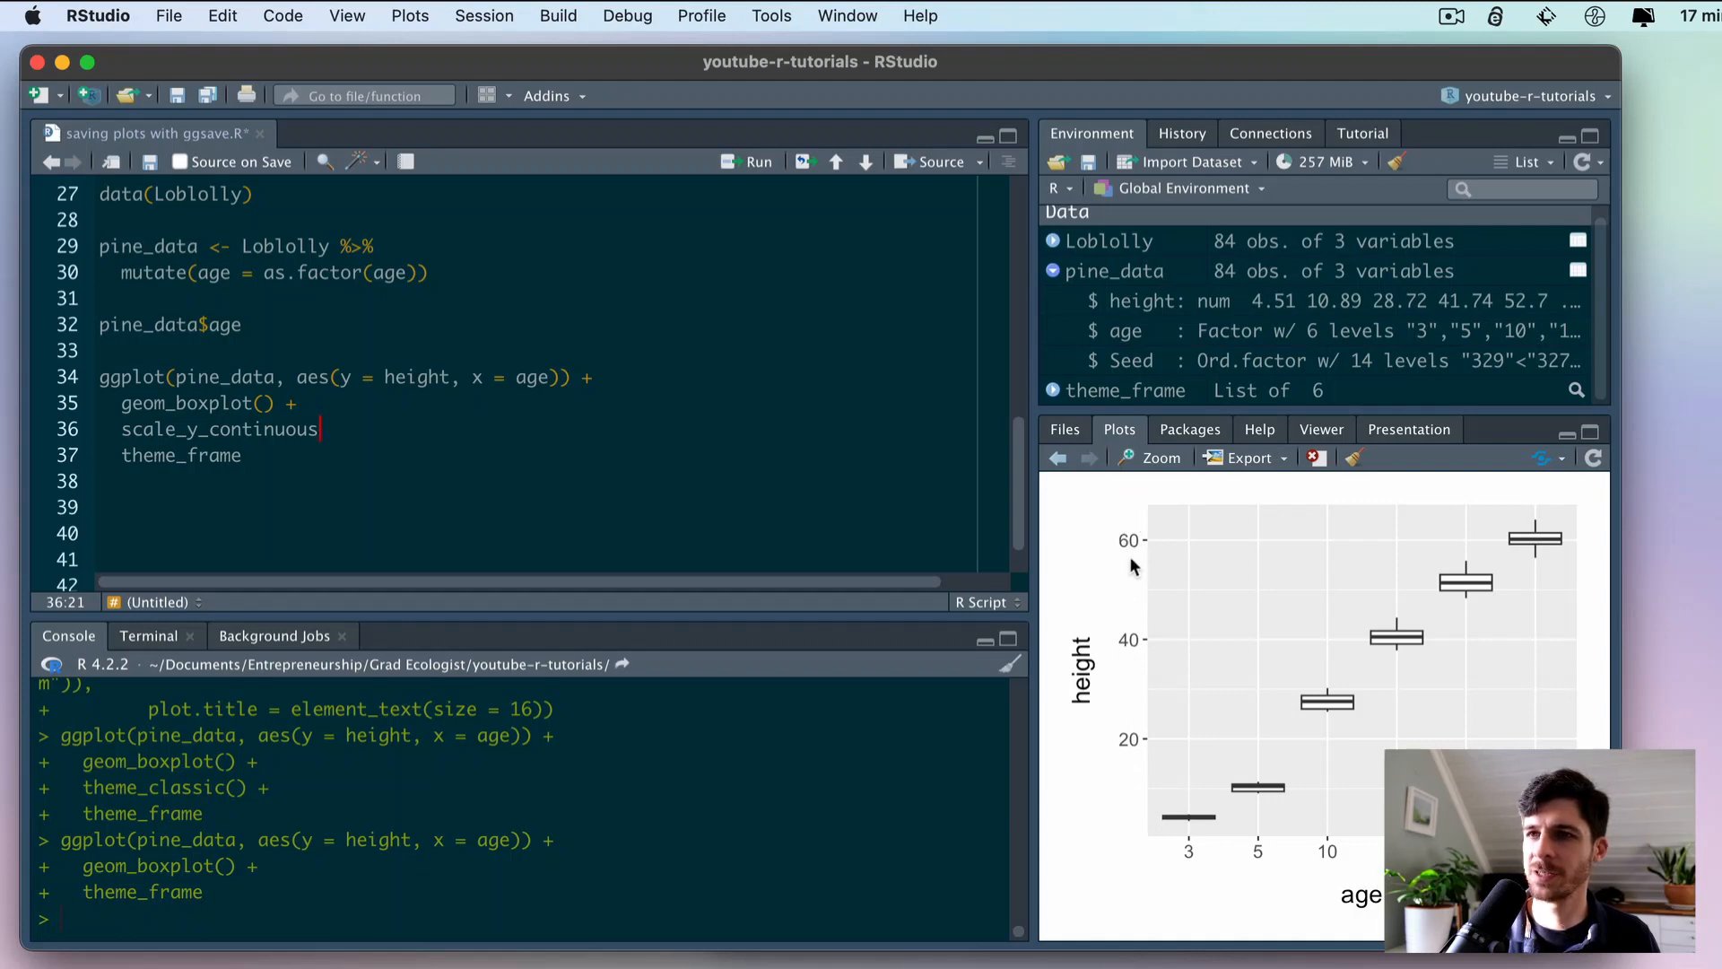
mouse_move(430, 407)
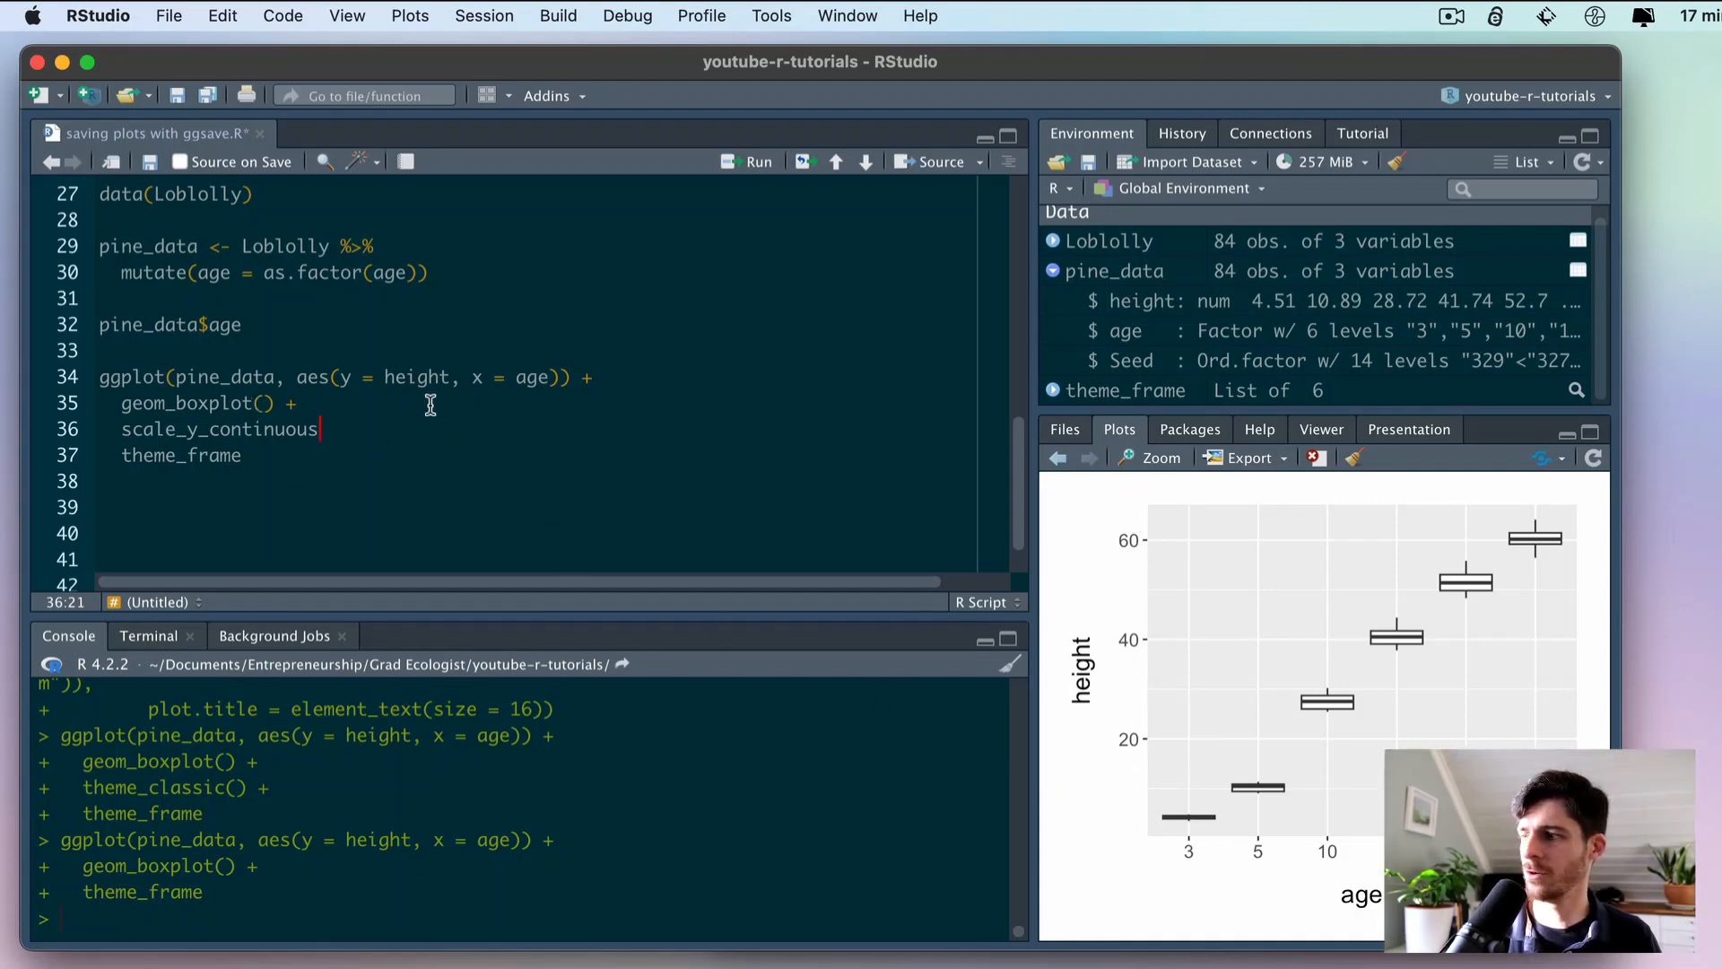
mouse_move(1138, 805)
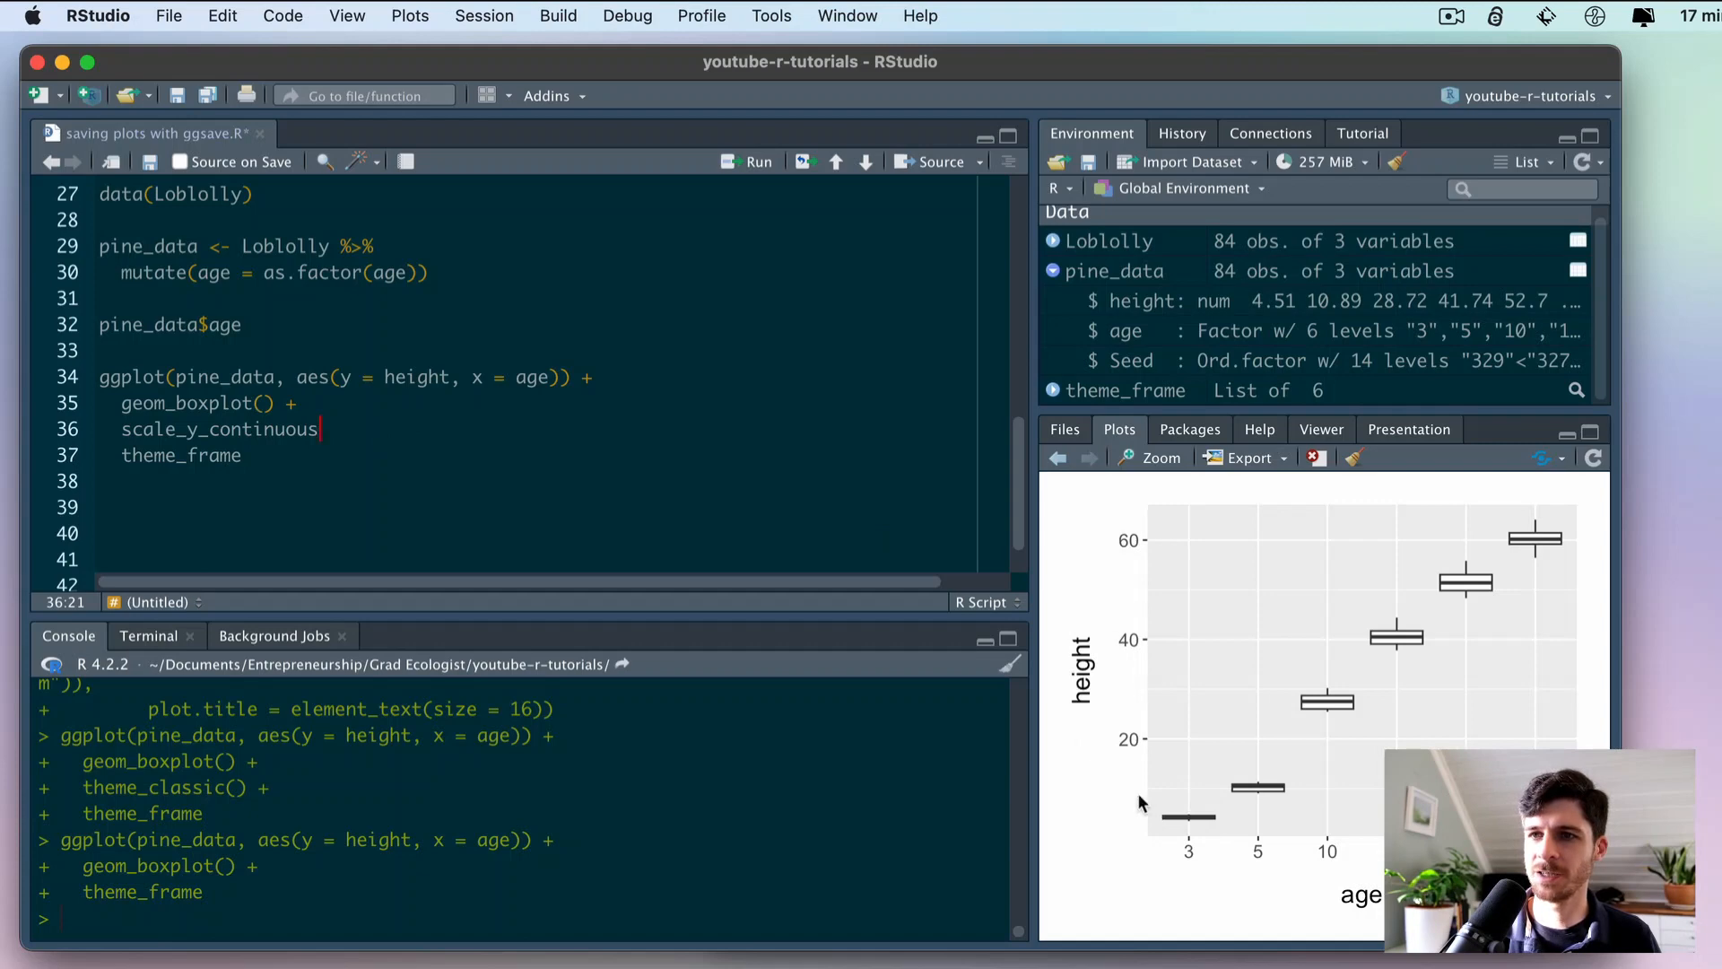
text(()
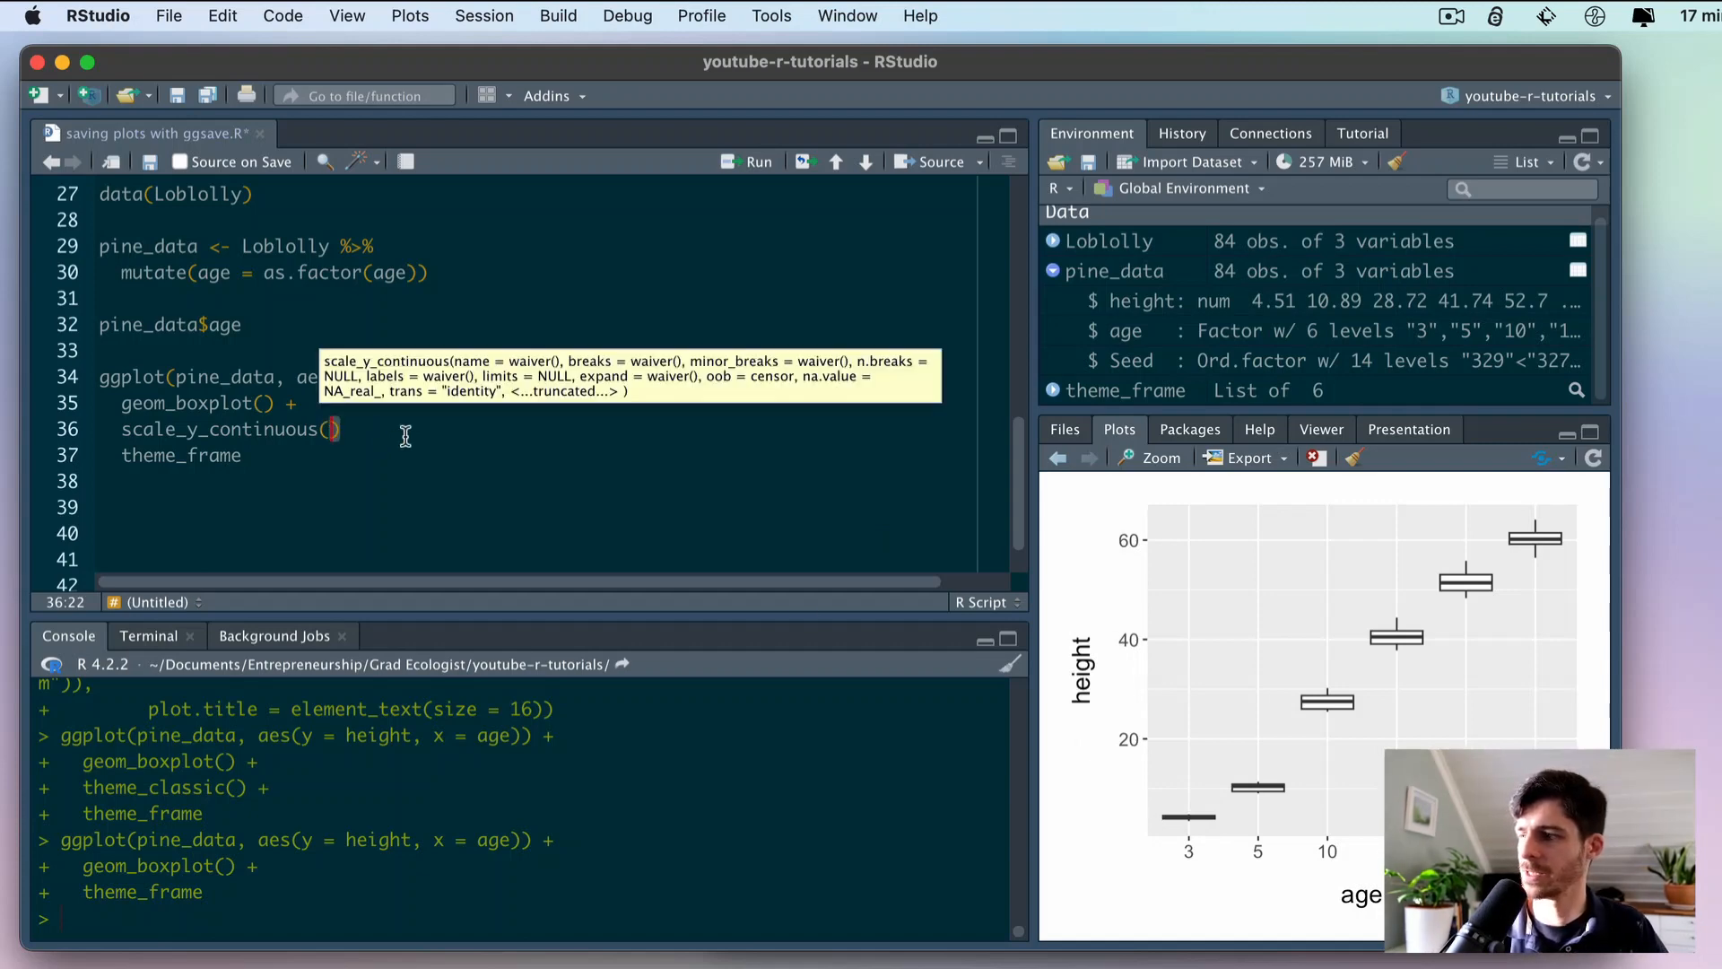
text(breaks)
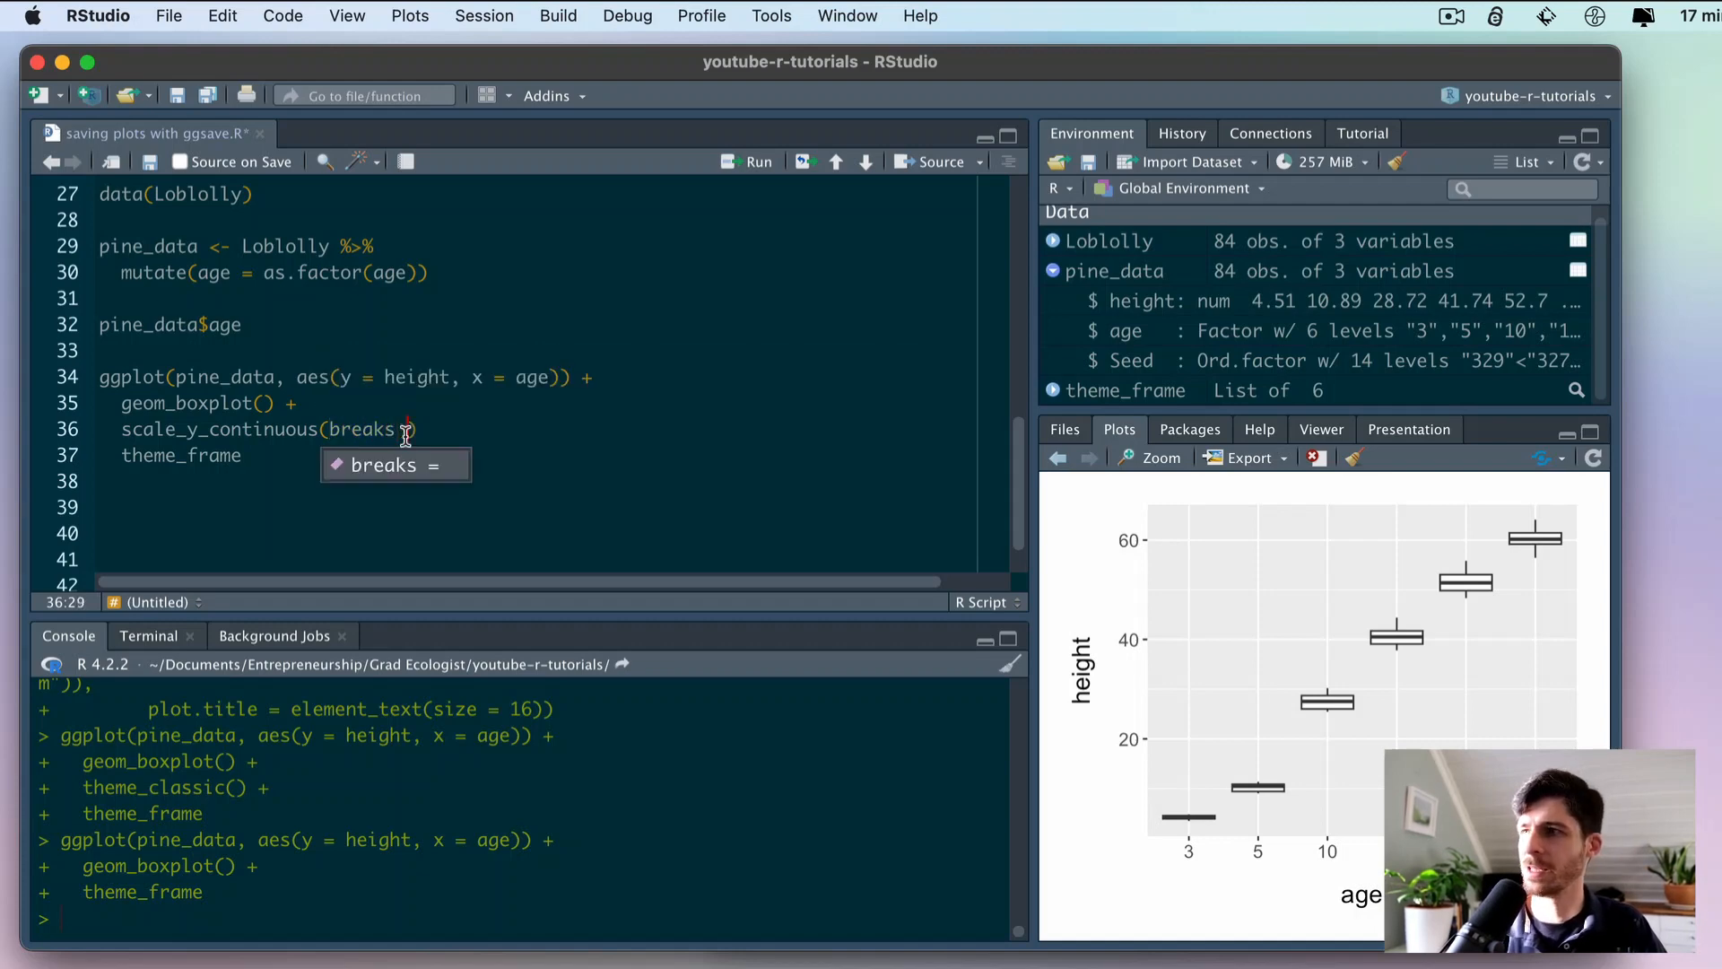
text(se)
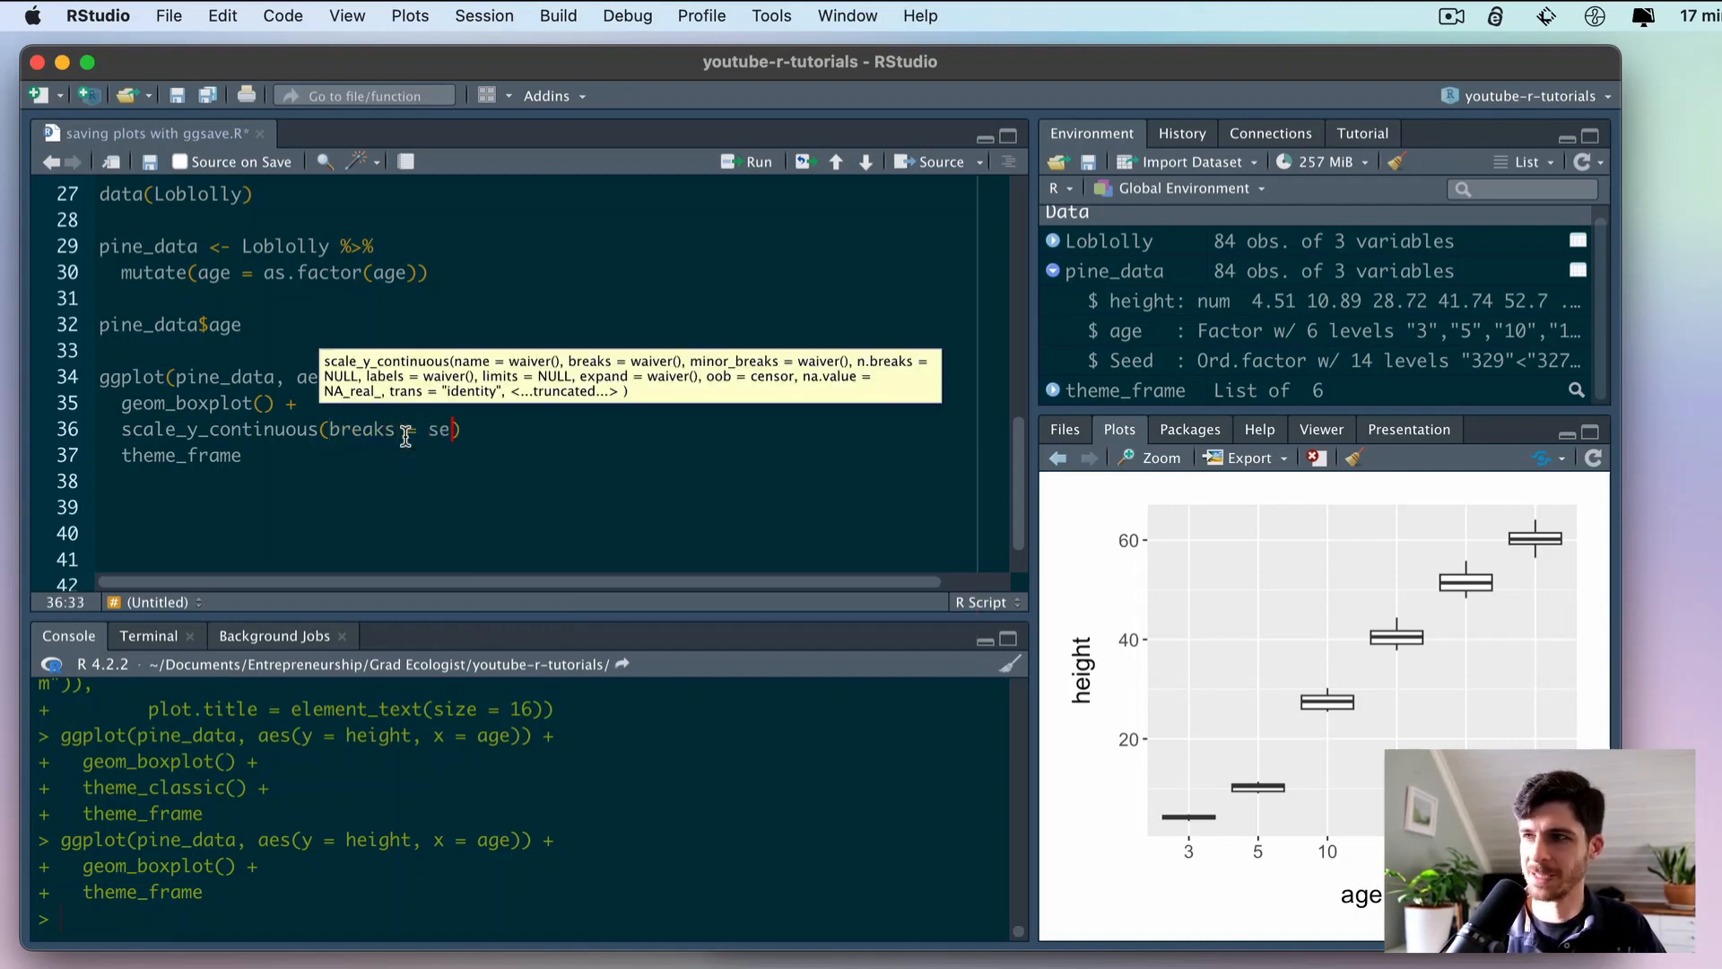
text(seq()
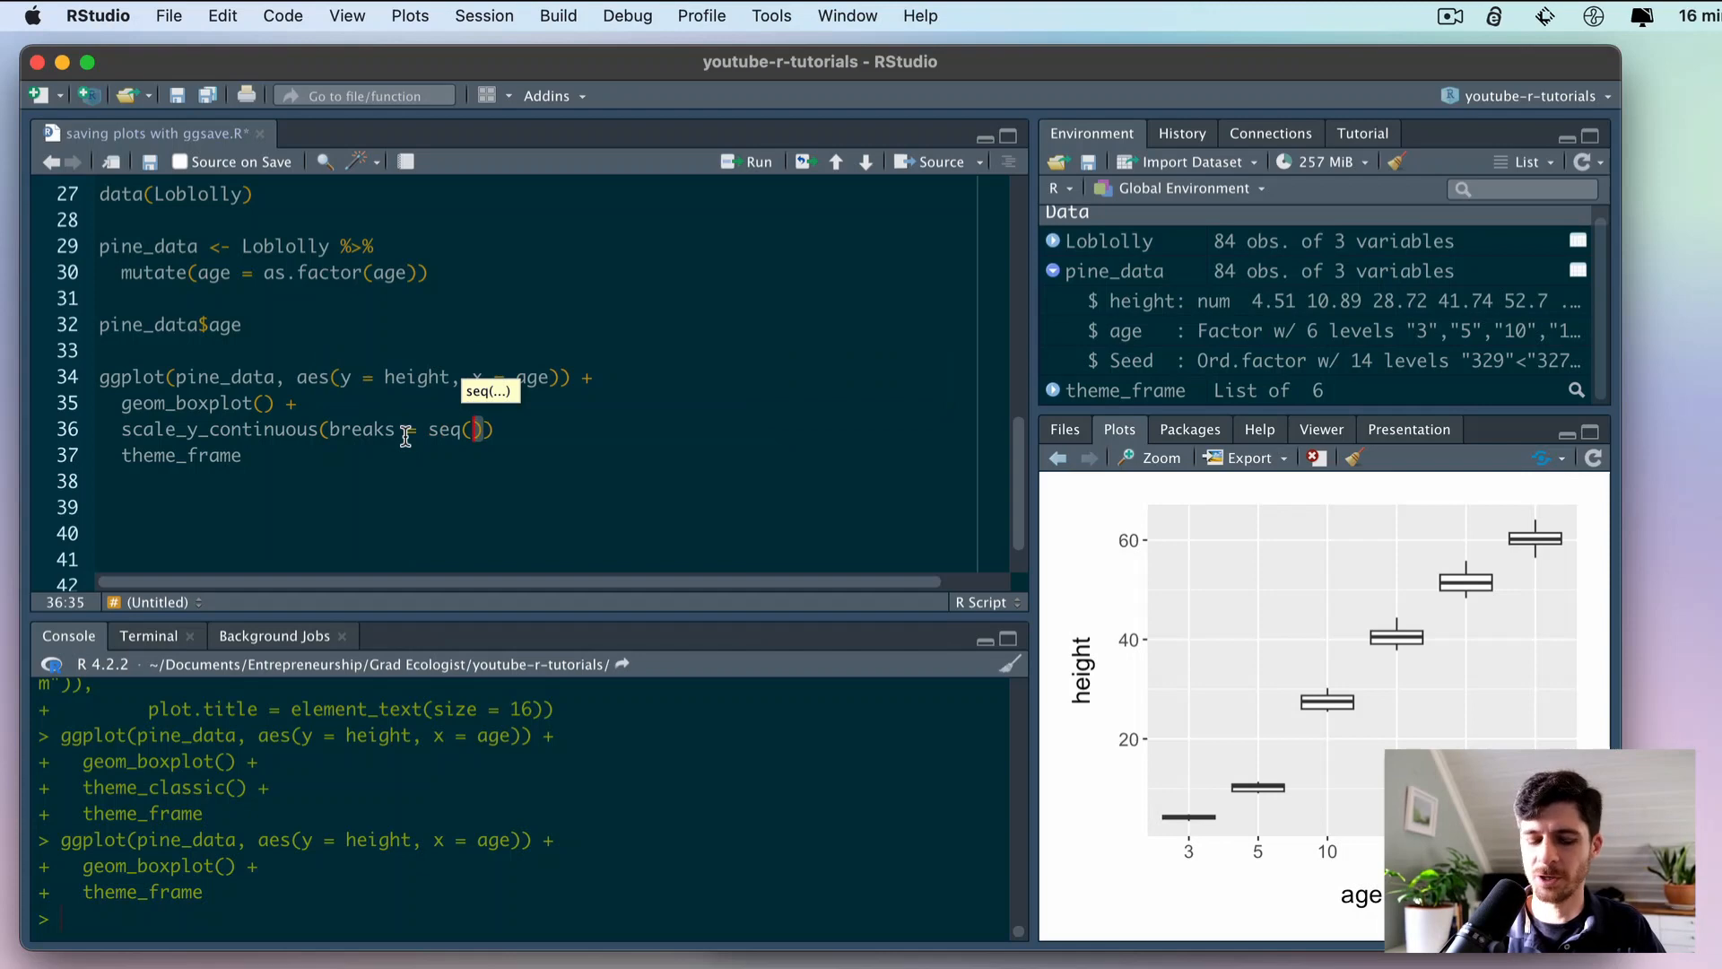
text(0, 100)
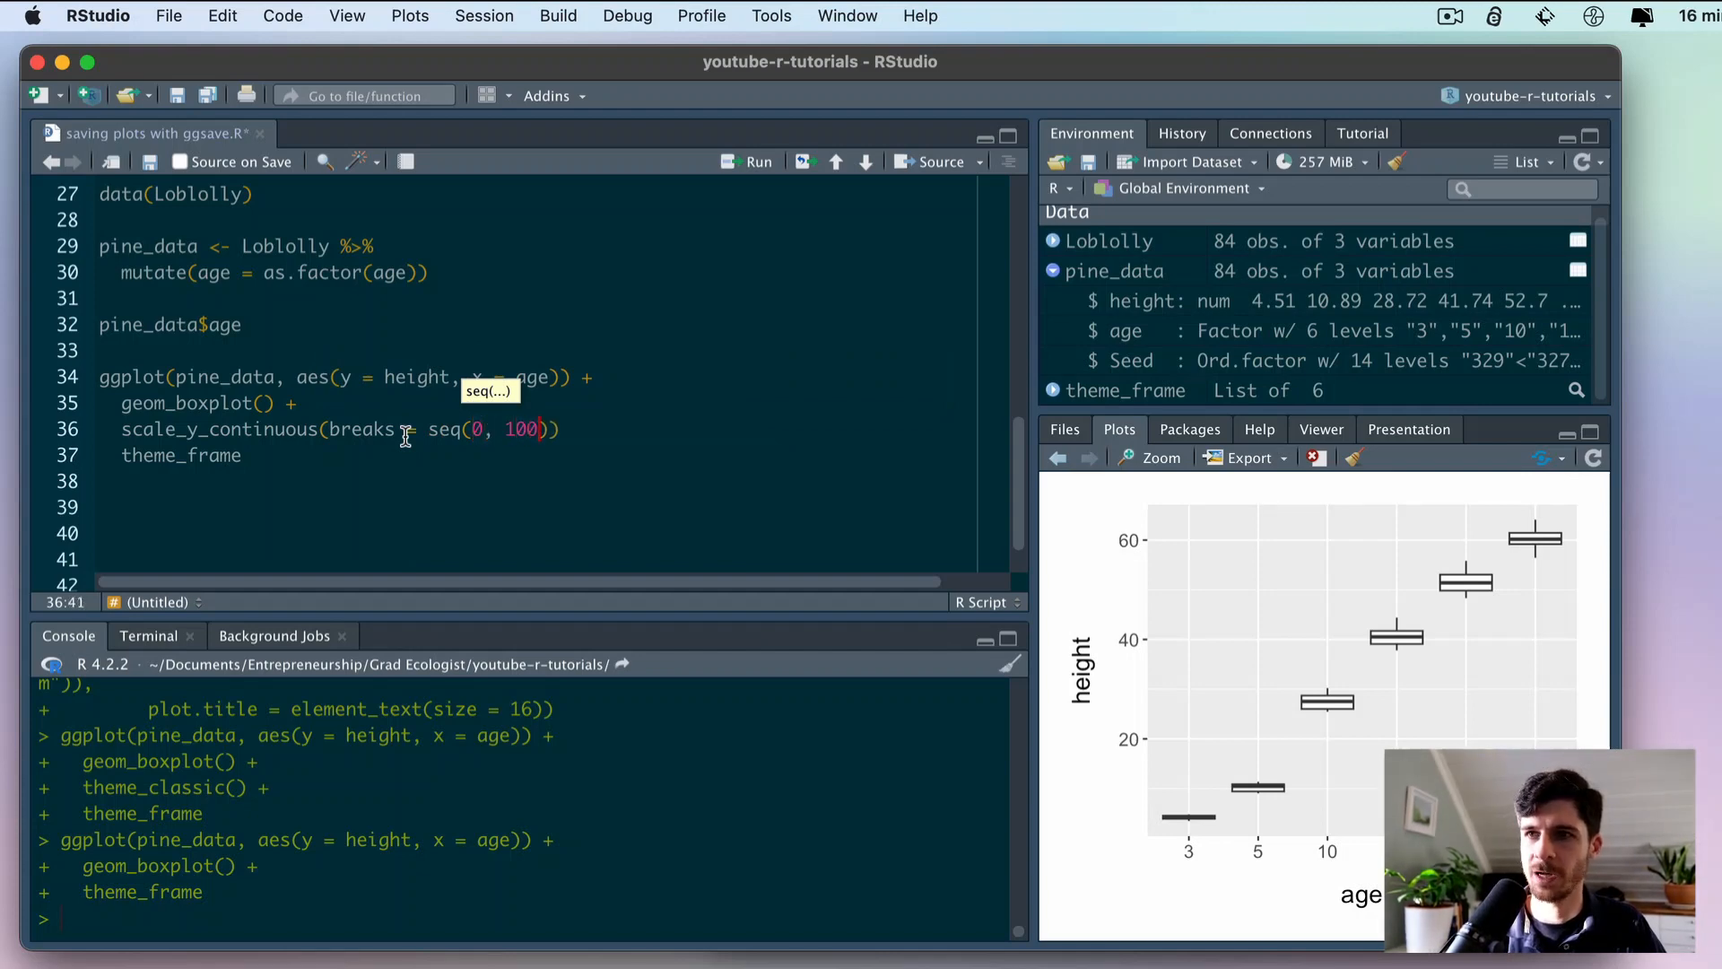
text(, 10)
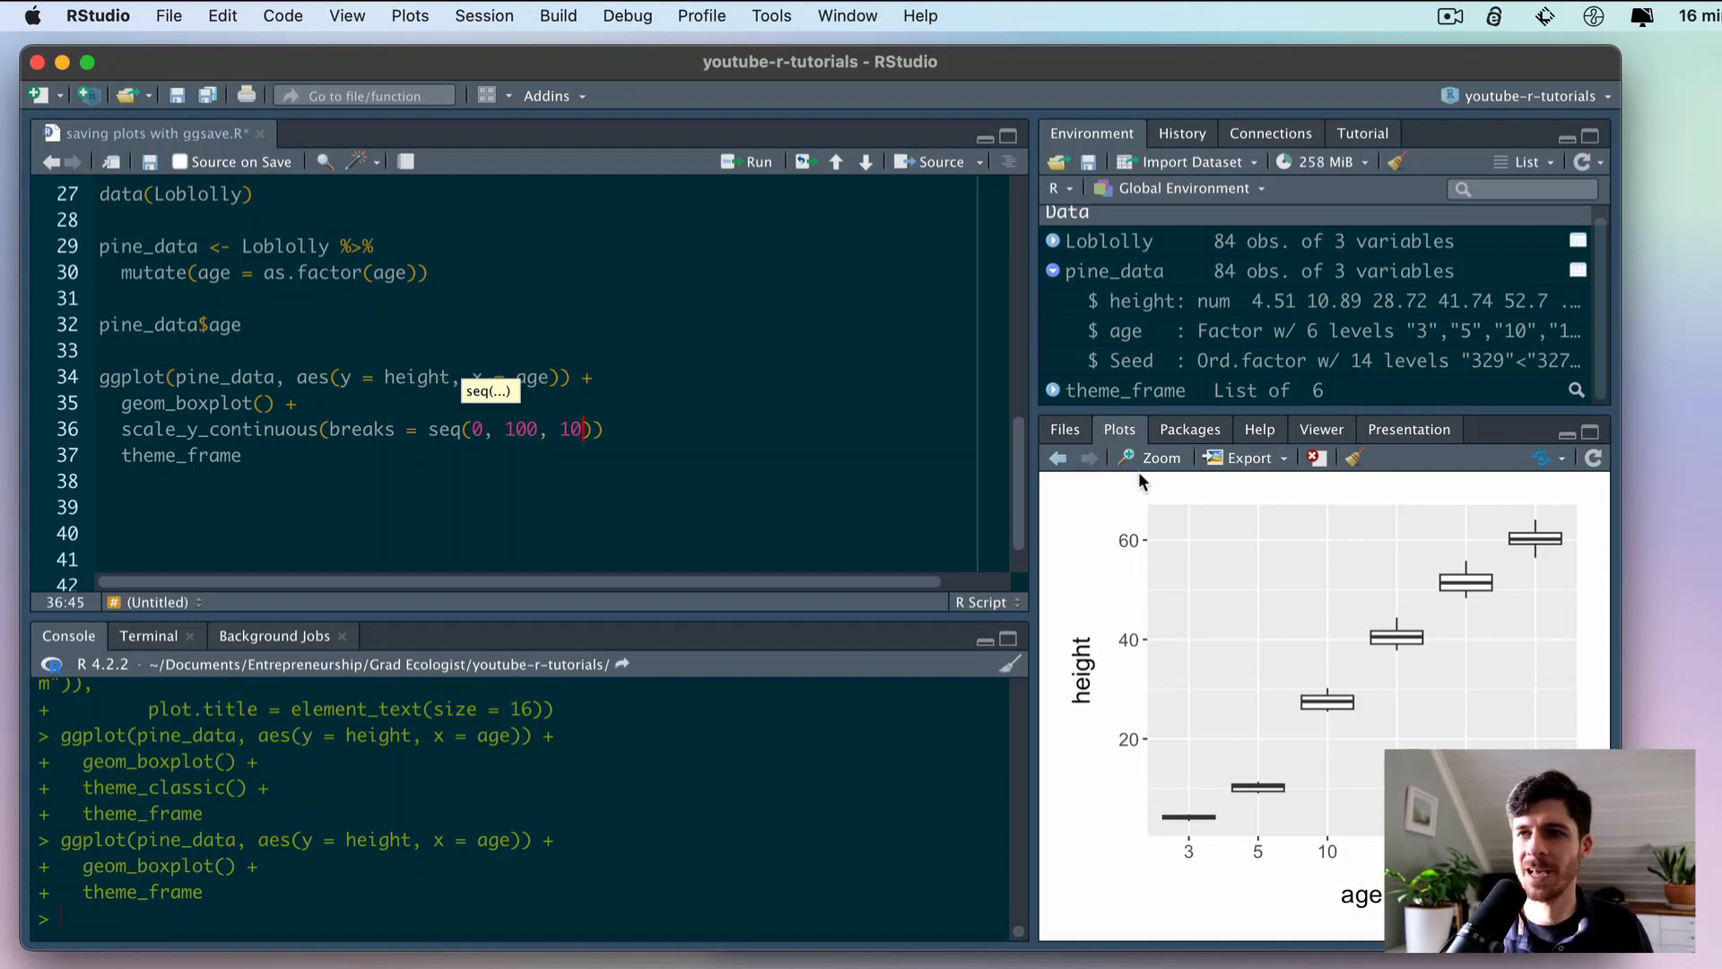
mouse_move(1149, 512)
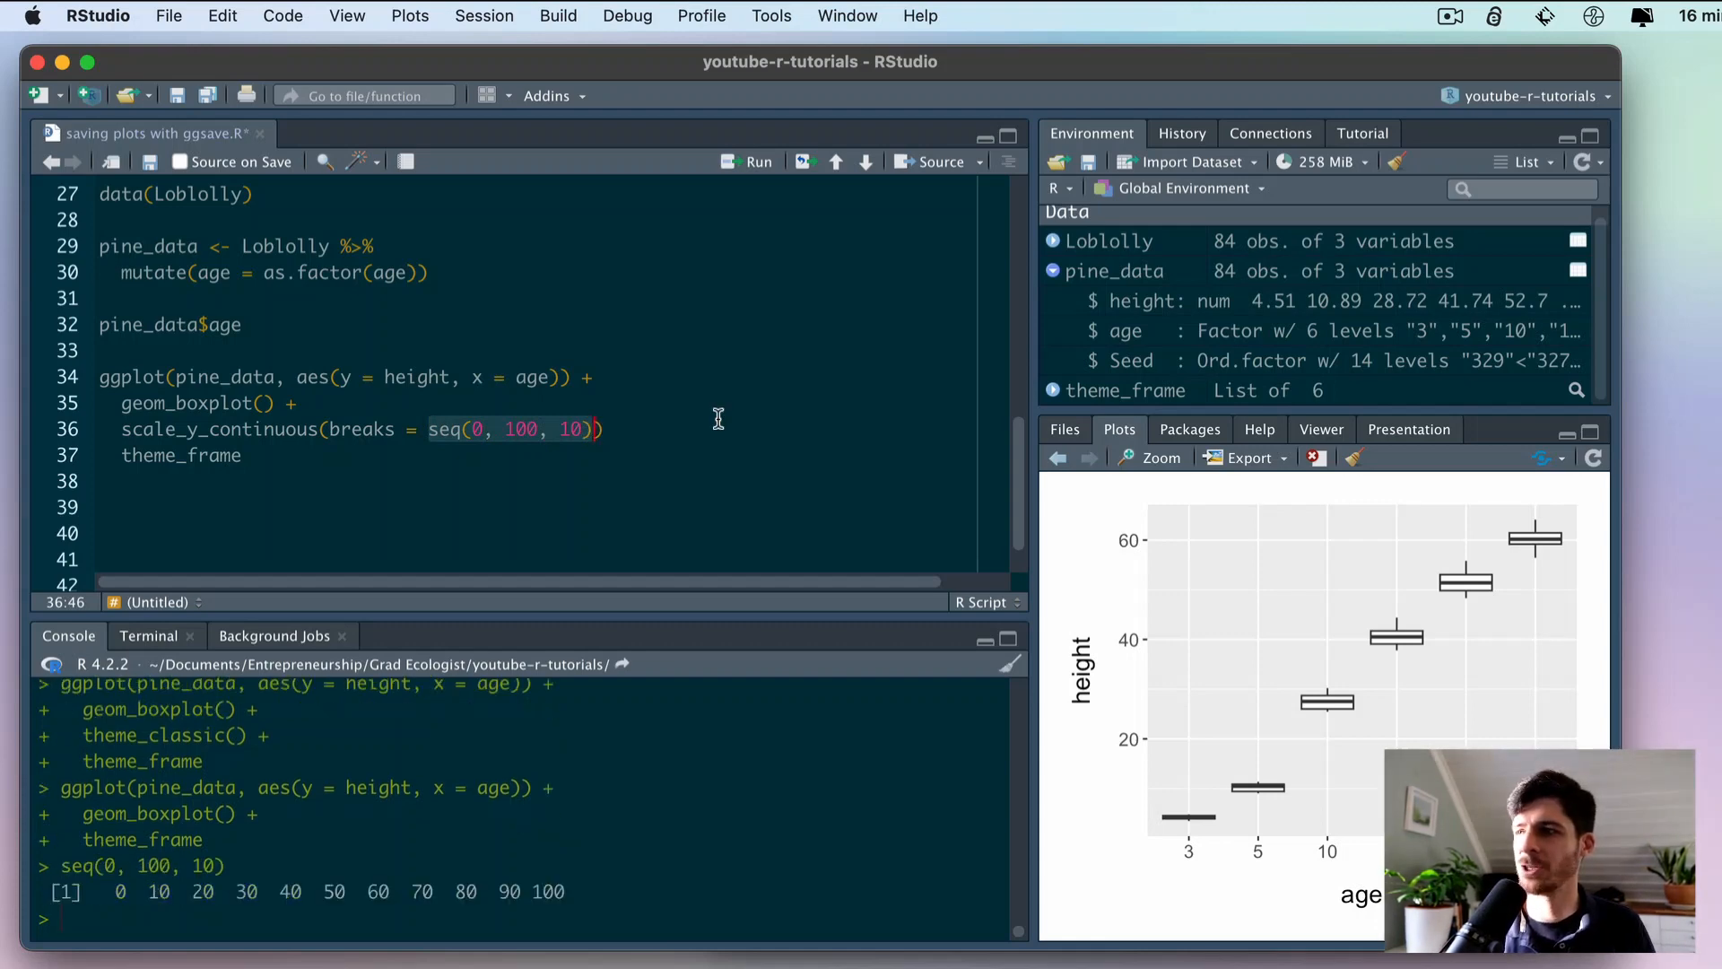
mouse_move(329, 632)
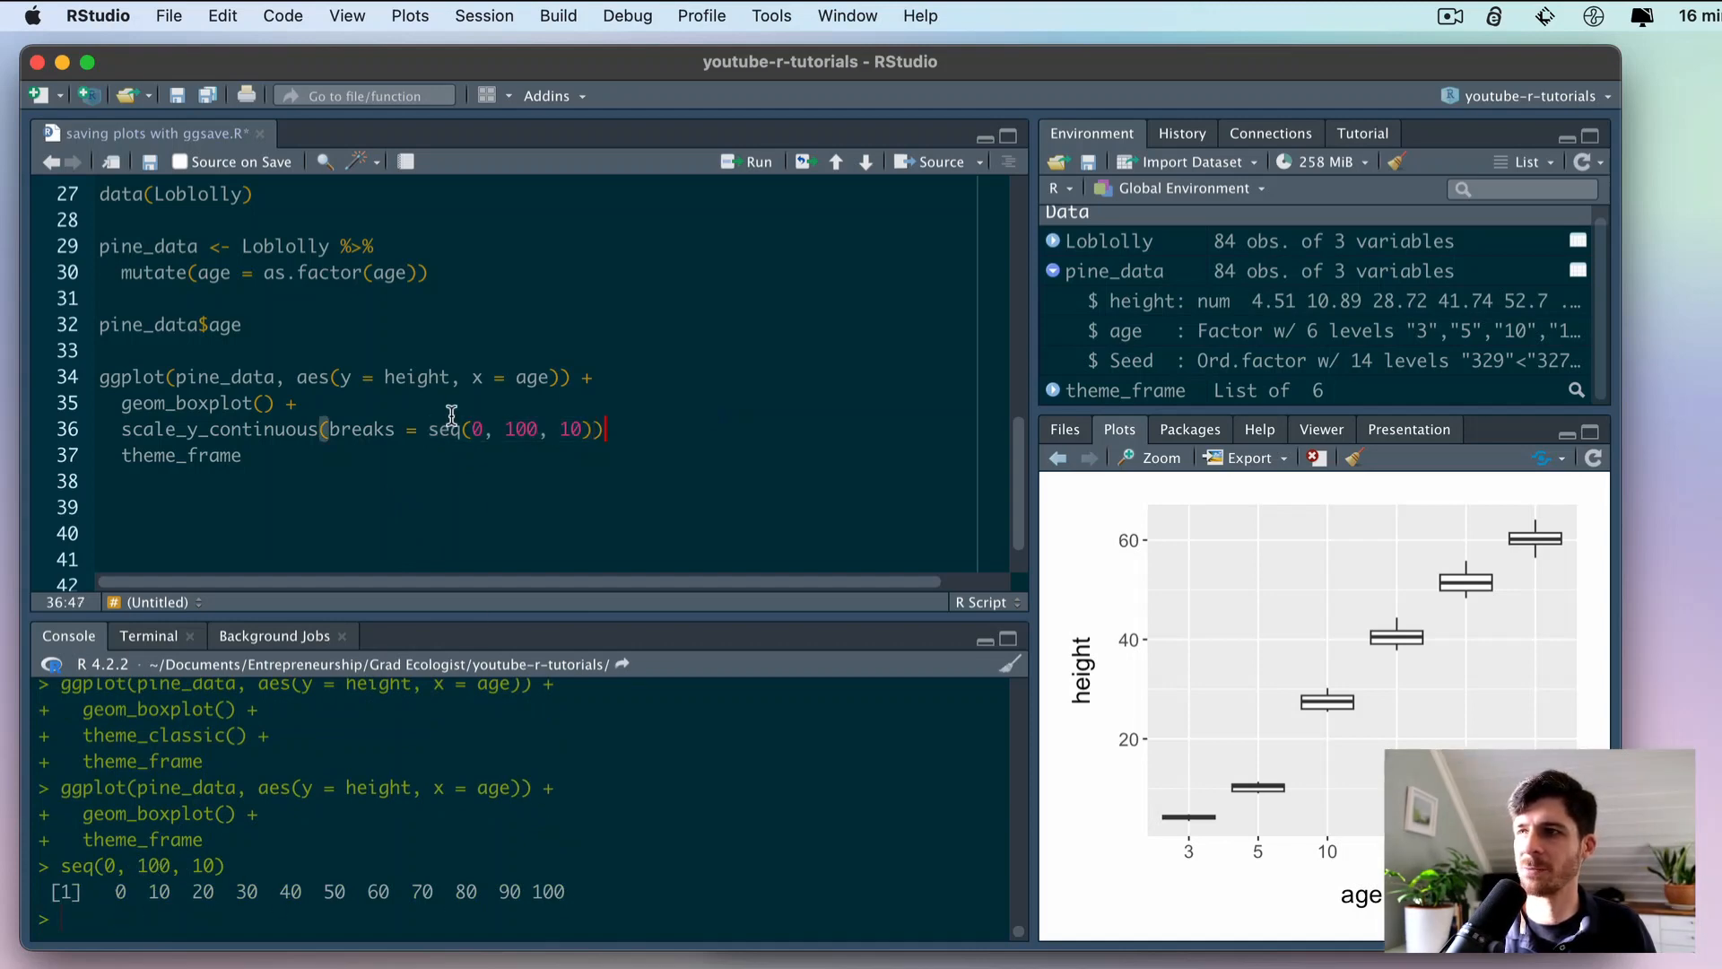
mouse_move(341, 429)
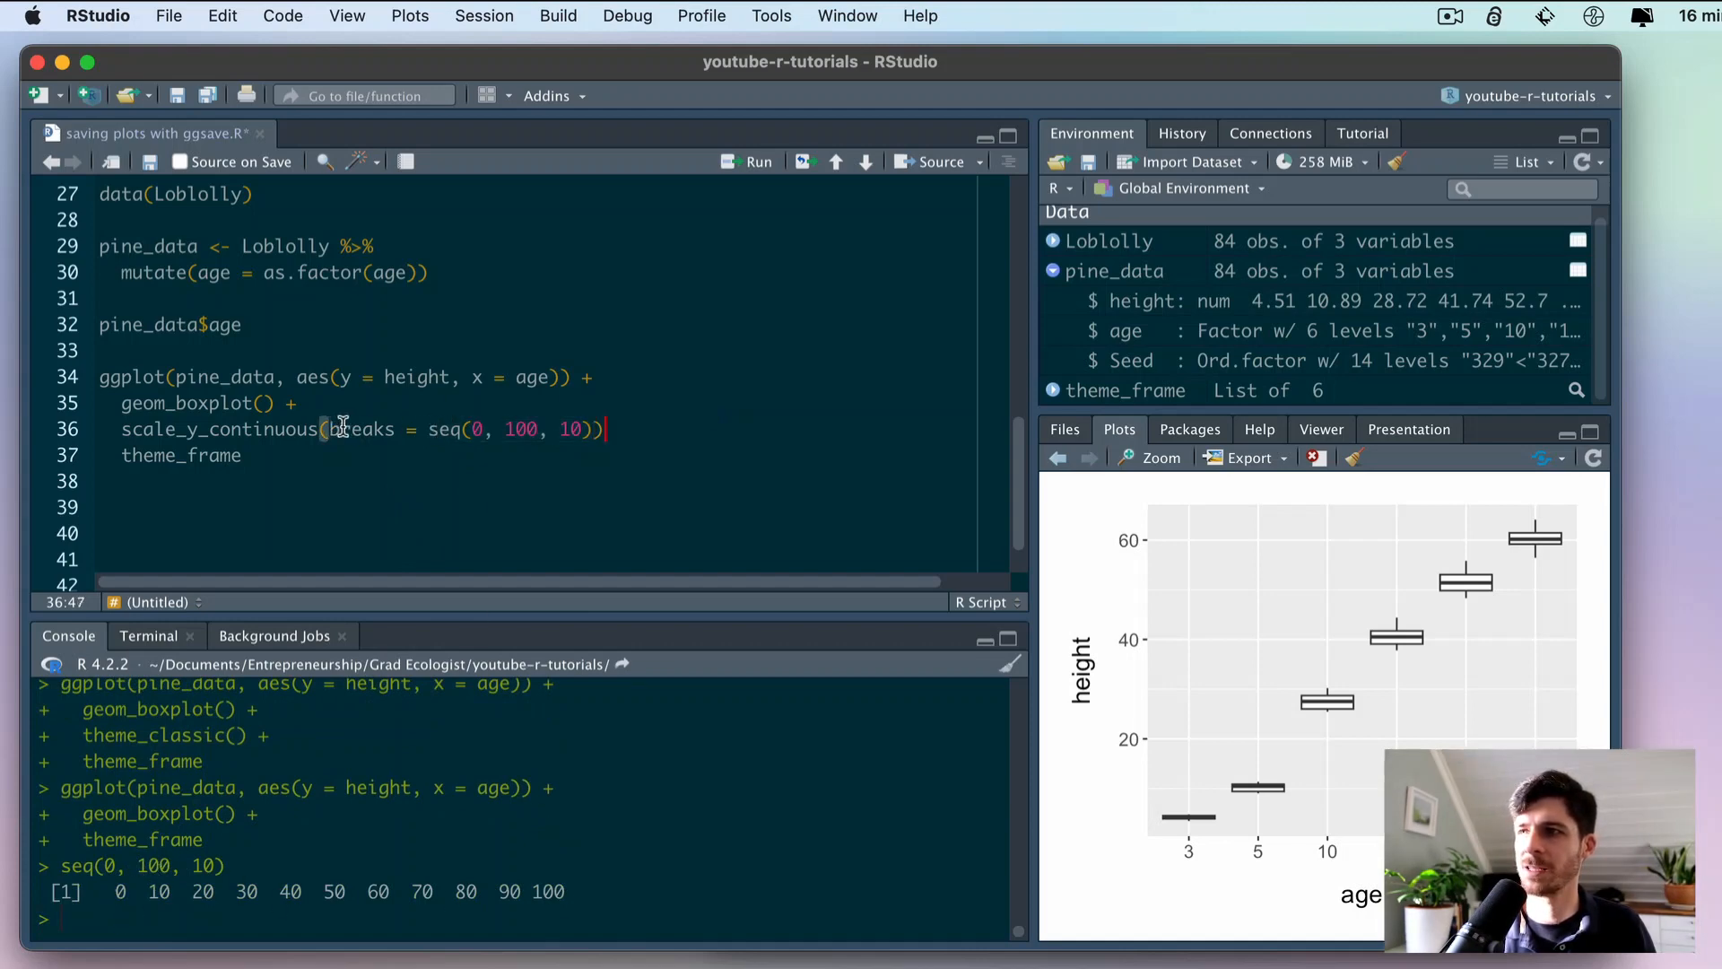
- Highlight the breaks argument, then move to the end of the scale_y_continuous line
double_click(361, 430)
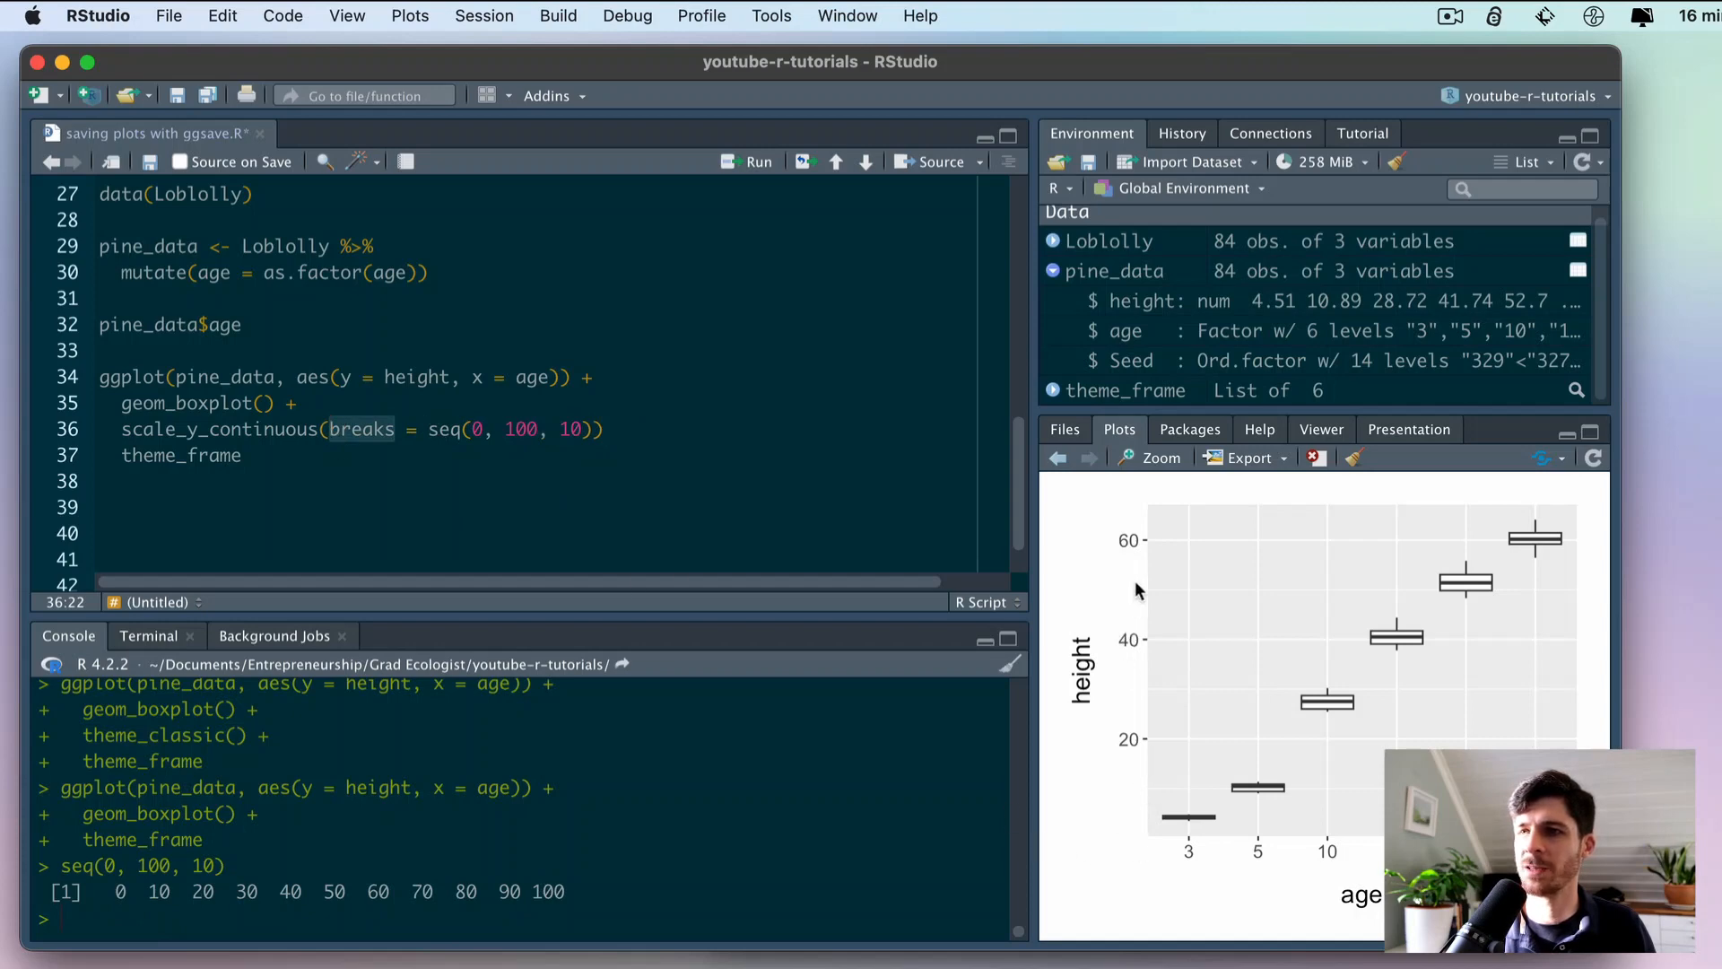
click(610, 429)
text( +)
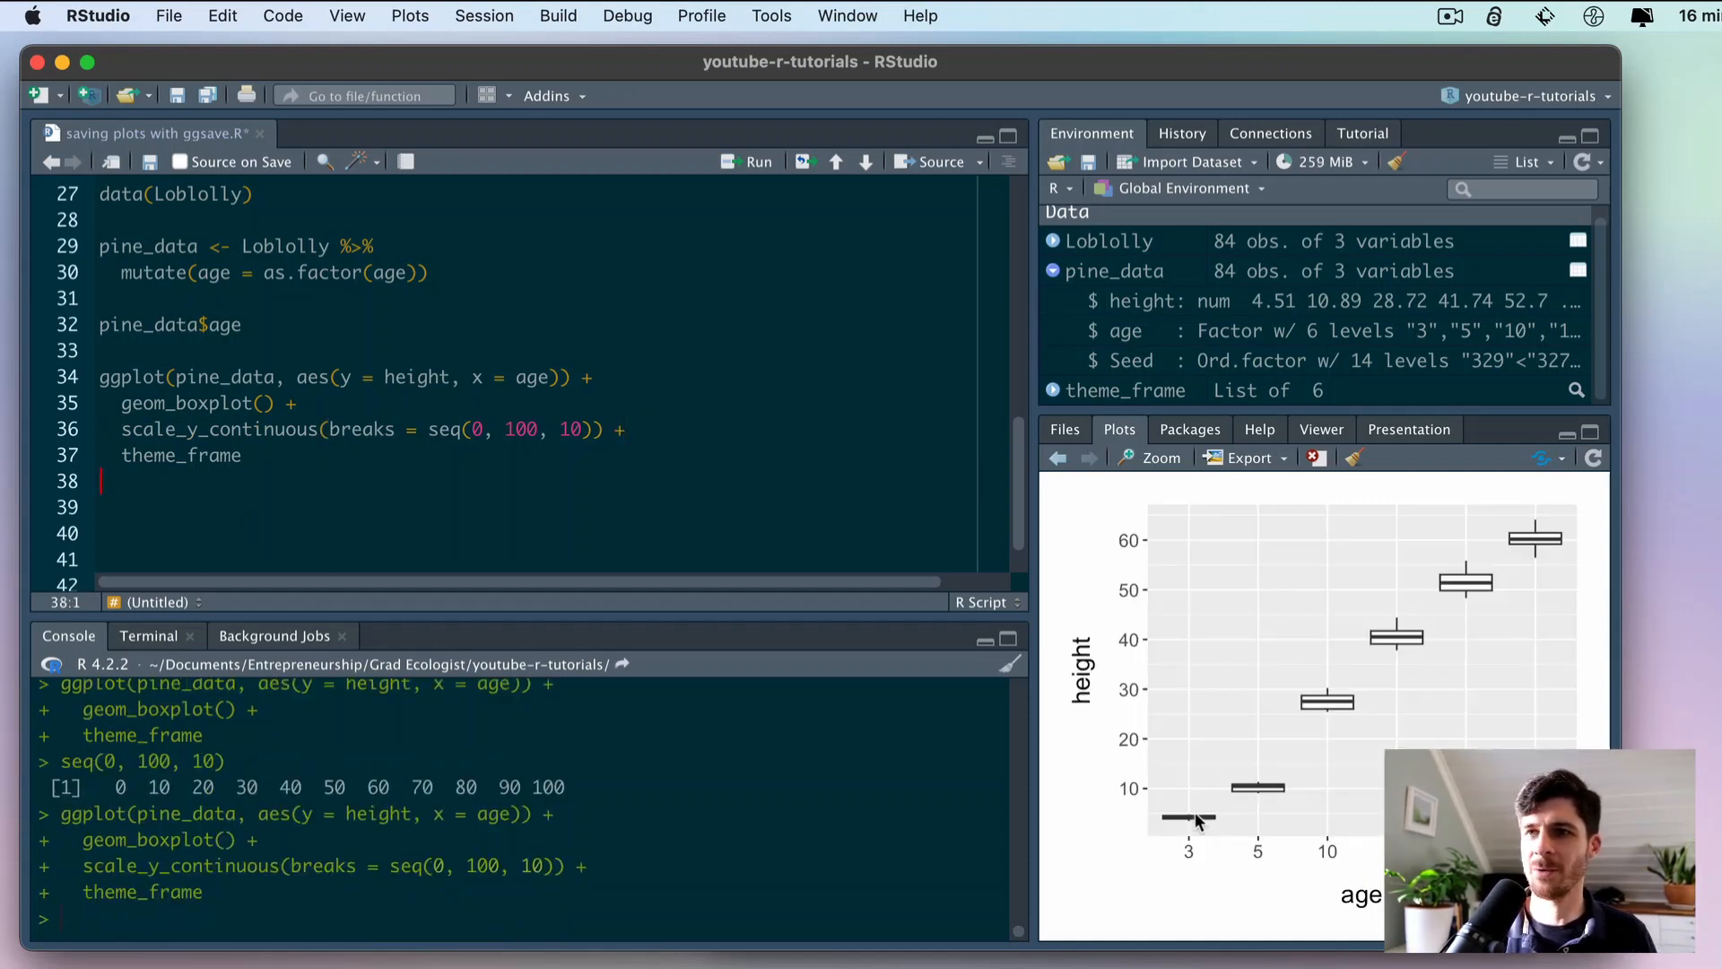
mouse_move(1155, 707)
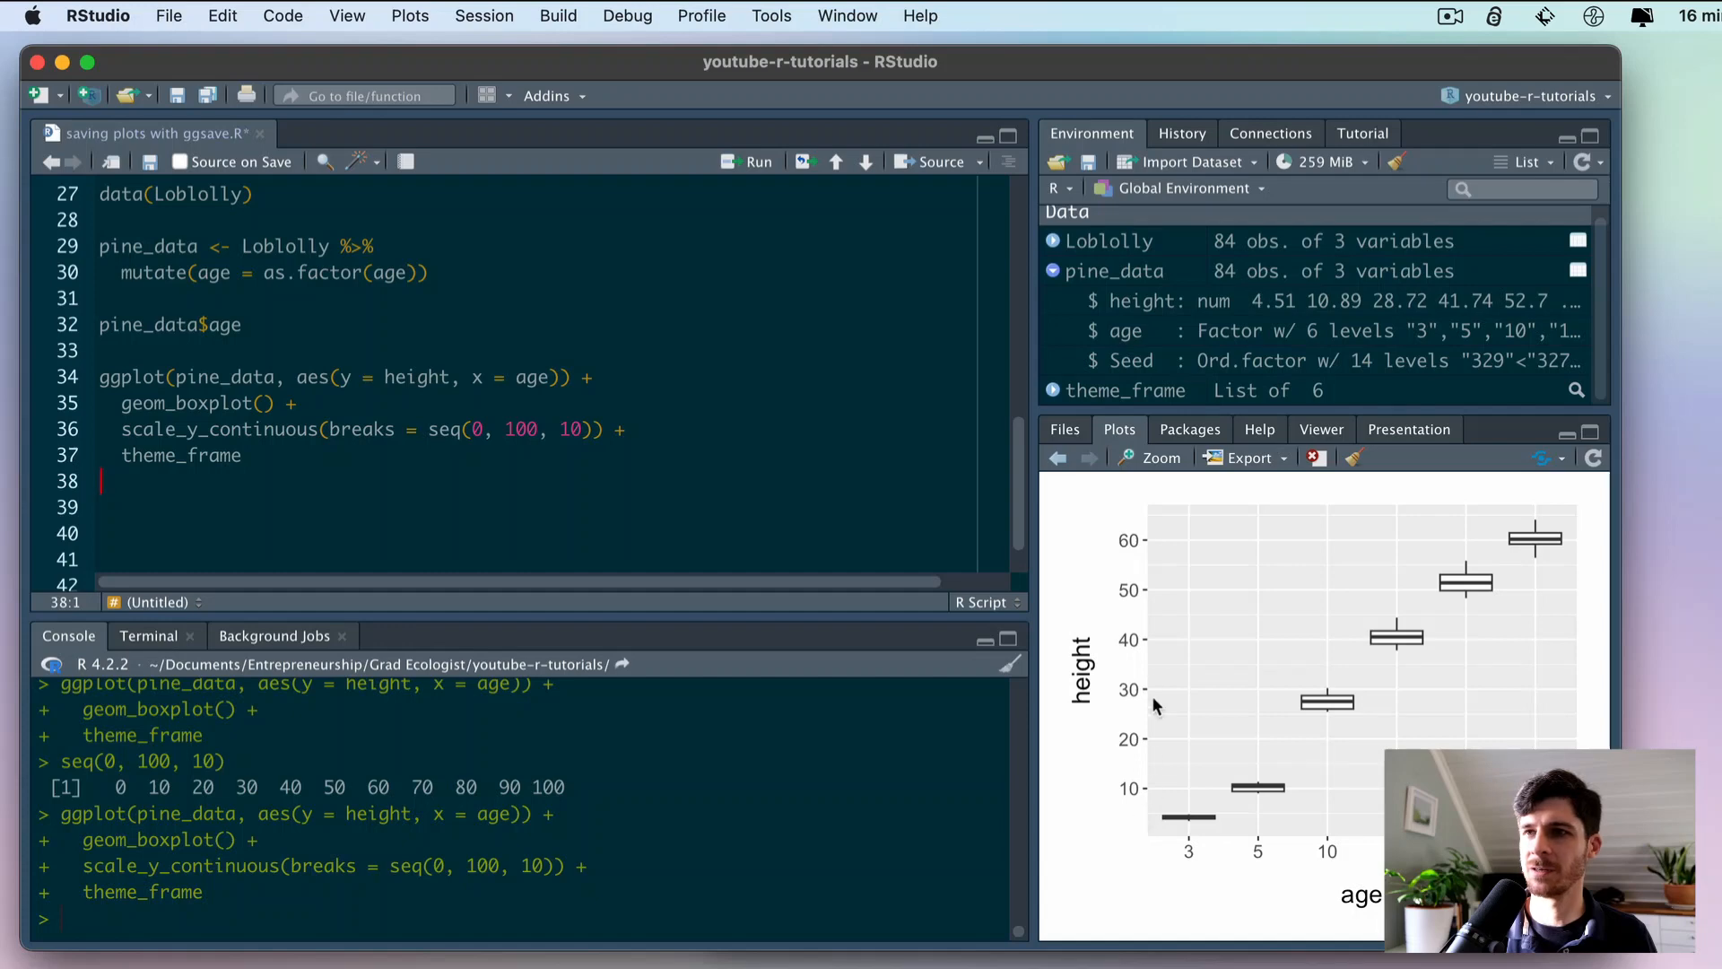
mouse_move(360, 425)
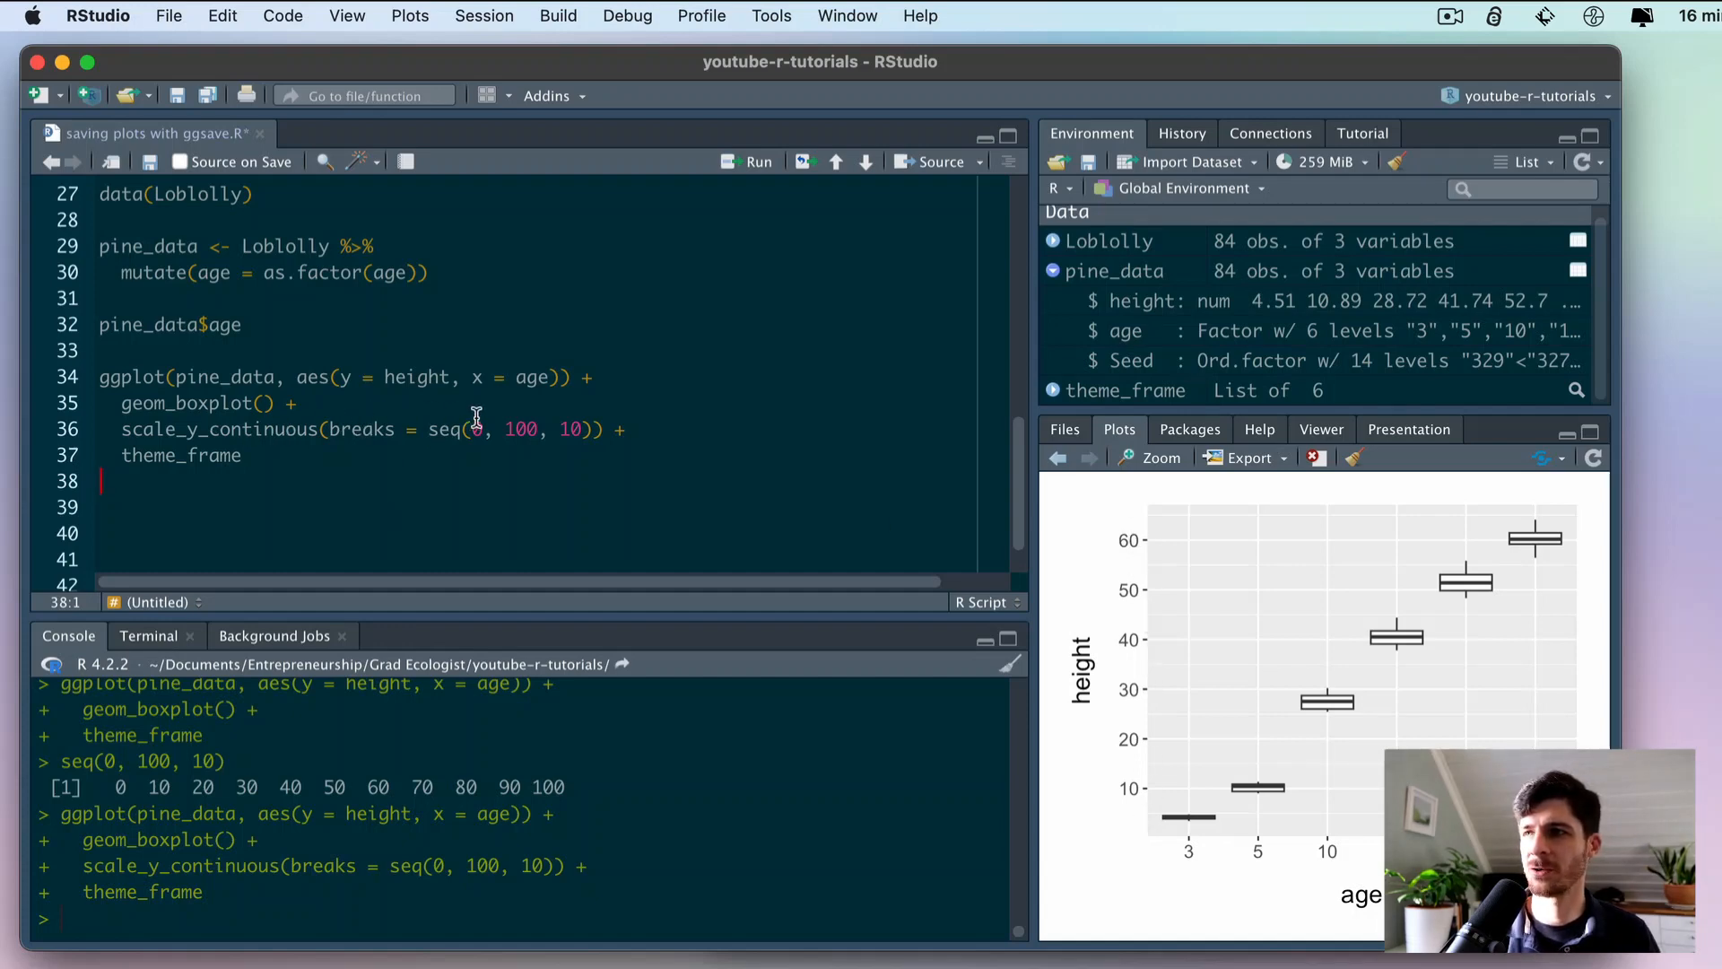
mouse_move(1066, 725)
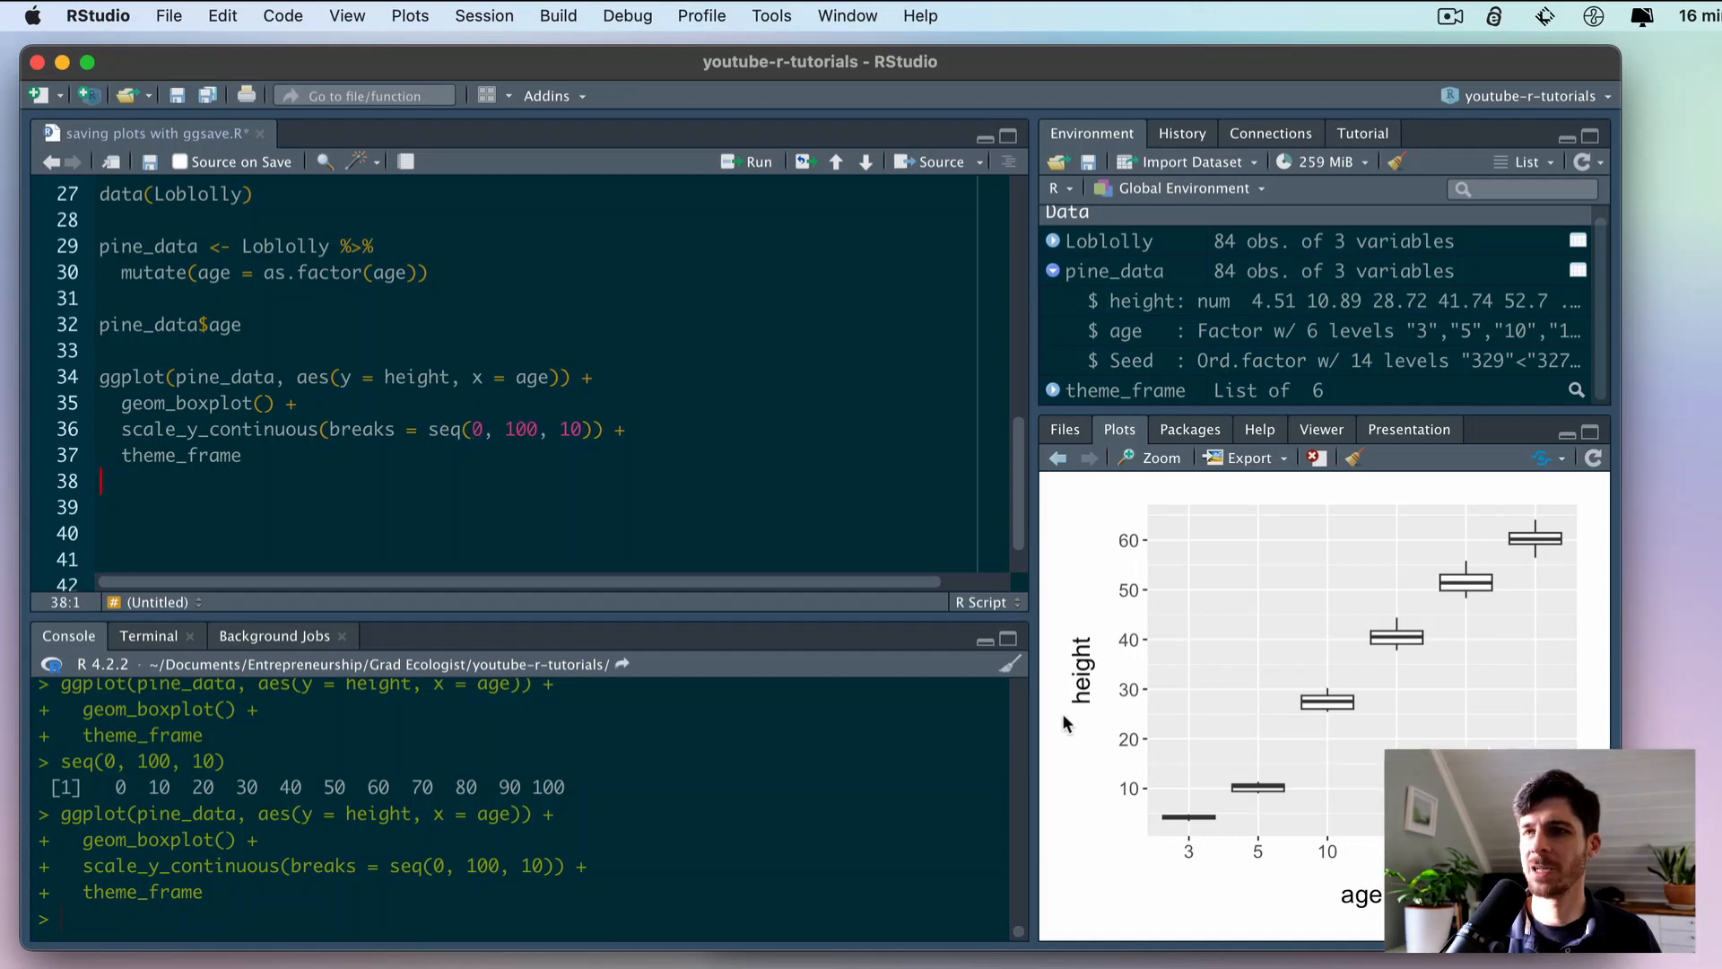
mouse_move(1185, 855)
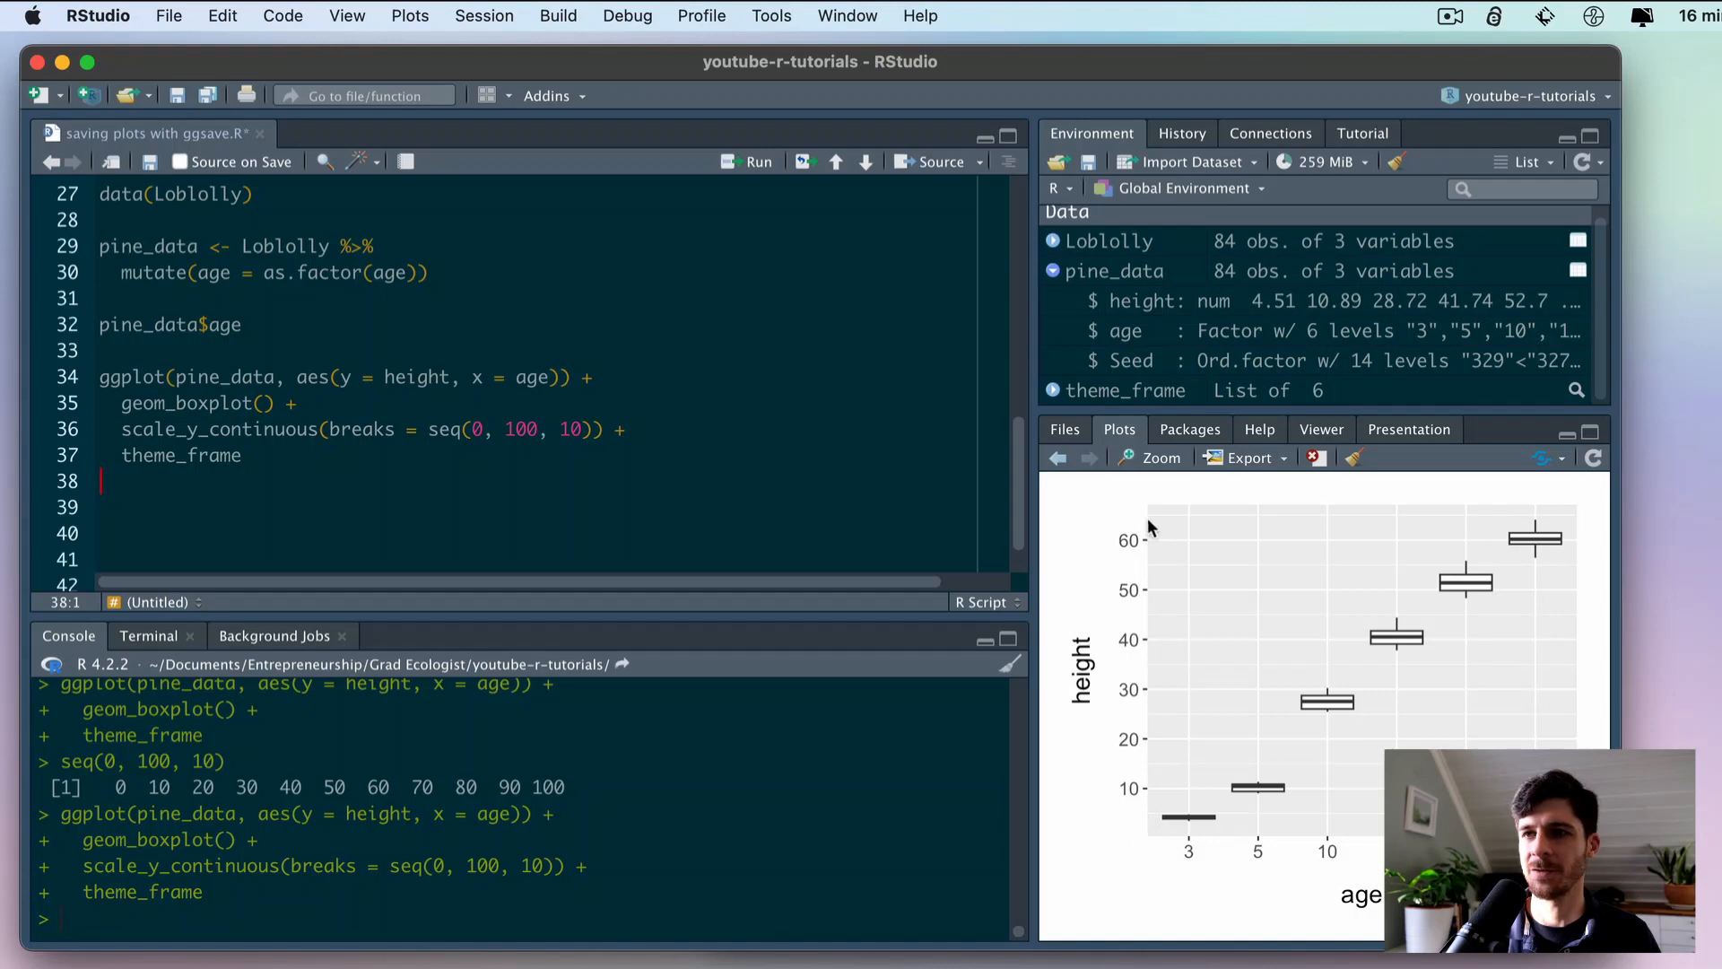
mouse_move(1539, 540)
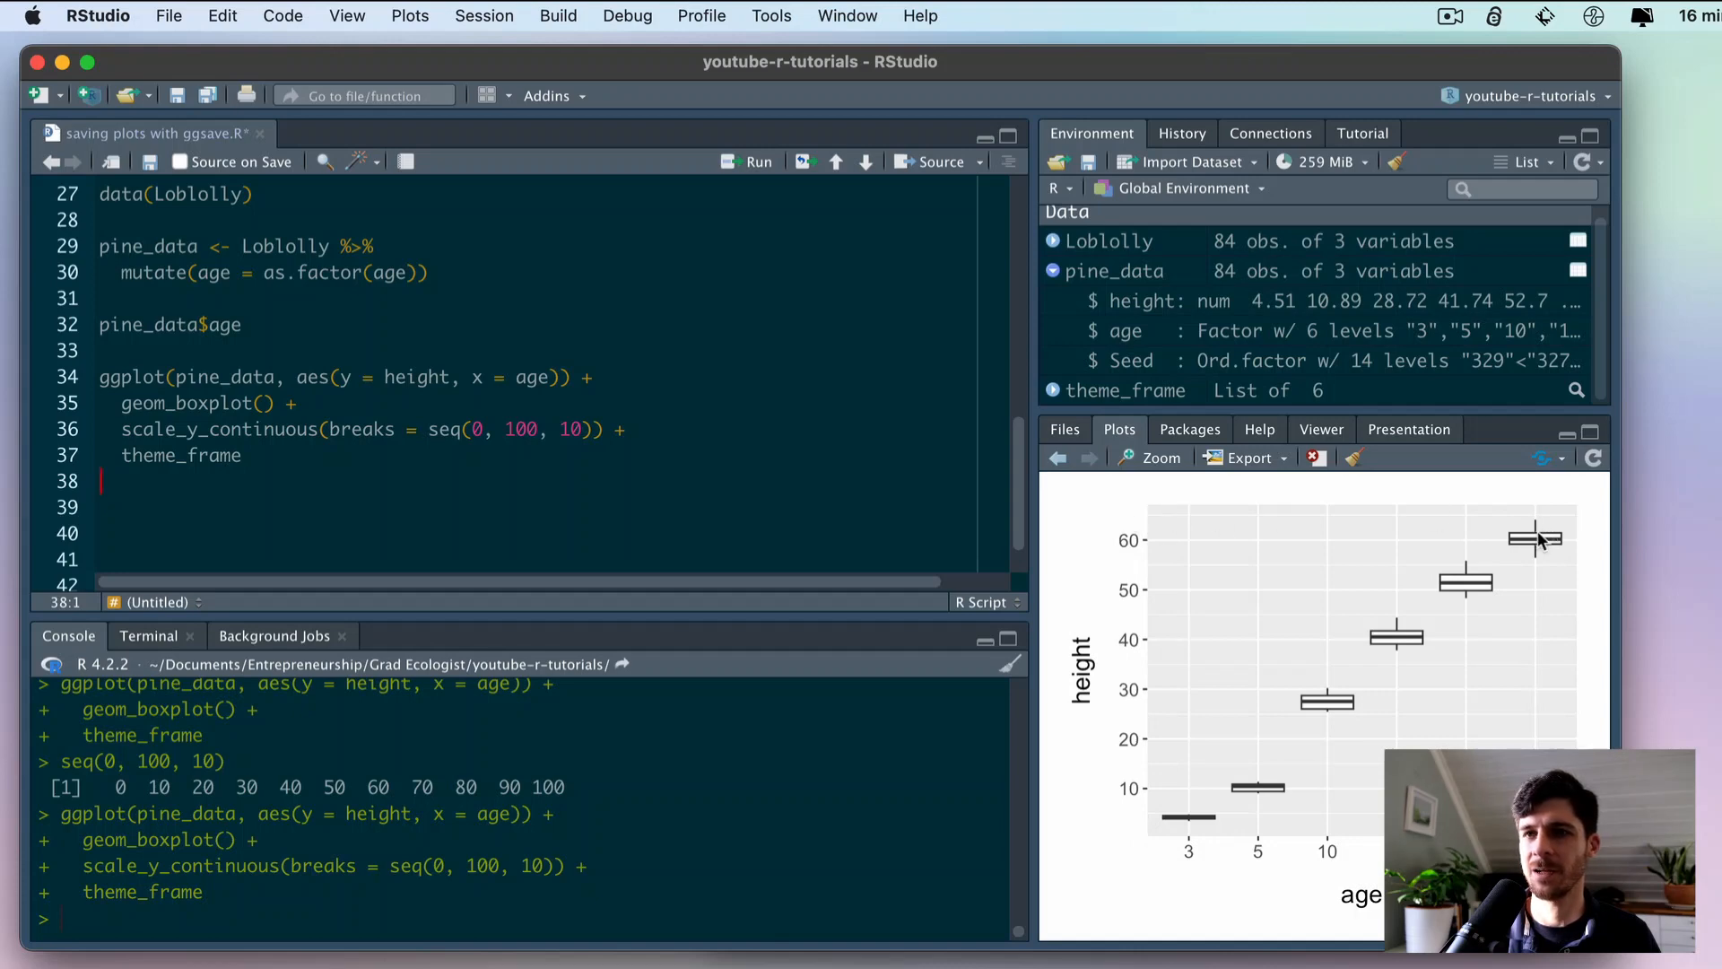
mouse_move(1116, 873)
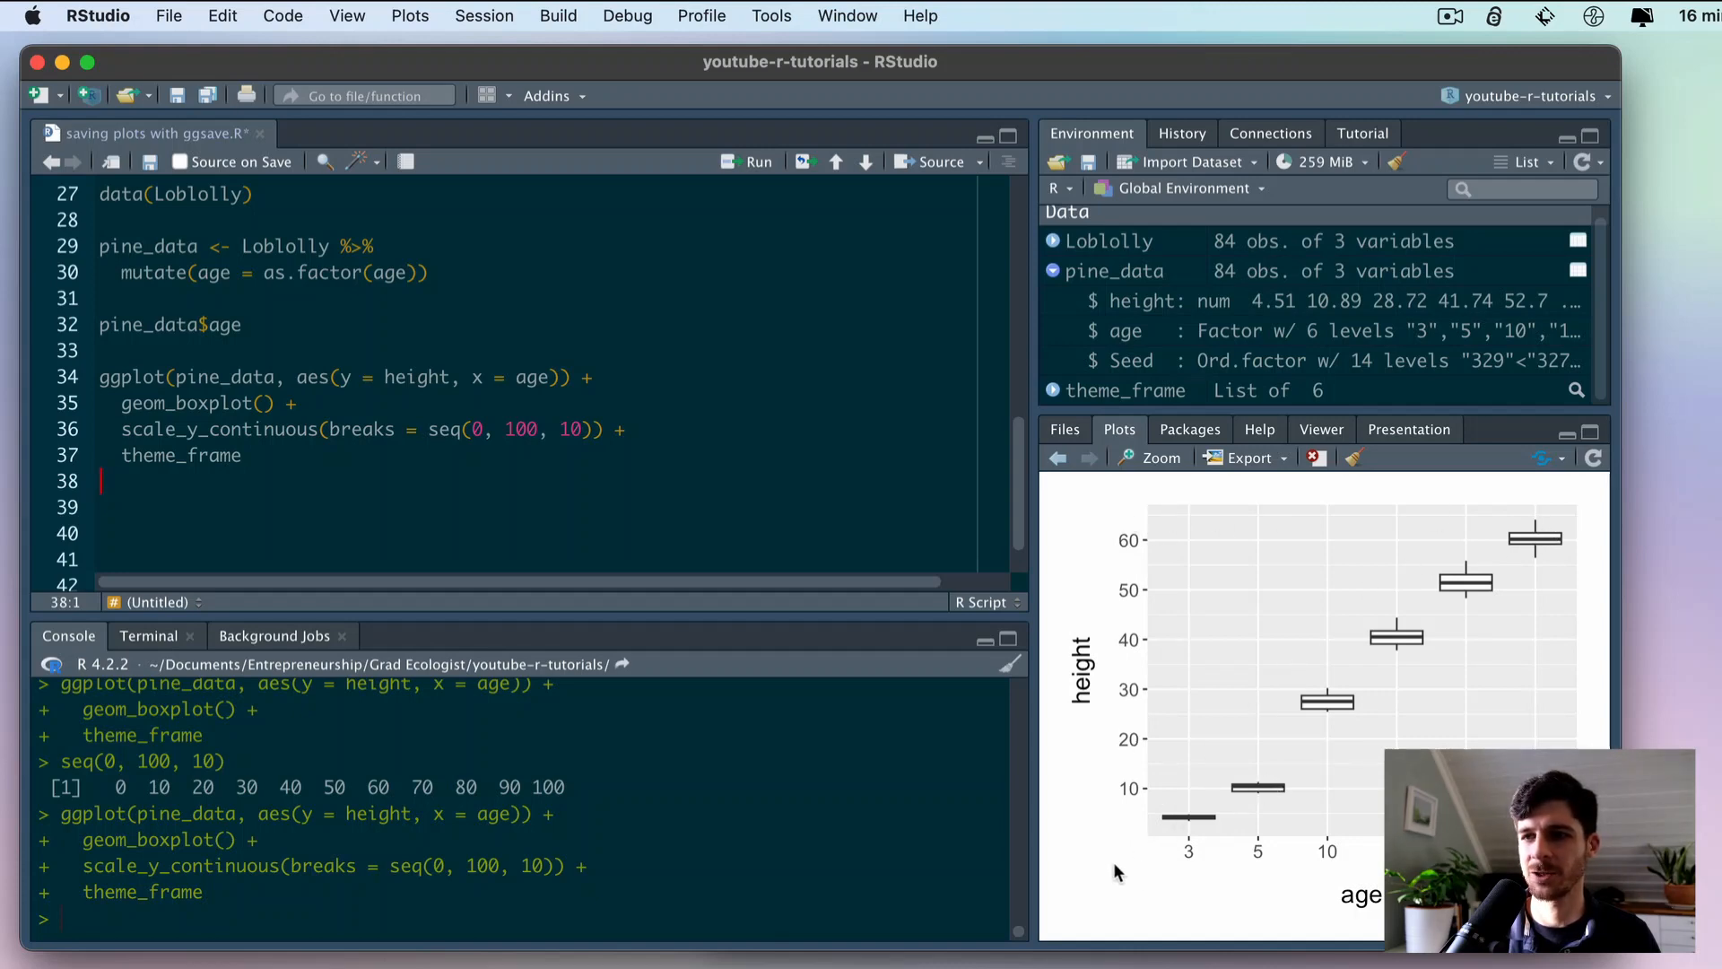
mouse_move(691, 434)
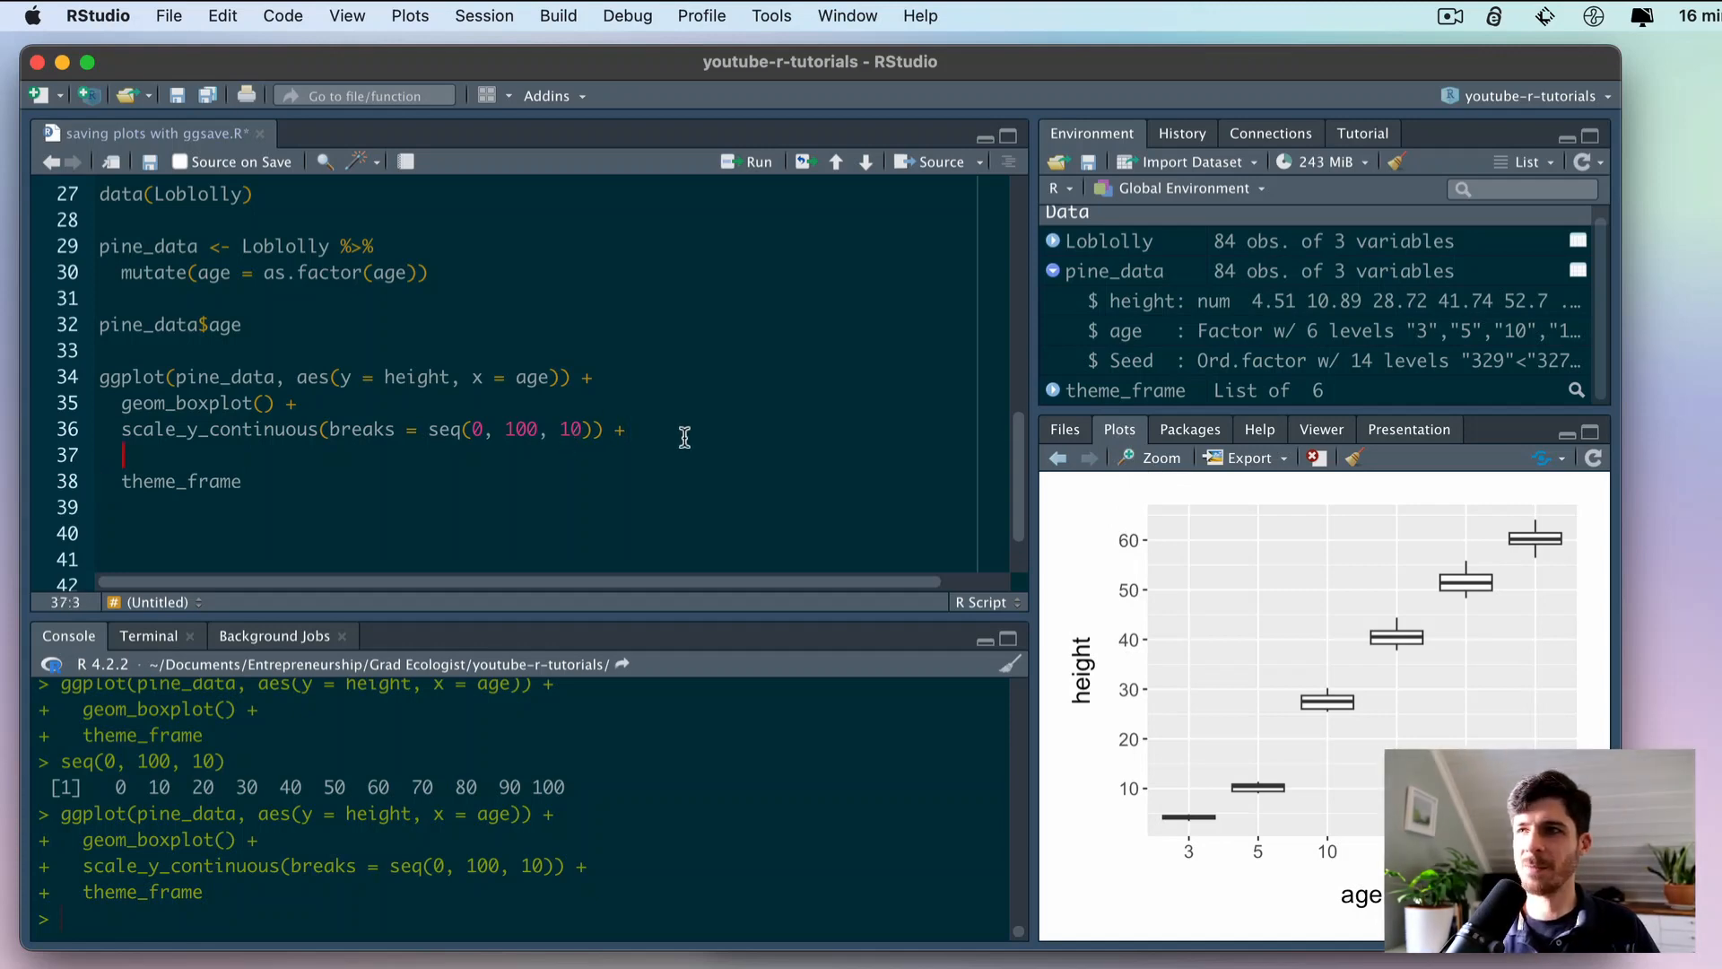
mouse_move(1074, 689)
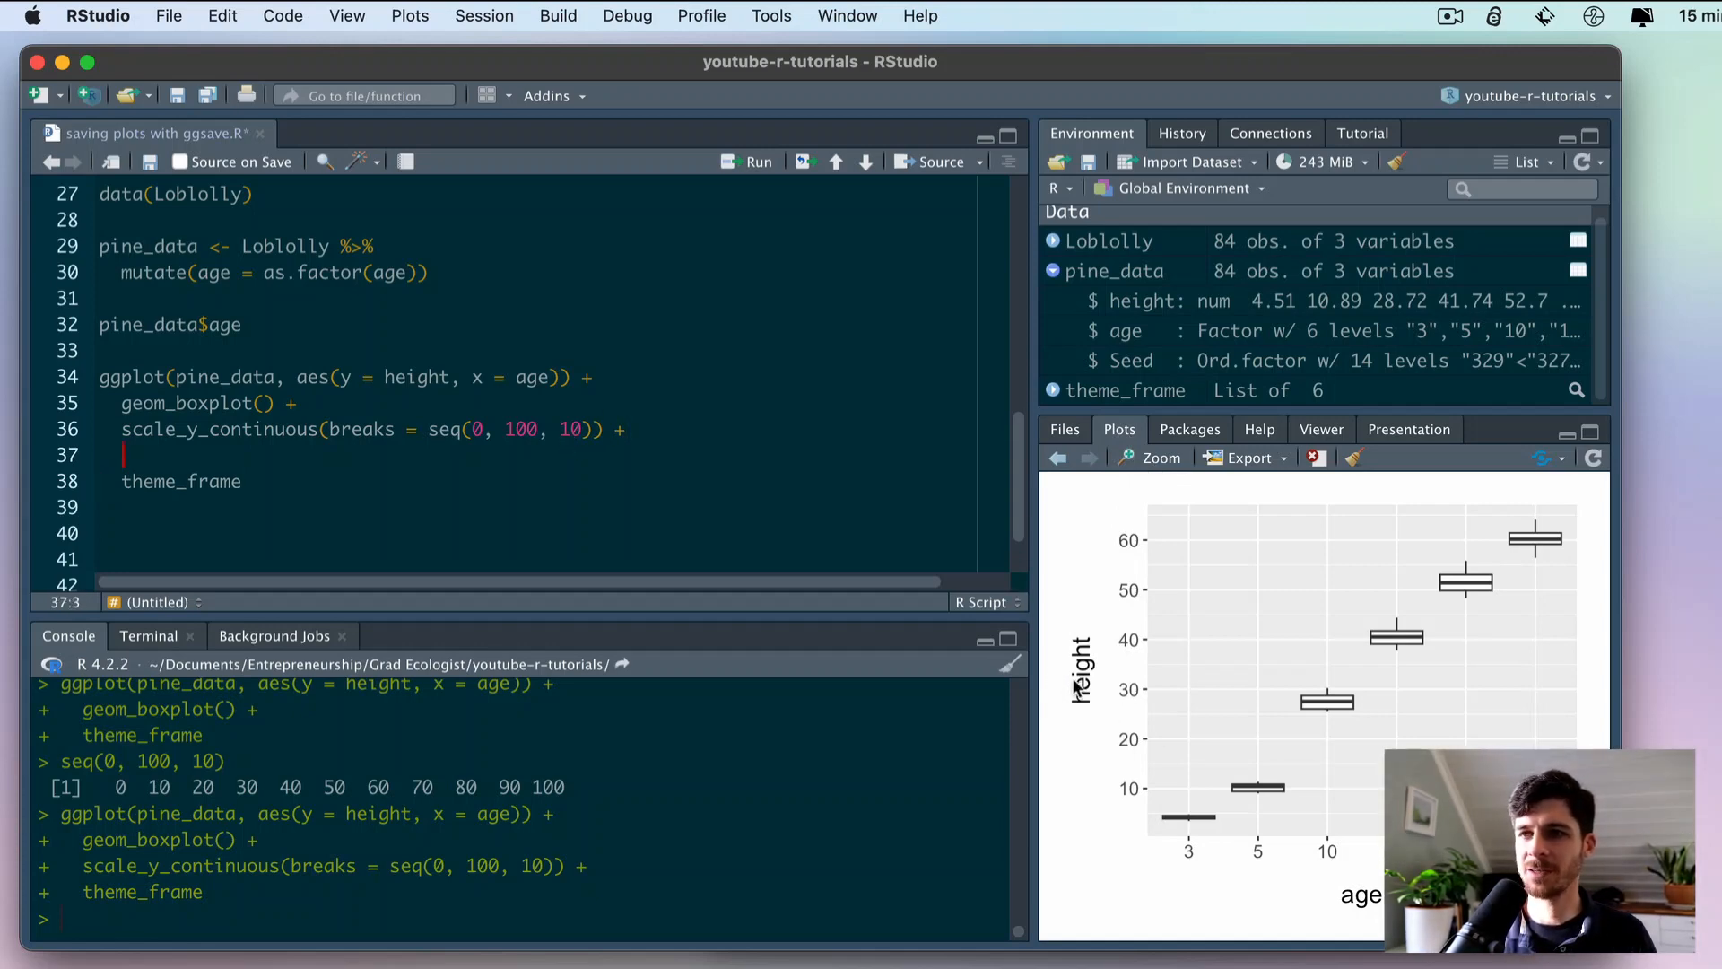
mouse_move(447, 477)
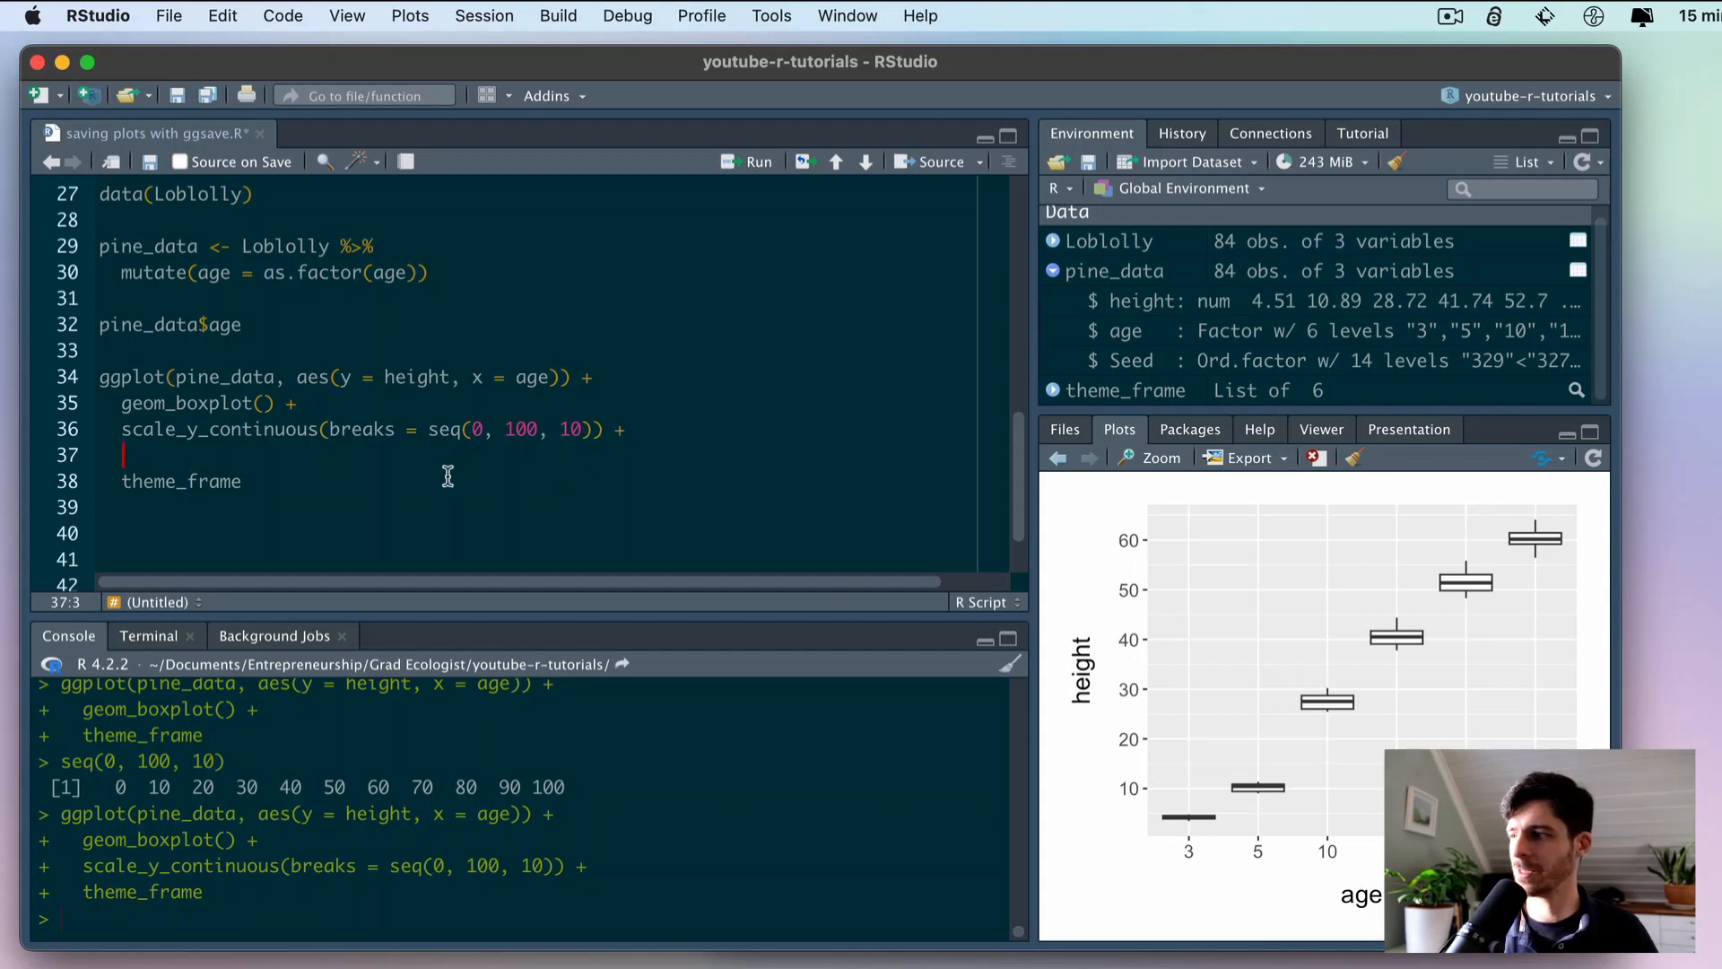
- Write a labs() line with x = "Tree age (yr)" and y = "Height (ft)"
text(labs()
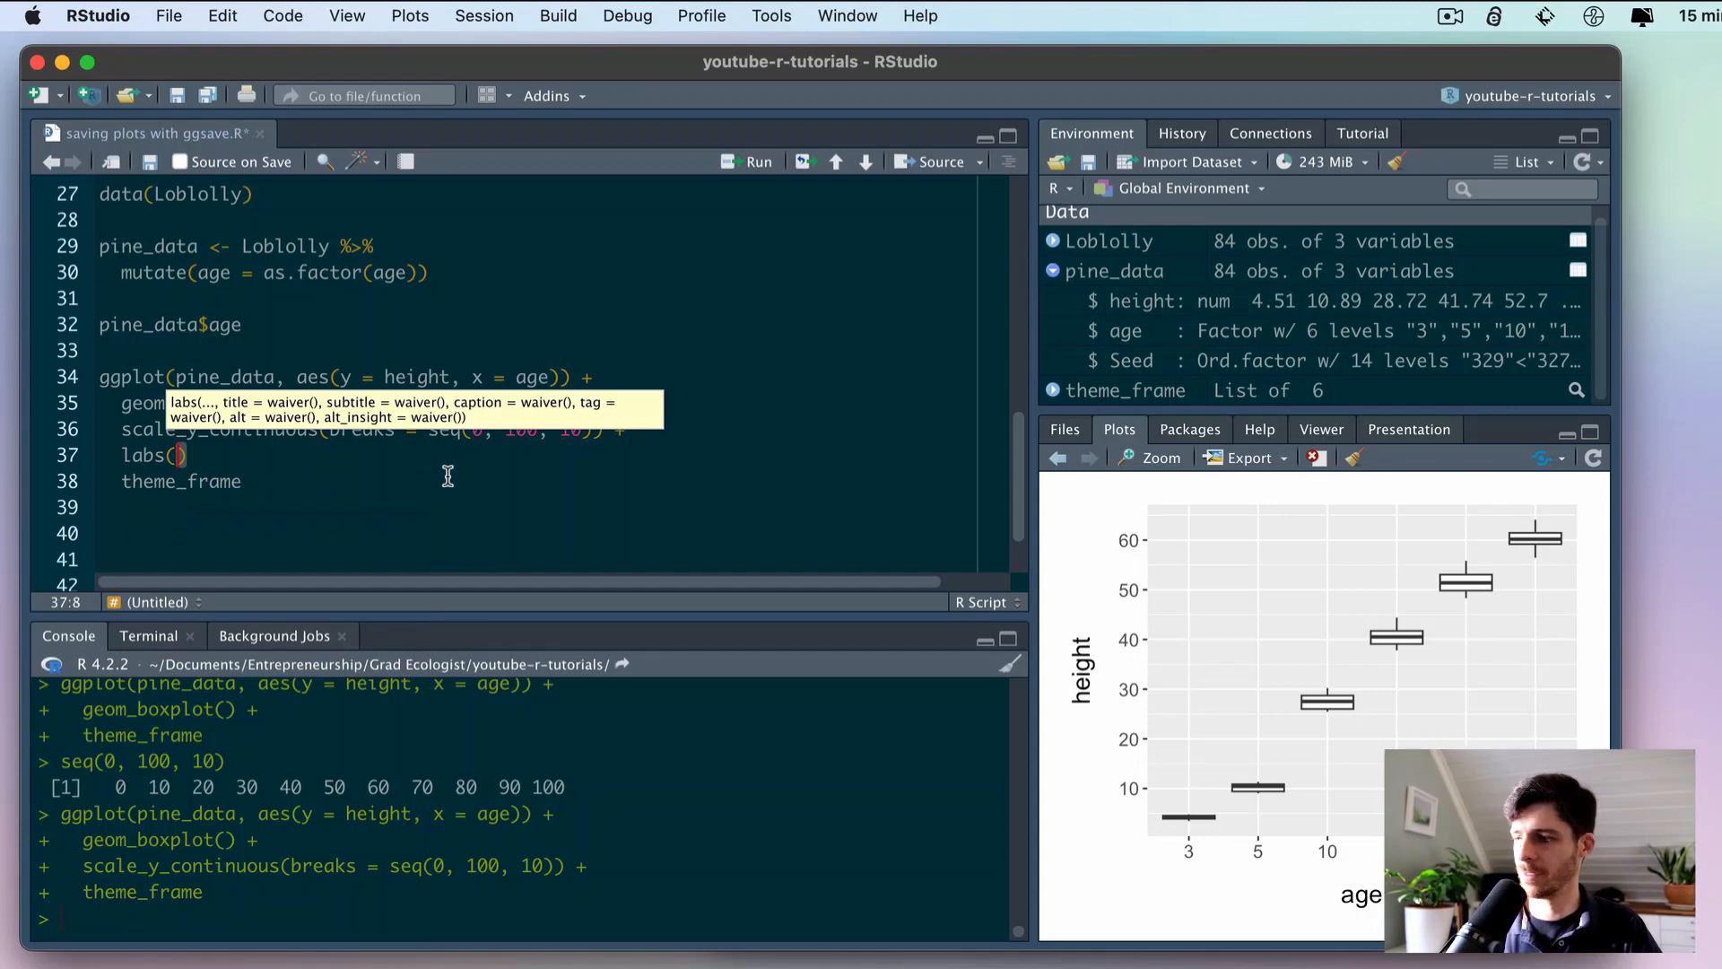
text(x = "")
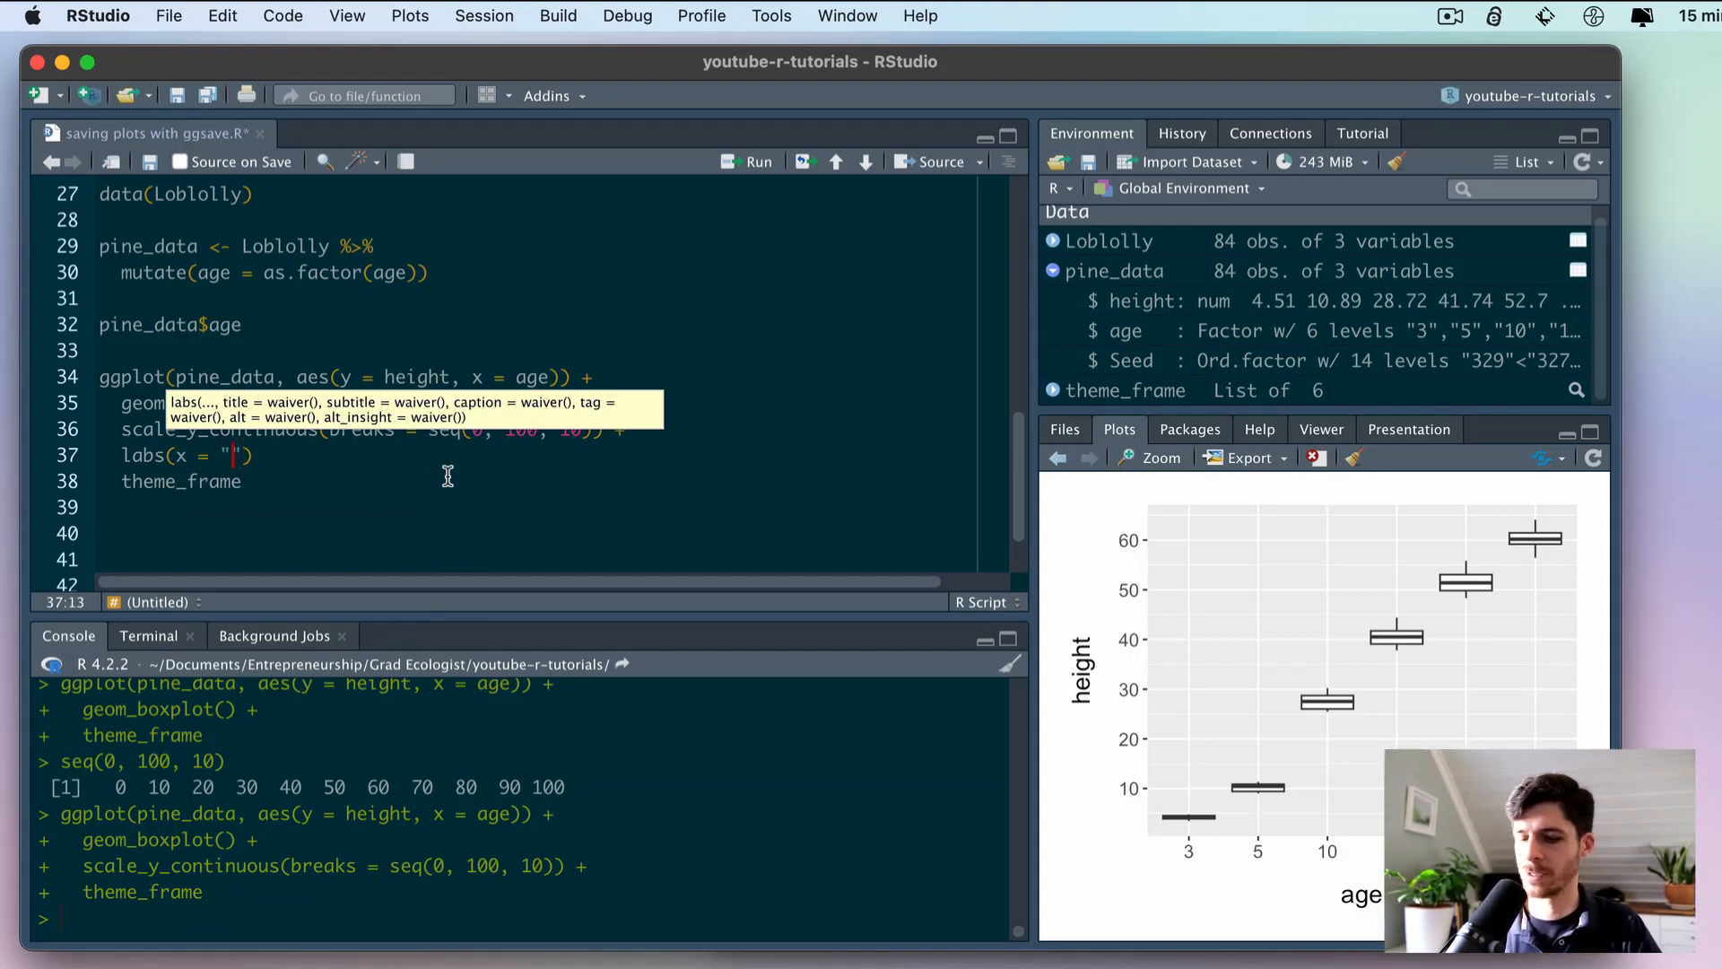
text(Tree)
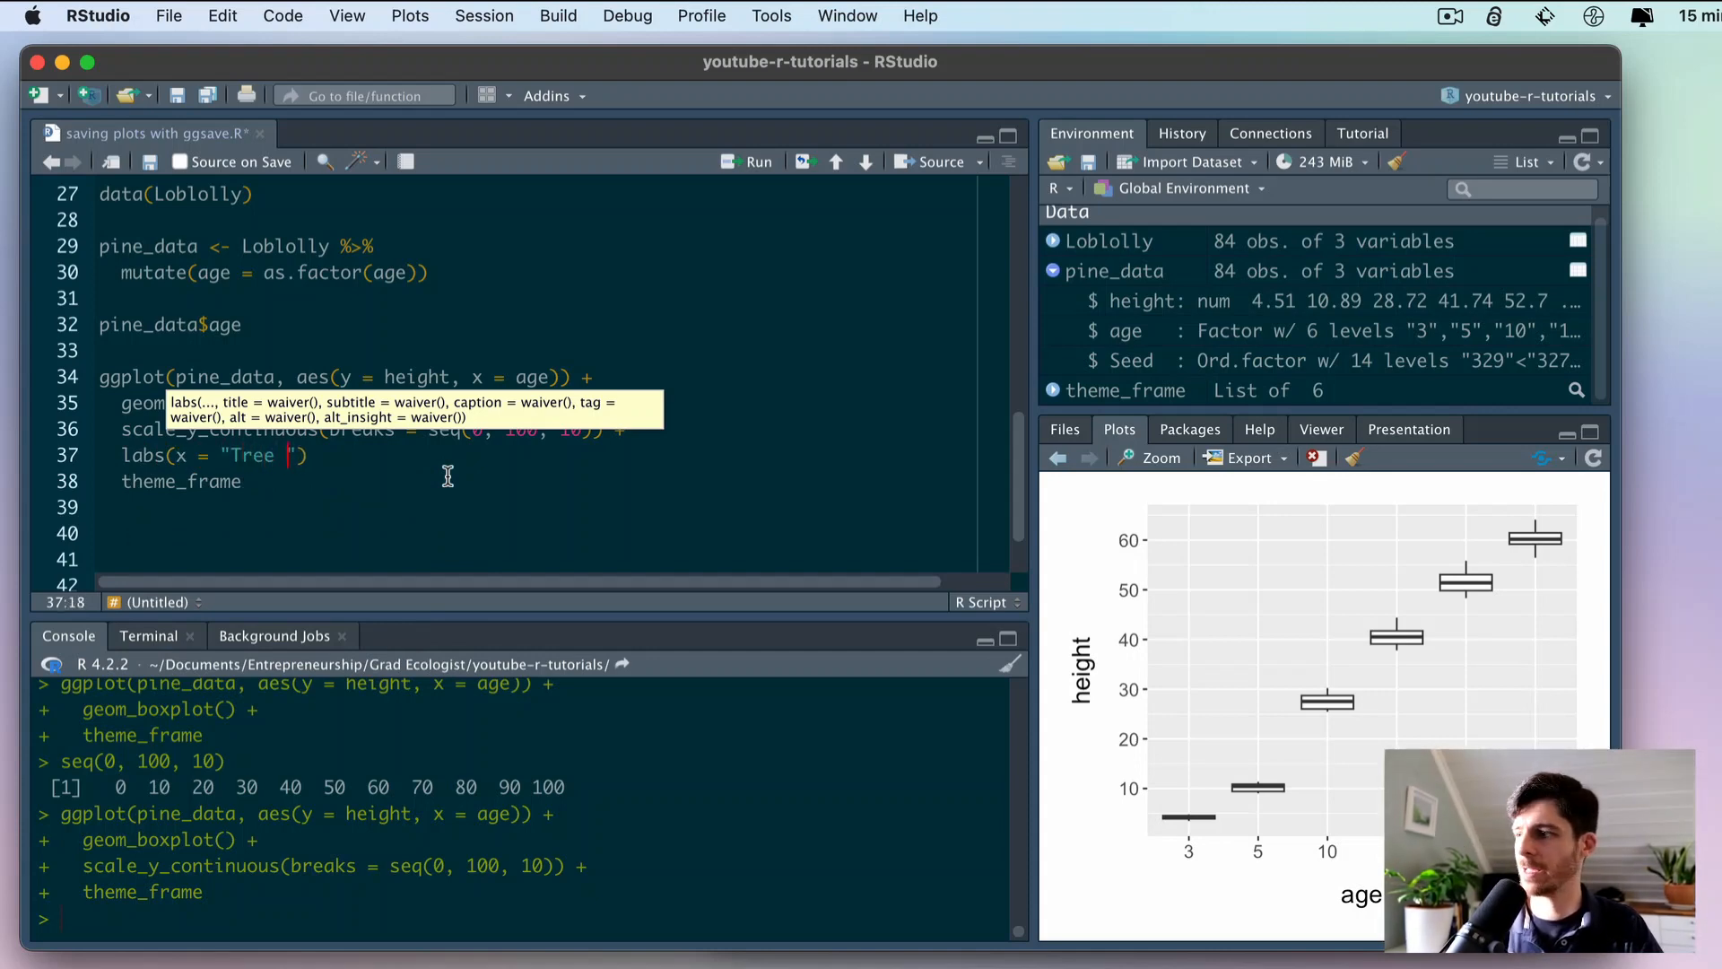
text(age)
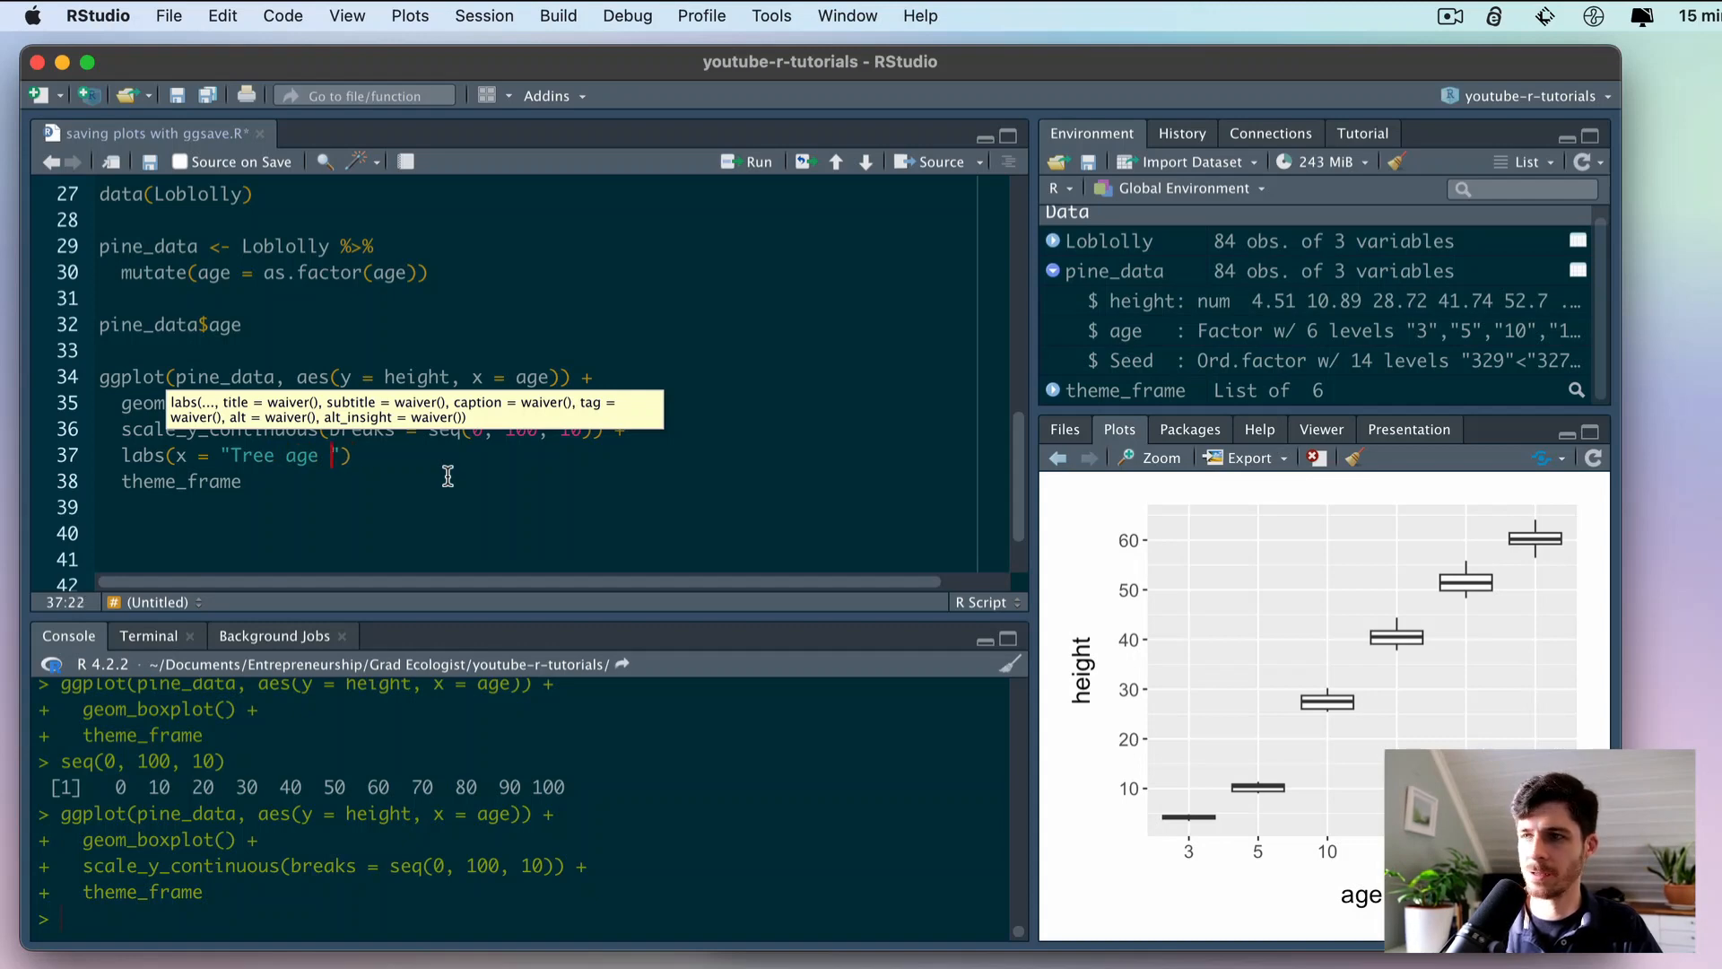
text((yr)
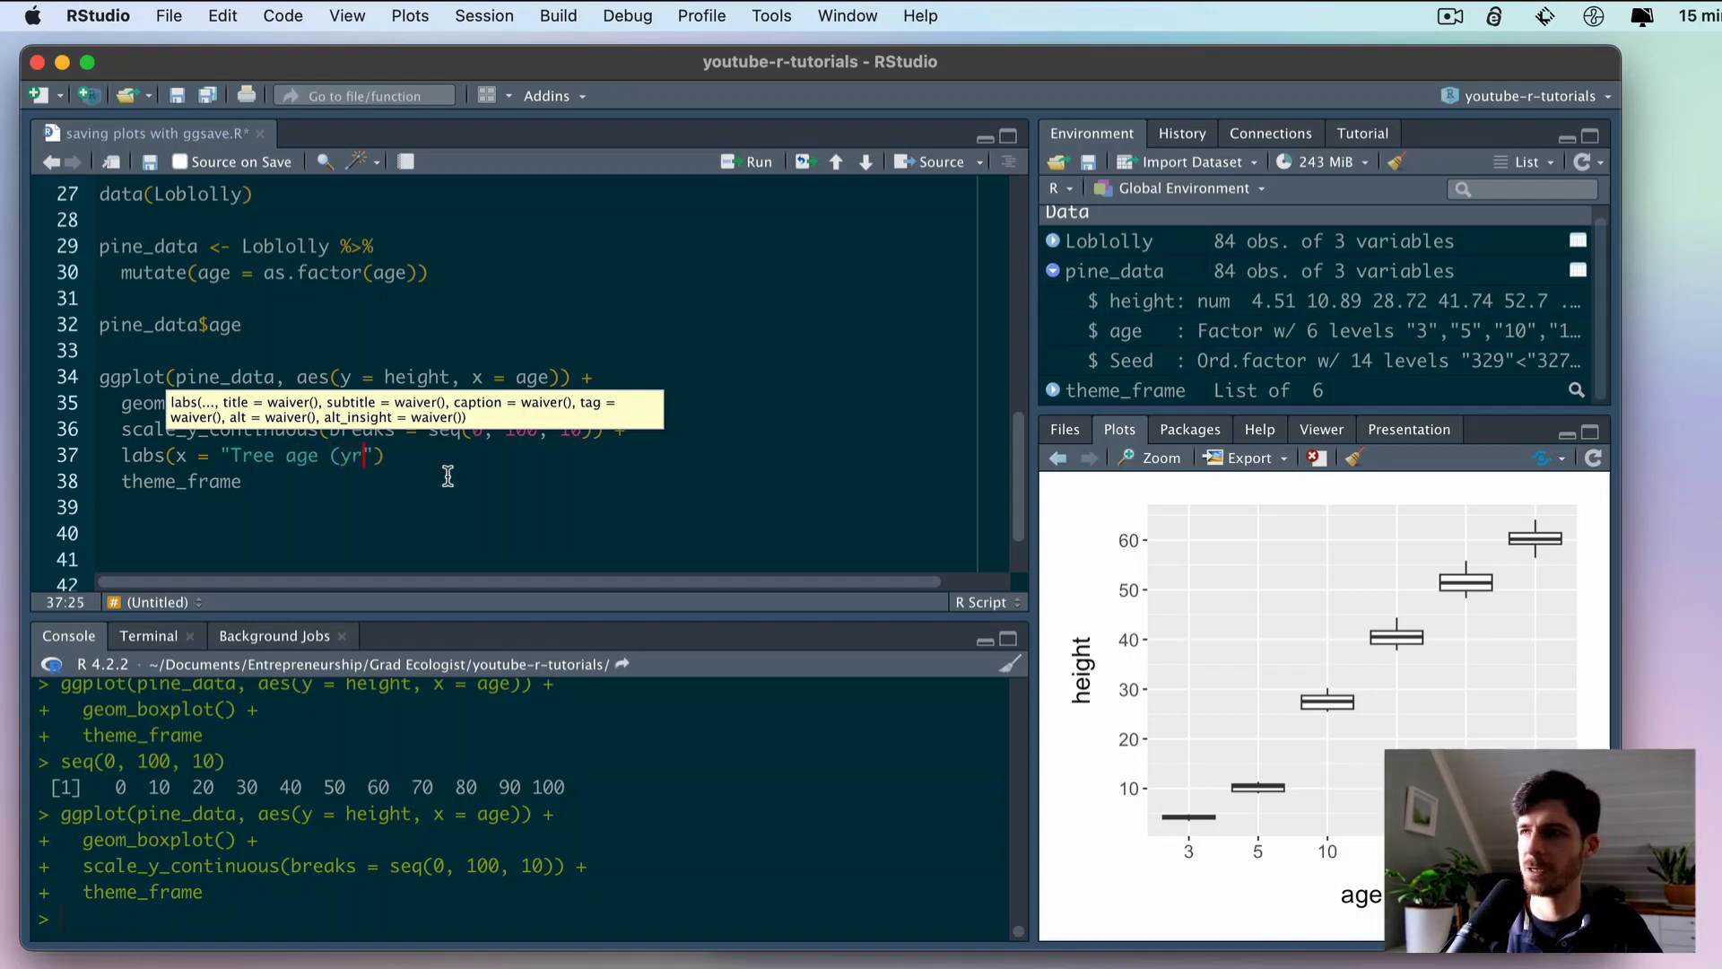
text(, y = "Height)
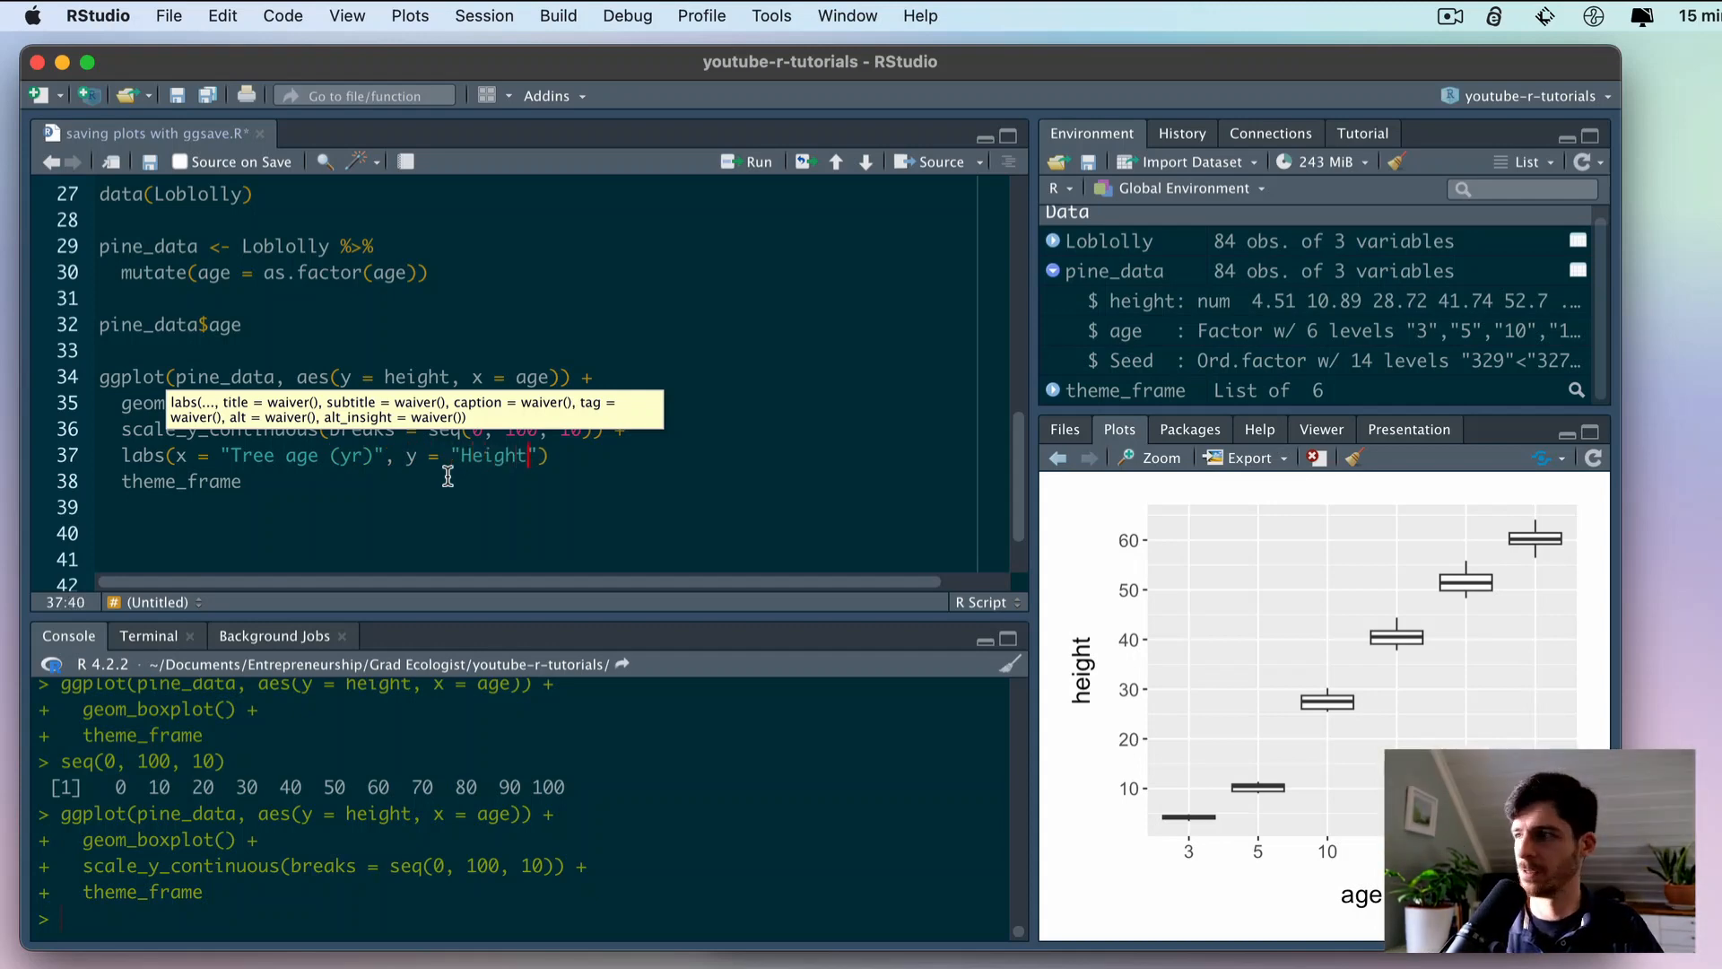
text((ft))
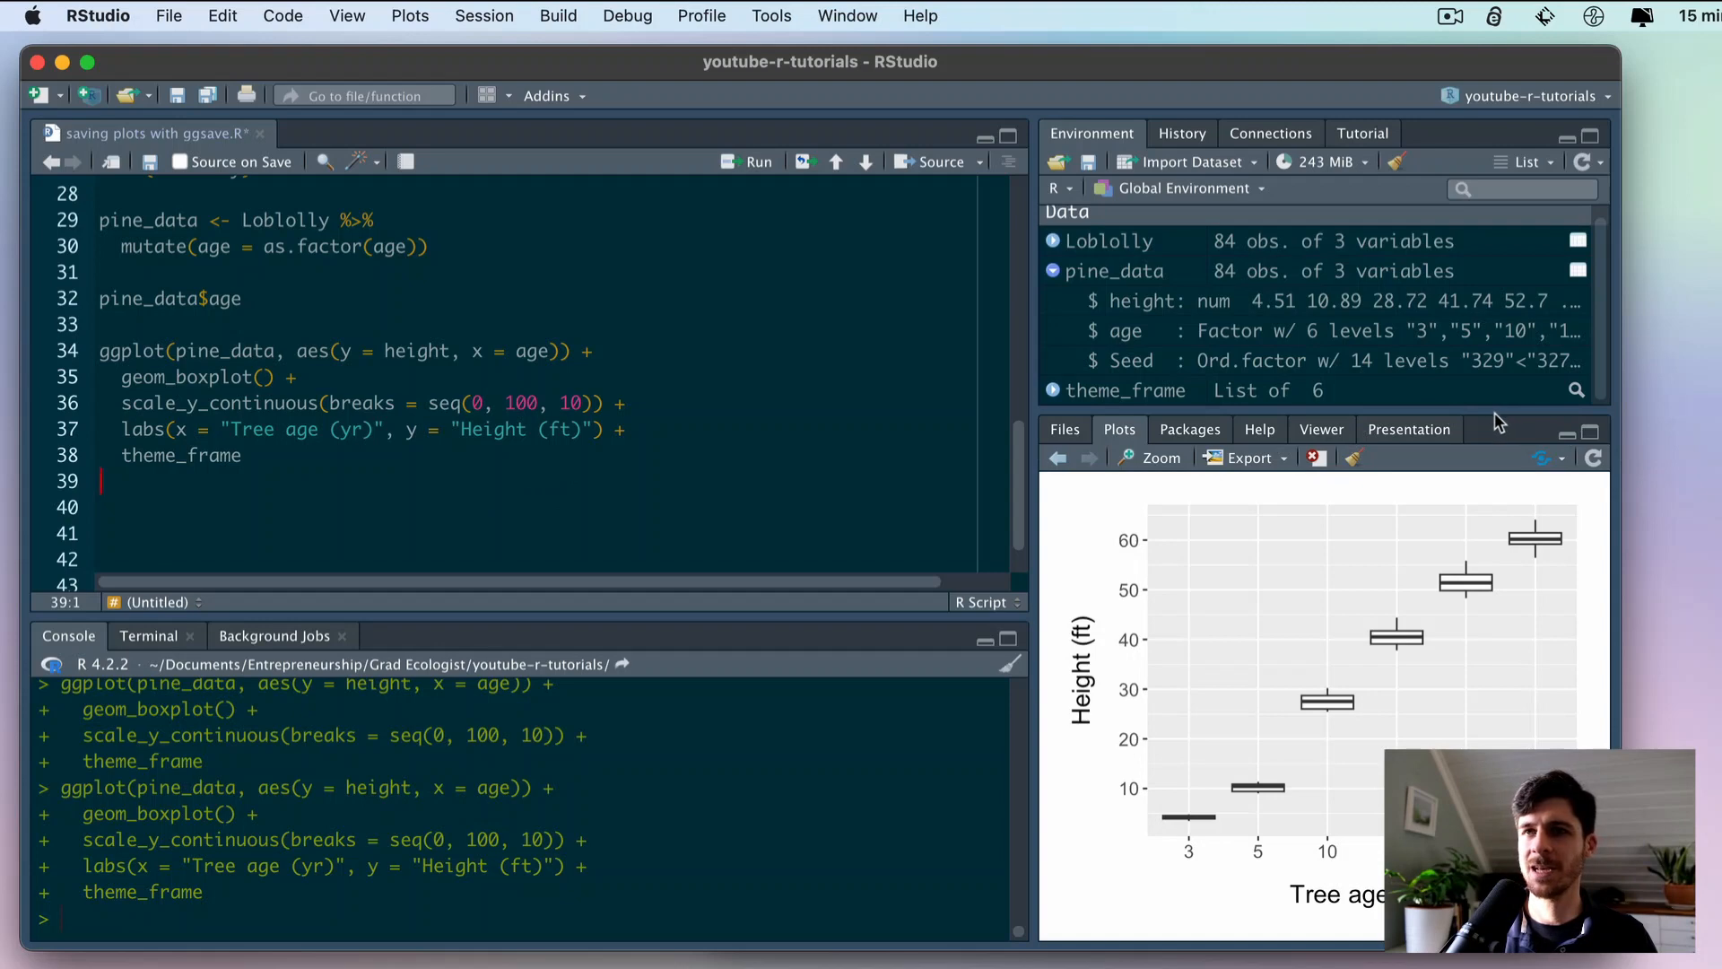
mouse_move(1215, 512)
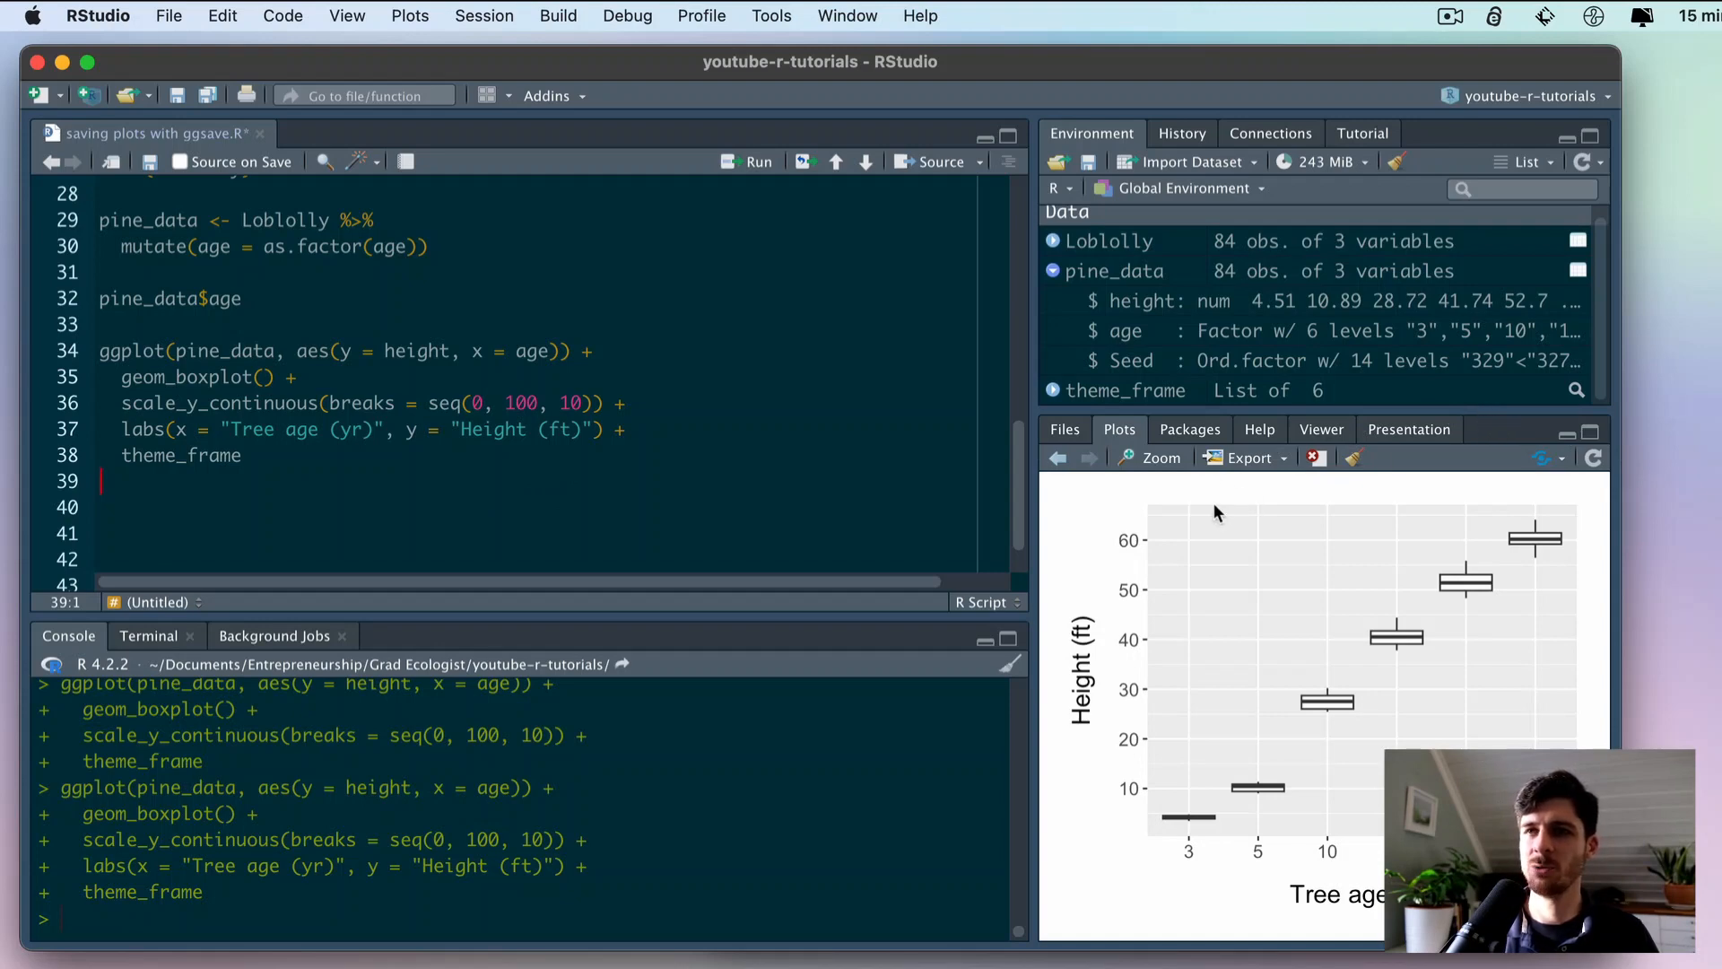
- Narrow the Plots pane, then return to the end of the theme_frame line
click(1246, 459)
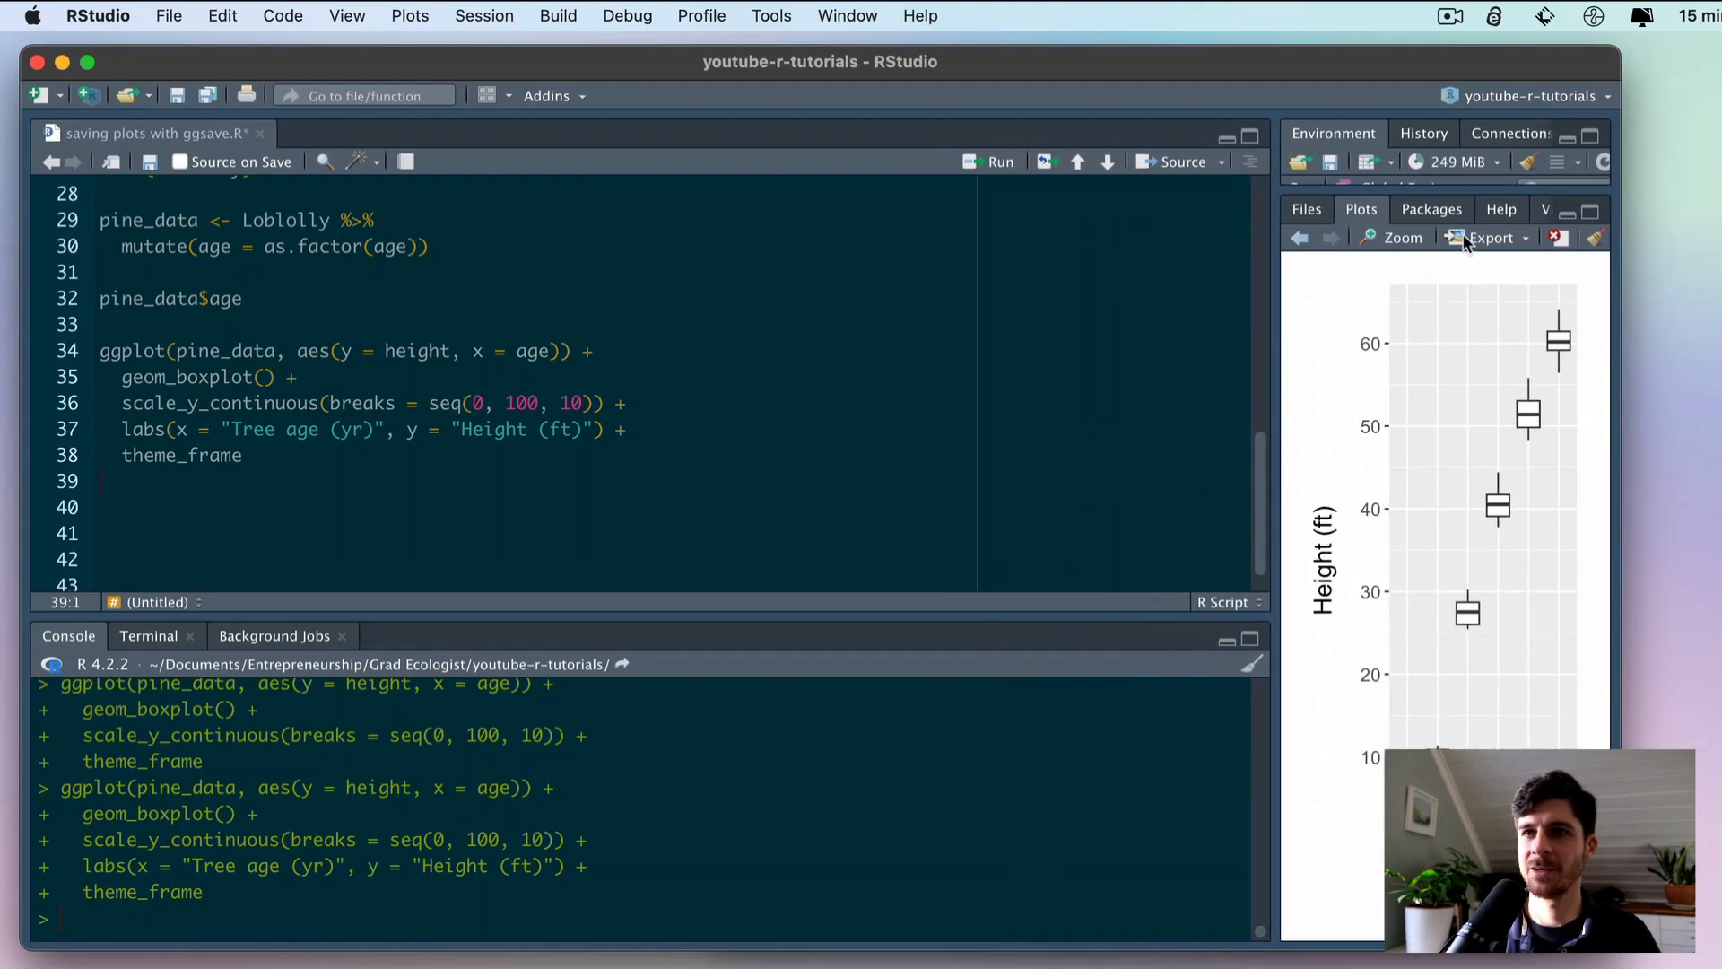
click(1485, 238)
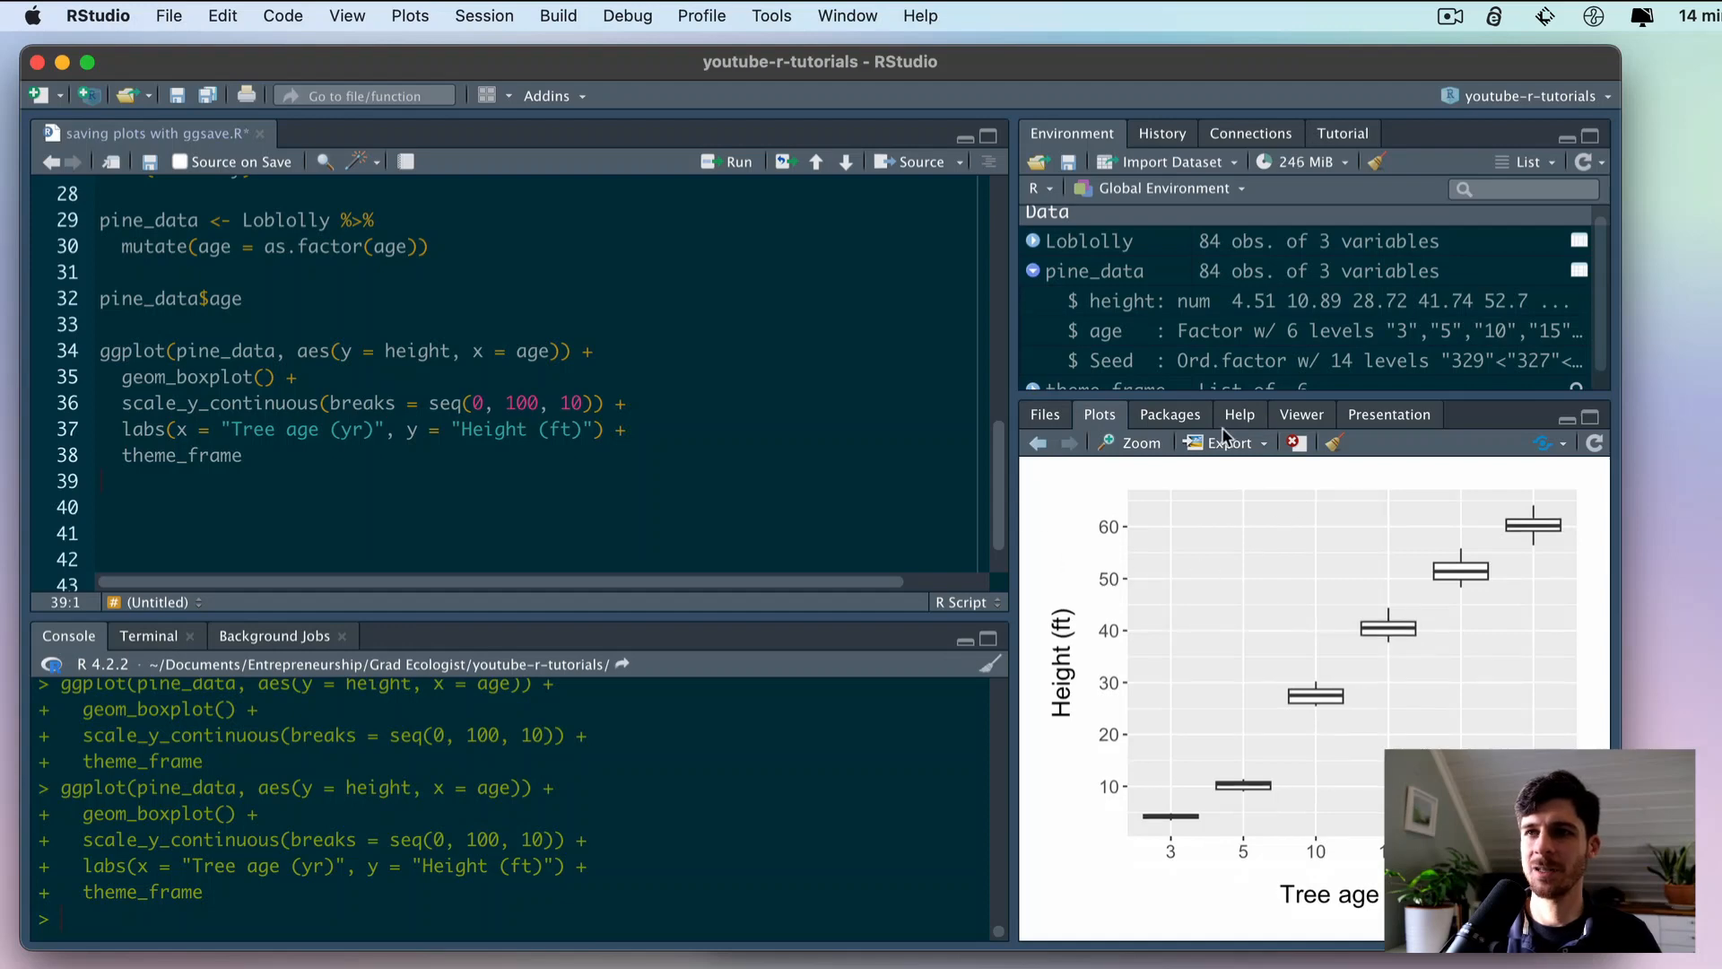
mouse_move(987, 462)
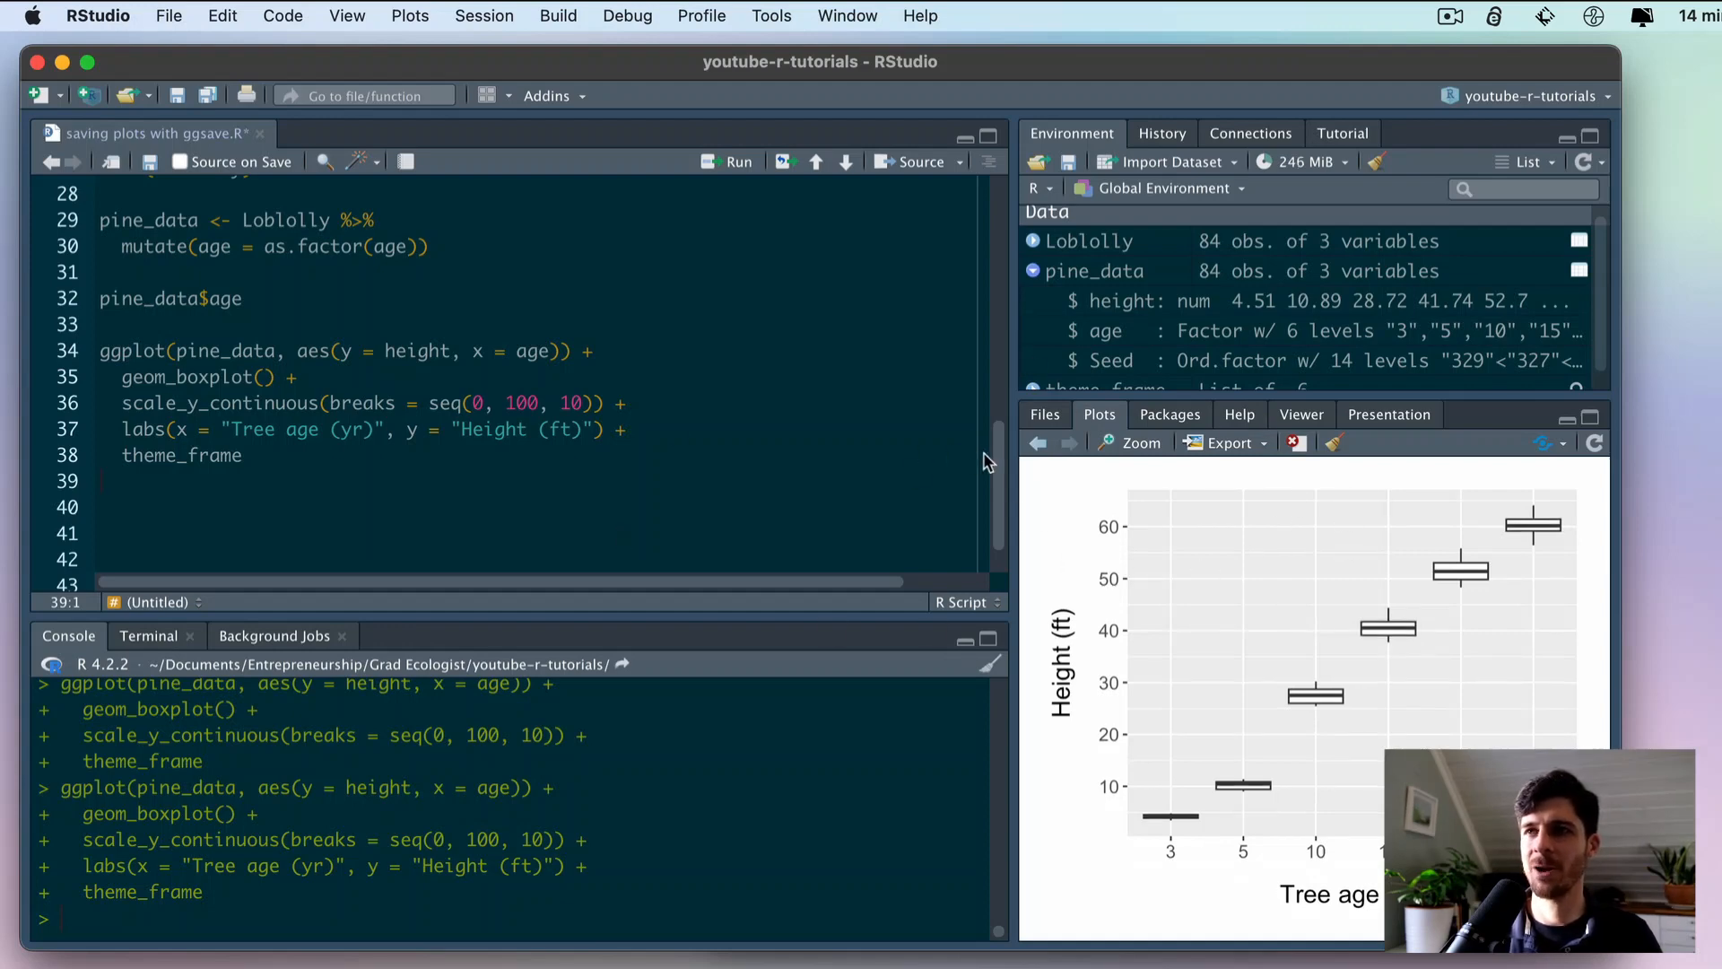
mouse_move(640, 442)
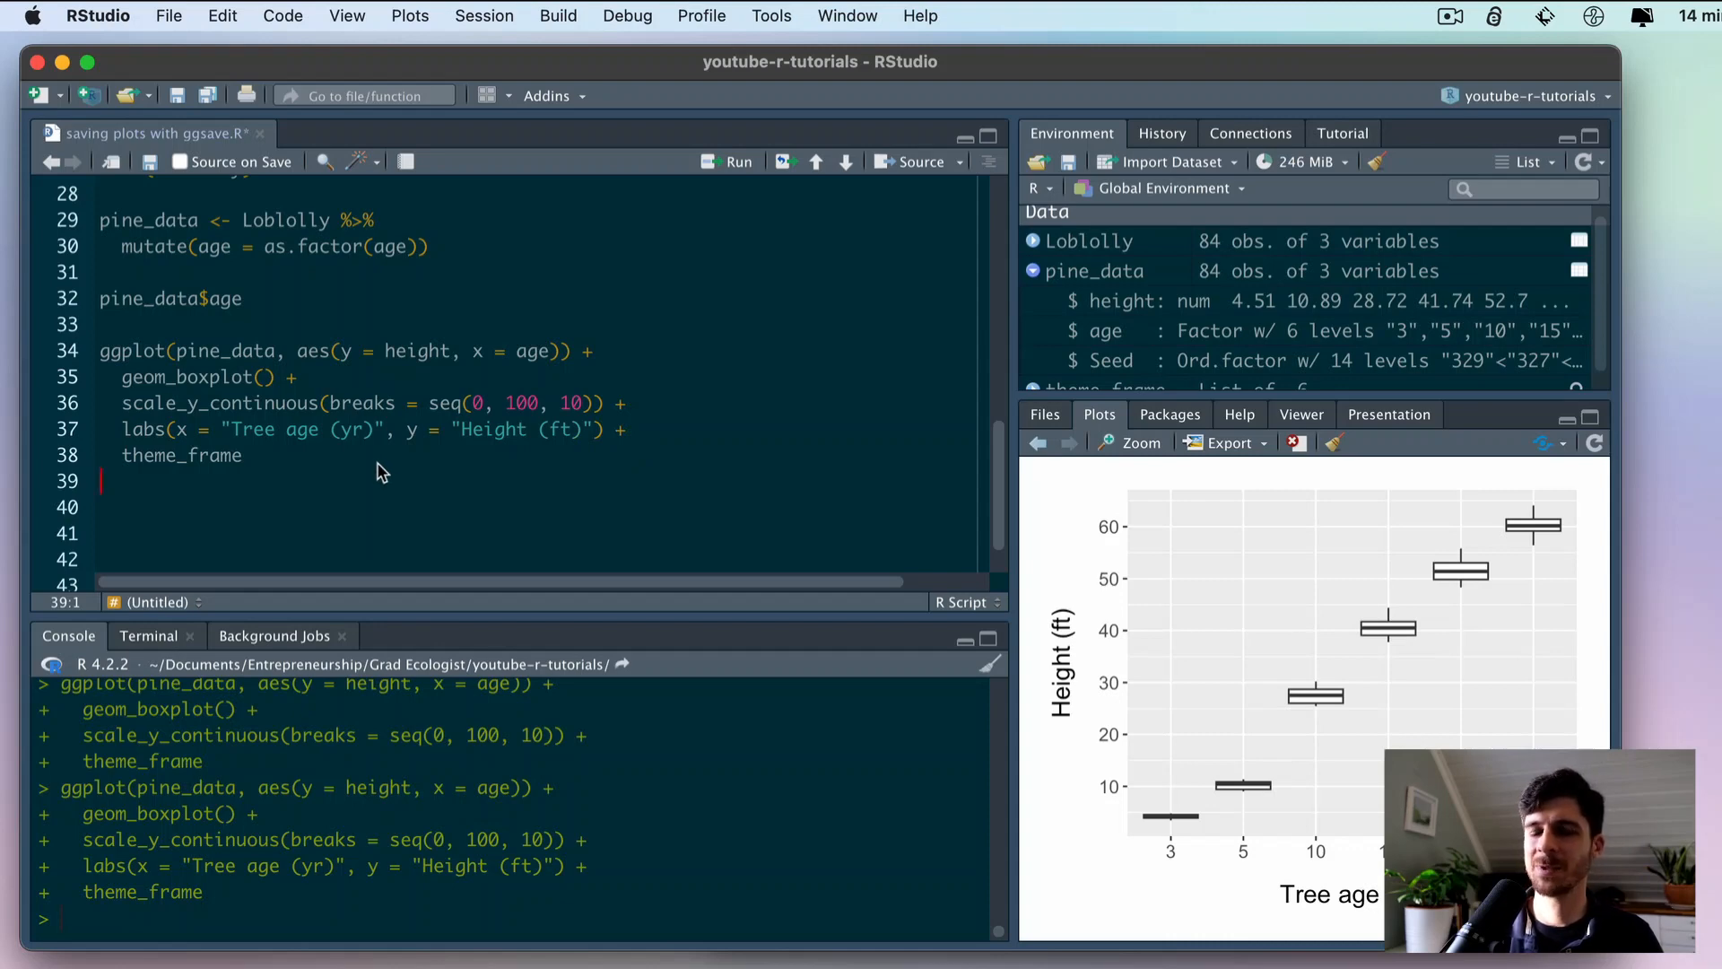
click(243, 454)
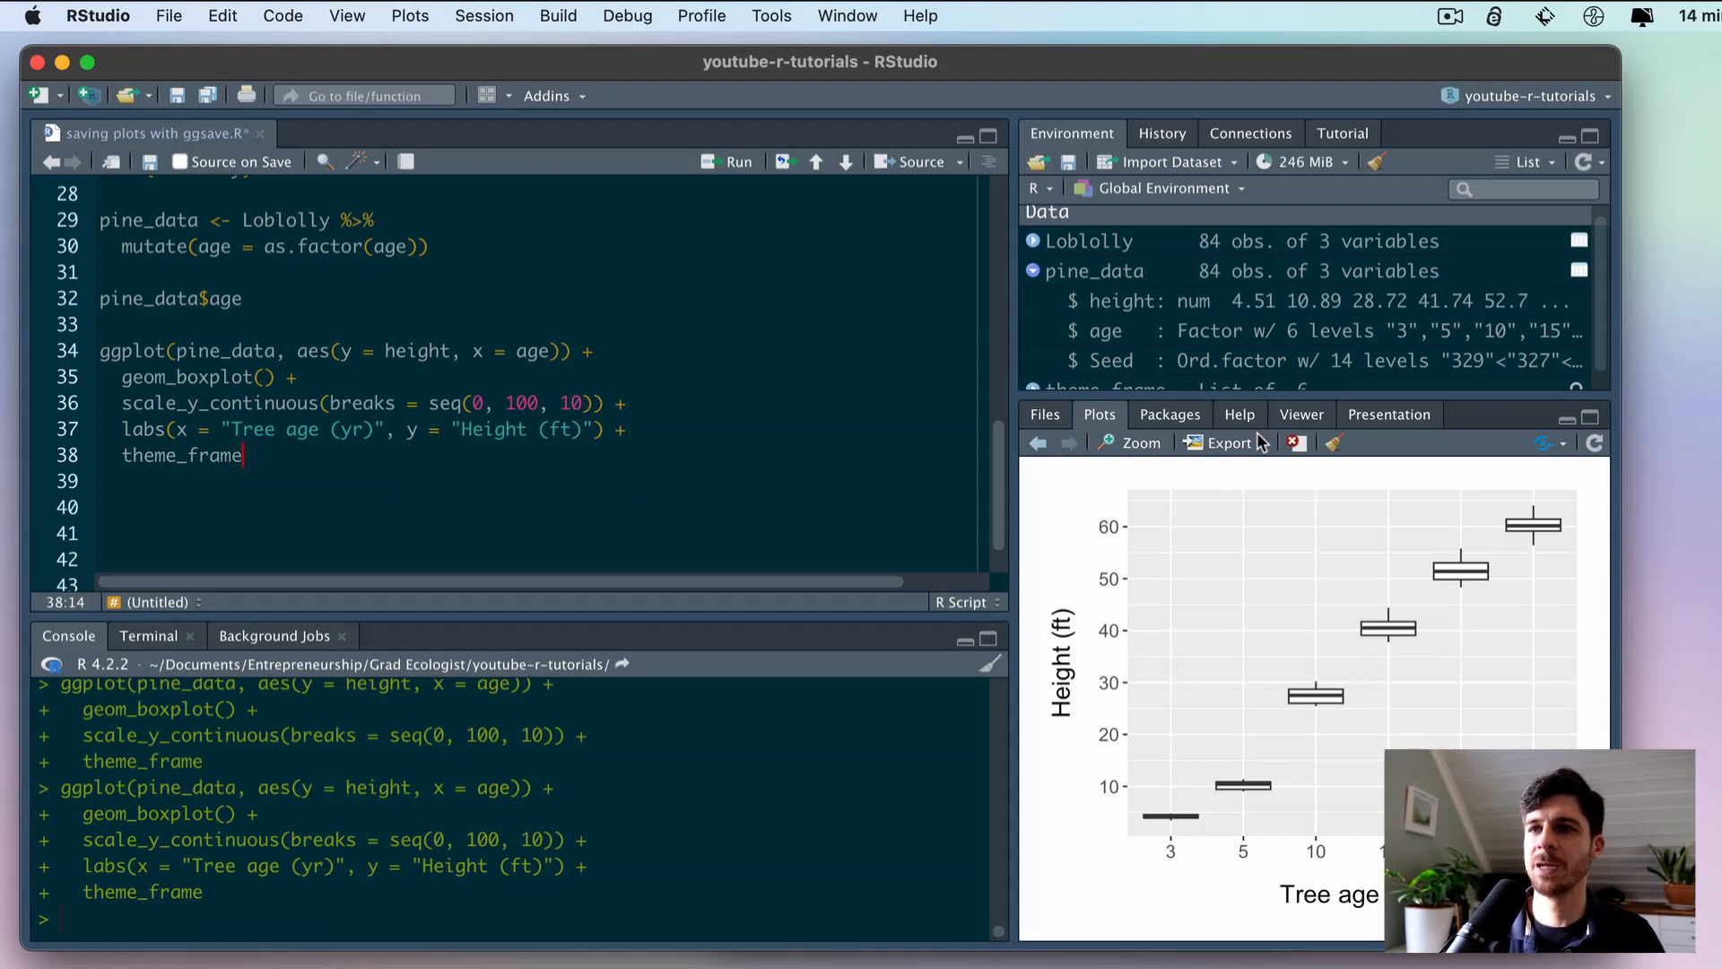
click(1228, 443)
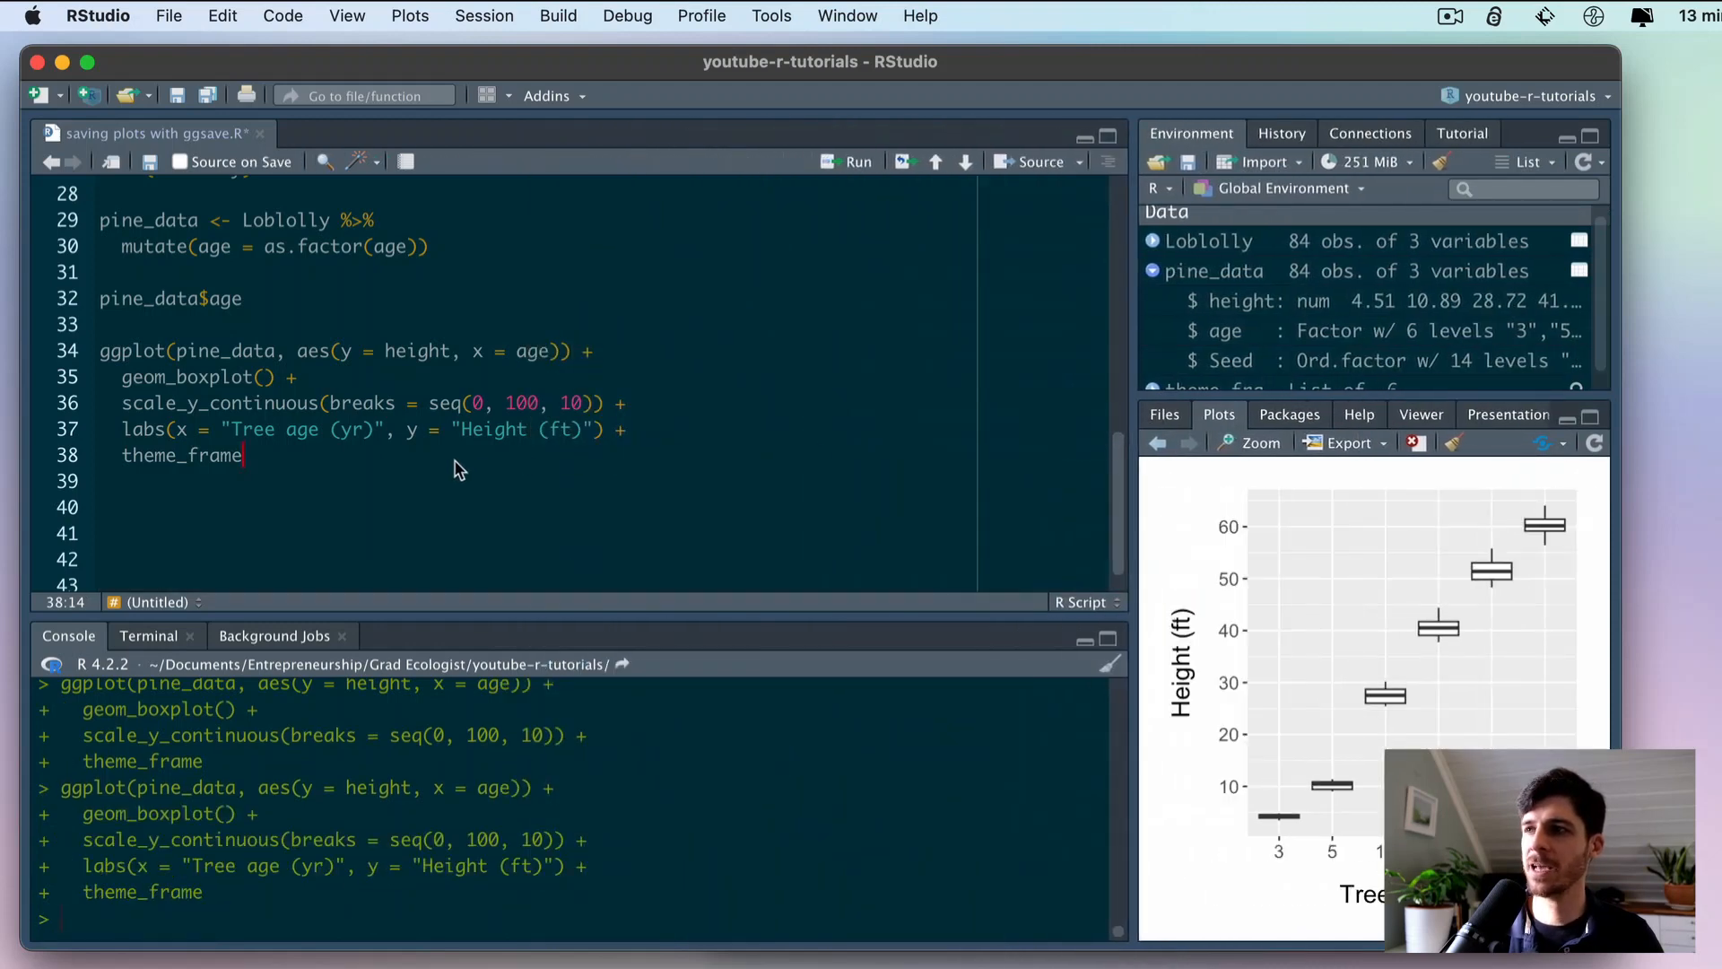
- Add ggsave("my_pine_plot_4x6_in.pdf", width = 4, height = 6) on line 40
text(gg)
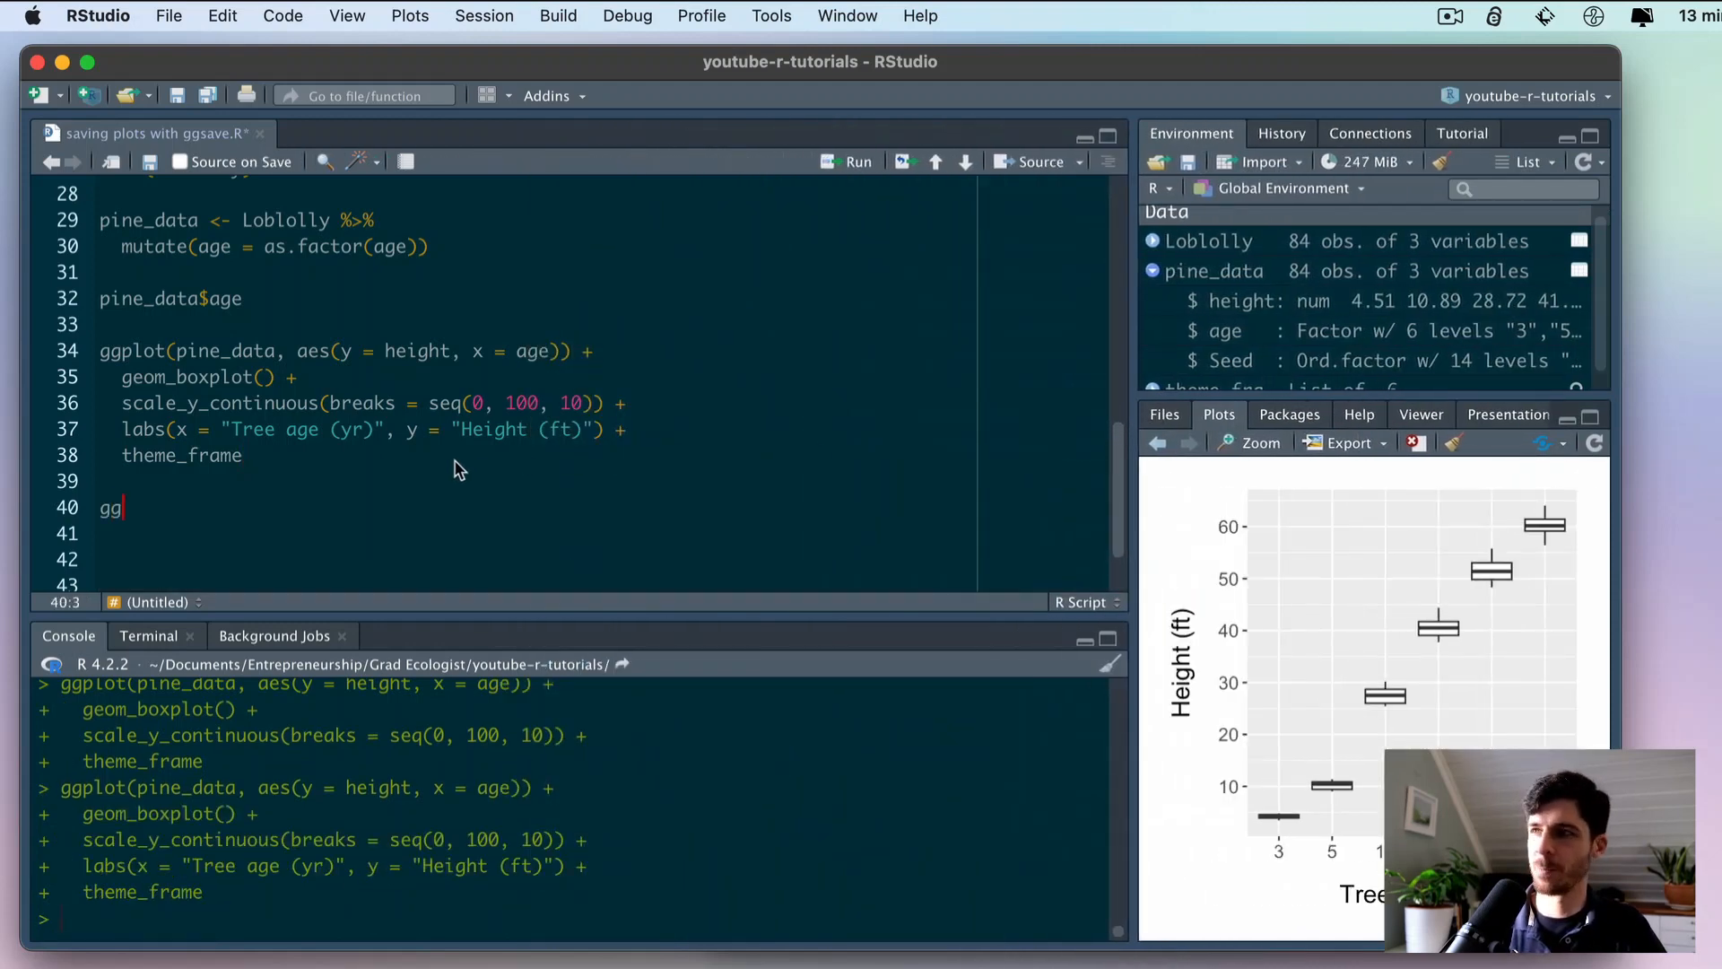
text(save()
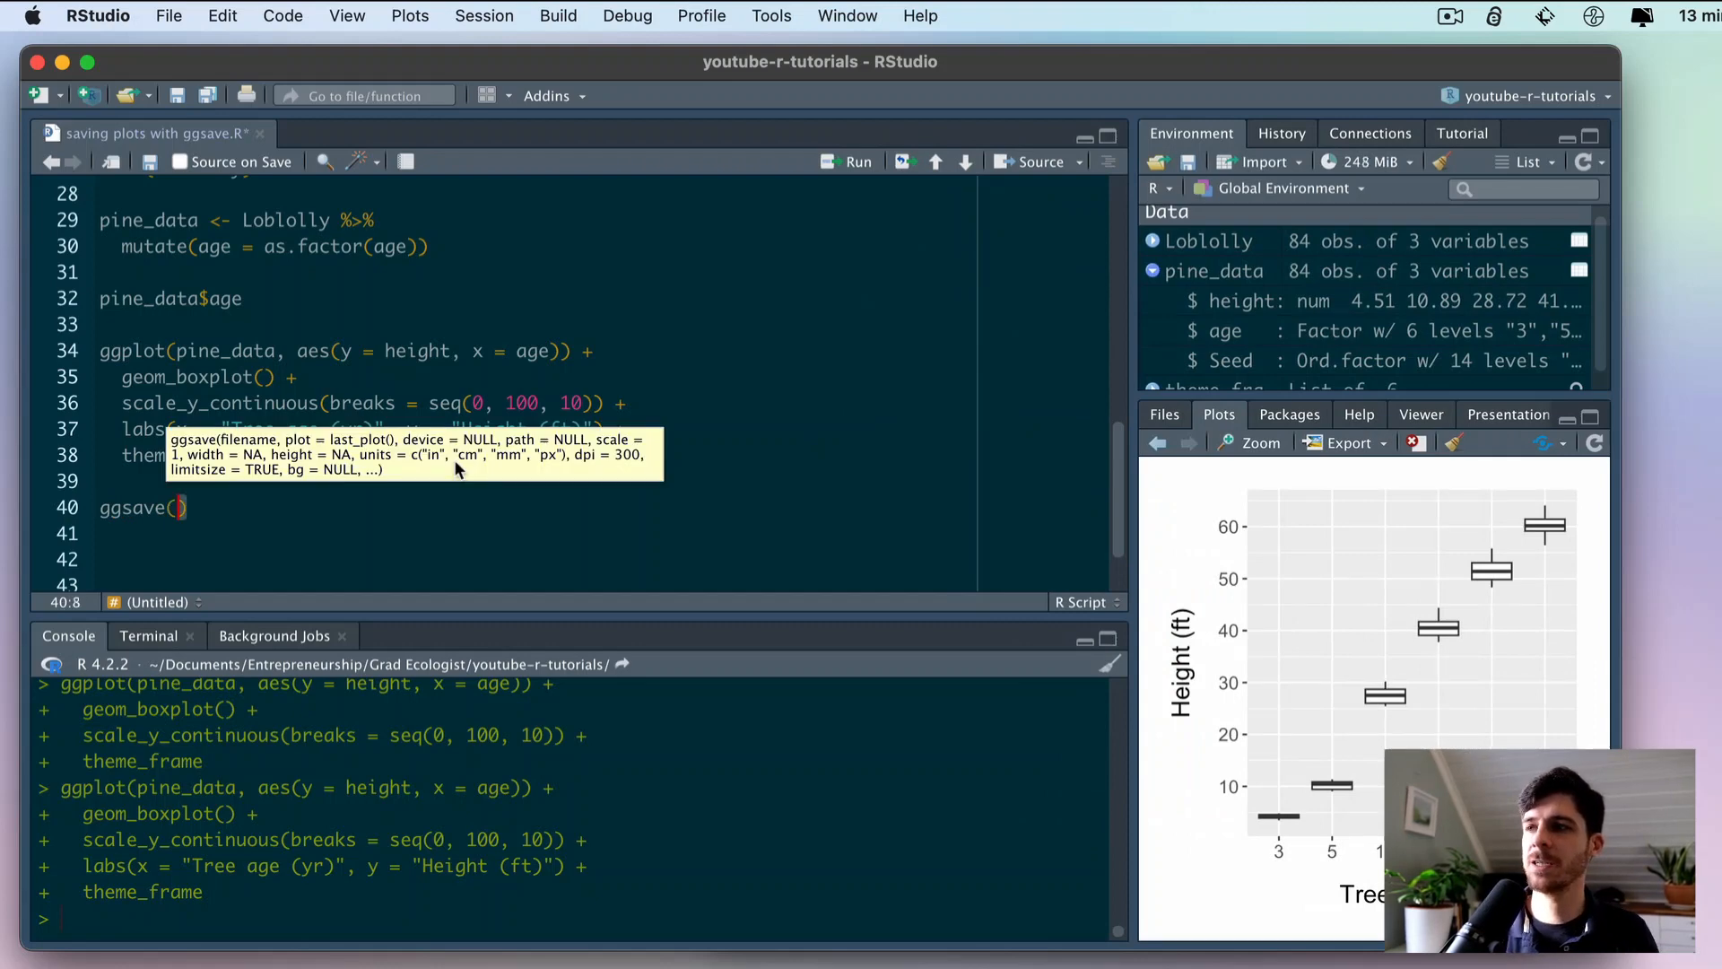
mouse_move(1280, 560)
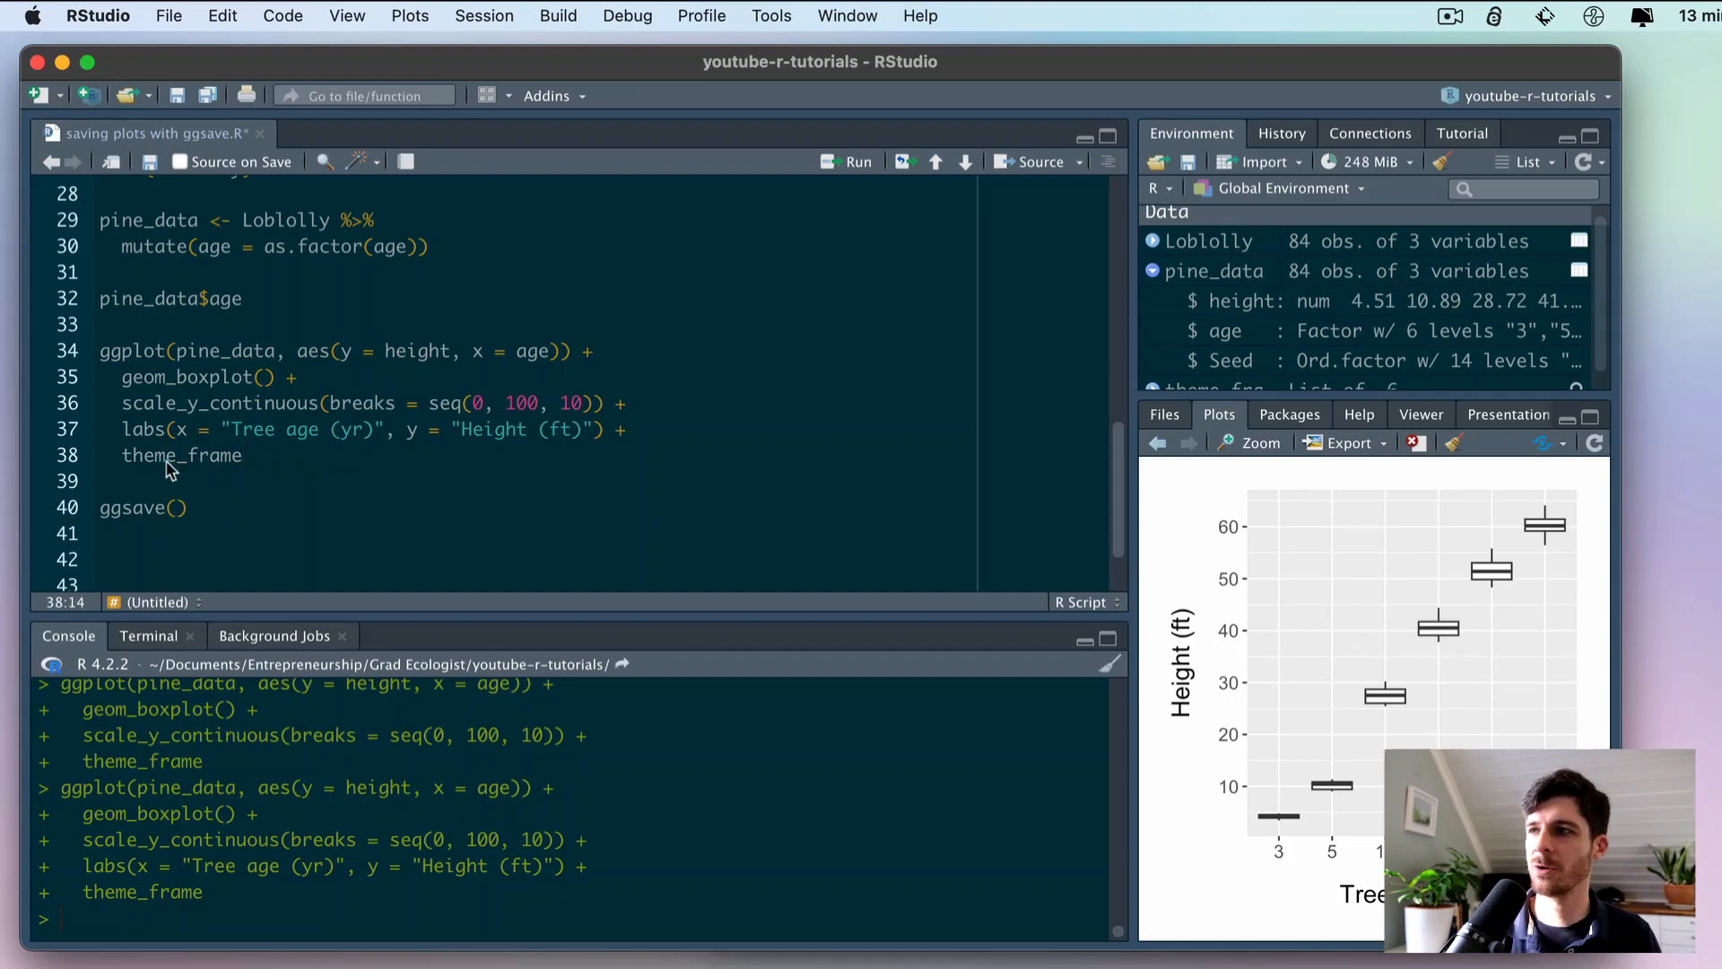
click(176, 508)
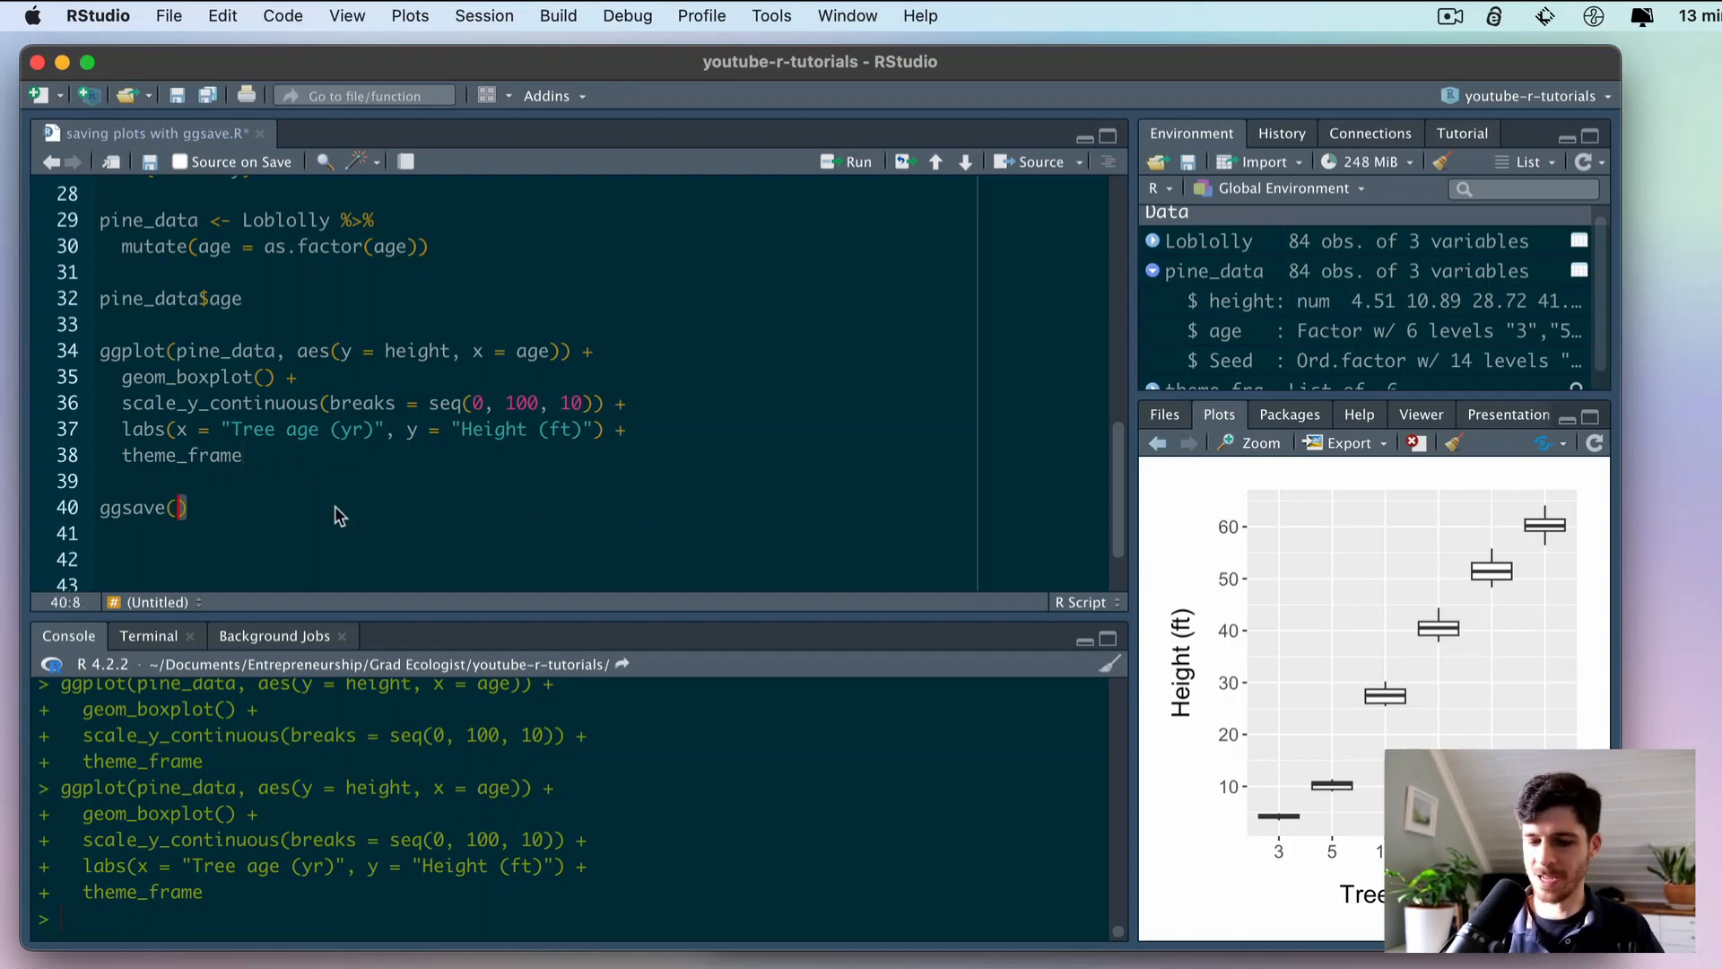
text("my_p")
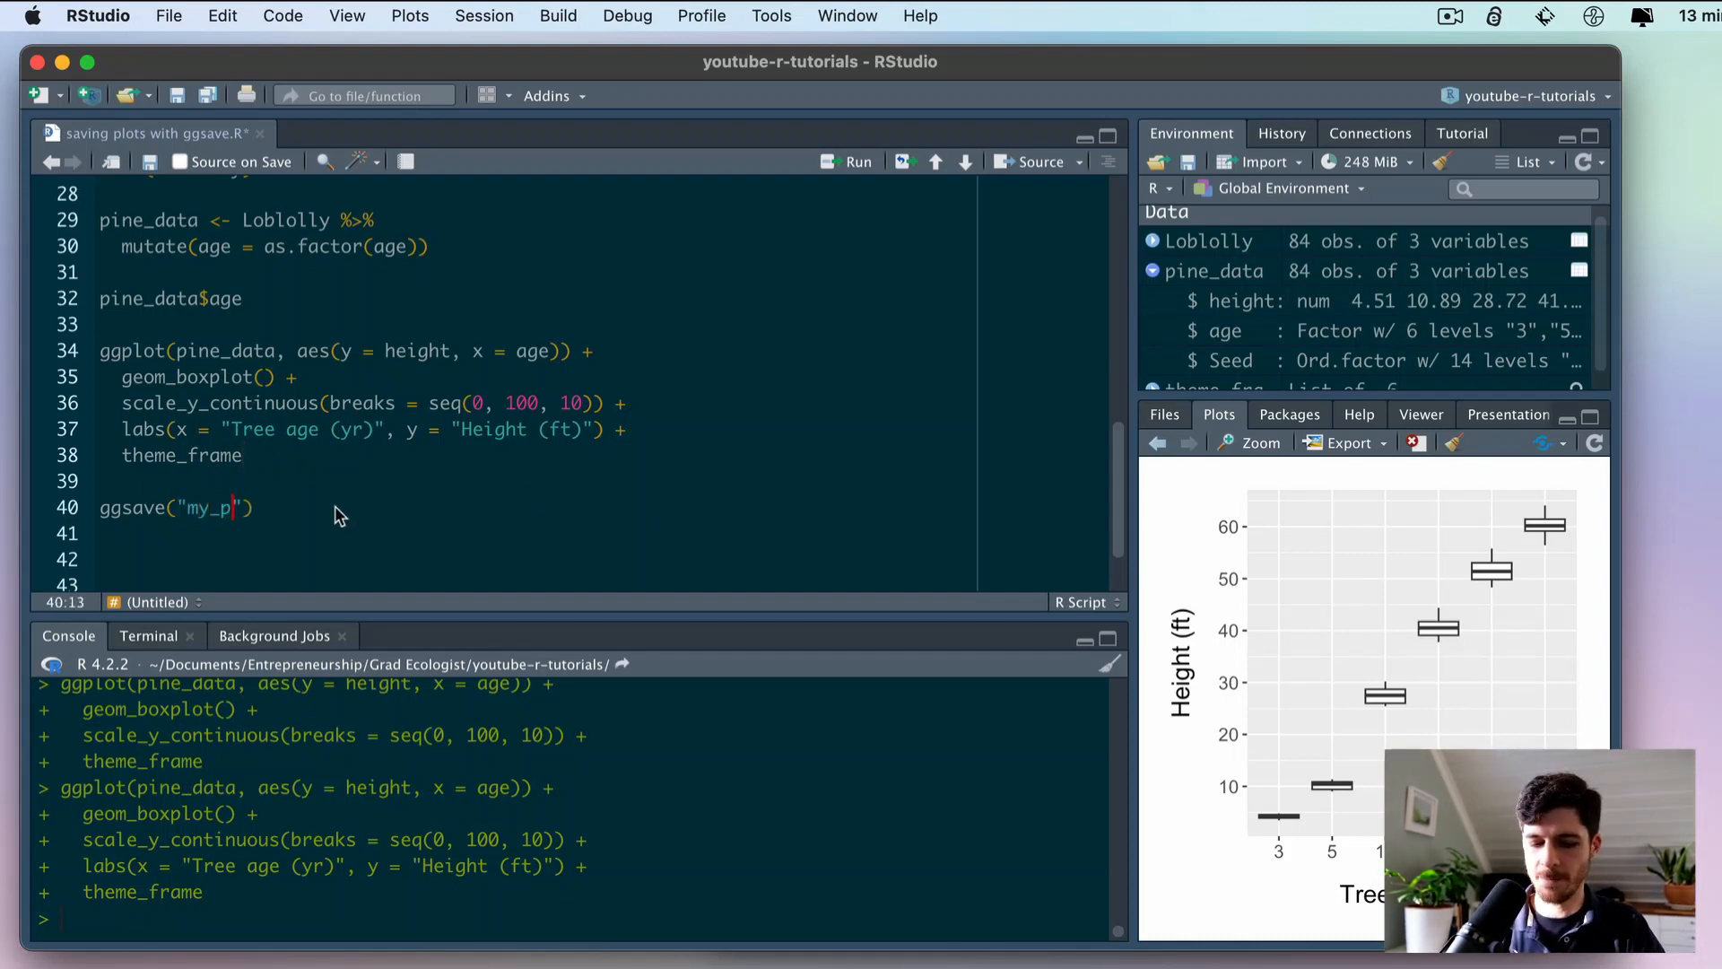
text(ine_)
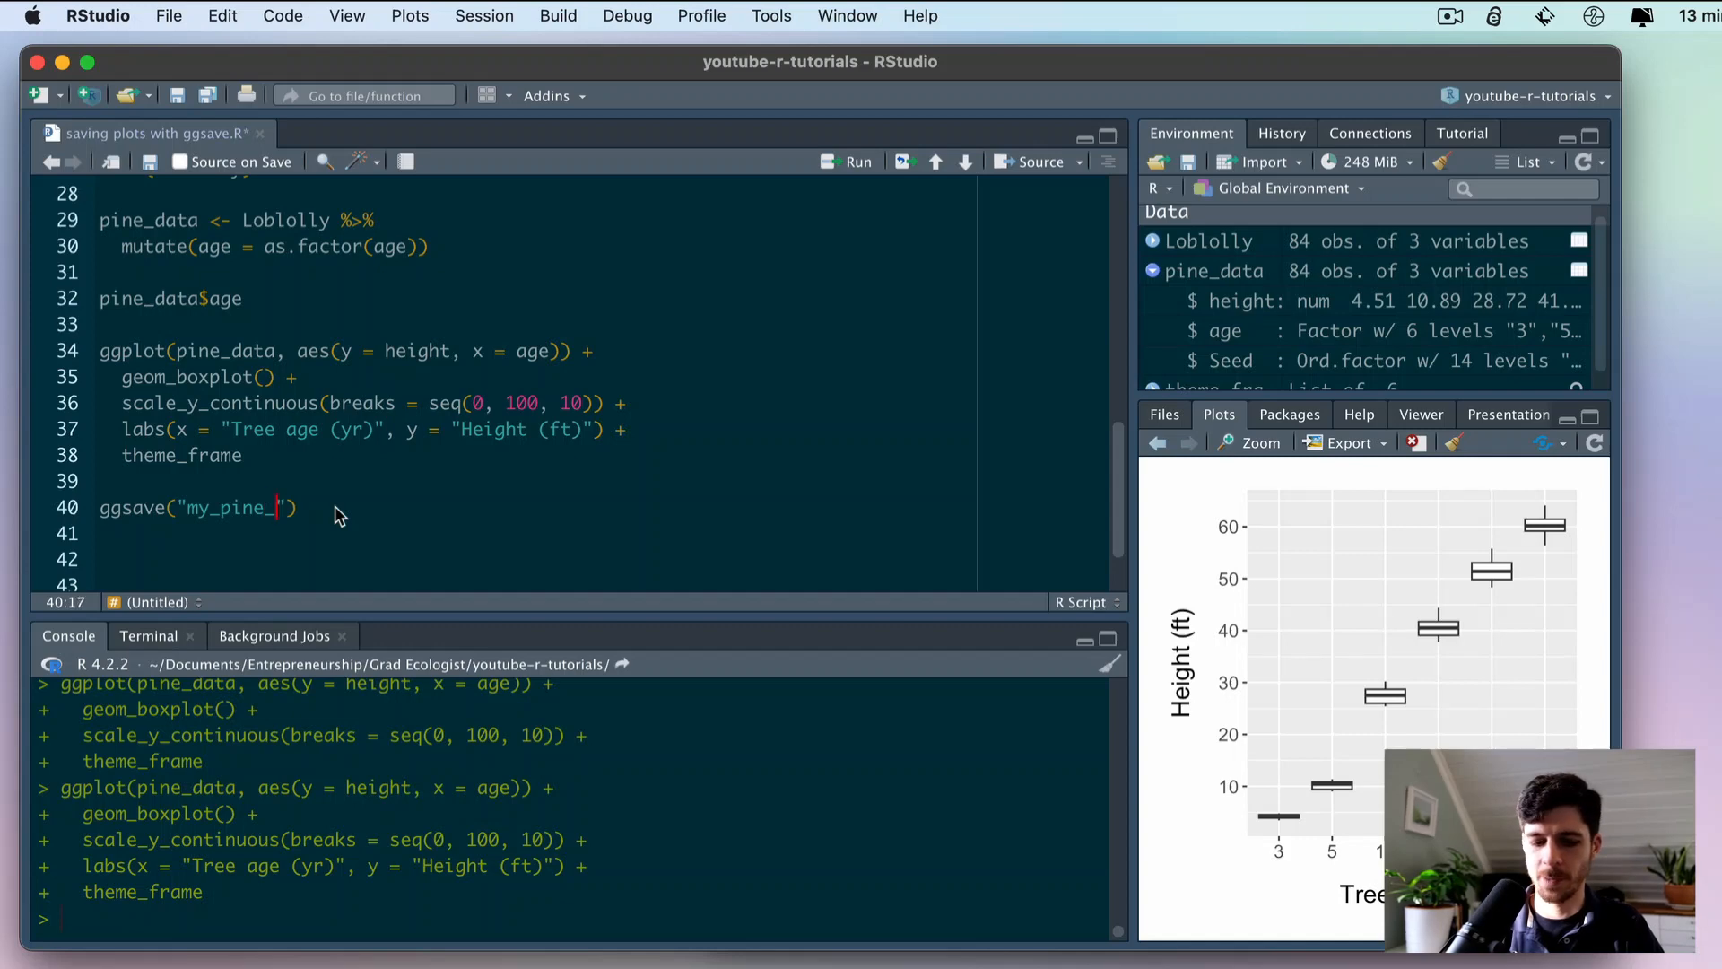
text(plot_)
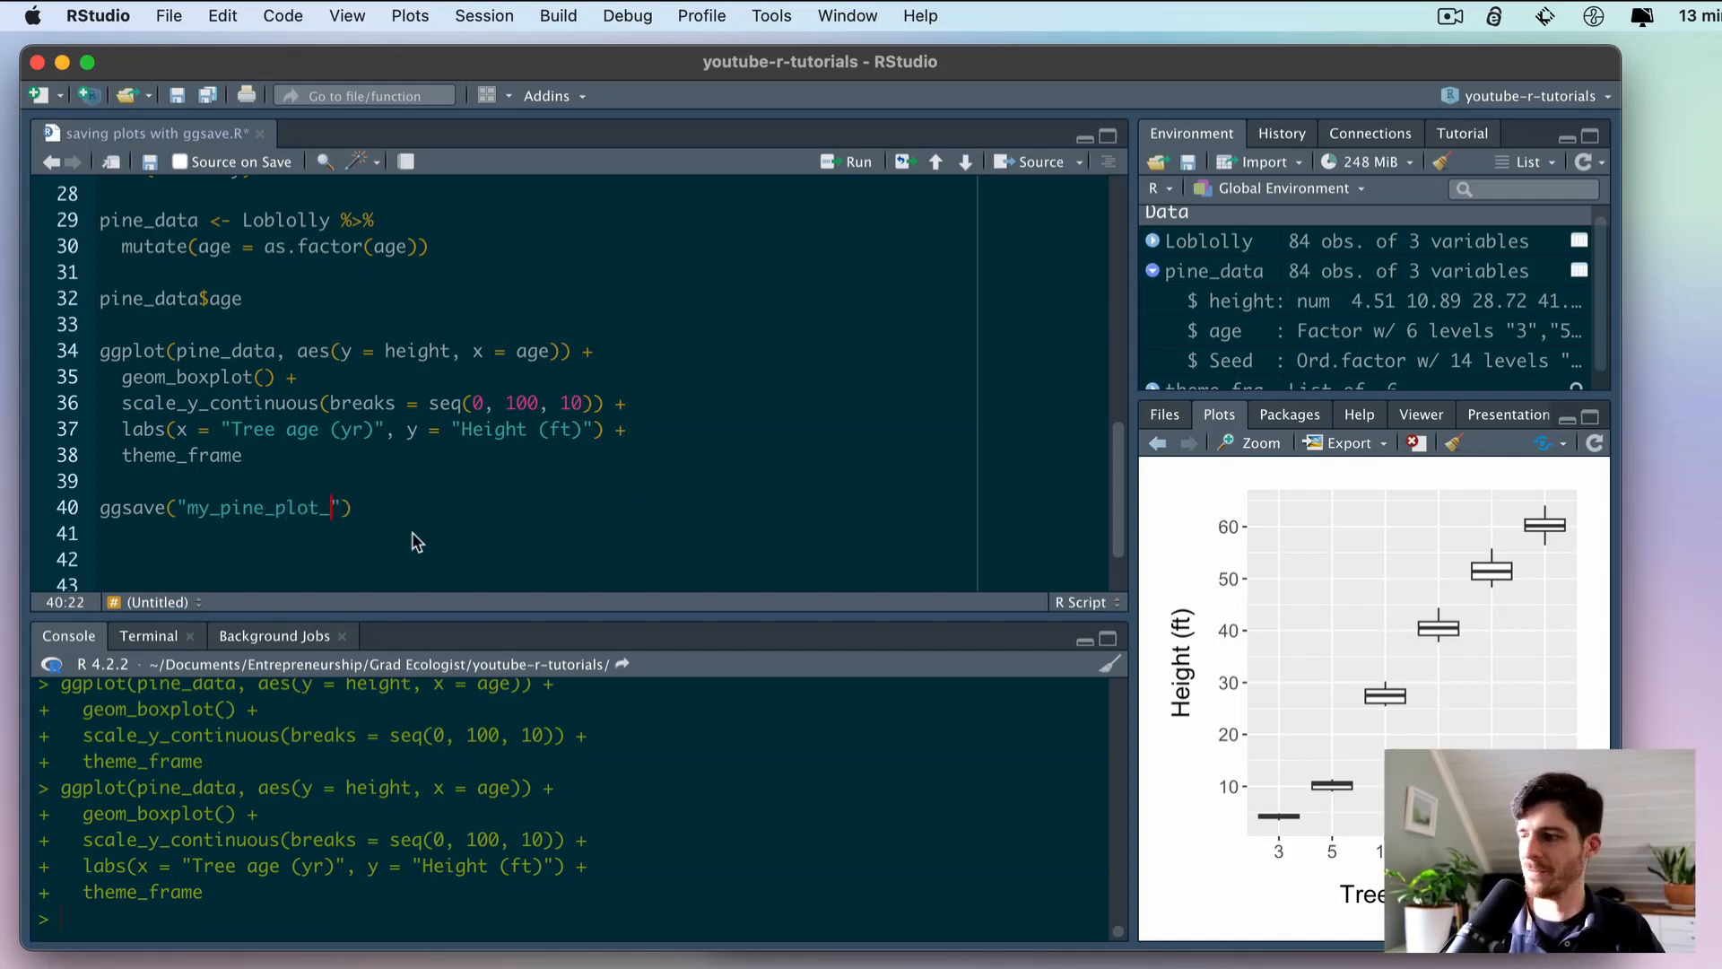
text(4x6)
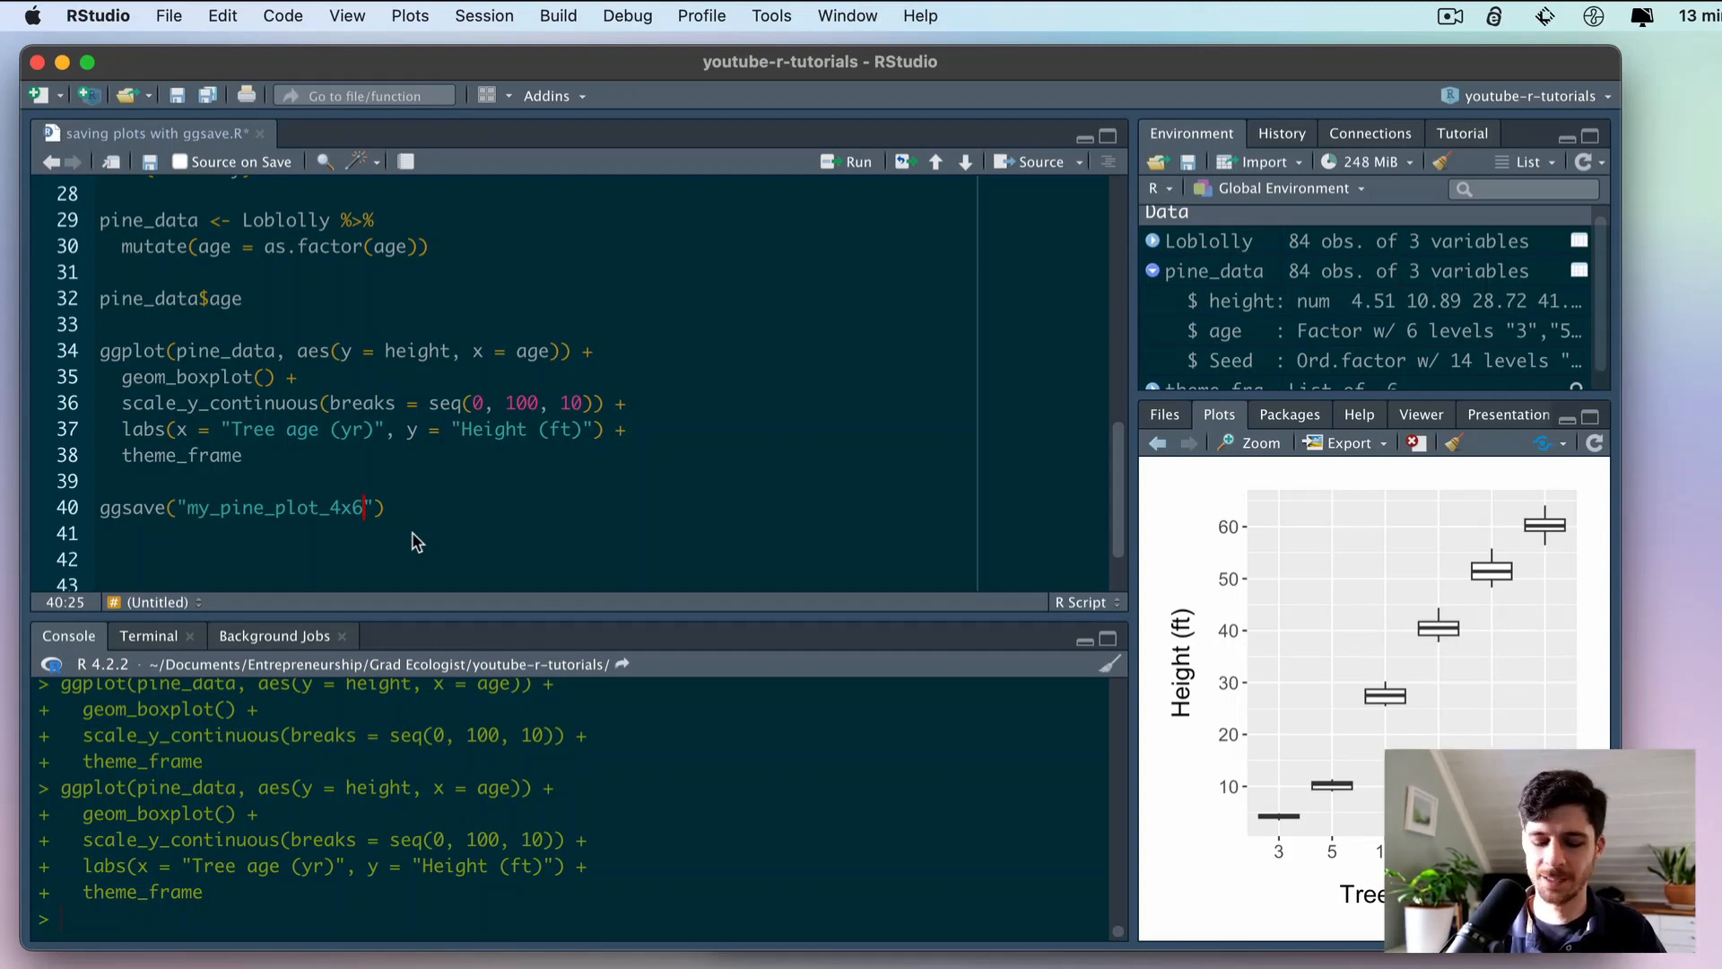
text(_in.)
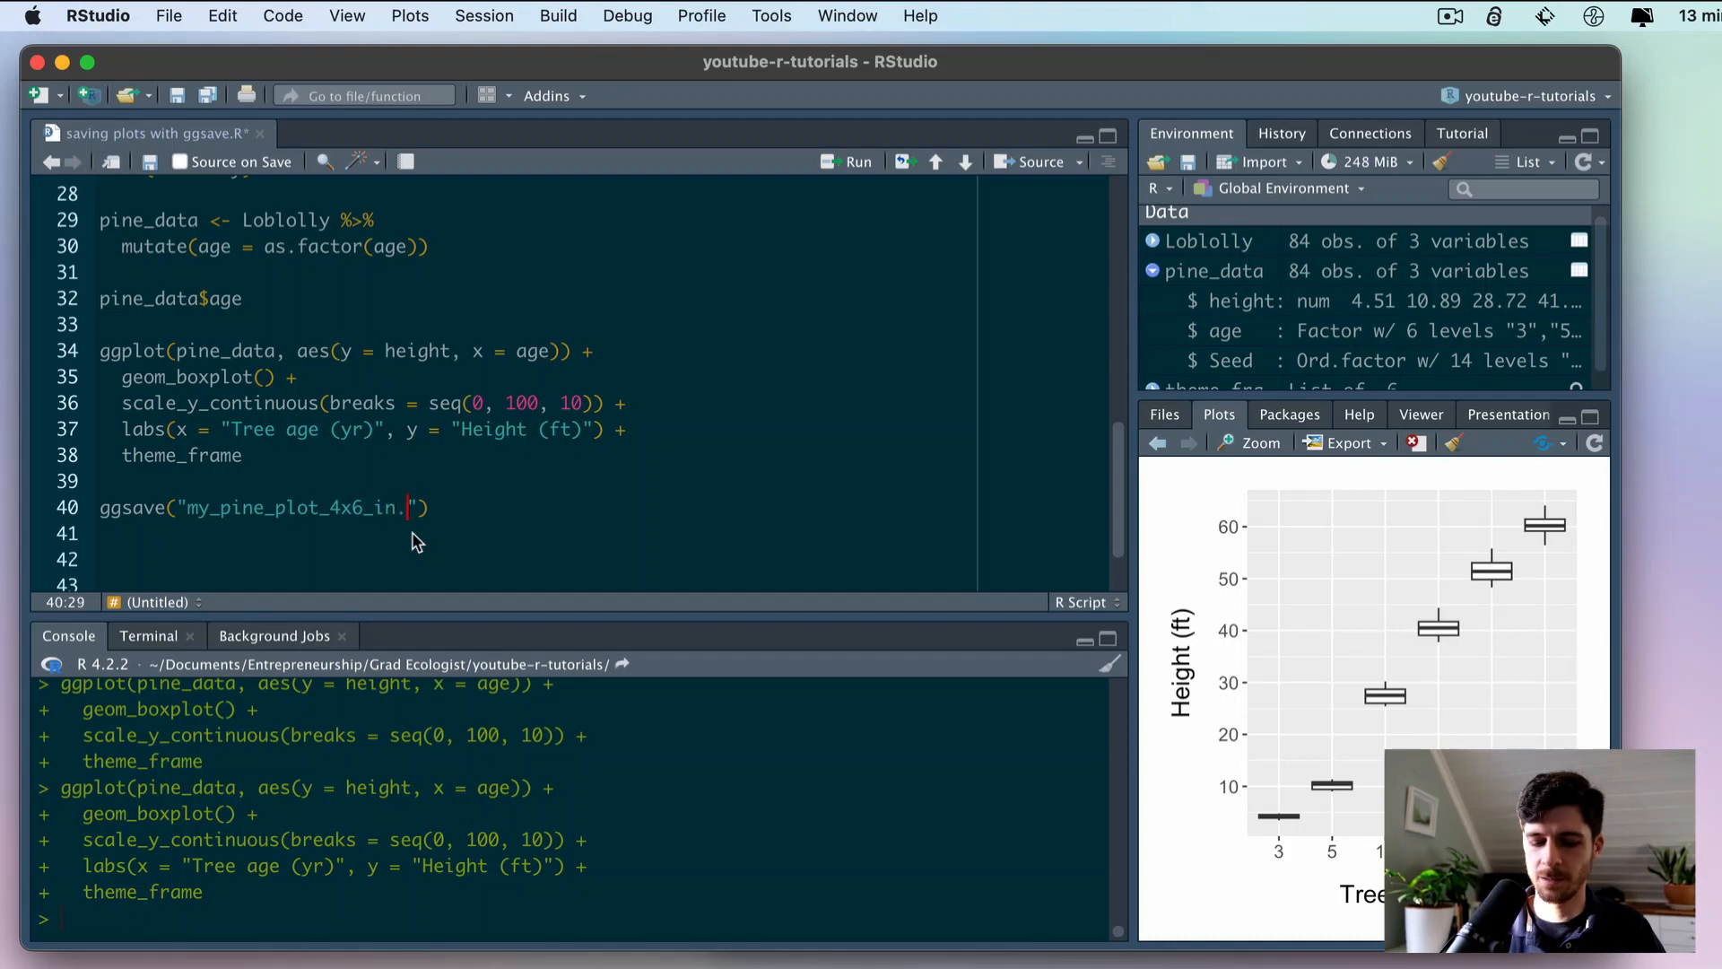
text(pdf",)
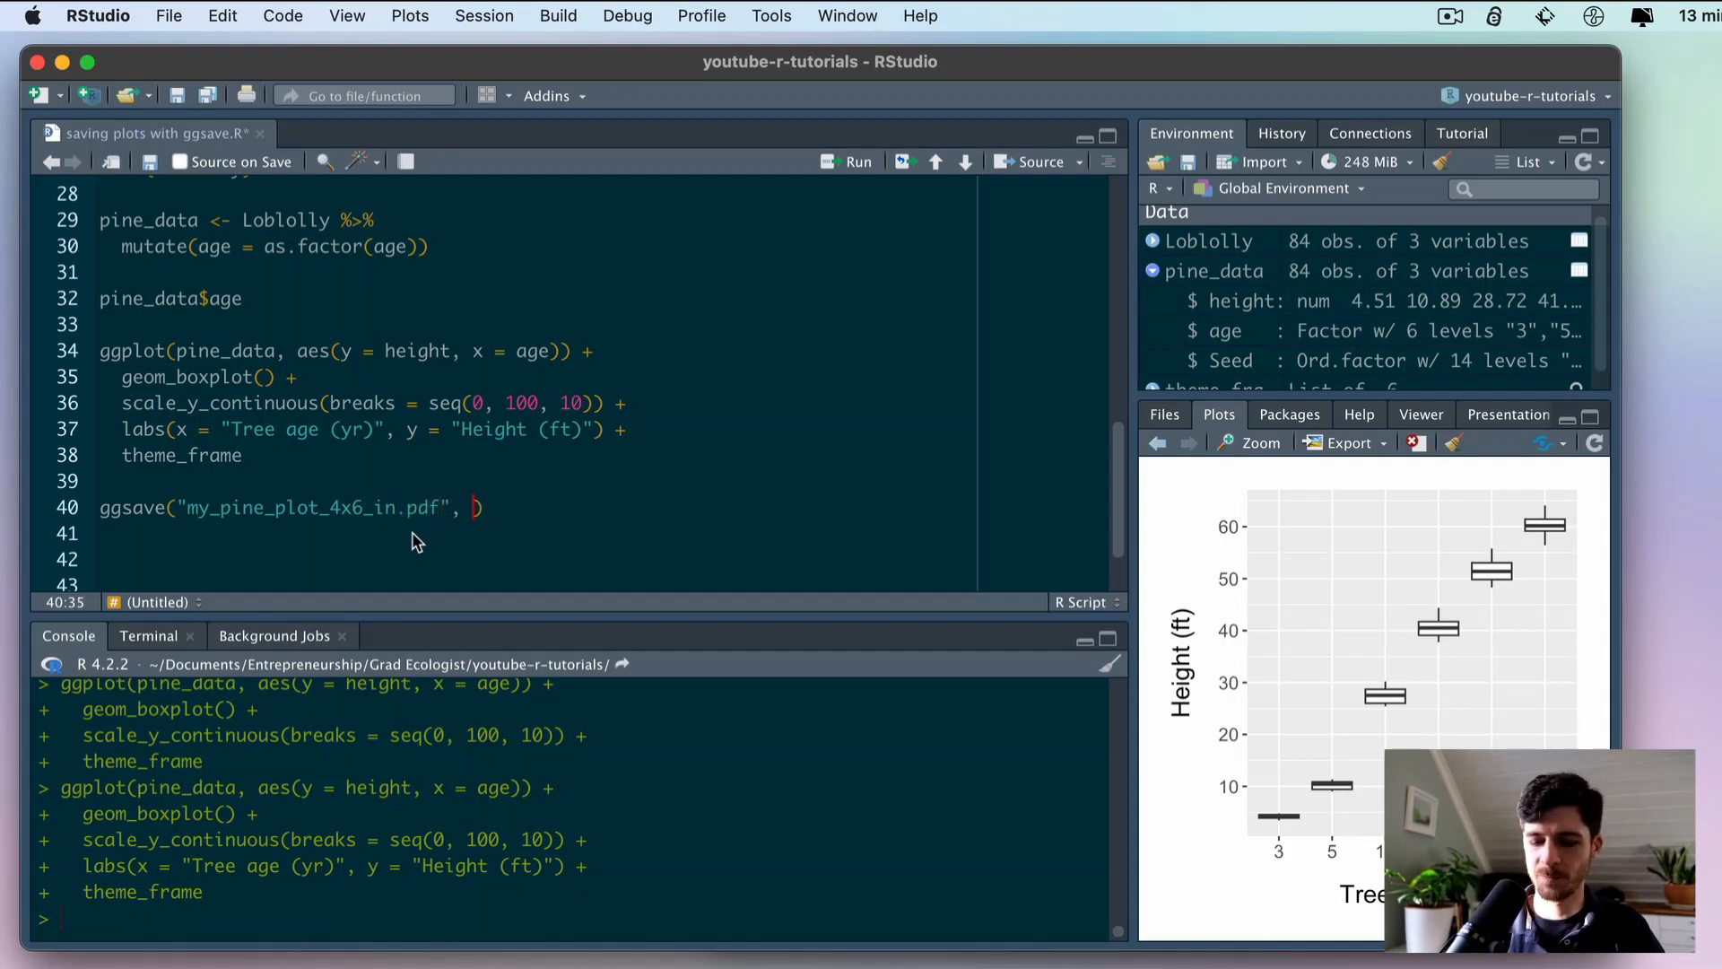
text(width =)
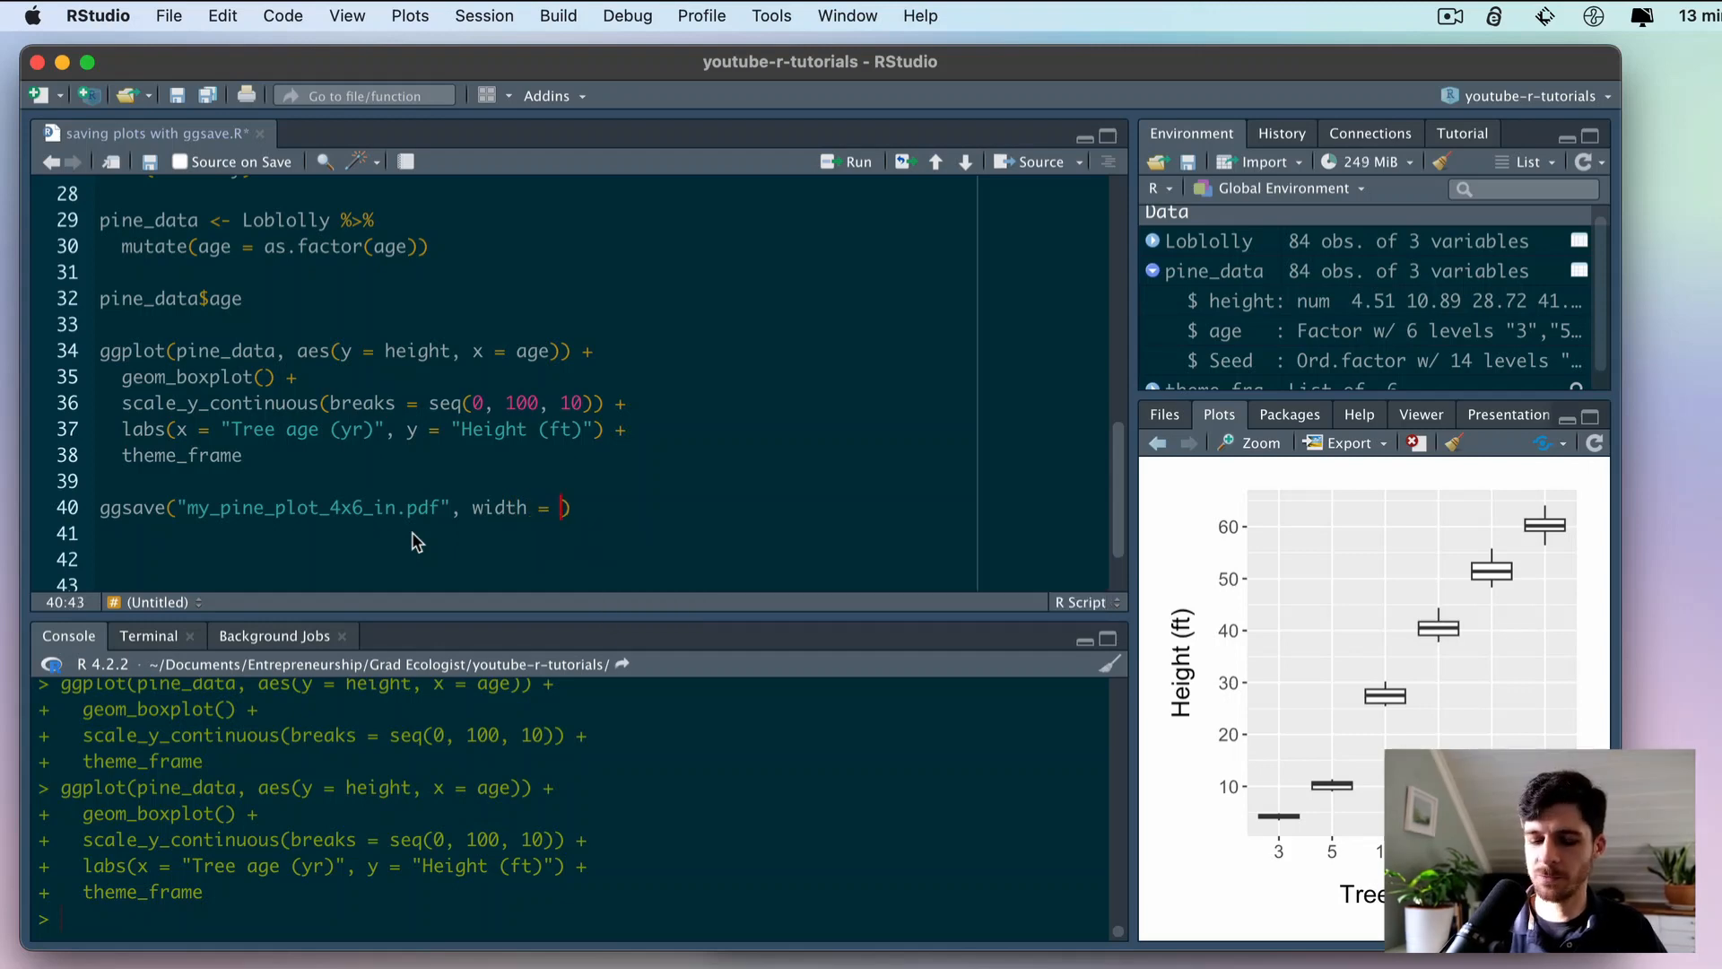
text(4, heiog)
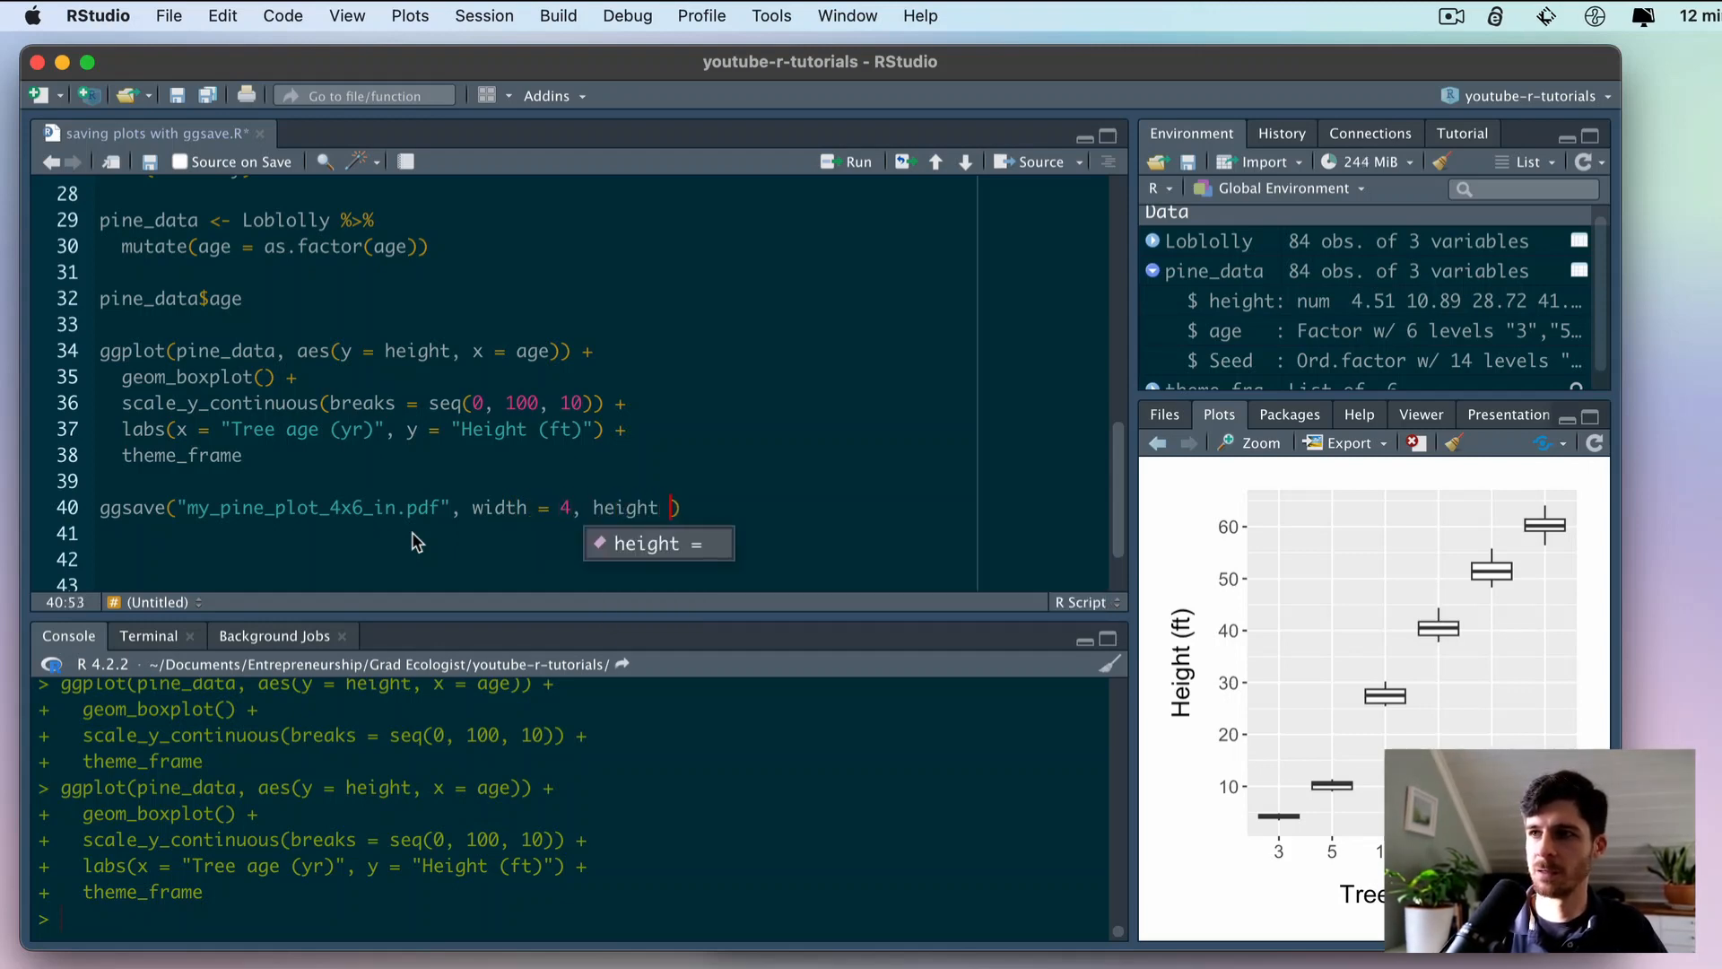
text(= 6))
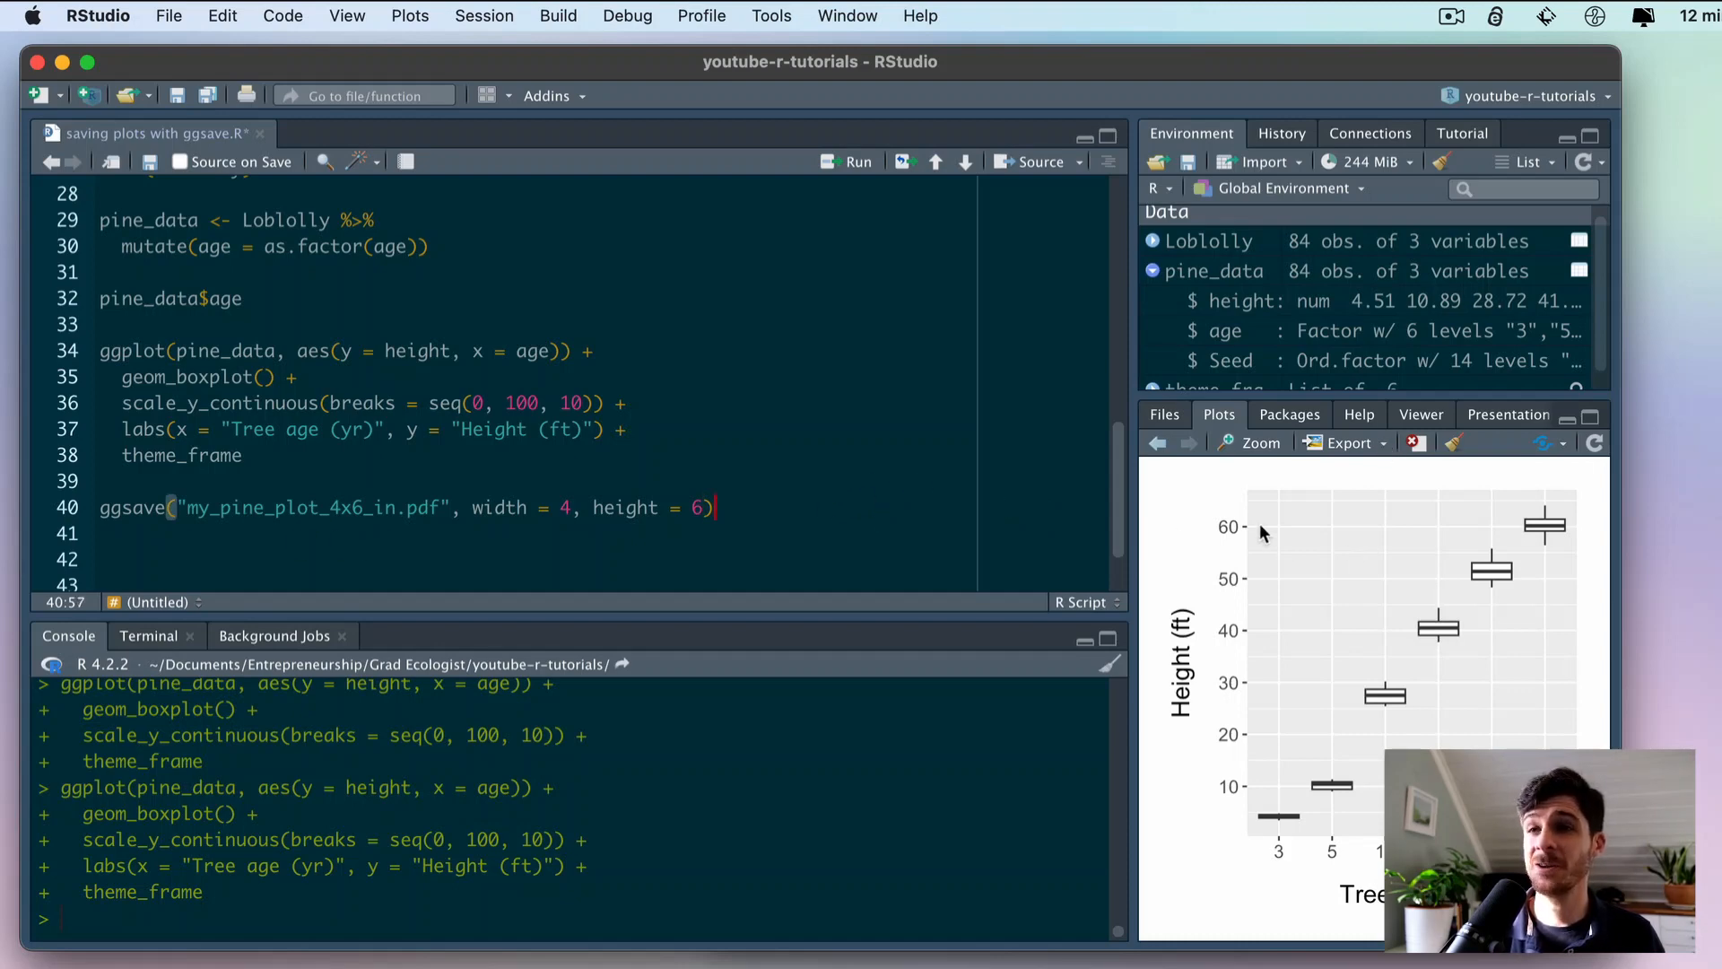
mouse_move(1384, 454)
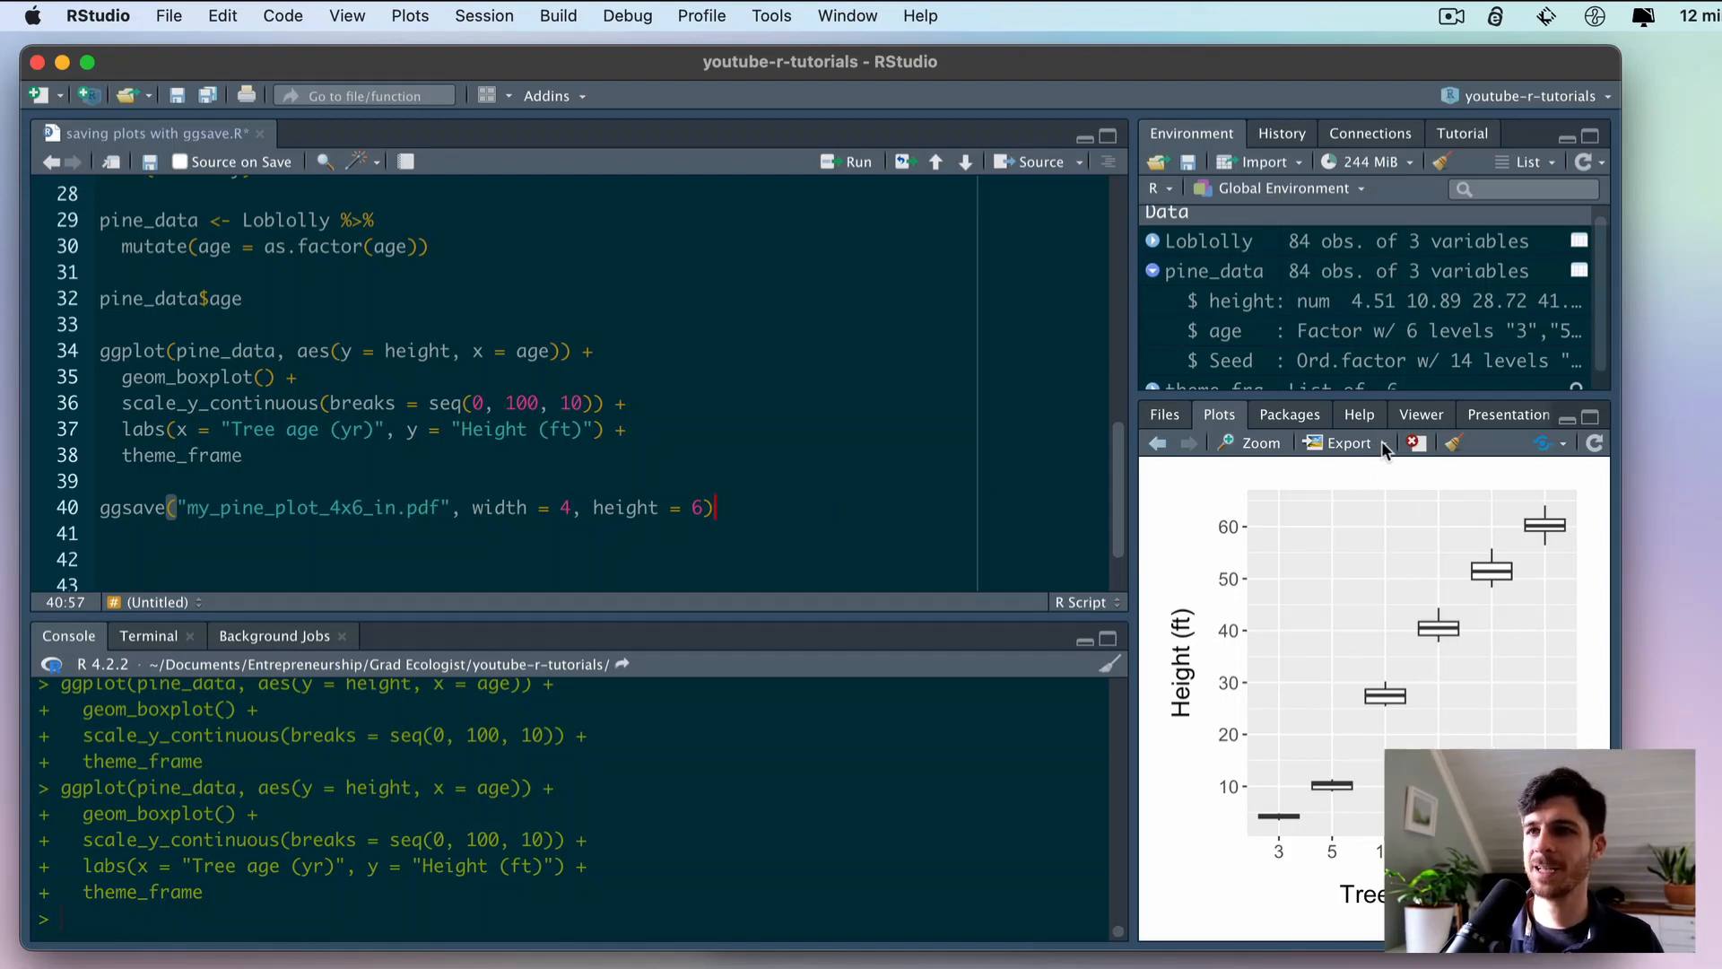
mouse_move(218, 535)
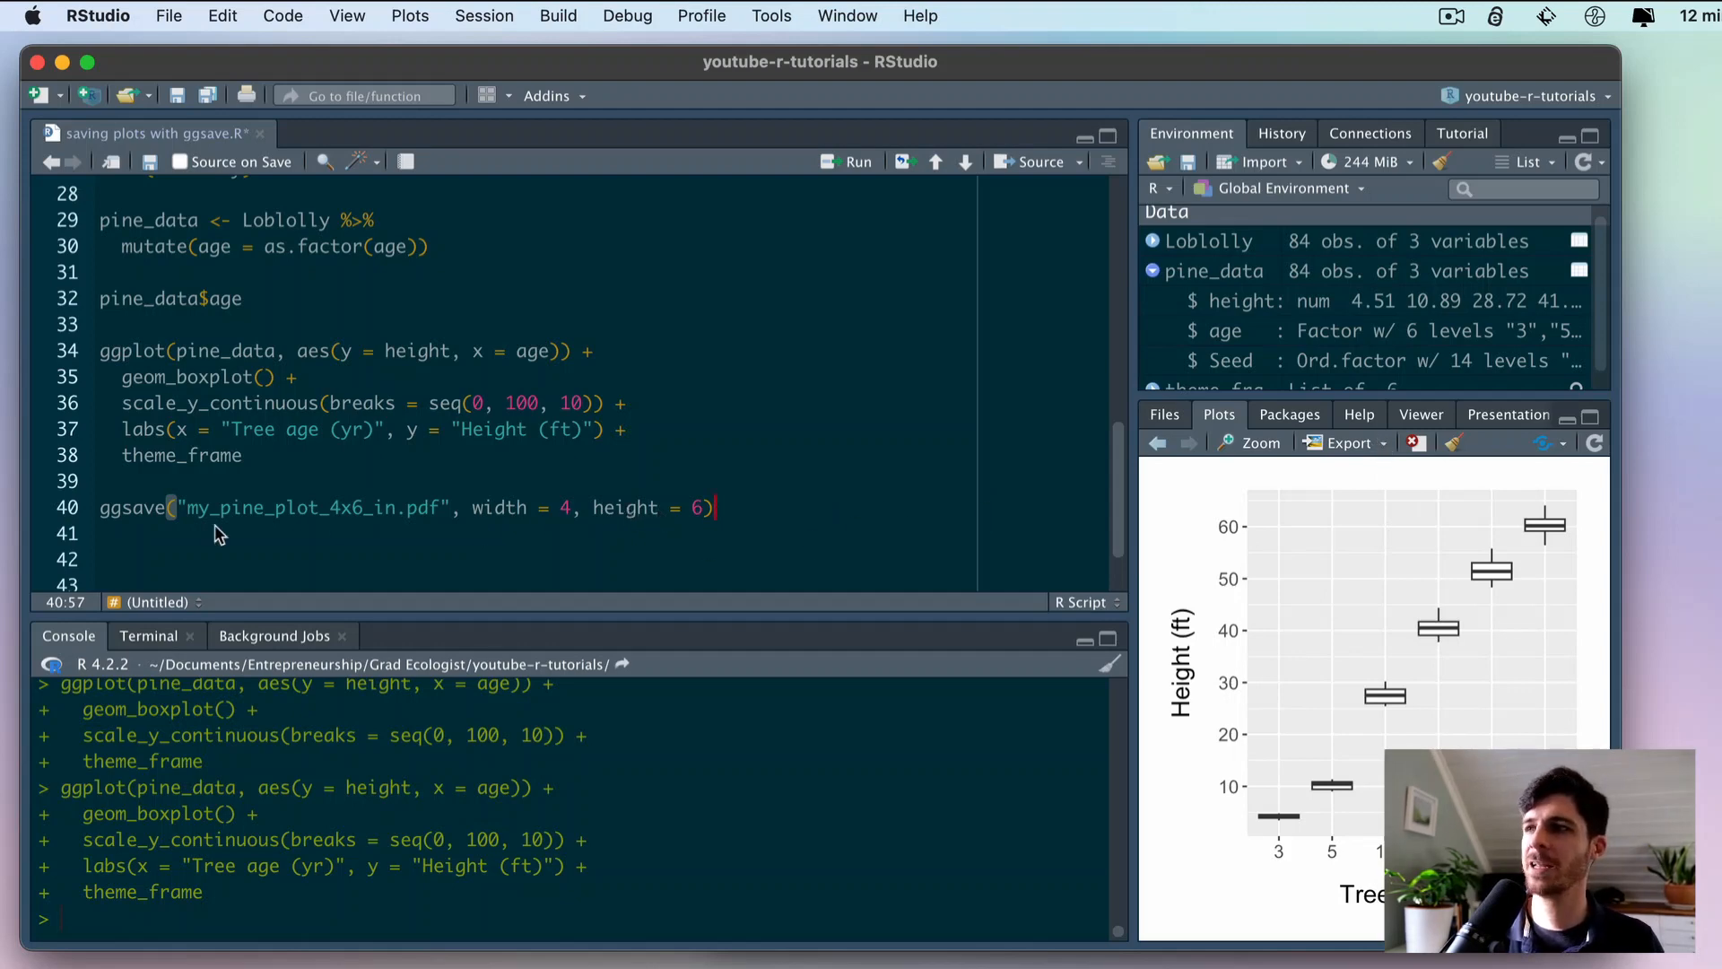
mouse_move(641, 508)
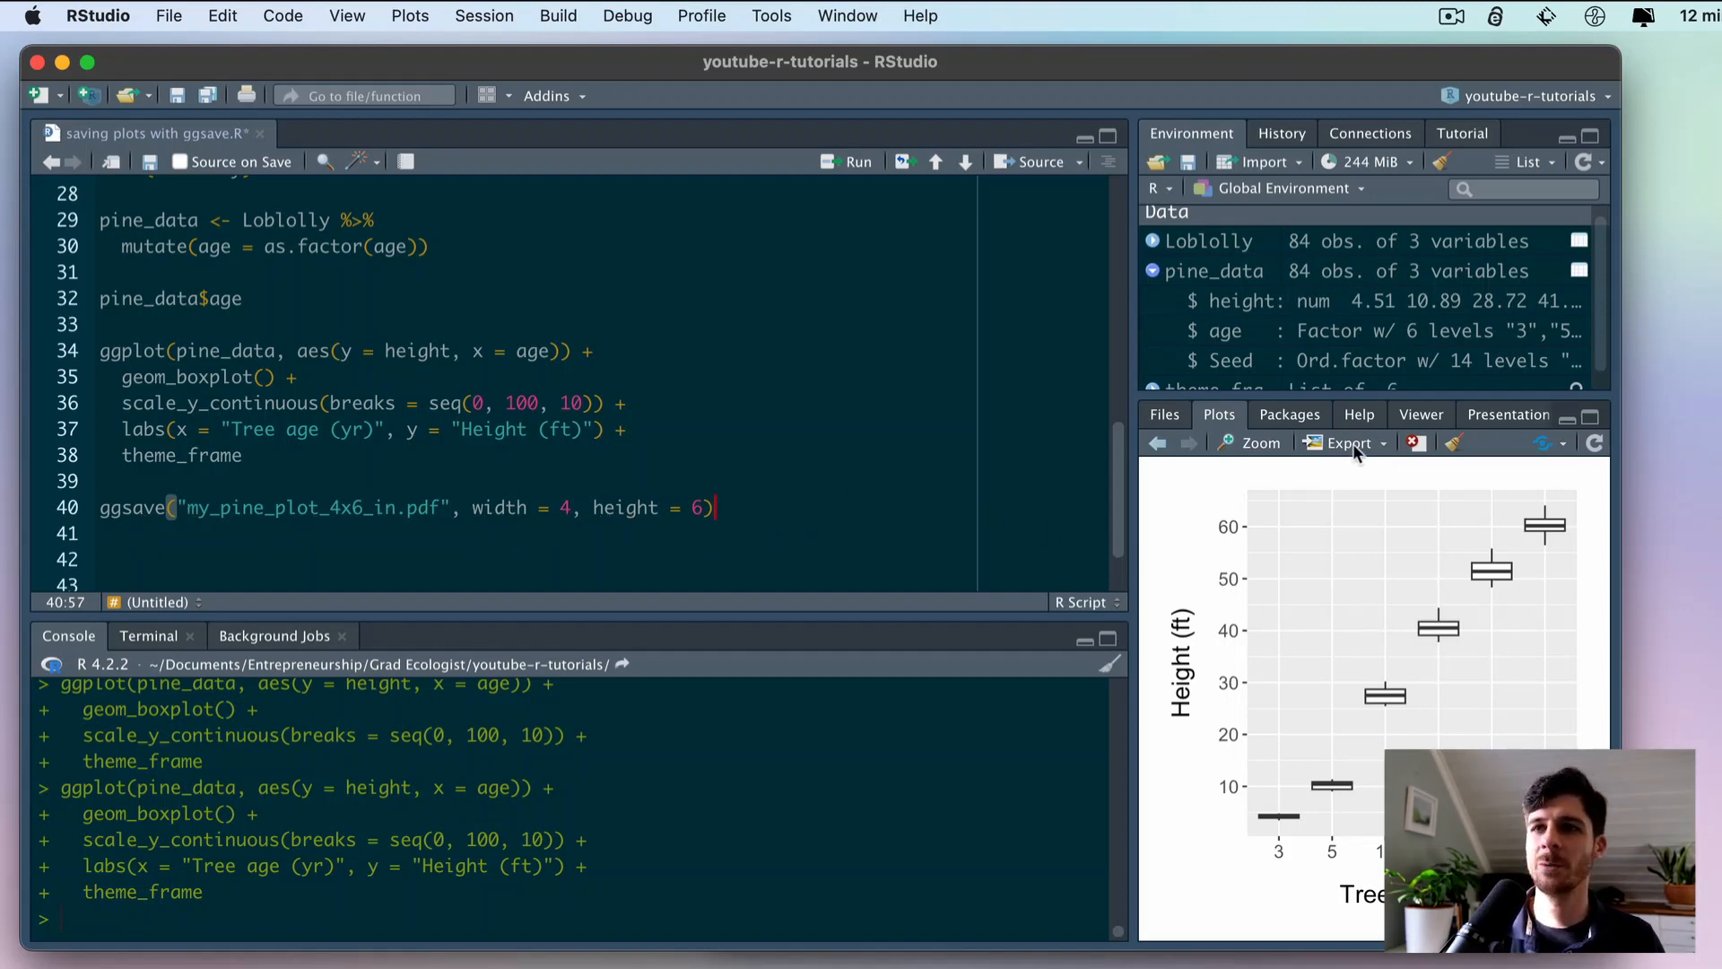
- Open Export > Save as Image and resize the preview to about 371 by 413
click(1348, 443)
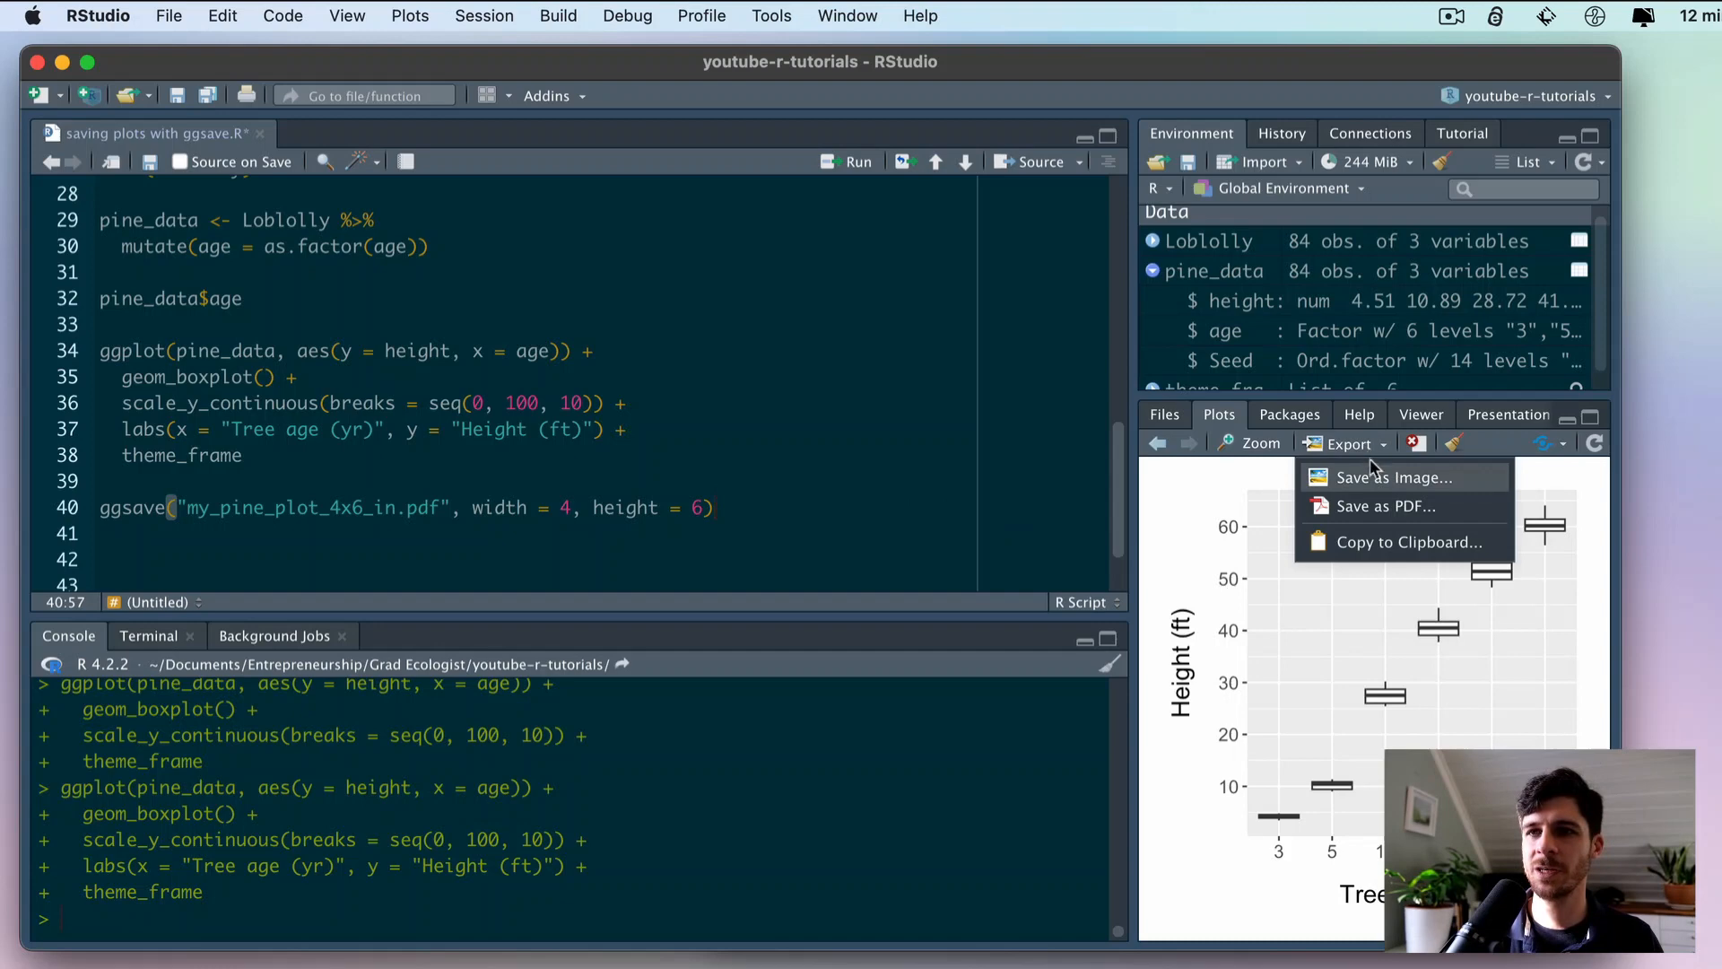
click(1394, 477)
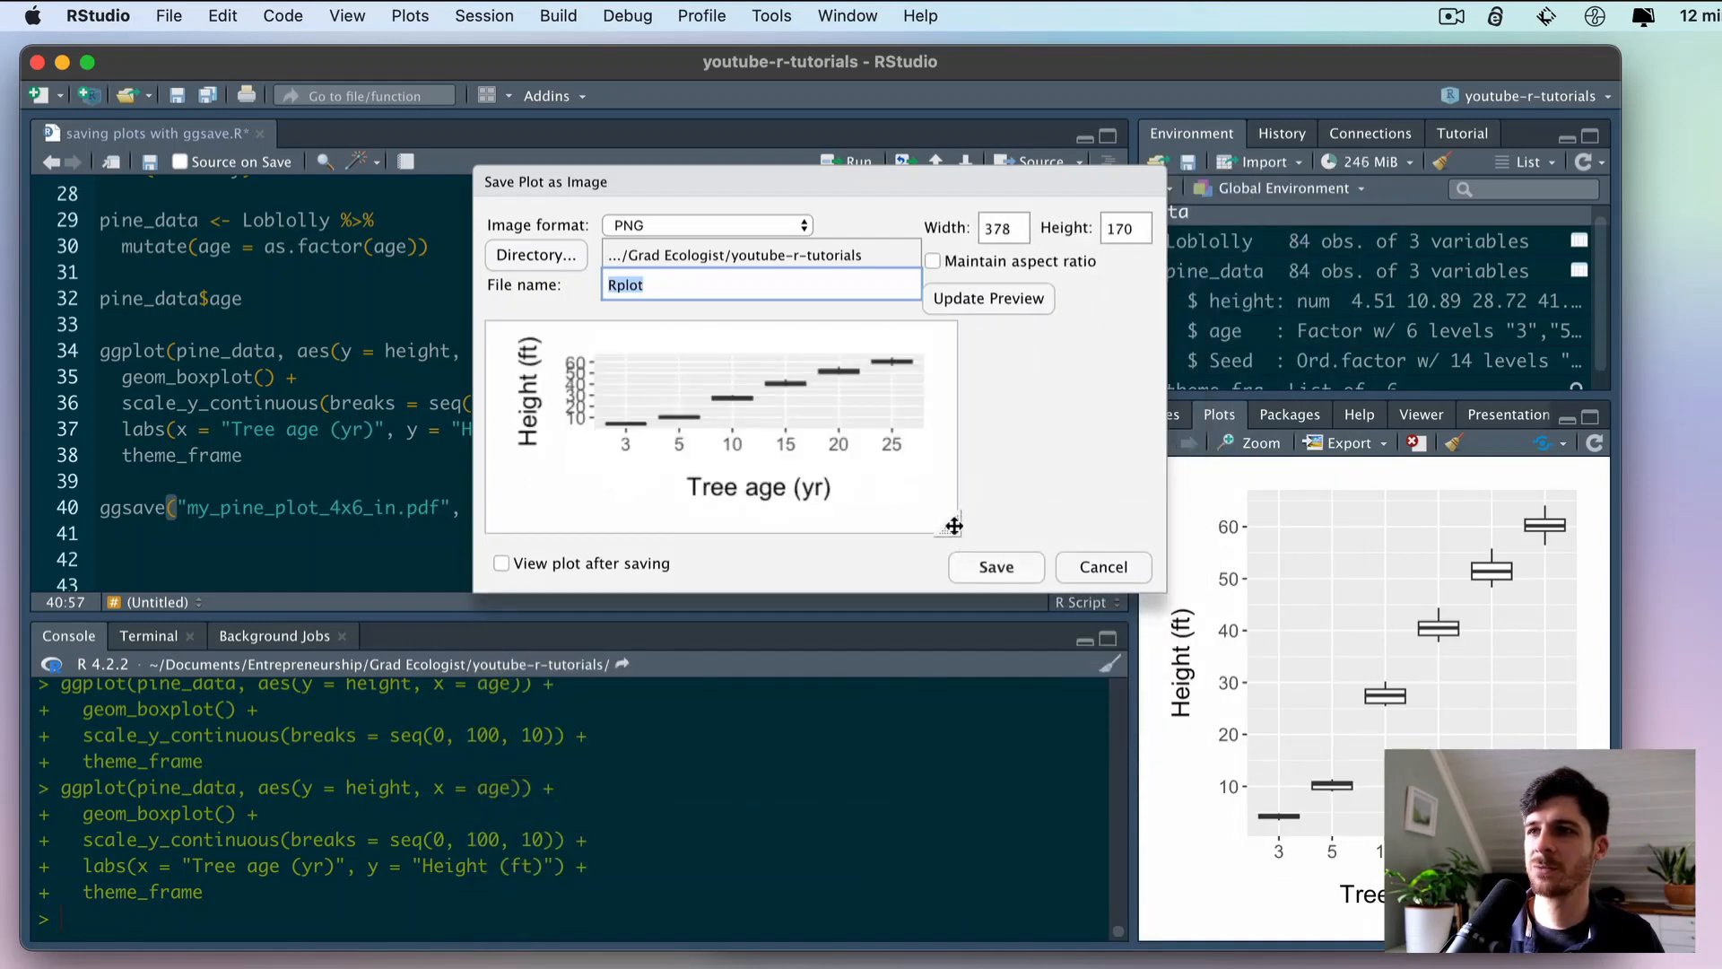
drag(954, 525, 939, 844)
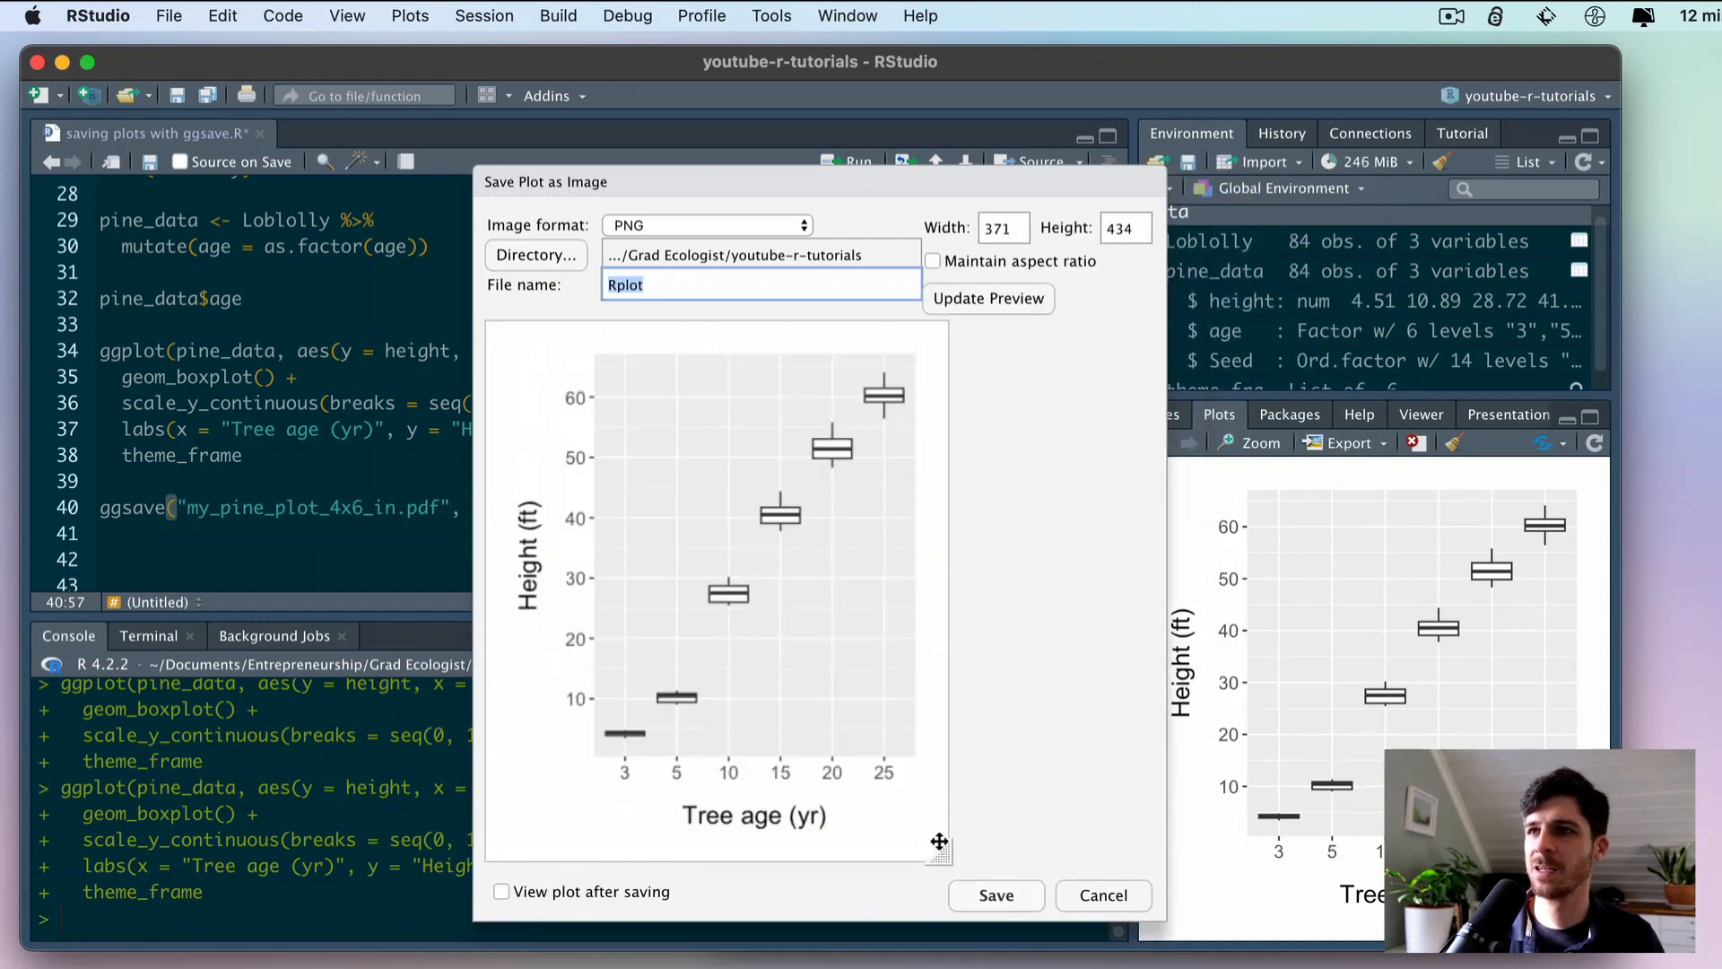
drag(940, 842, 1031, 863)
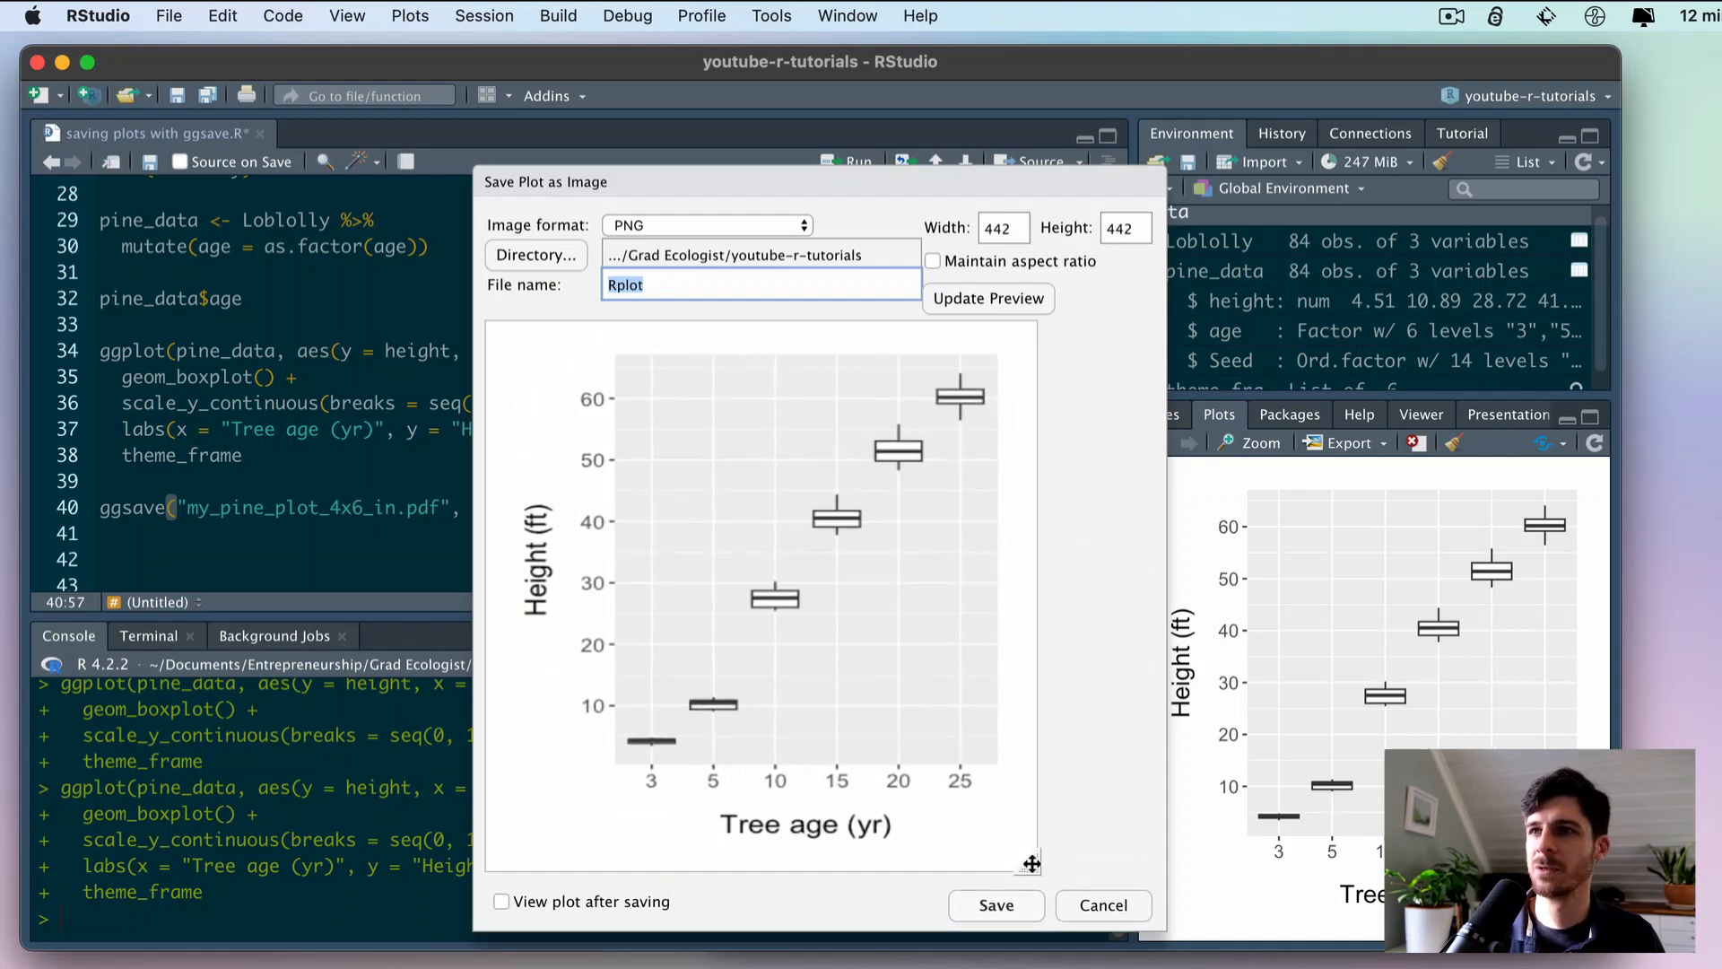
drag(1031, 862, 938, 827)
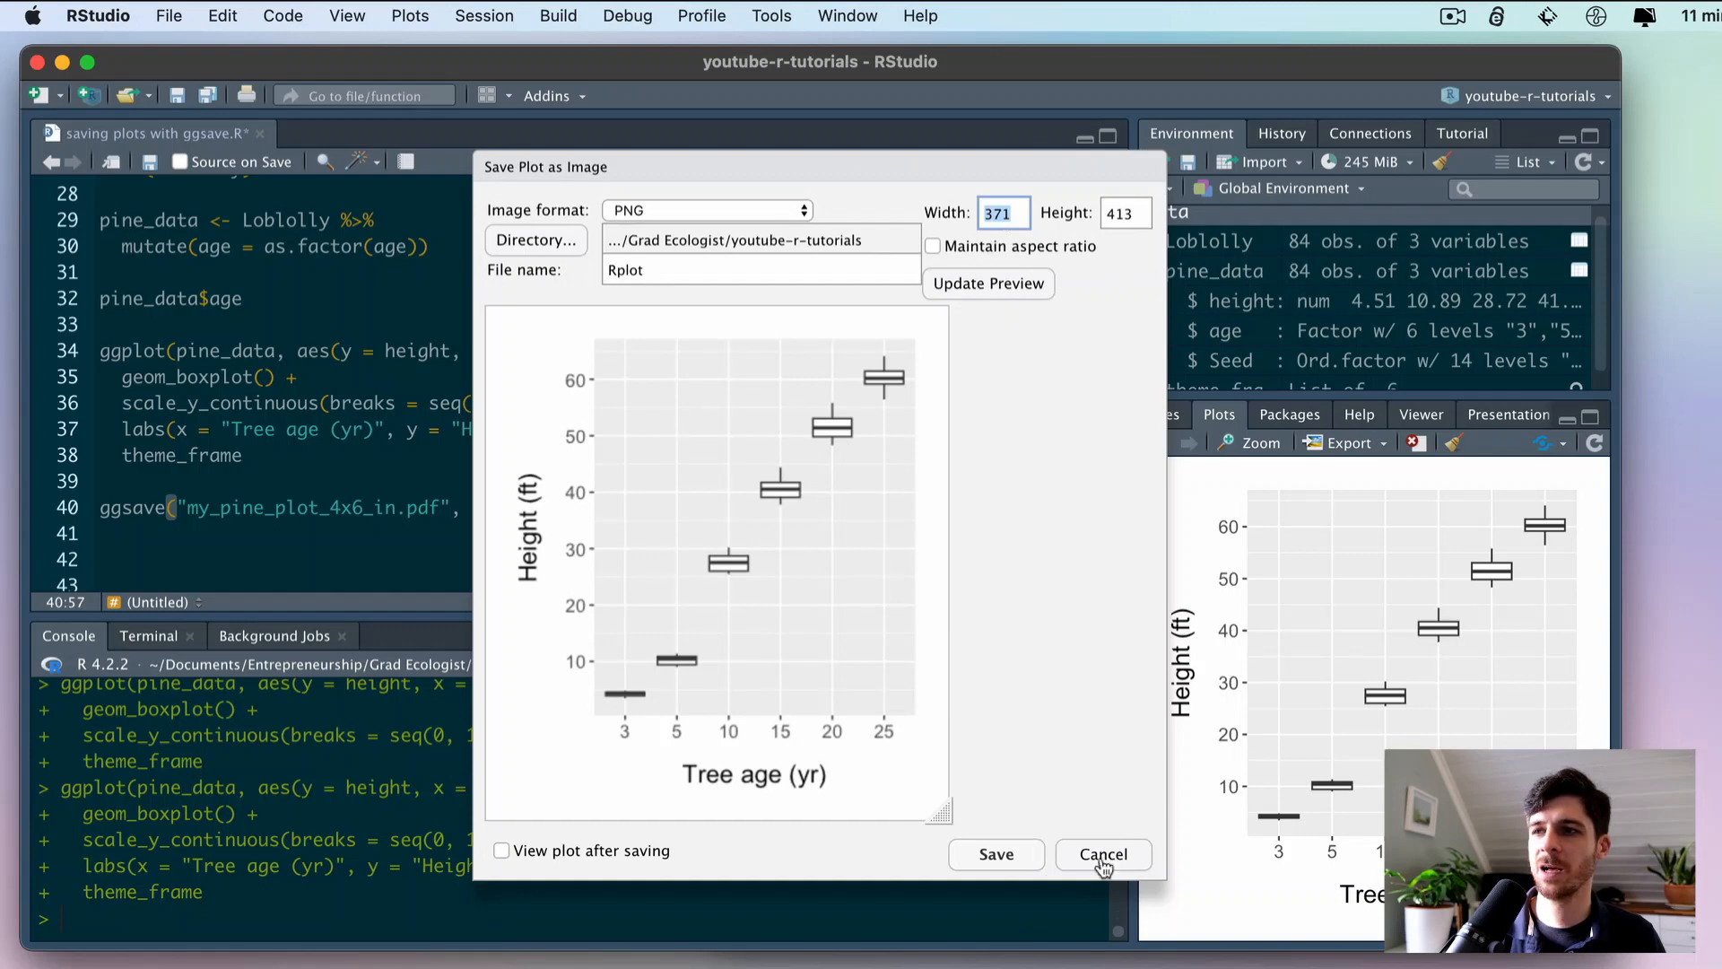
mouse_move(1127, 866)
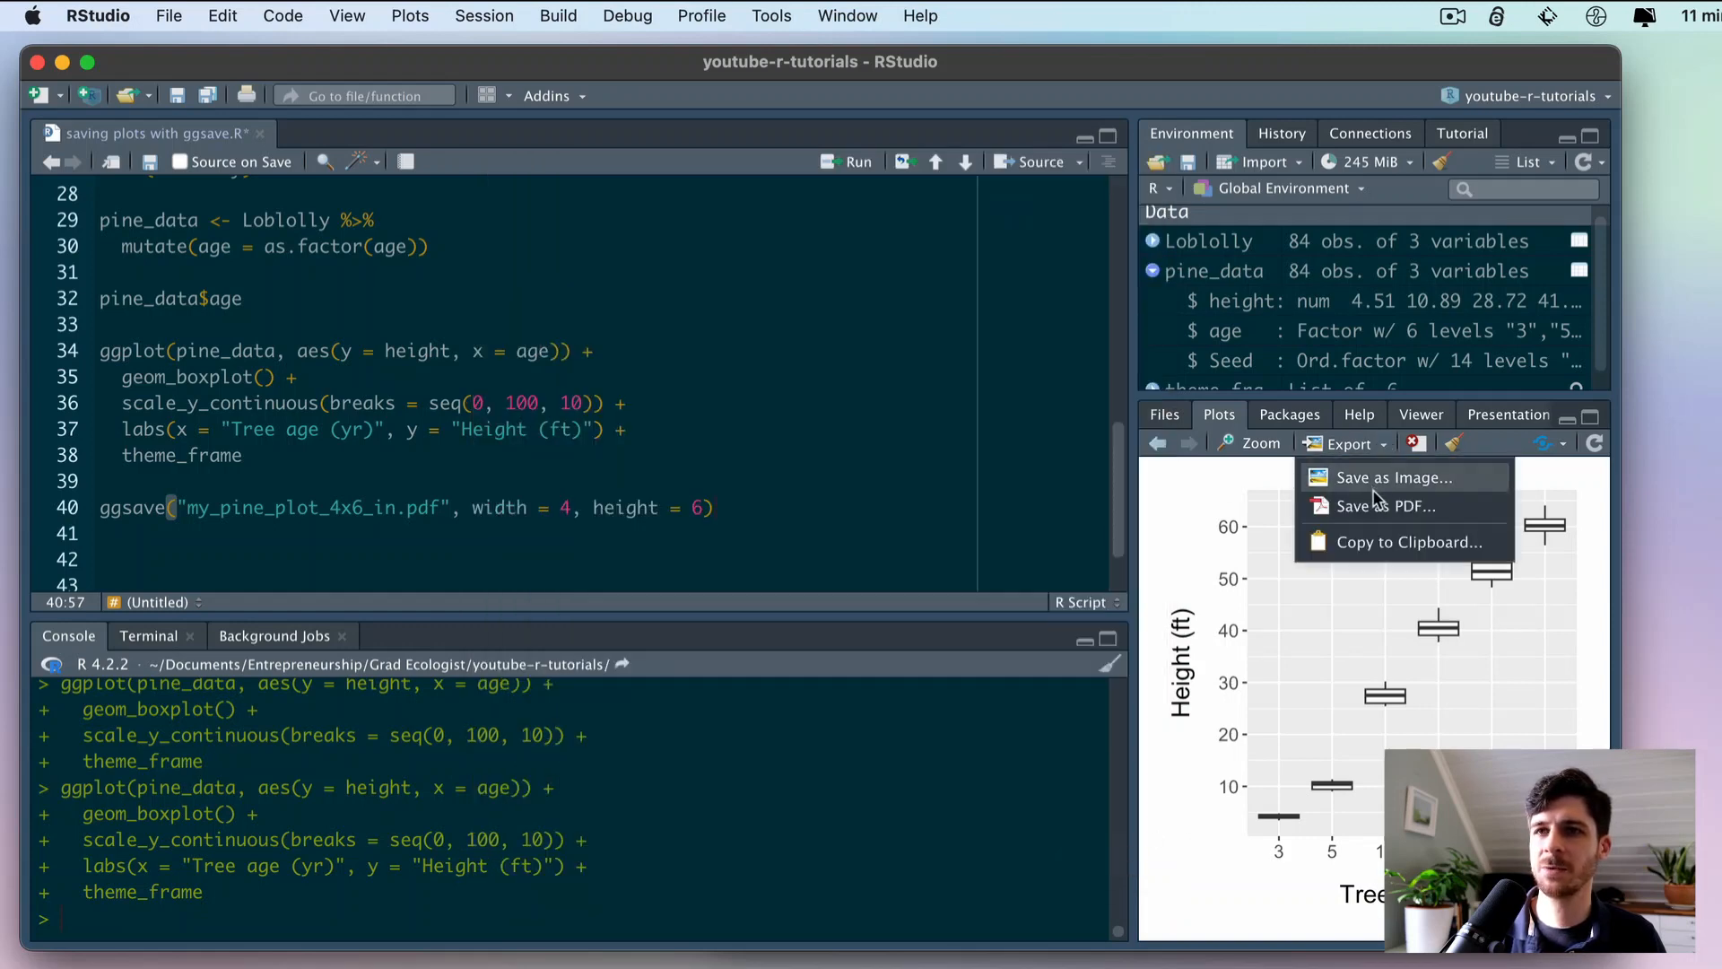
- Export the plot as a 4 x 6 inch PDF and preview it
click(1386, 506)
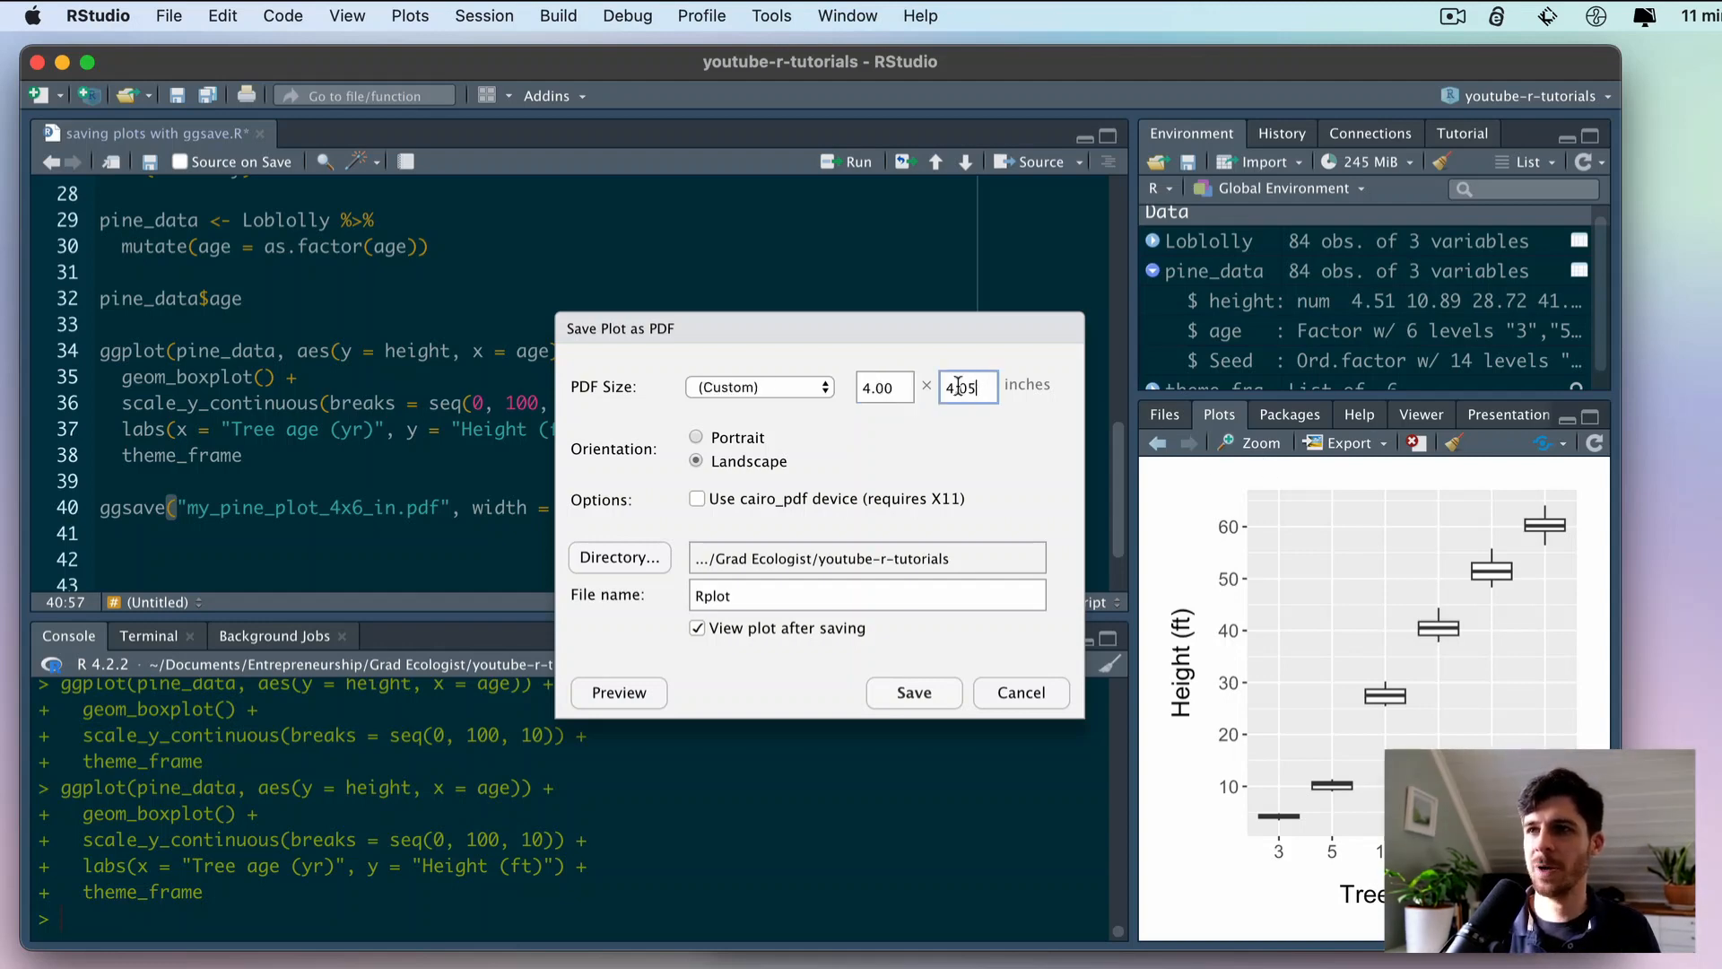
click(760, 387)
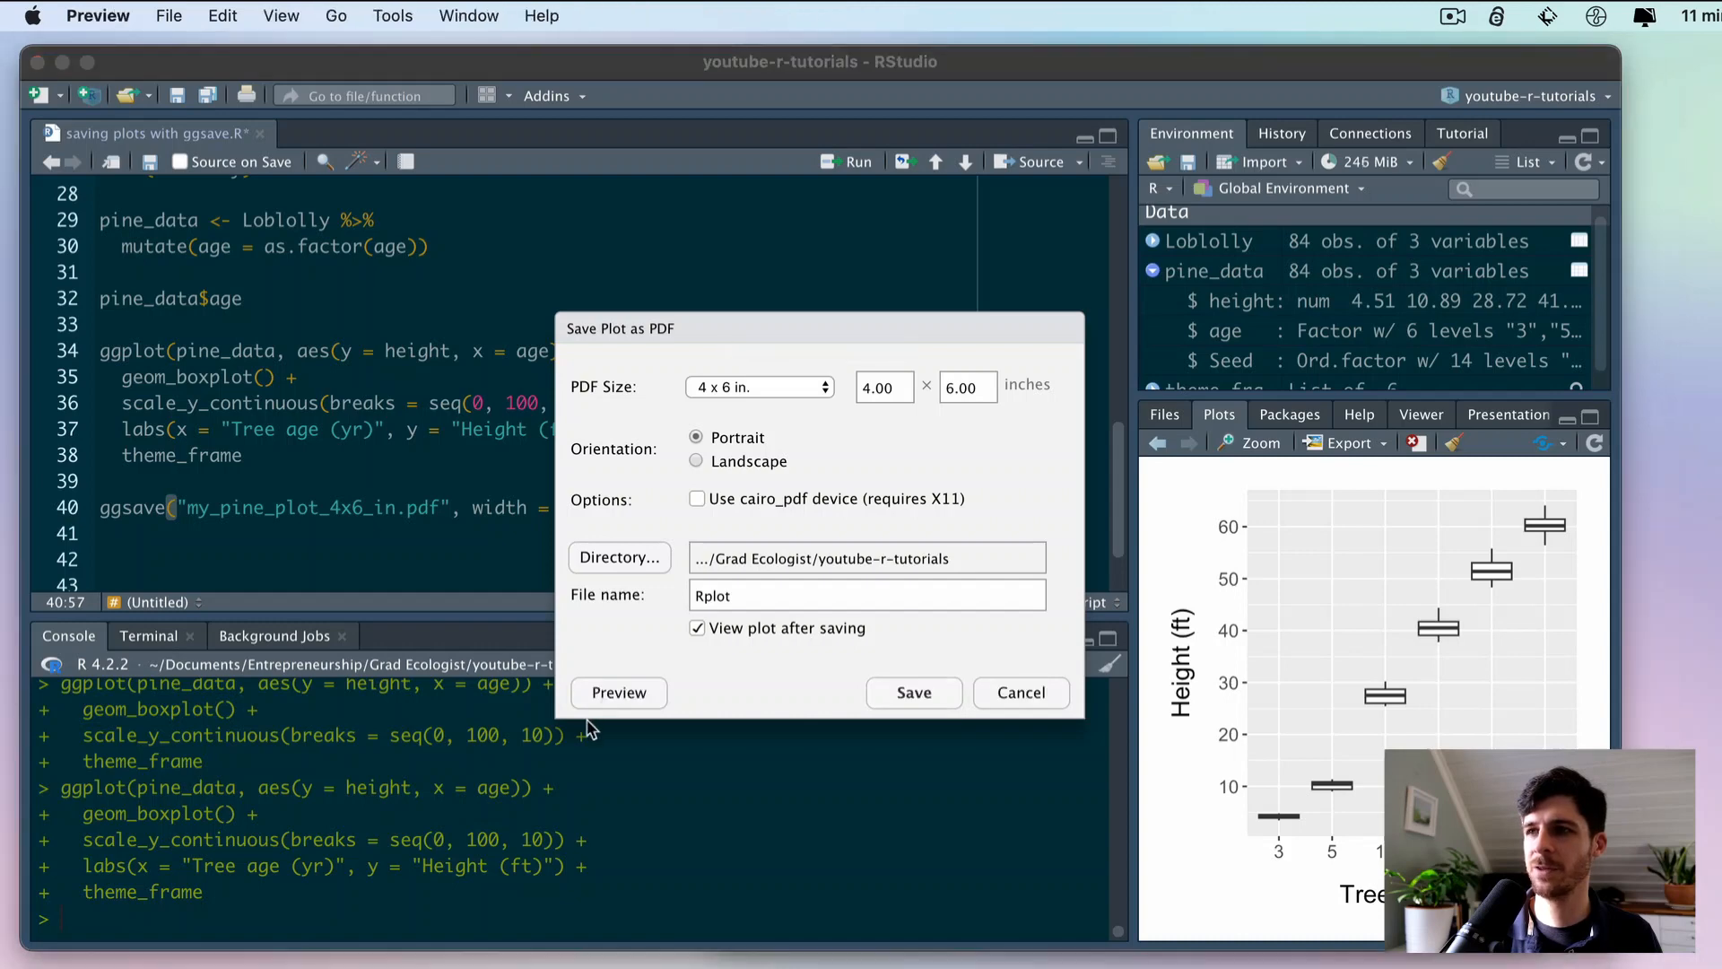
click(619, 693)
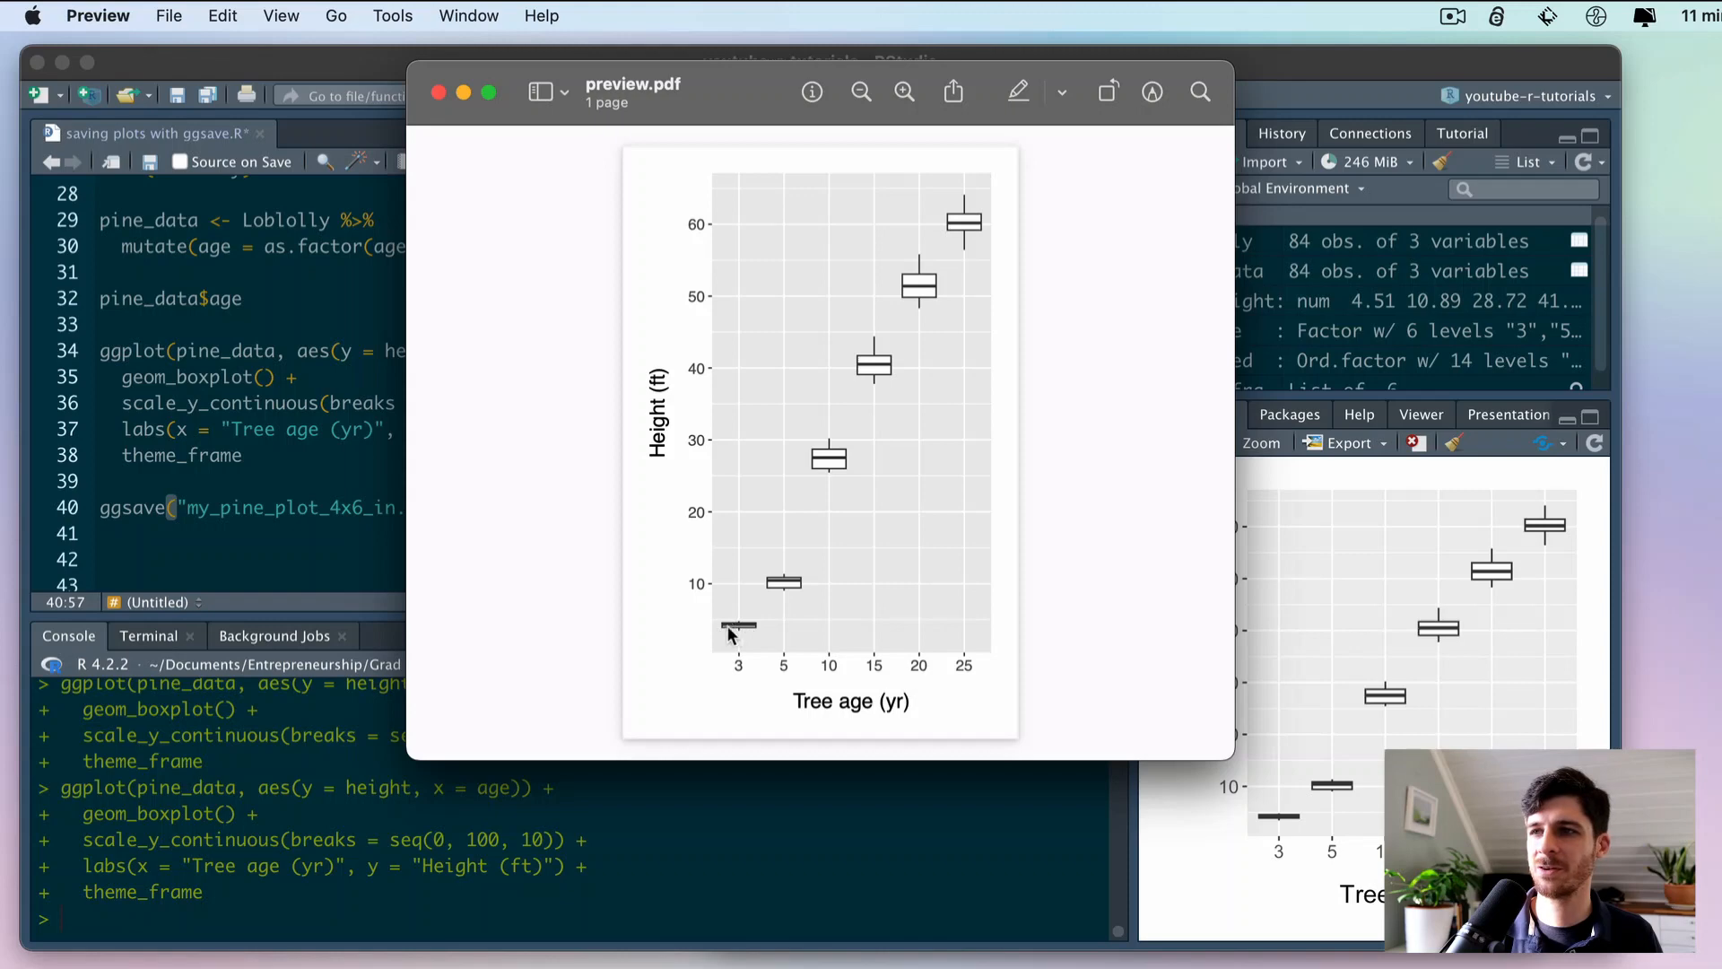
mouse_move(786, 234)
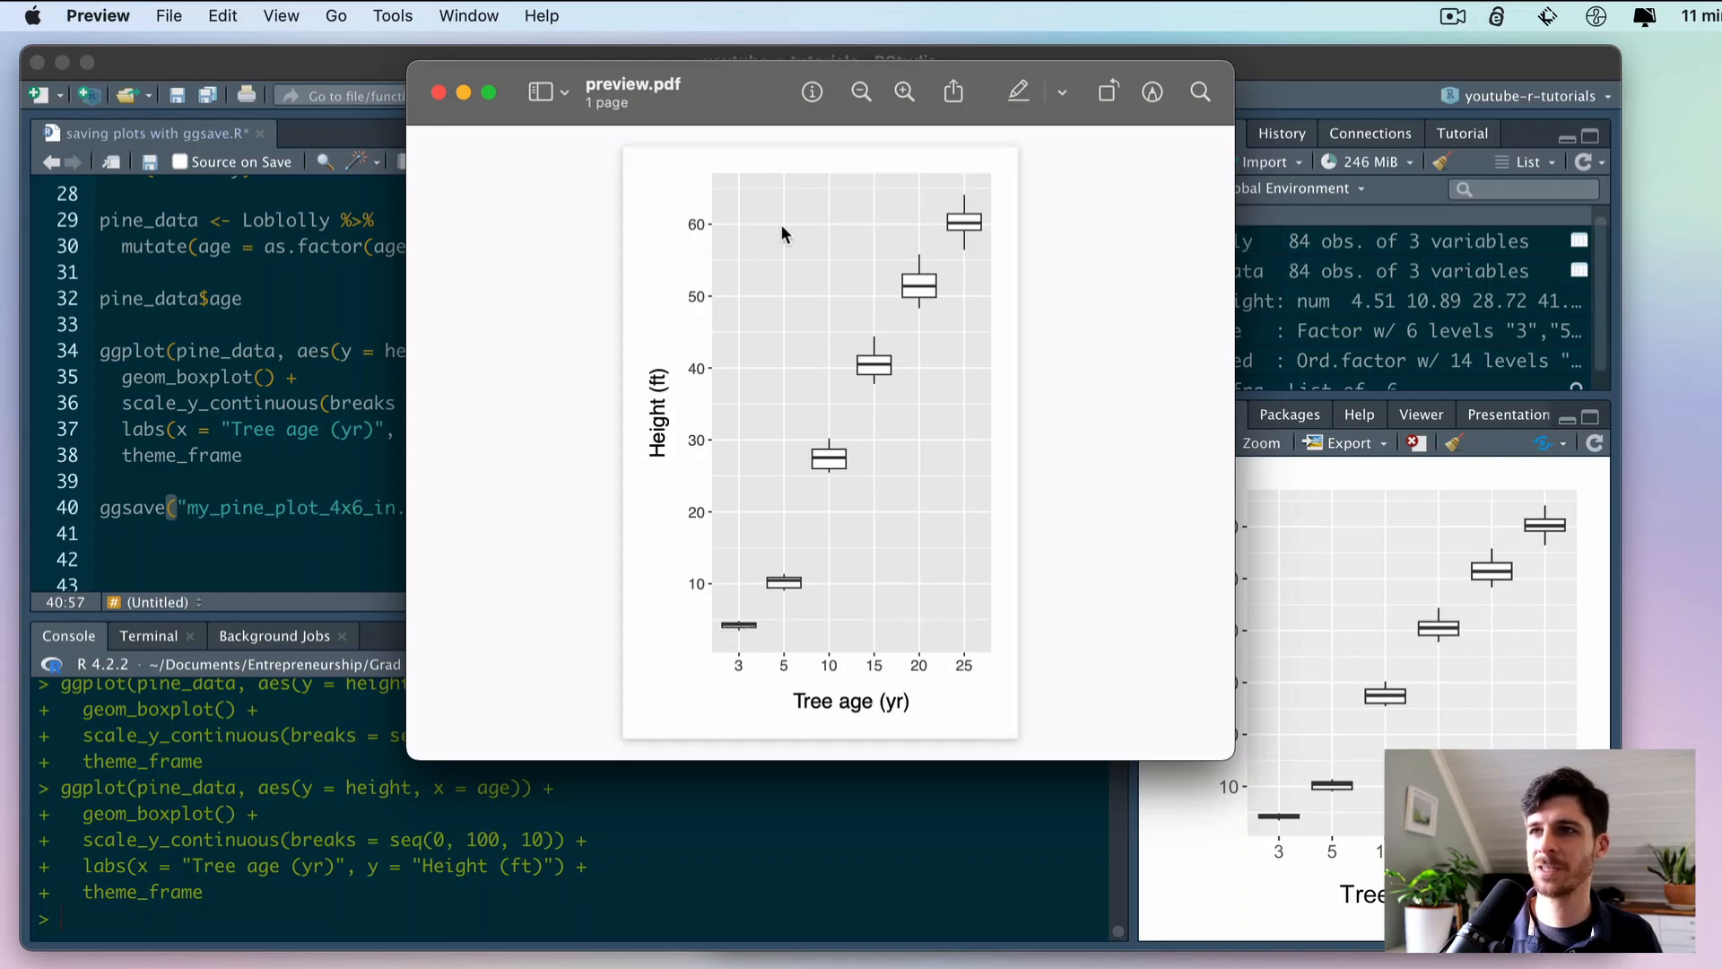
mouse_move(737, 644)
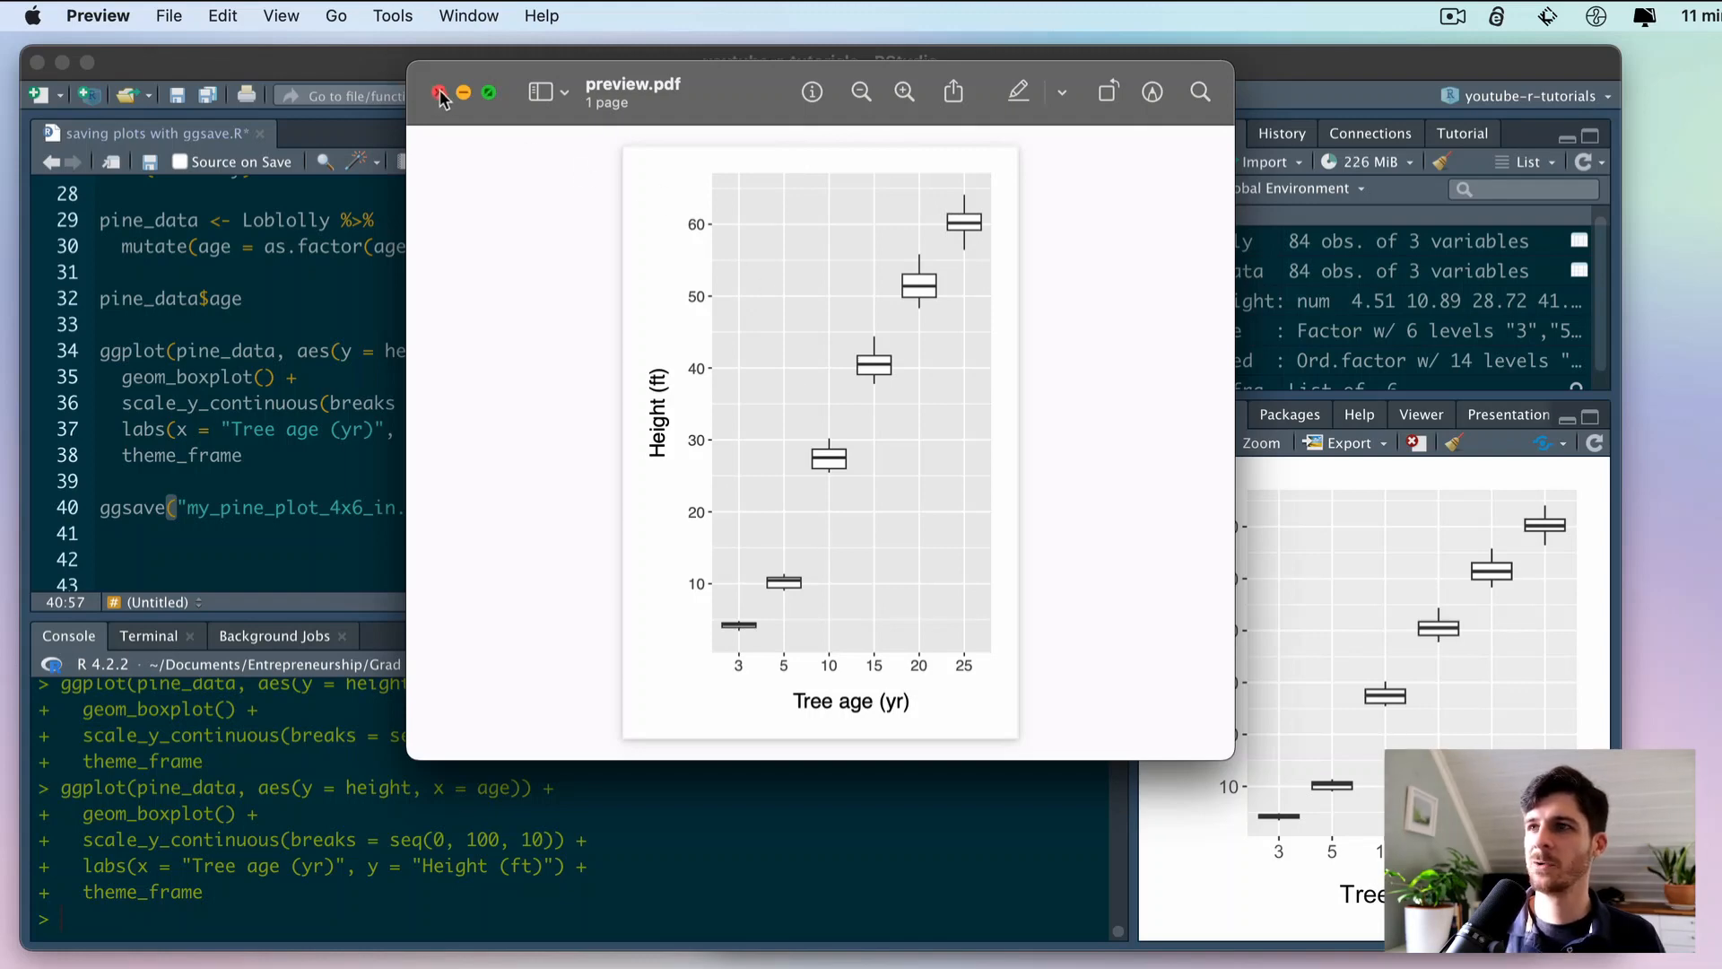
- Close the preview.pdf window in Preview
click(438, 92)
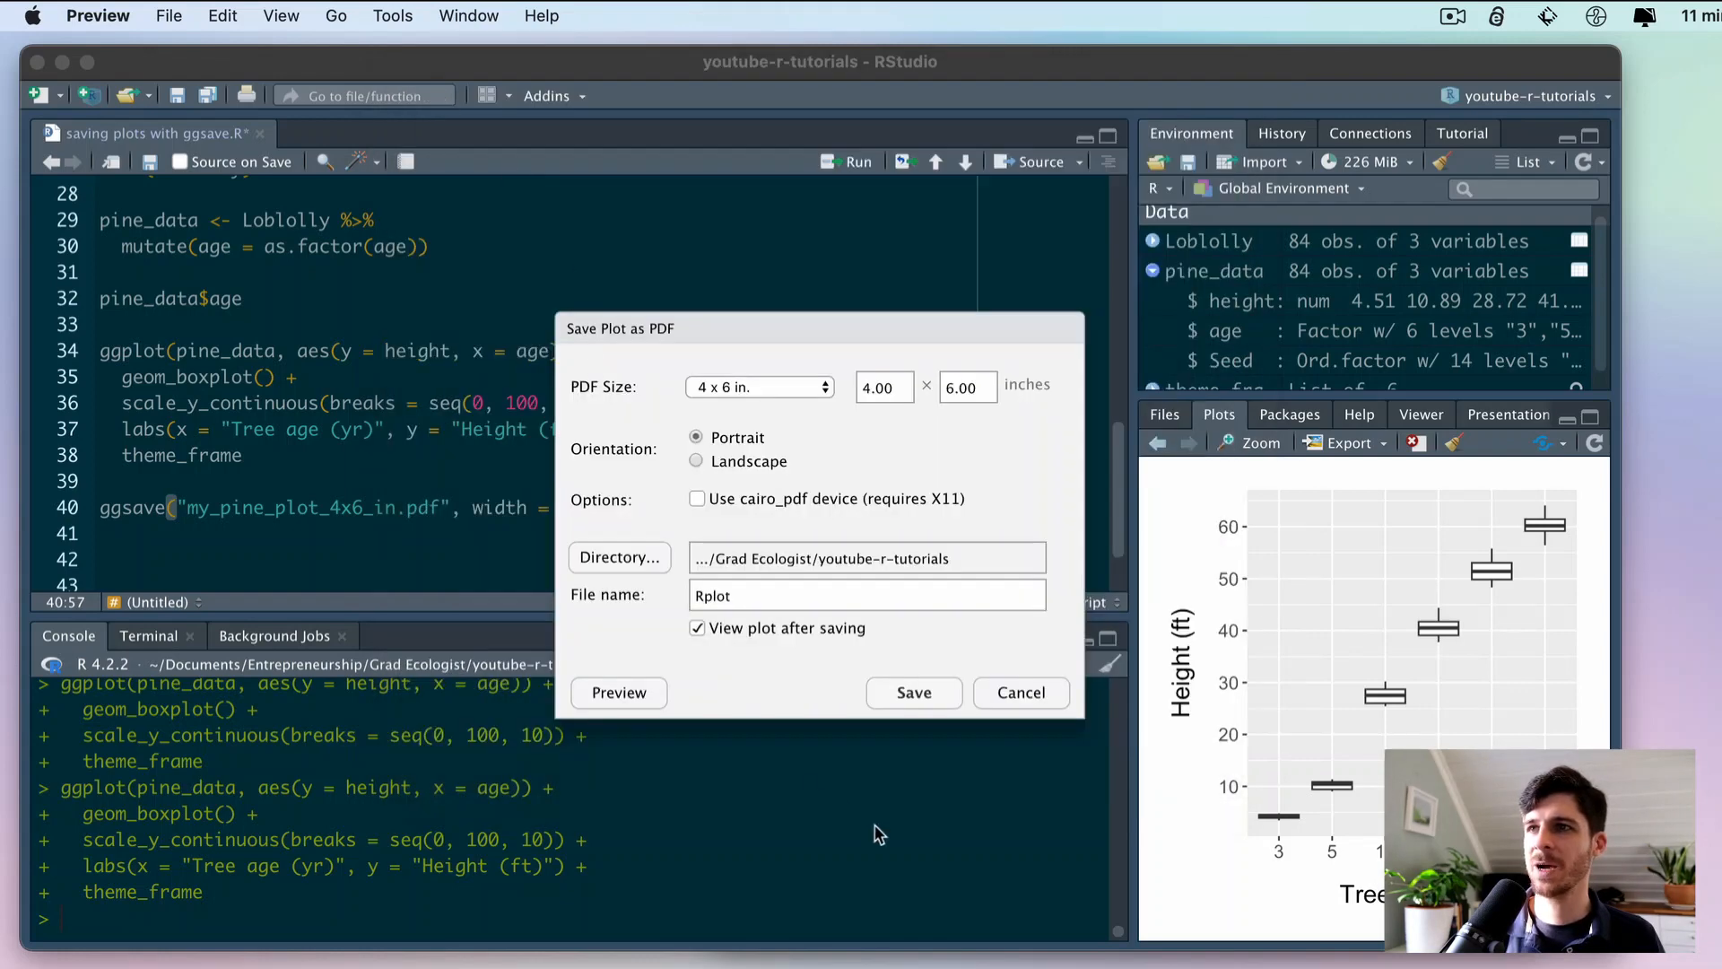
mouse_move(984, 480)
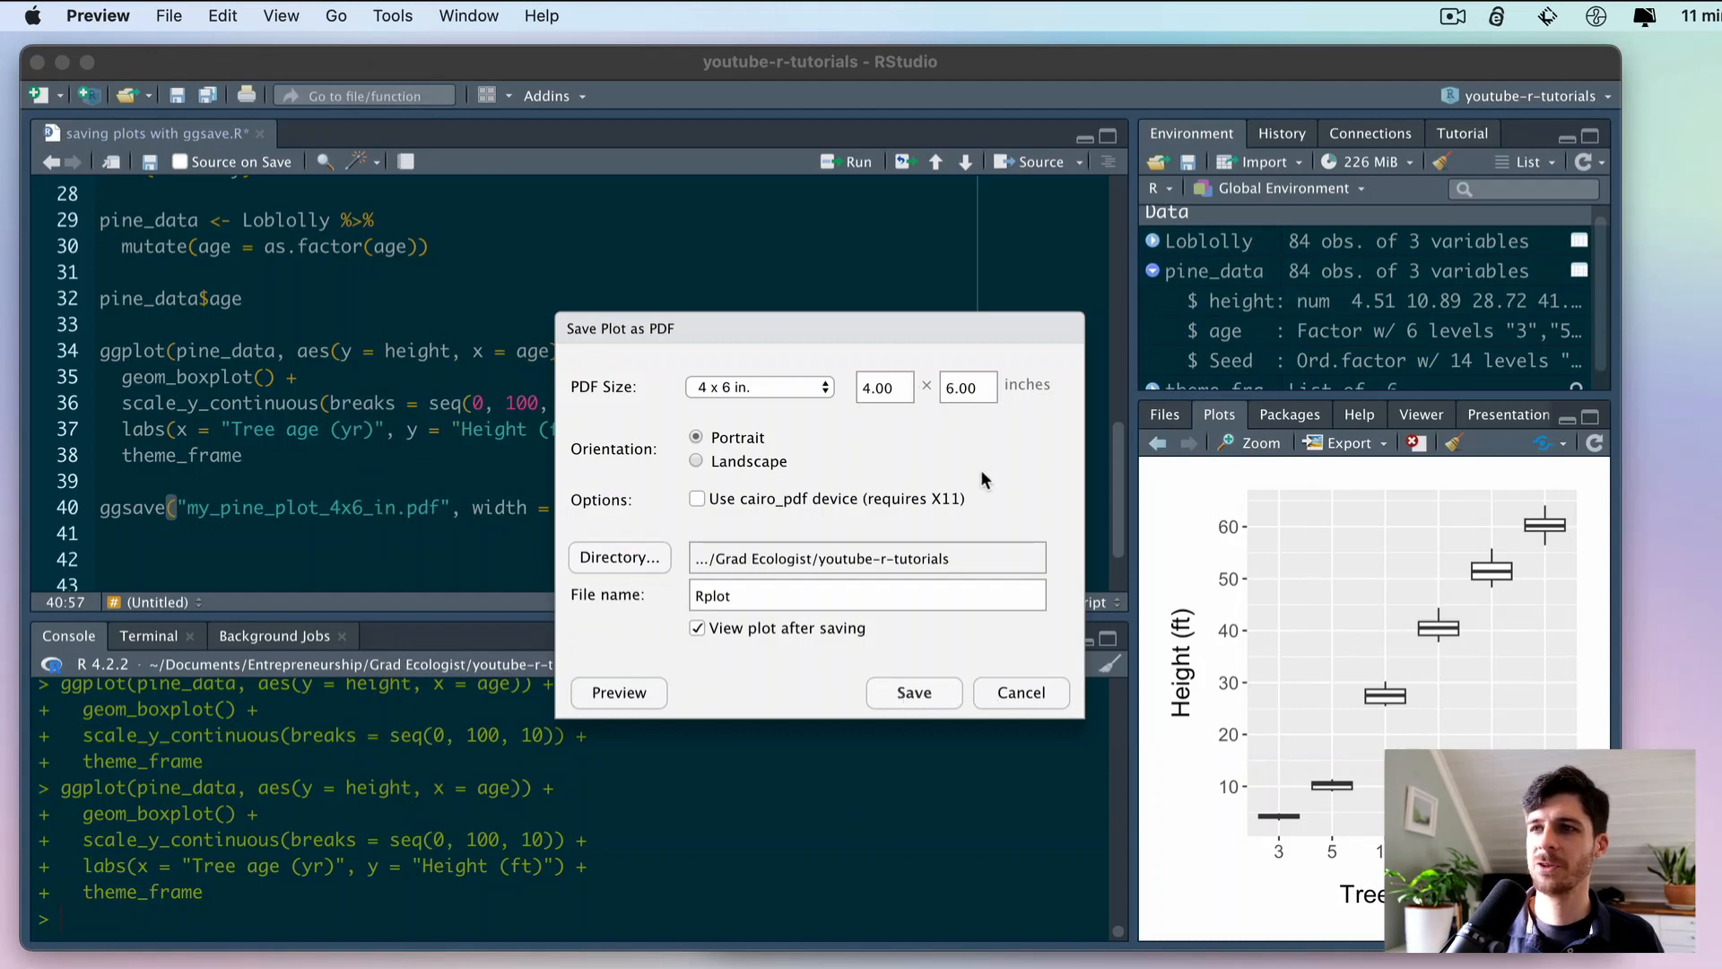
mouse_move(982, 579)
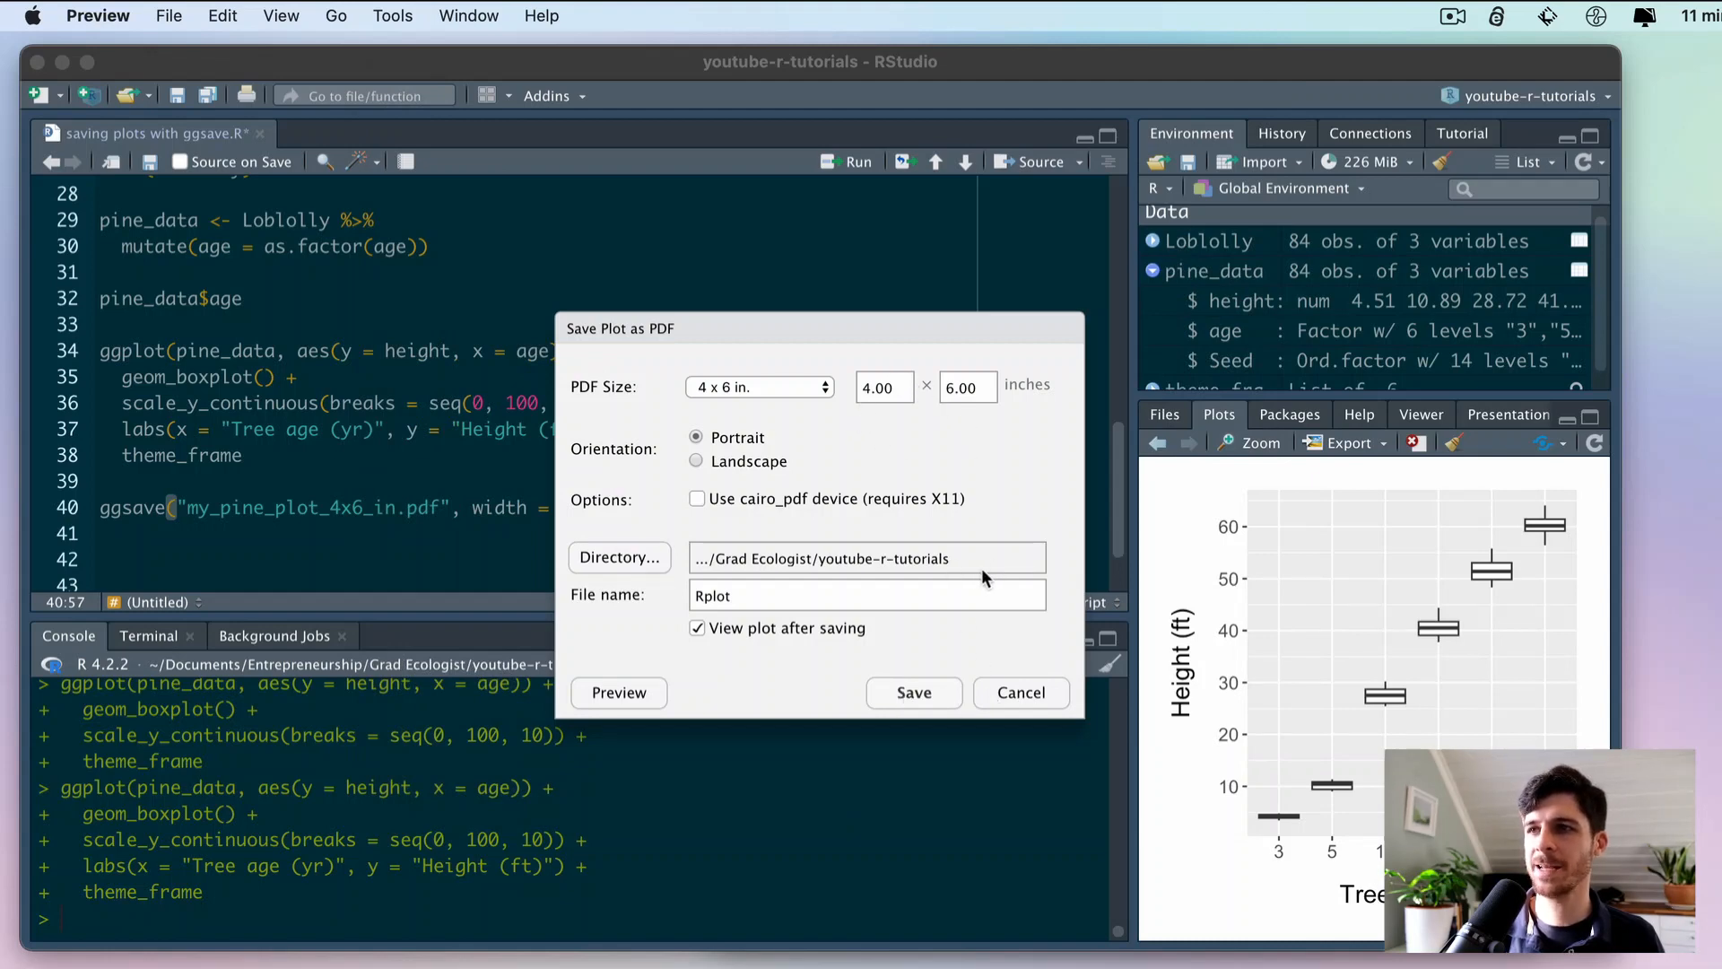
mouse_move(1044, 701)
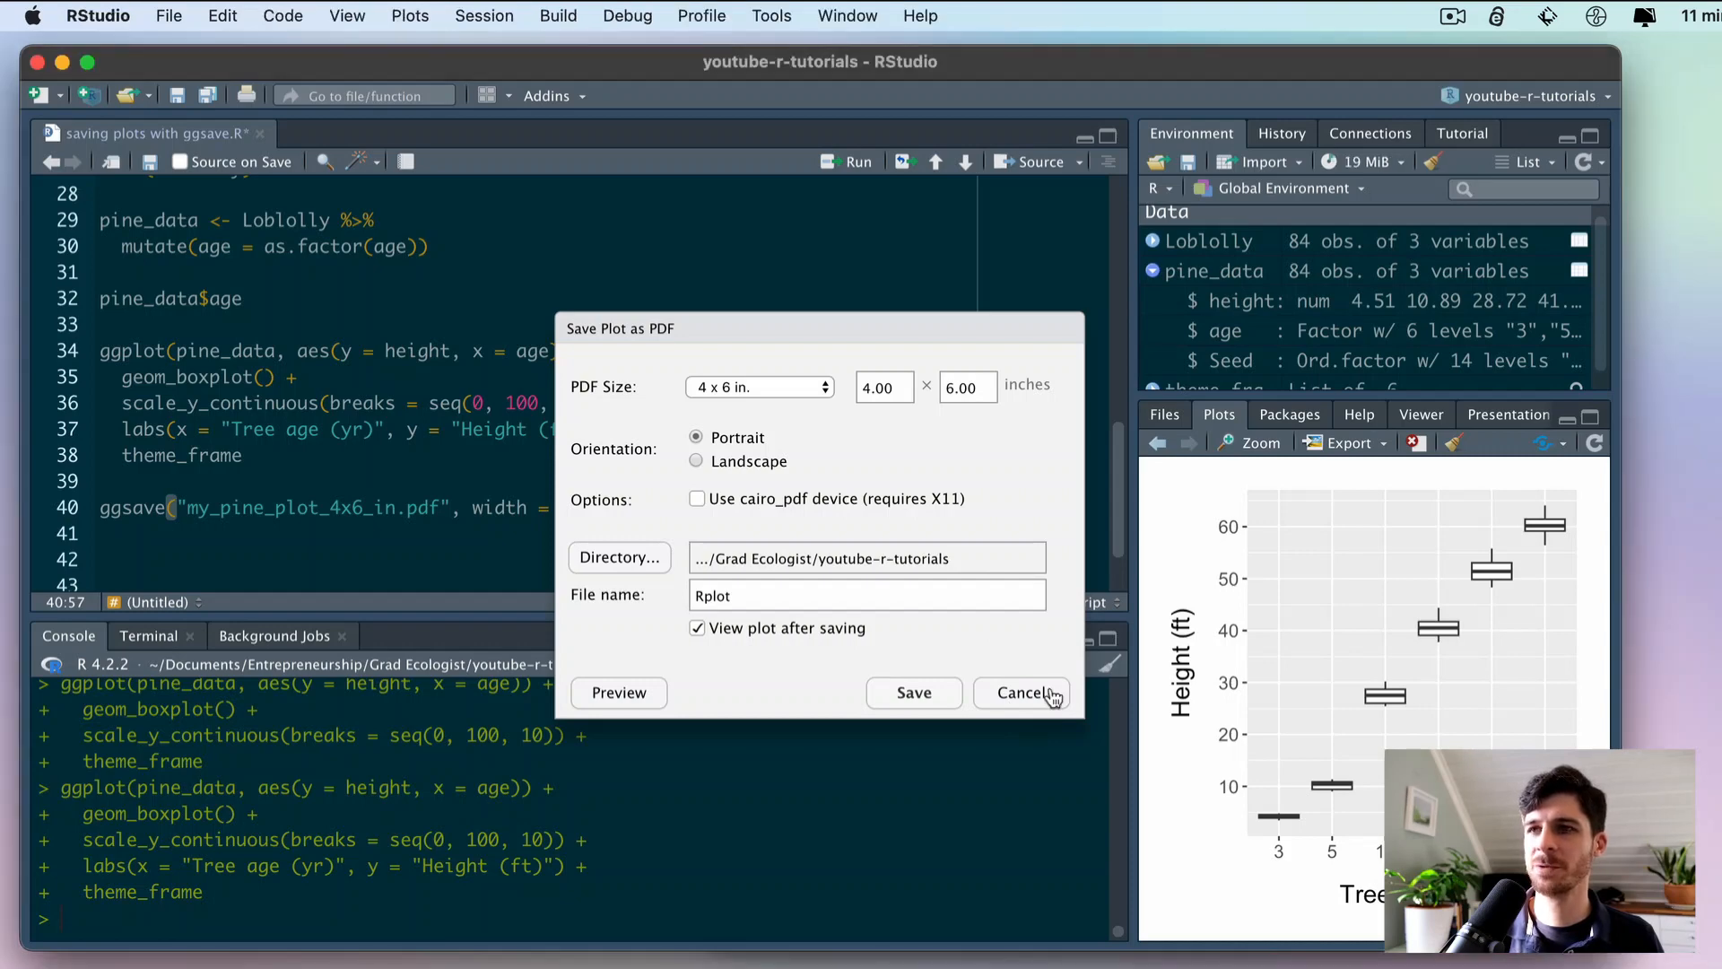
mouse_move(548, 617)
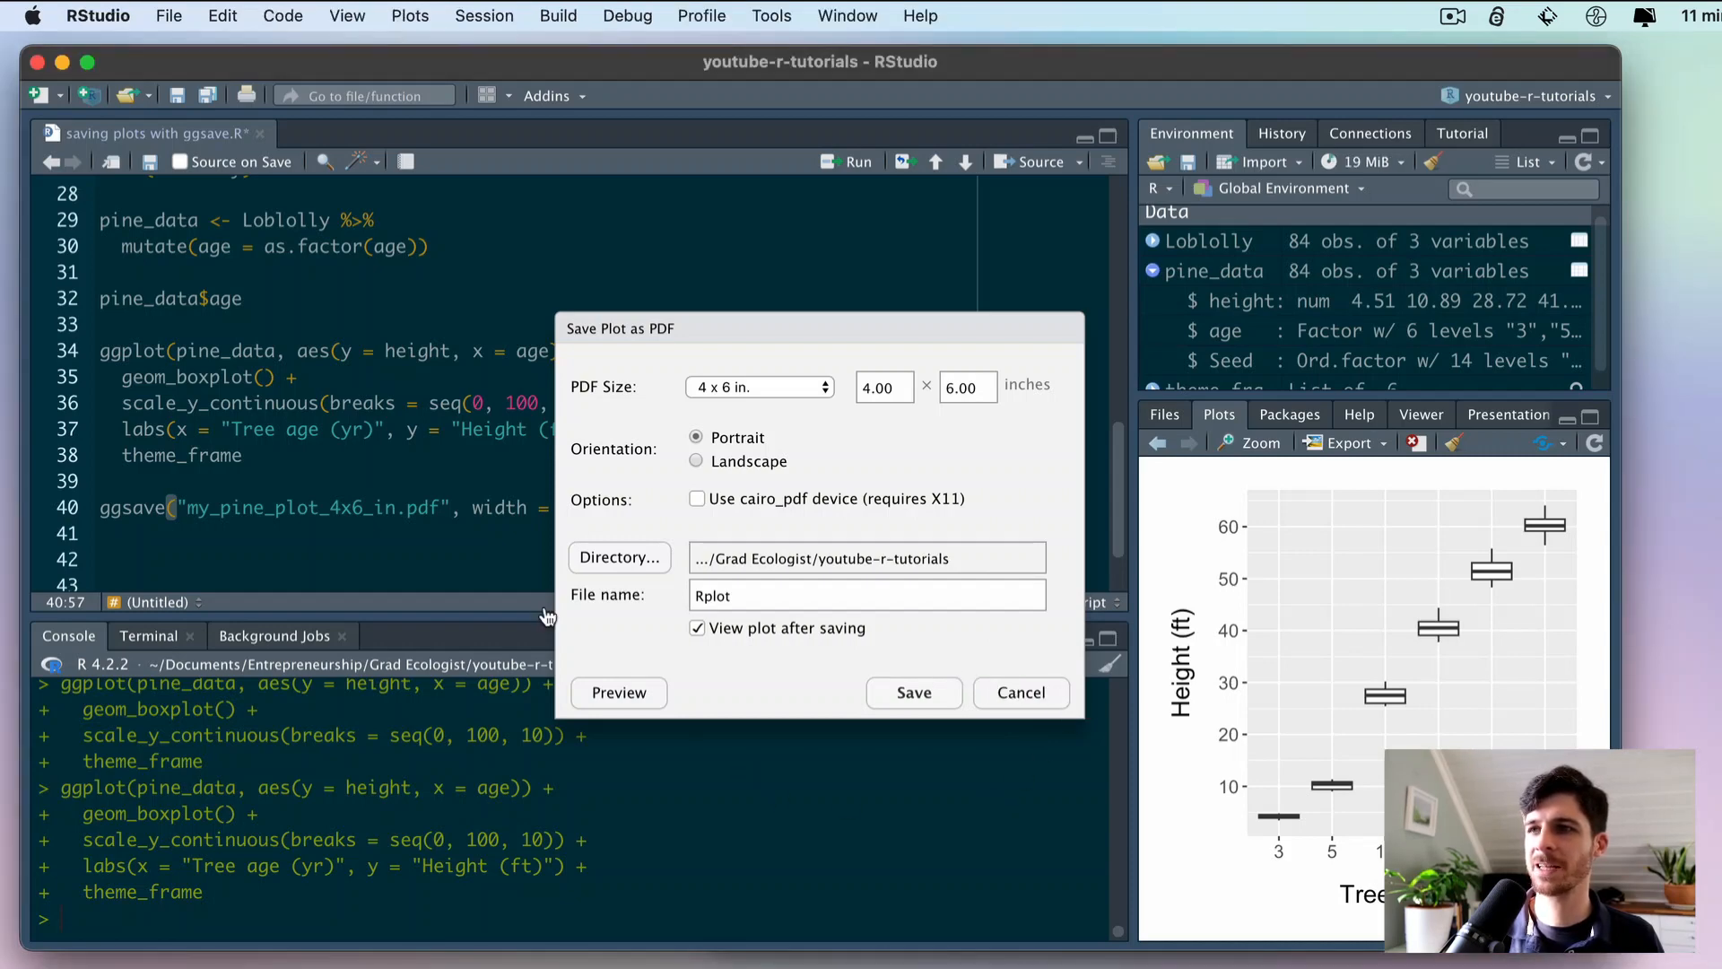
- Cancel the Save Plot as PDF dialog
click(1020, 693)
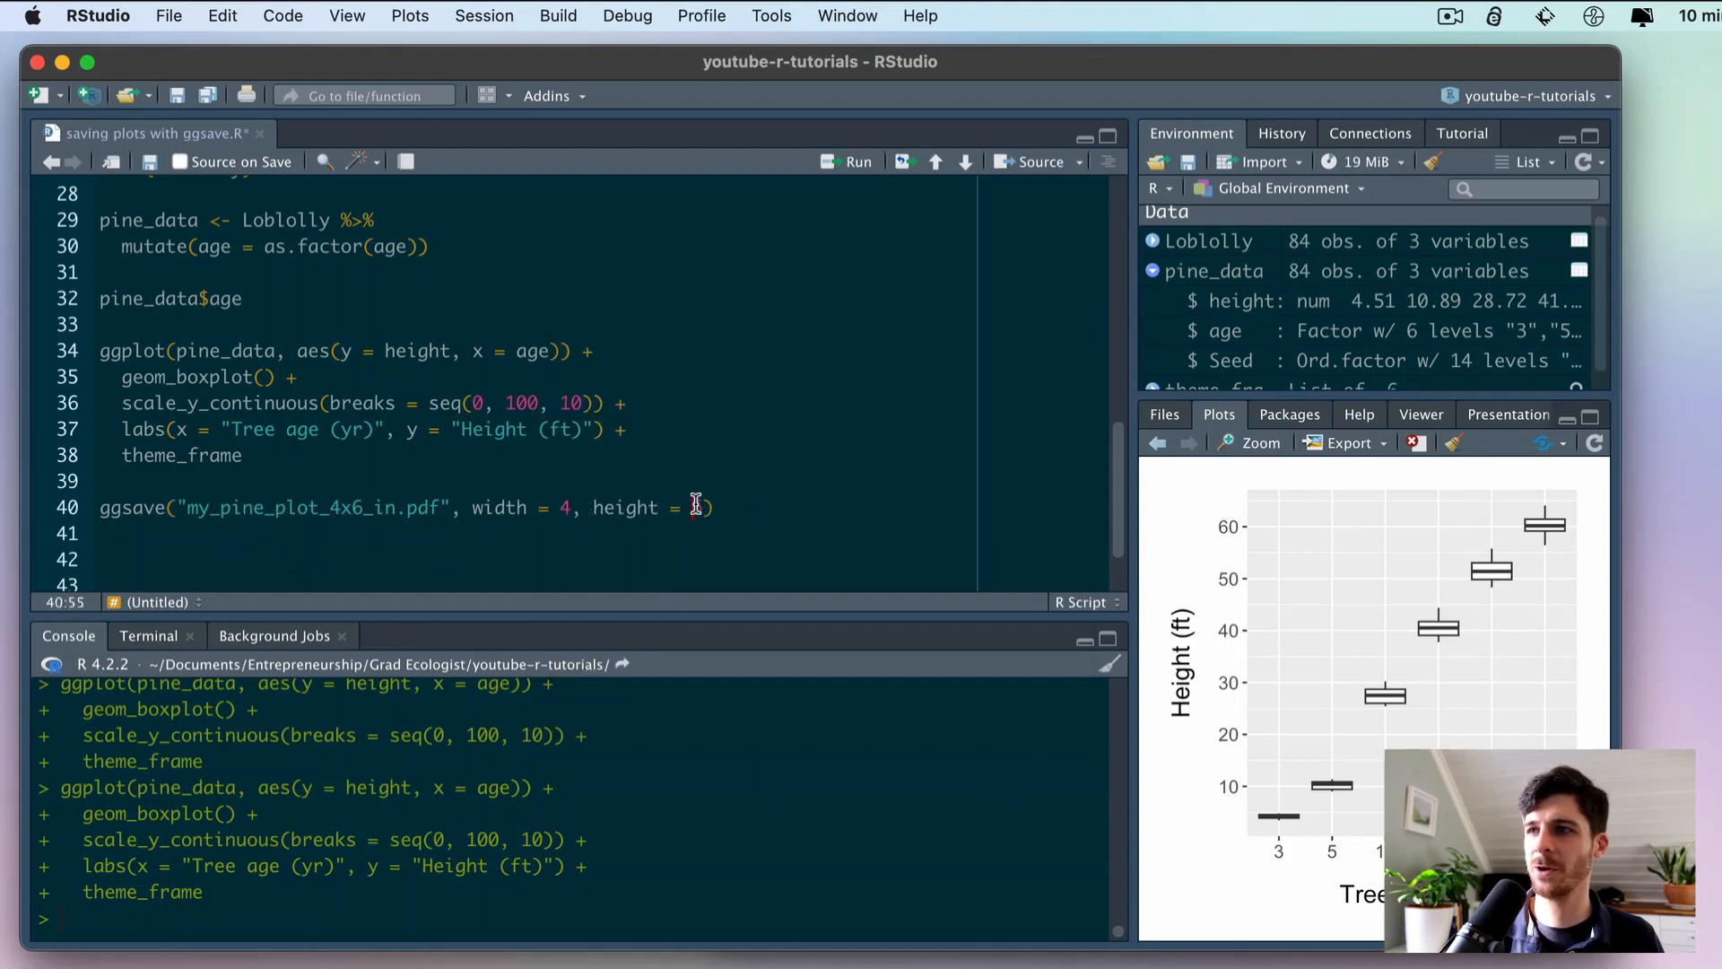
- Add units="in" to the ggsave call and run the line
text(6,)
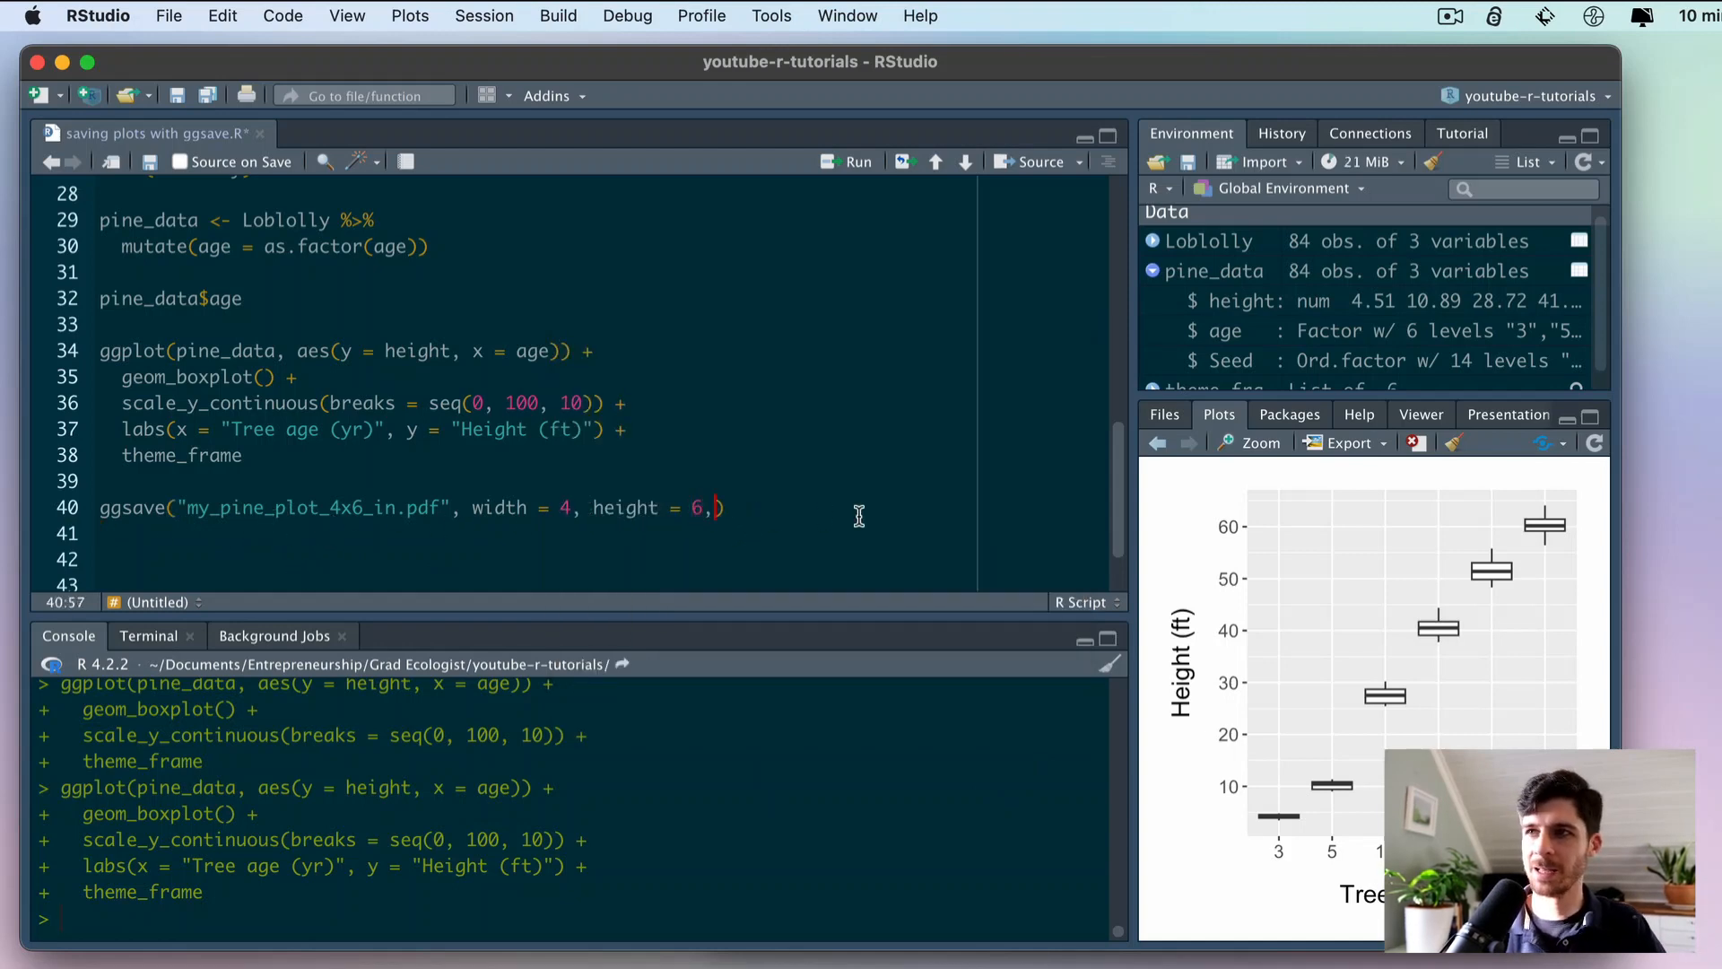
text(unit)
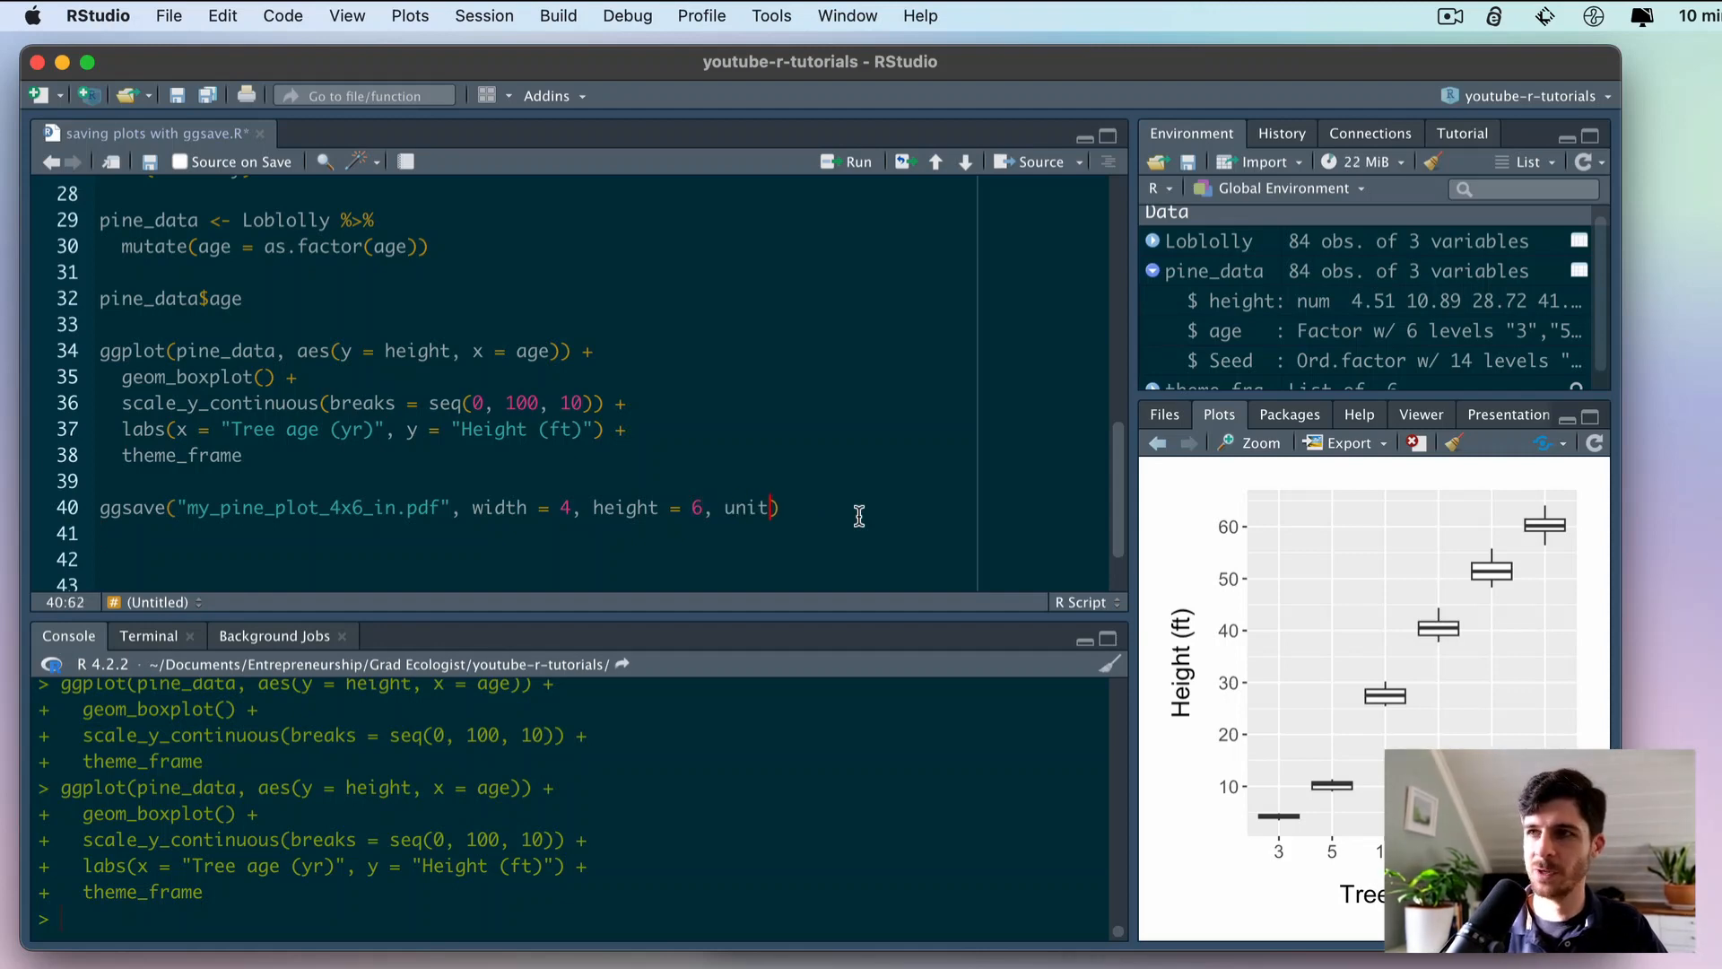
text(s="in)
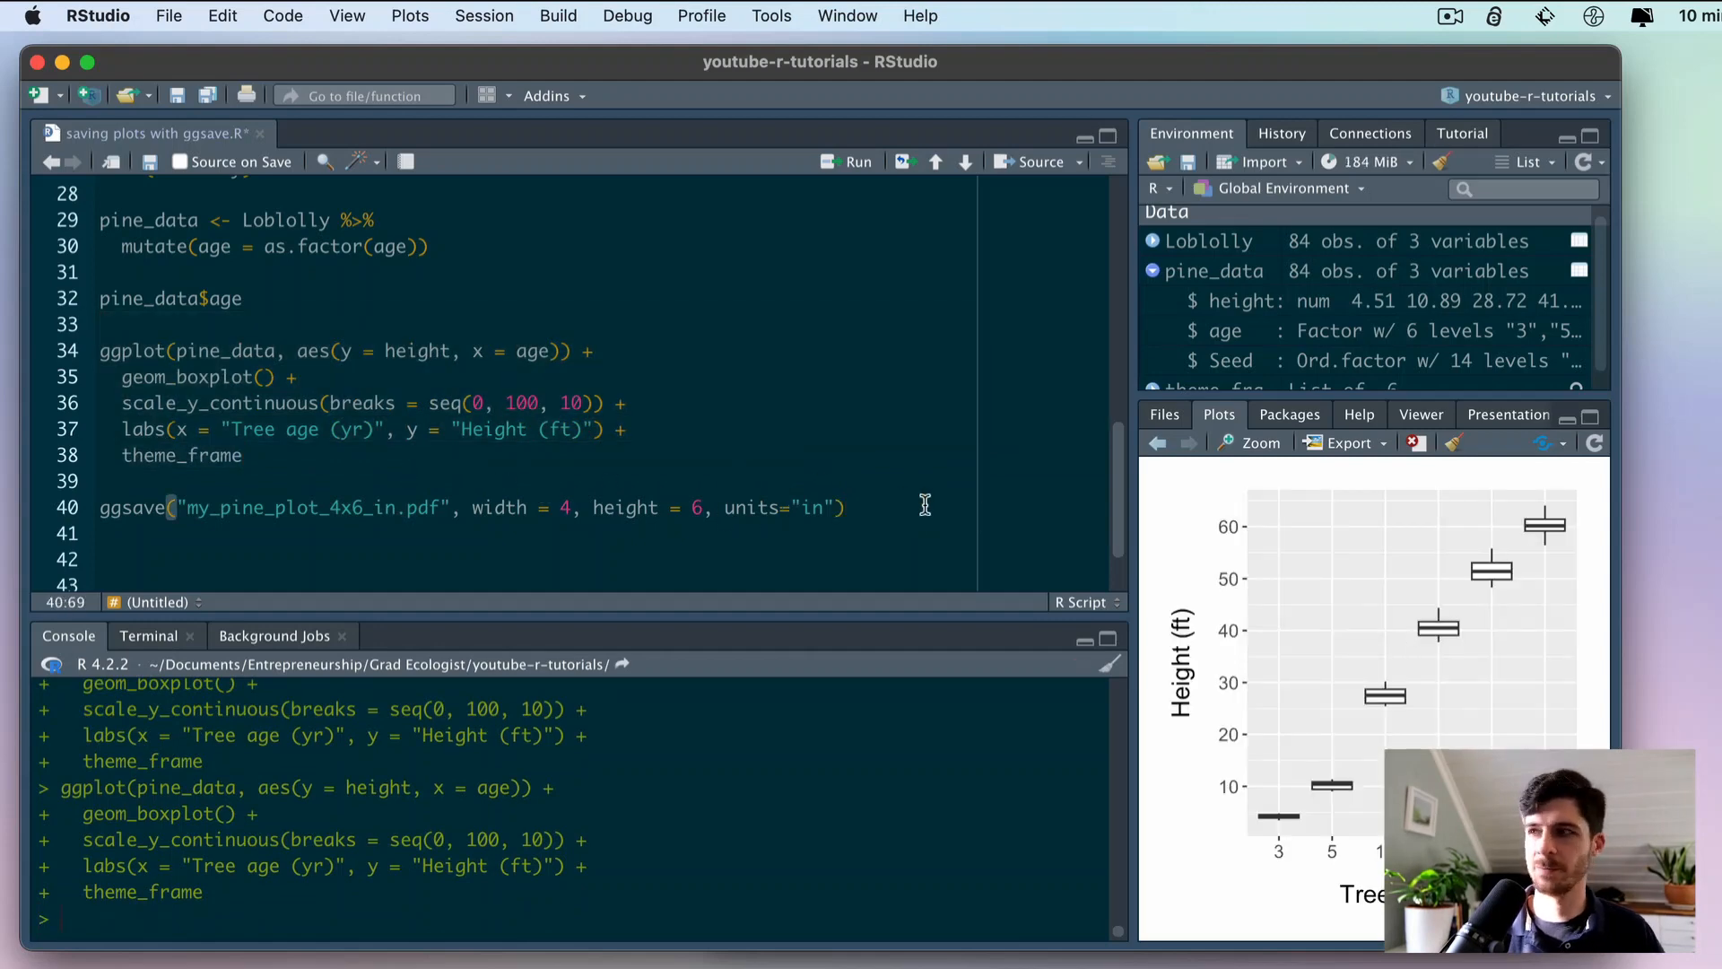
- Open my_pine_plot_4x6_in.pdf from the Files pane to view the boxplot
click(1164, 415)
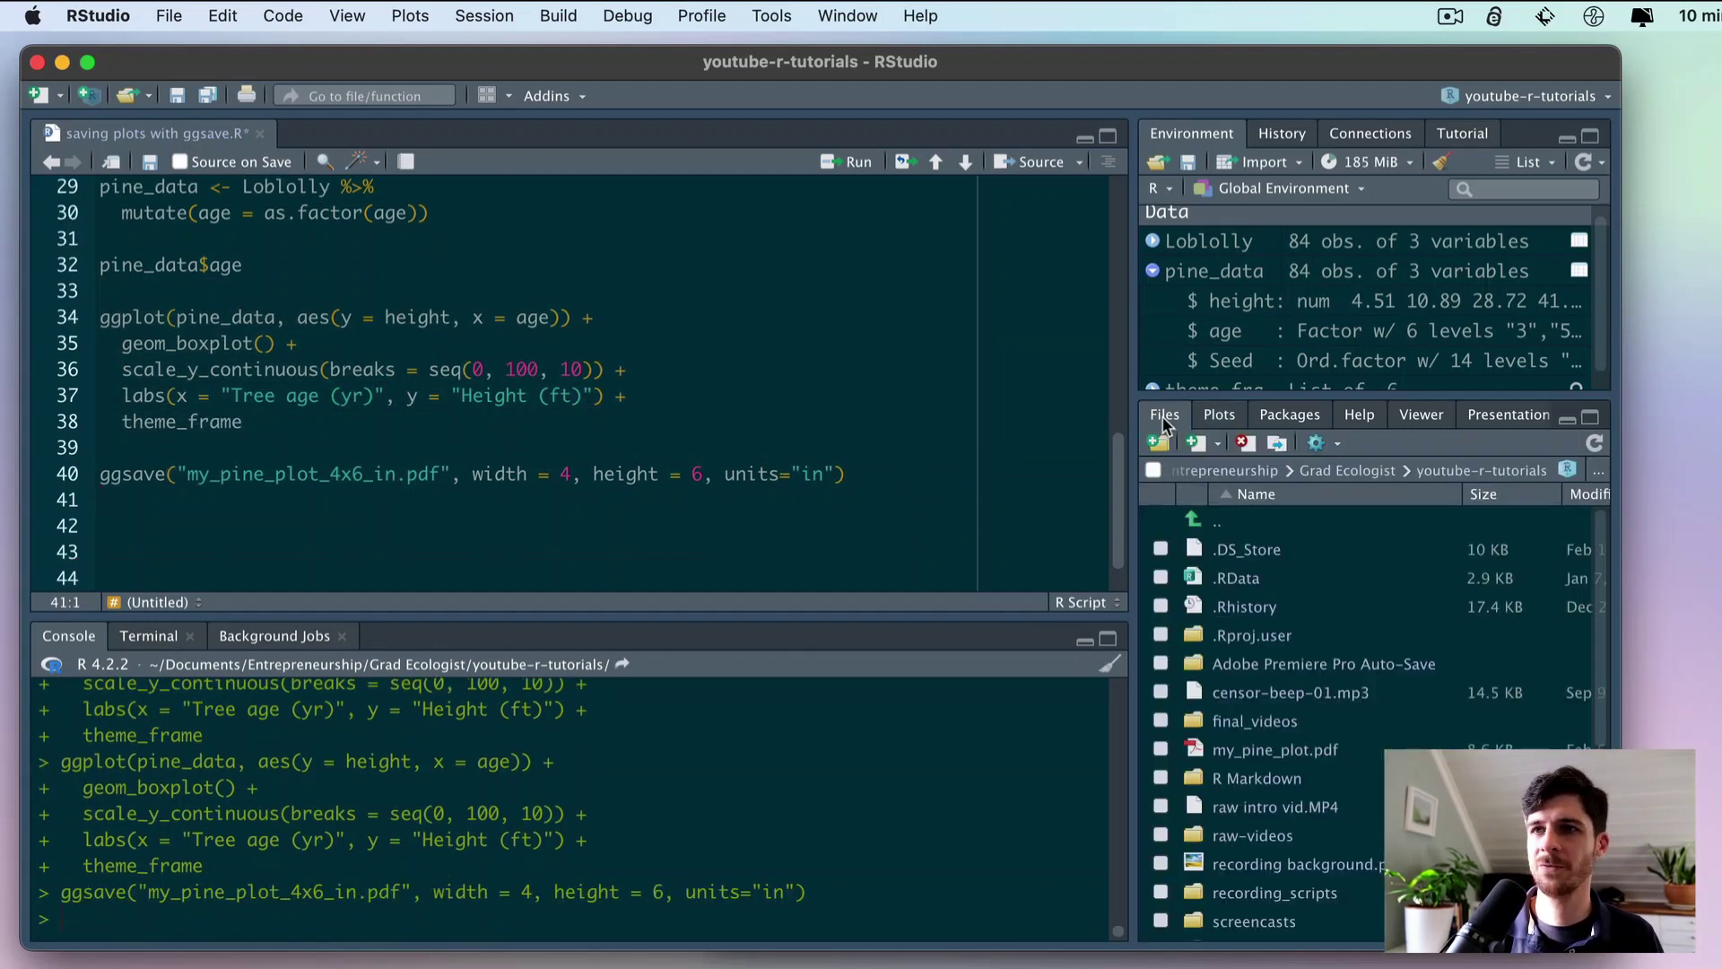
scroll(down, 3)
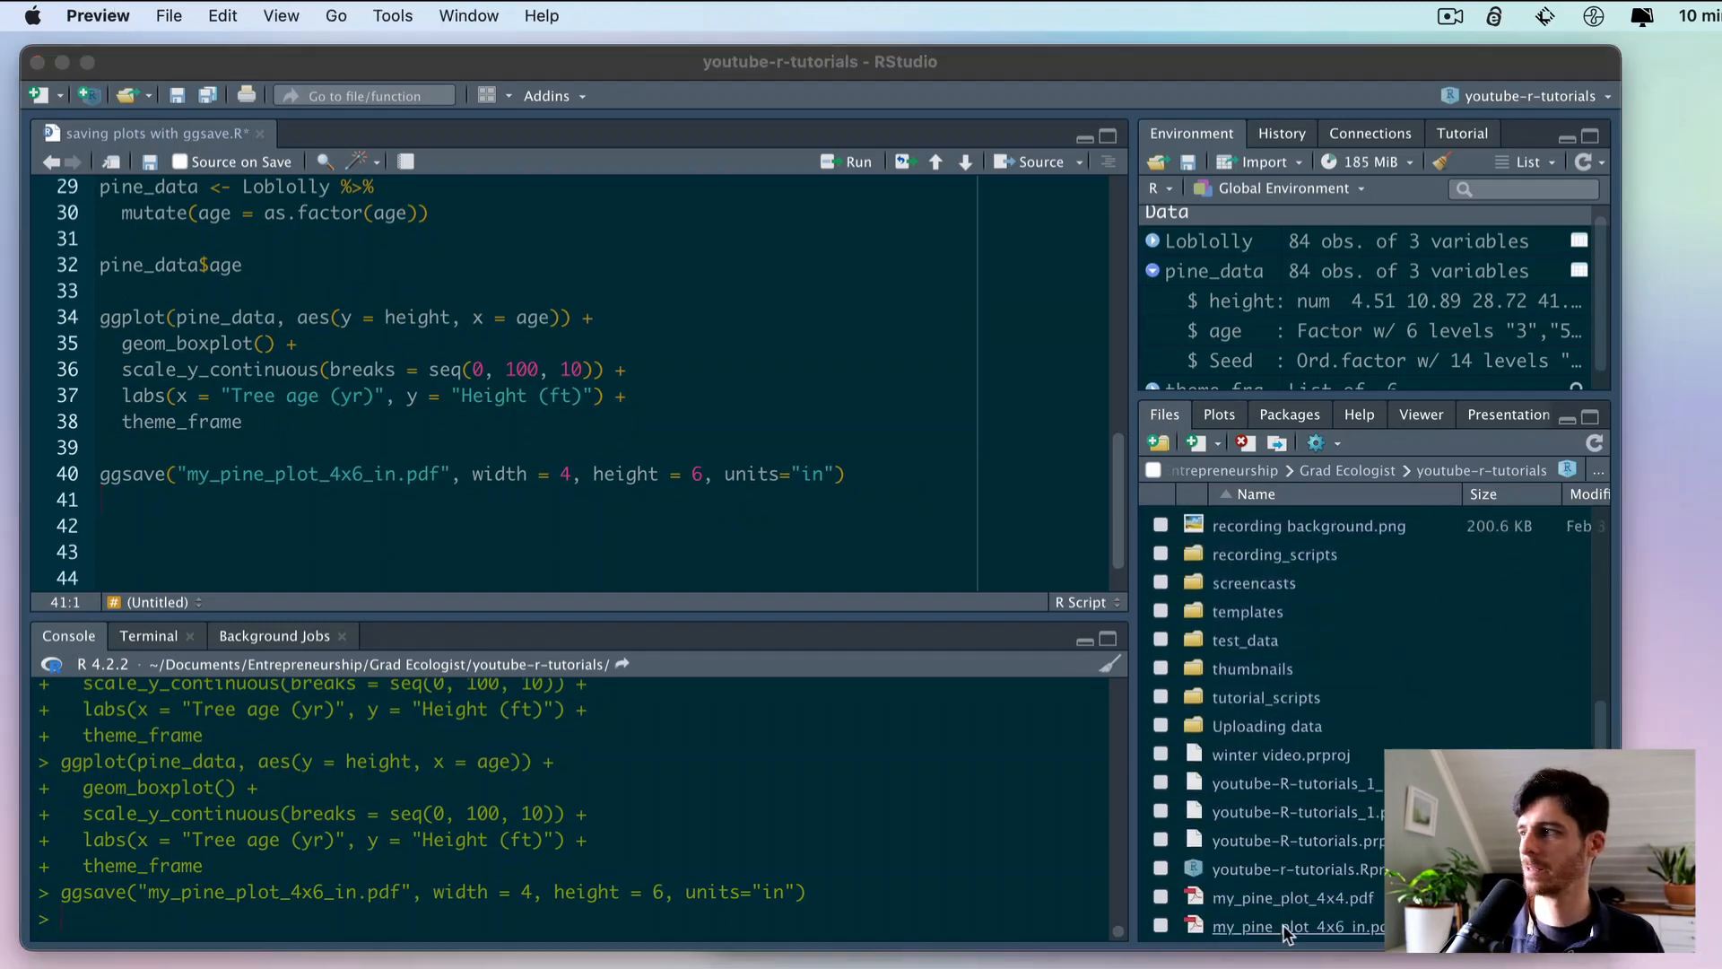
double_click(1277, 928)
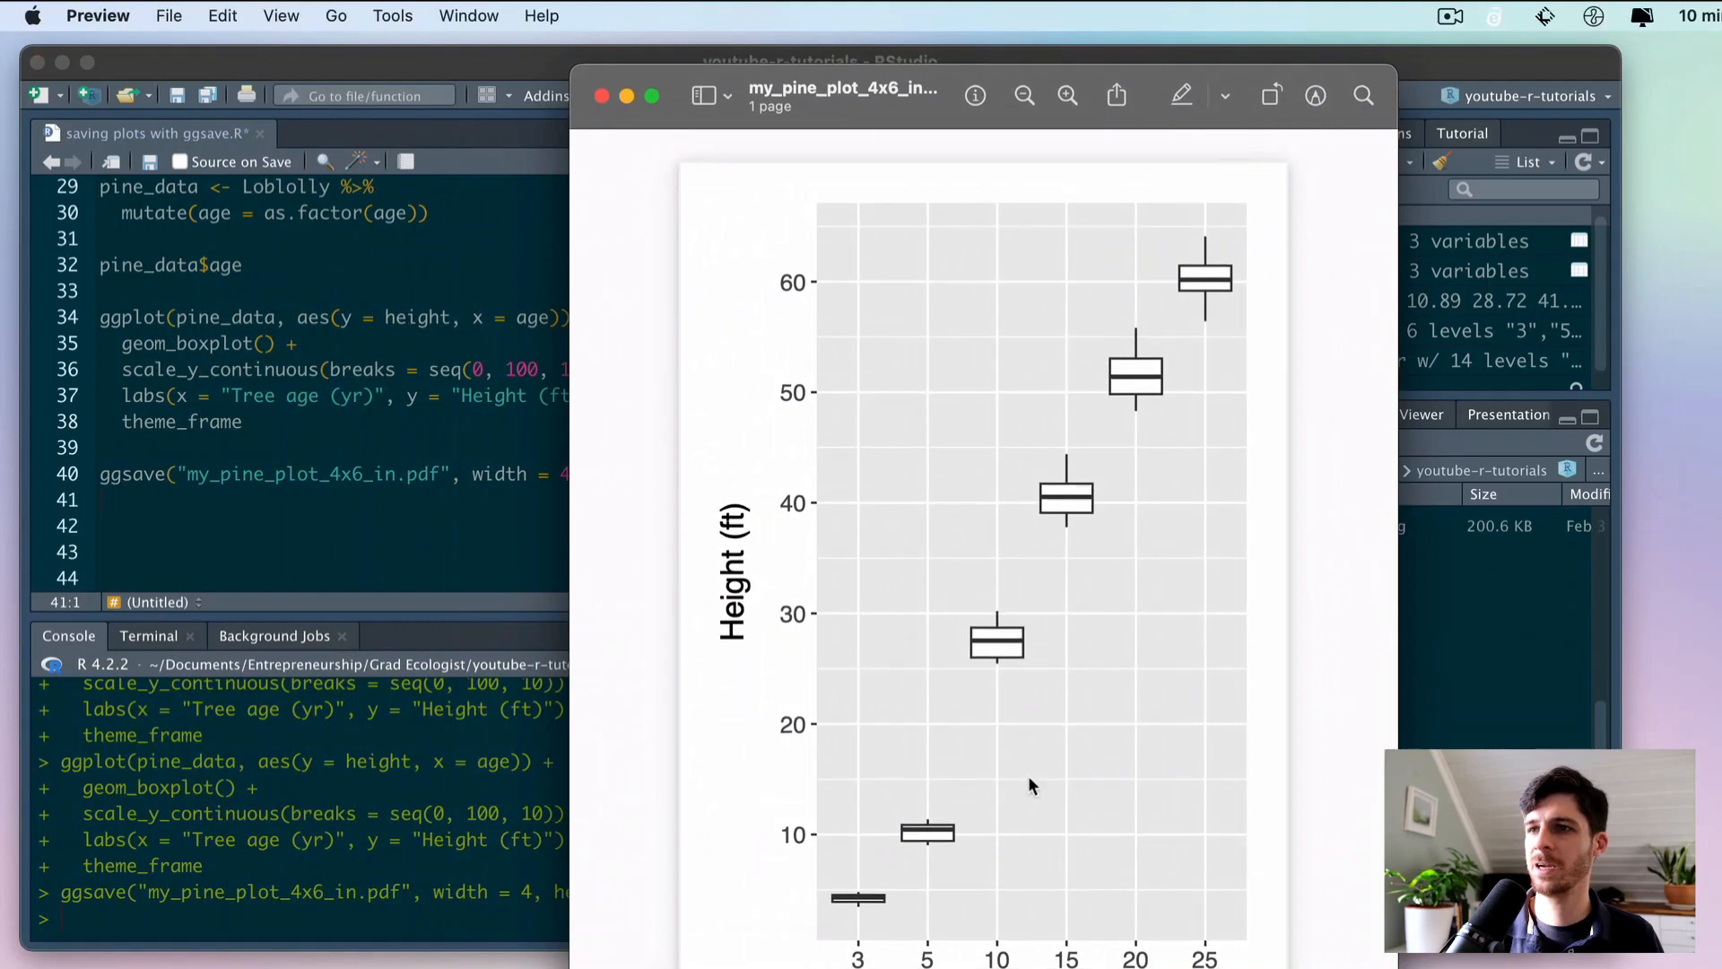